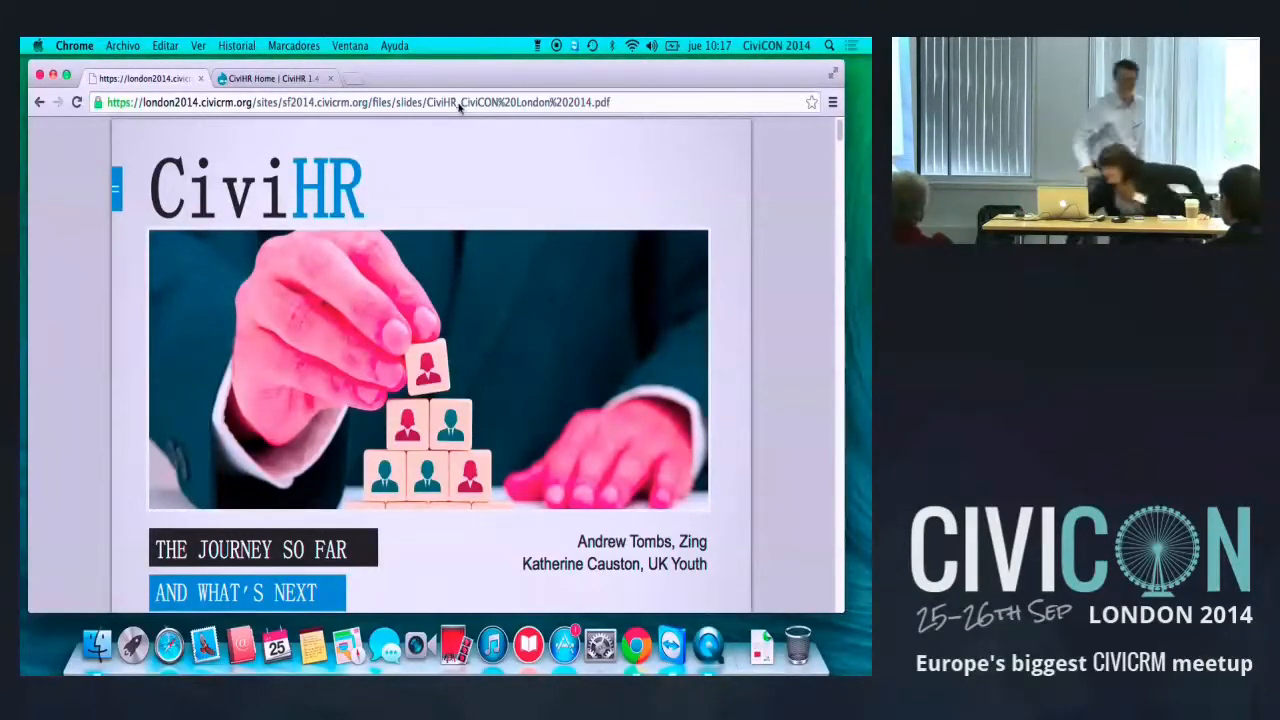
mouse_move(690, 252)
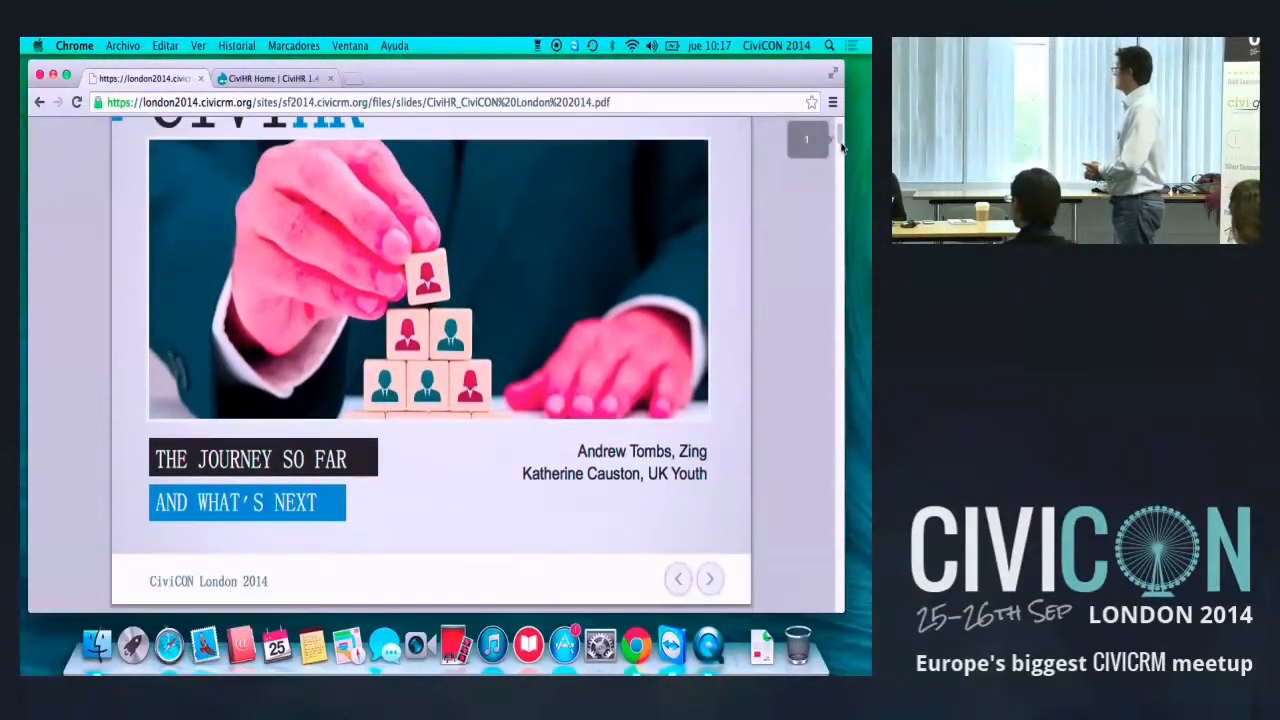
Step: Advance the PDF deck from the CiviHR title slide to the paper-and-spreadsheets comic slide
left_click(708, 580)
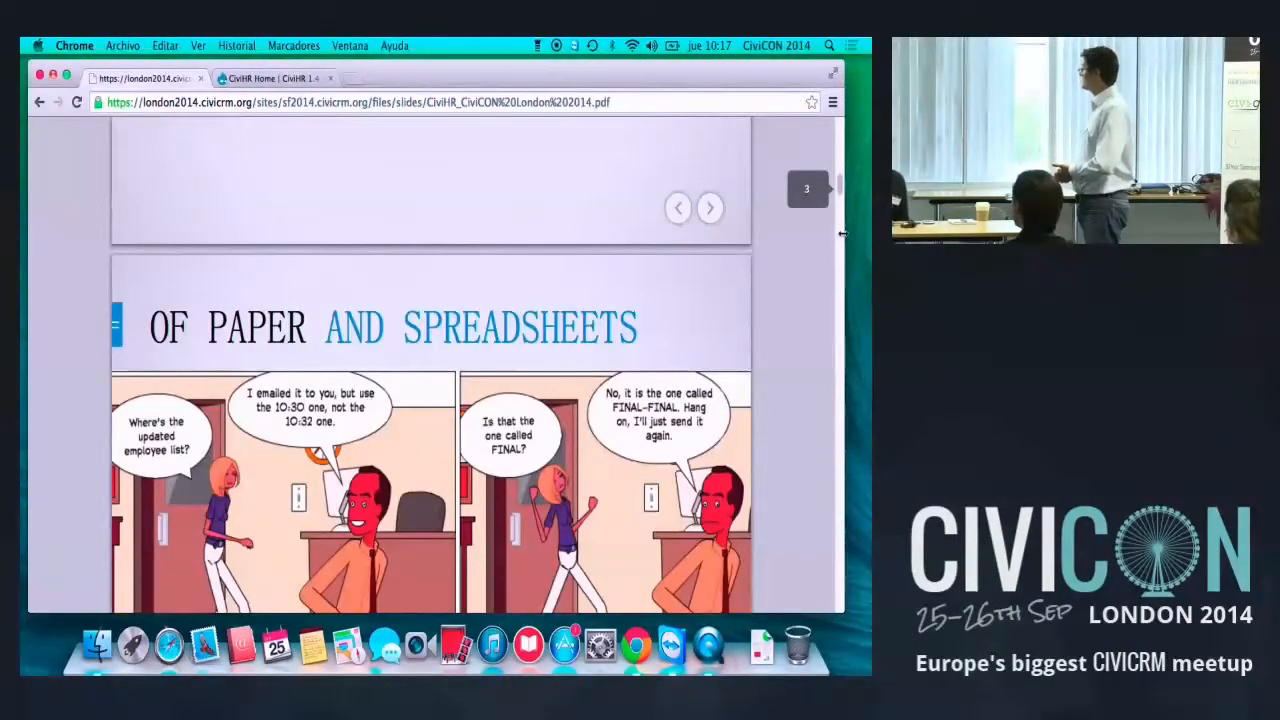
Step: Scroll the deck past the Challenges slide to the Farm Africa photo slide
scroll("down", 3)
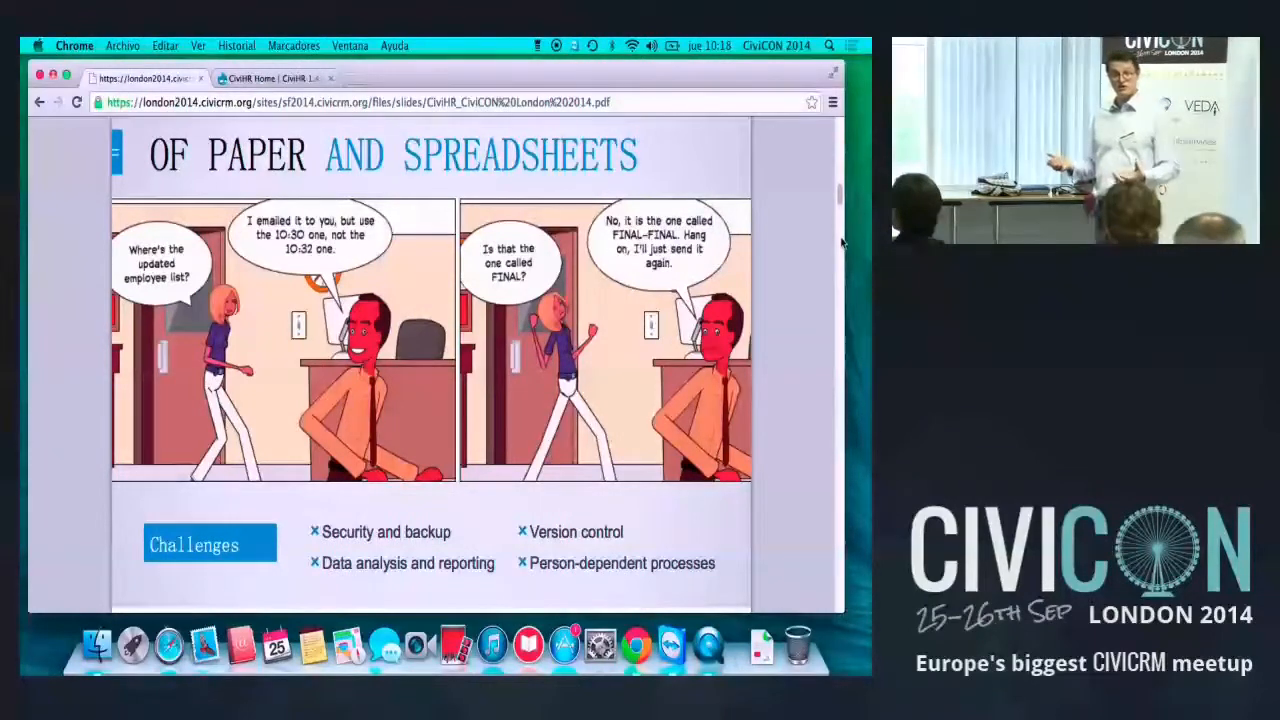
scroll("down", 3)
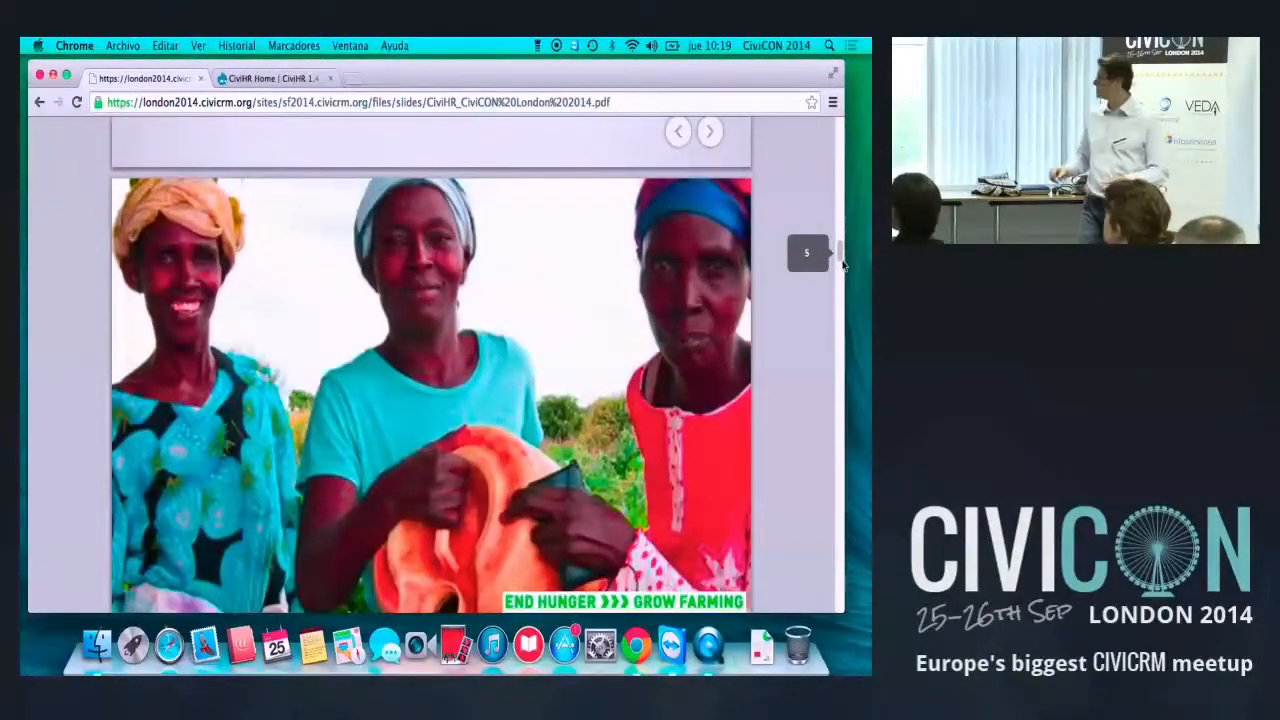
Step: Scroll through the Farm Africa, AKRSPI, UK Youth and NDP slides to 3. Resource Allocation
scroll("down", 3)
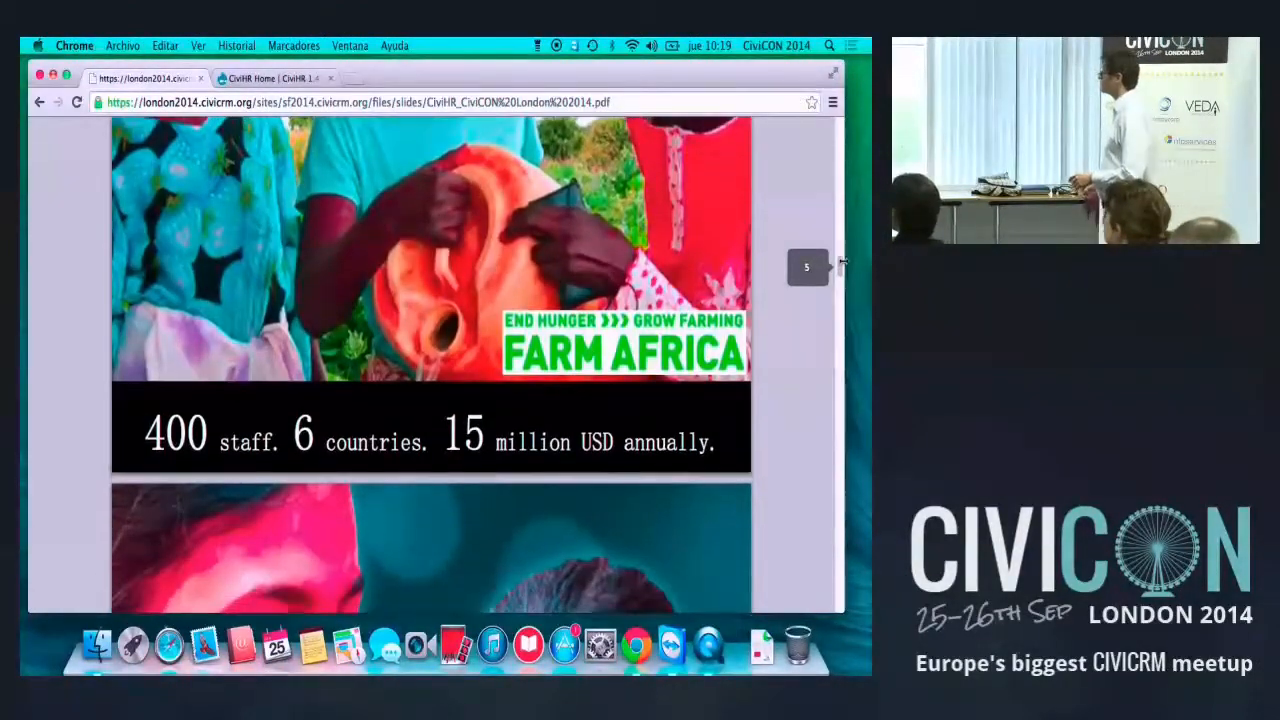
scroll("down", 3)
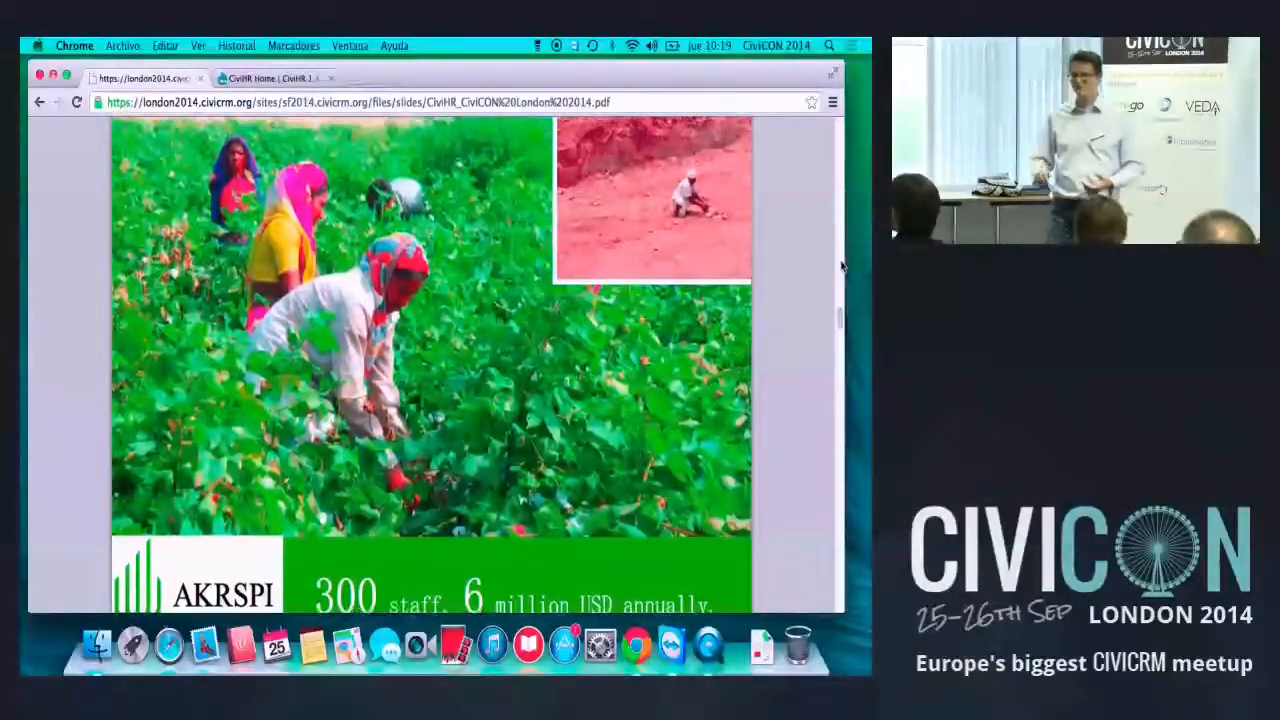
scroll("down", 3)
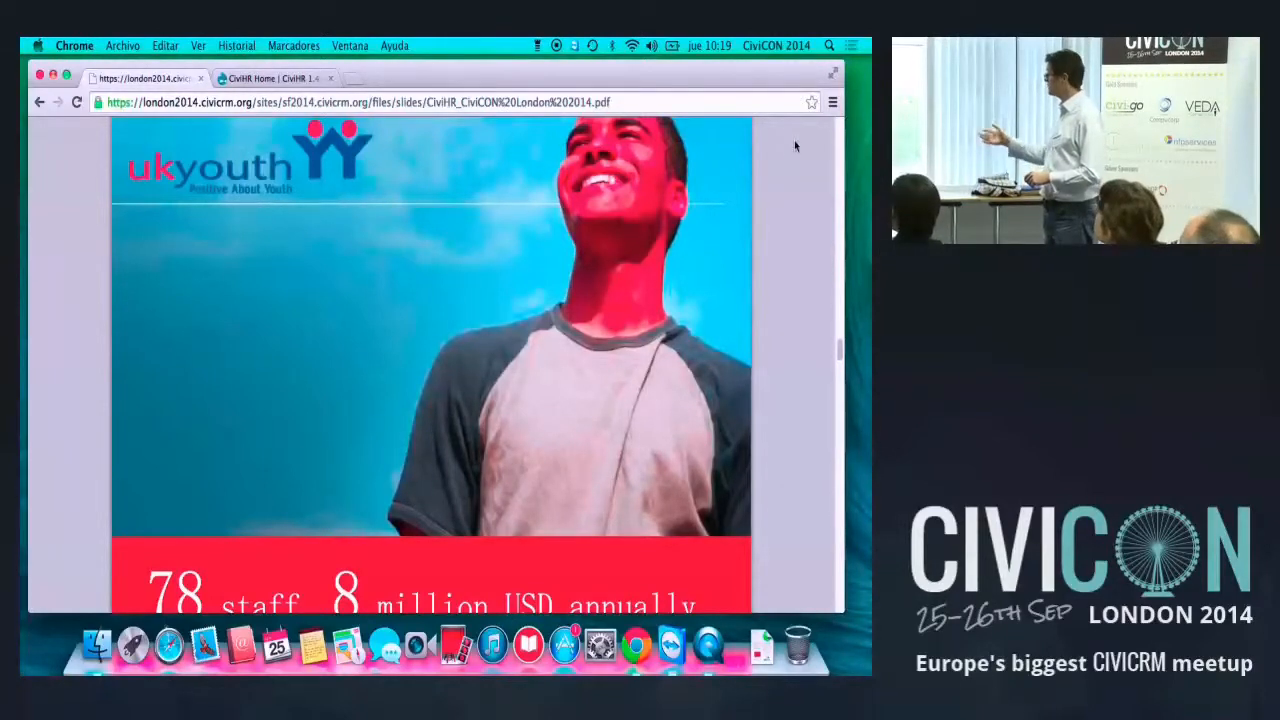
scroll("down", 3)
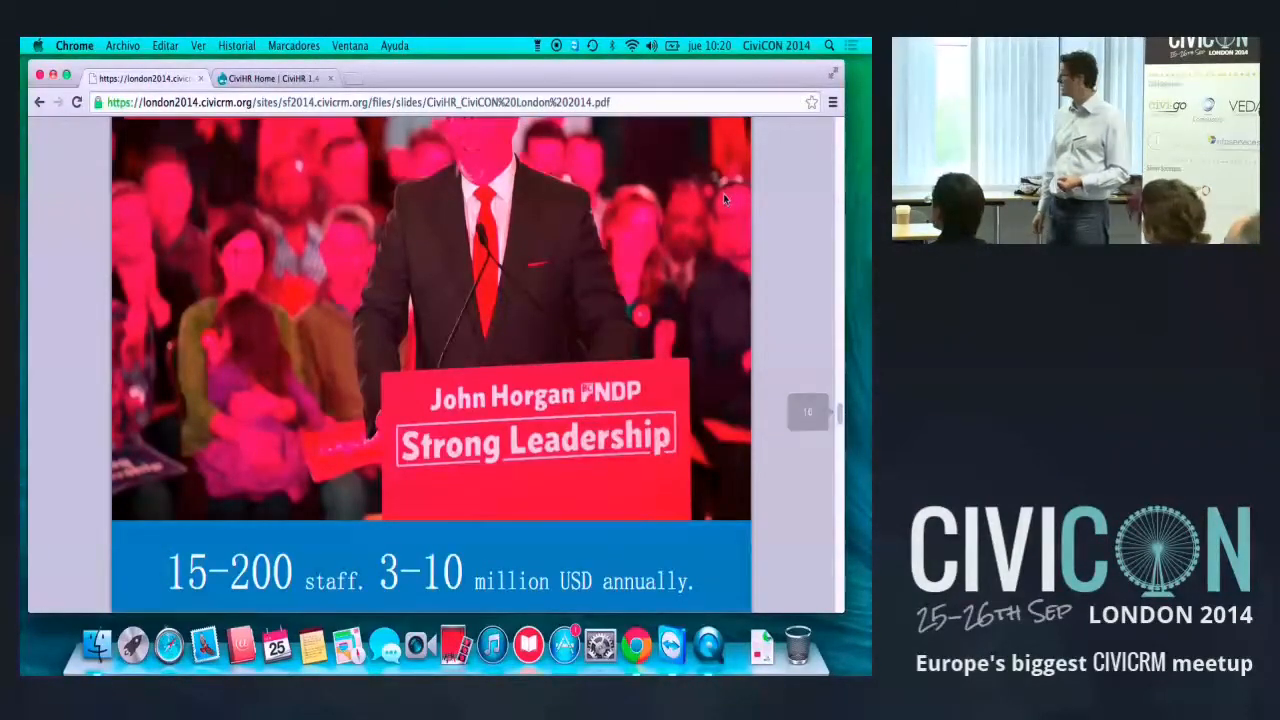
mouse_move(710, 268)
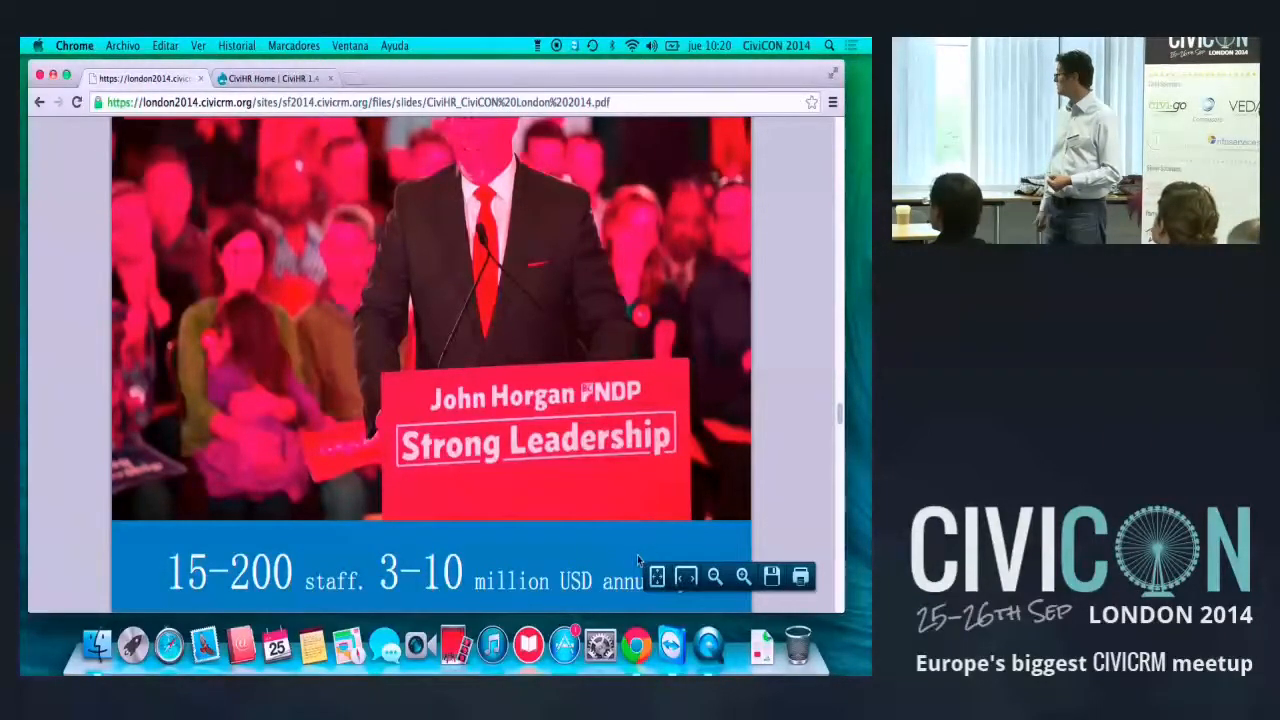
mouse_move(610, 512)
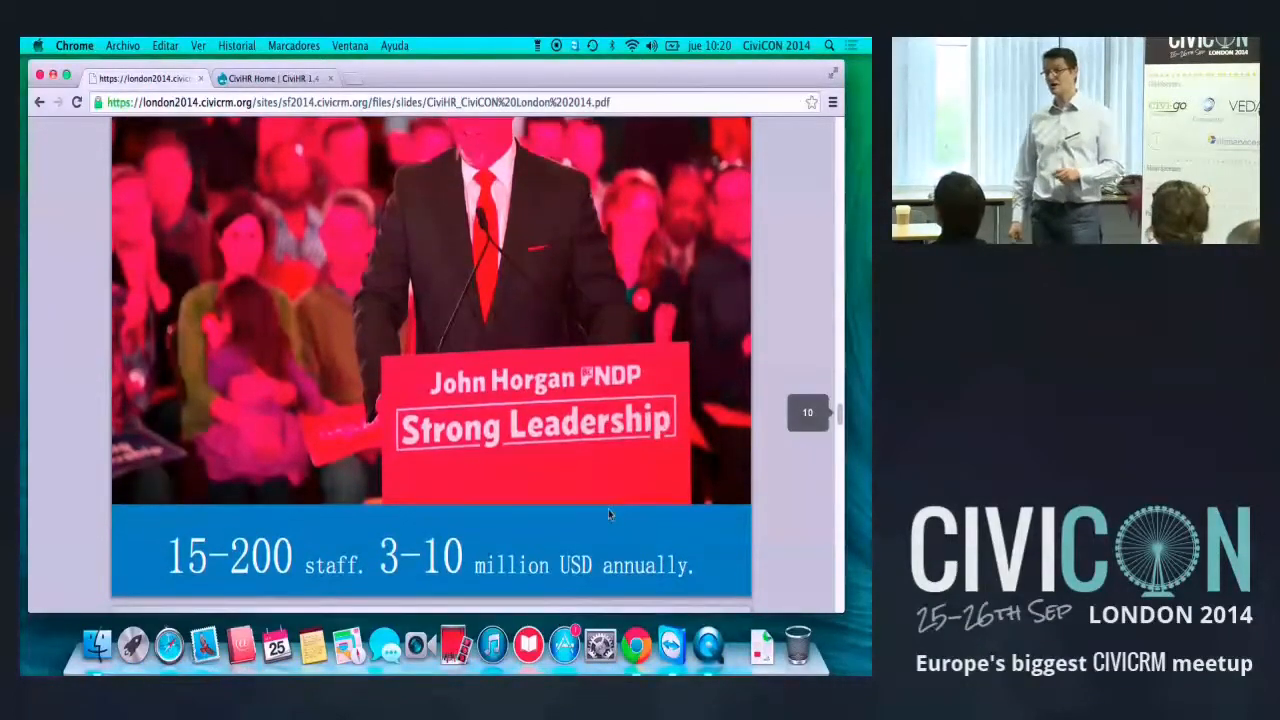
left_click(808, 432)
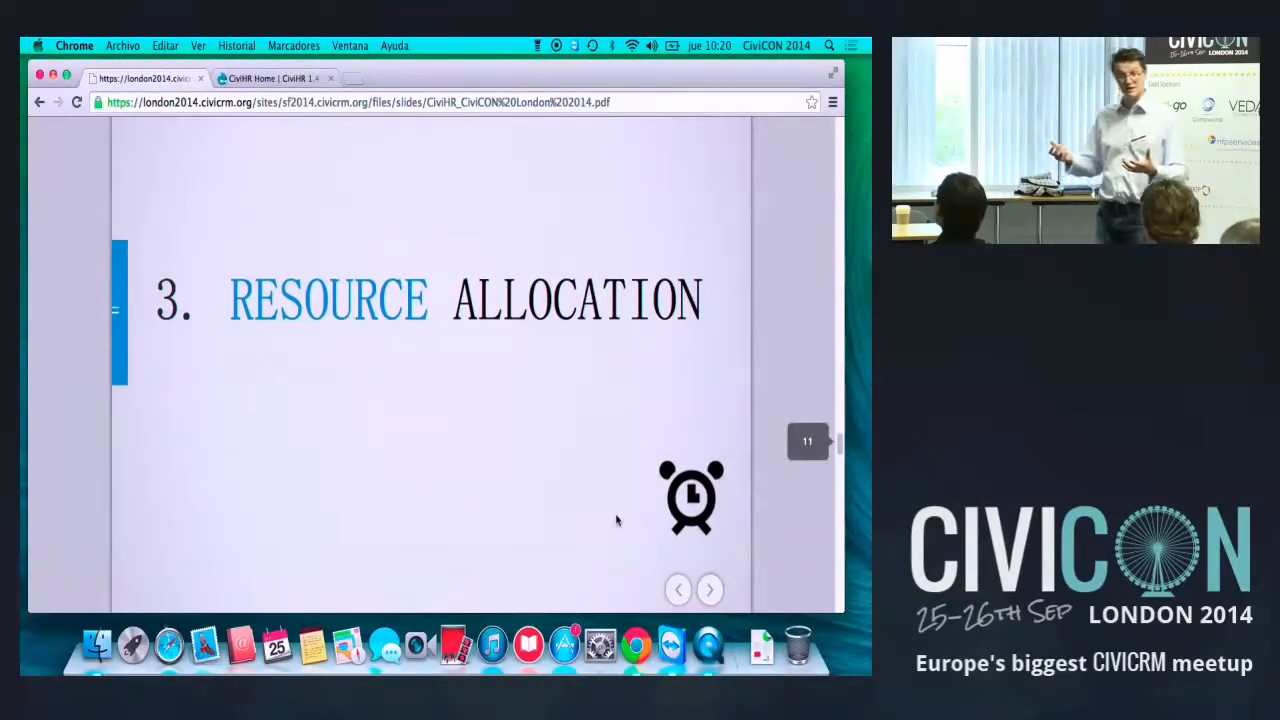
Step: Scroll past the team photo collage to the 4. CiviHR 1.4 Demo feature slide
left_click(708, 588)
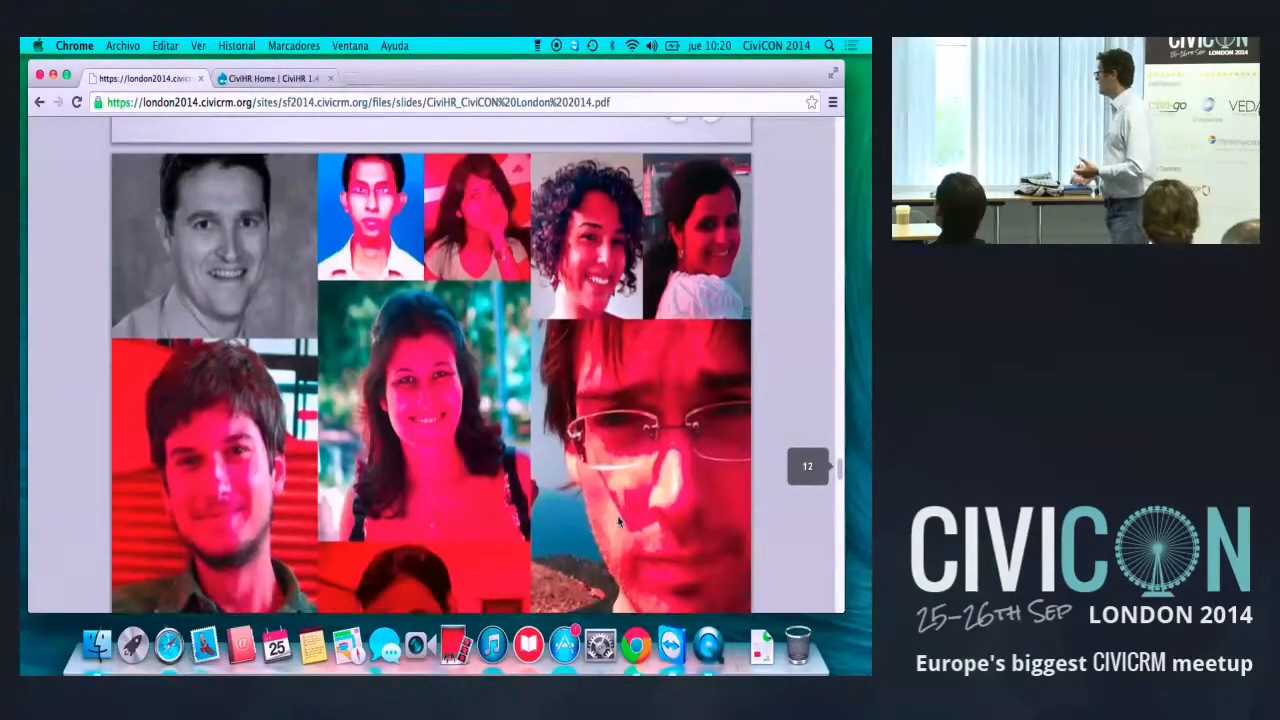
scroll("down", 3)
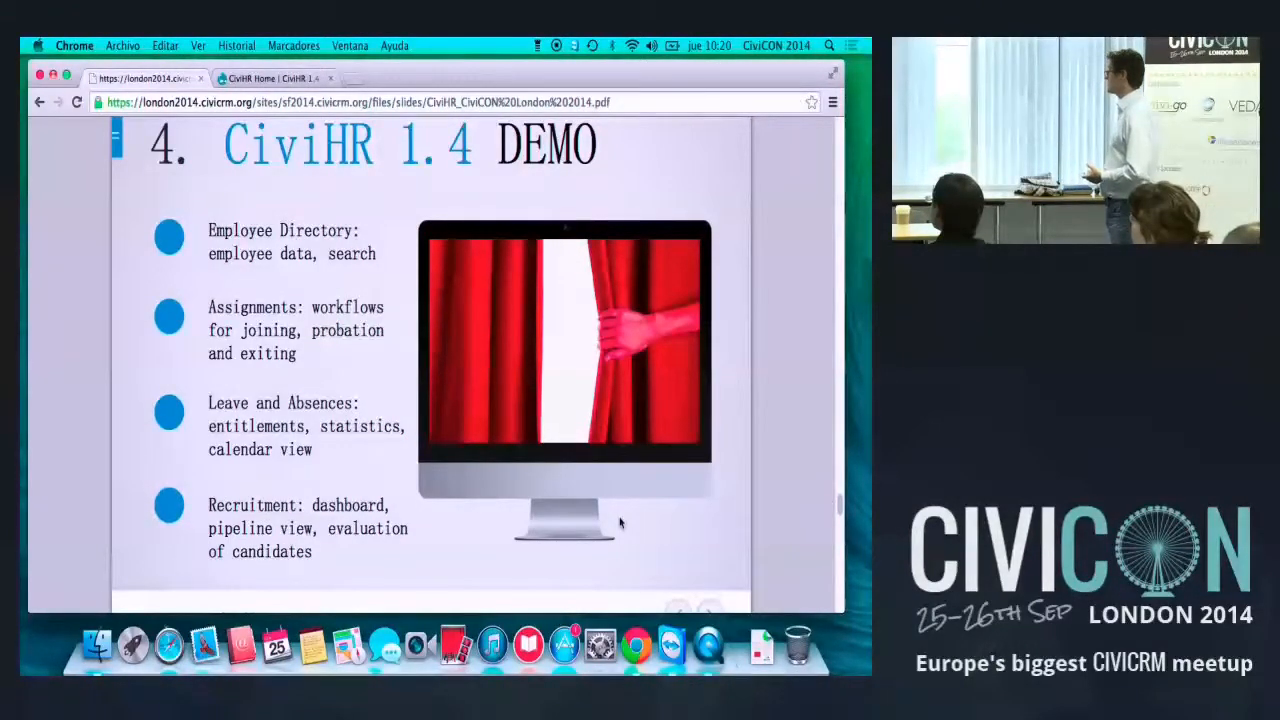
mouse_move(564, 448)
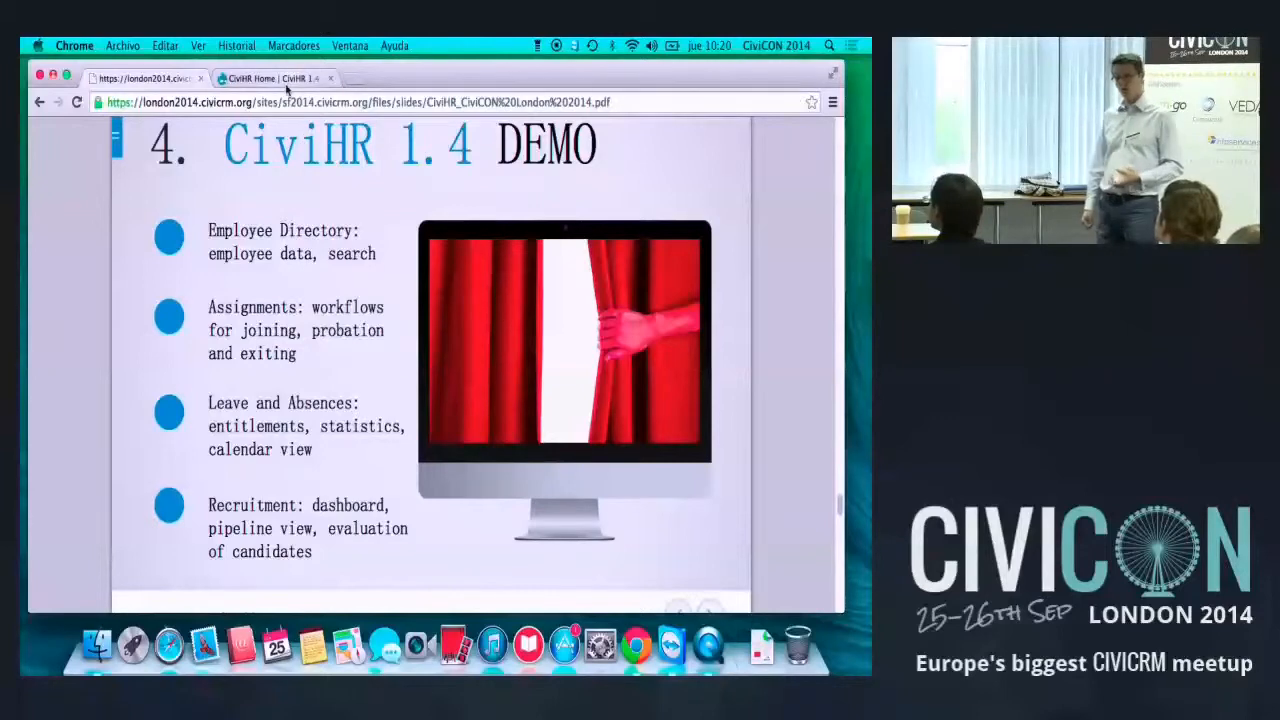
left_click(256, 78)
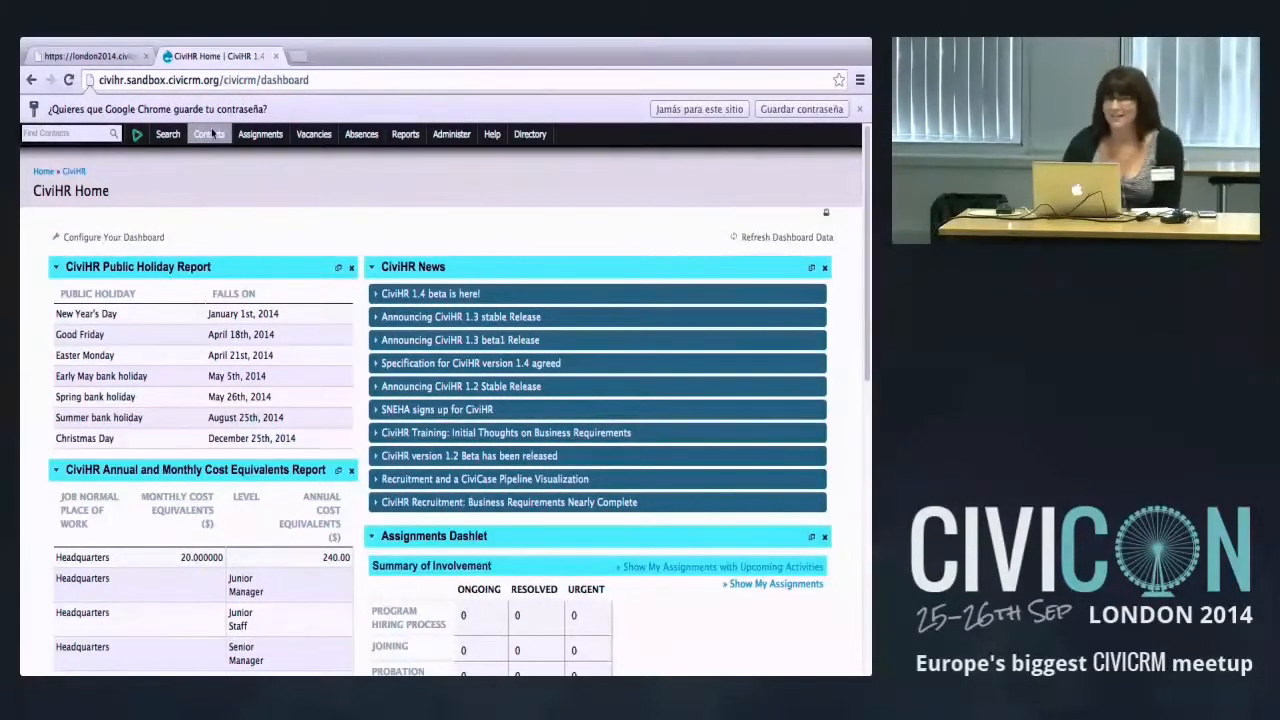
Step: Start a new individual contact: Ms. Joseph Bloggs with preferred name Joe
left_click(208, 134)
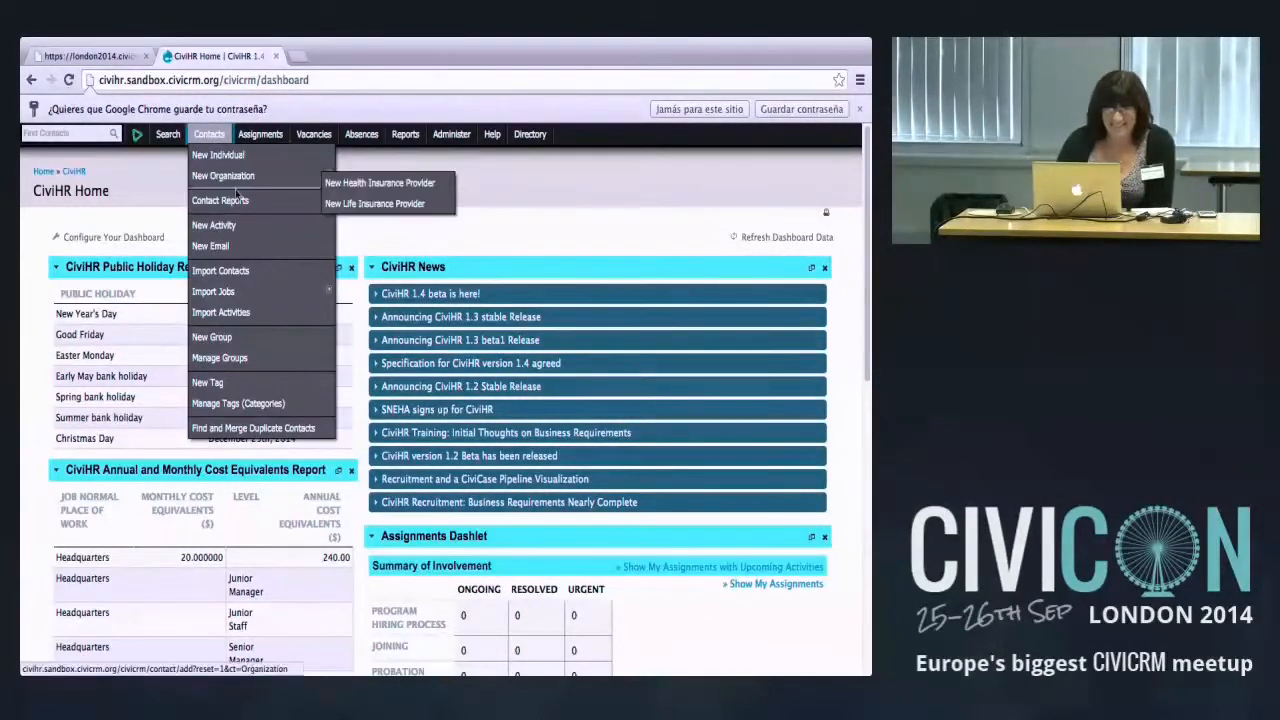
left_click(216, 156)
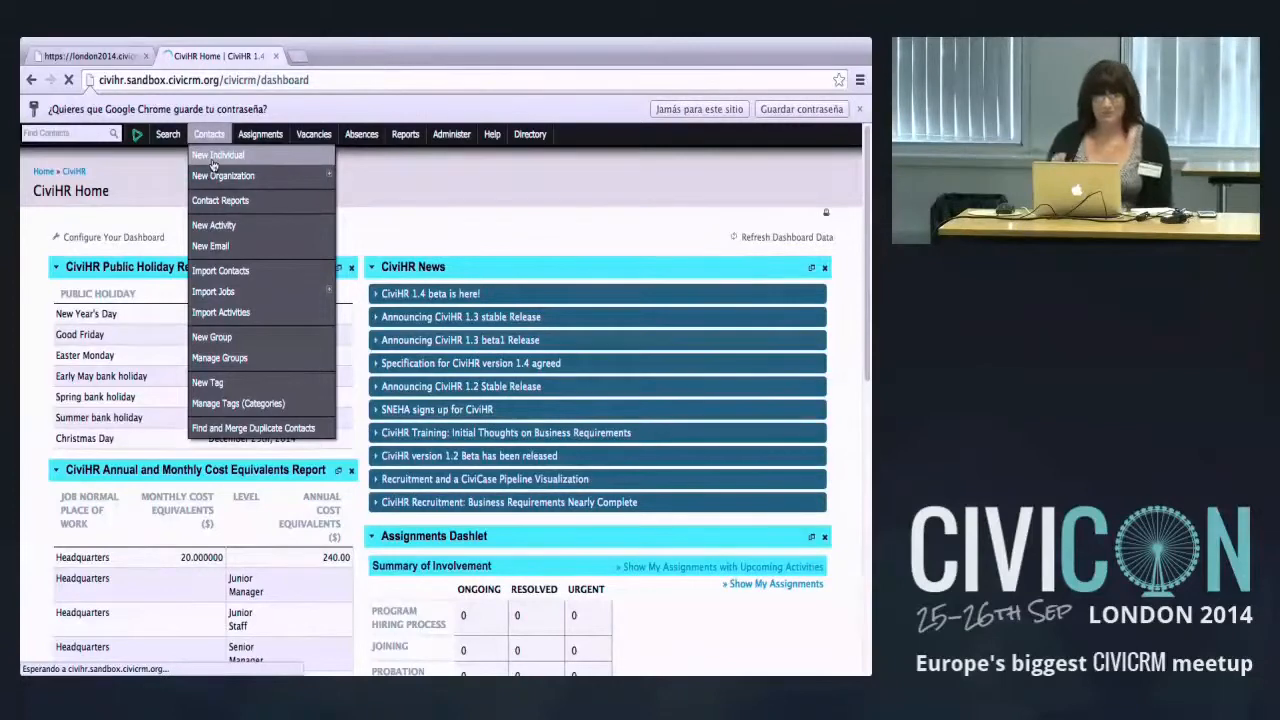
left_click(216, 156)
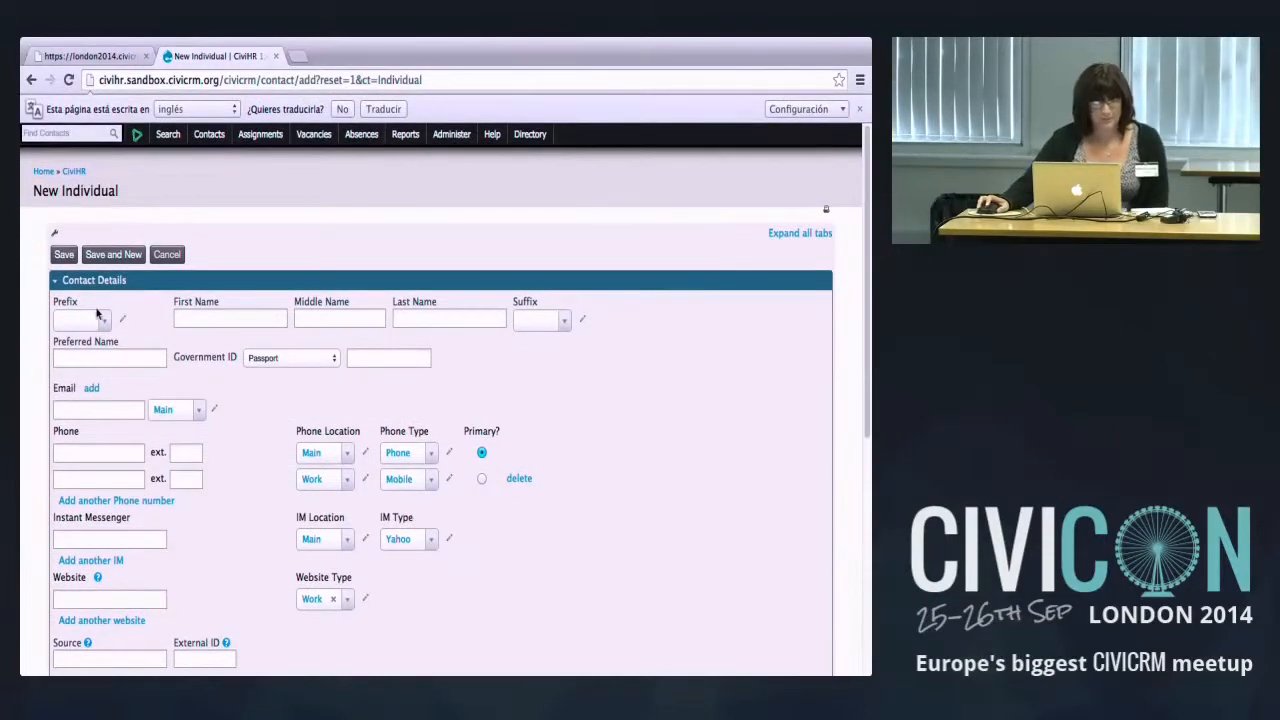
left_click(80, 320)
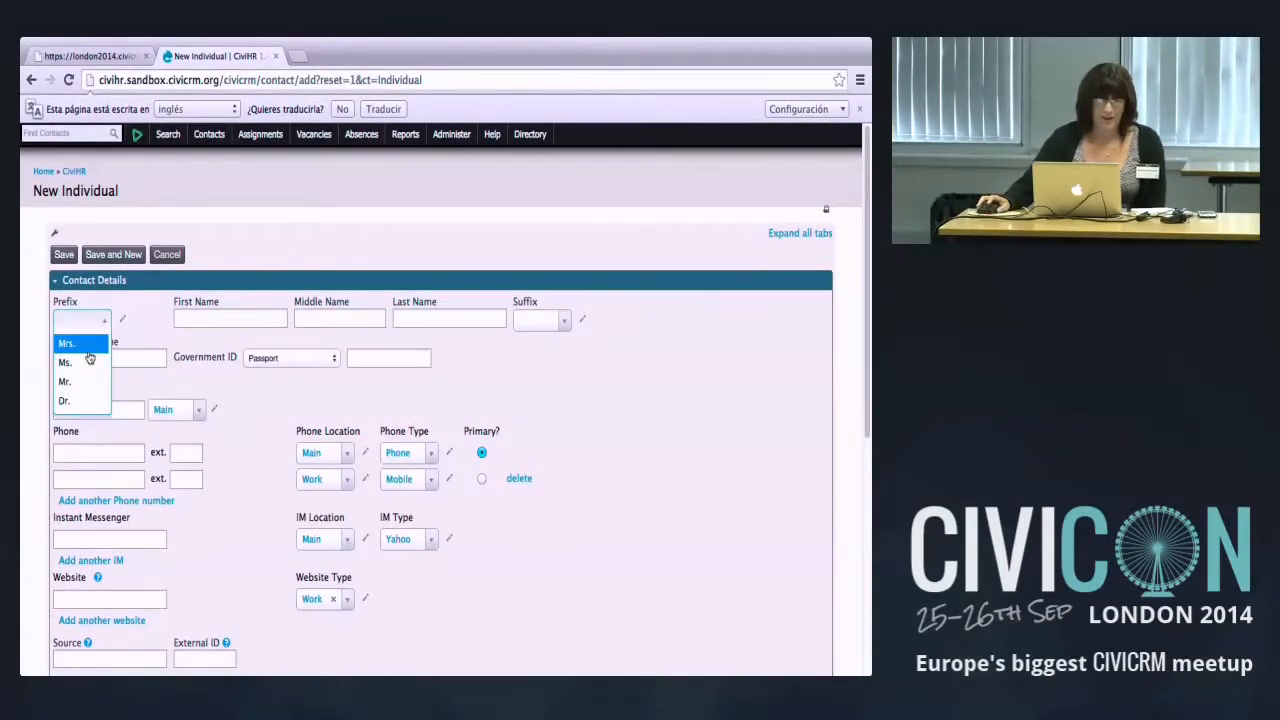
left_click(64, 362)
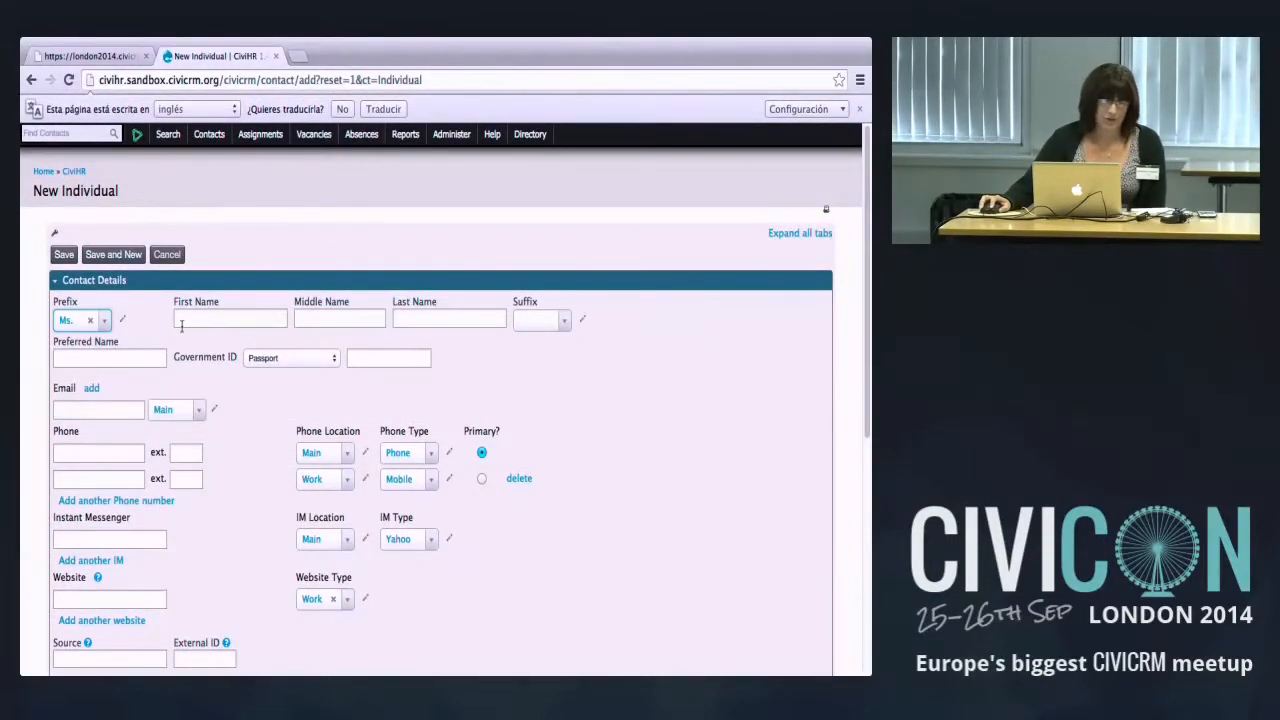
type("J")
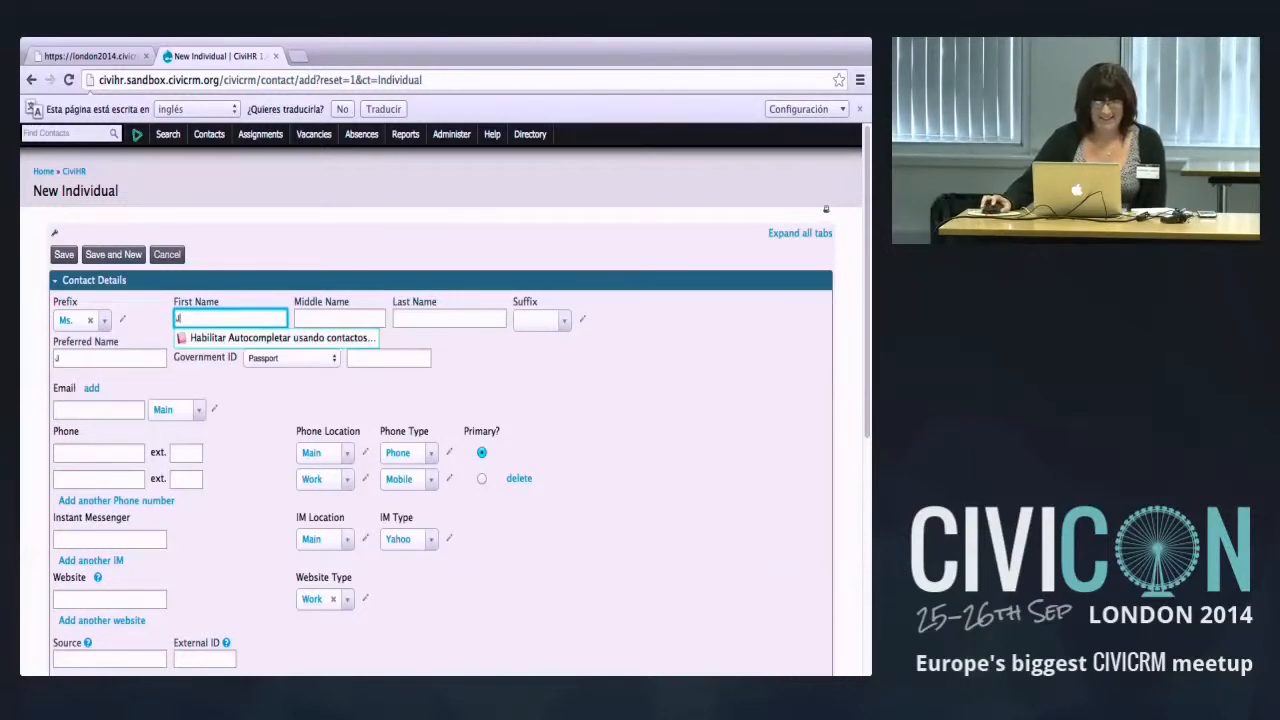
type("oseph")
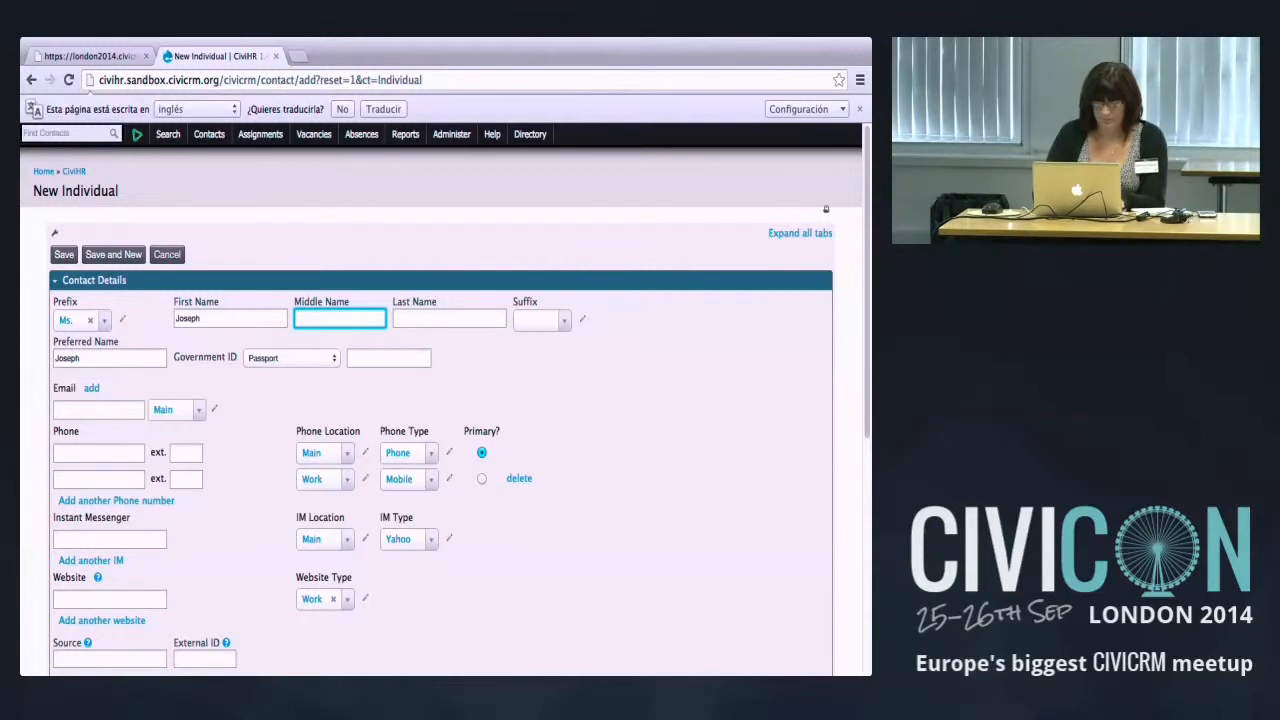
type("Blu")
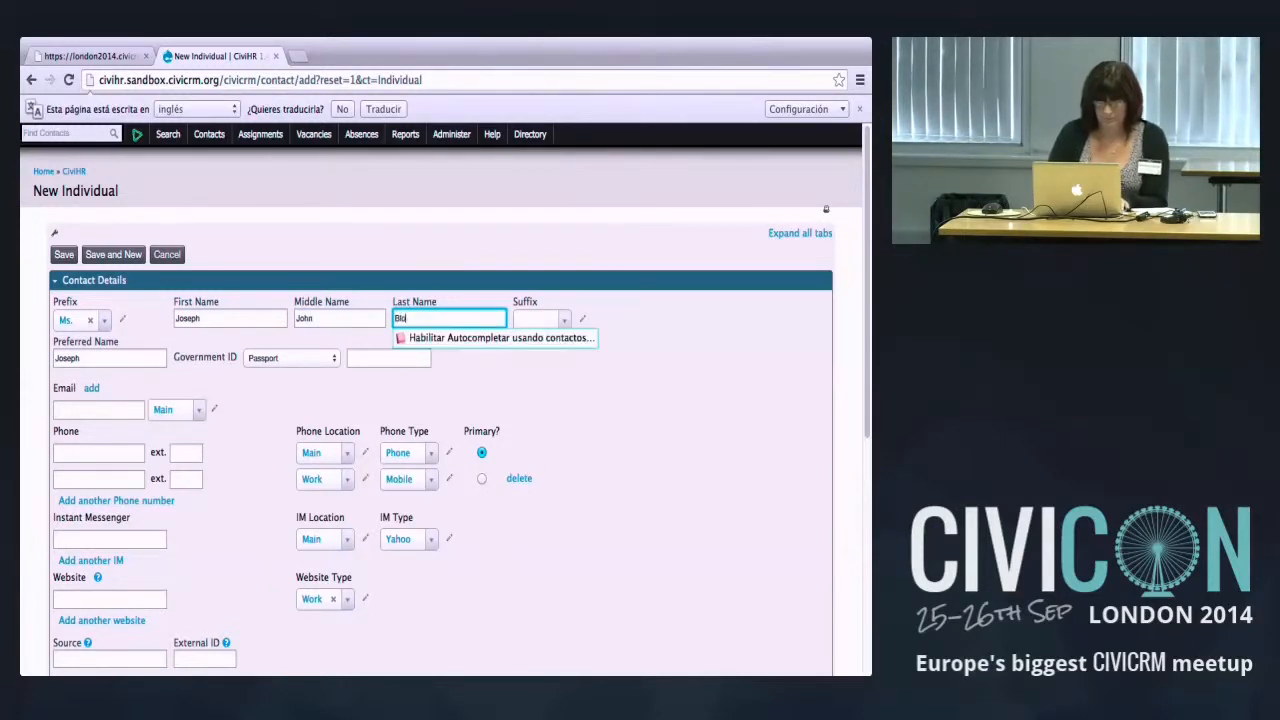
type("Bloggs")
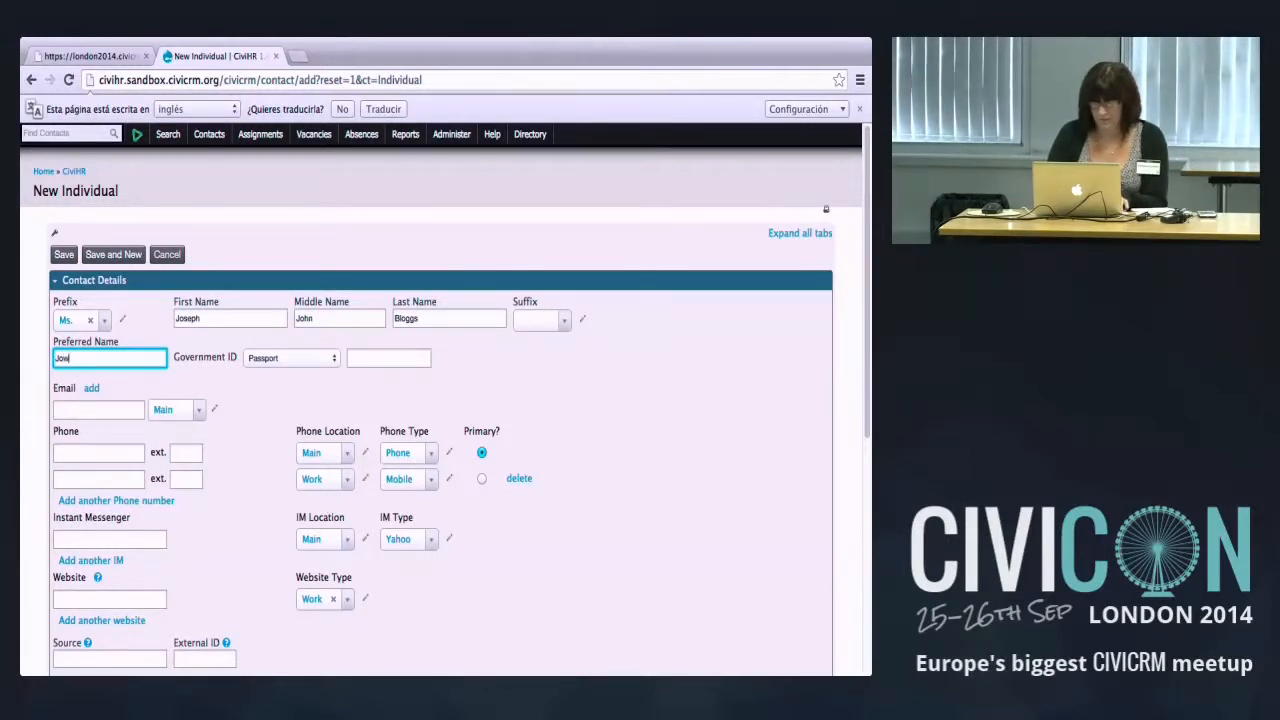
key("Backspace")
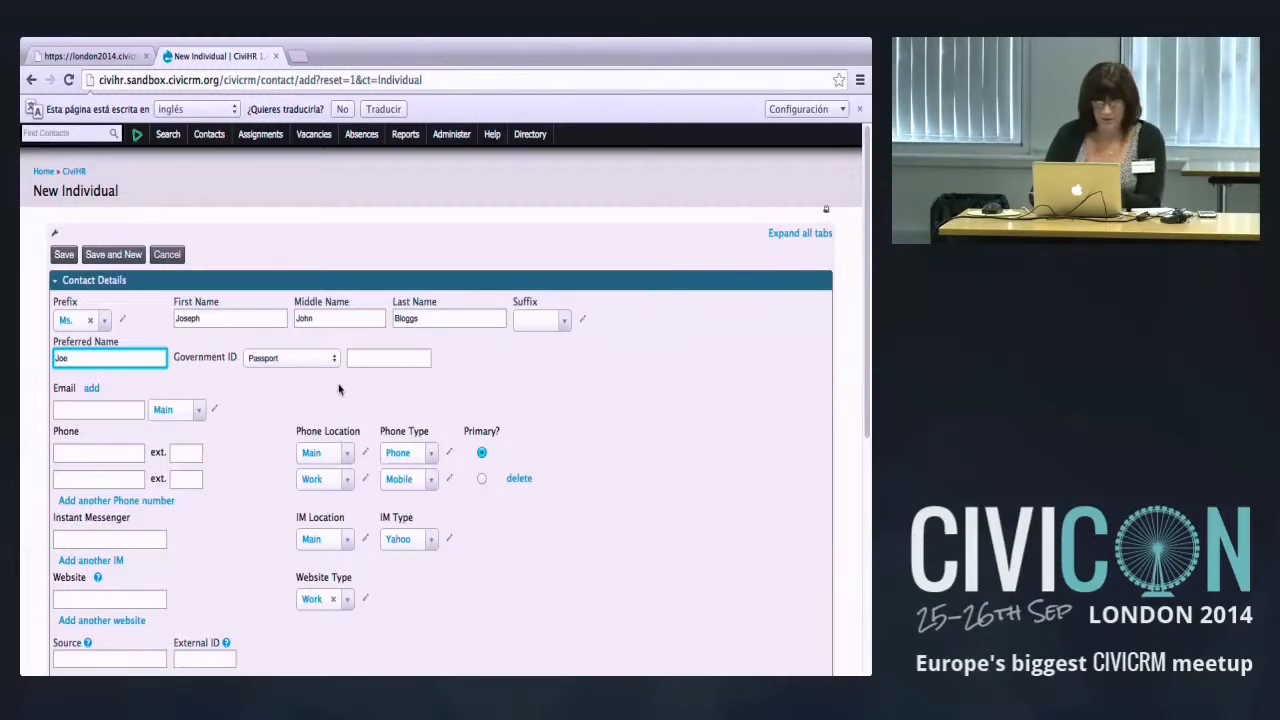
Step: Add a National Insurance government ID with number AB4567
left_click(292, 356)
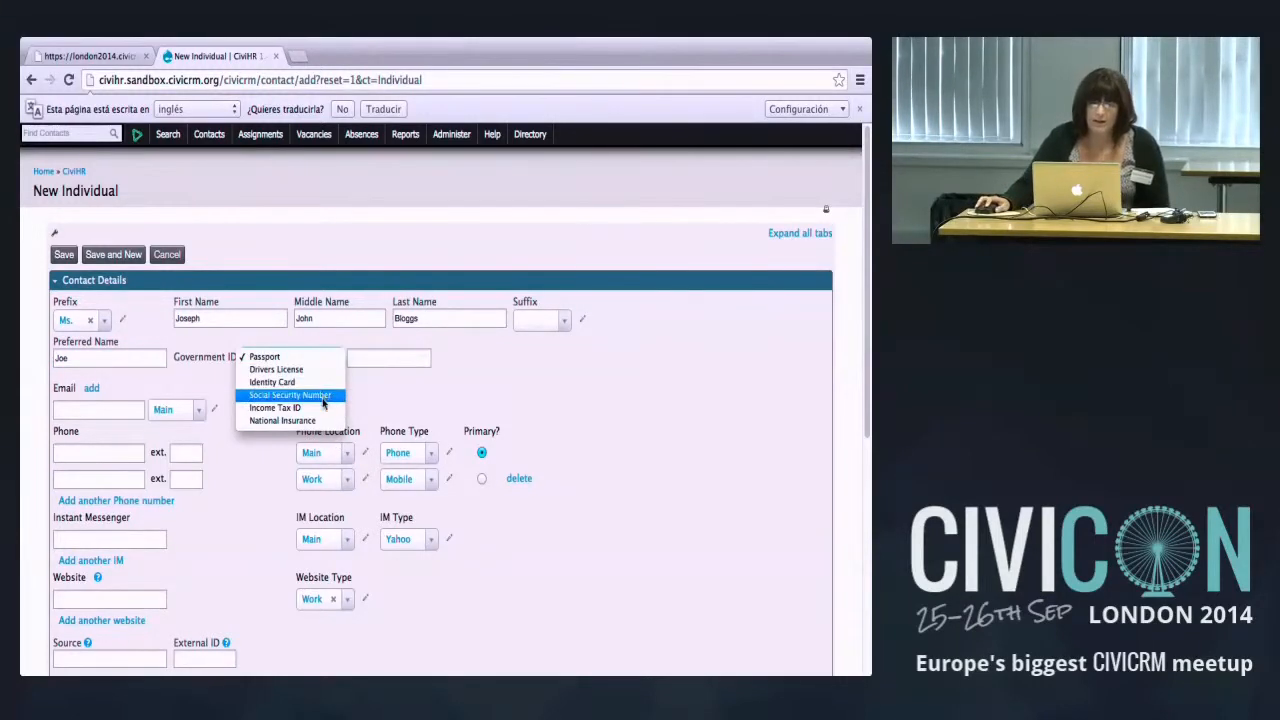
left_click(282, 420)
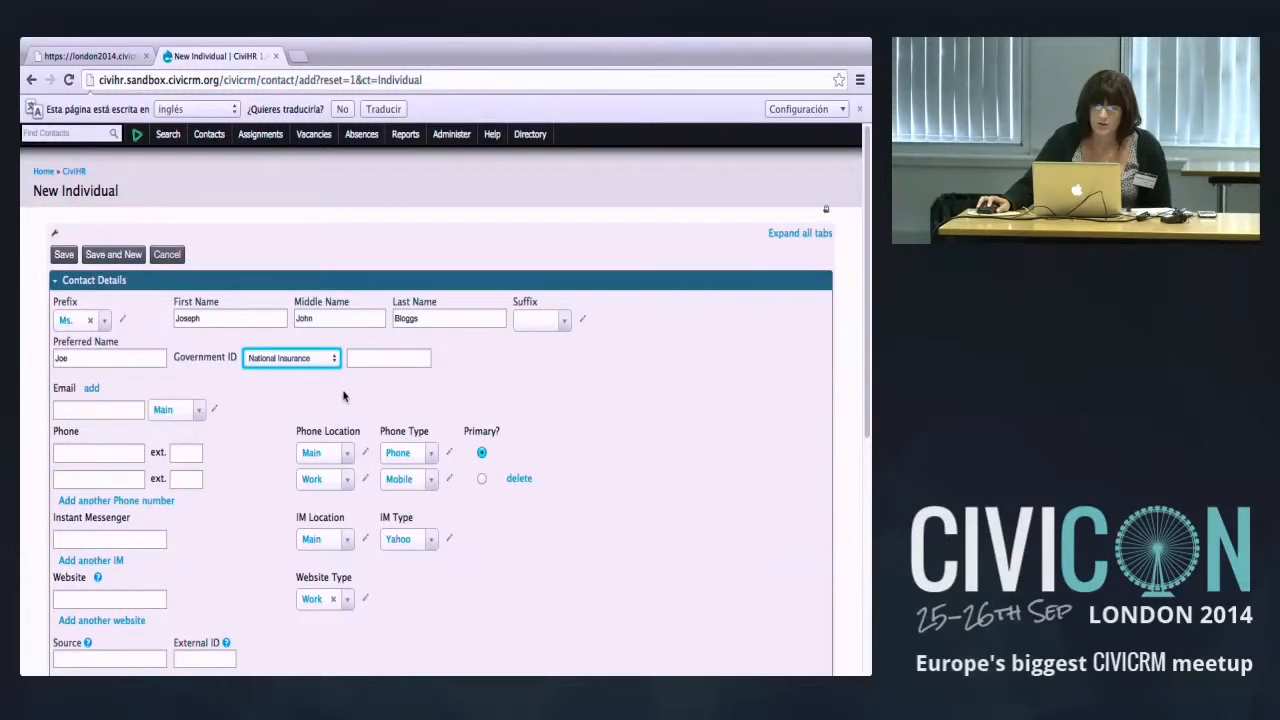
mouse_move(364, 344)
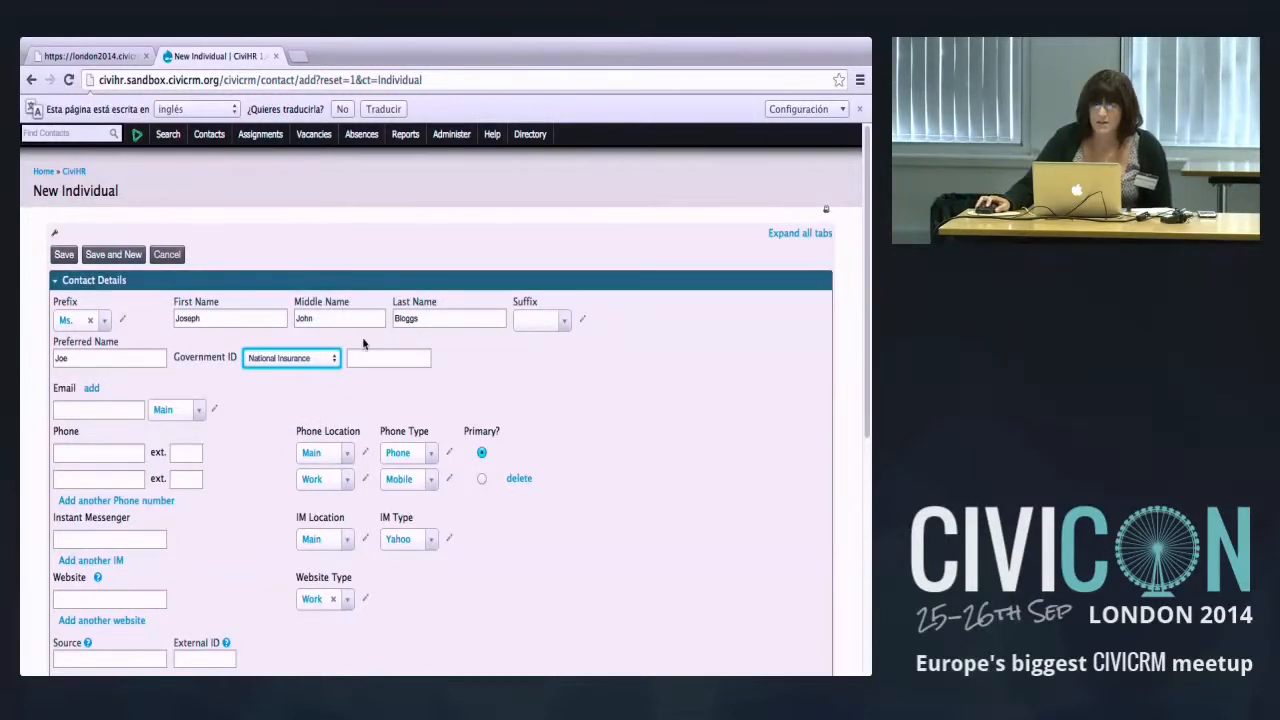
left_click(388, 358)
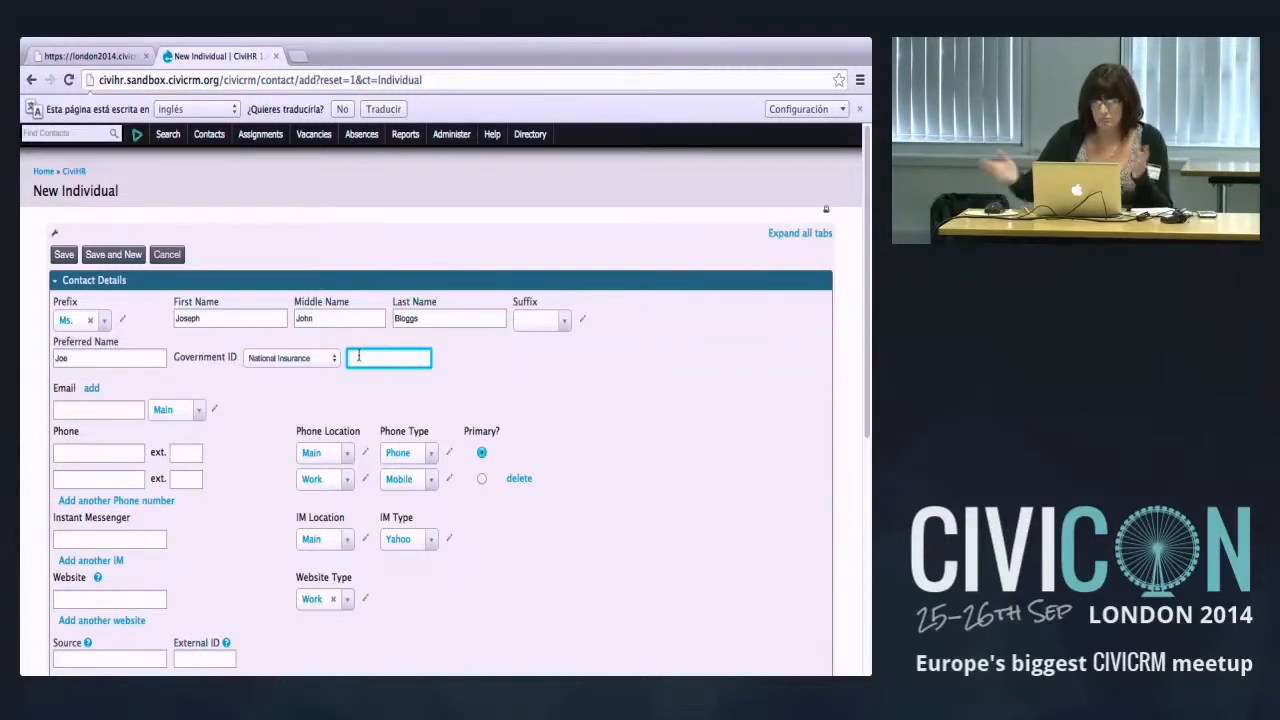
type("AB456789D")
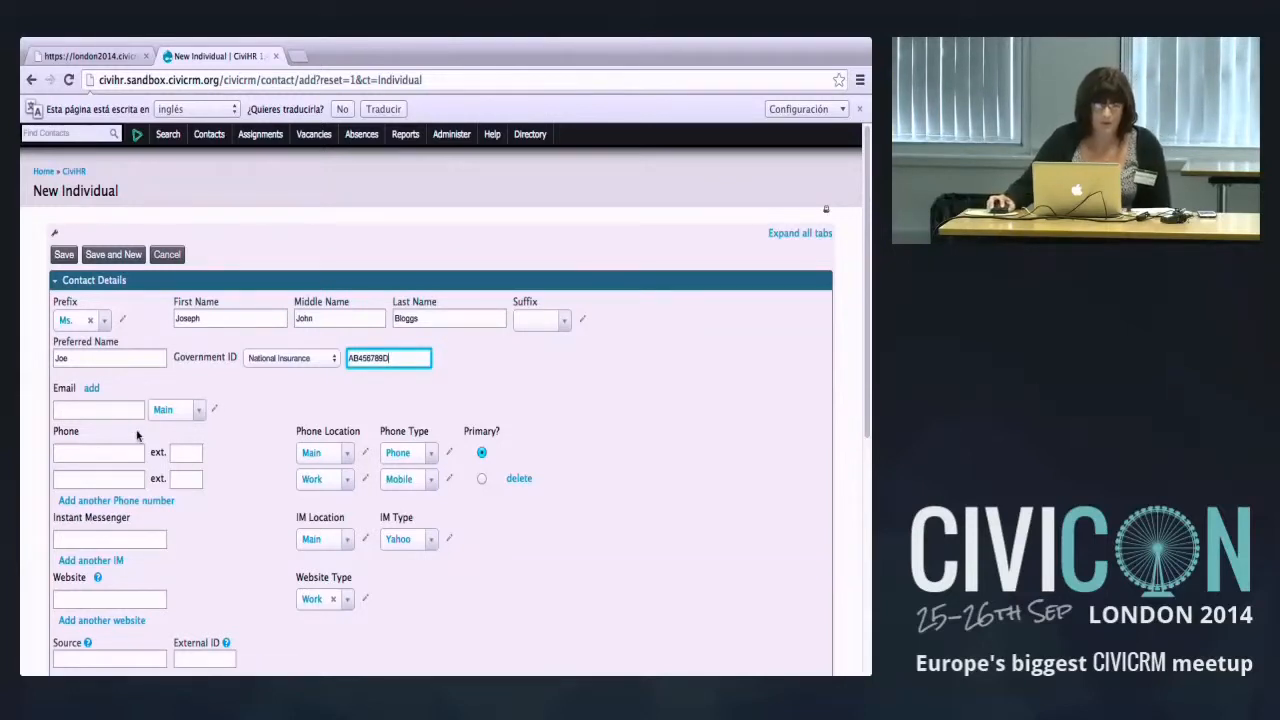
mouse_move(194, 518)
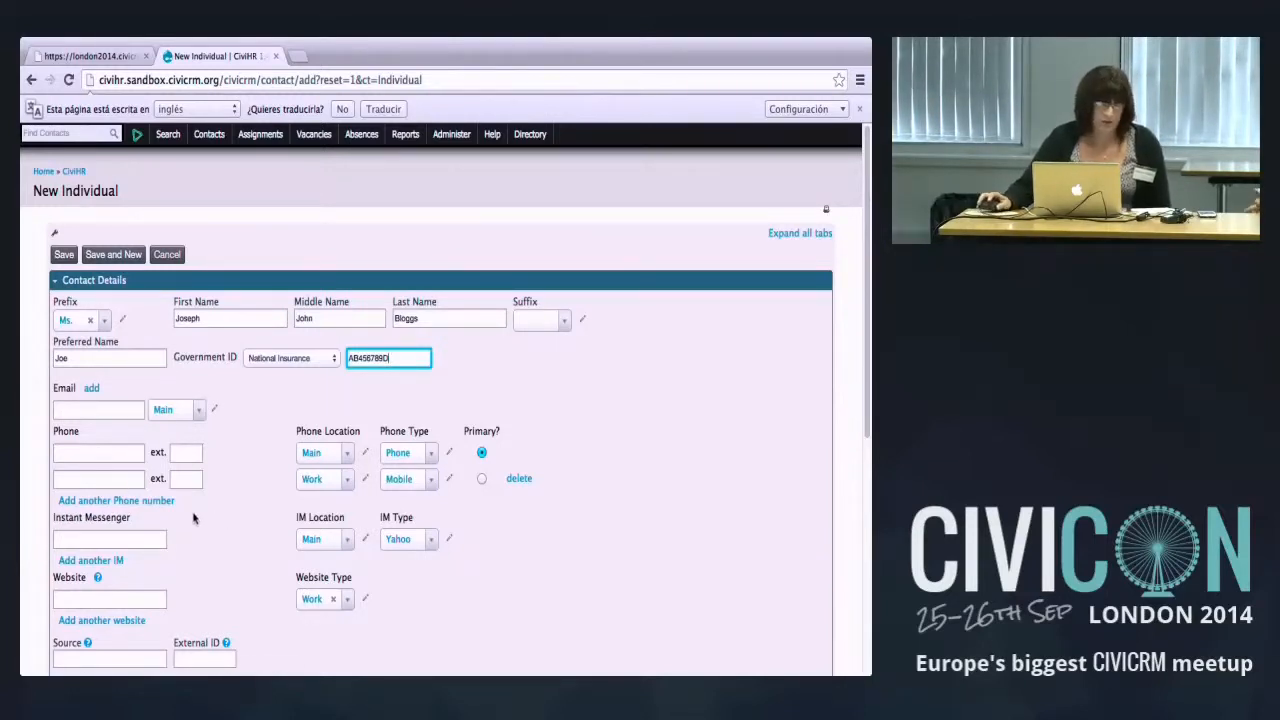
Step: Mark the contact as Male and pick a 1987 date of birth from the calendar
scroll("down", 3)
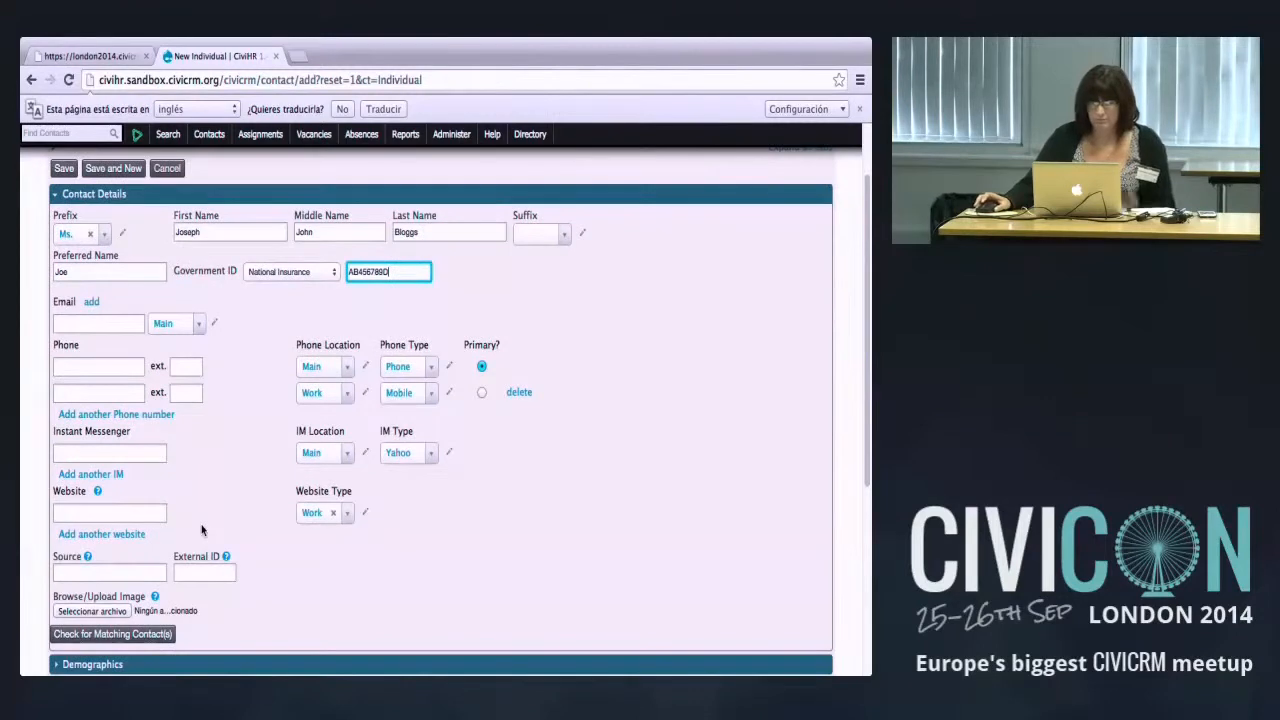
scroll("down", 3)
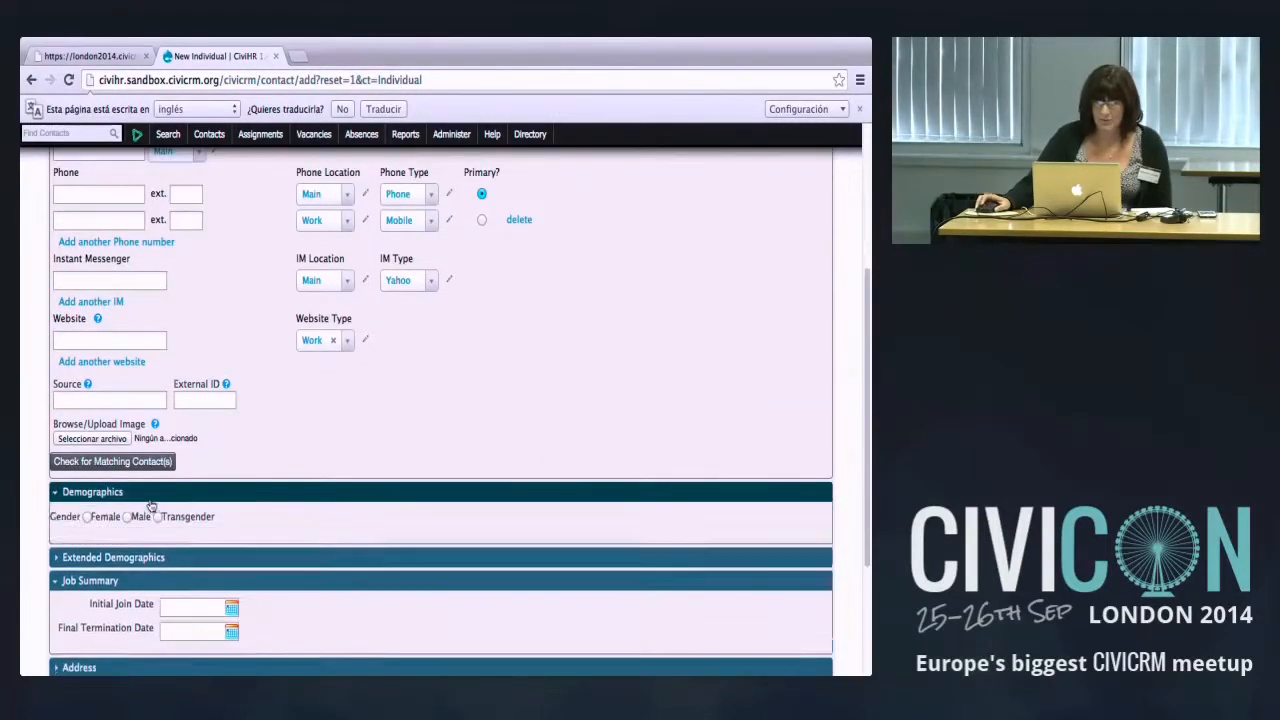
left_click(128, 518)
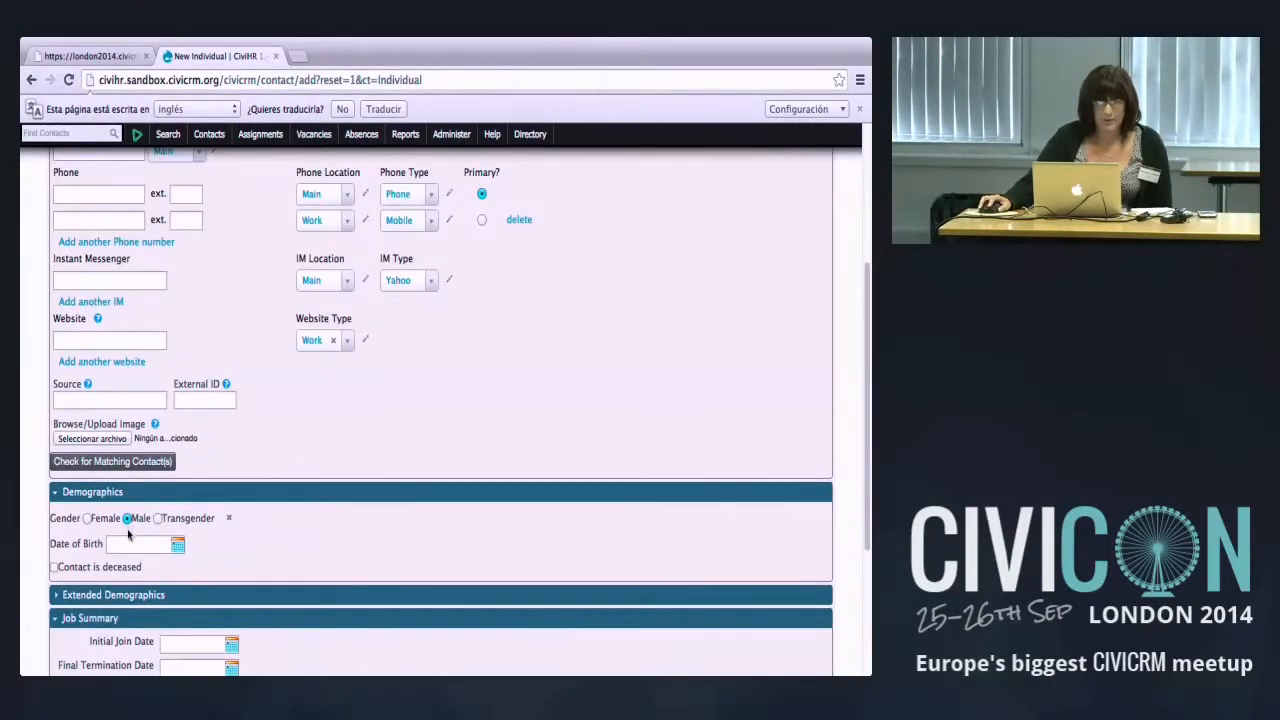
left_click(140, 544)
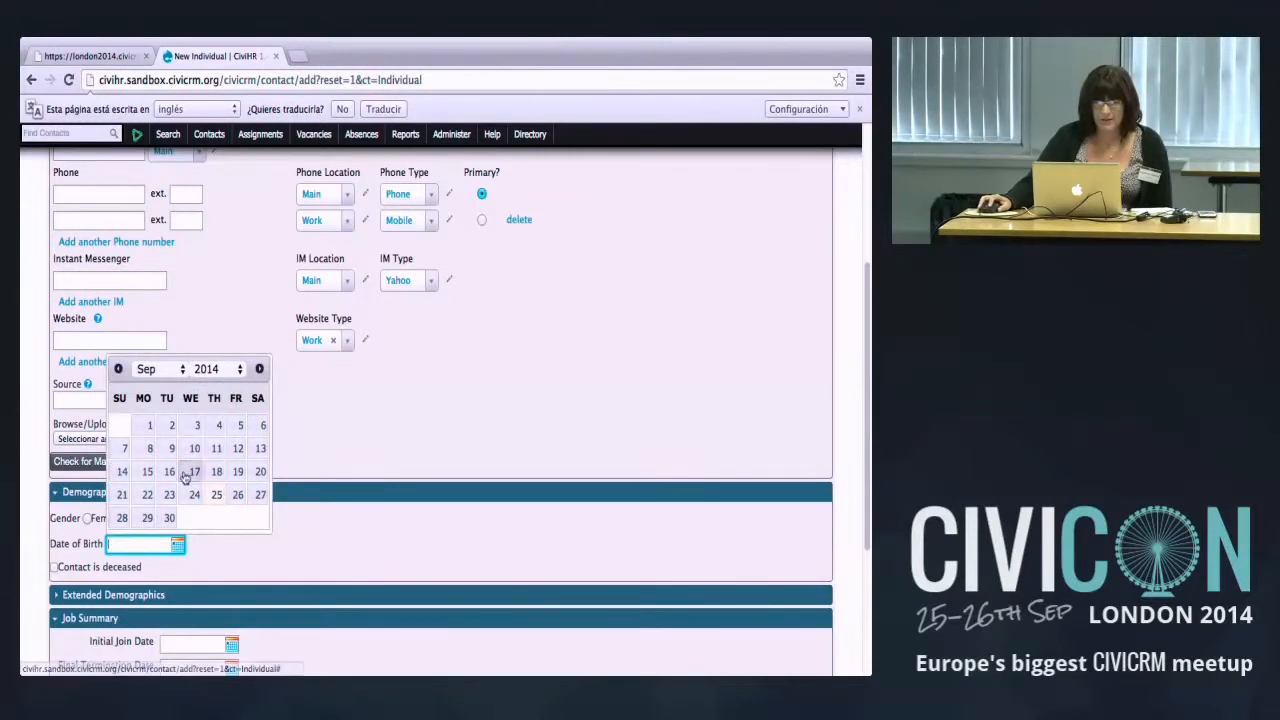
left_click(206, 368)
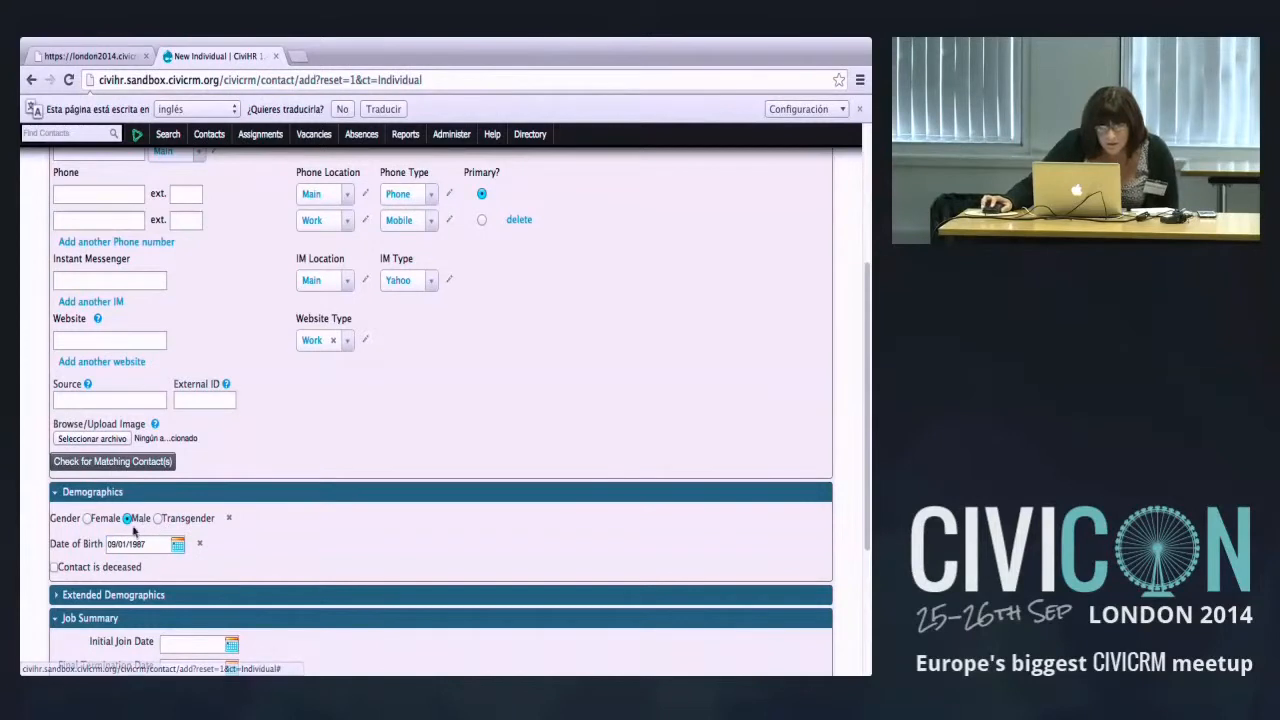
scroll("down", 3)
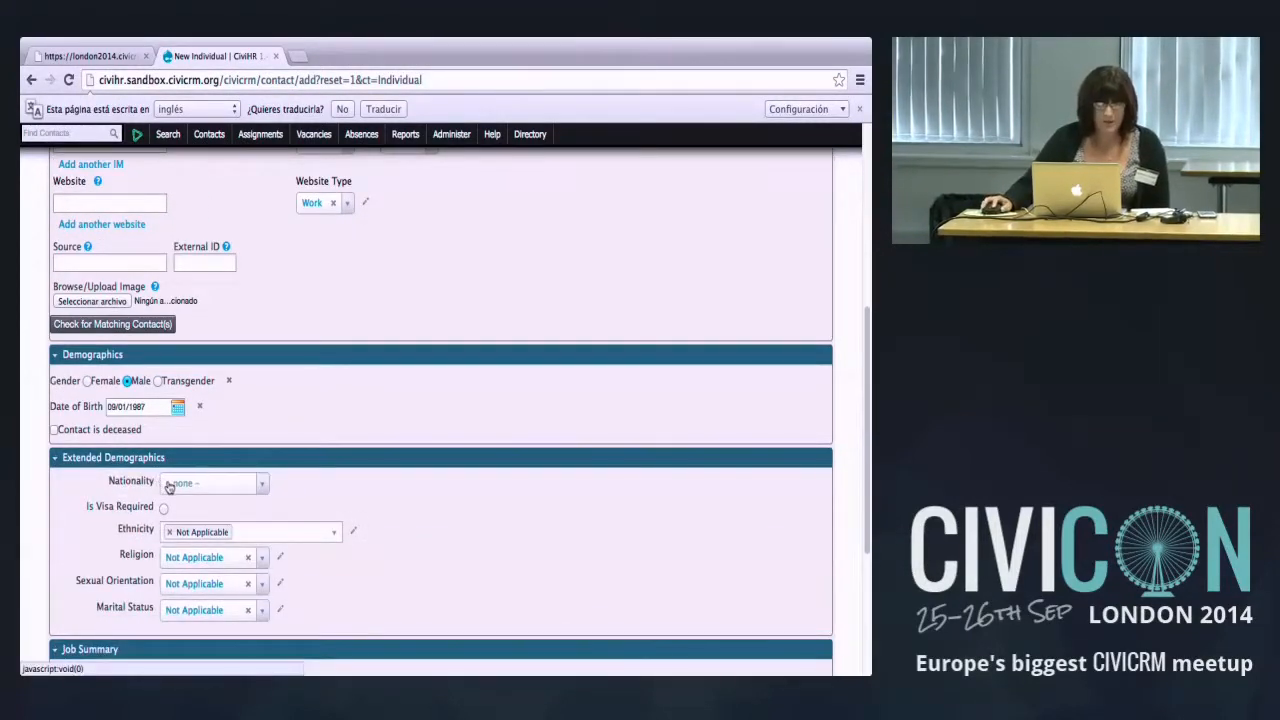
mouse_move(192, 504)
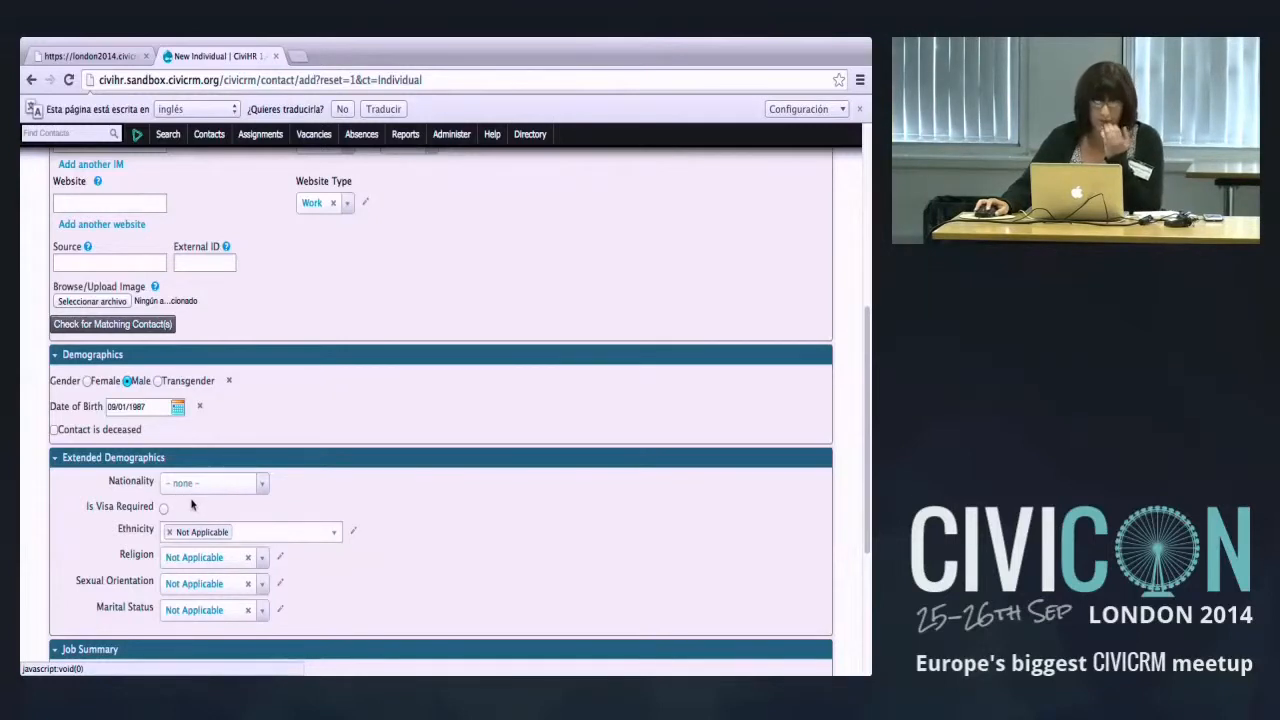
Step: Set nationality to United Kingdom and clear Not Applicable from Ethnicity
left_click(212, 482)
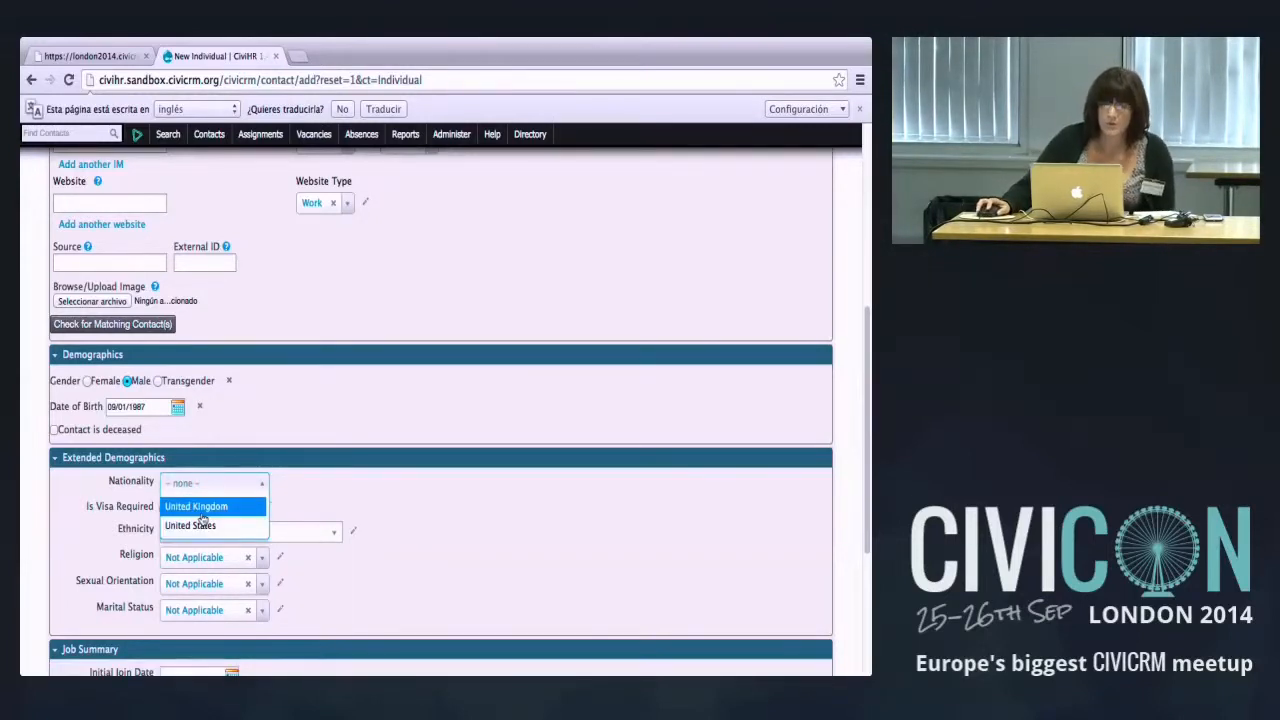
left_click(196, 506)
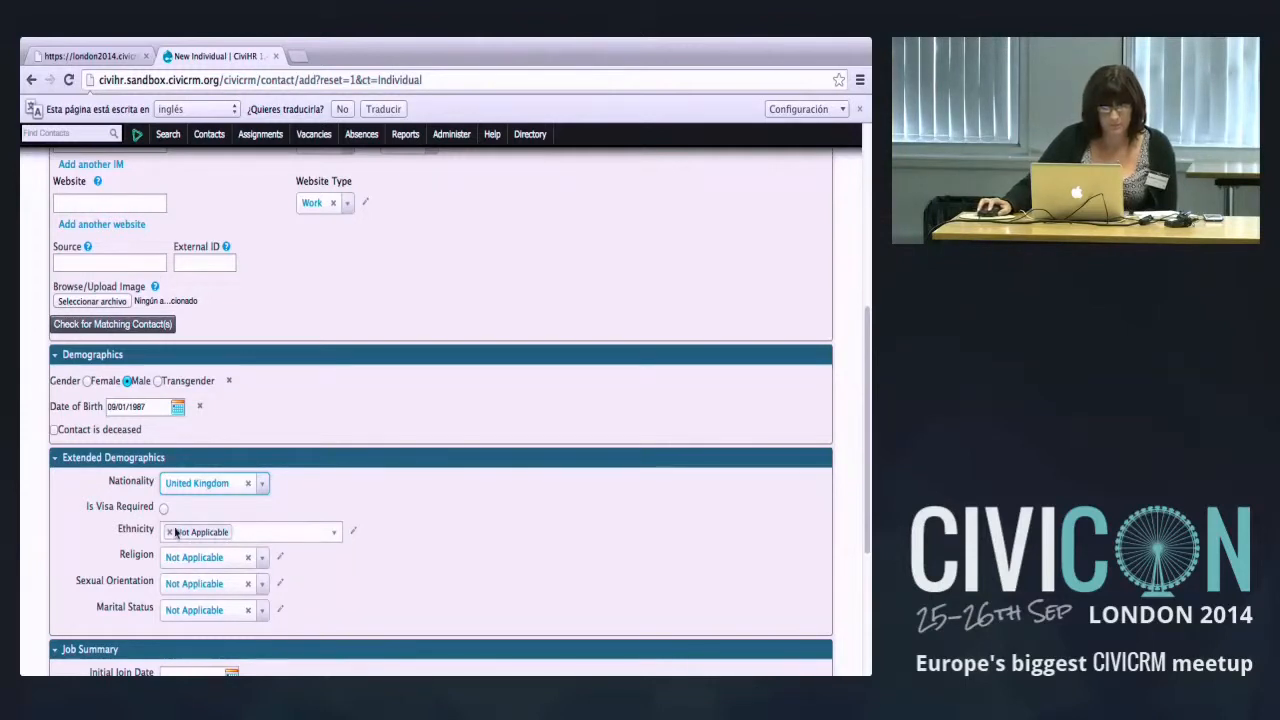
left_click(168, 532)
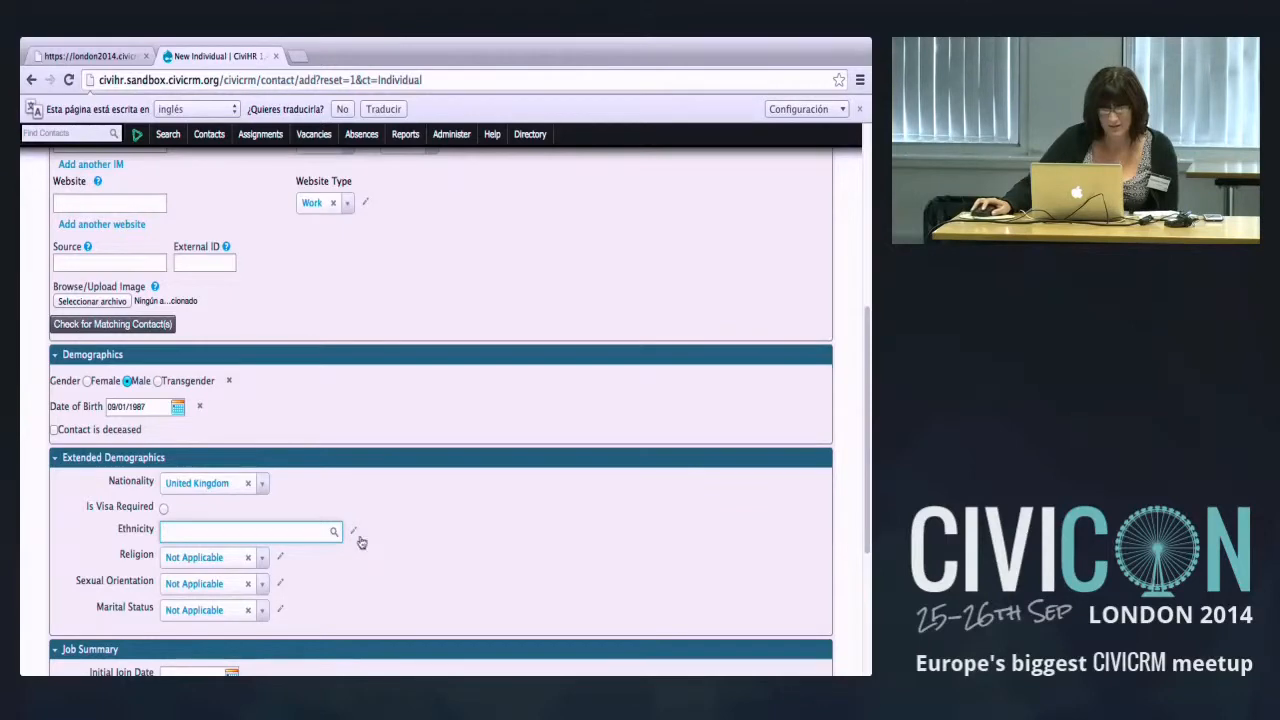
left_click(352, 530)
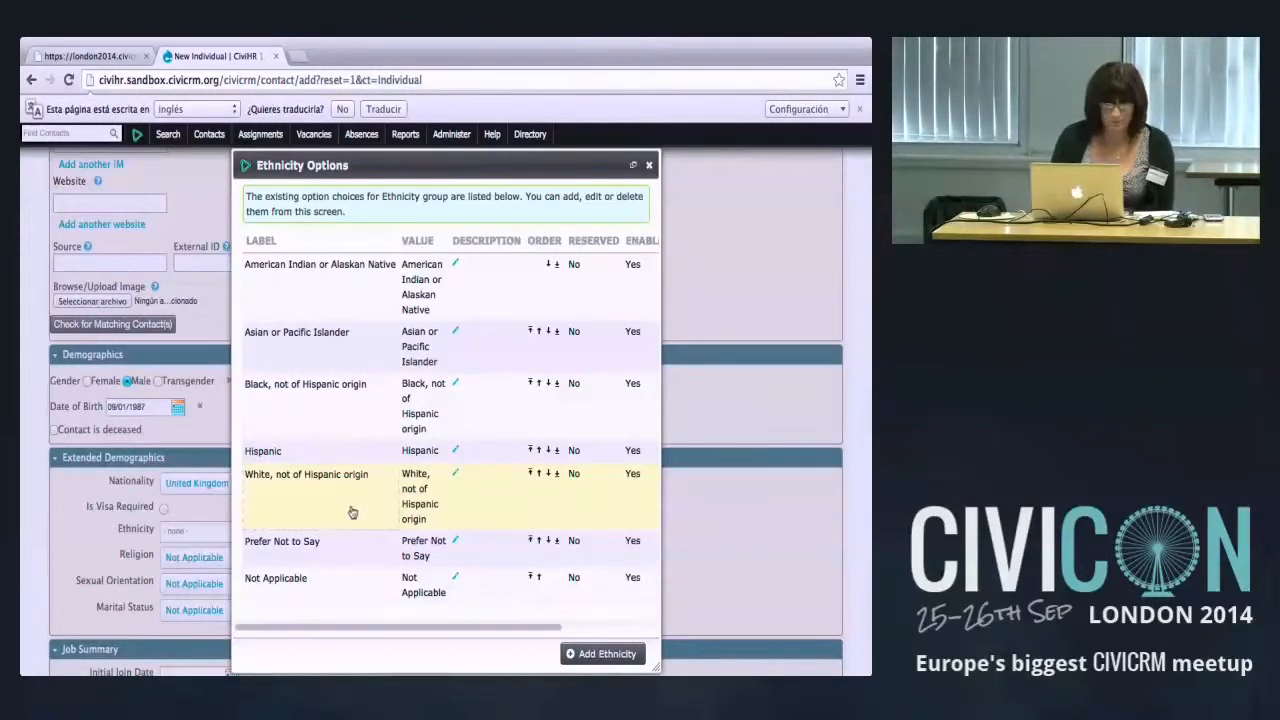
mouse_move(644, 502)
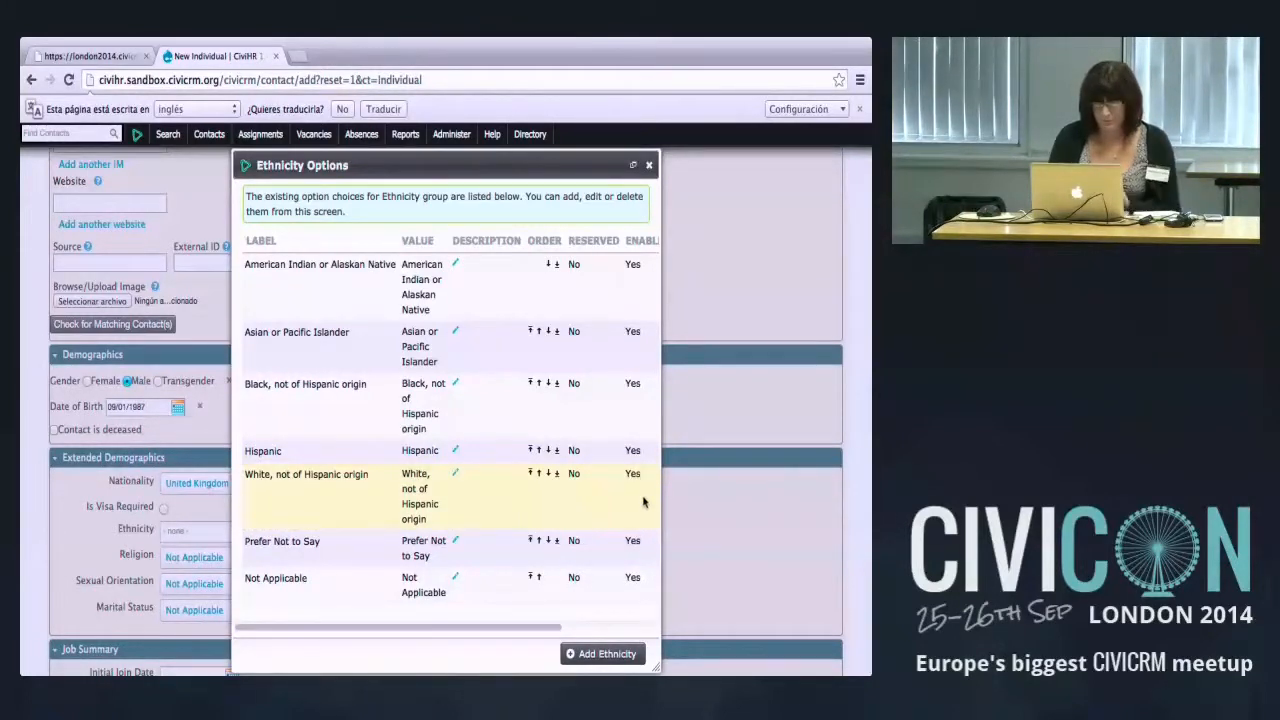
mouse_move(432, 496)
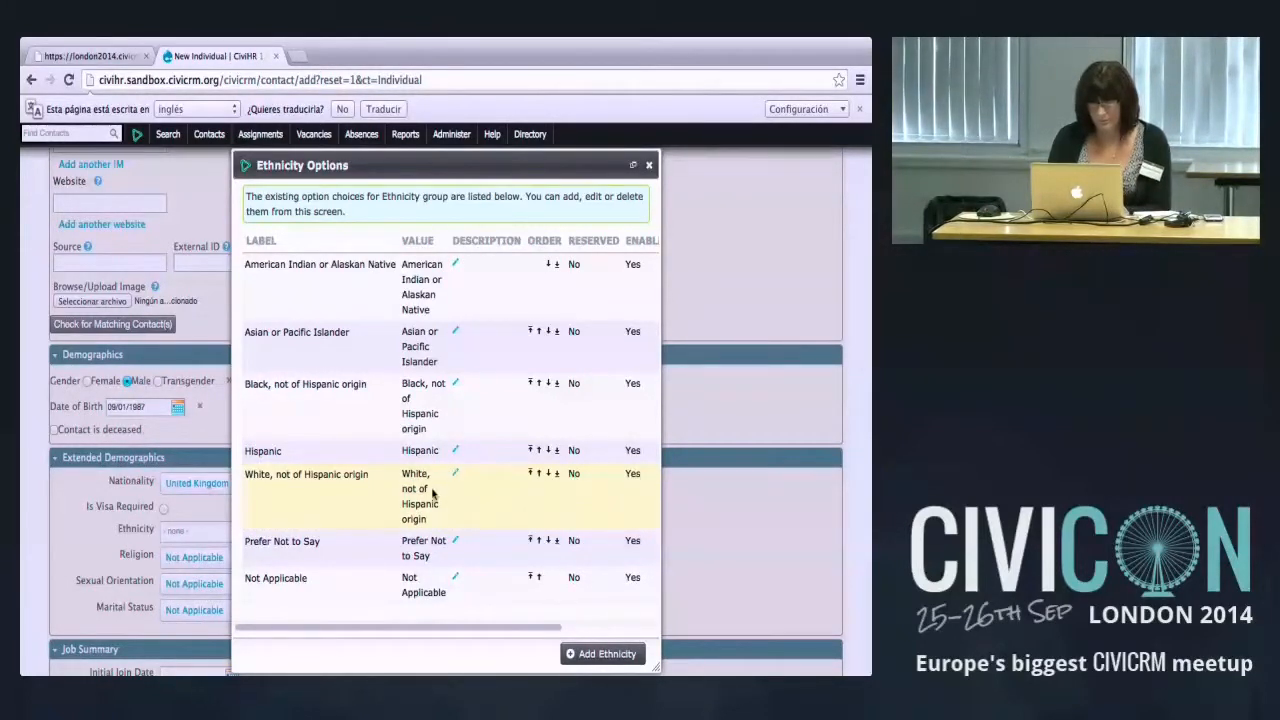
Step: Edit the 'White, not of Hispanic origin' ethnicity option label inline
left_click(456, 472)
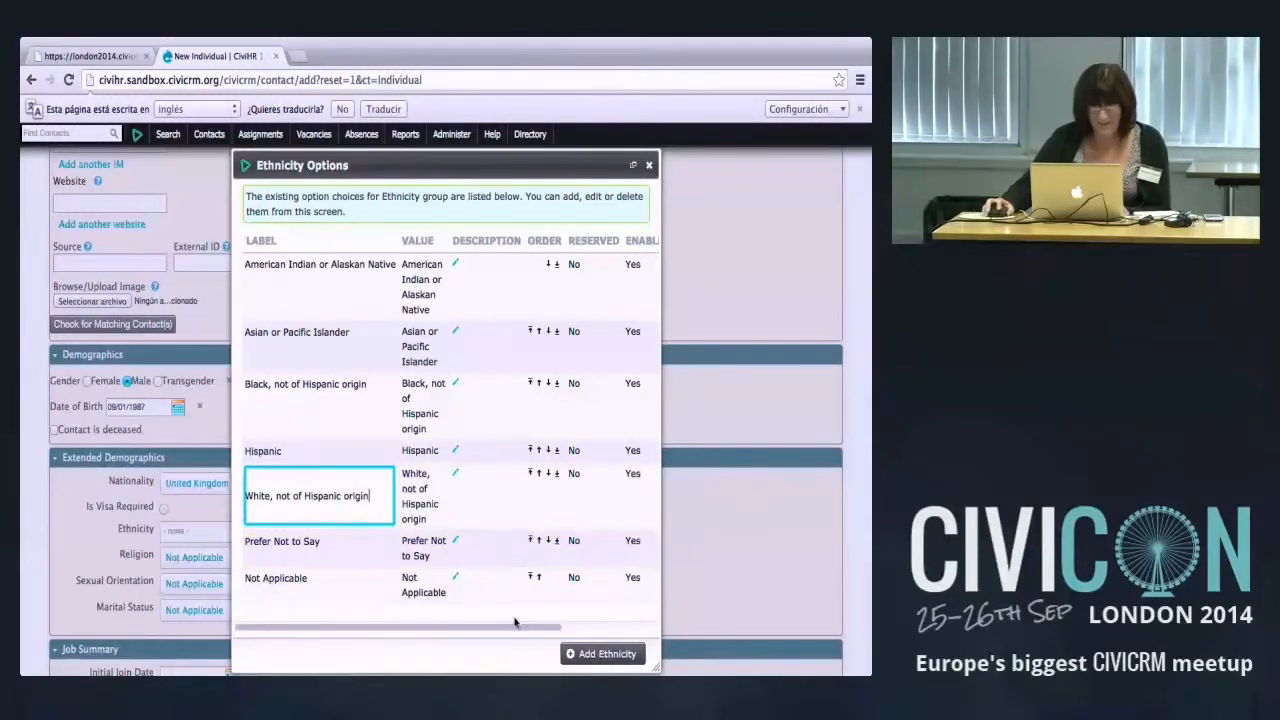
left_click(602, 652)
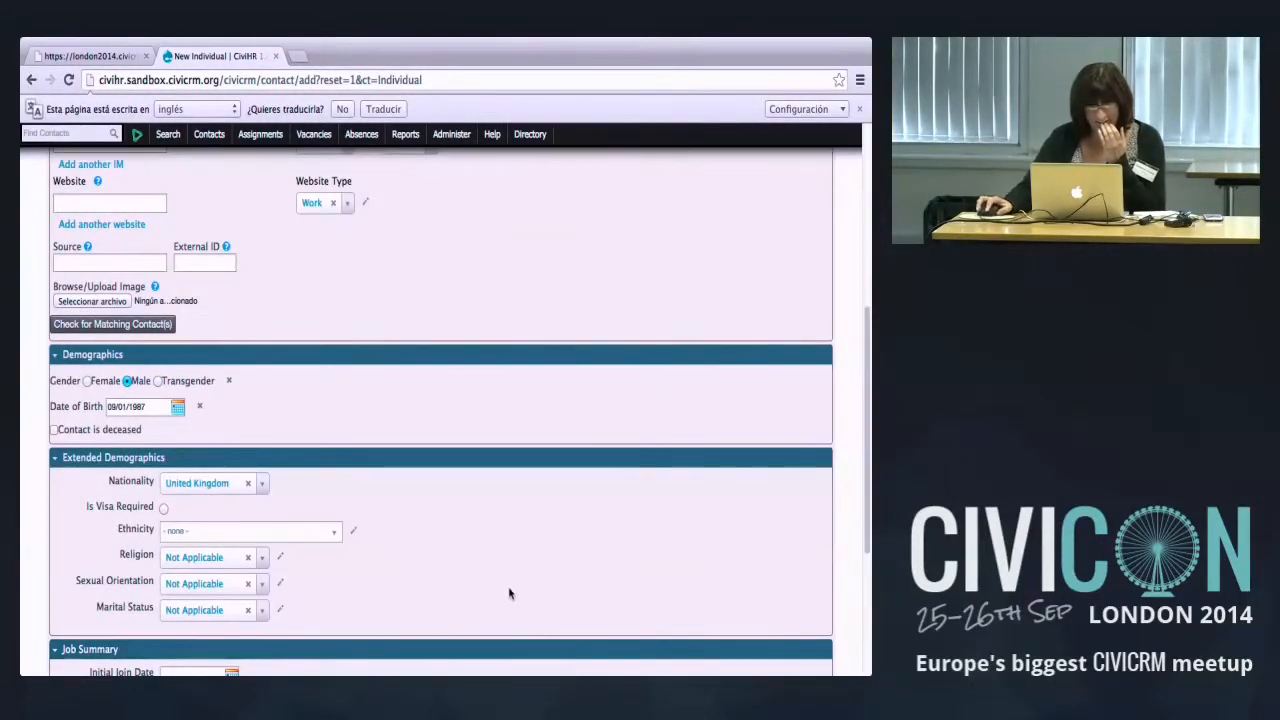
mouse_move(426, 590)
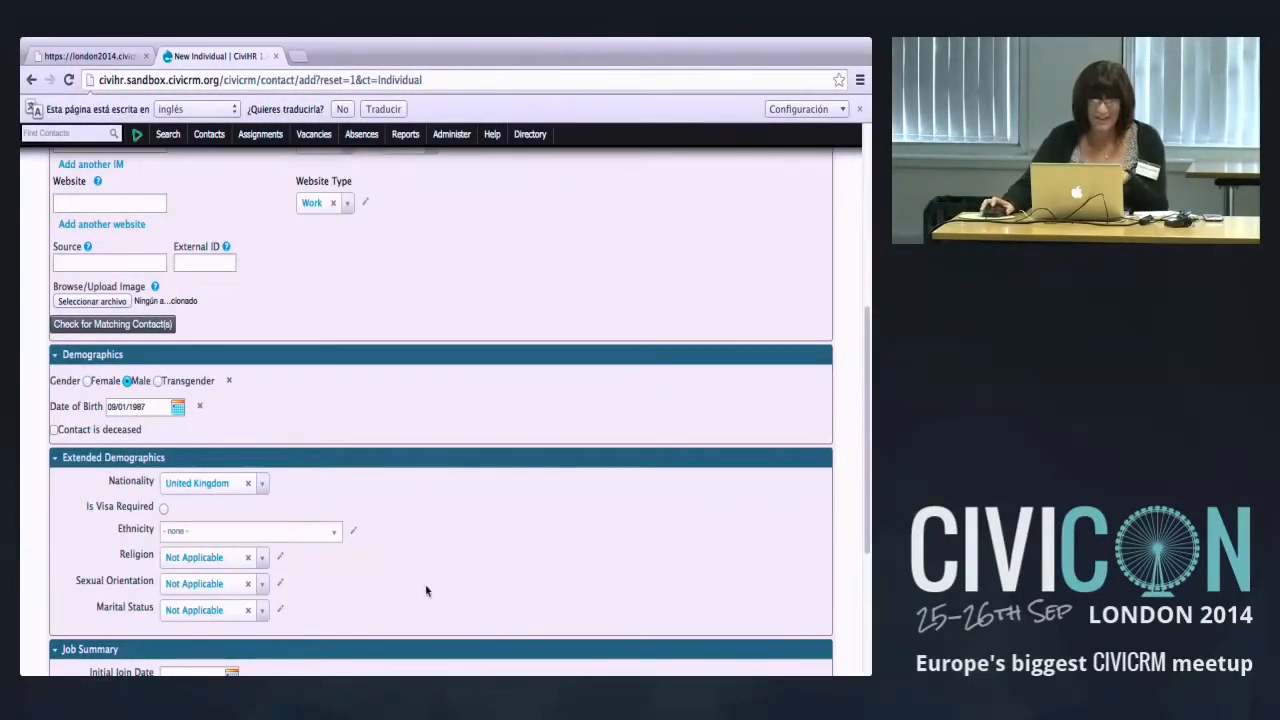
mouse_move(430, 590)
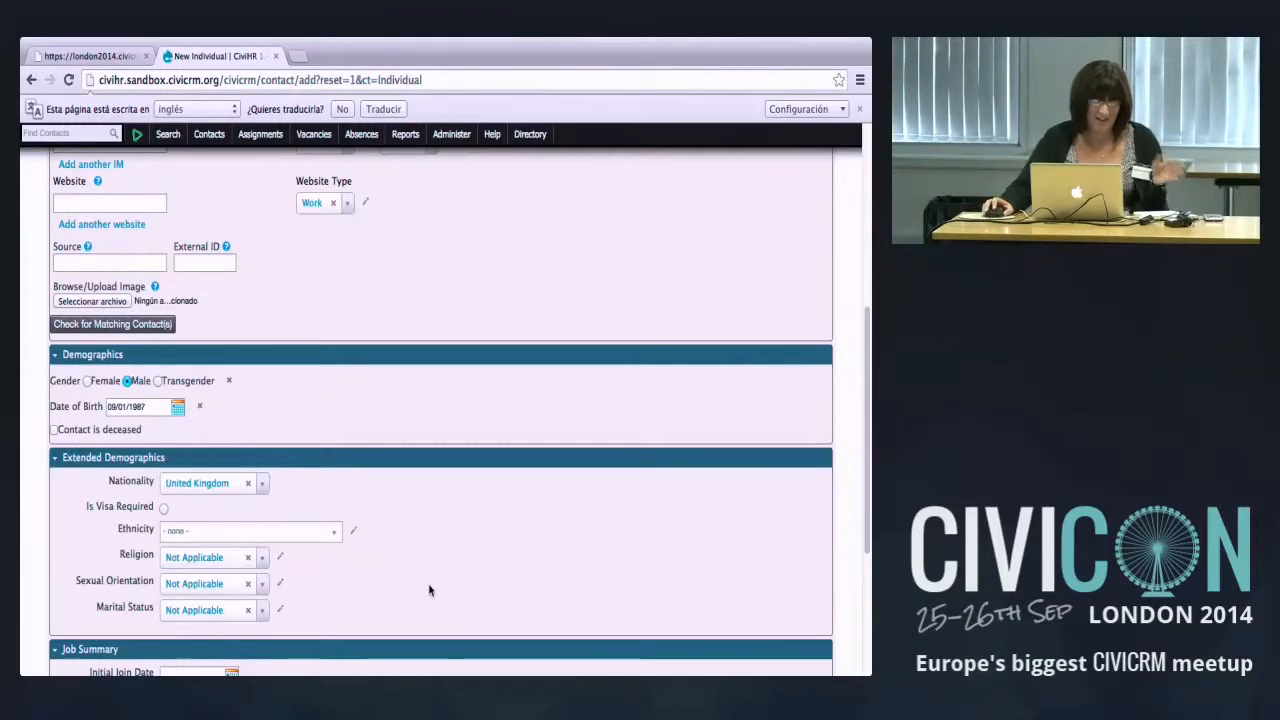
Step: Set the job summary's Initial Join Date to 23 September 2014 and reach the form's end
scroll("down", 3)
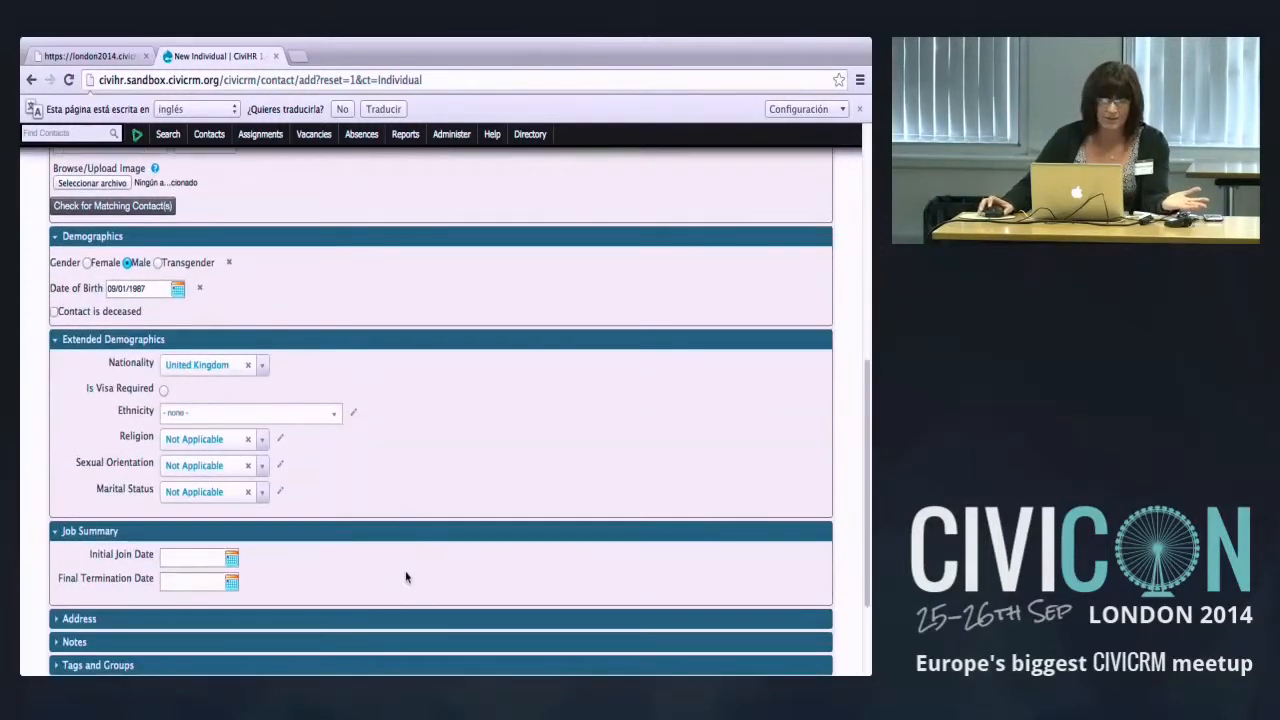
left_click(192, 556)
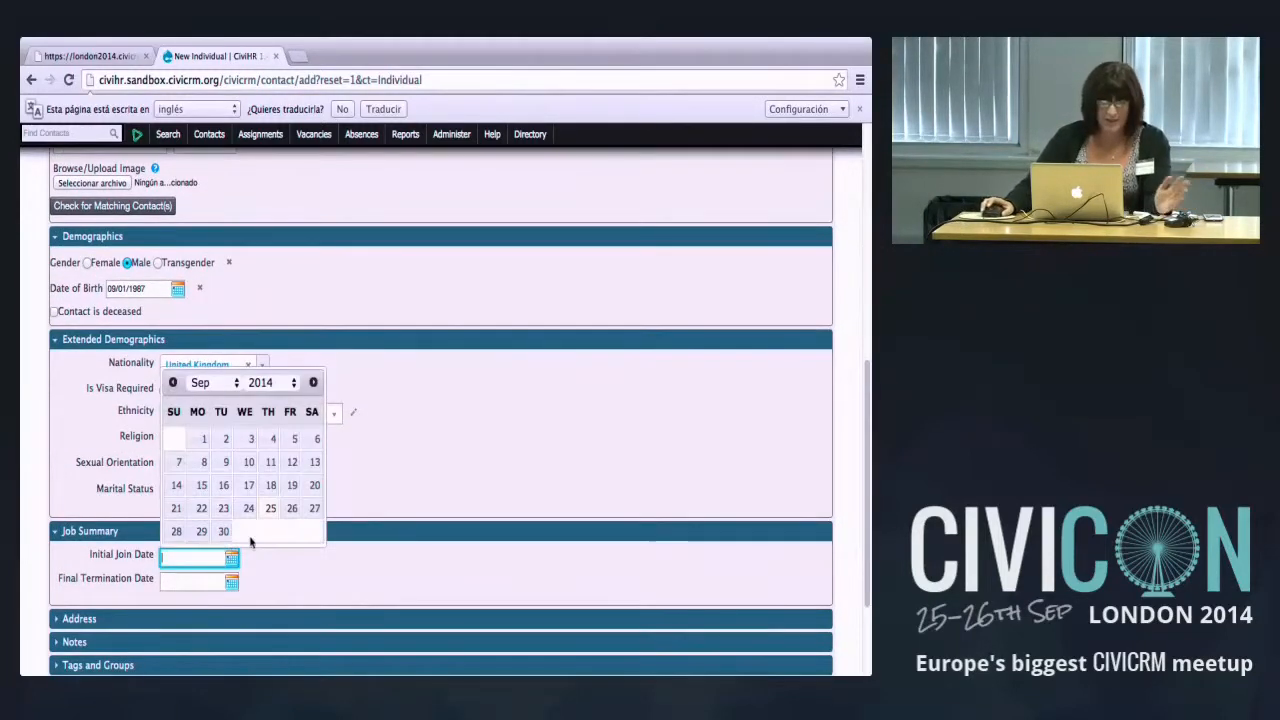
left_click(224, 508)
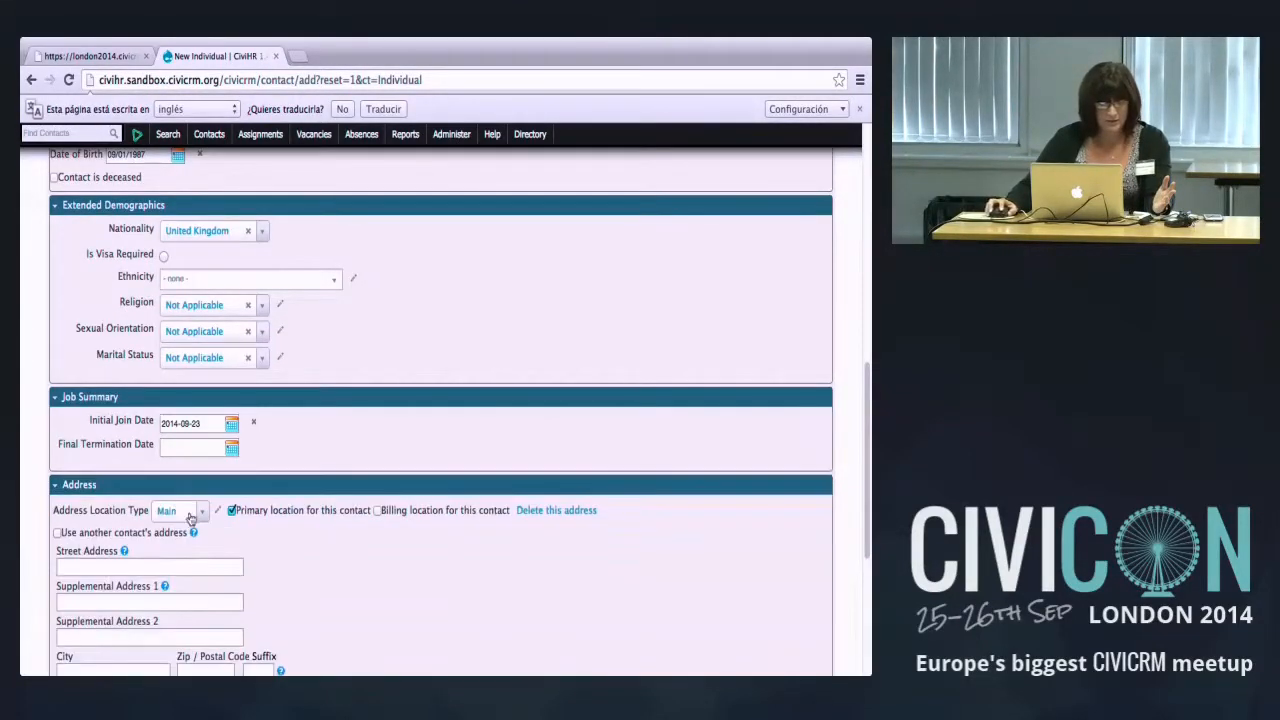
scroll("down", 3)
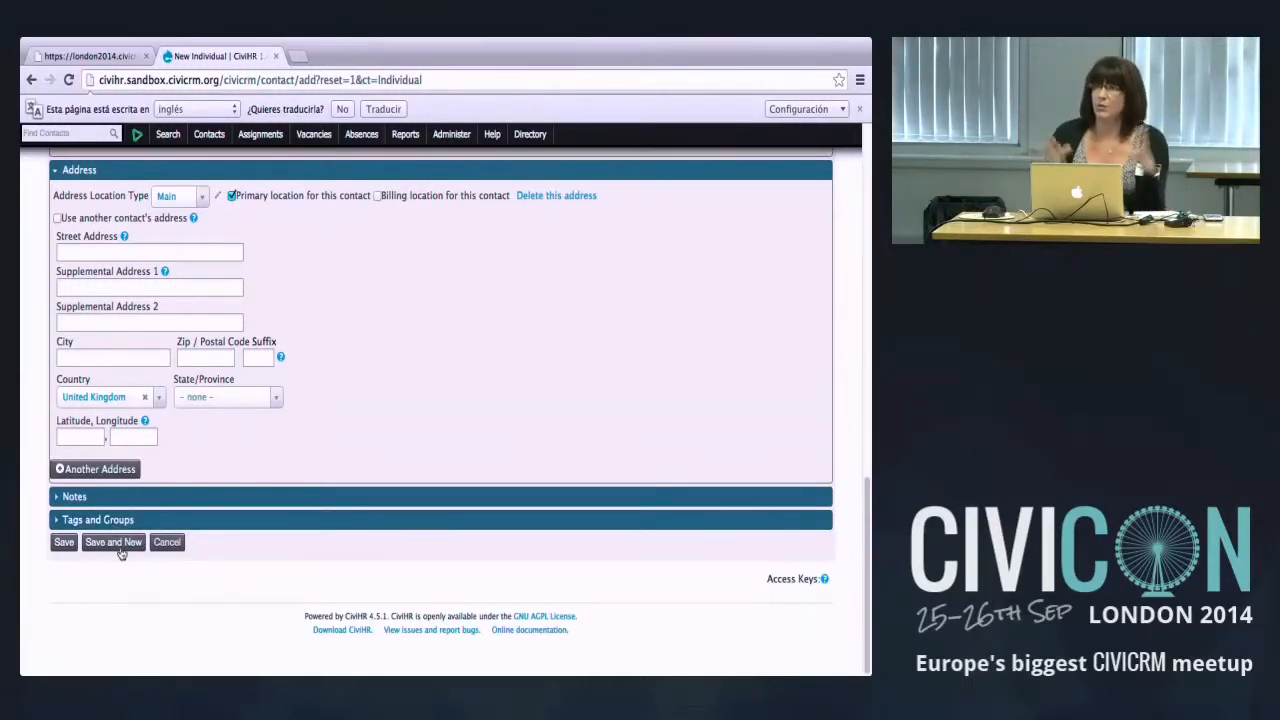
left_click(64, 540)
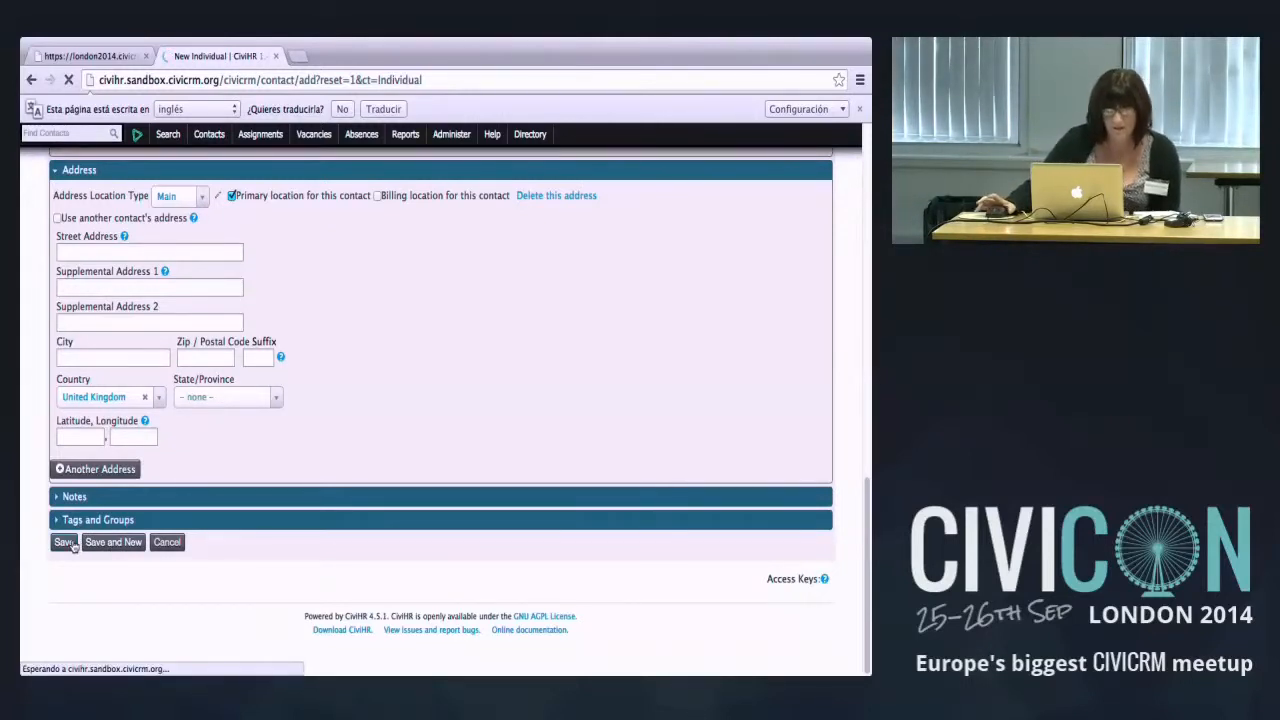
Step: Save the Ms. Joseph Bloggs contact and view its empty Jobs page
left_click(64, 540)
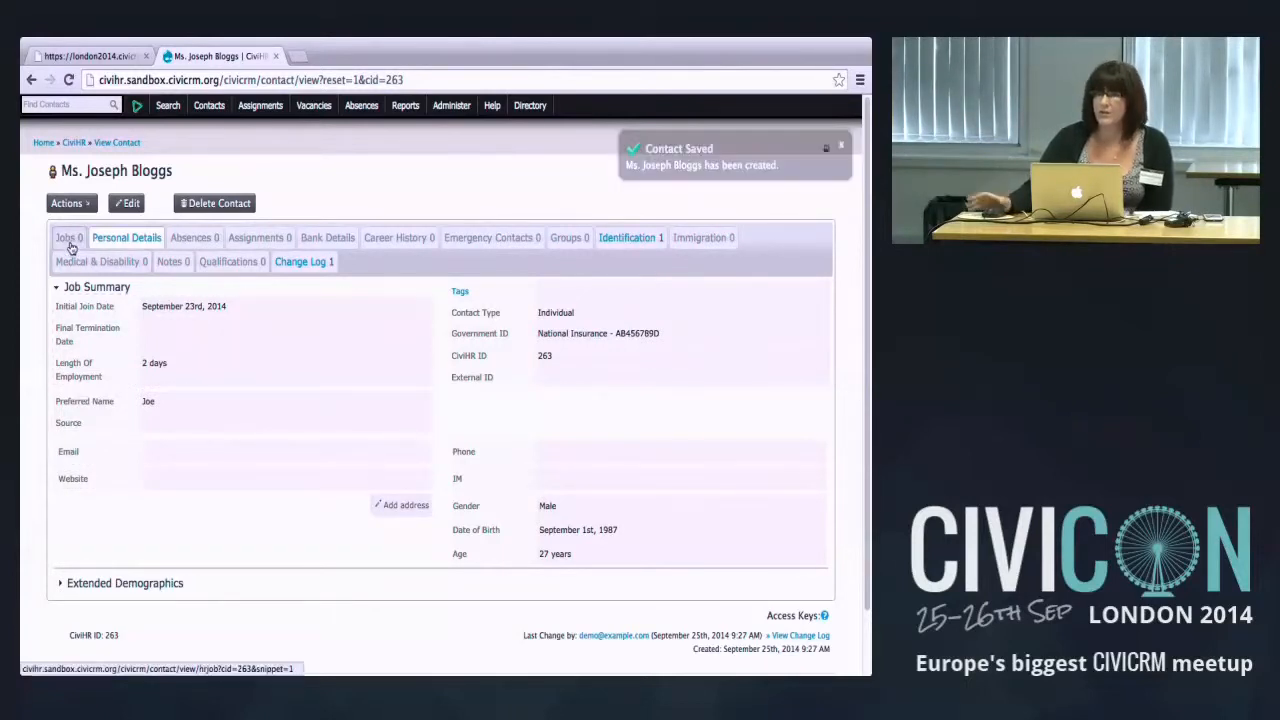
left_click(68, 236)
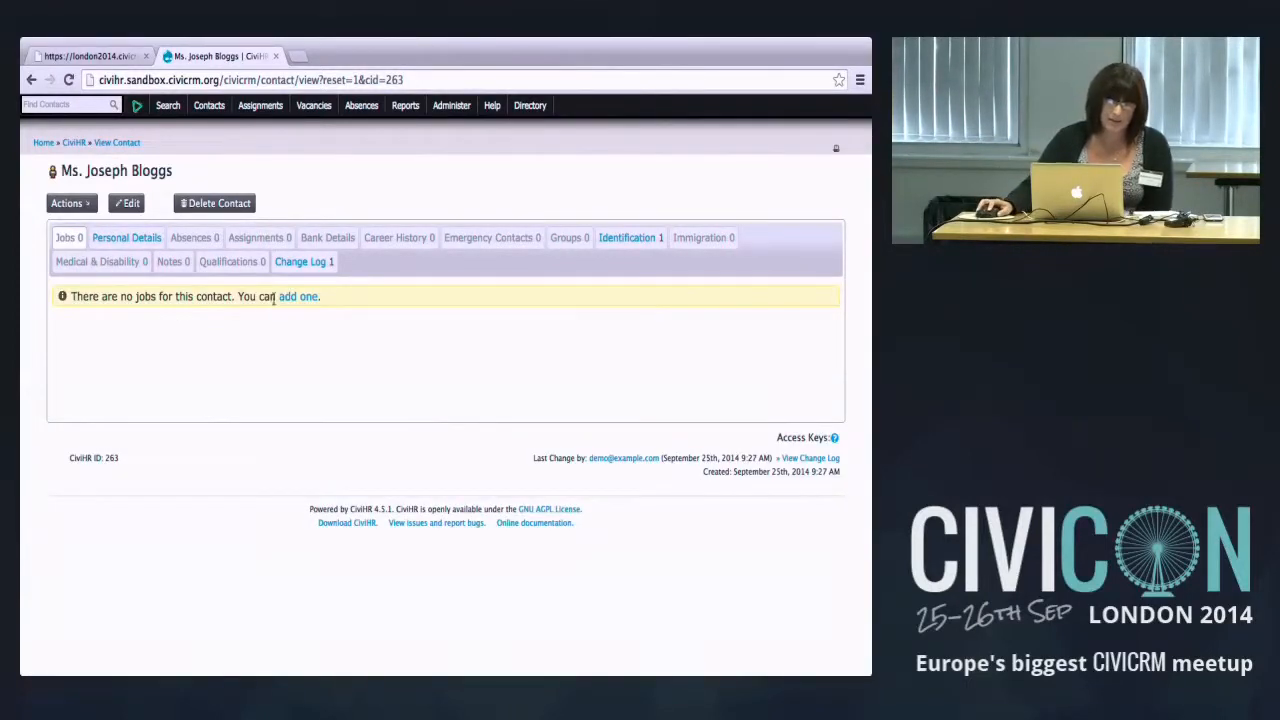
Step: Enter position customer service, contract Employee - Permanent, place of work Headquarters
left_click(298, 296)
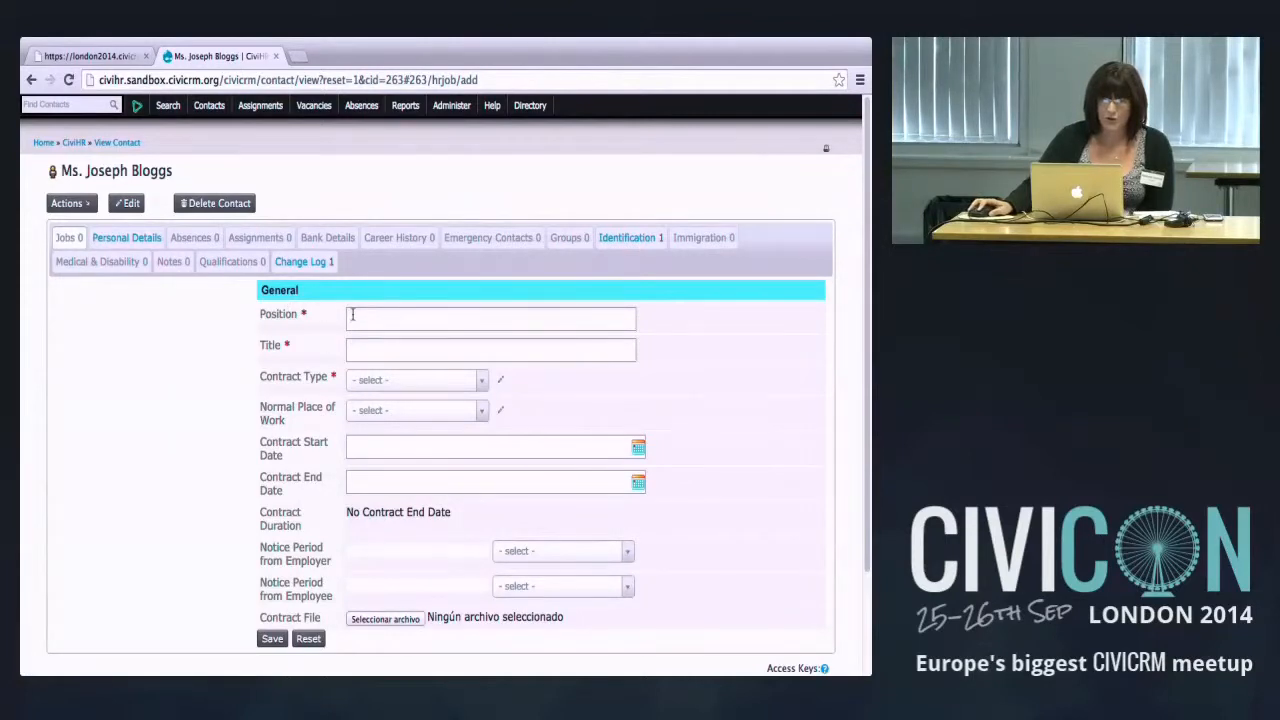
type("cy")
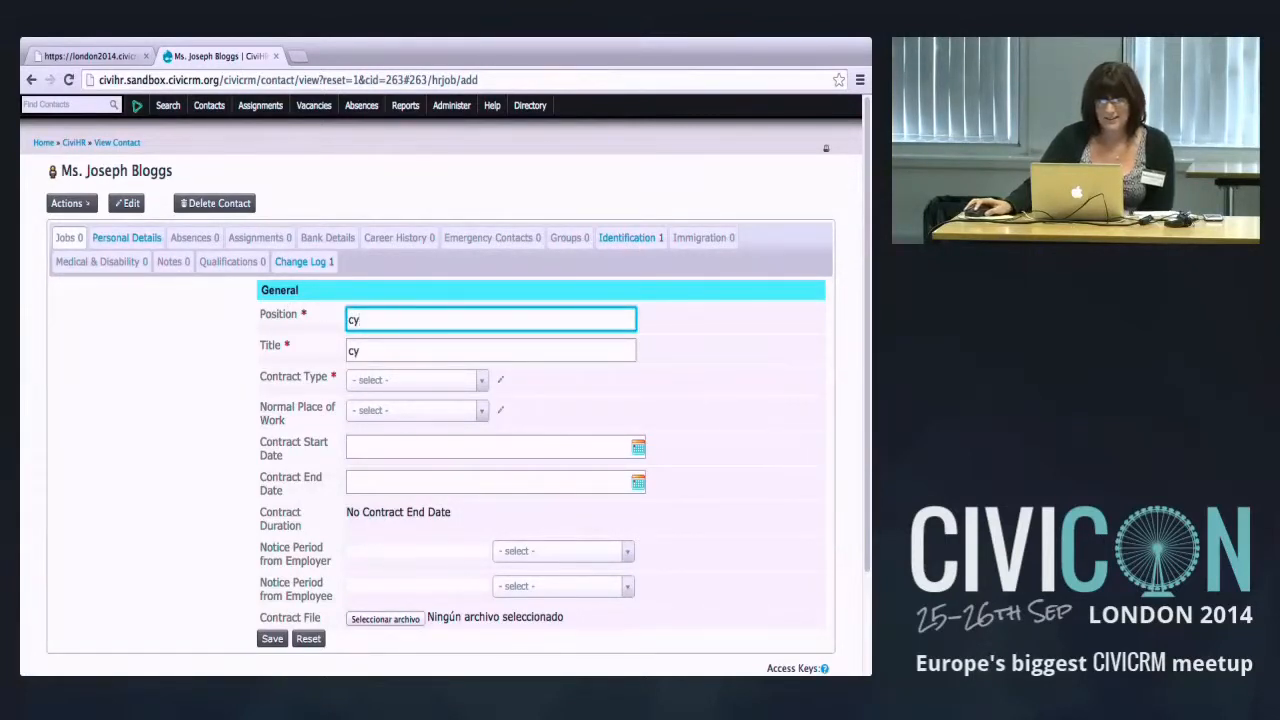
type("ustomer")
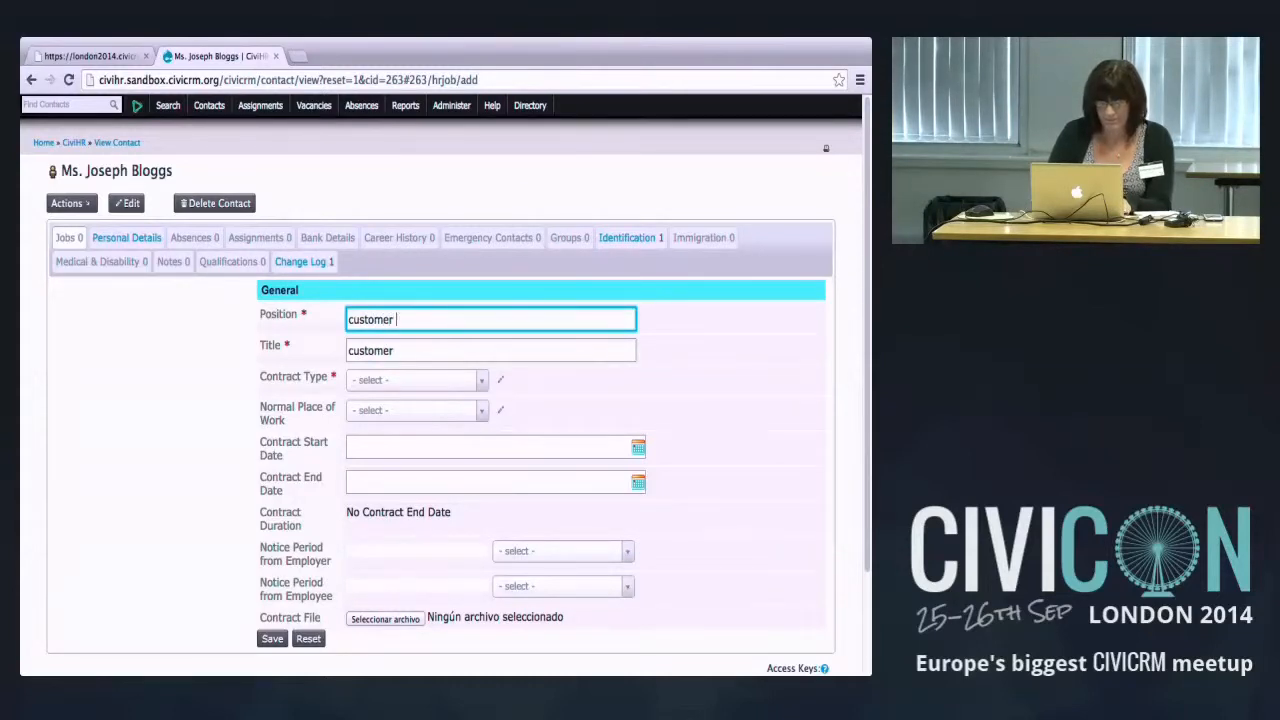
type("service")
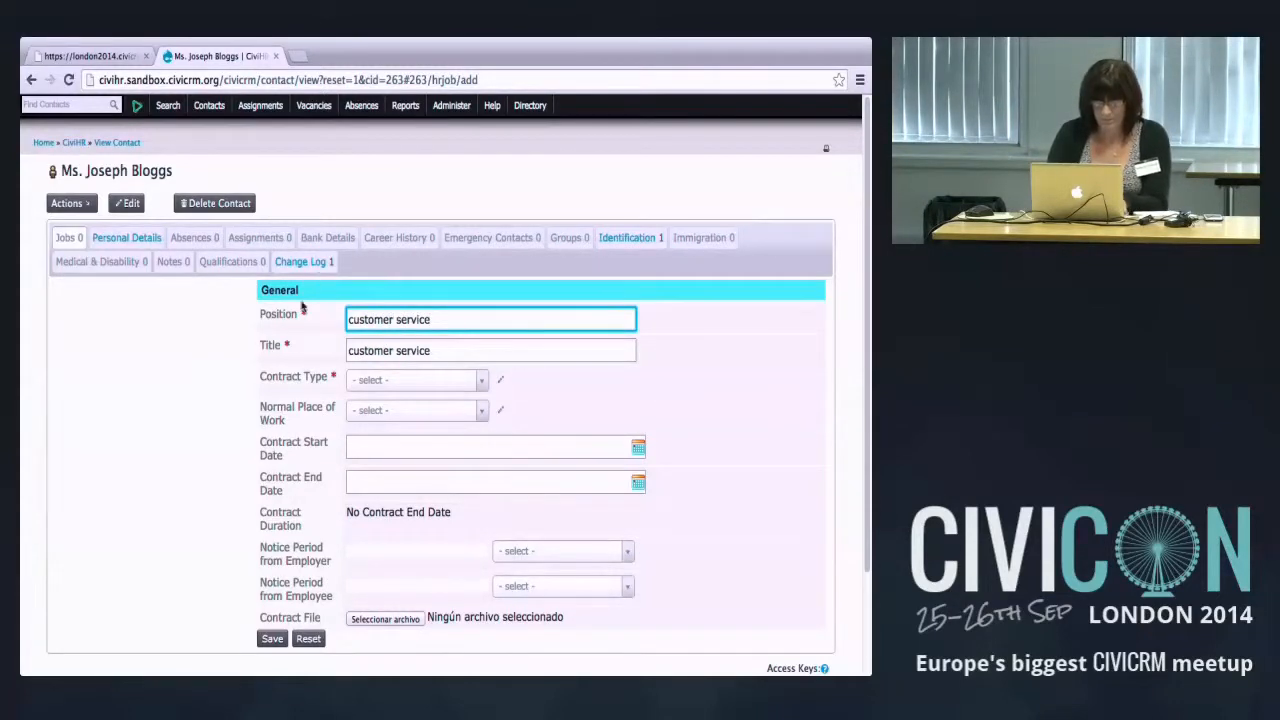
left_click(416, 380)
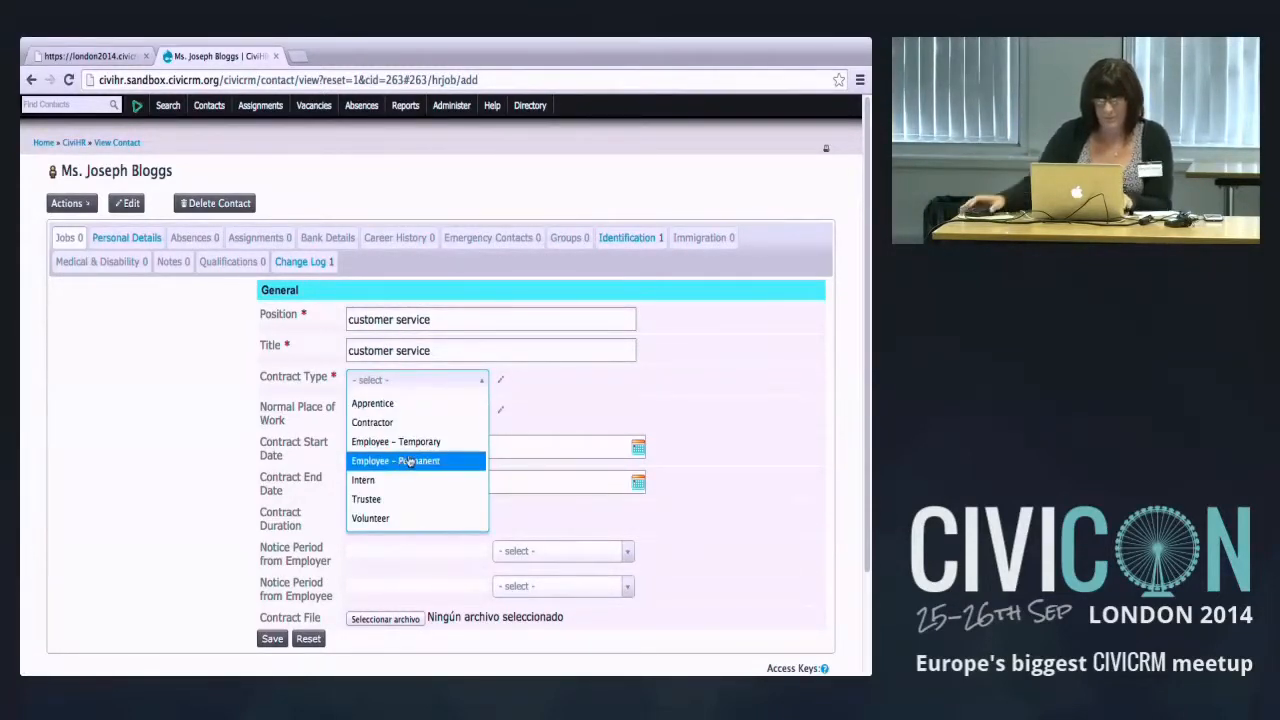
mouse_move(390, 480)
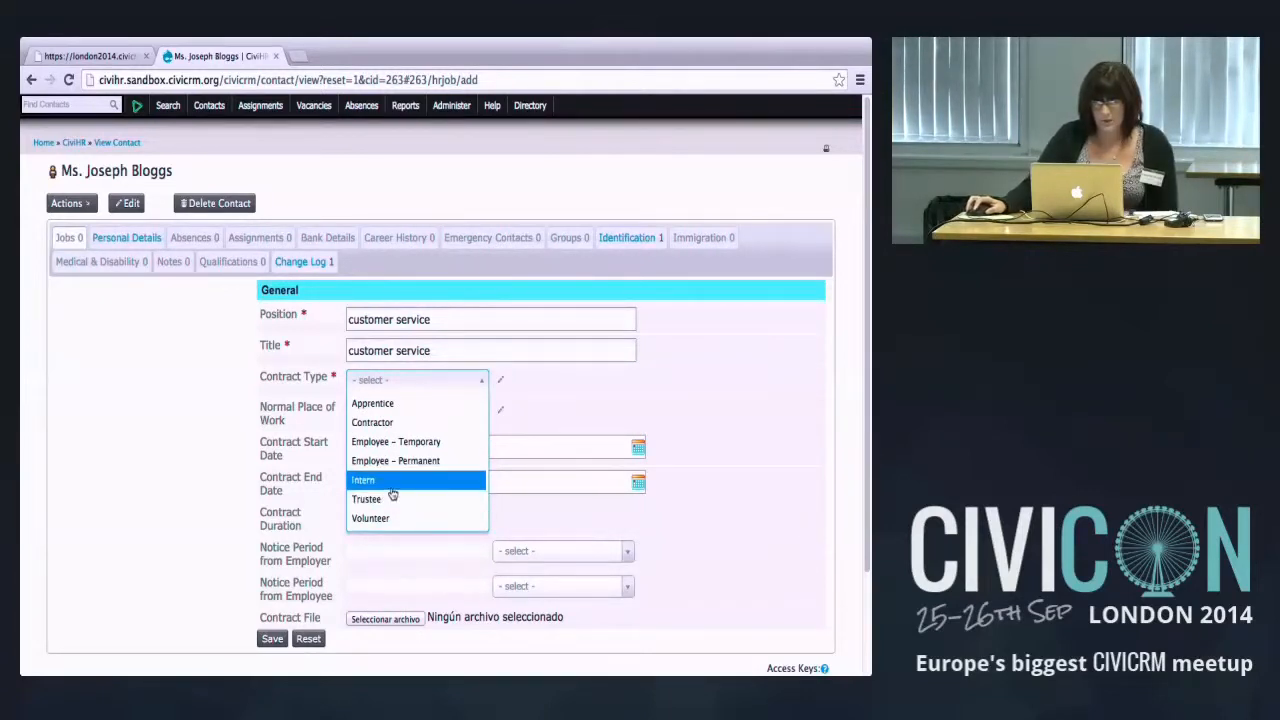
mouse_move(396, 460)
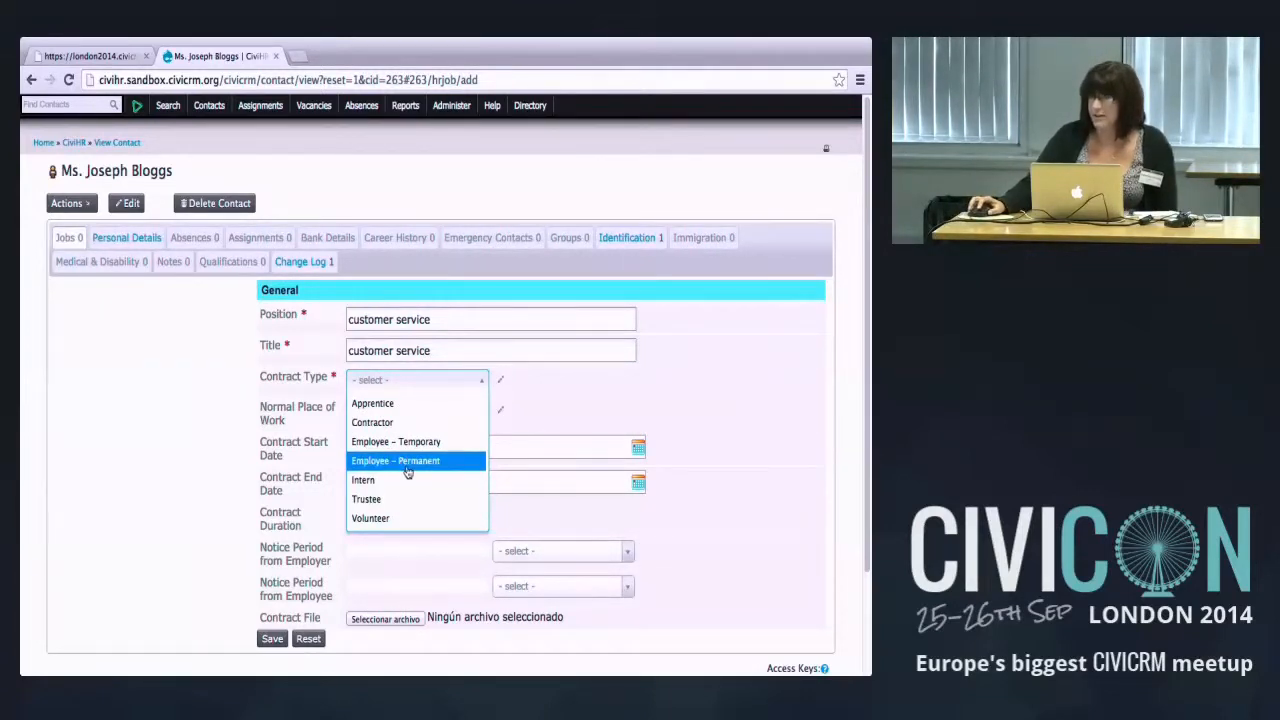
left_click(396, 460)
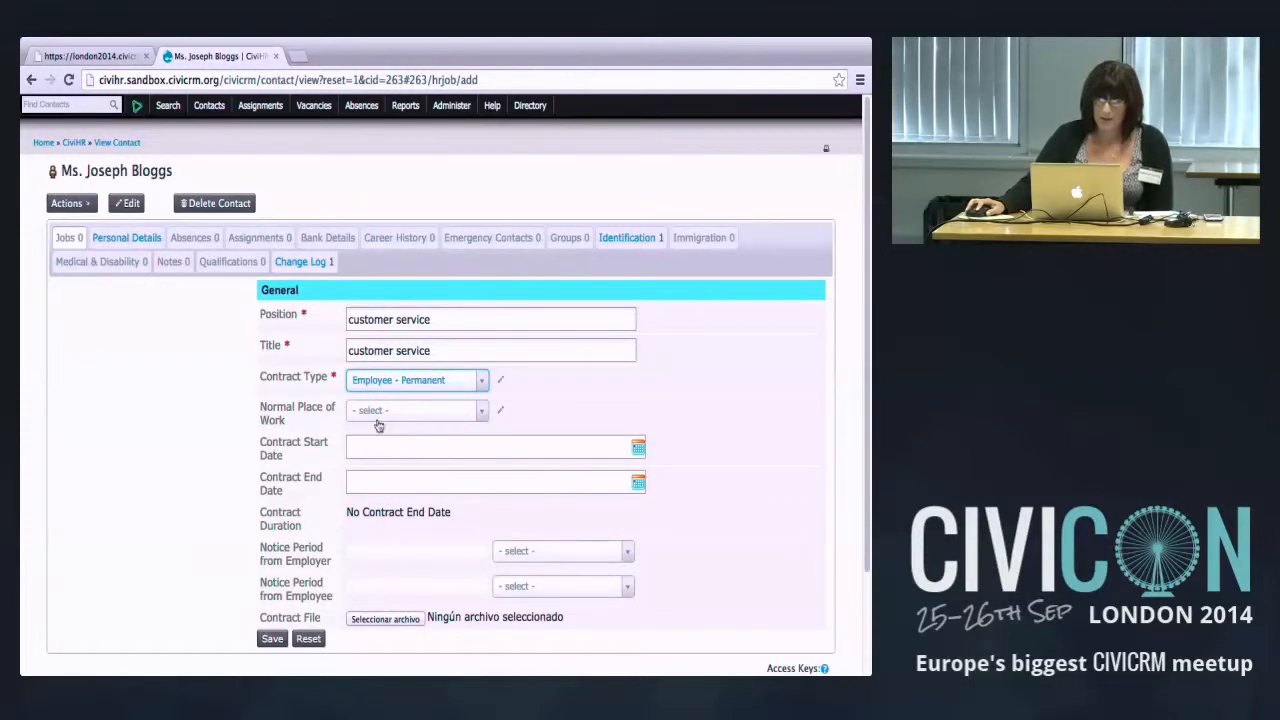
left_click(416, 410)
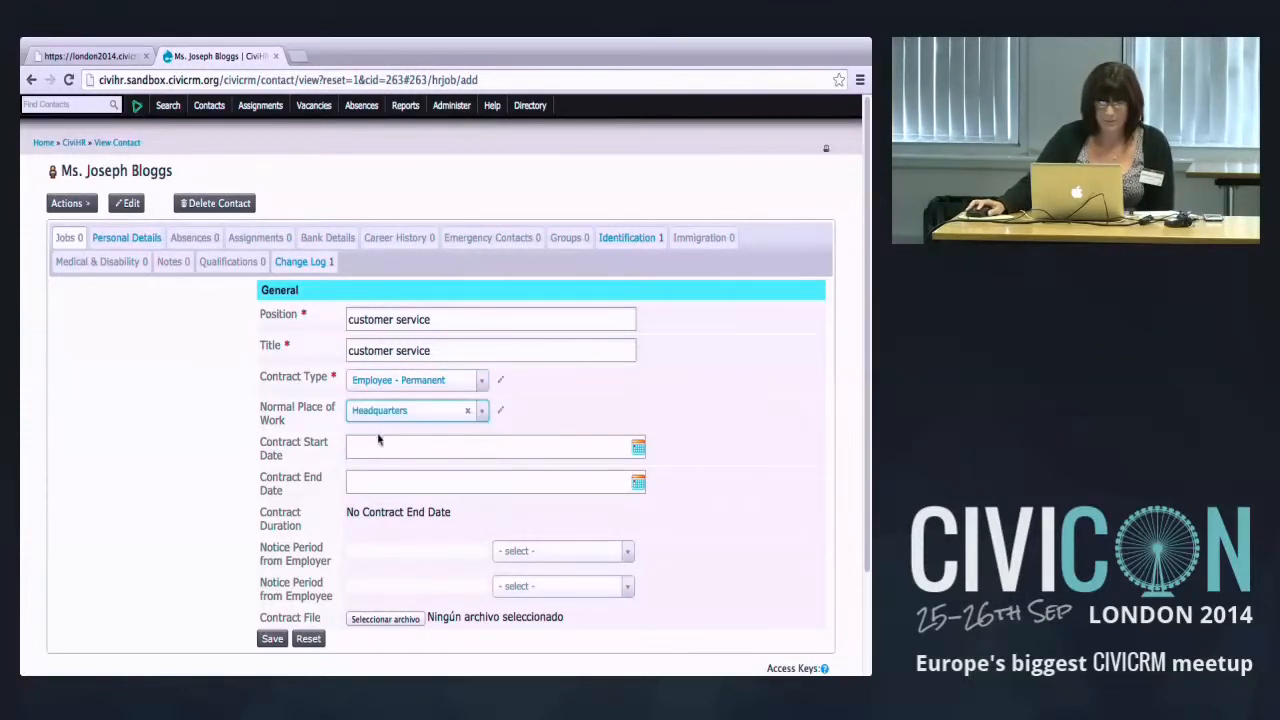
Step: Set start date 23 September 2014 and 4-week notice periods, then save the job
left_click(490, 446)
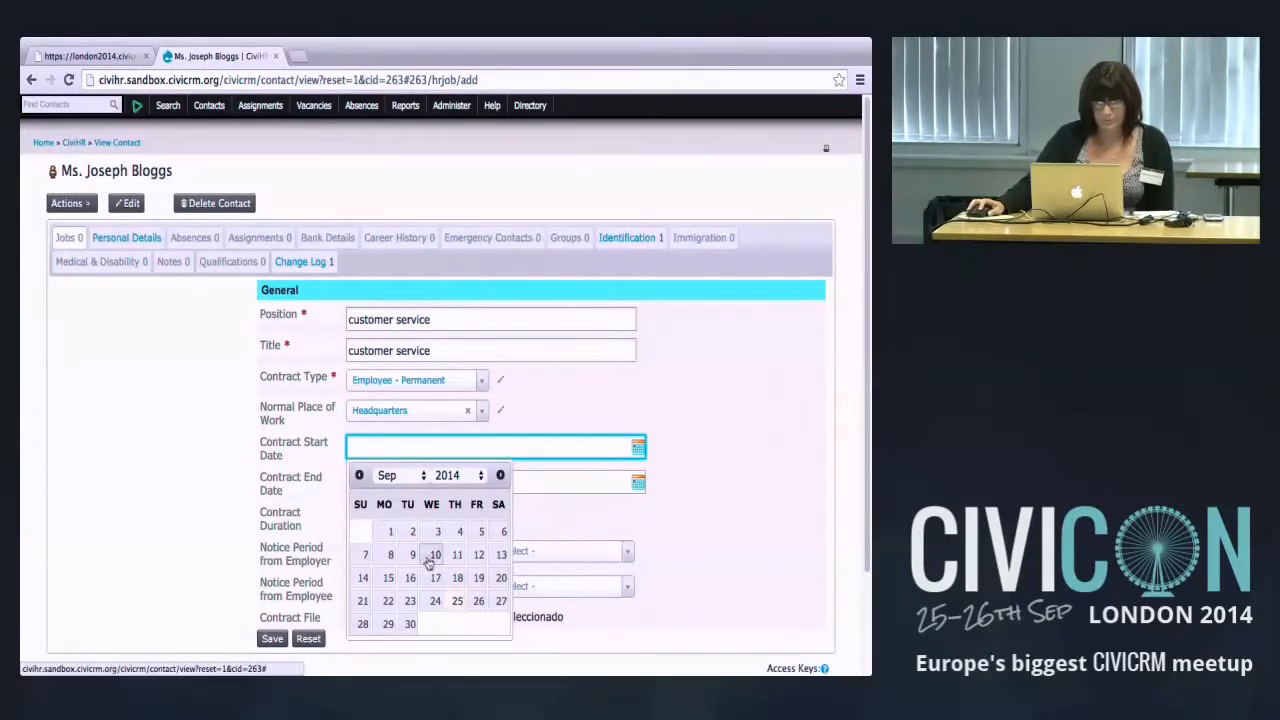
left_click(408, 600)
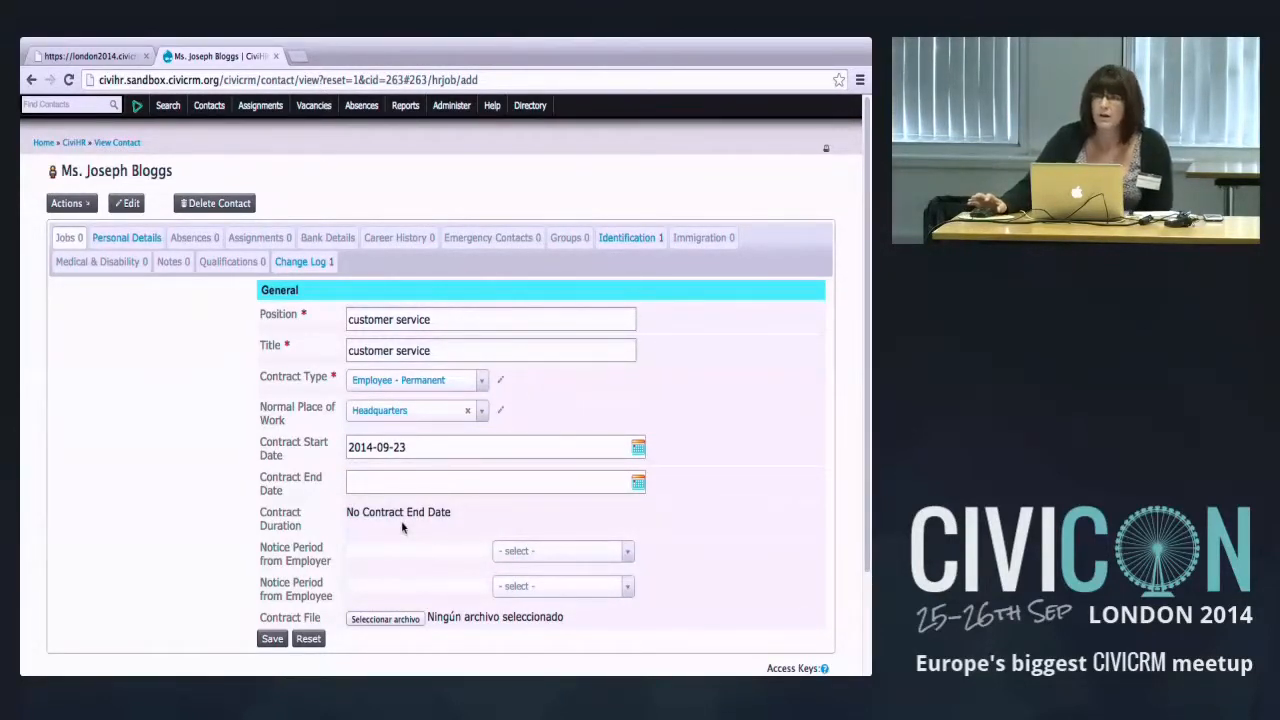
mouse_move(364, 544)
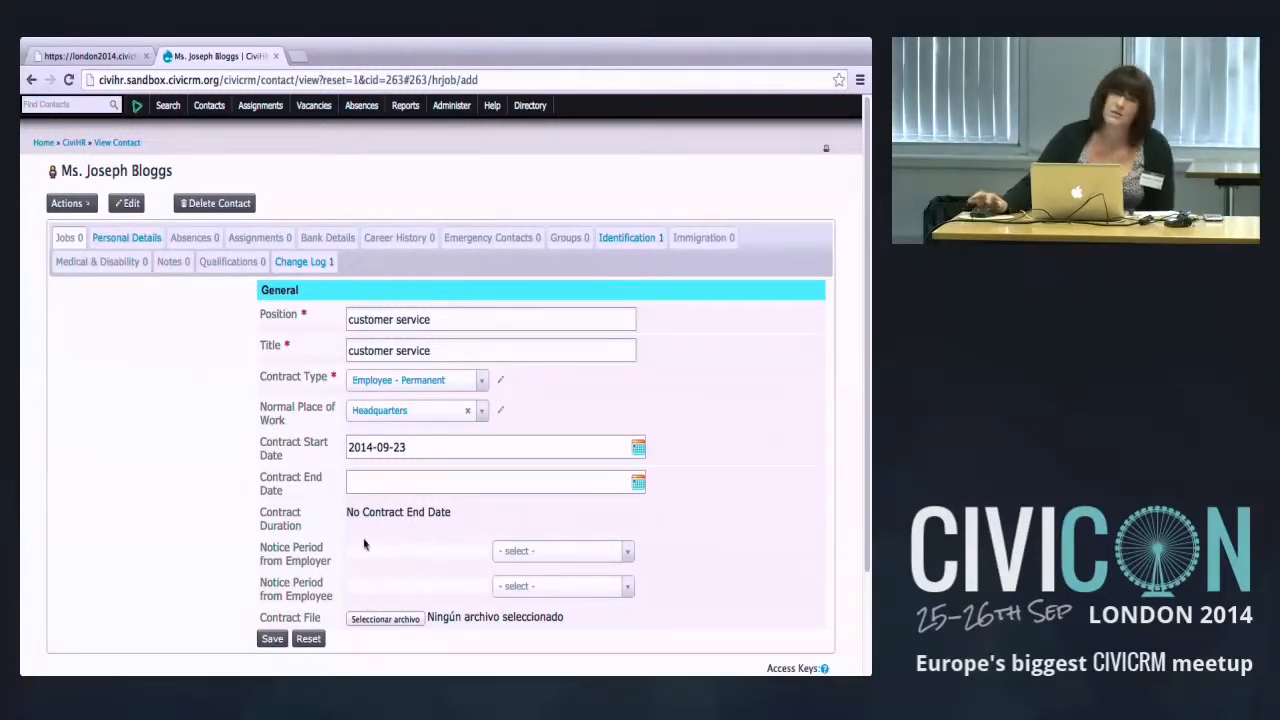
mouse_move(432, 548)
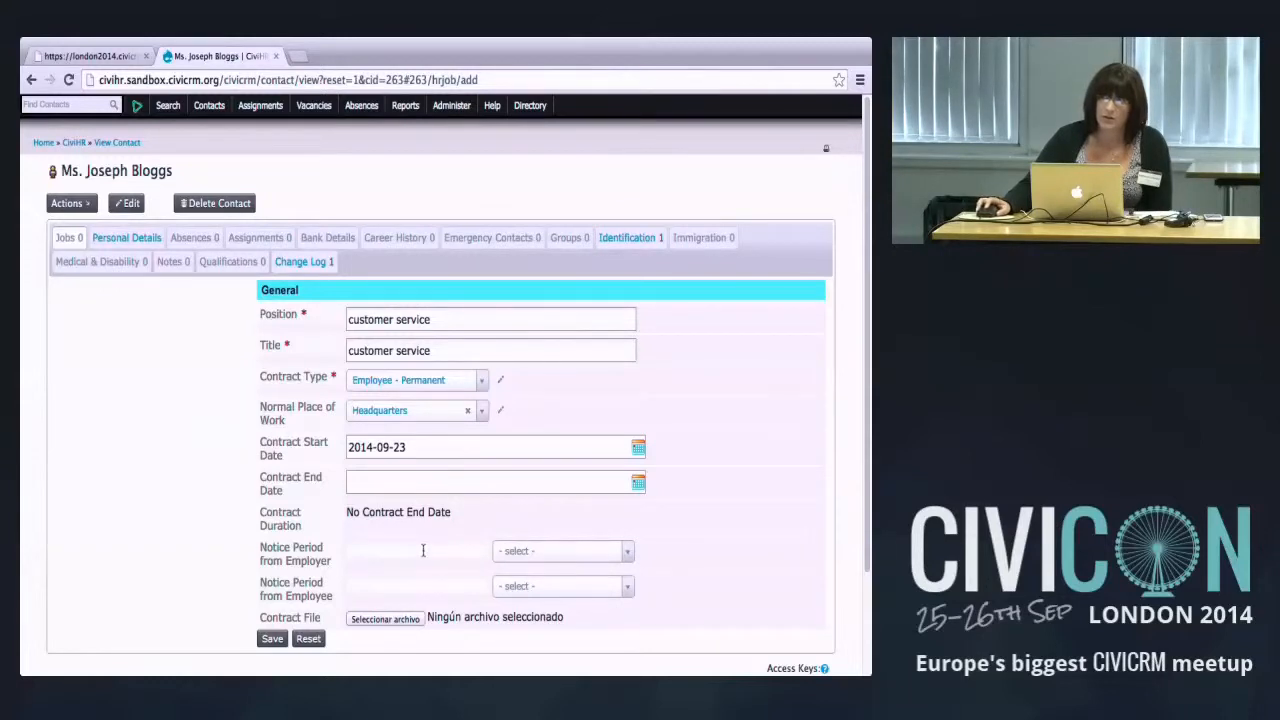
type("4")
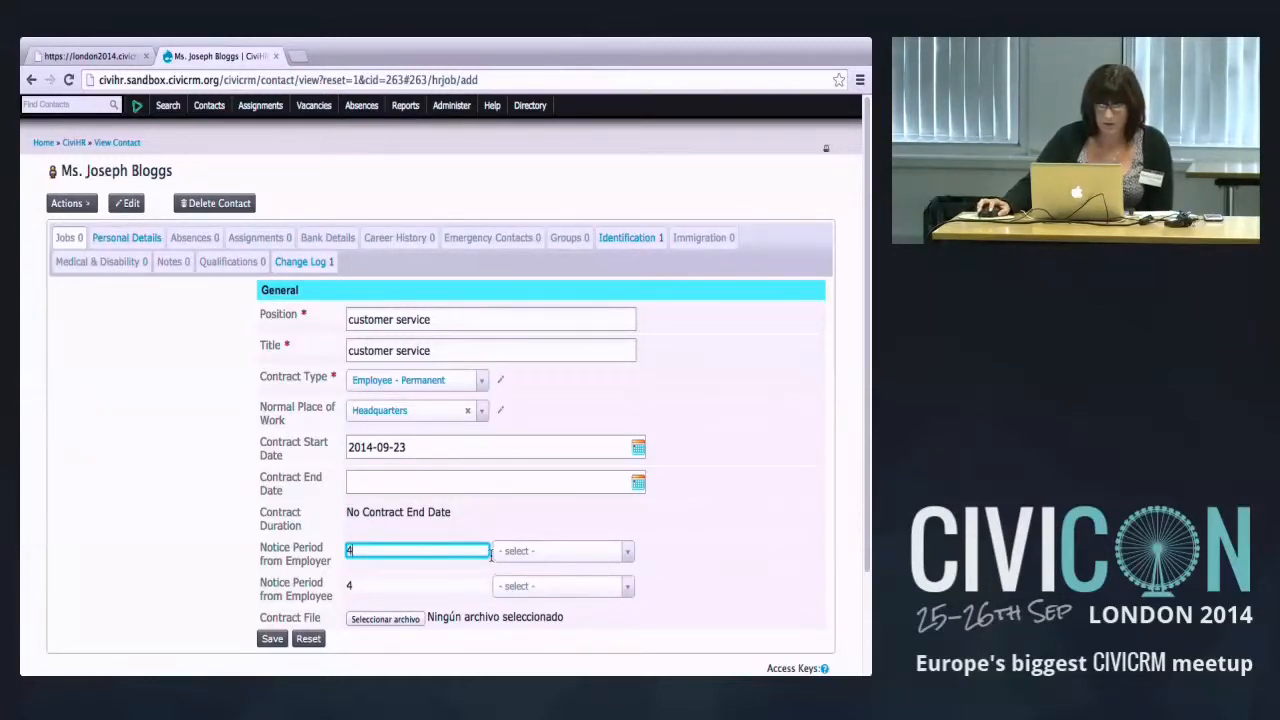
left_click(560, 552)
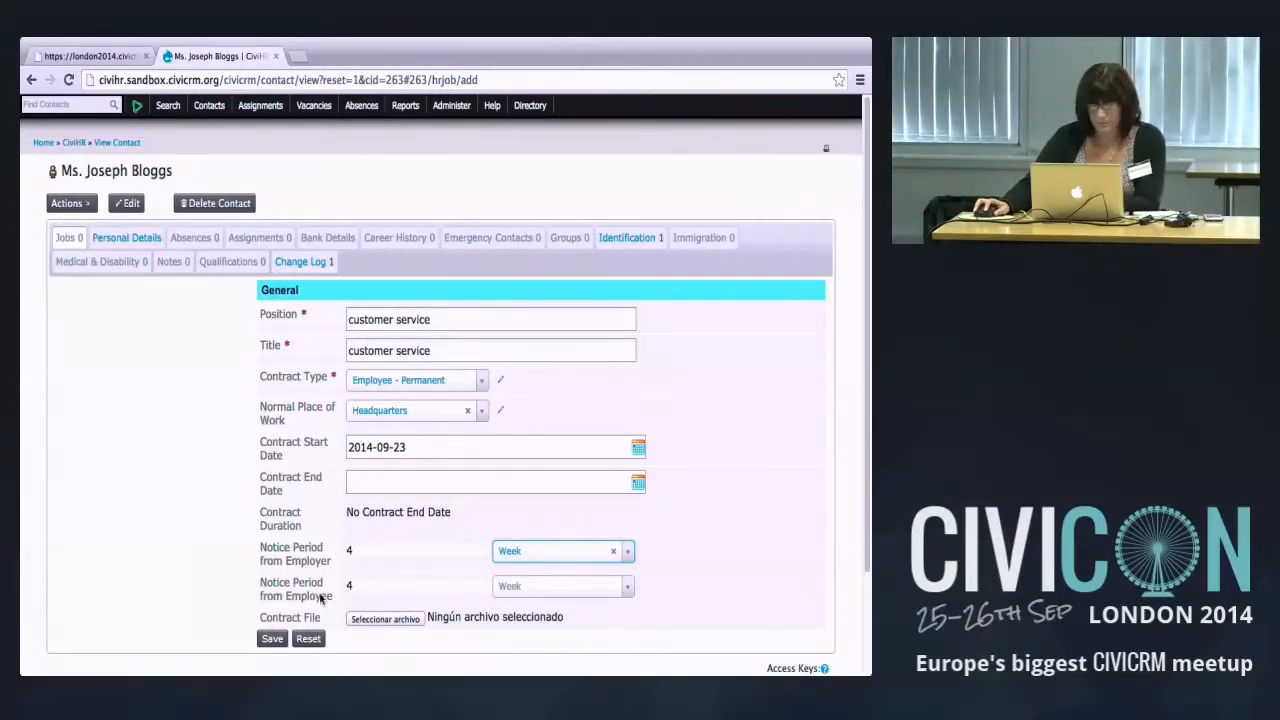
left_click(272, 638)
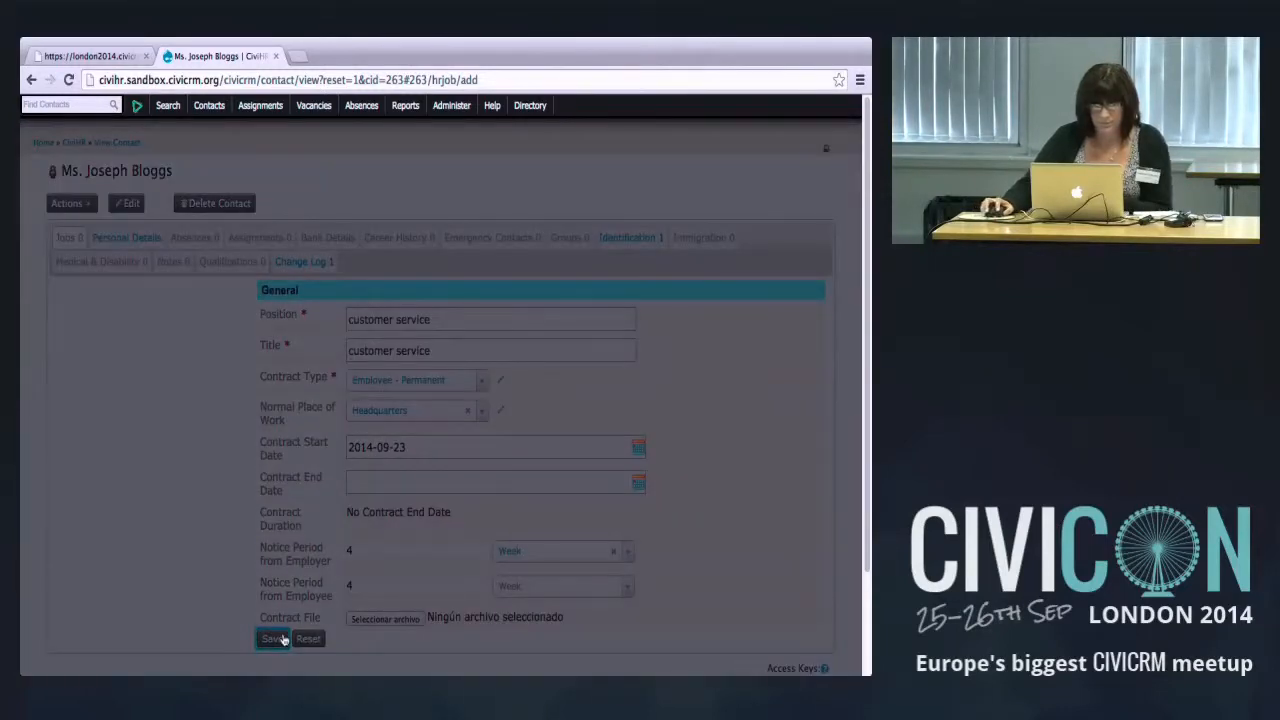
Step: With the customer service job saved, go to its Hours section for Joseph Bloggs
left_click(272, 638)
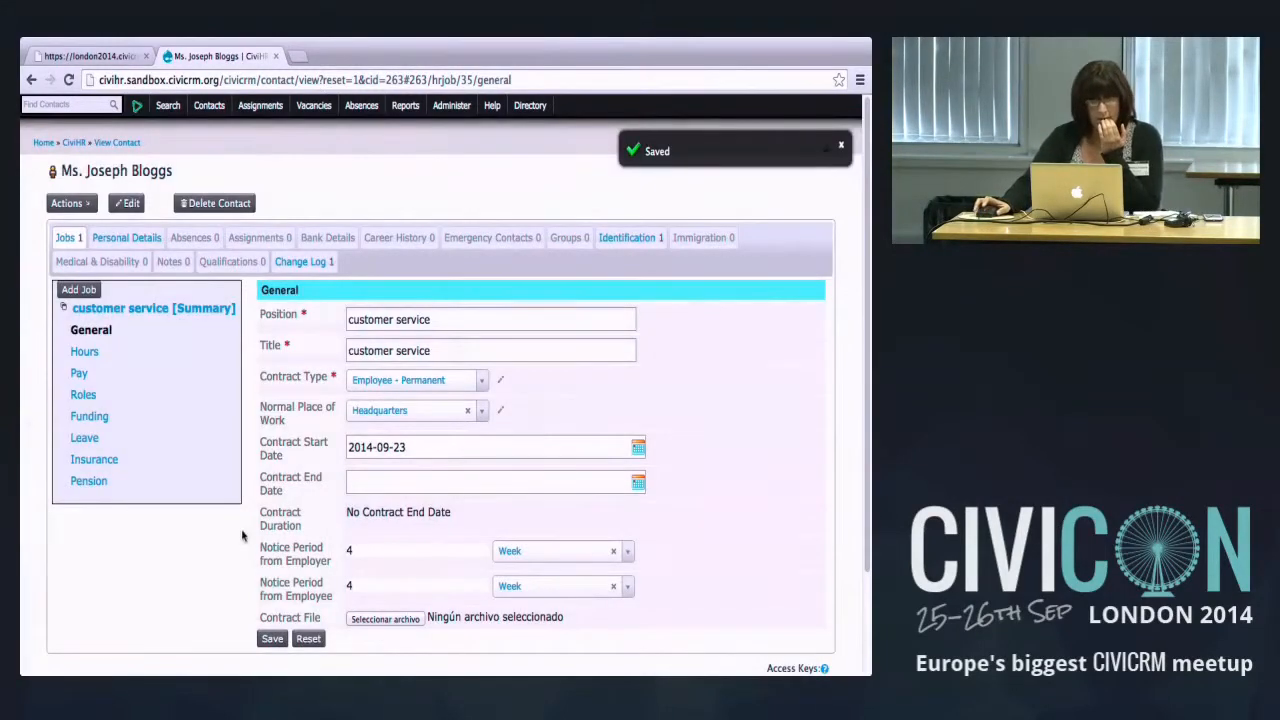
mouse_move(144, 420)
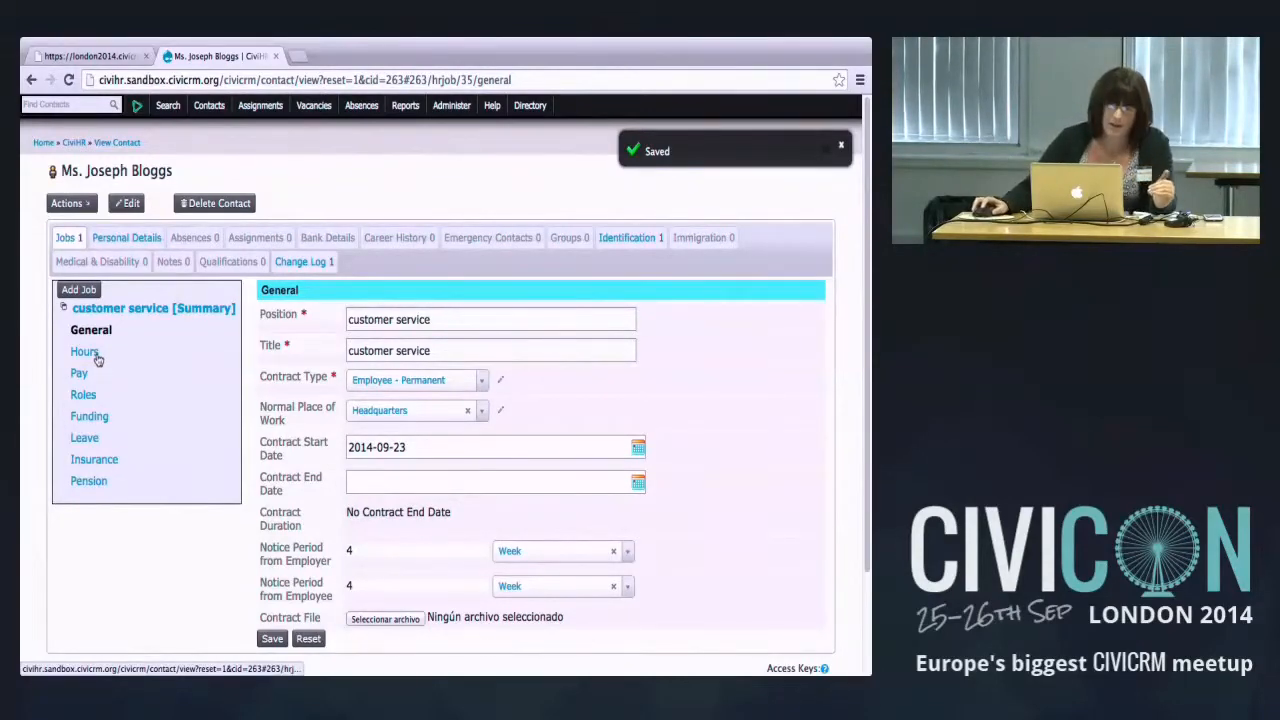
left_click(84, 352)
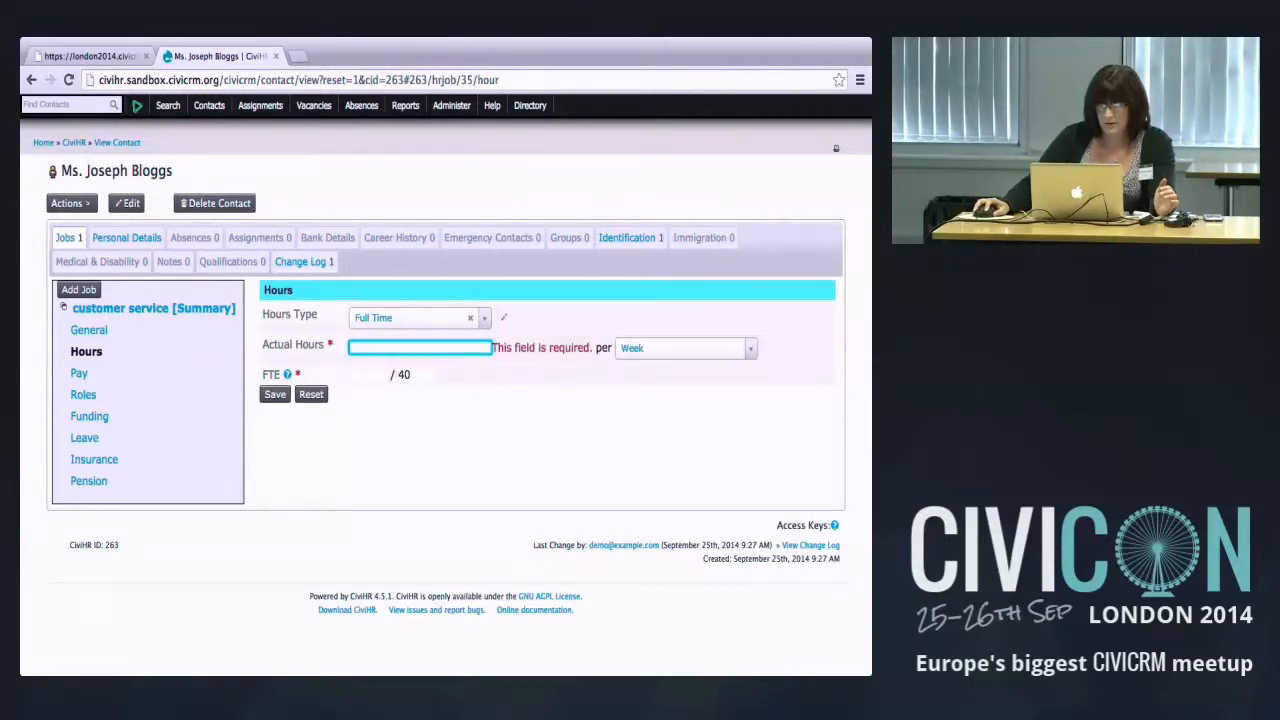
Step: Save the job's hours as 40 actual hours per week, Full Time, FTE 1/1
type("40")
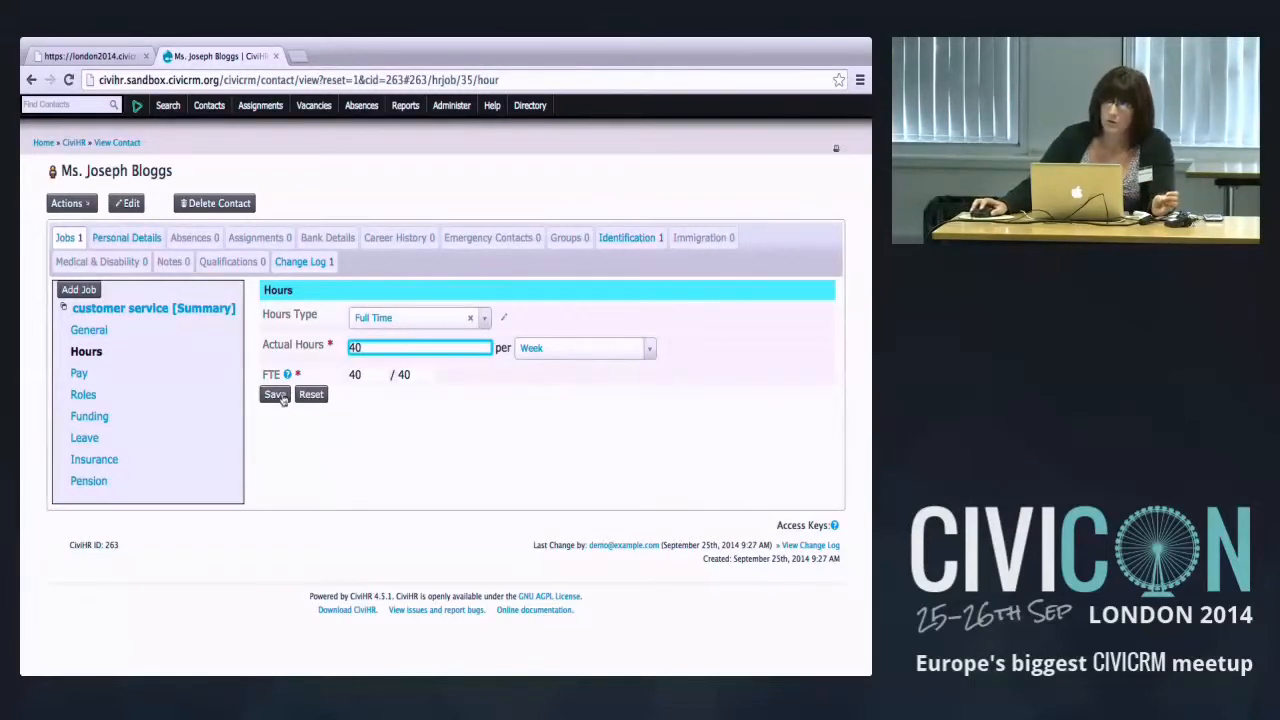
left_click(276, 394)
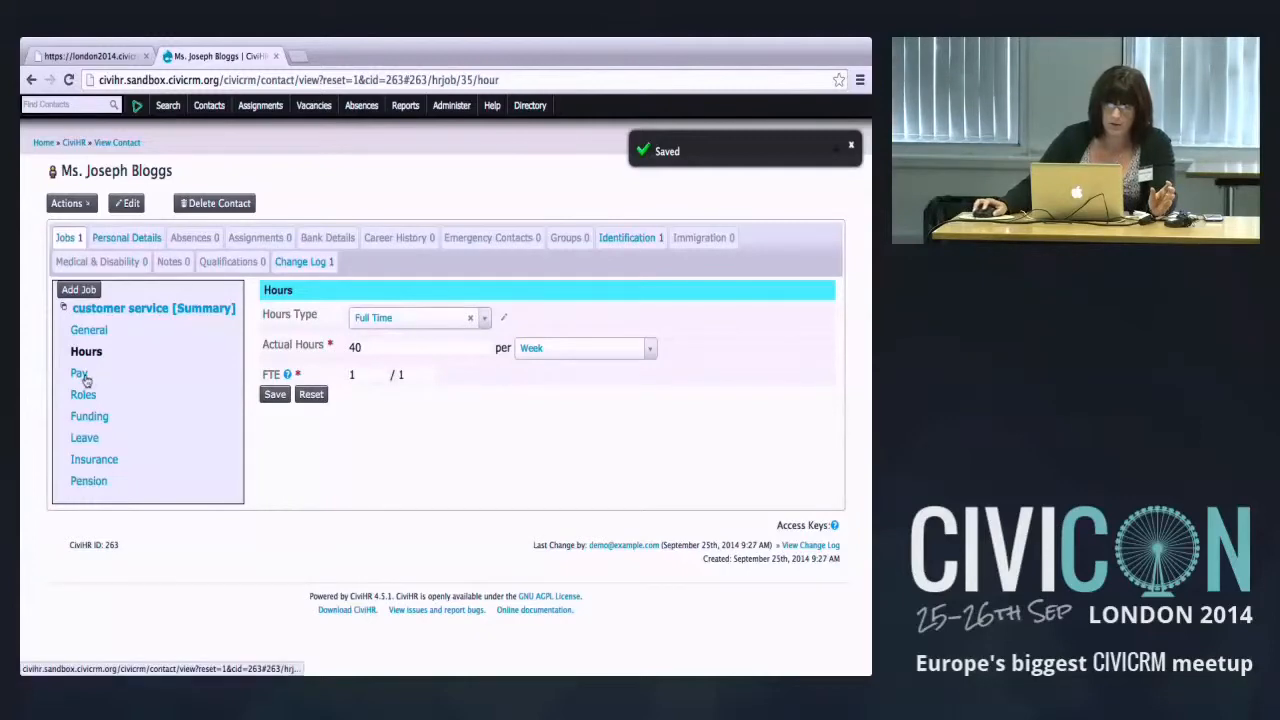
Step: Save the job's pay as paid, JNC pay scale, GBP 16000 per Year
left_click(80, 374)
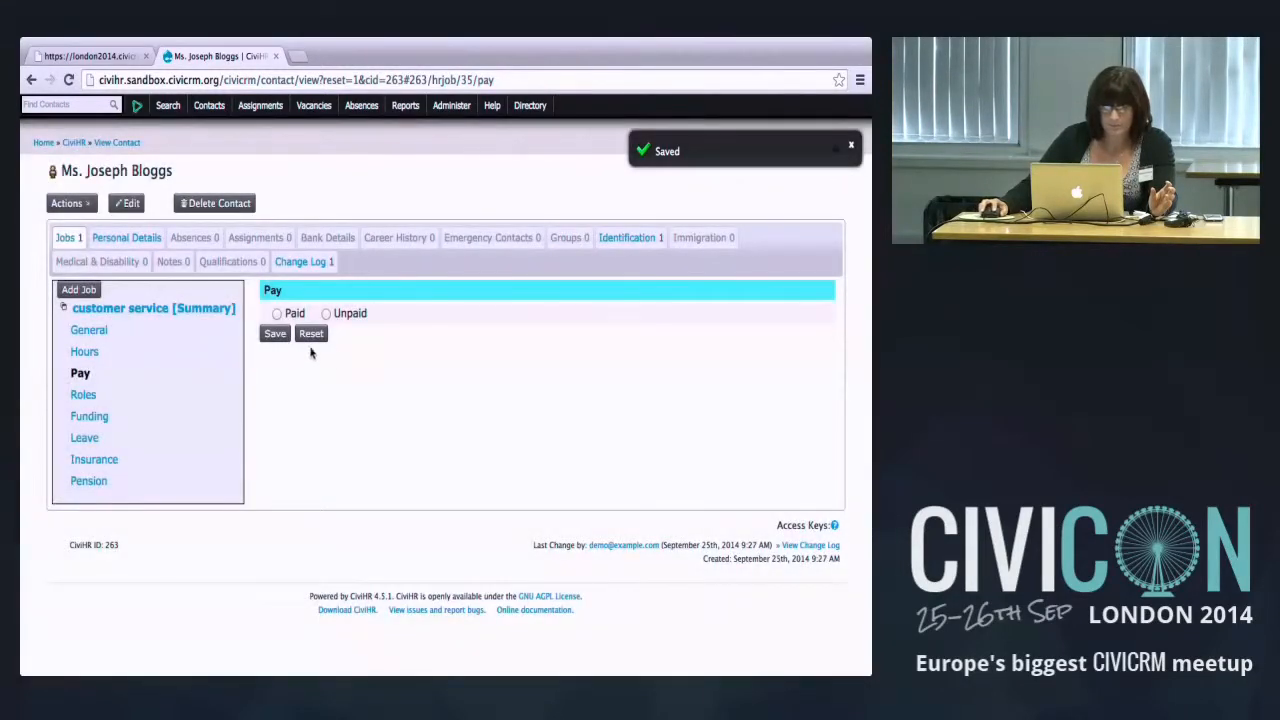
left_click(276, 312)
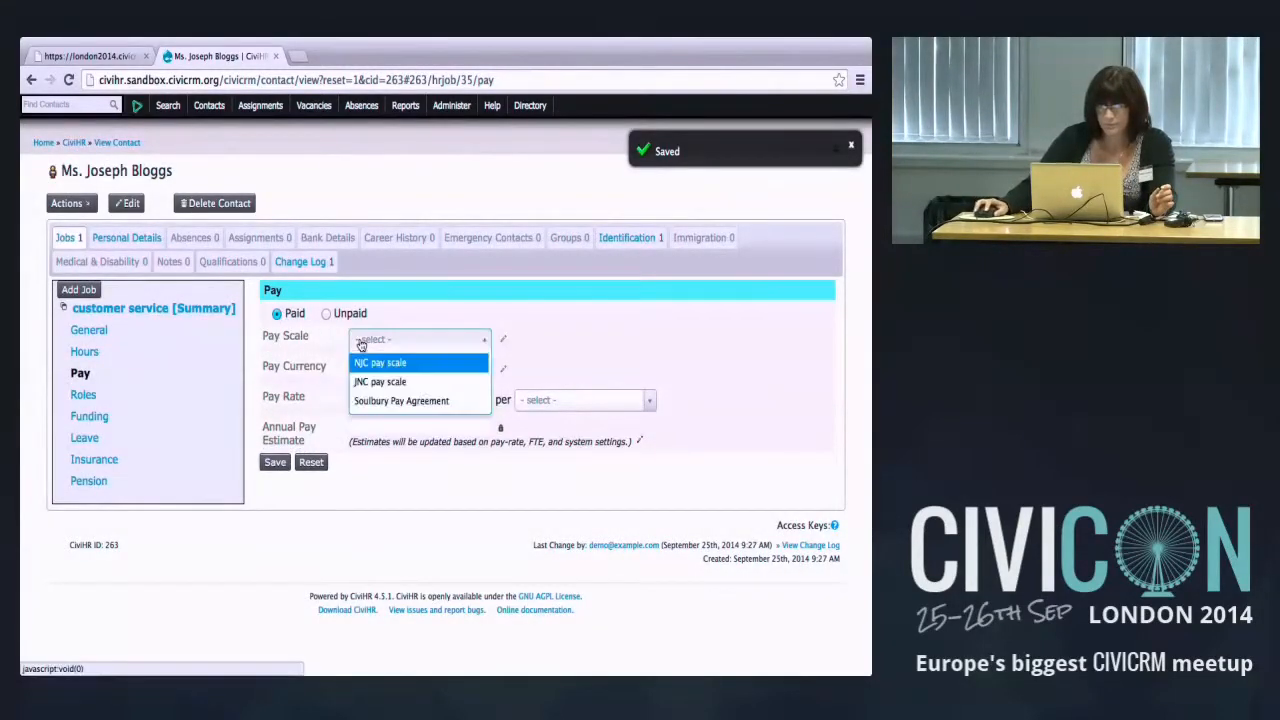
left_click(380, 382)
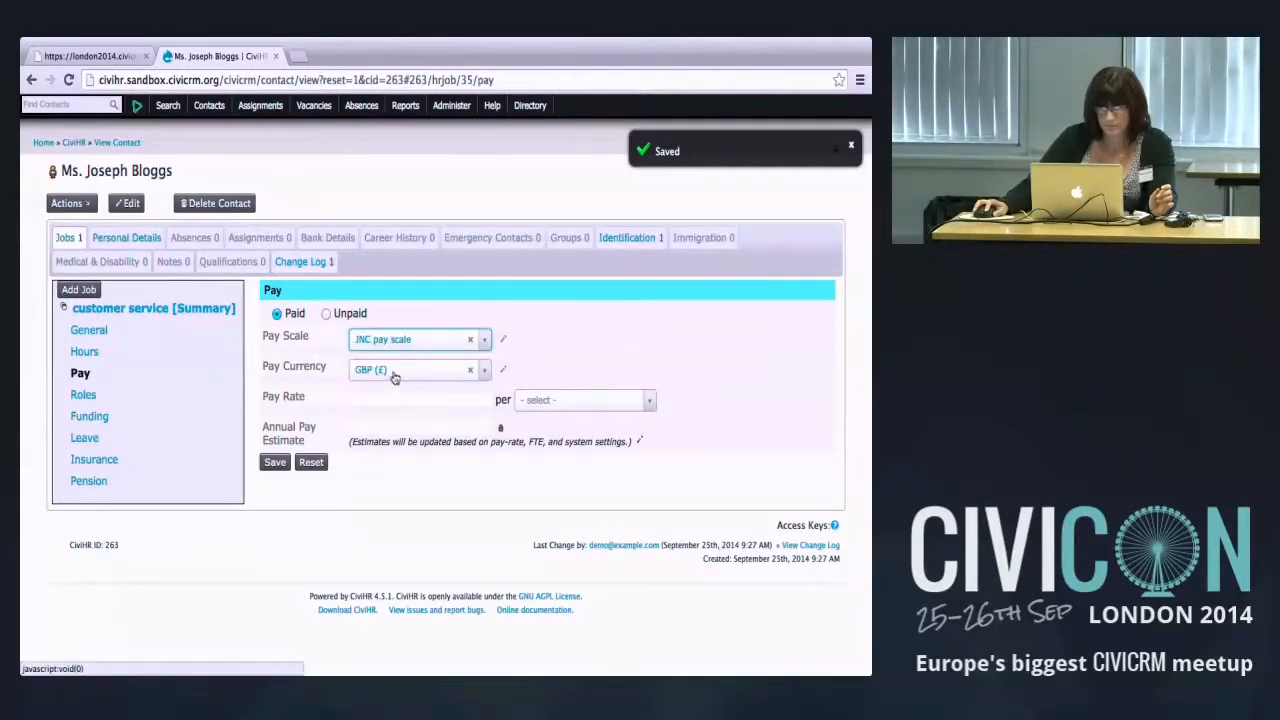
left_click(420, 400)
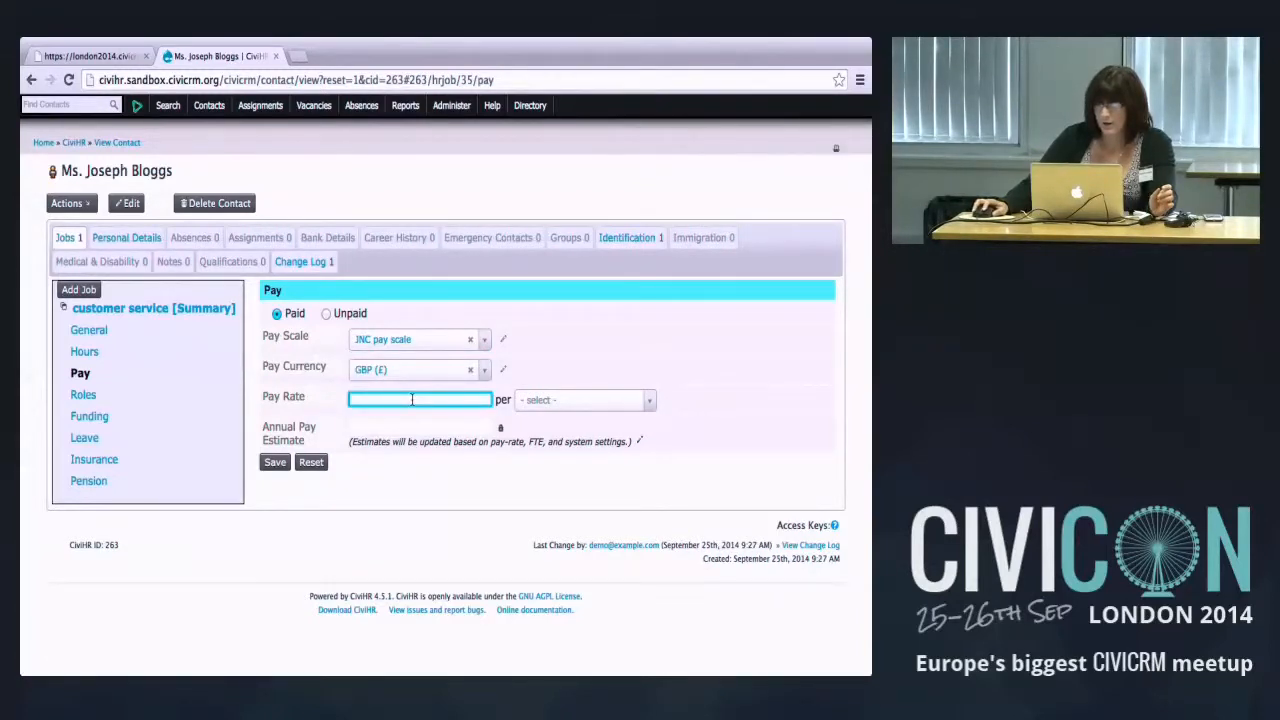
type("16000")
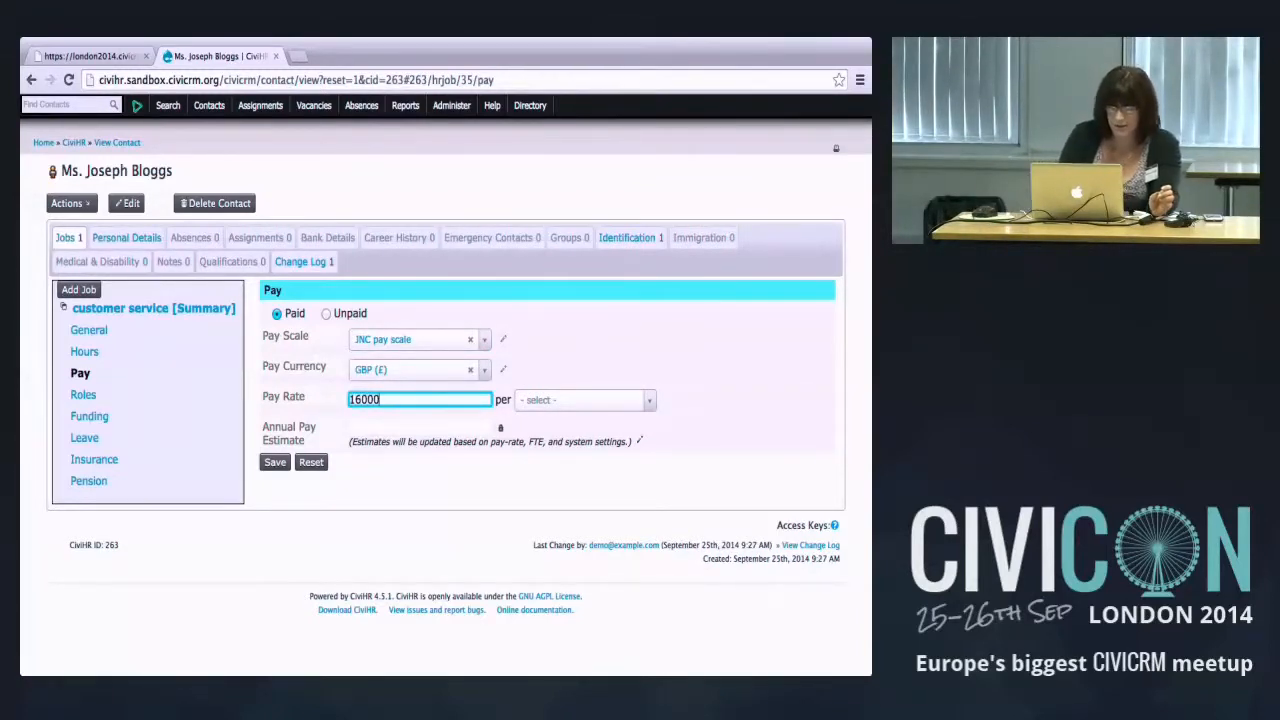
left_click(584, 400)
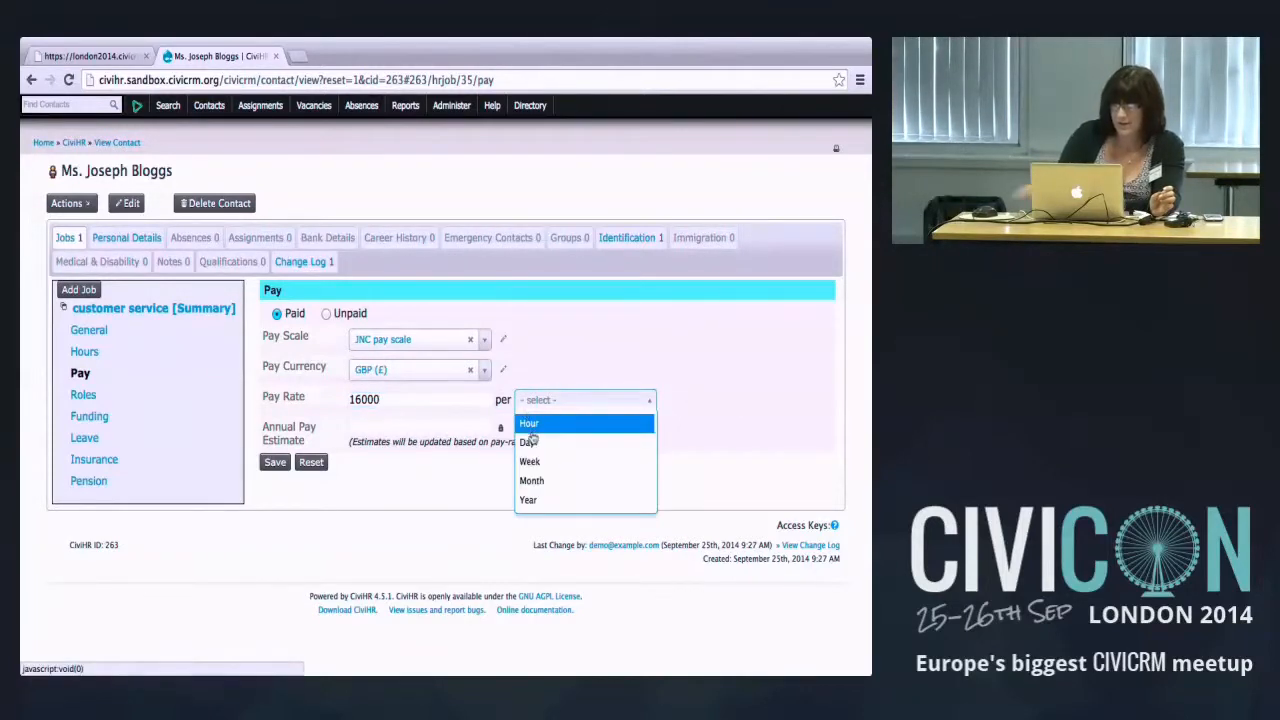
left_click(528, 500)
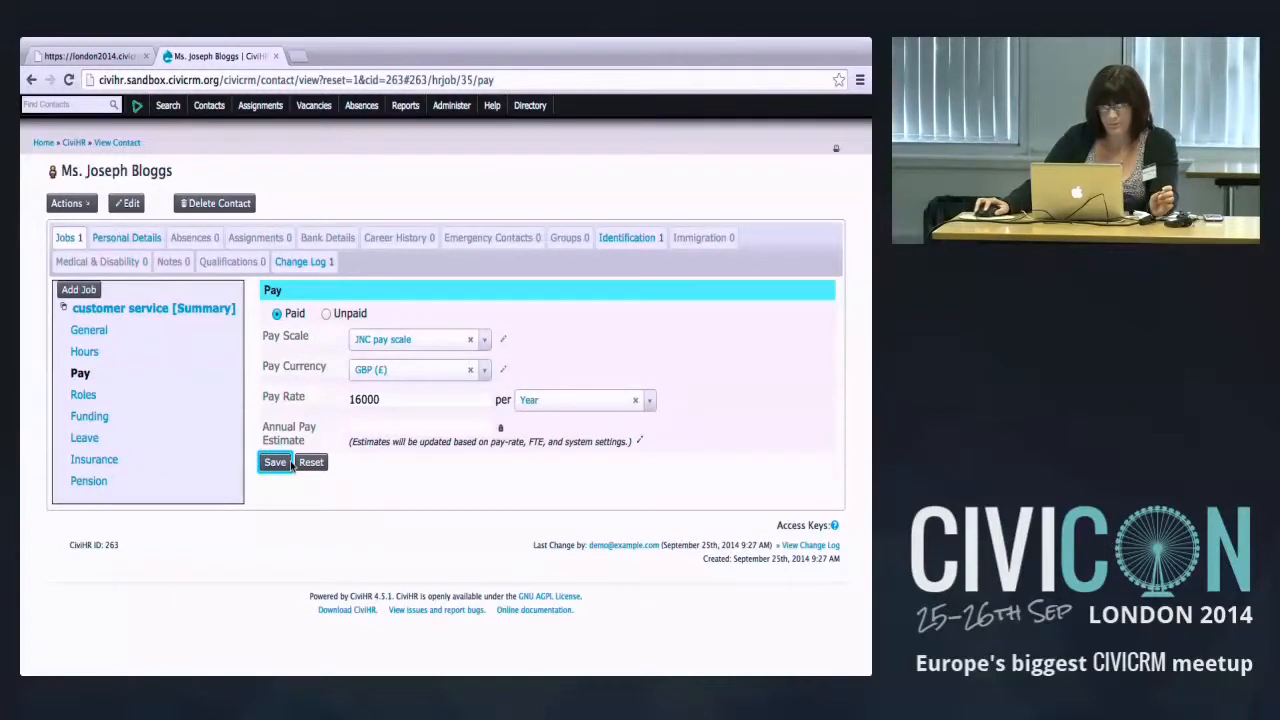
left_click(276, 460)
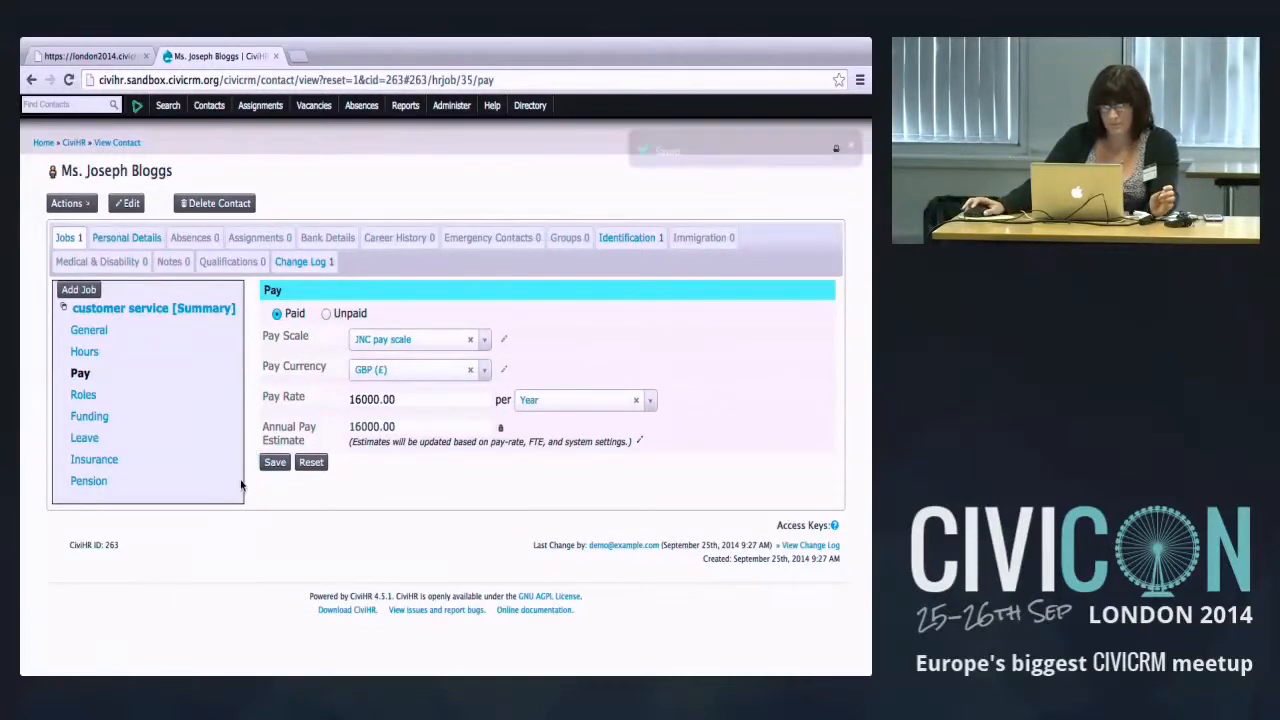
left_click(274, 460)
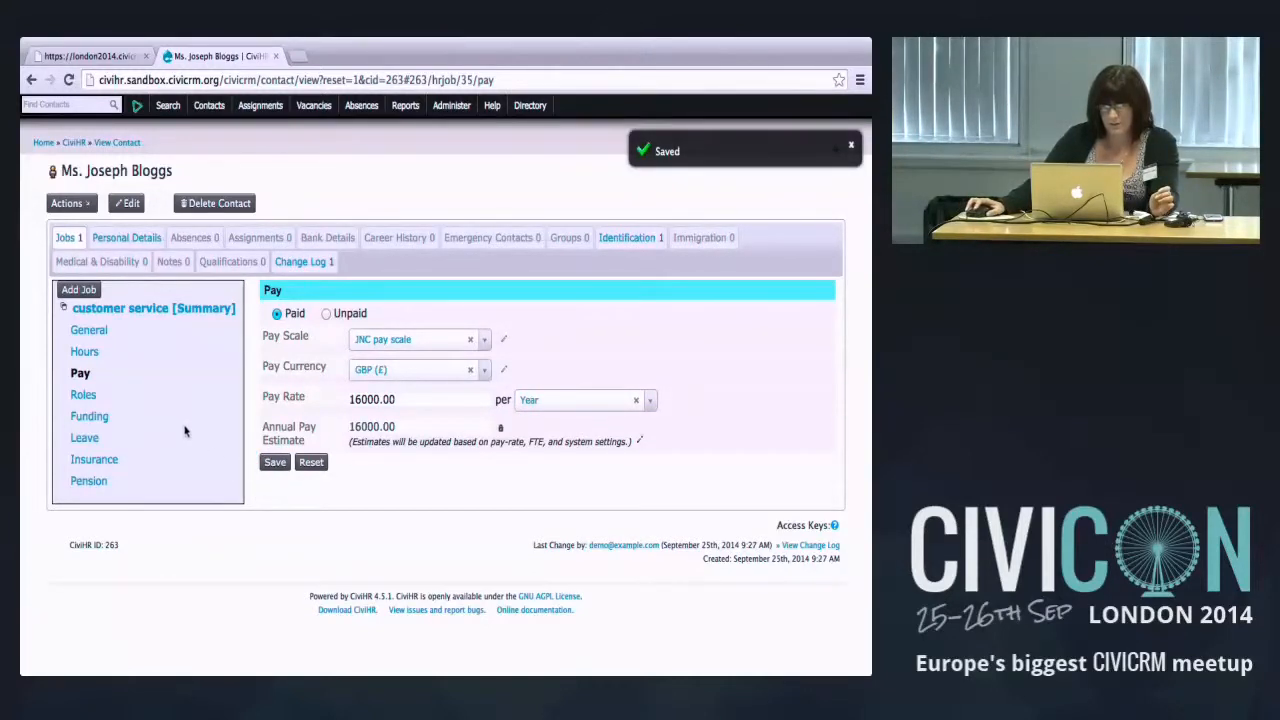
Step: View the job's Roles and expand the 40-hour customer service role's details
left_click(84, 394)
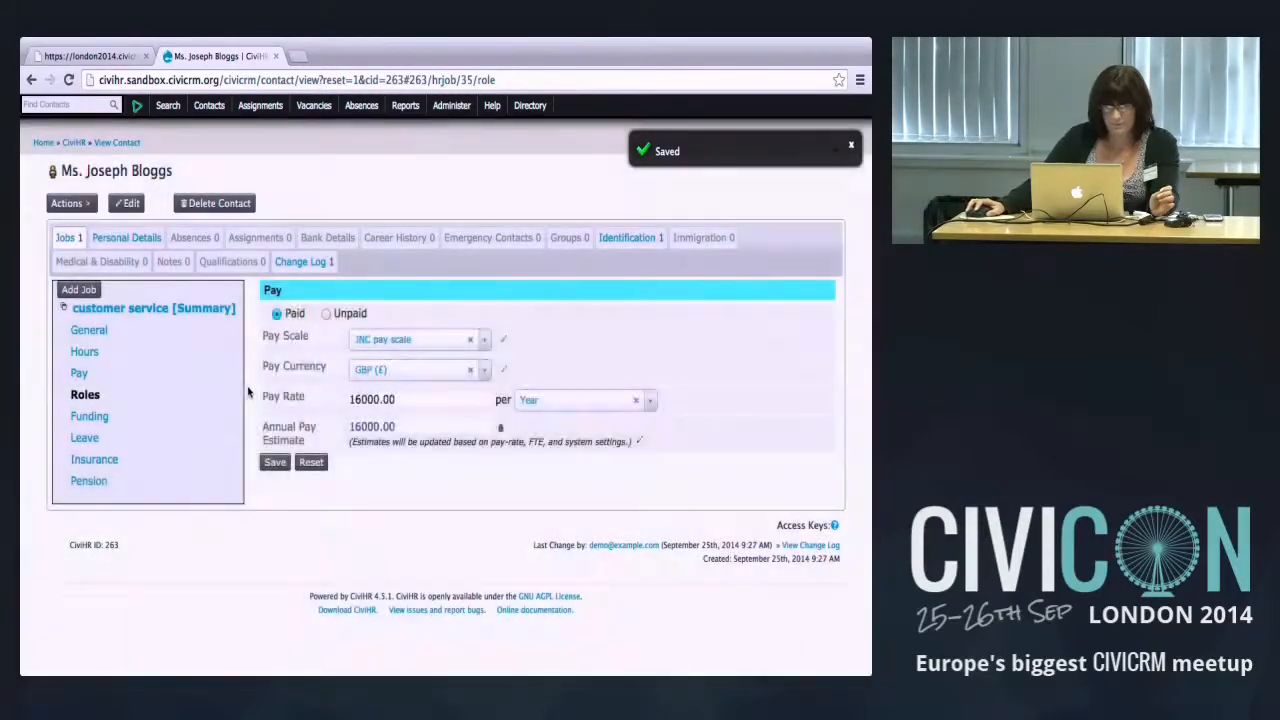
left_click(84, 394)
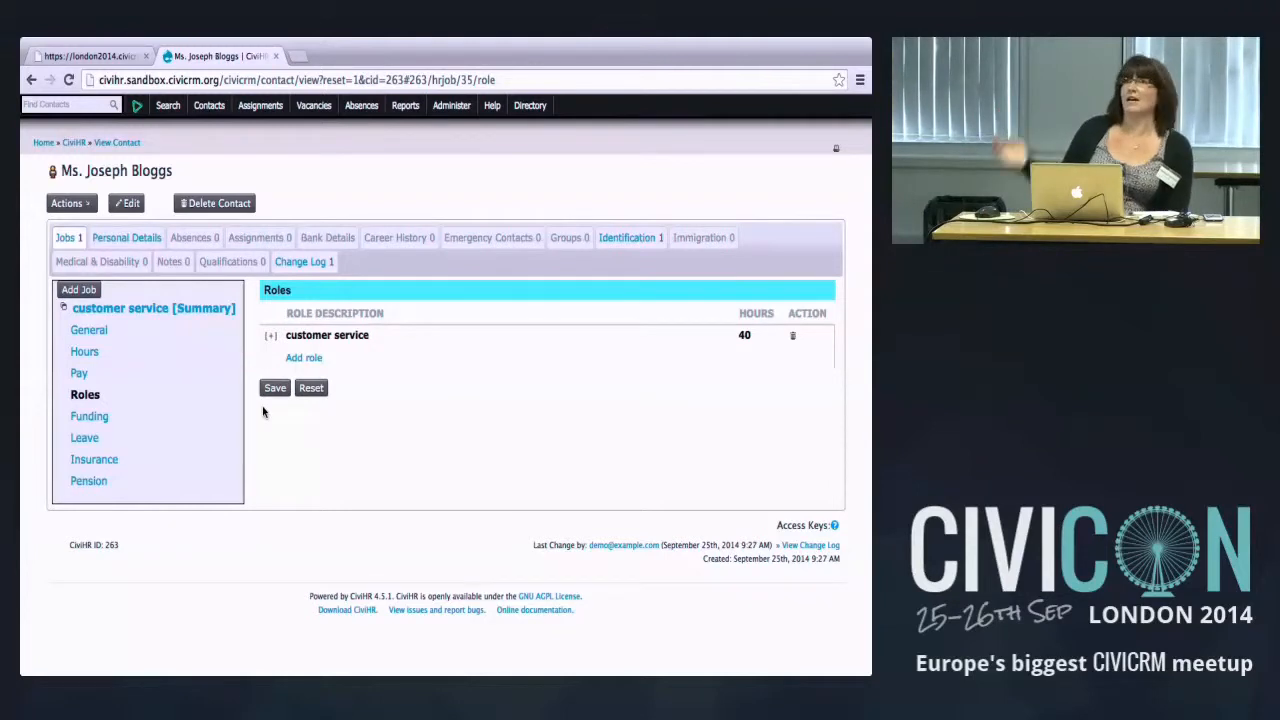
mouse_move(380, 438)
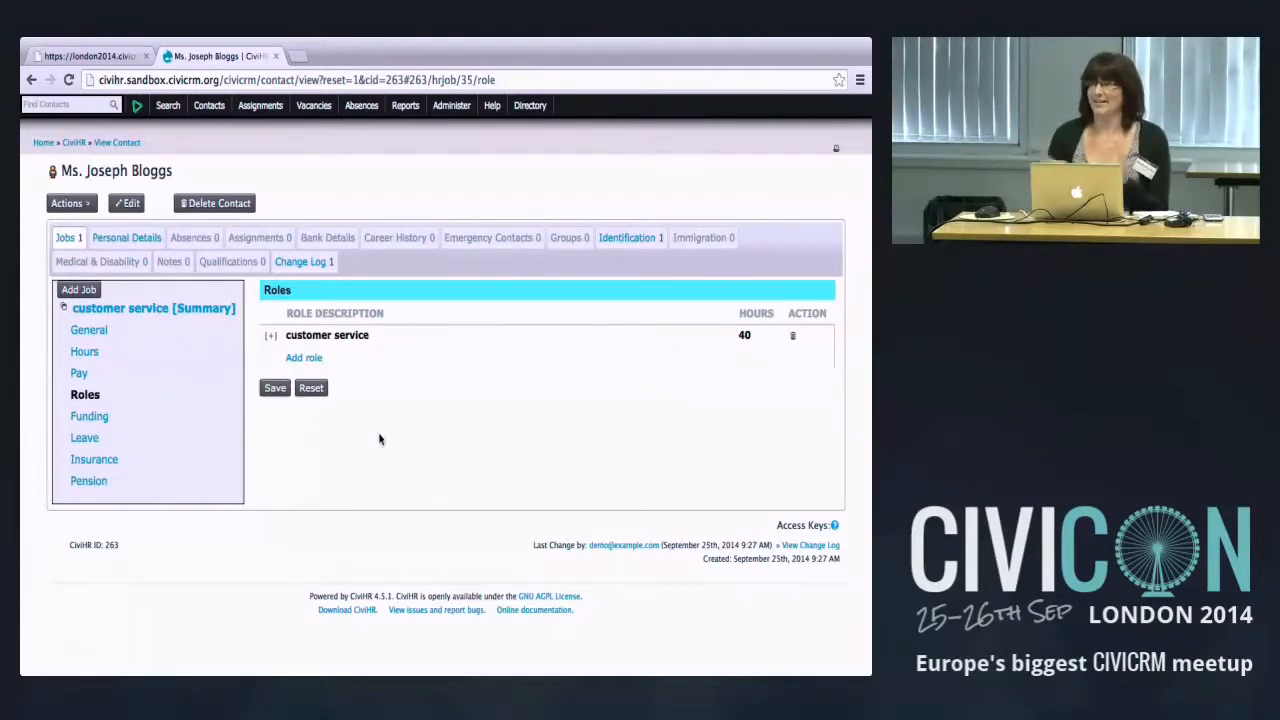
left_click(328, 336)
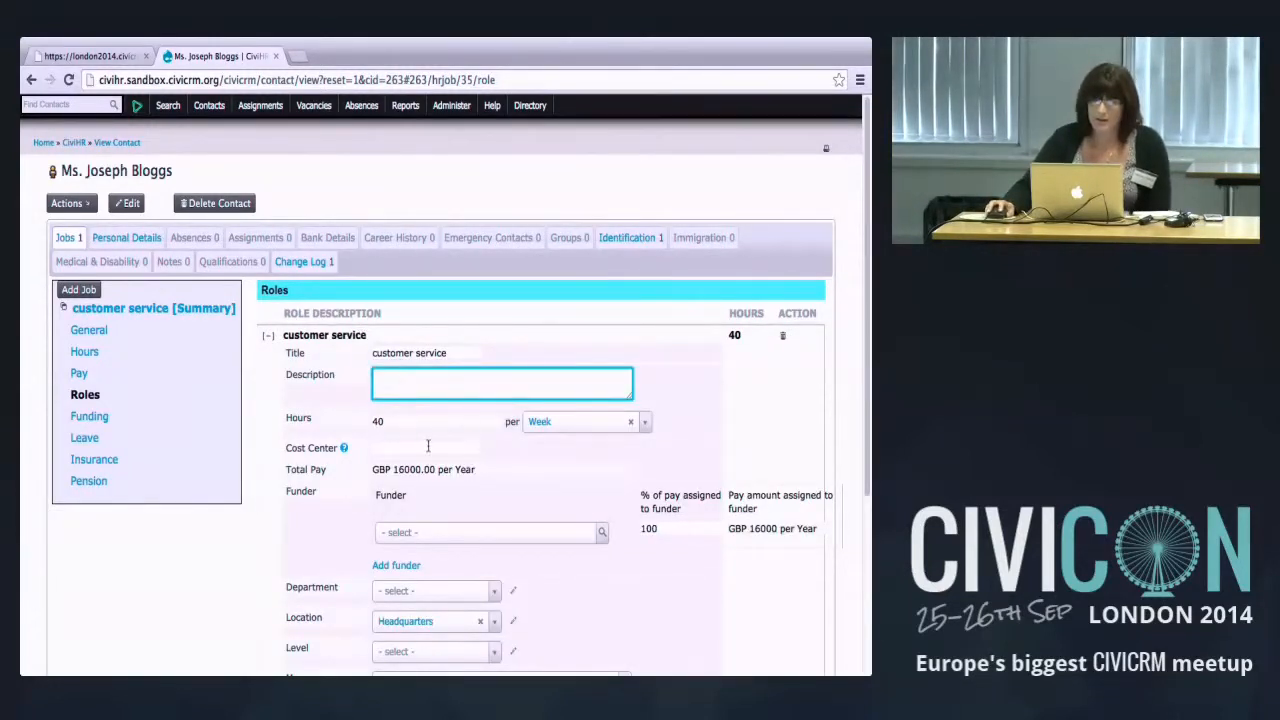
Step: Give the role cost center 5656u, funder Charlotte Sports Initiative and department HR
type("5656u")
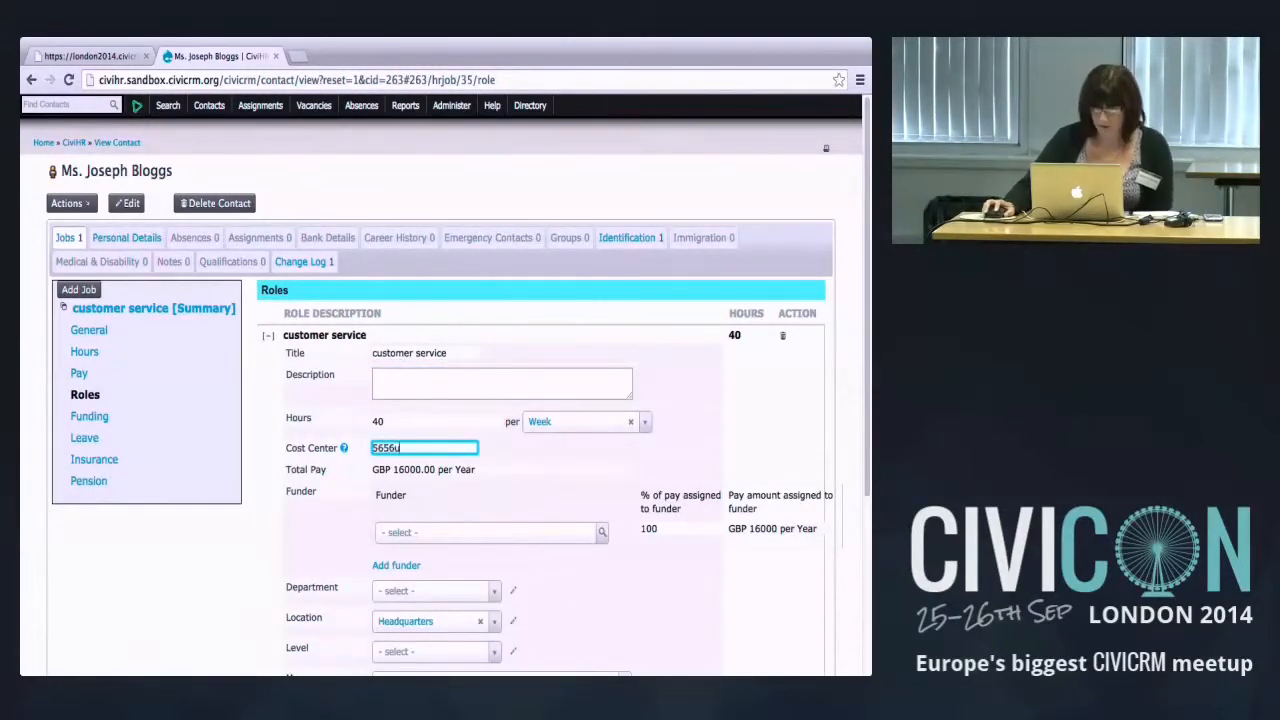
left_click(484, 532)
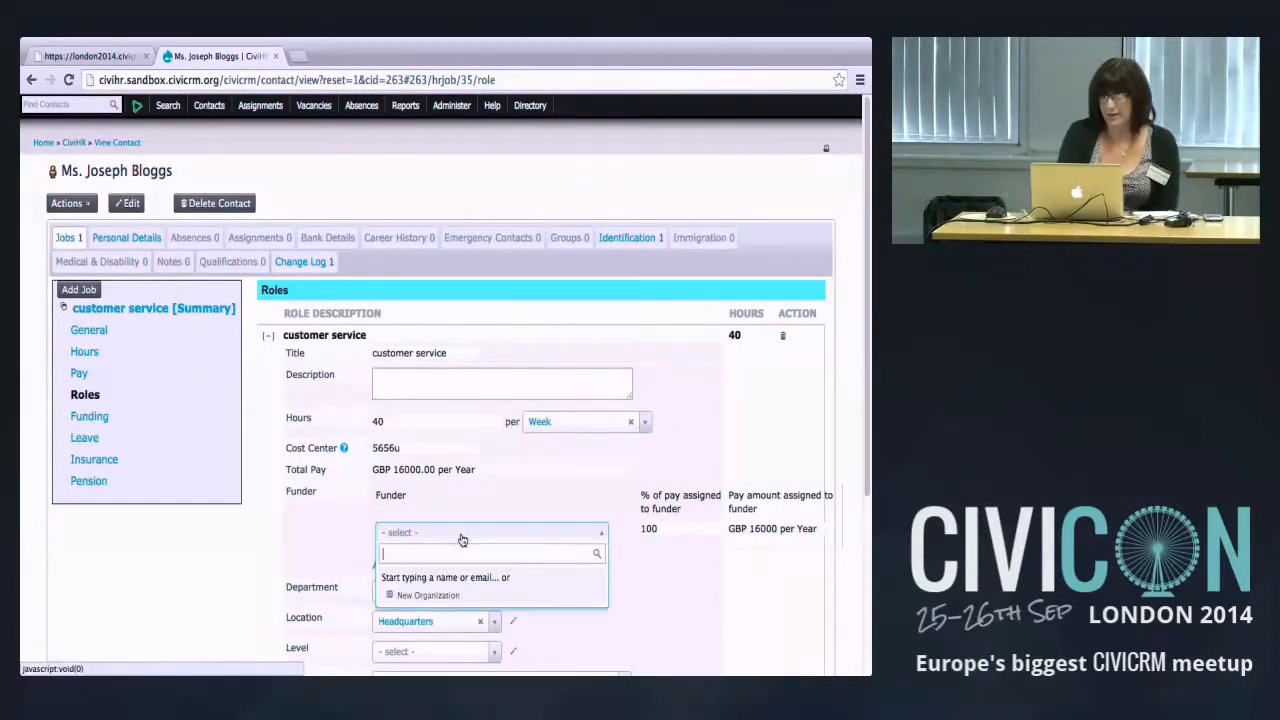
type("ld")
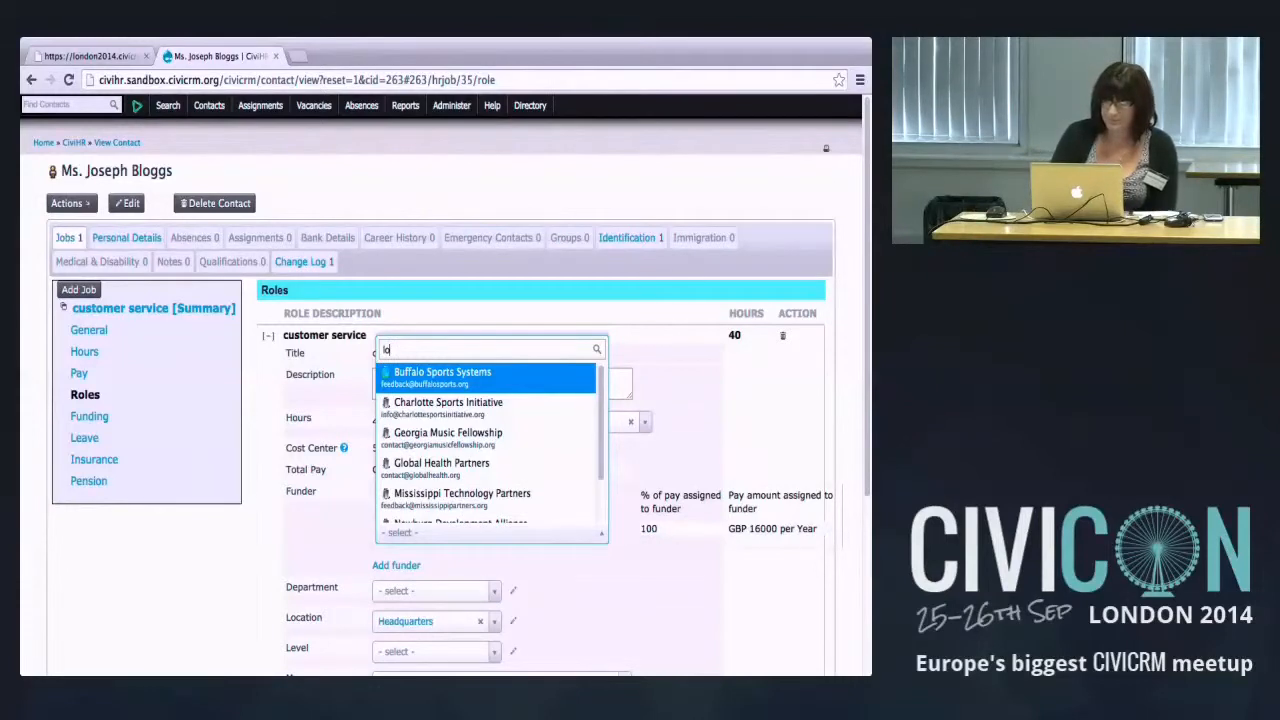
left_click(448, 408)
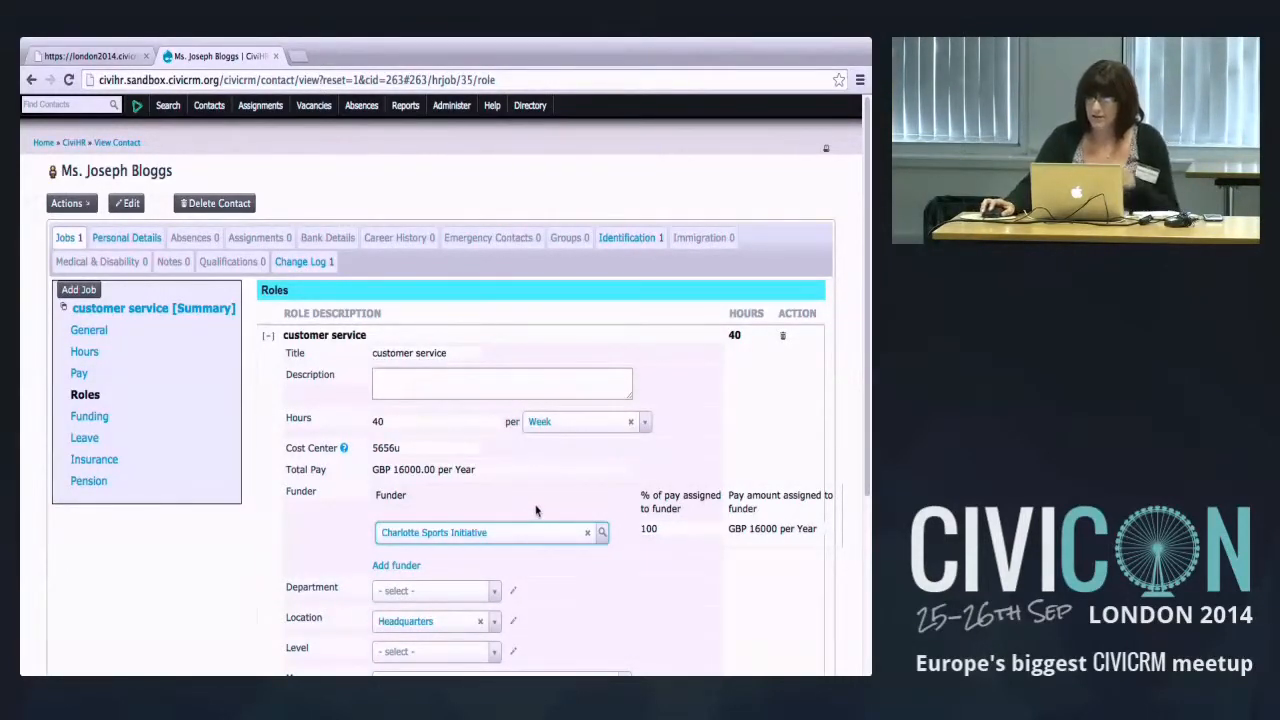
mouse_move(650, 576)
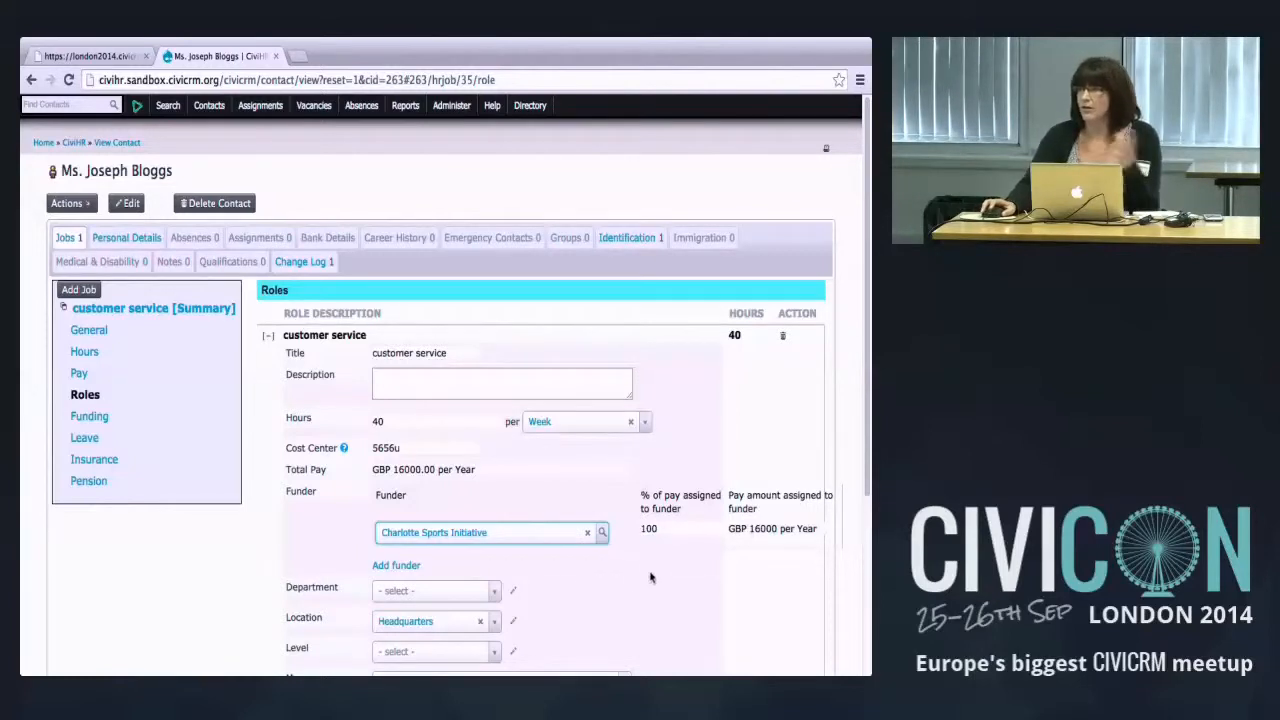
mouse_move(686, 580)
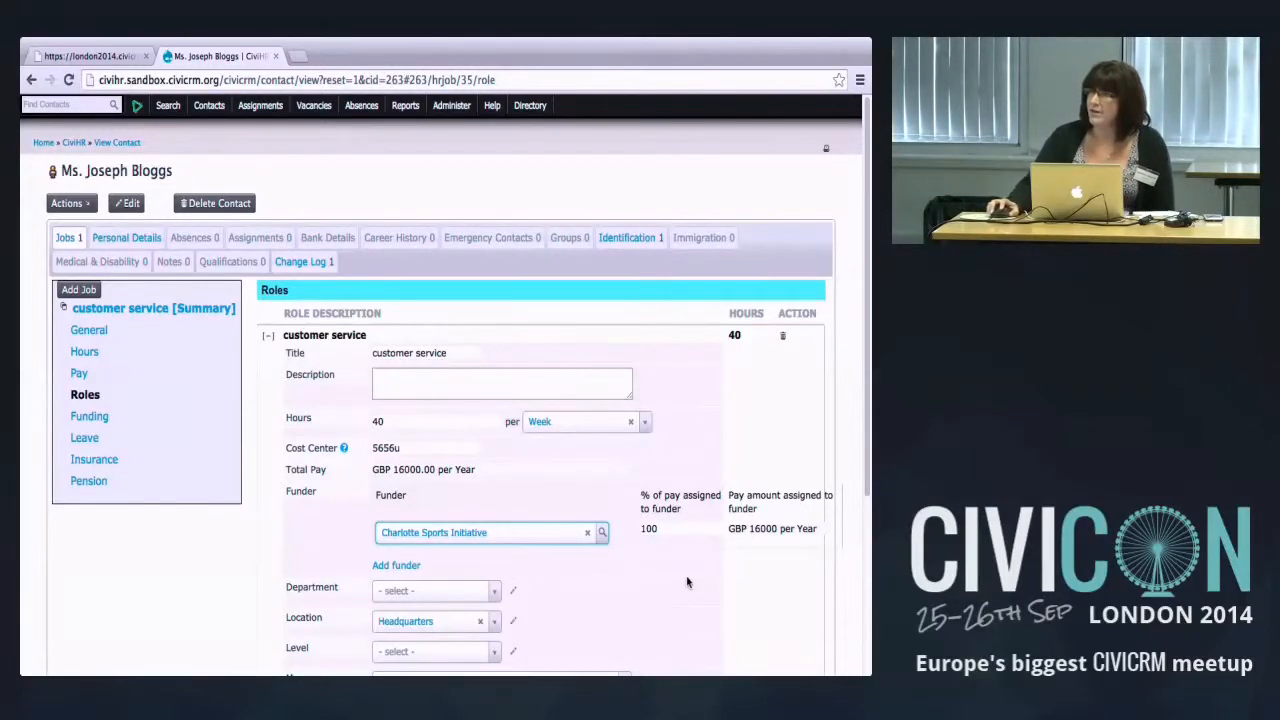
mouse_move(460, 588)
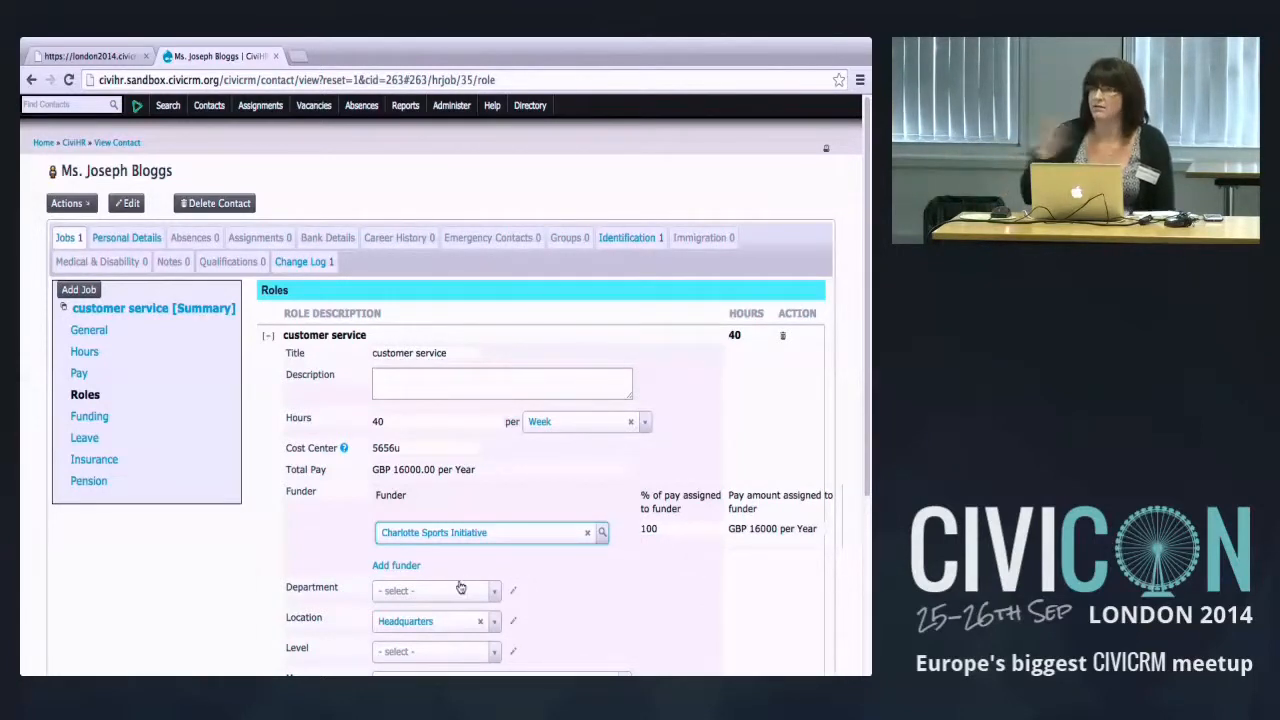
left_click(436, 590)
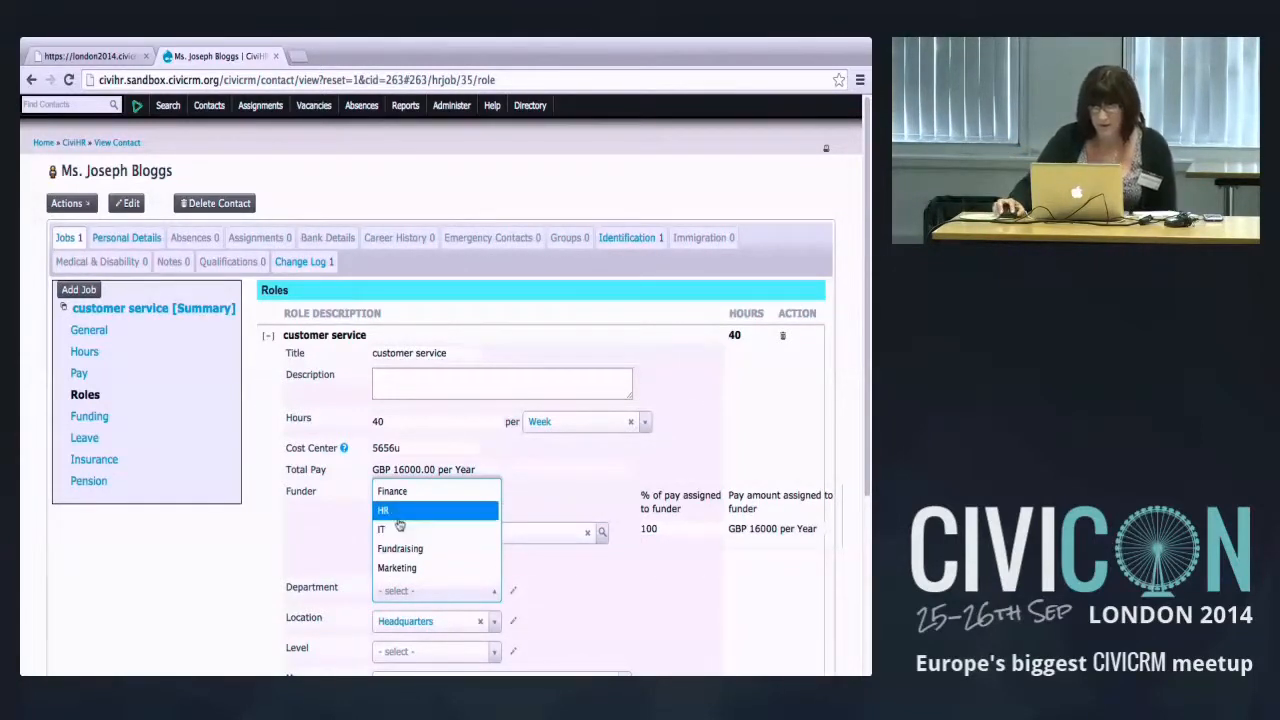
left_click(384, 510)
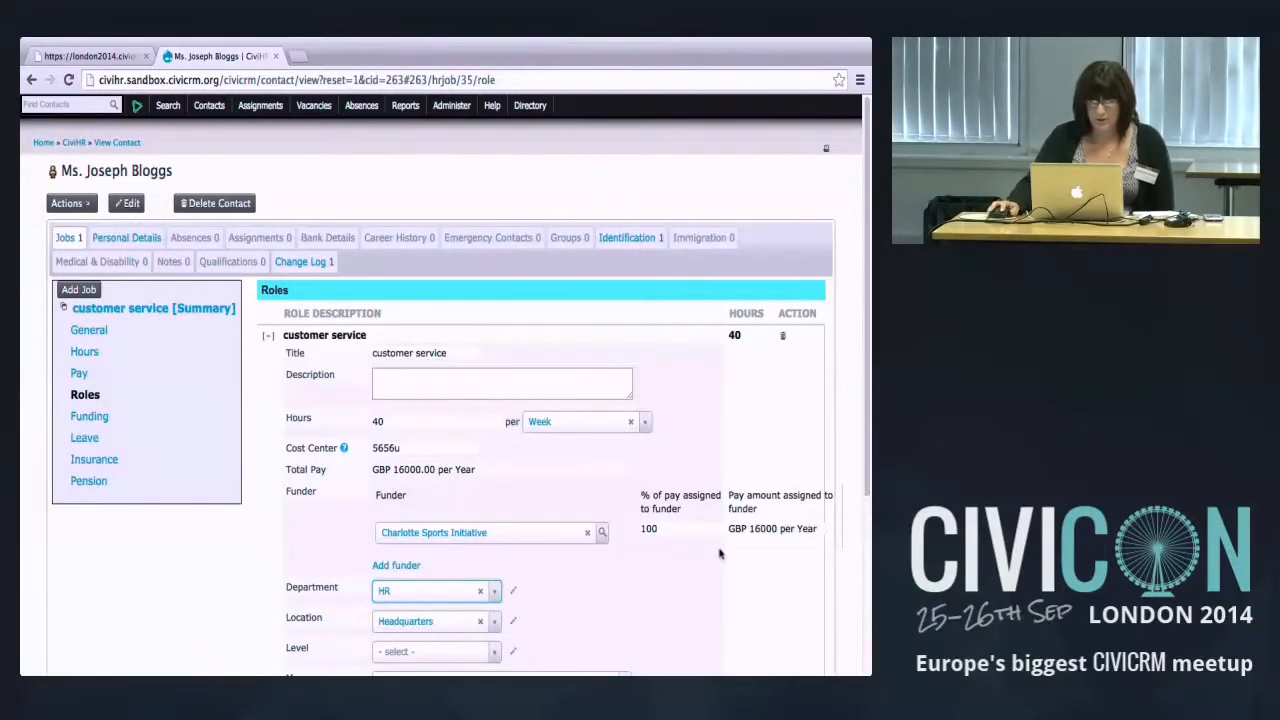
Step: Set the role level to Junior Staff and search 'joh' then 'lo' to assign a manager
scroll("down", 3)
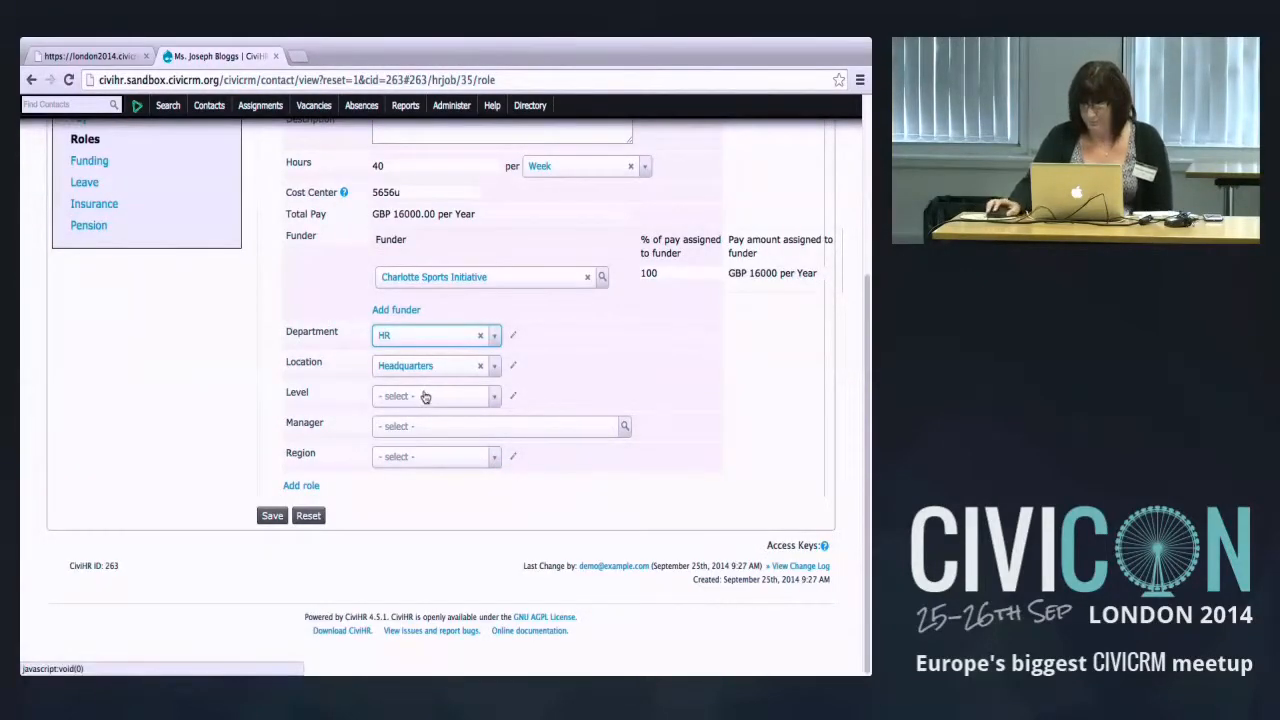
left_click(432, 396)
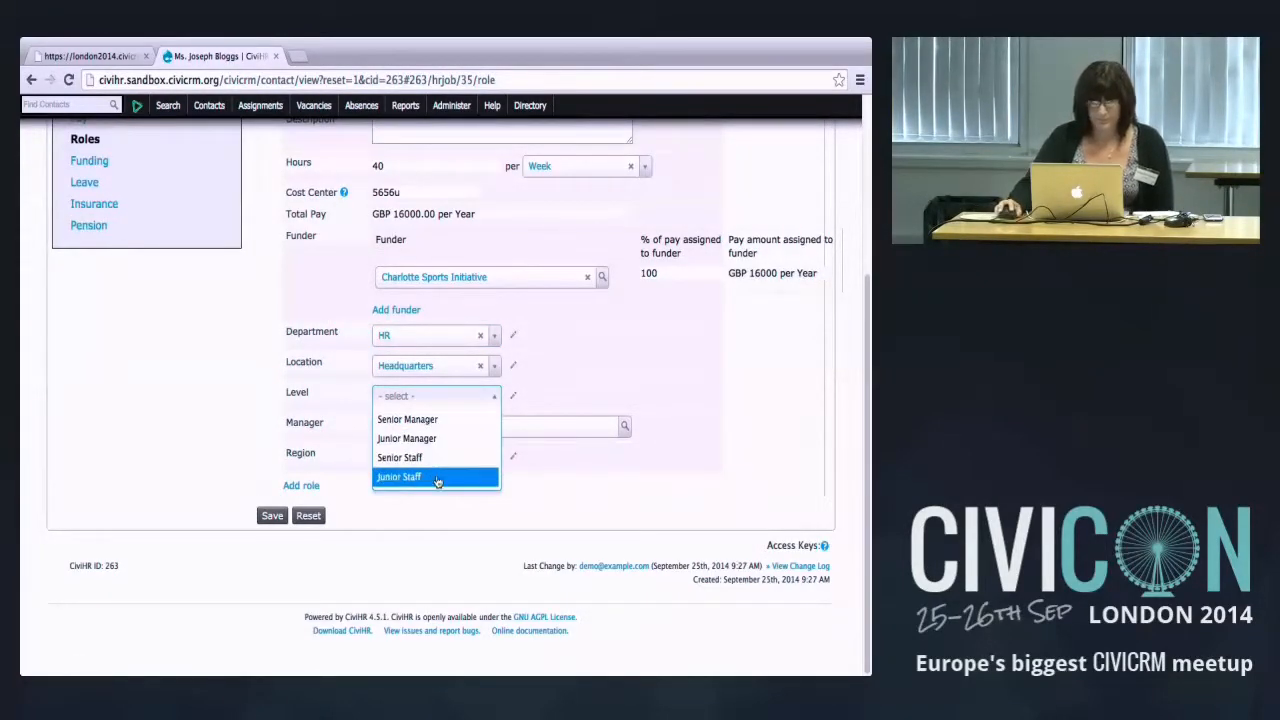
left_click(398, 476)
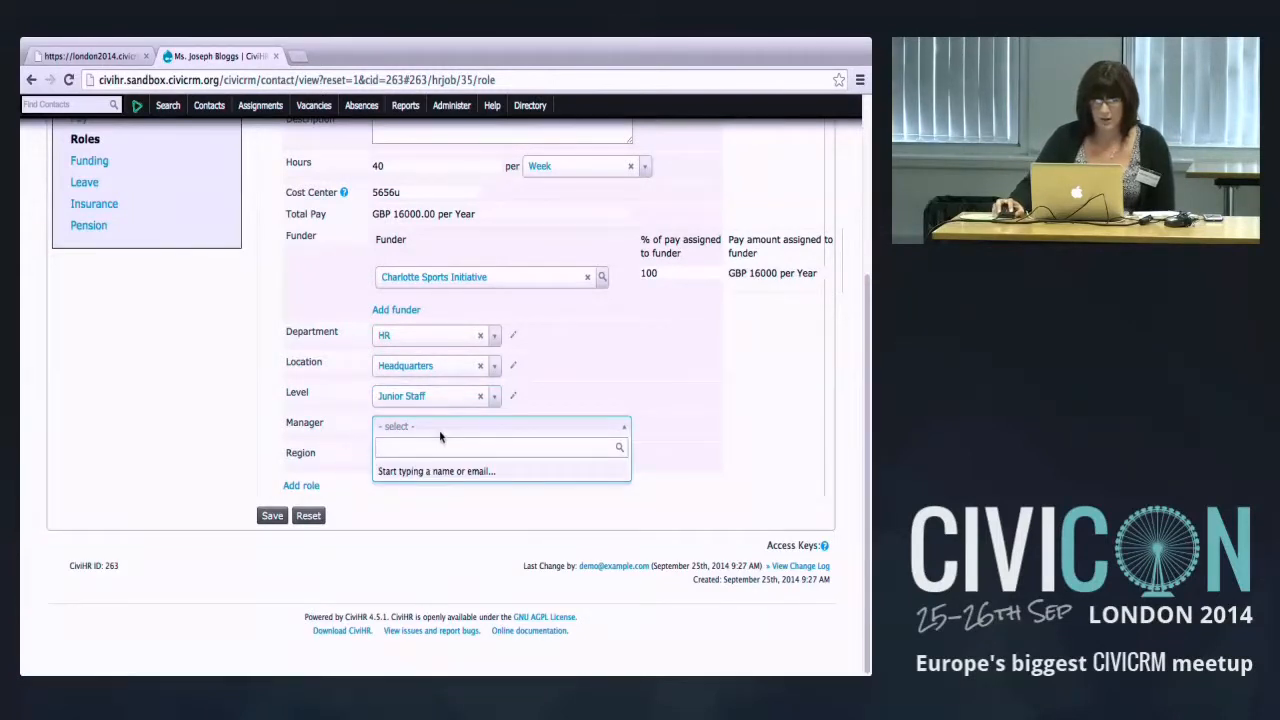
type("joh")
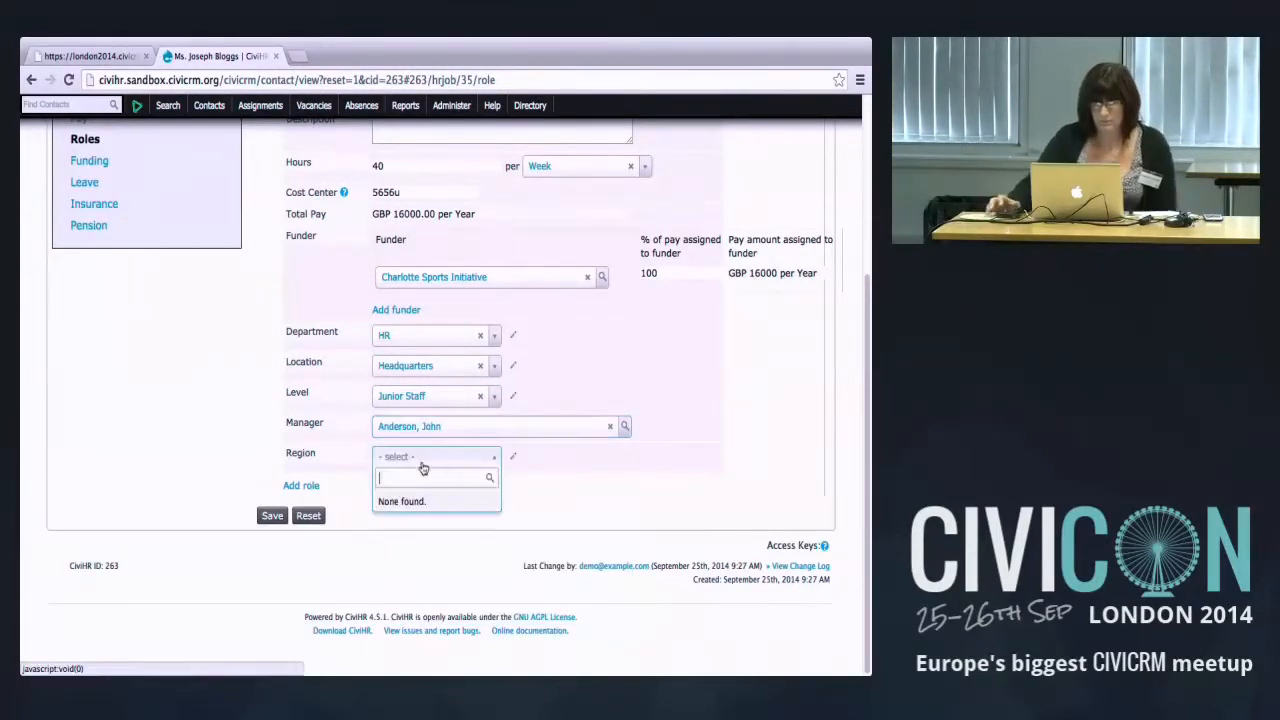
type("lo")
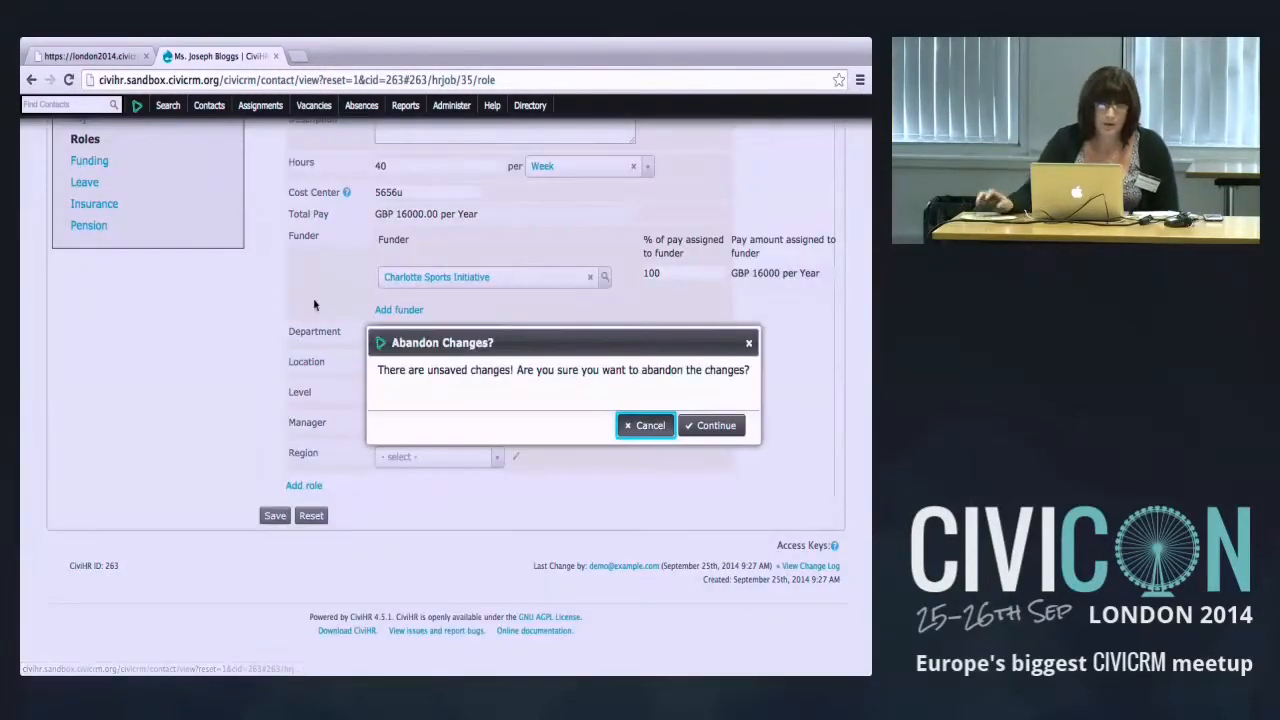
Step: Abandon the unsaved role changes and start editing the job's empty Funding Notes
left_click(710, 424)
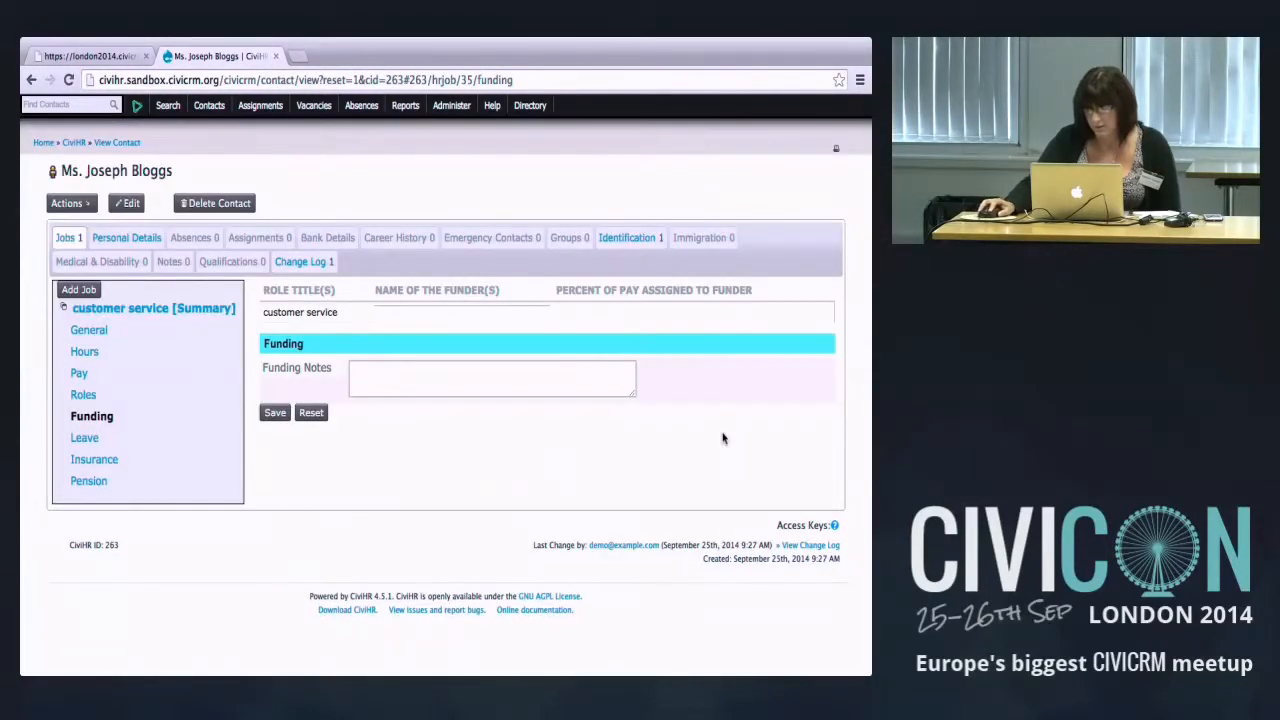
left_click(492, 378)
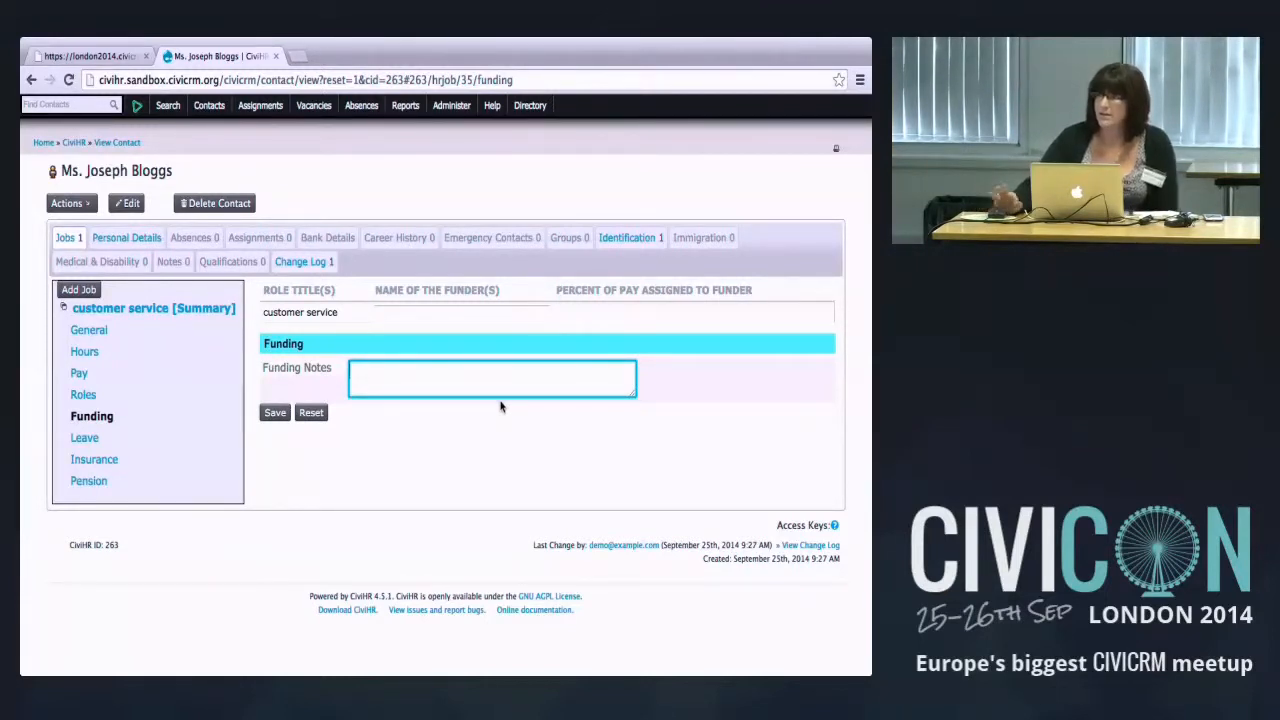
mouse_move(64, 456)
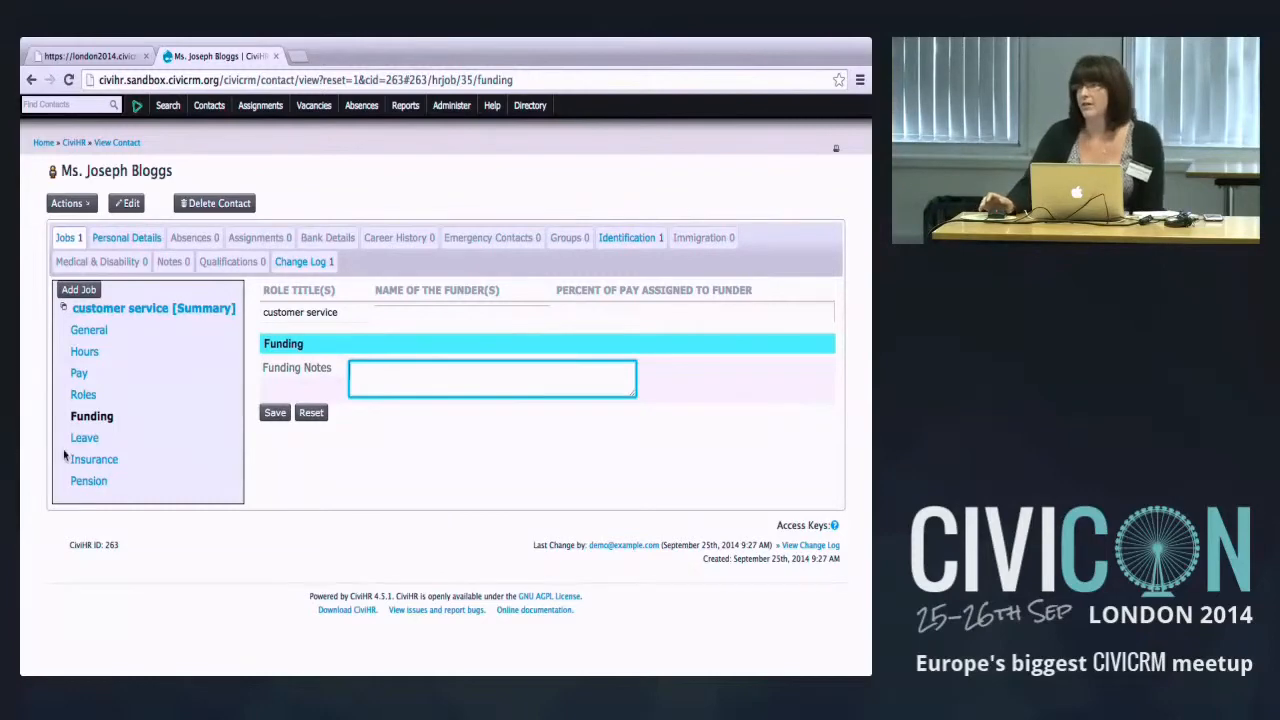
Step: Enter 25 vacation days per year in the job's Leave Entitlement, other types left at 0
left_click(84, 436)
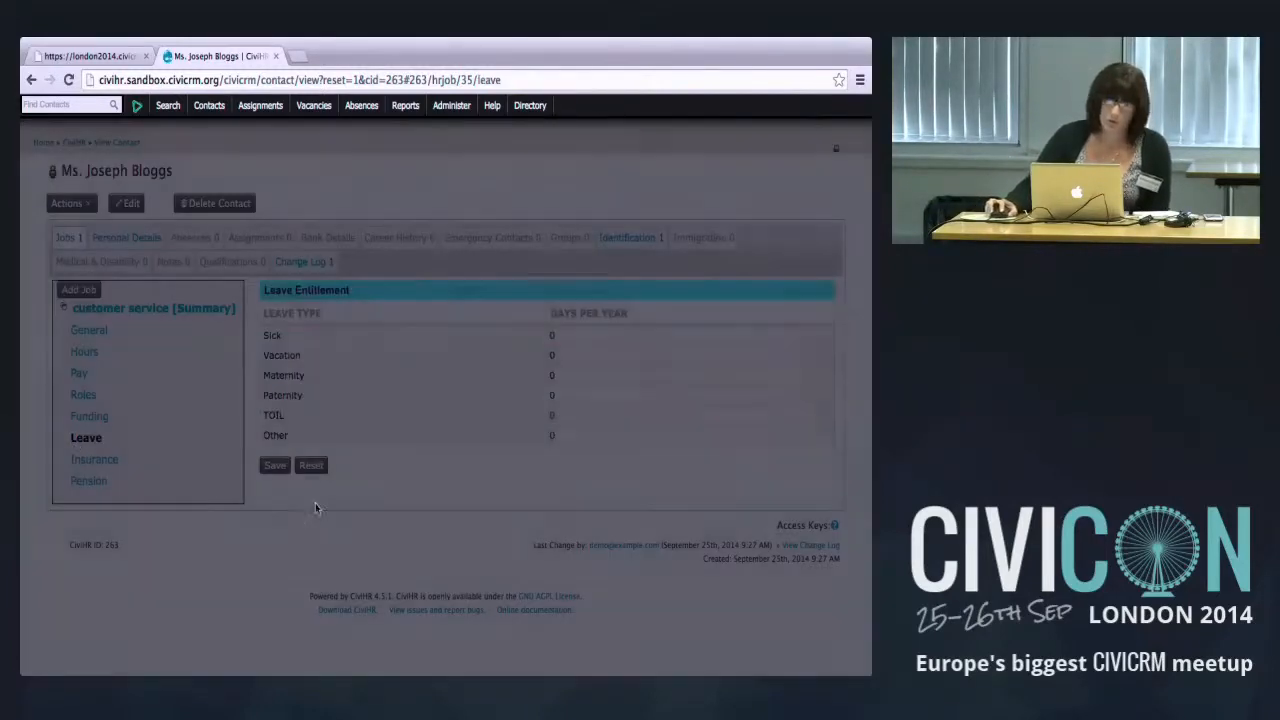
left_click(676, 356)
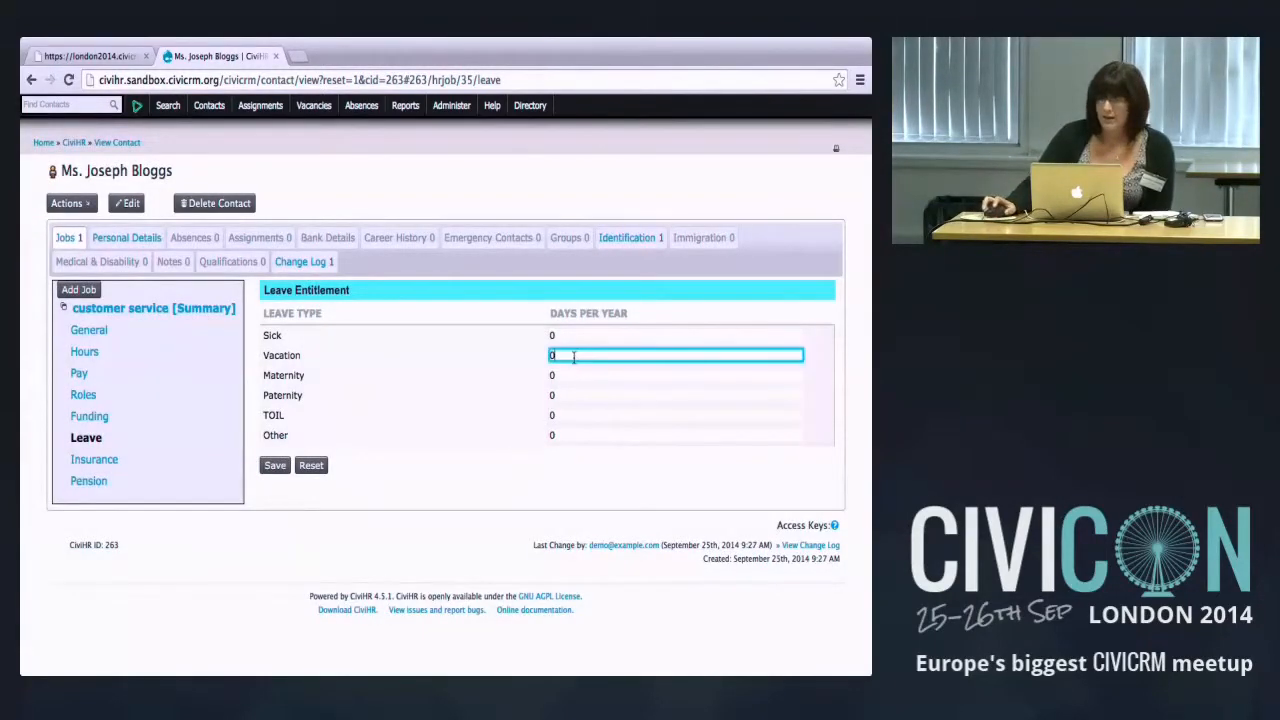
type("2")
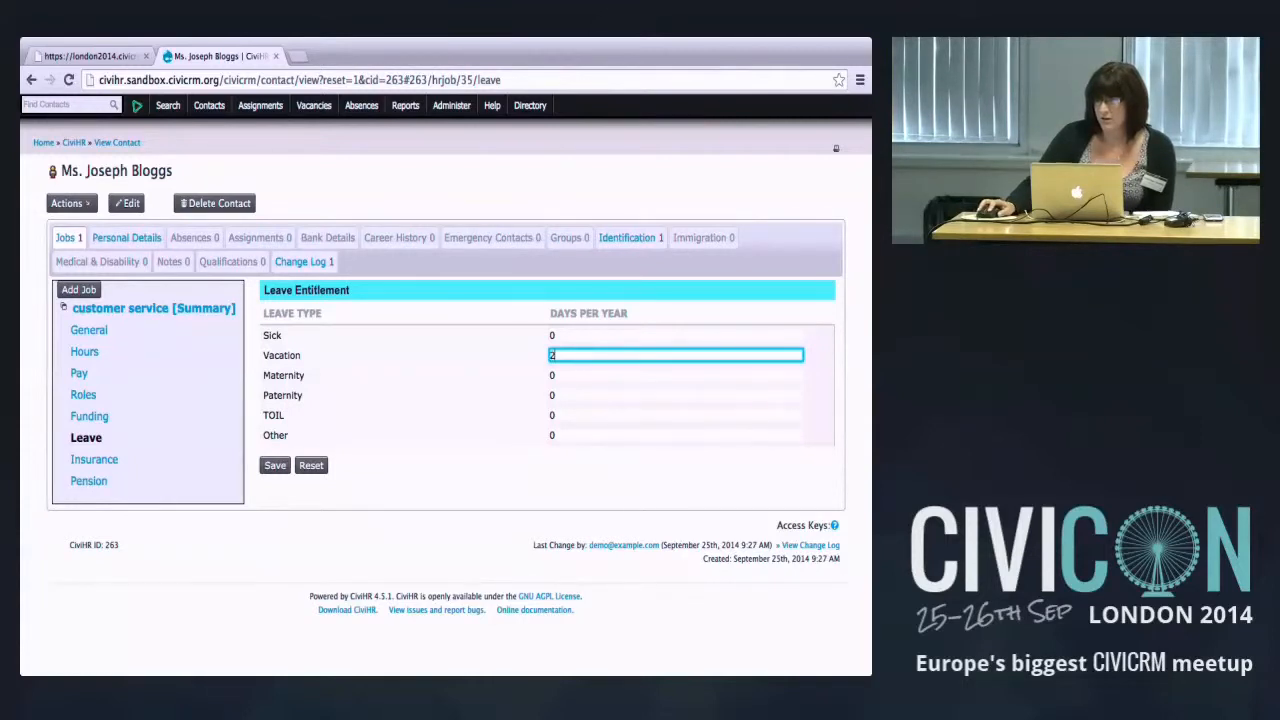
type("5")
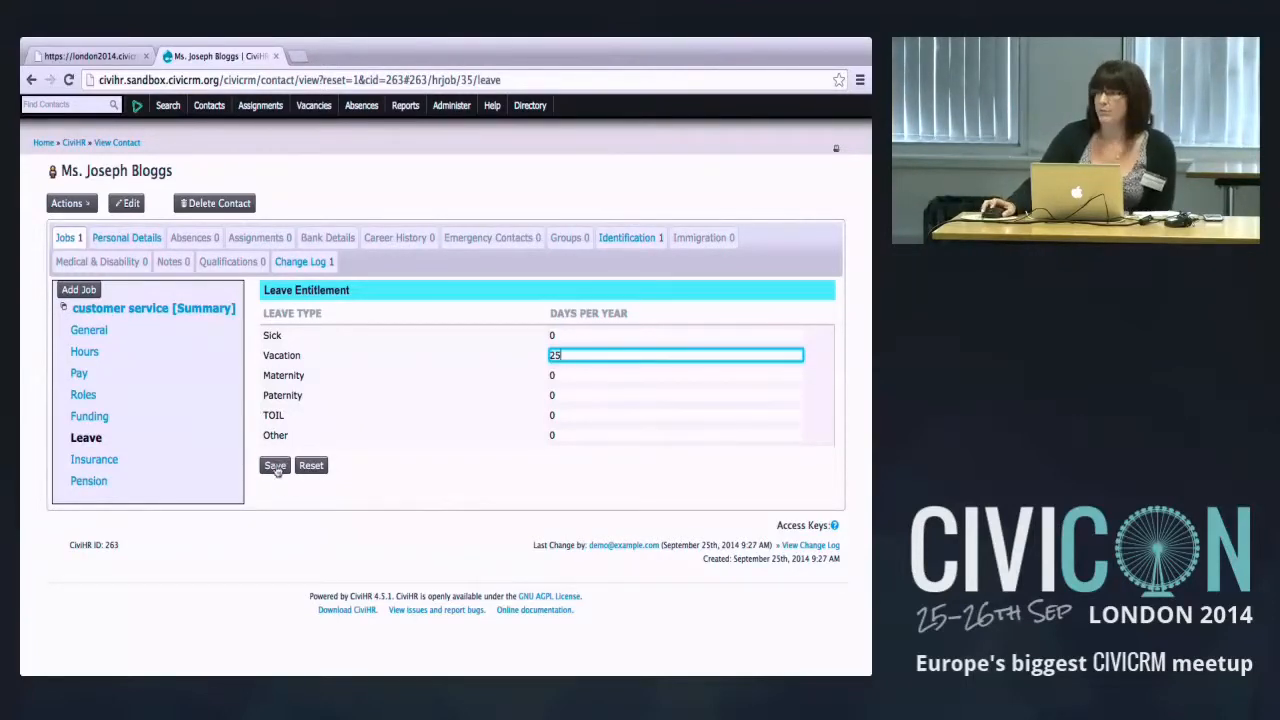
Step: Save the 25-day leave entitlement and show the job's empty Health and Life Insurance form
left_click(274, 464)
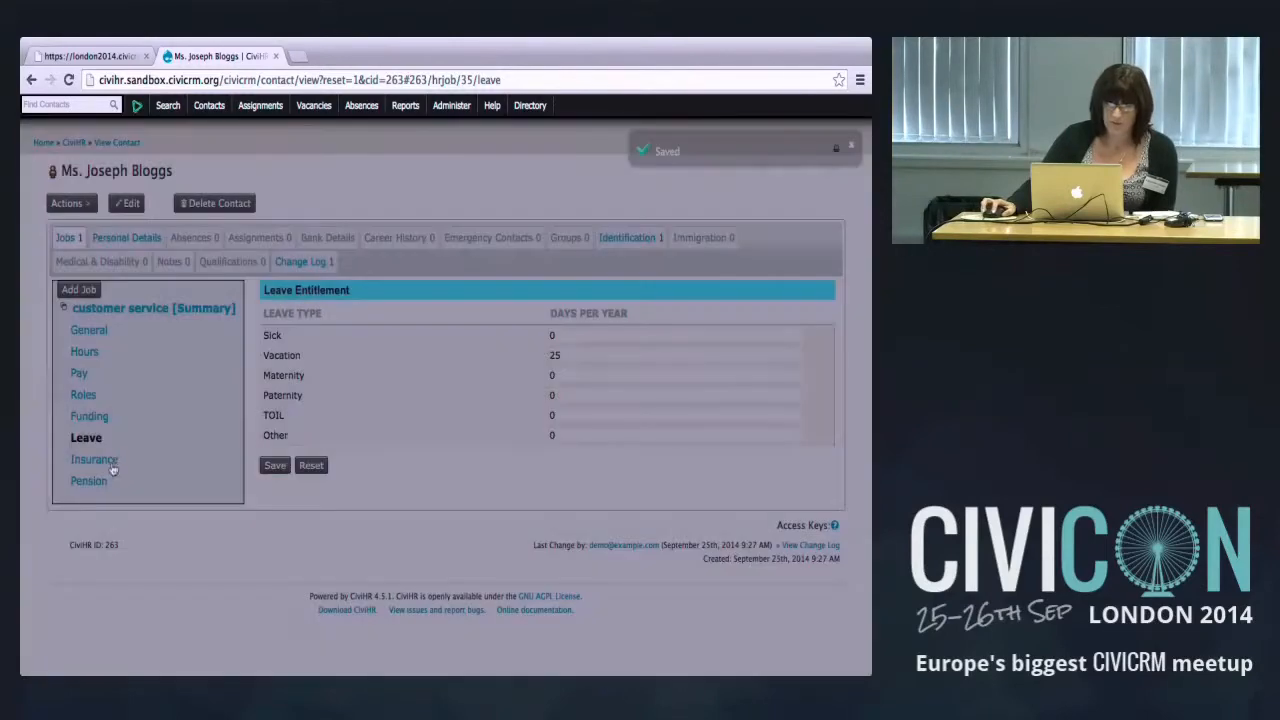
left_click(94, 458)
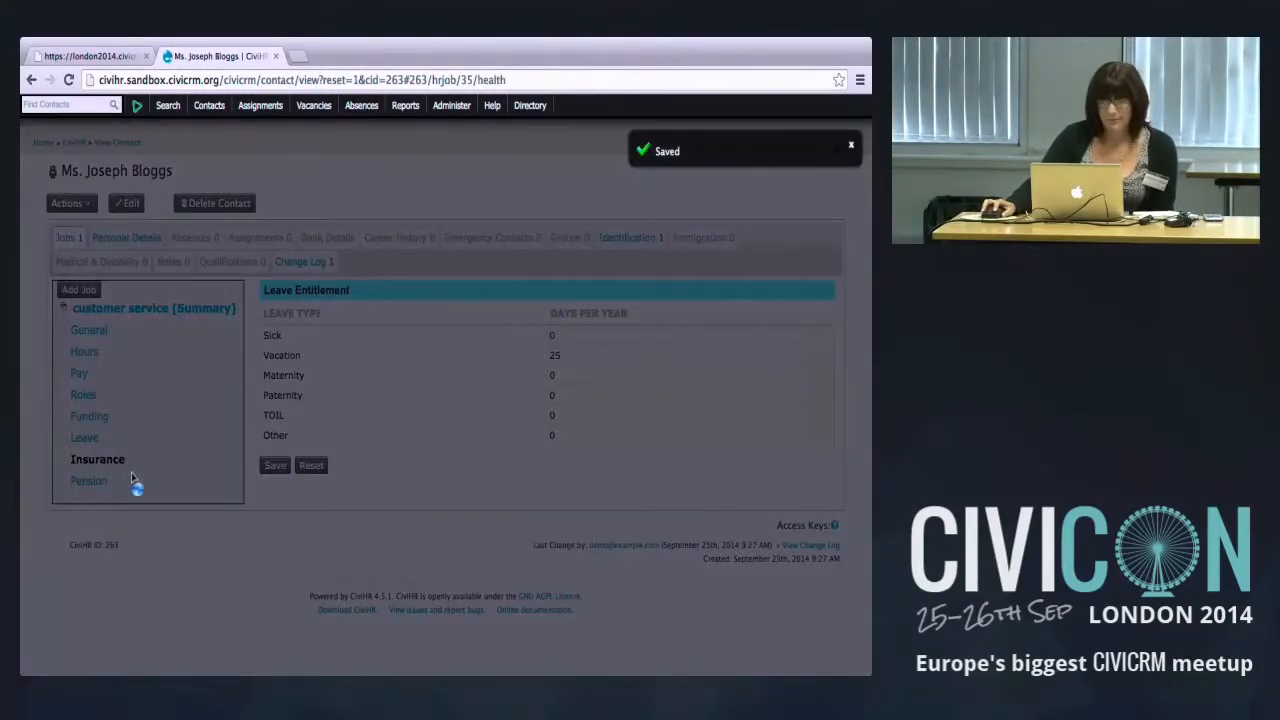
left_click(96, 458)
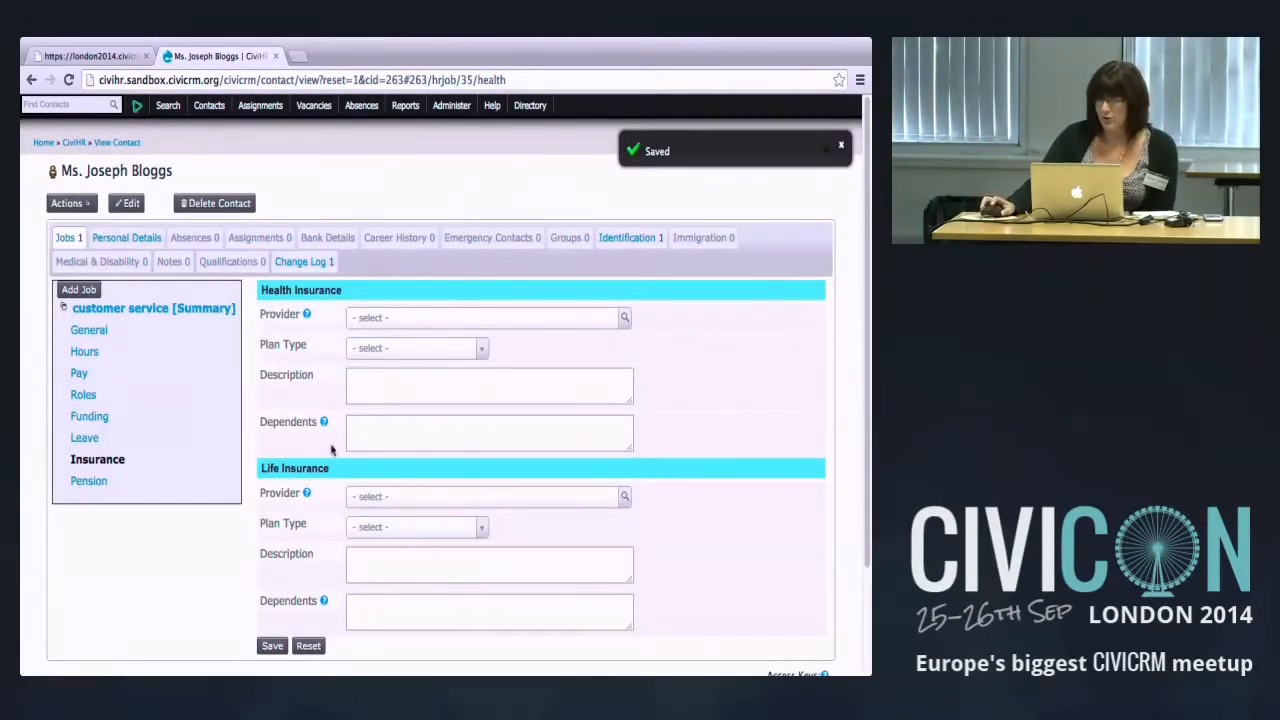
mouse_move(192, 370)
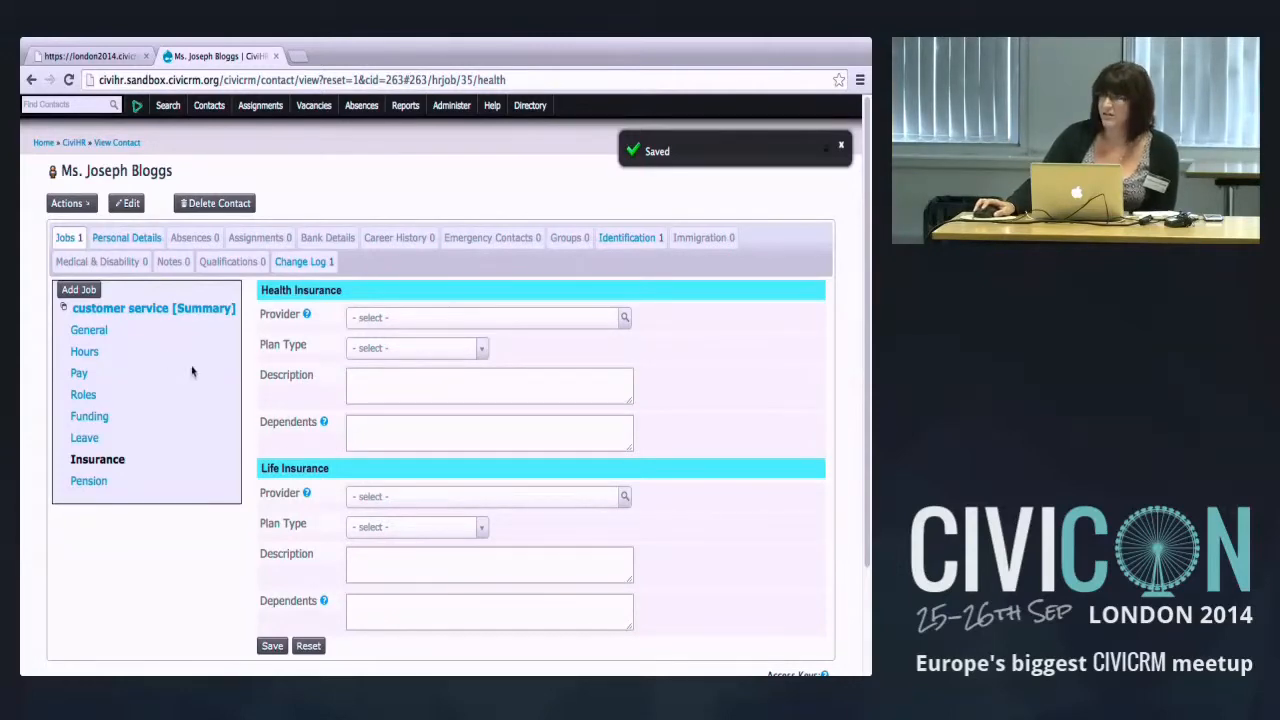
Step: Save the pension as enrolled with Employer Pension and 5% employer and employee contributions
left_click(92, 480)
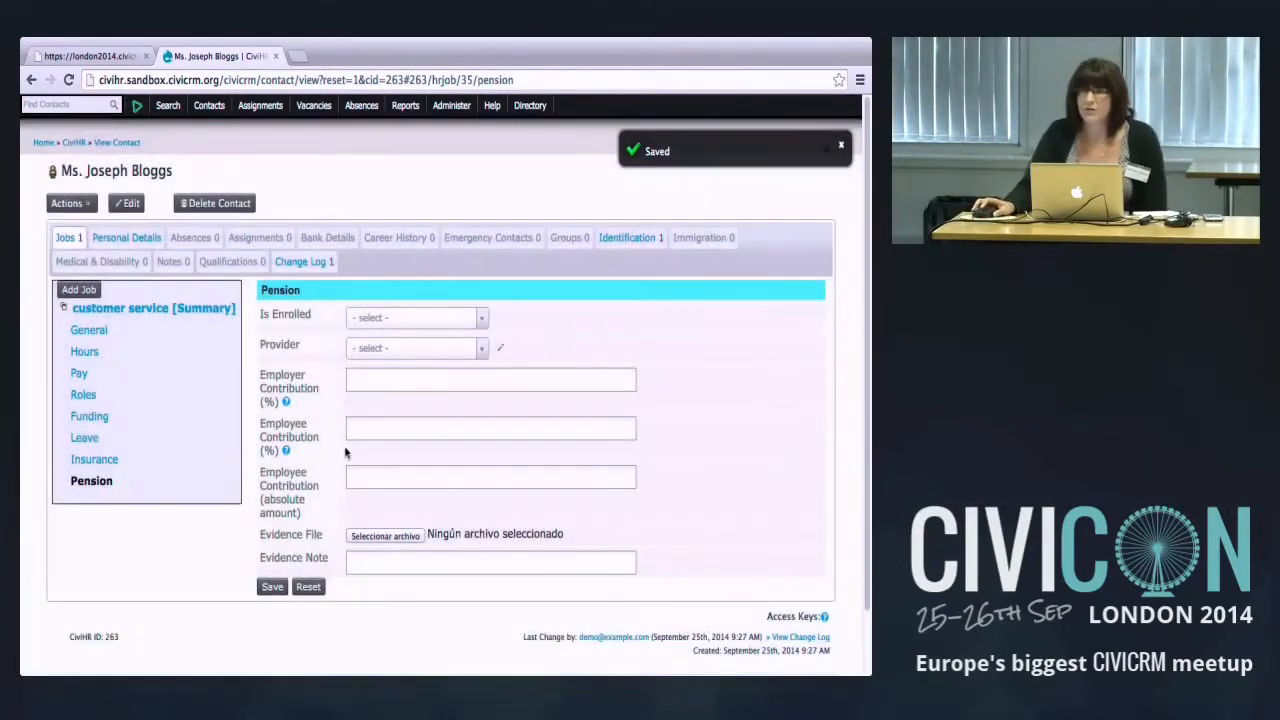
left_click(414, 316)
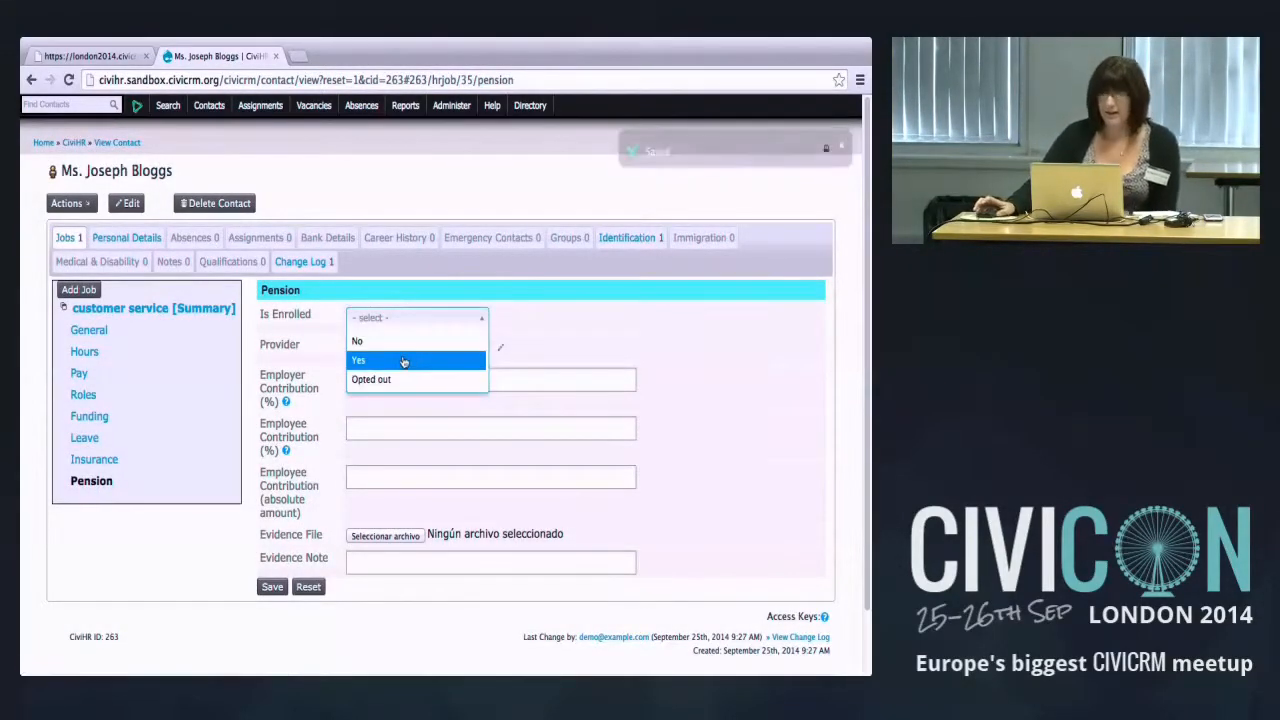
left_click(358, 360)
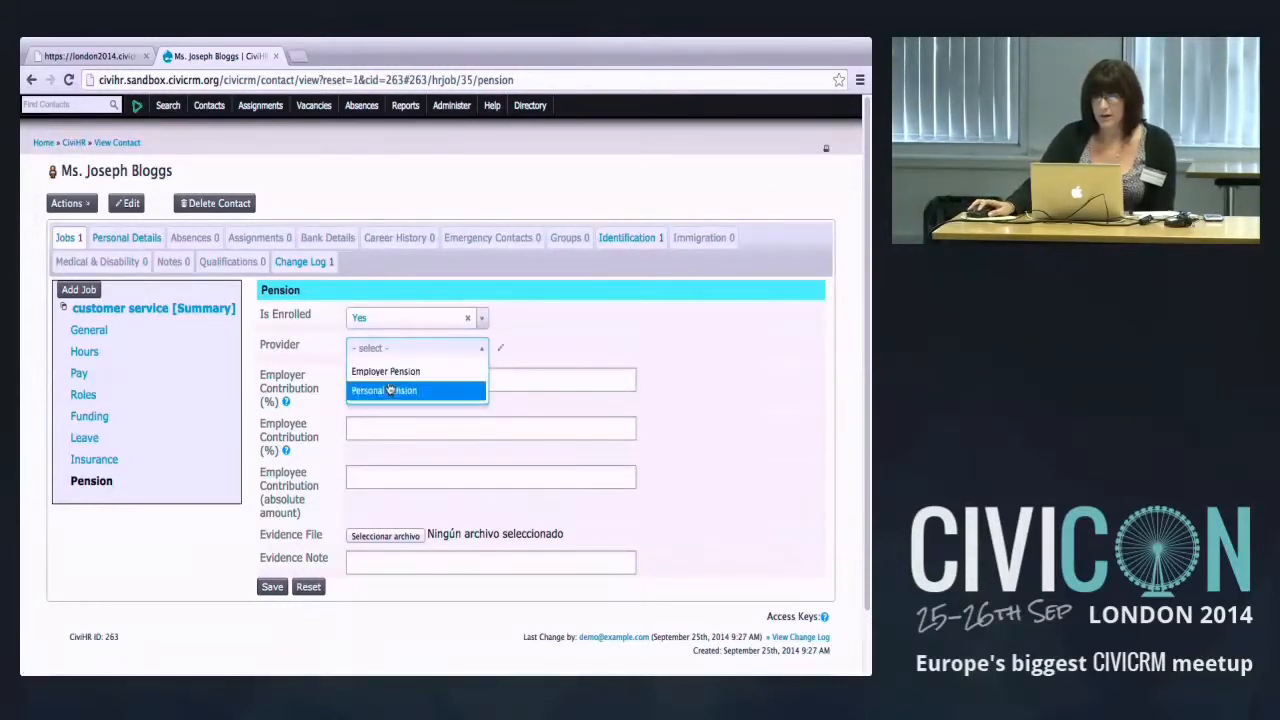
left_click(384, 370)
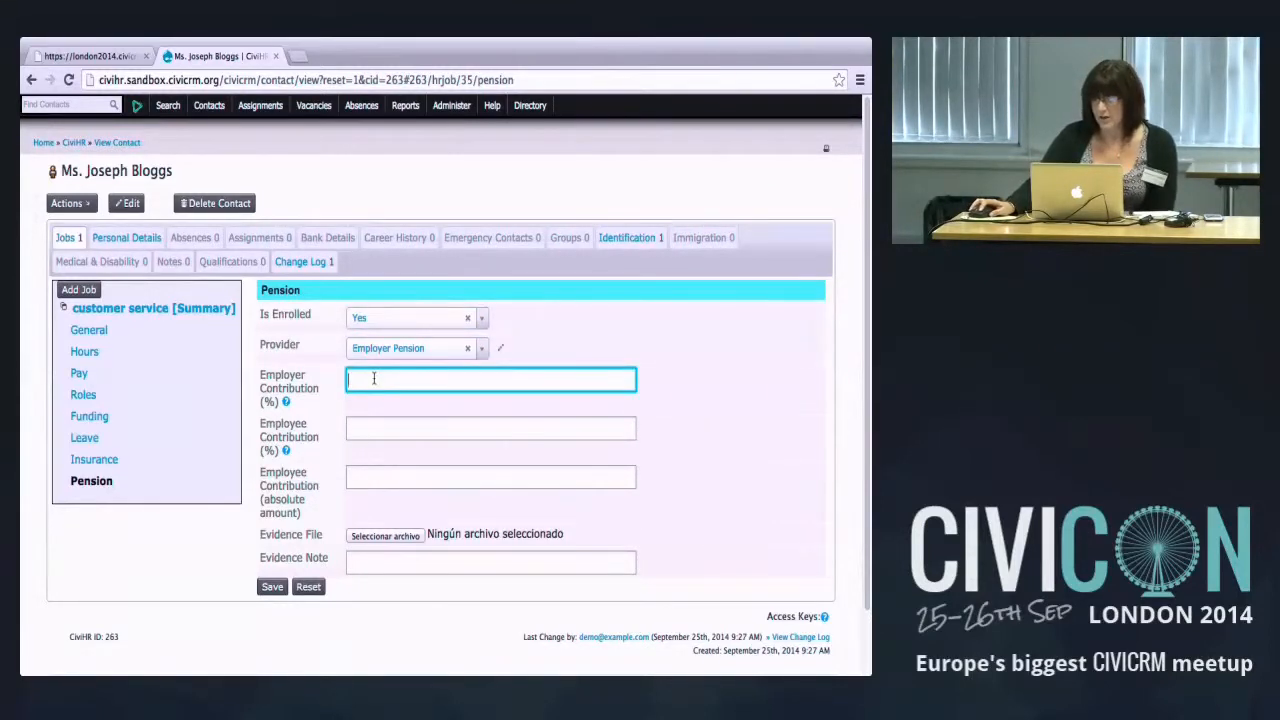
type("5")
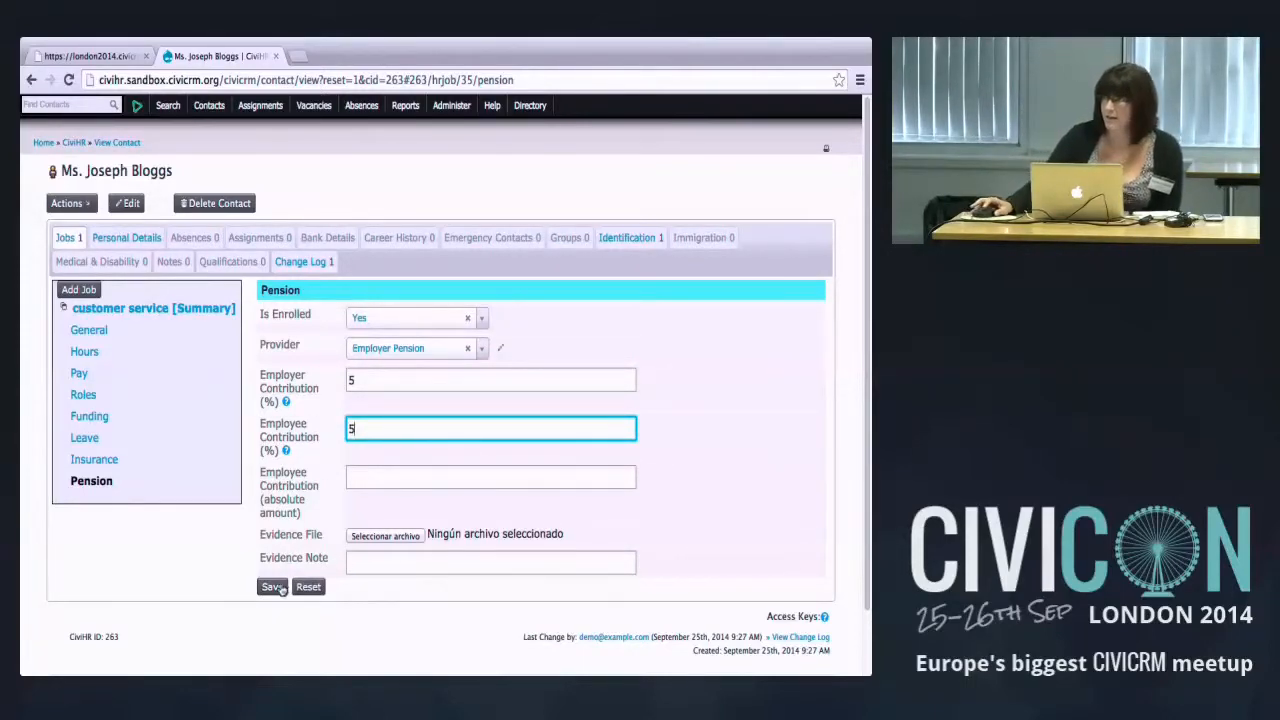
left_click(272, 588)
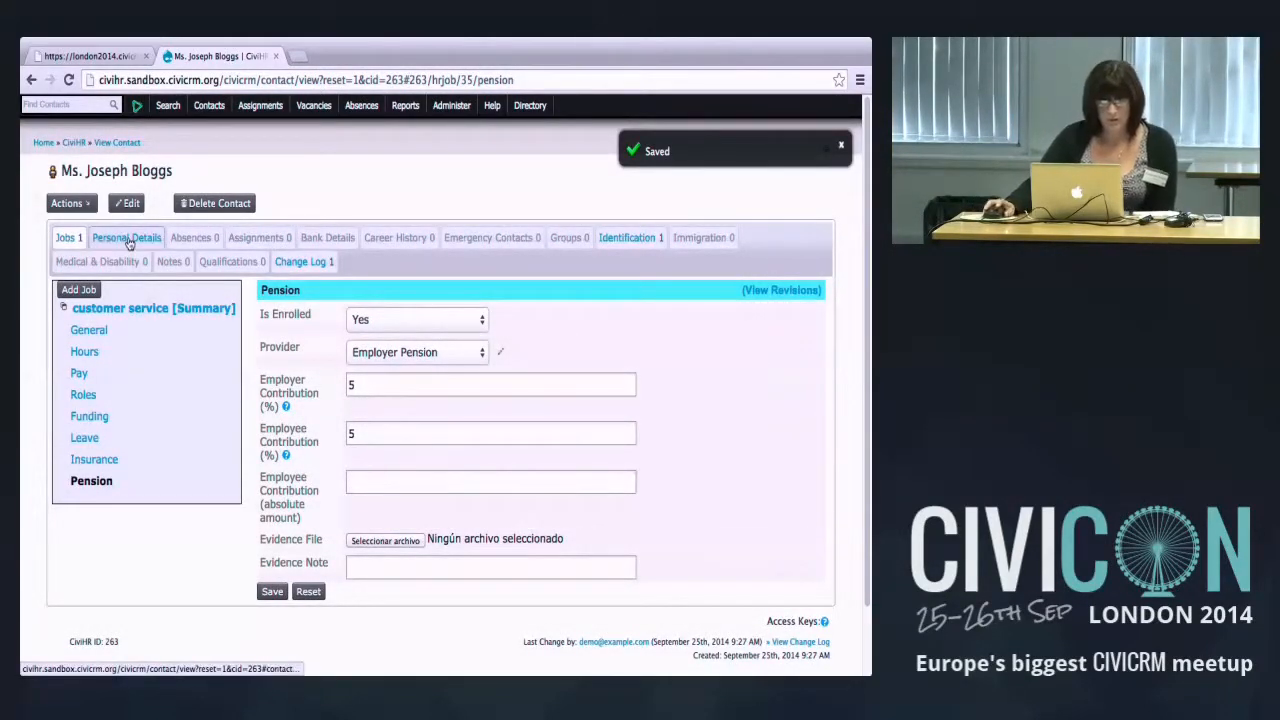
Step: Browse Joseph Bloggs' Personal Details, Absences and Assignments tabs; no assignments exist yet
left_click(126, 238)
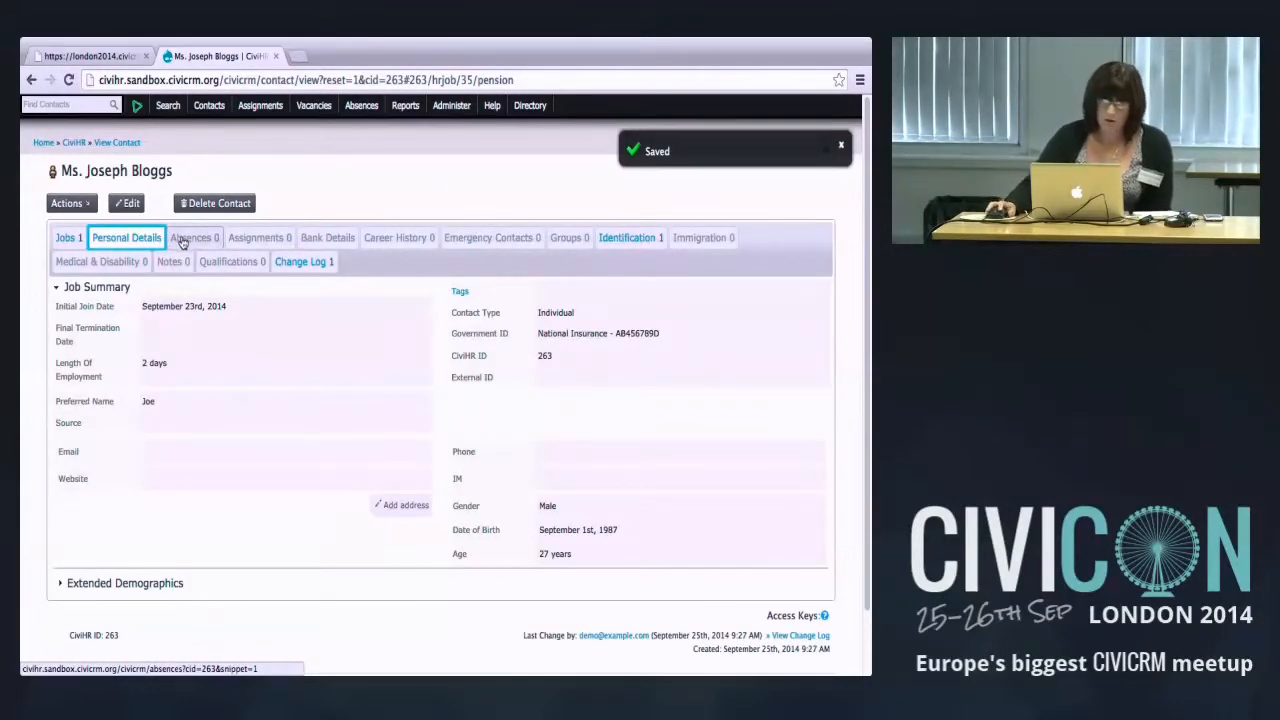
left_click(192, 236)
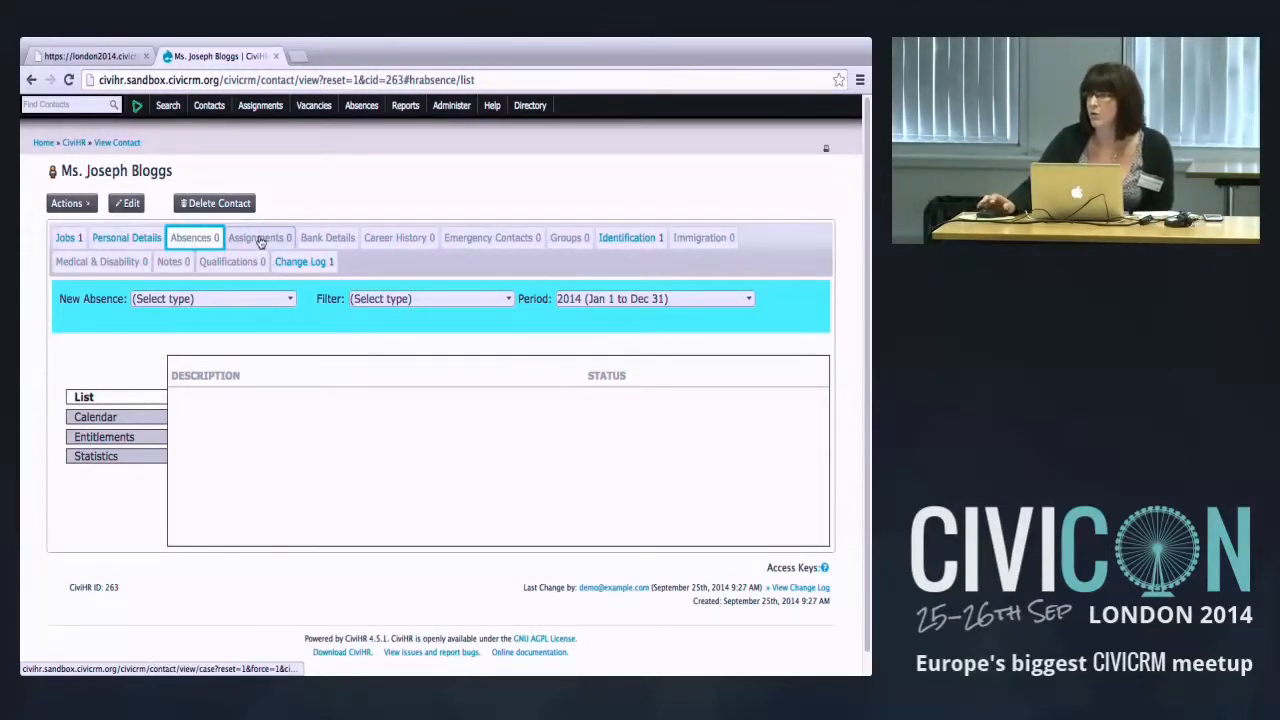
left_click(256, 236)
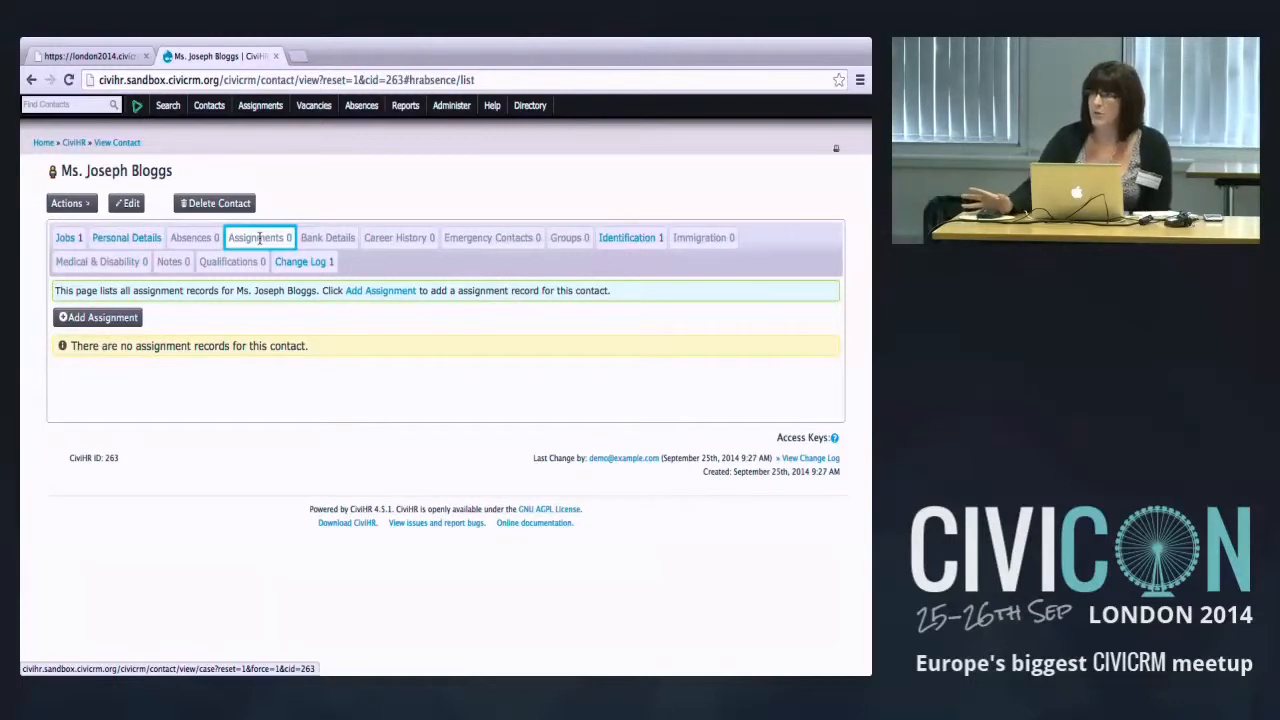
mouse_move(328, 236)
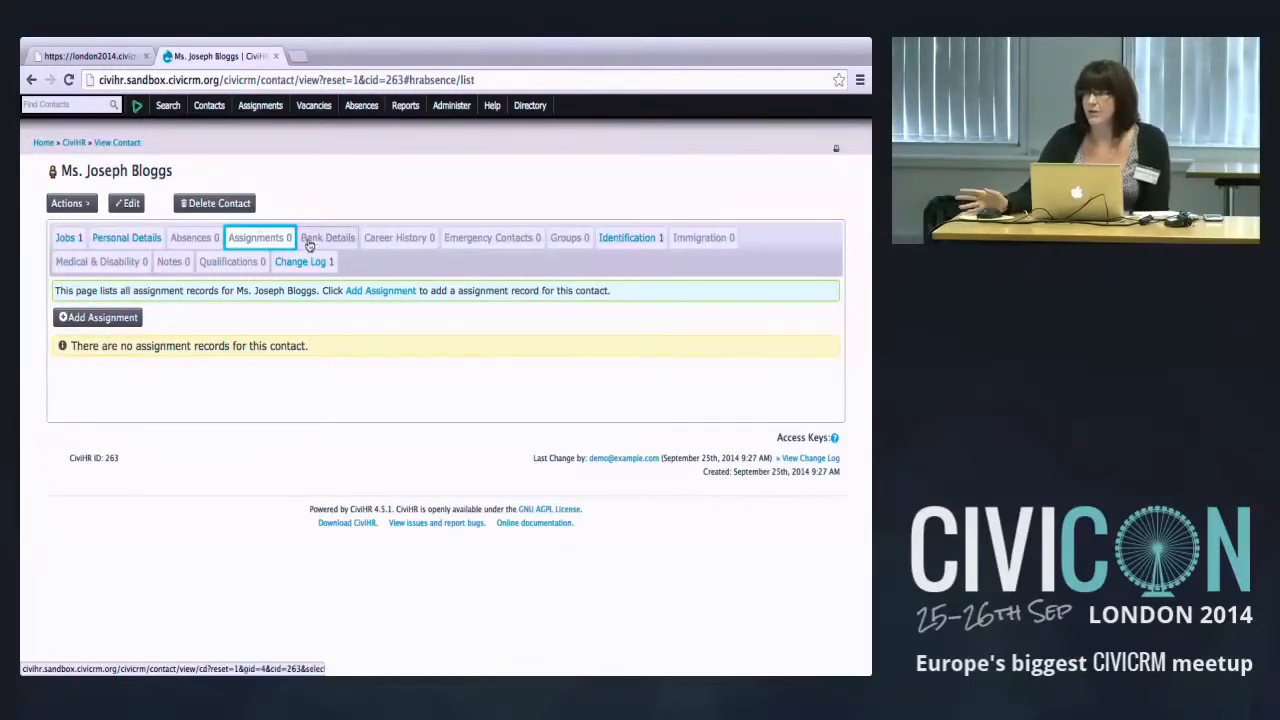
Step: Add a new assignment with subject 'Probation' and type Probation, and save it
left_click(96, 316)
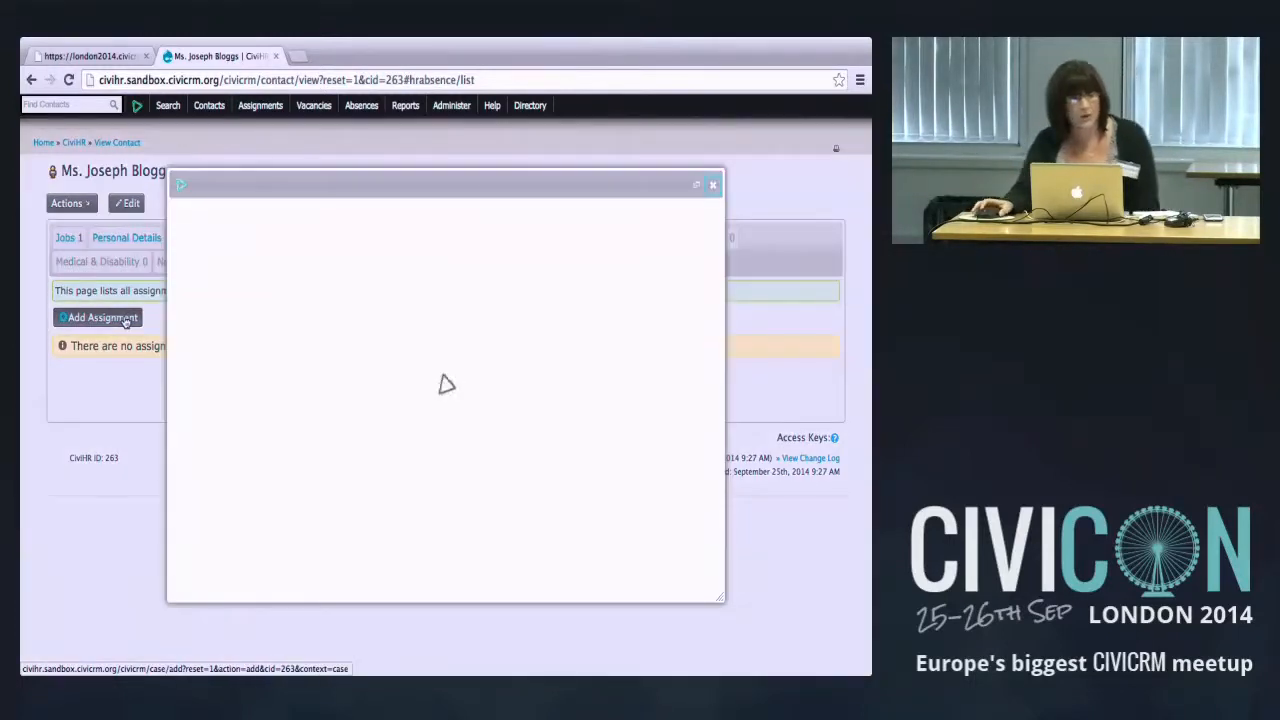
left_click(96, 316)
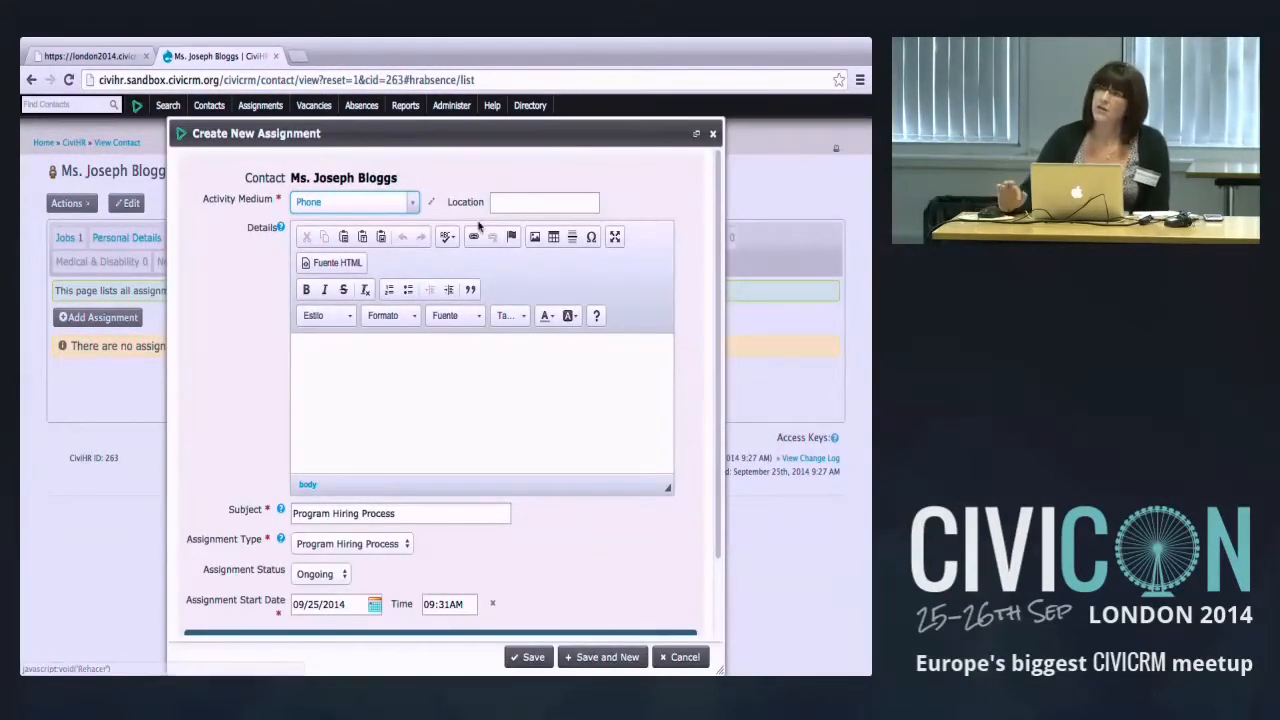
left_click(400, 512)
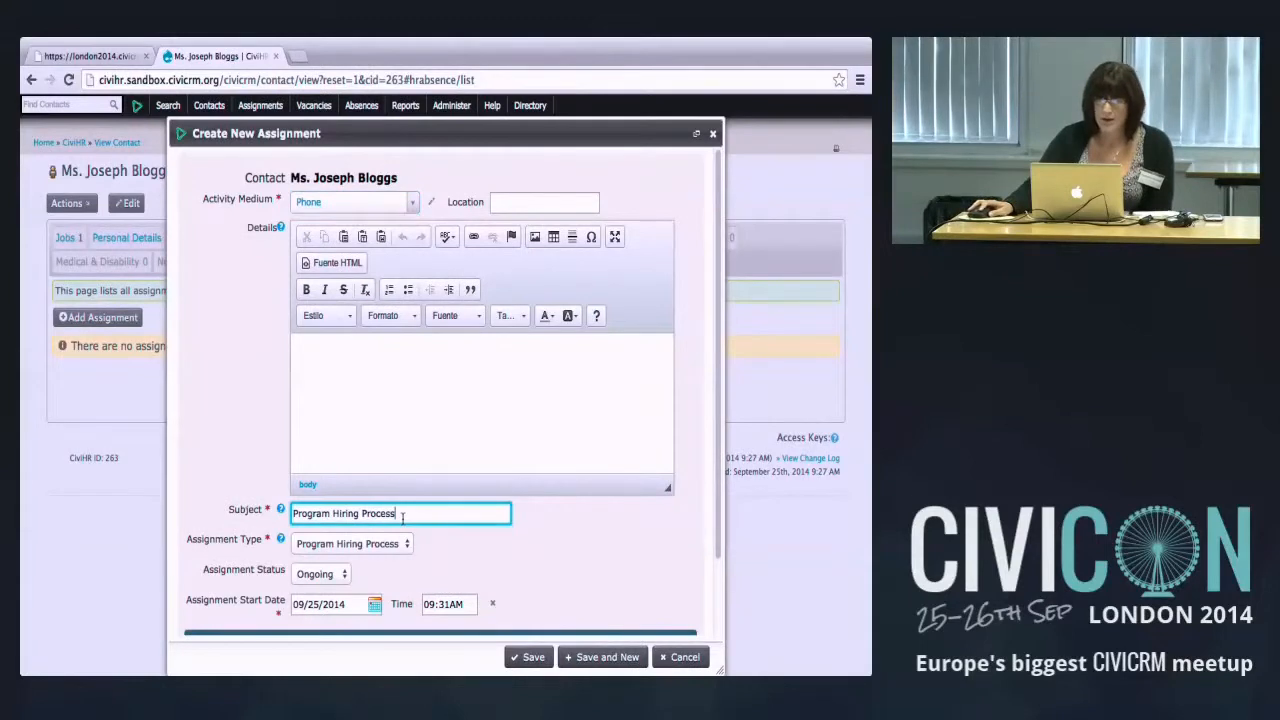
key("Backspace")
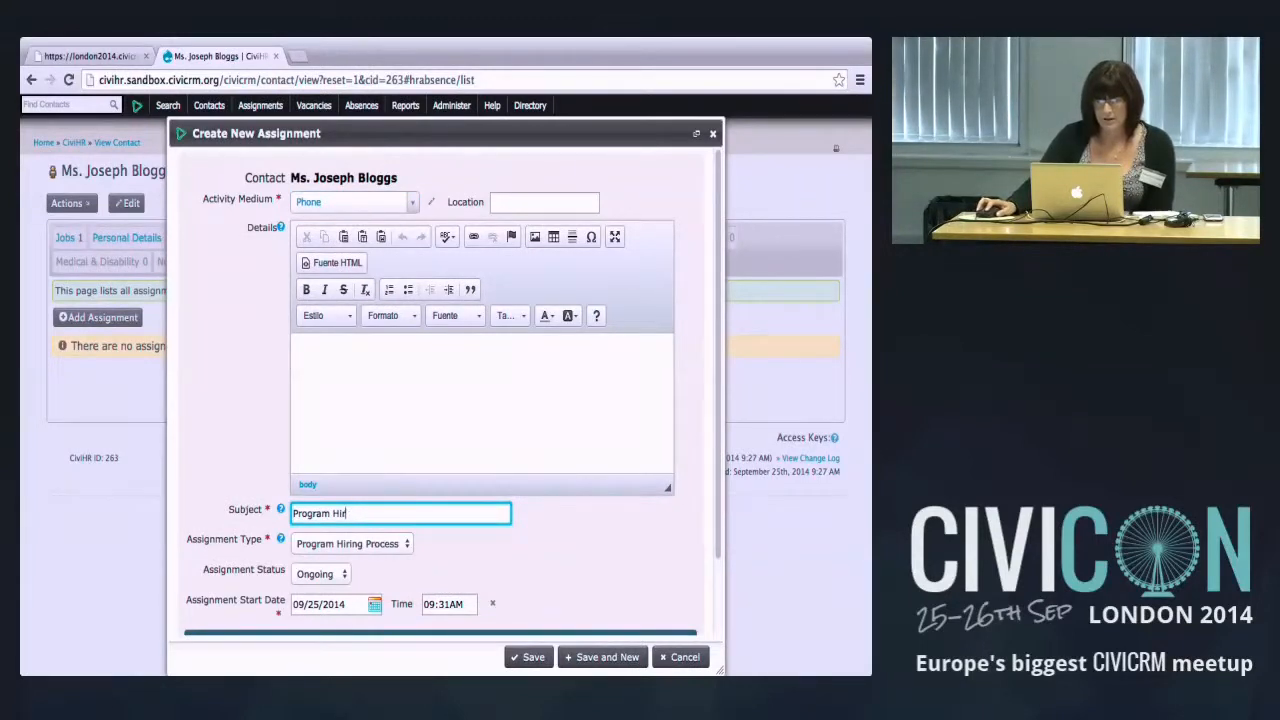
type("Proba")
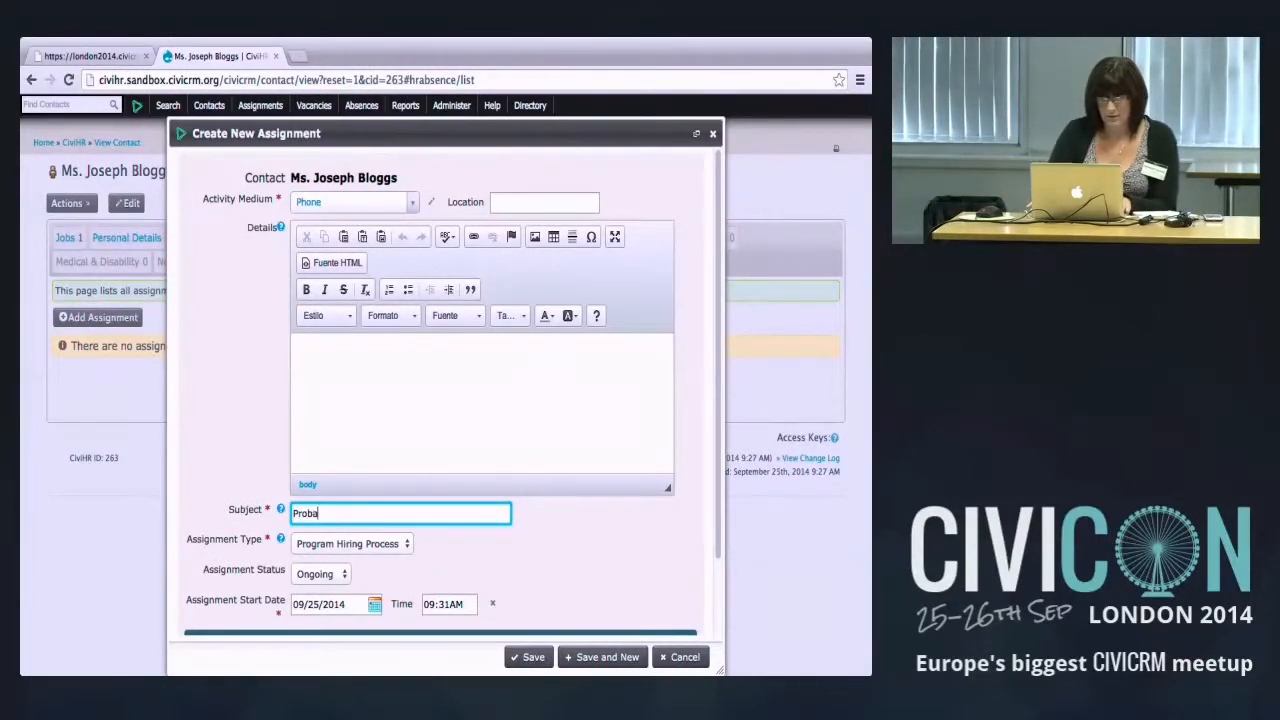
type("tion")
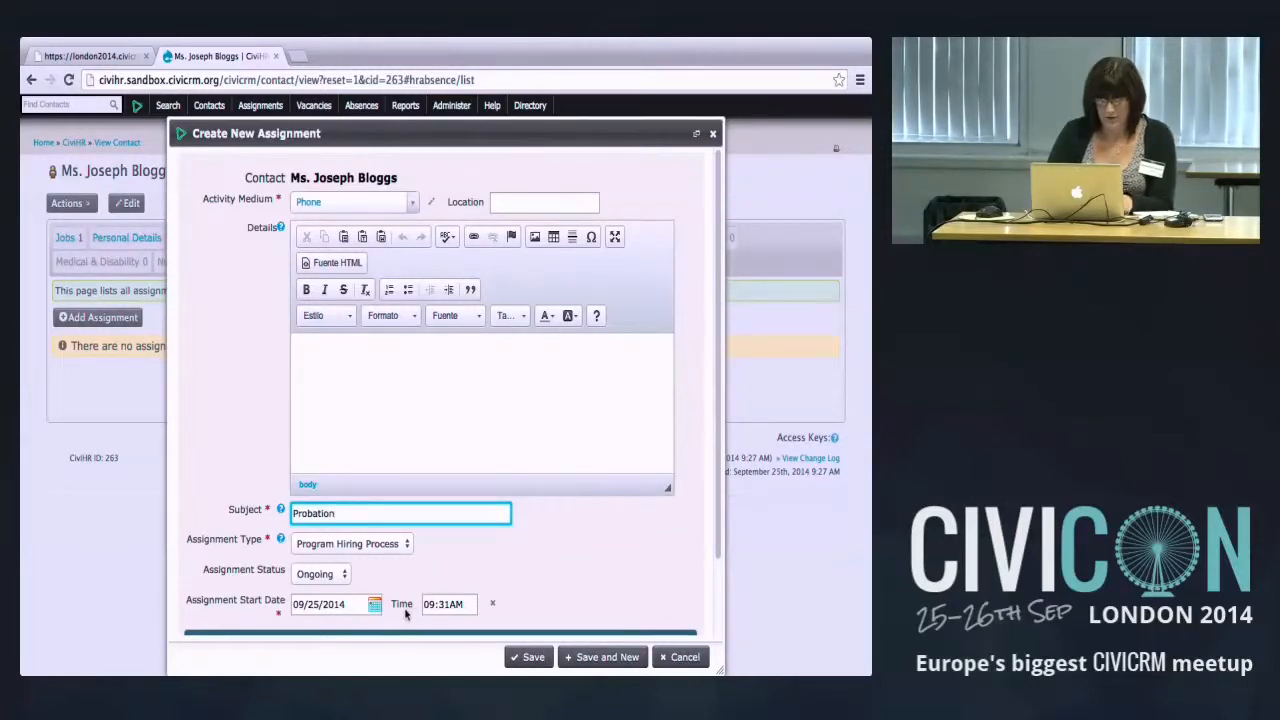
left_click(352, 544)
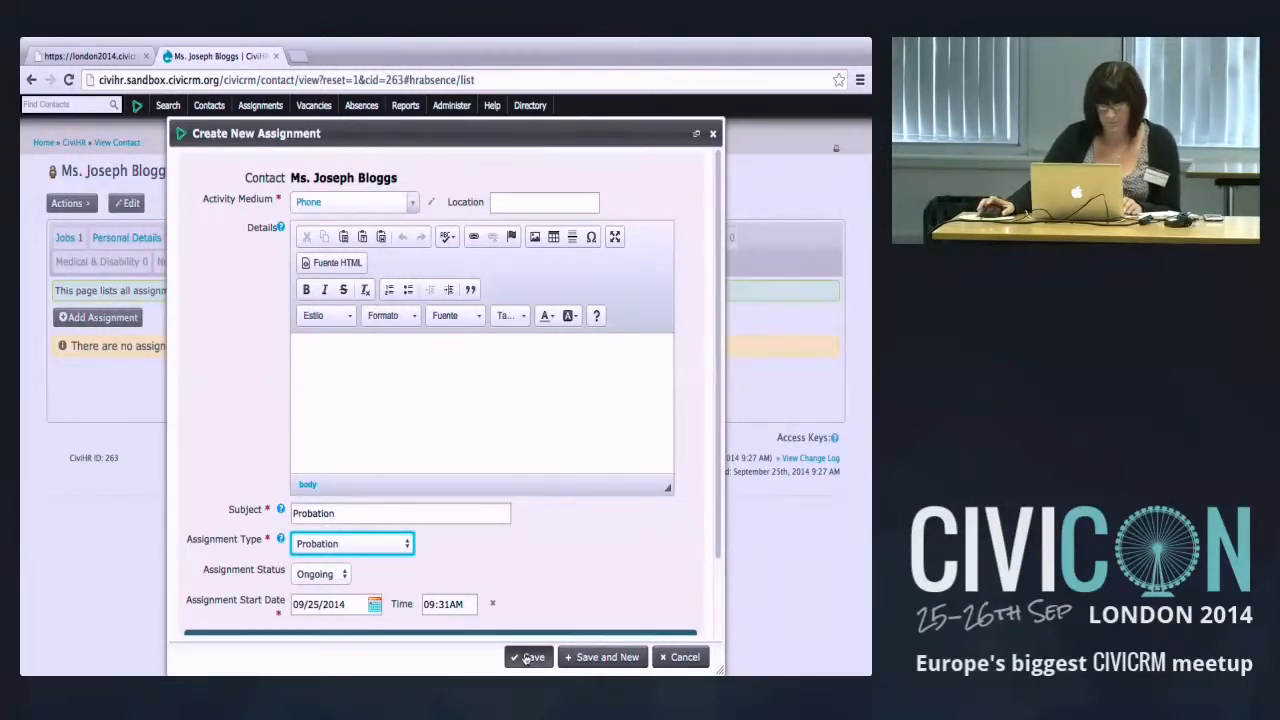
left_click(528, 656)
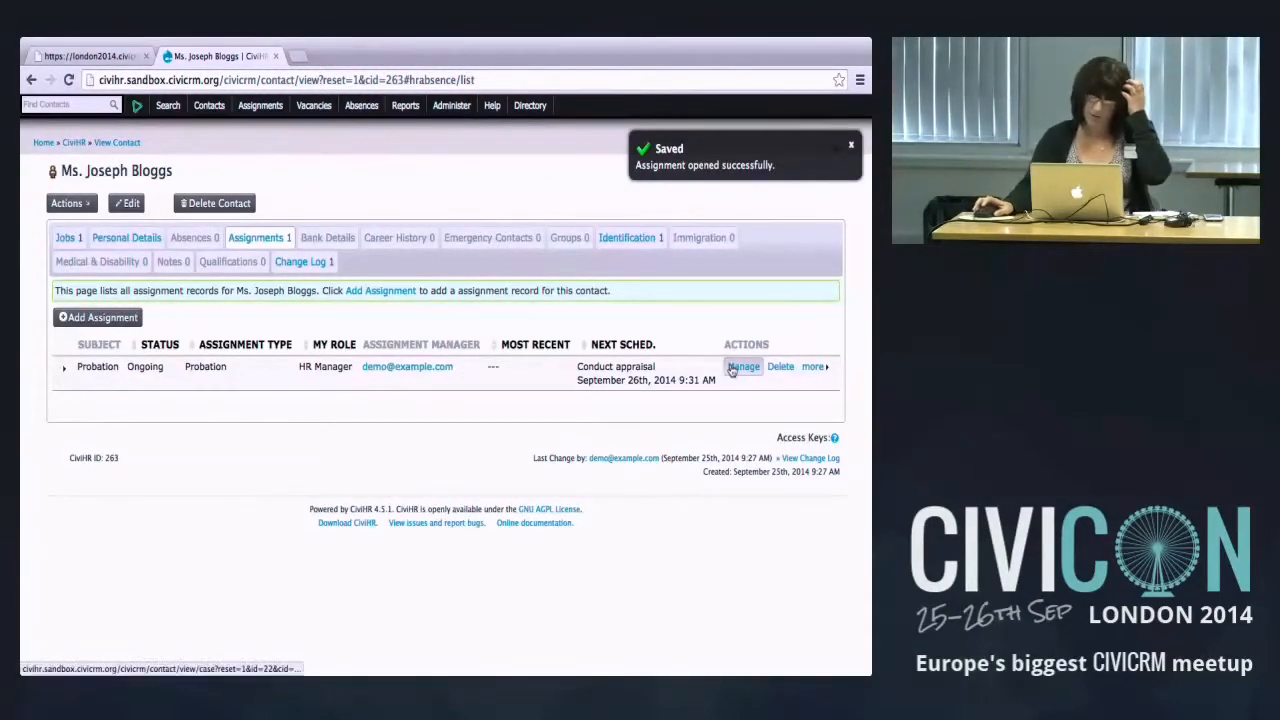
Step: Manage the Probation assignment to view its summary with three scheduled activities
left_click(744, 366)
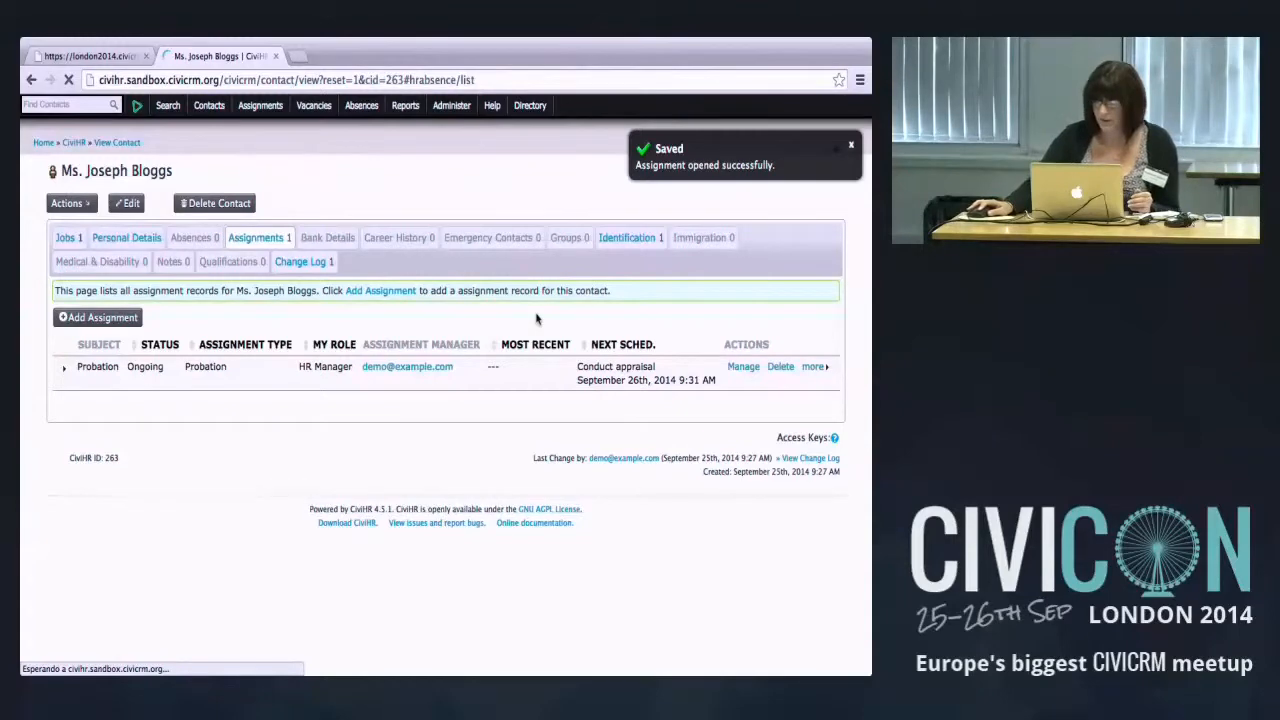
mouse_move(744, 366)
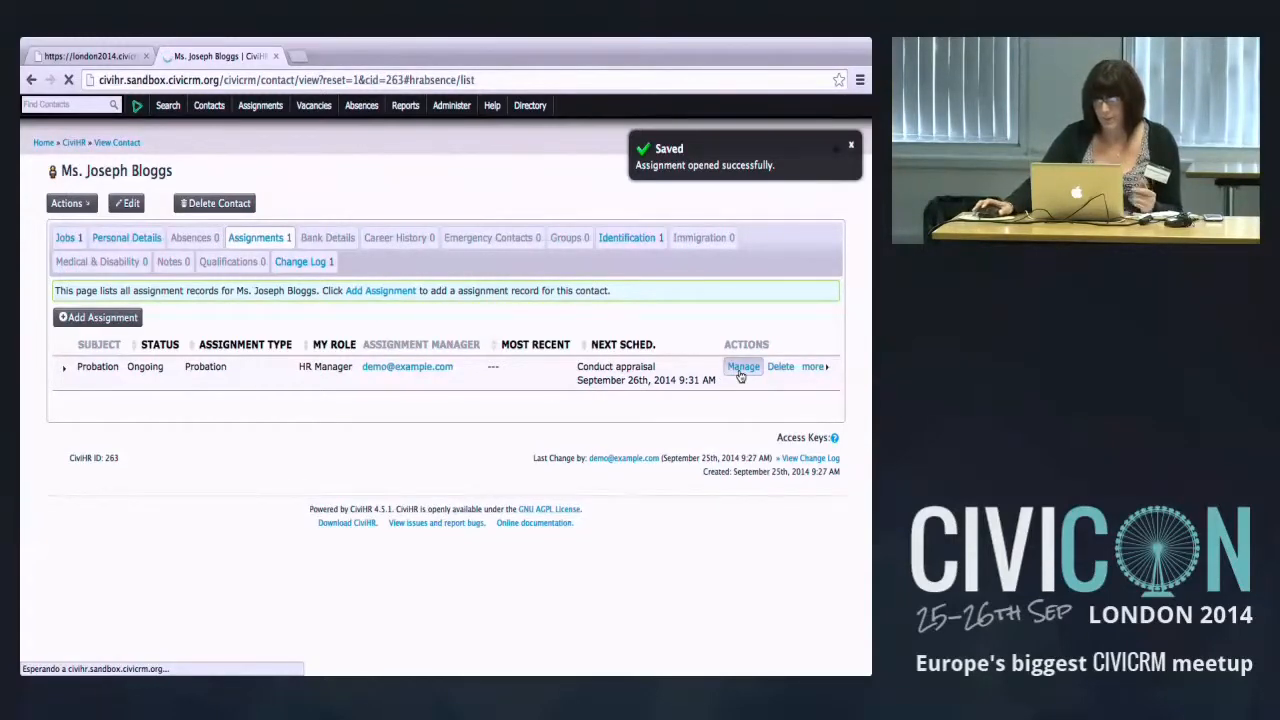
left_click(744, 366)
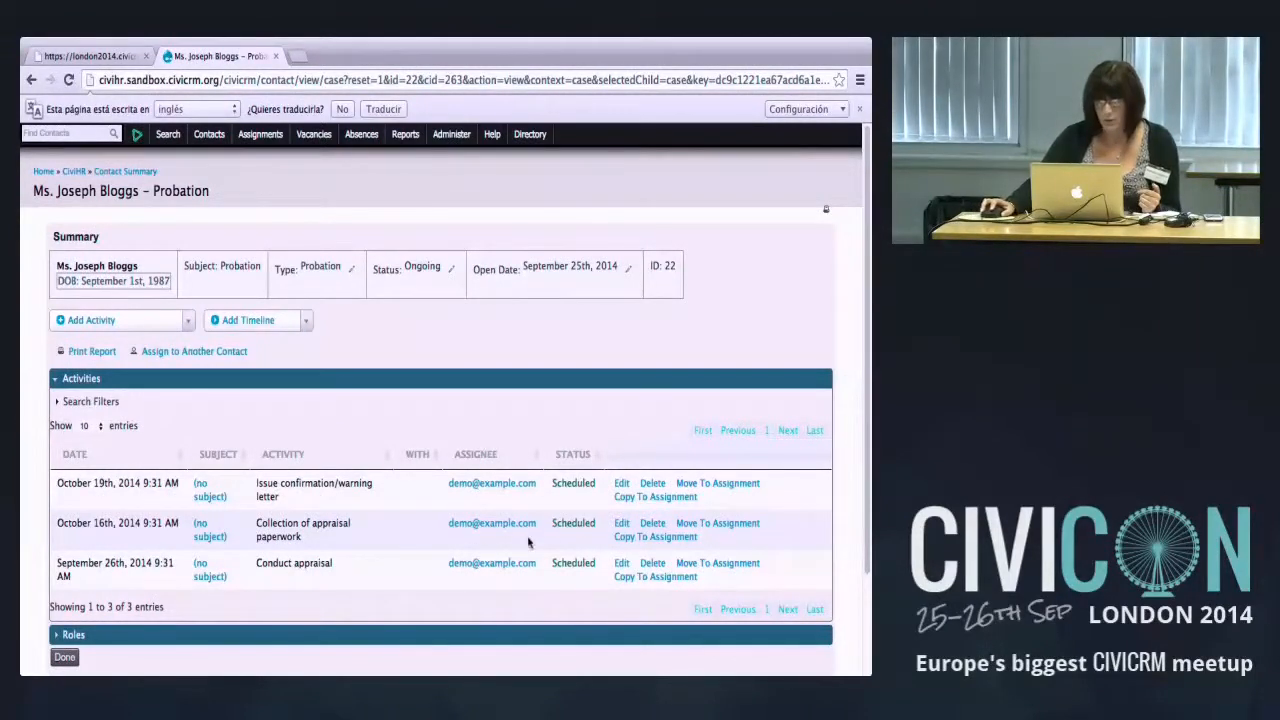
mouse_move(160, 412)
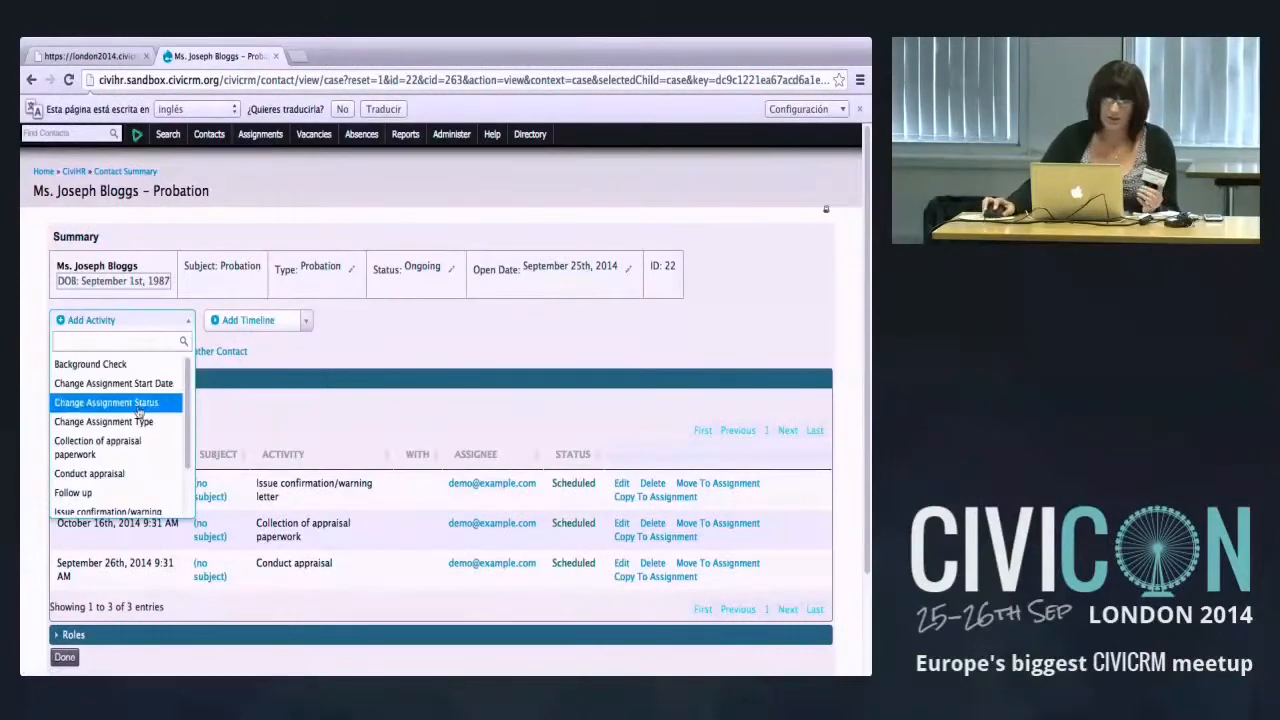
Step: Add a Follow up activity dated 19 September and attempt to save it
left_click(106, 402)
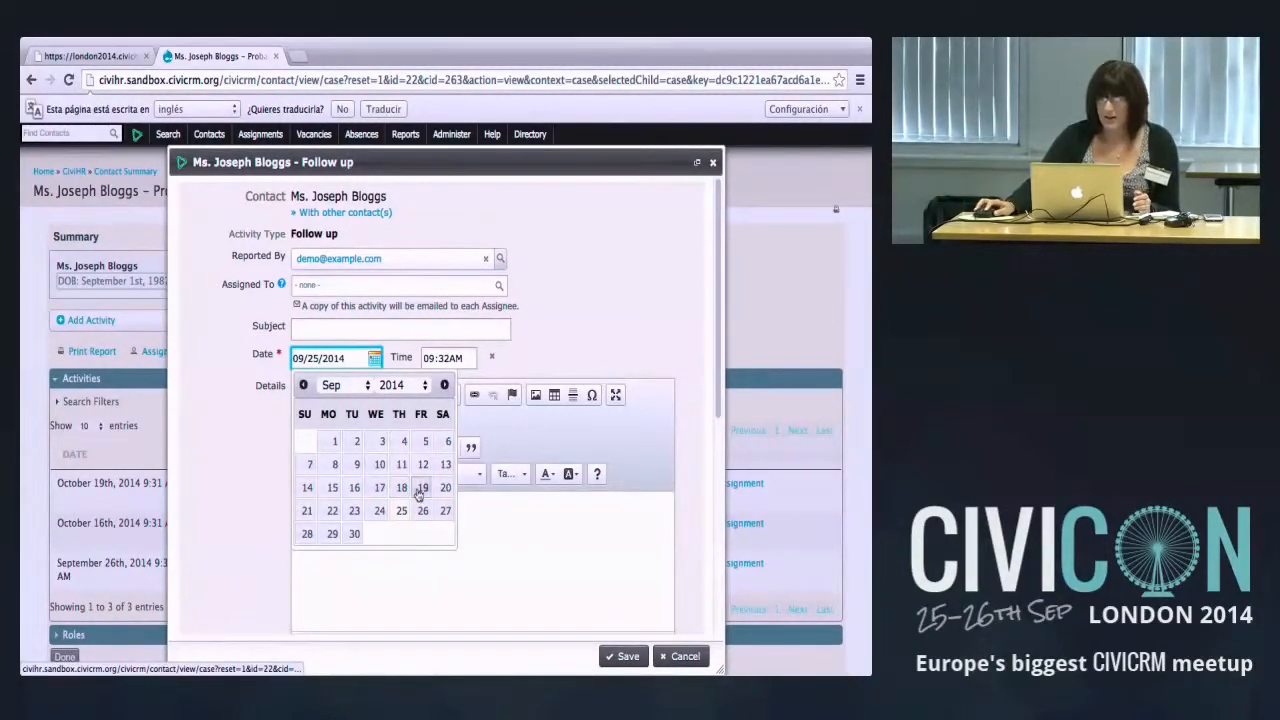
left_click(422, 488)
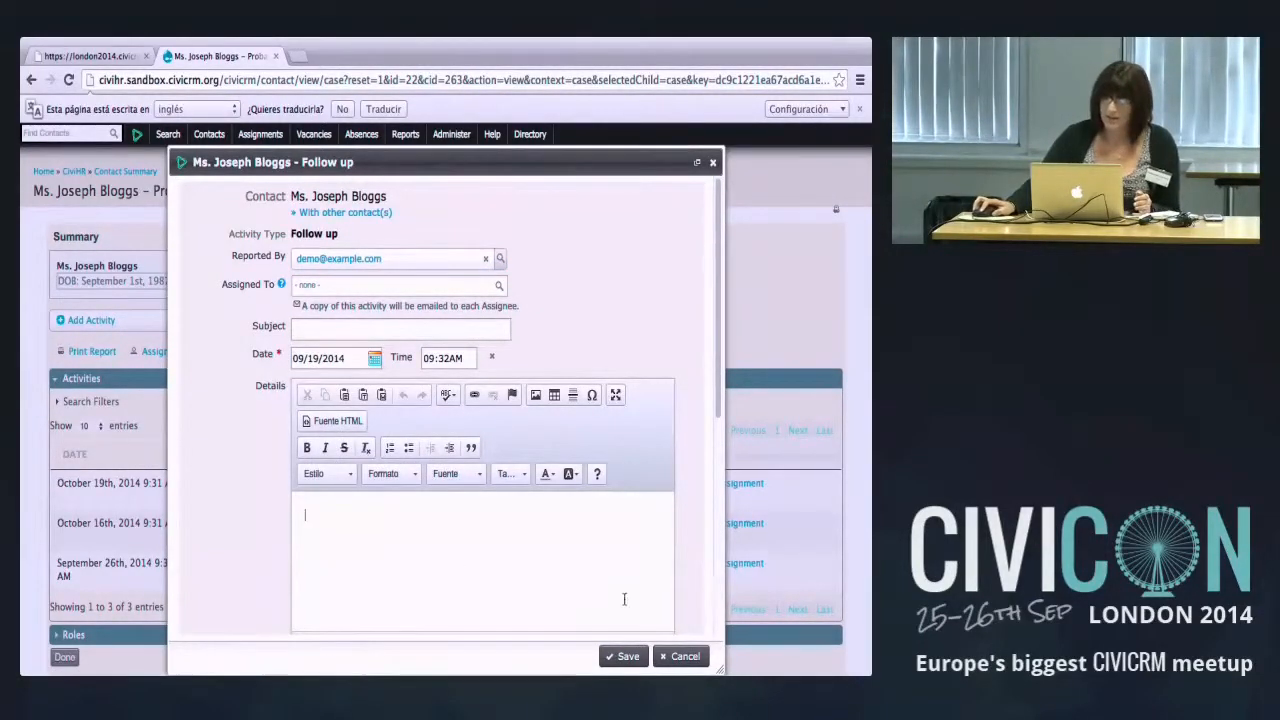
scroll("down", 3)
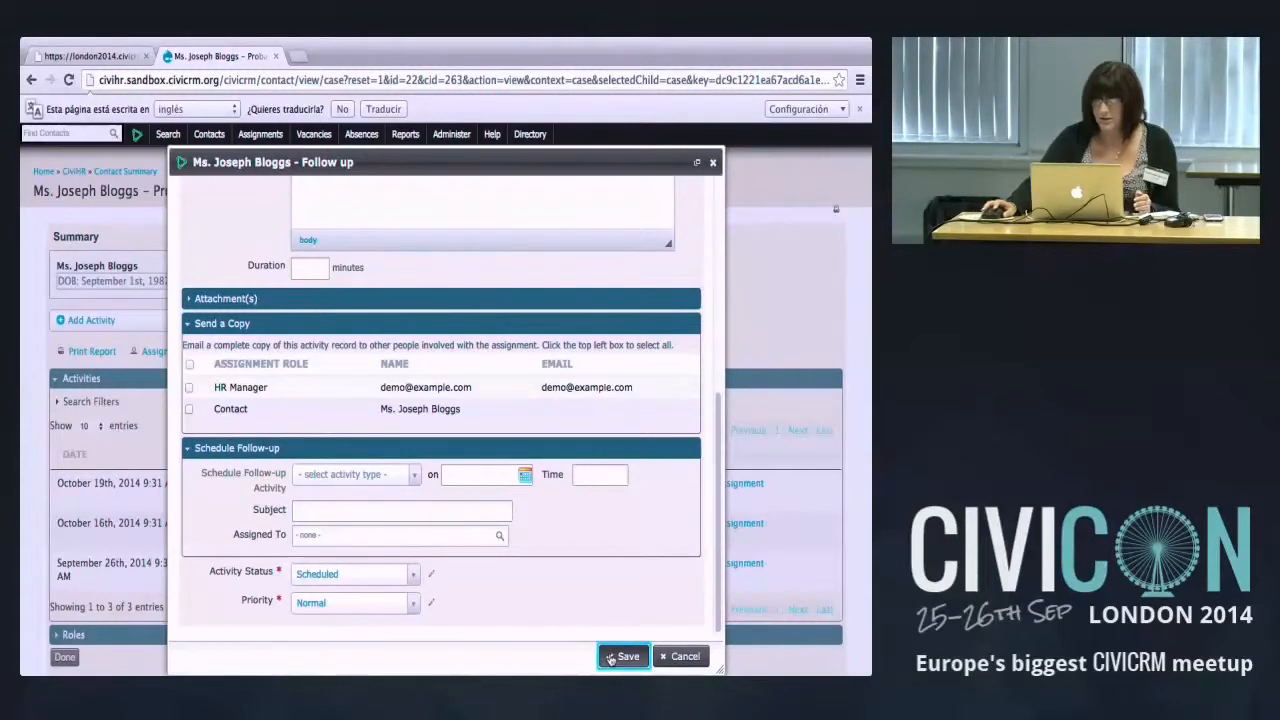
left_click(622, 656)
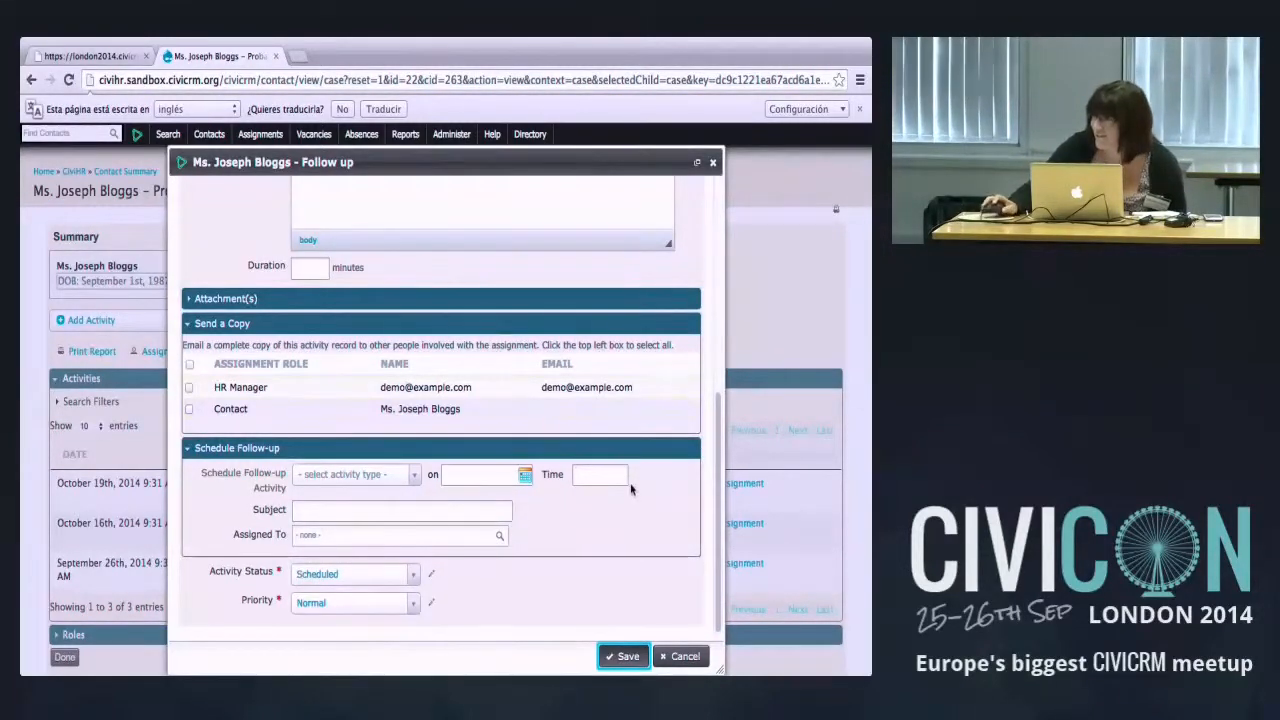
left_click(622, 656)
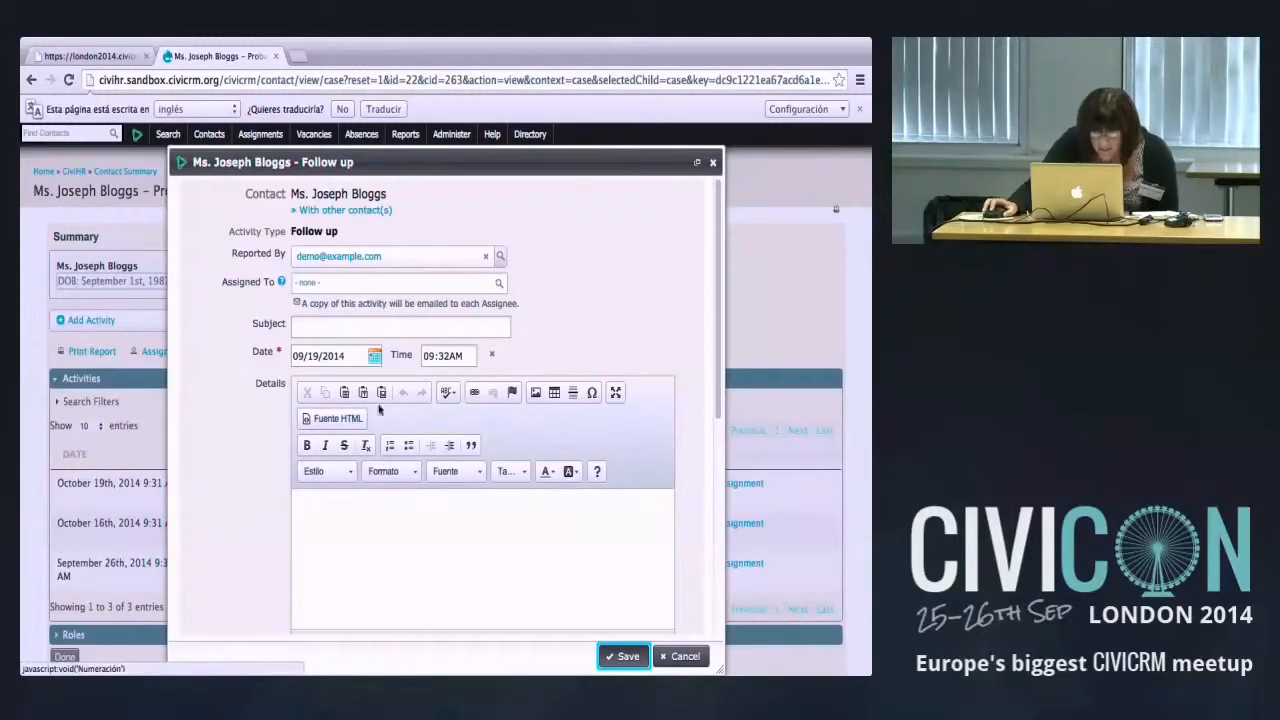
Step: Change the Follow up date to 09/25/2014 and save the activity
left_click(330, 356)
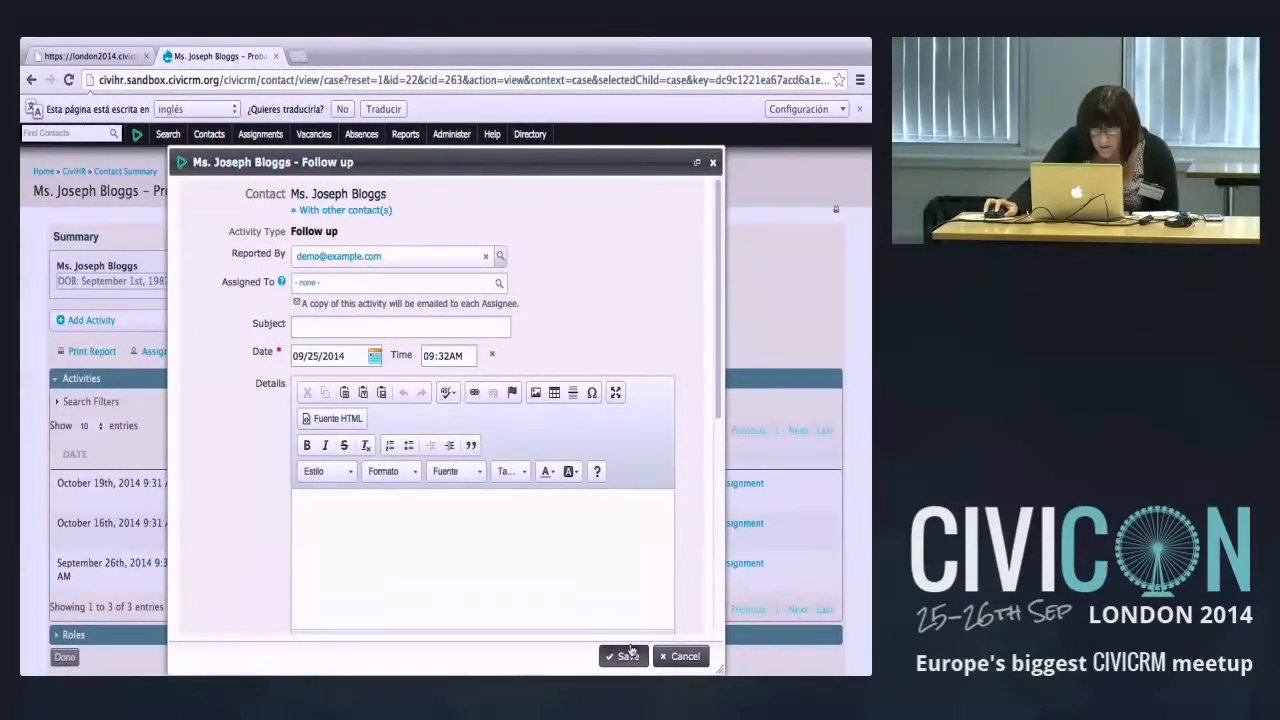
left_click(624, 656)
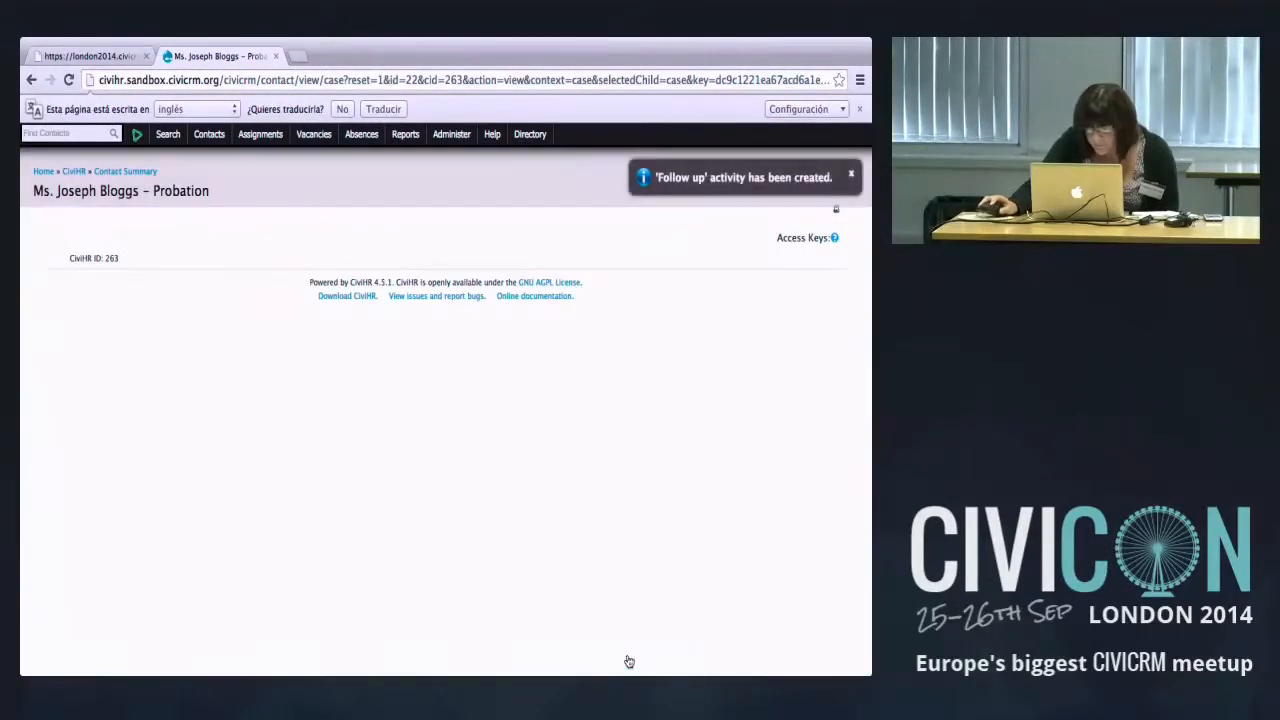
mouse_move(490, 512)
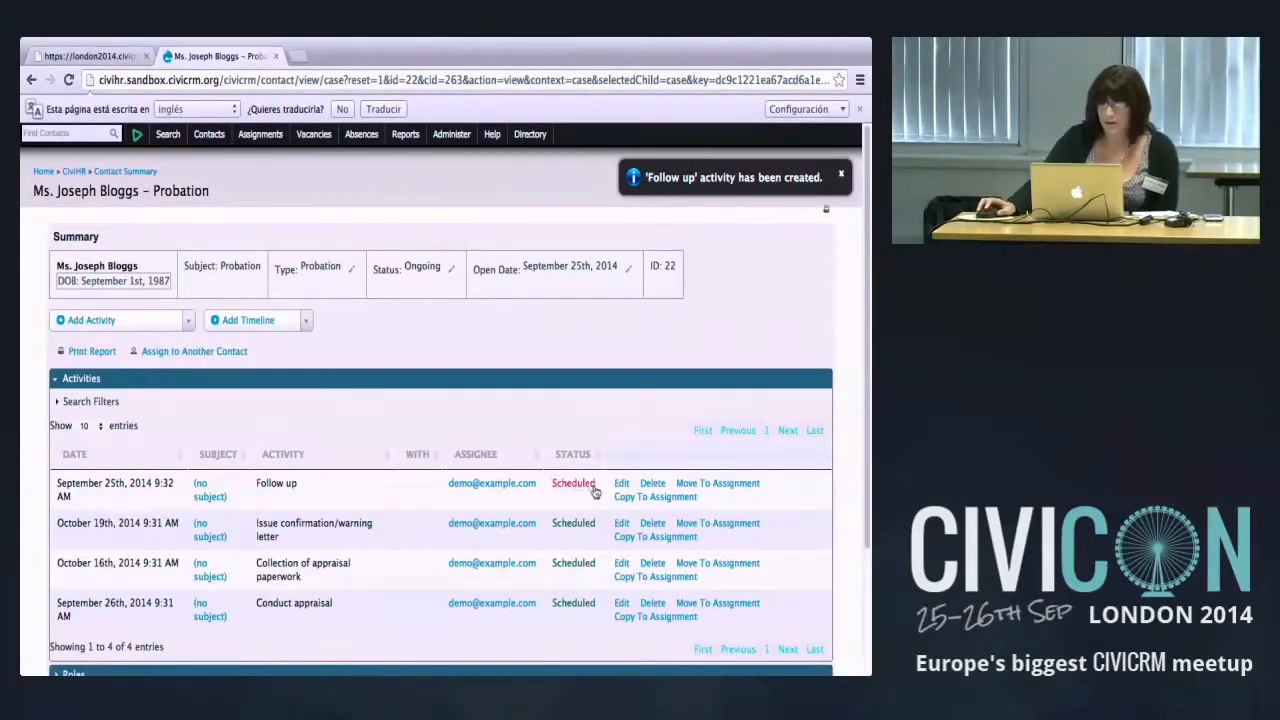
mouse_move(572, 482)
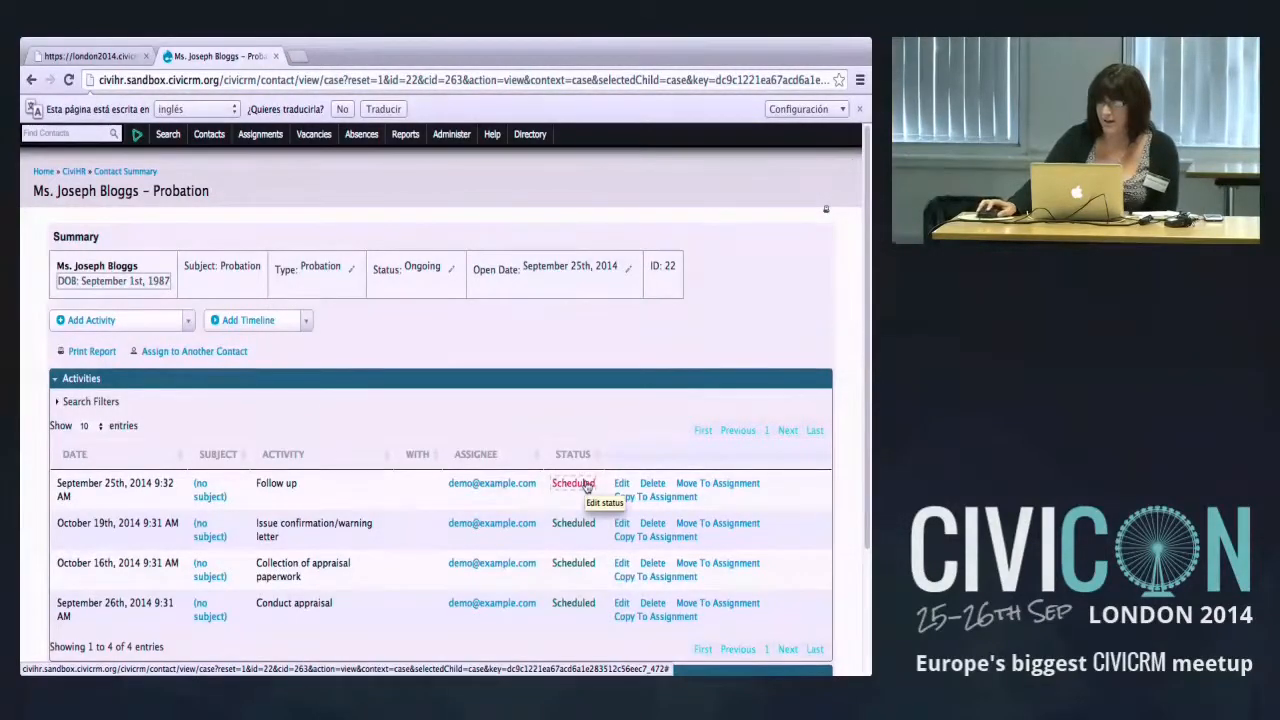
Step: Change the Follow up activity's status from Scheduled to Completed and confirm
left_click(572, 482)
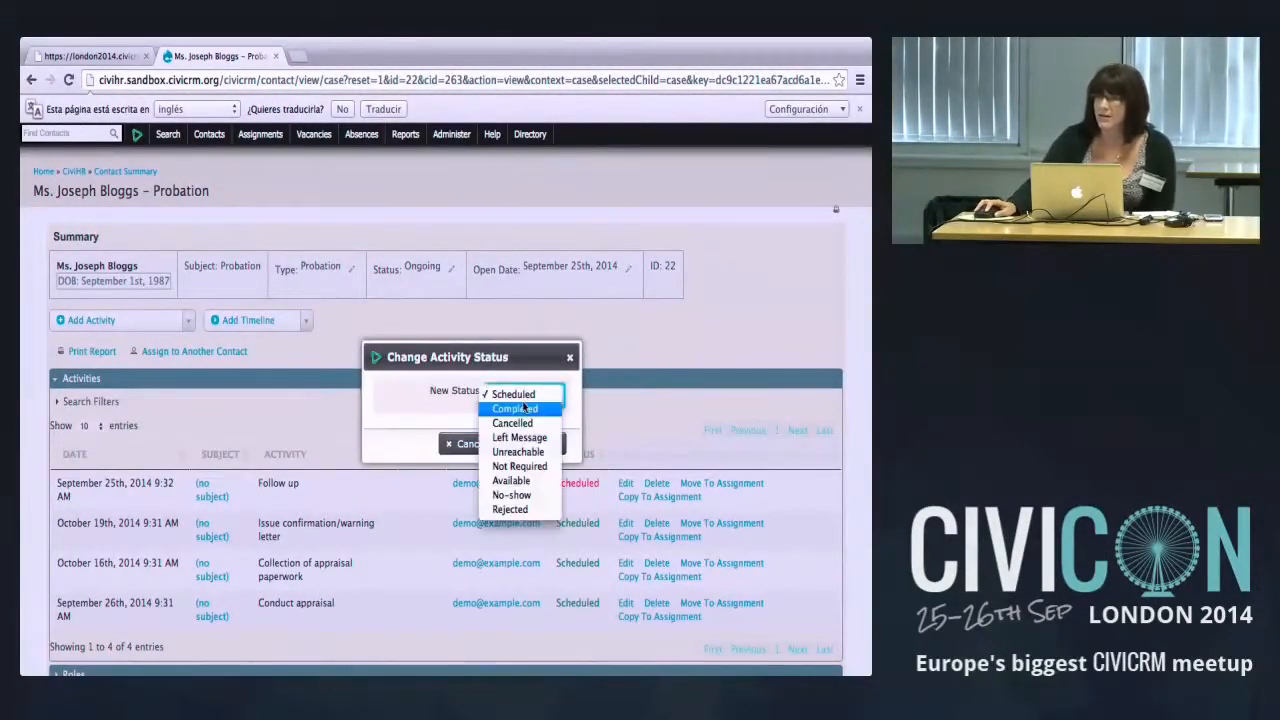
left_click(514, 408)
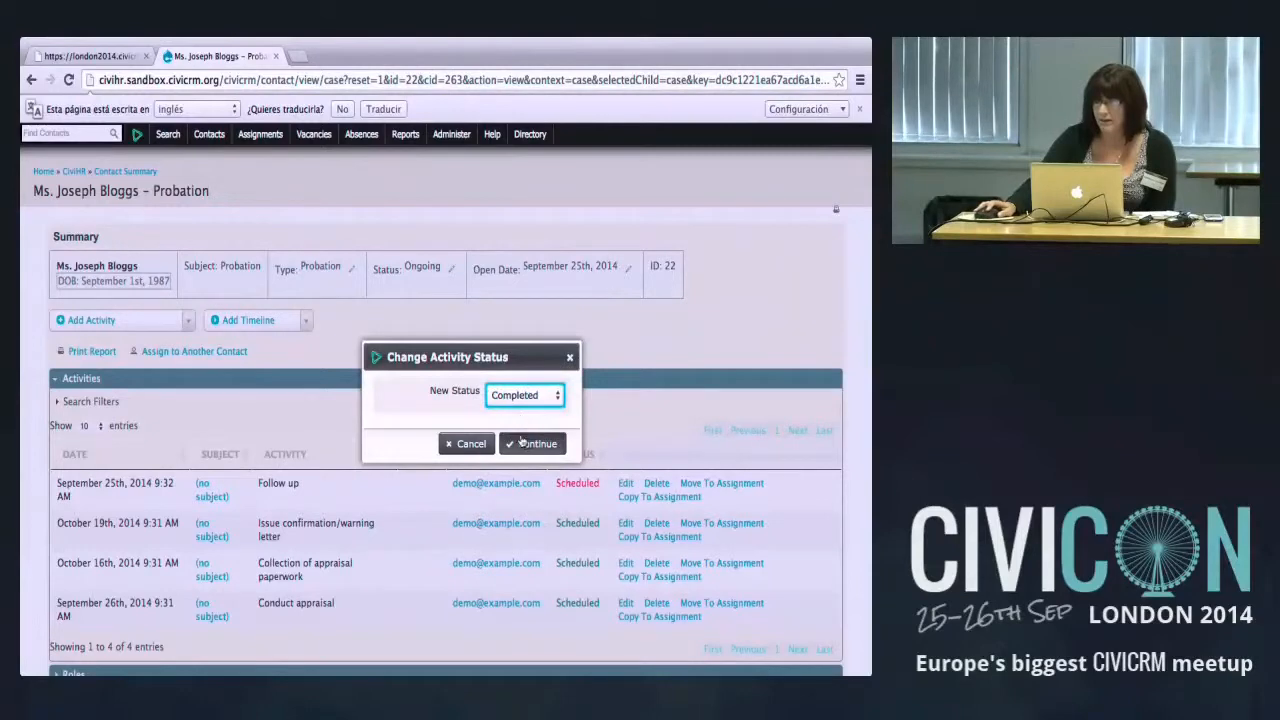
left_click(532, 444)
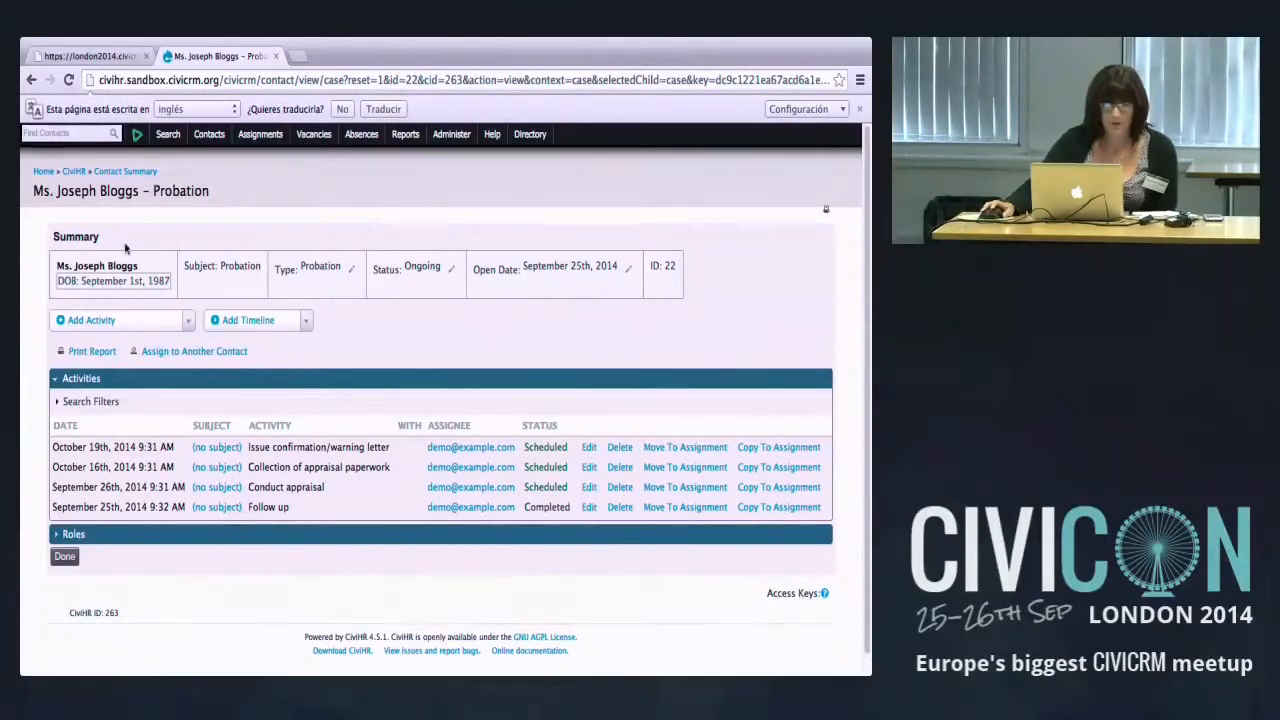
Step: Quick-search 'b' and reopen Joseph Bloggs's contact record
left_click(64, 132)
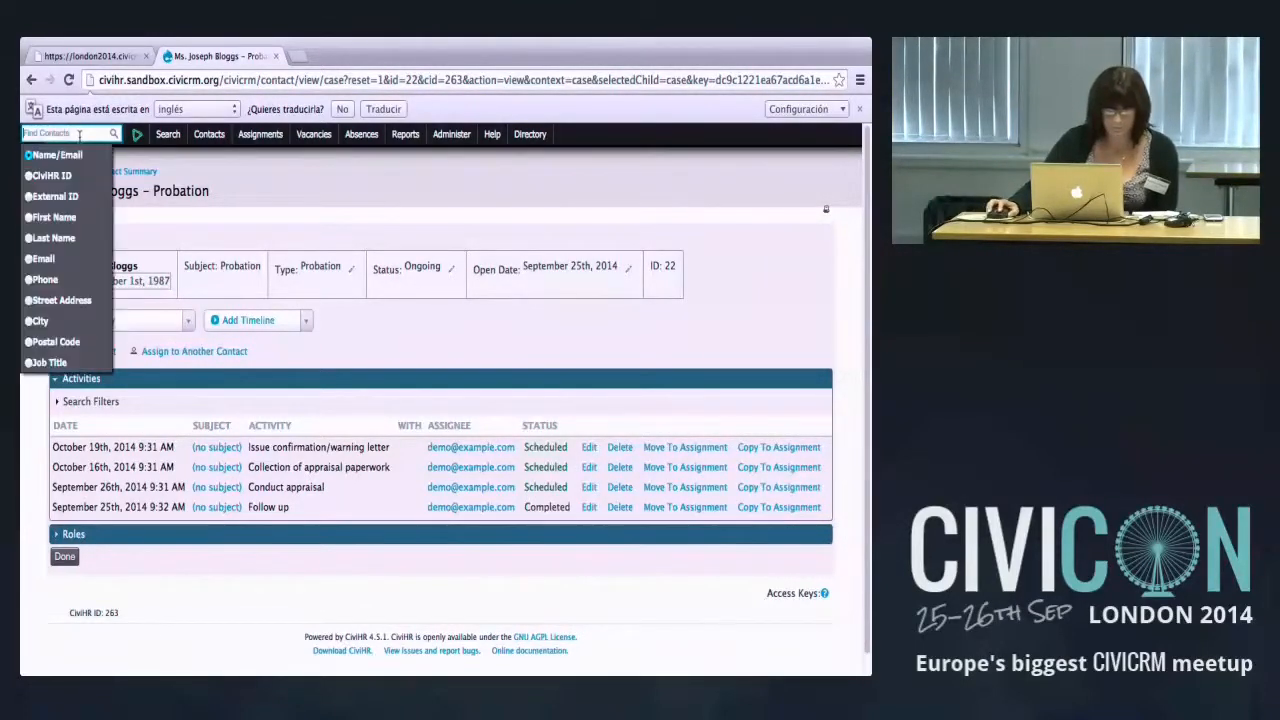
type("blo")
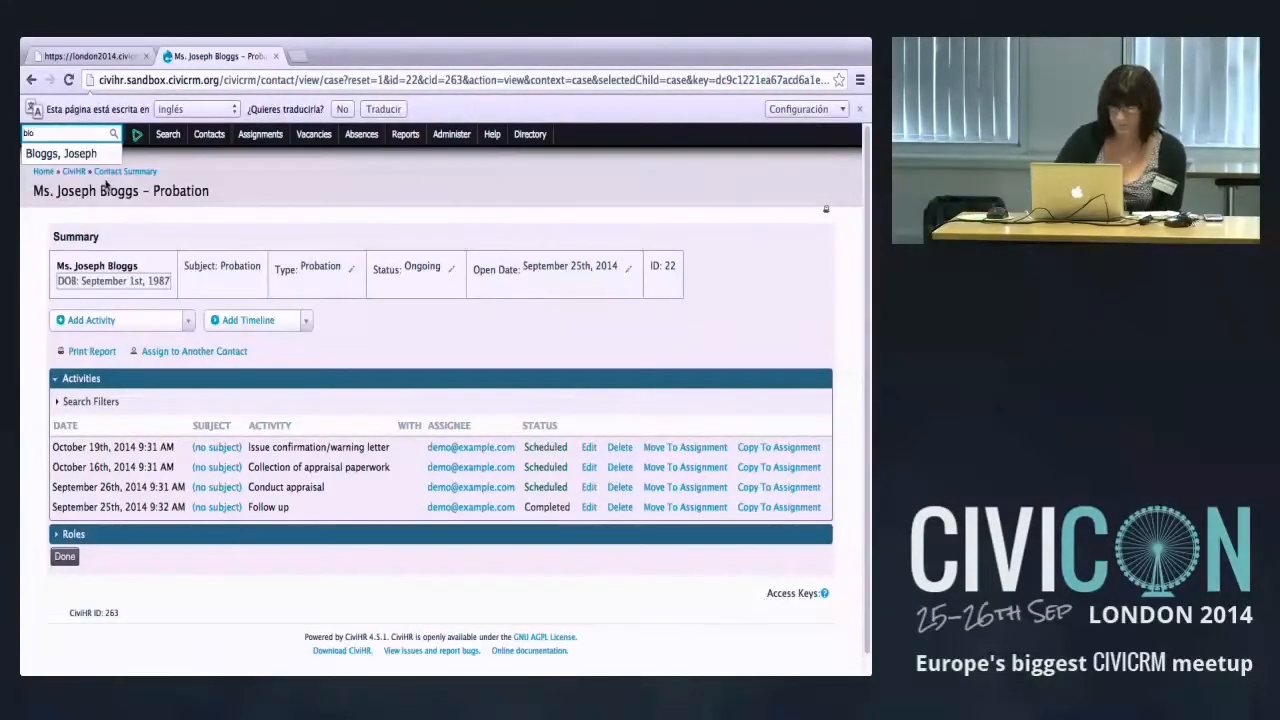
left_click(126, 172)
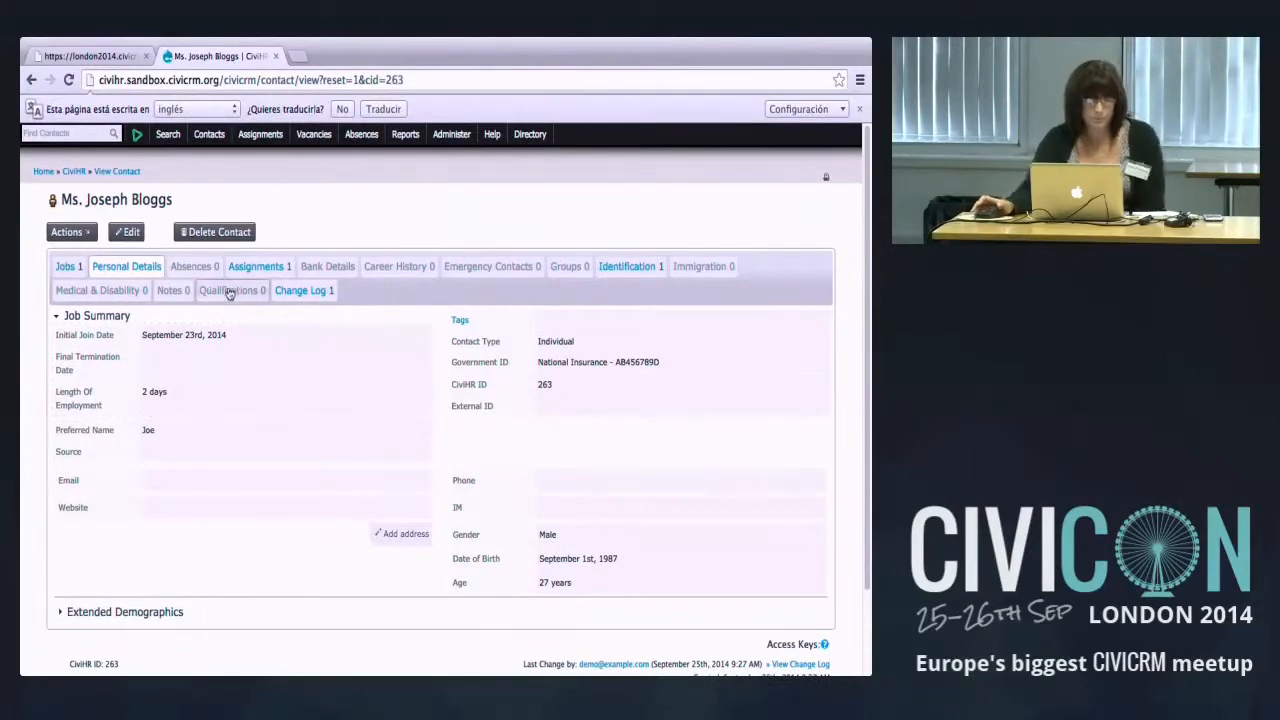
Step: Request a Vacation absence from 20 to 24 October 2014 and save and approve it
left_click(192, 266)
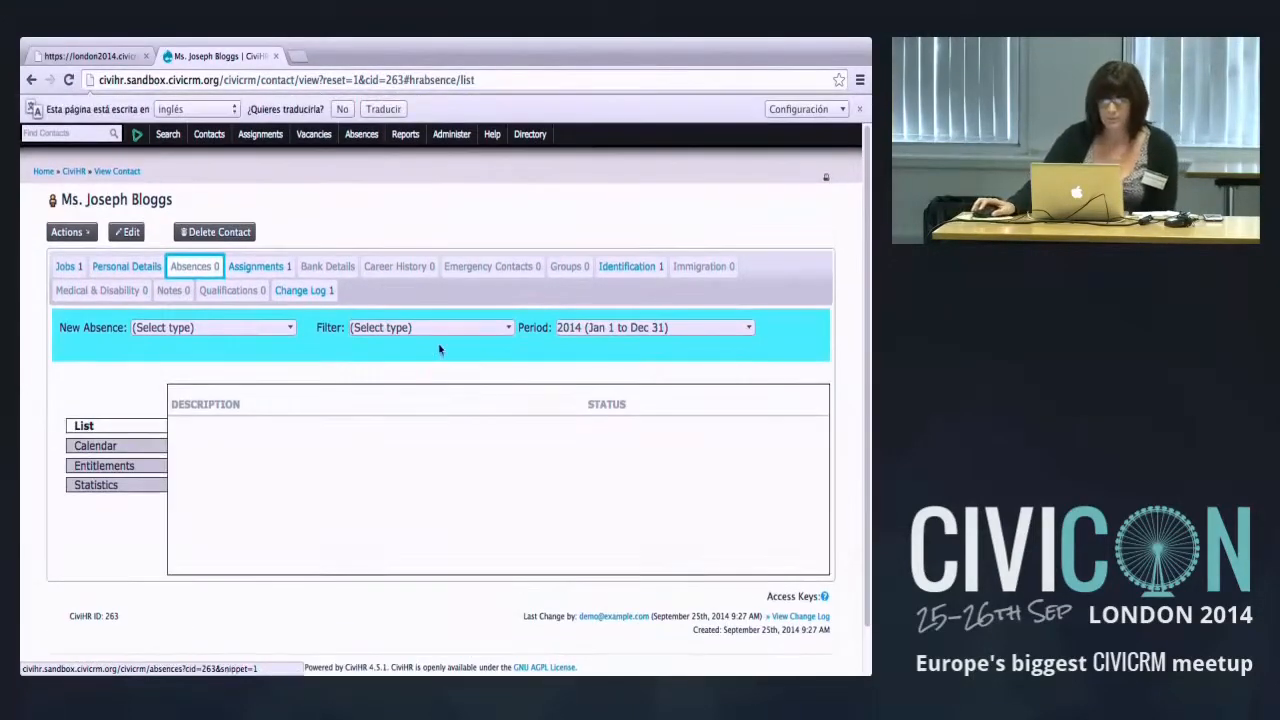
left_click(210, 328)
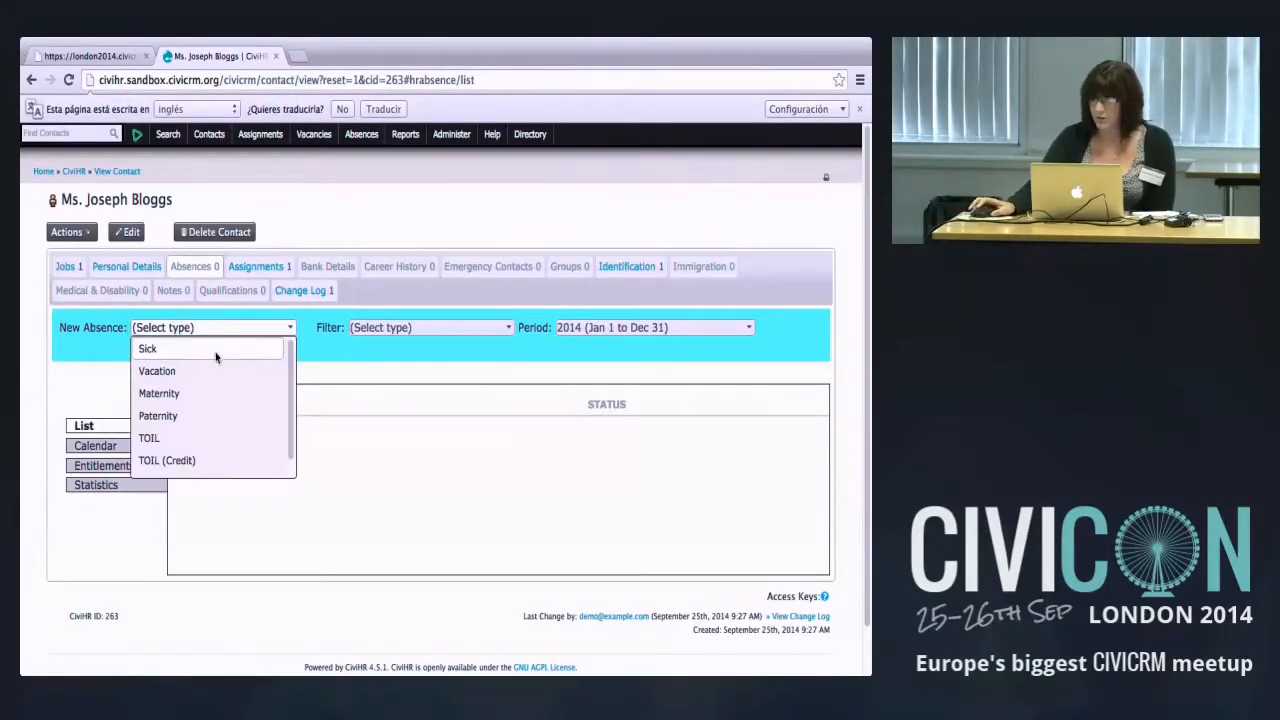
left_click(156, 370)
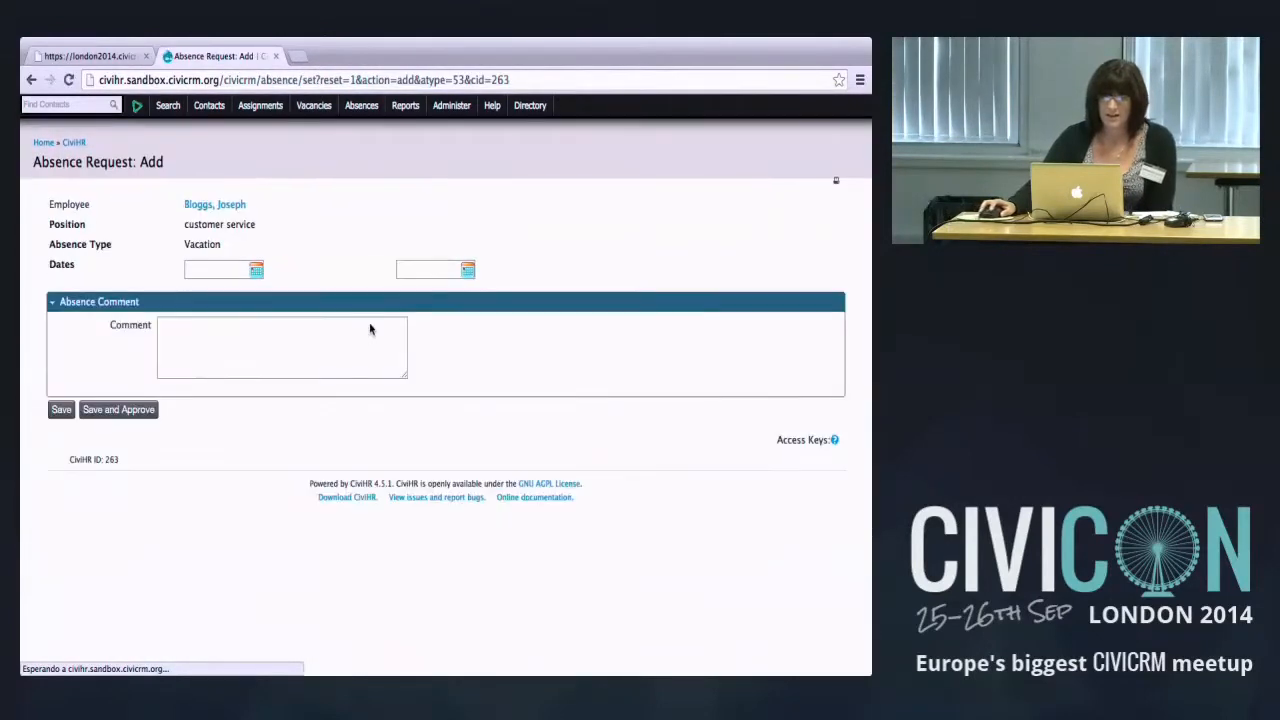
left_click(220, 268)
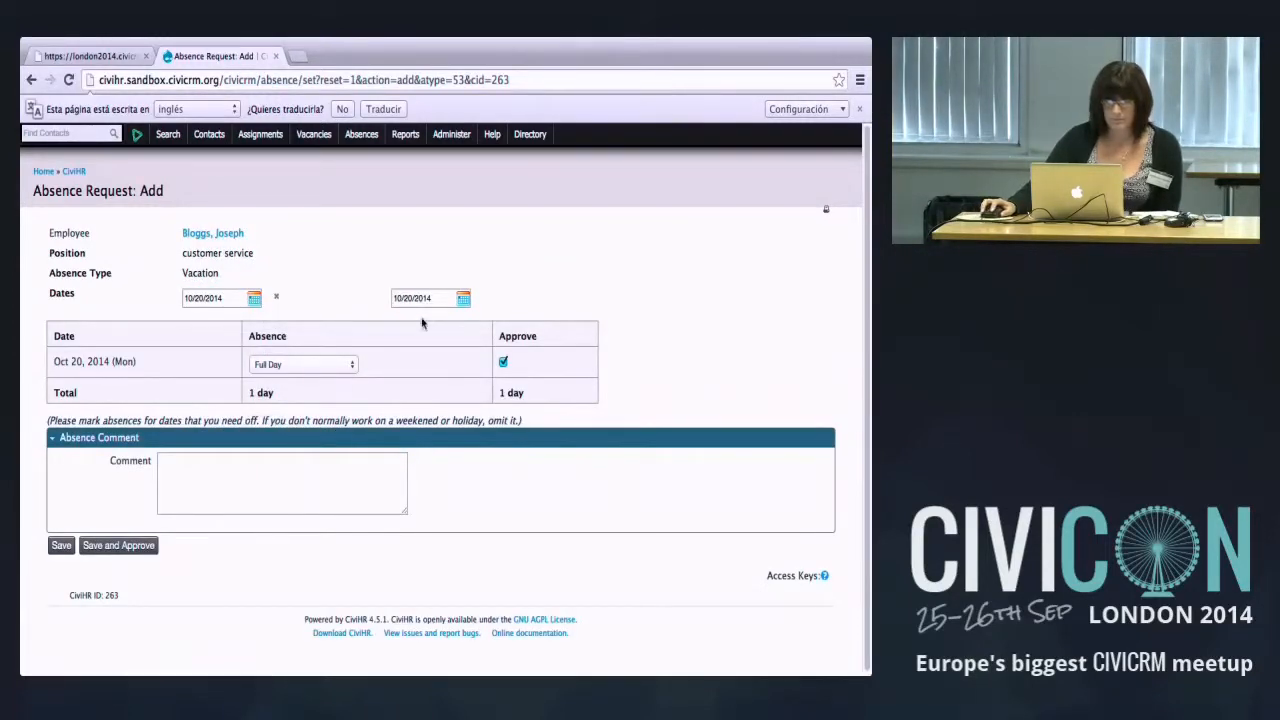
left_click(430, 296)
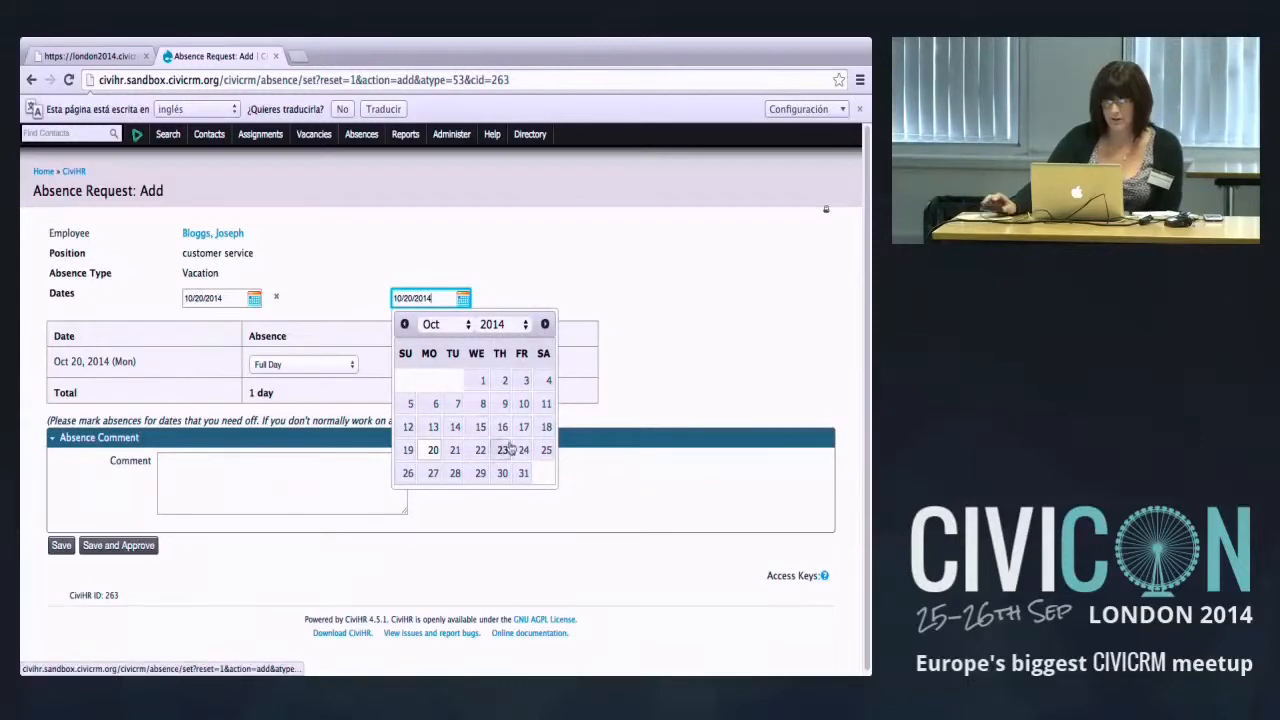
left_click(524, 448)
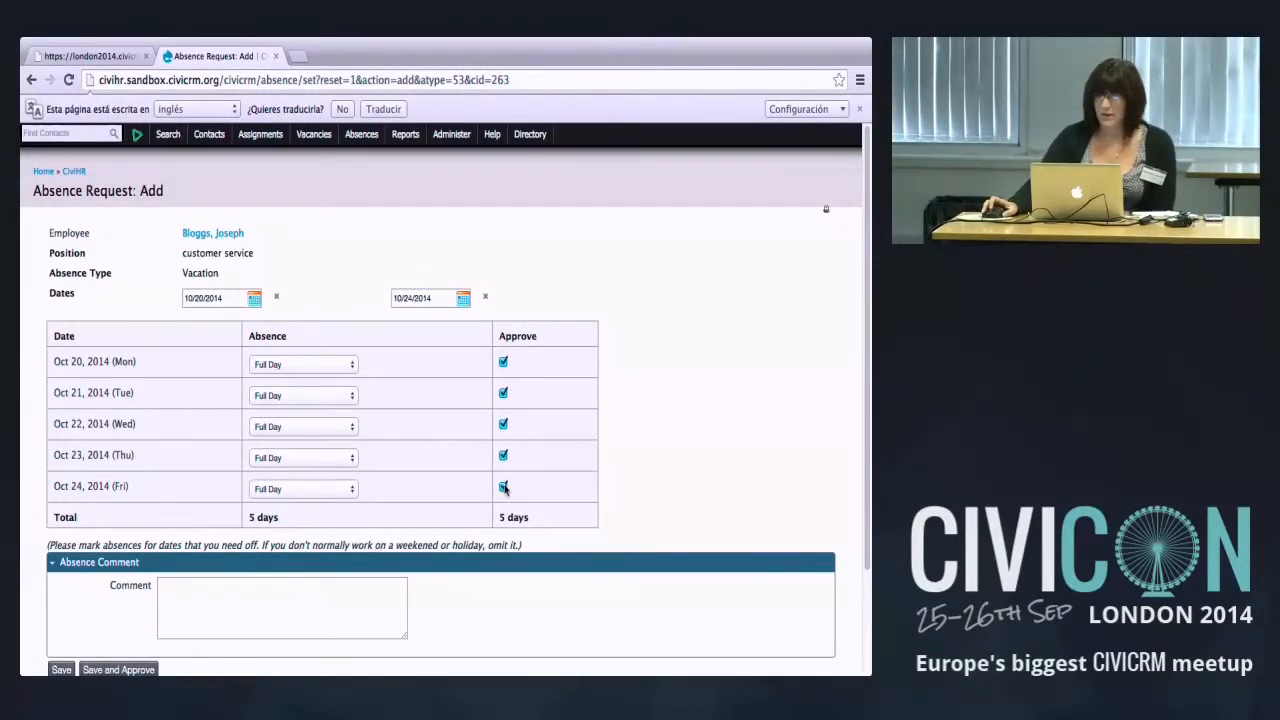
scroll("down", 3)
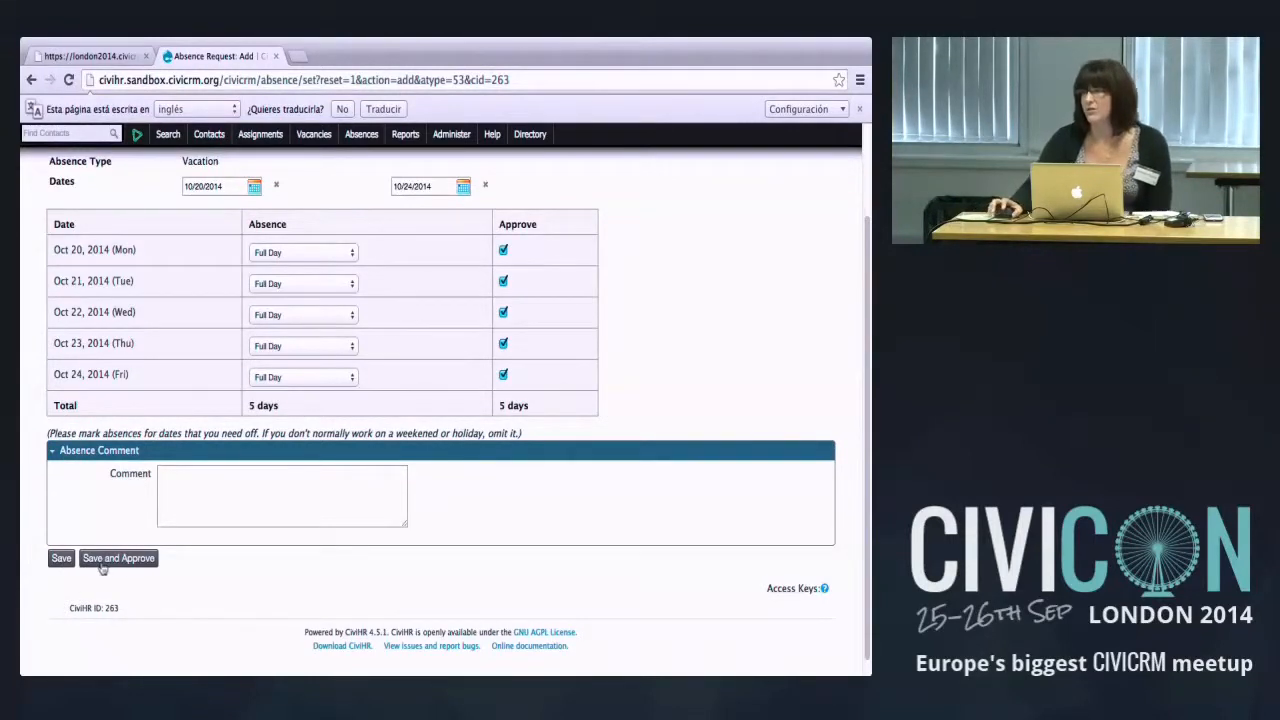
left_click(118, 558)
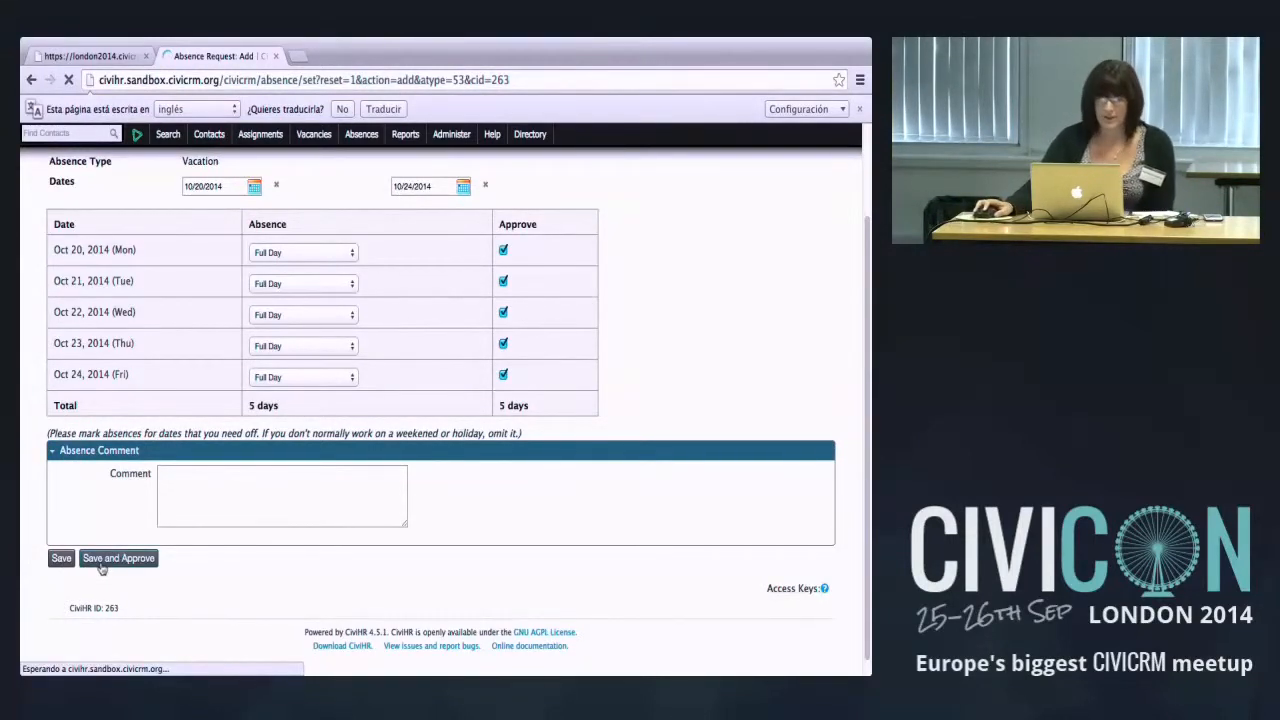
left_click(118, 558)
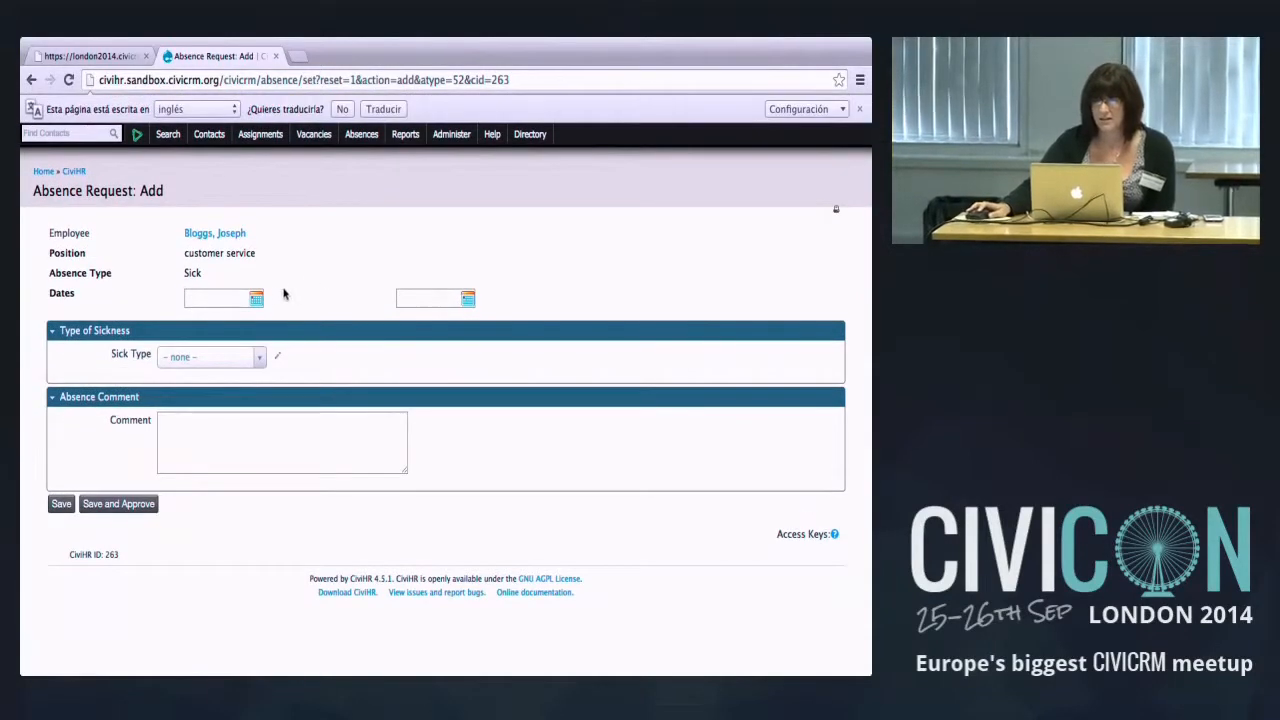
Step: Request a one-day Sick absence on 09/25/2014 with Sick Type Cold, saved and approved
left_click(216, 296)
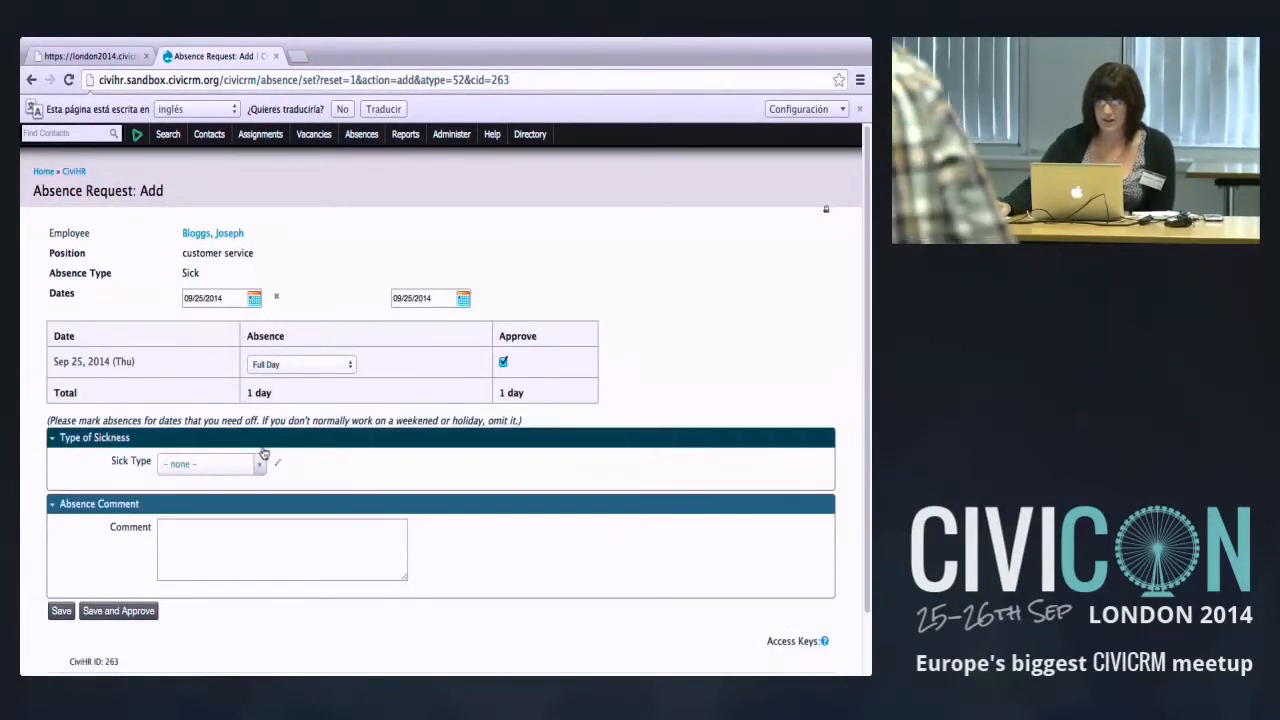
left_click(210, 464)
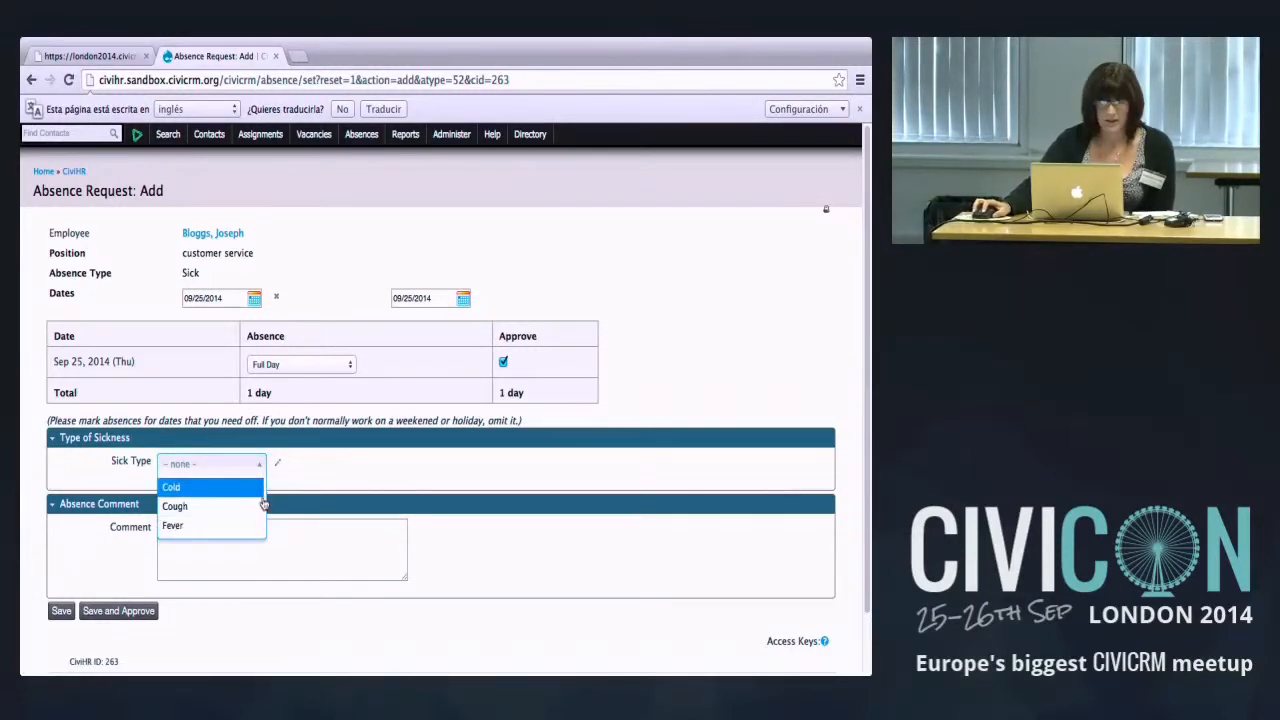
left_click(172, 488)
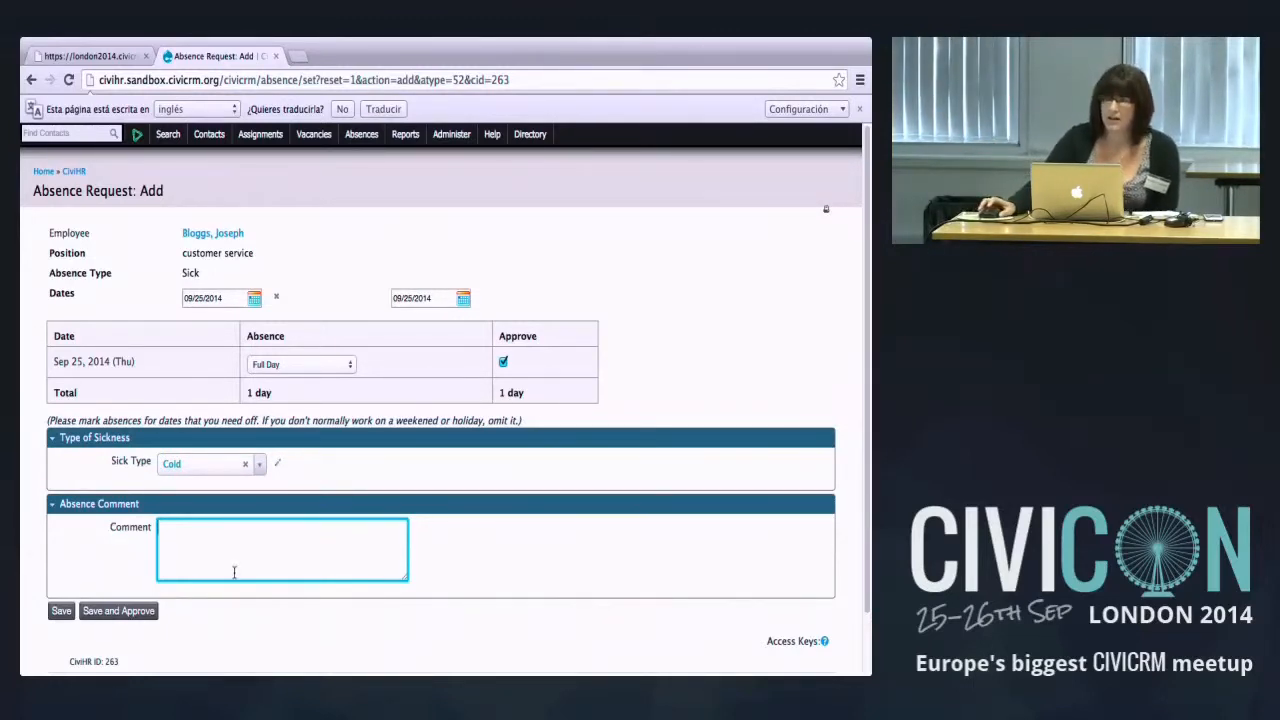
left_click(118, 610)
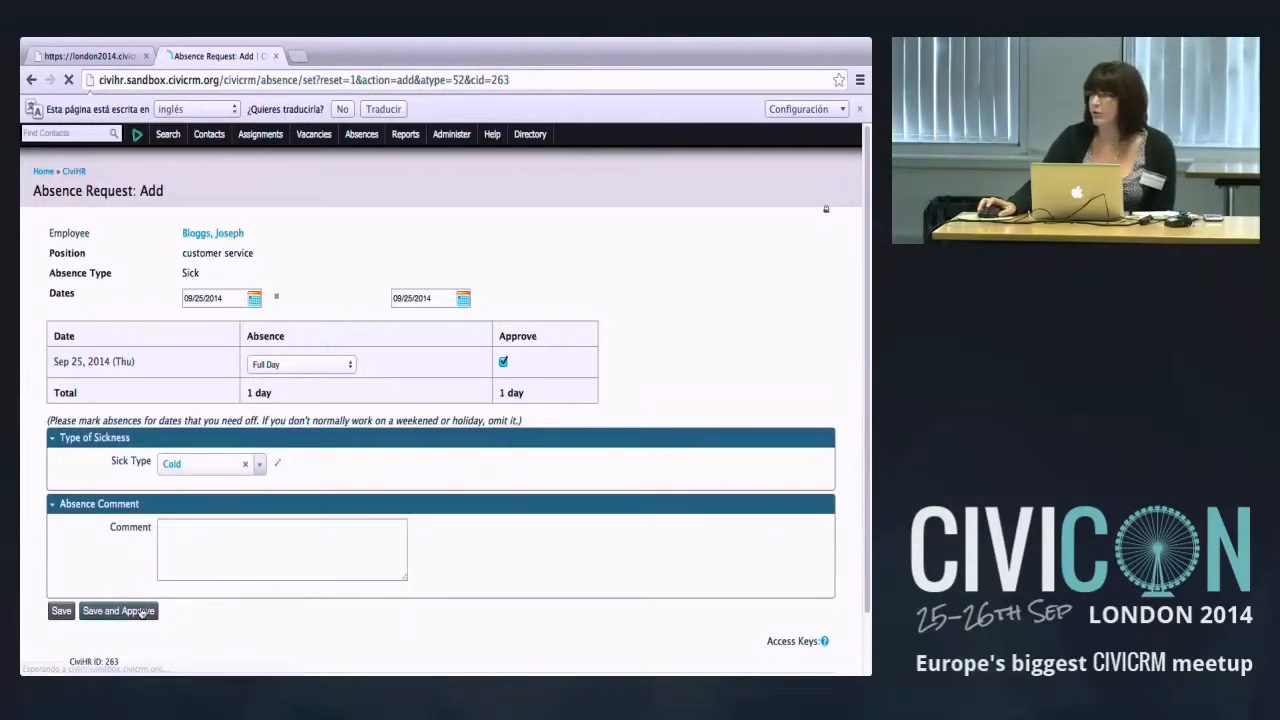
left_click(118, 610)
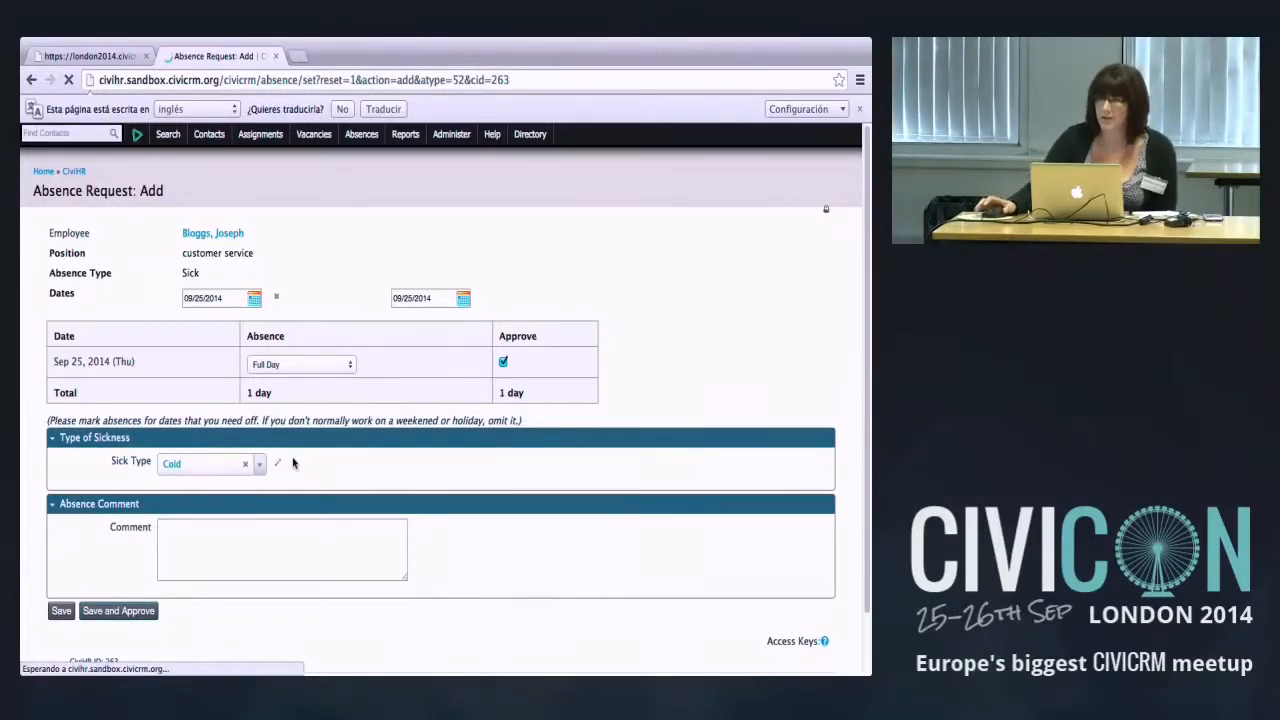
left_click(118, 610)
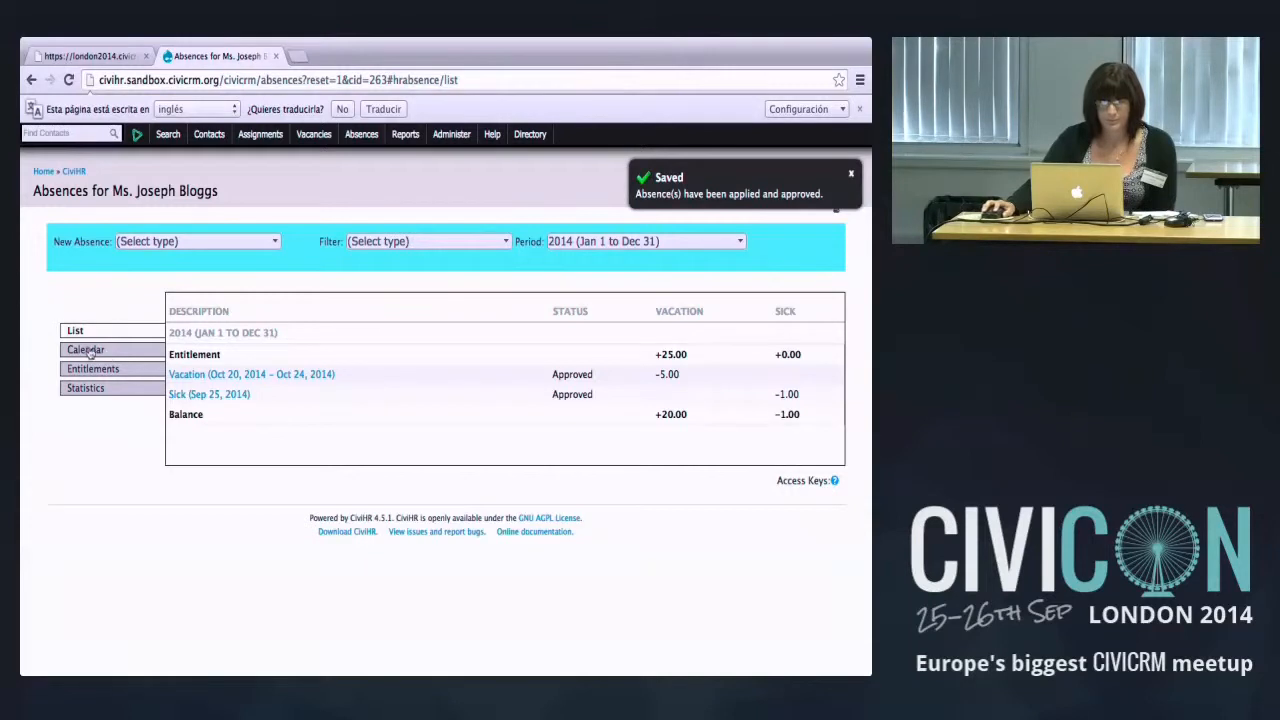
Step: View the absence calendar and 2014 leave statistics, then quick-search 'bl' for the contact
left_click(86, 348)
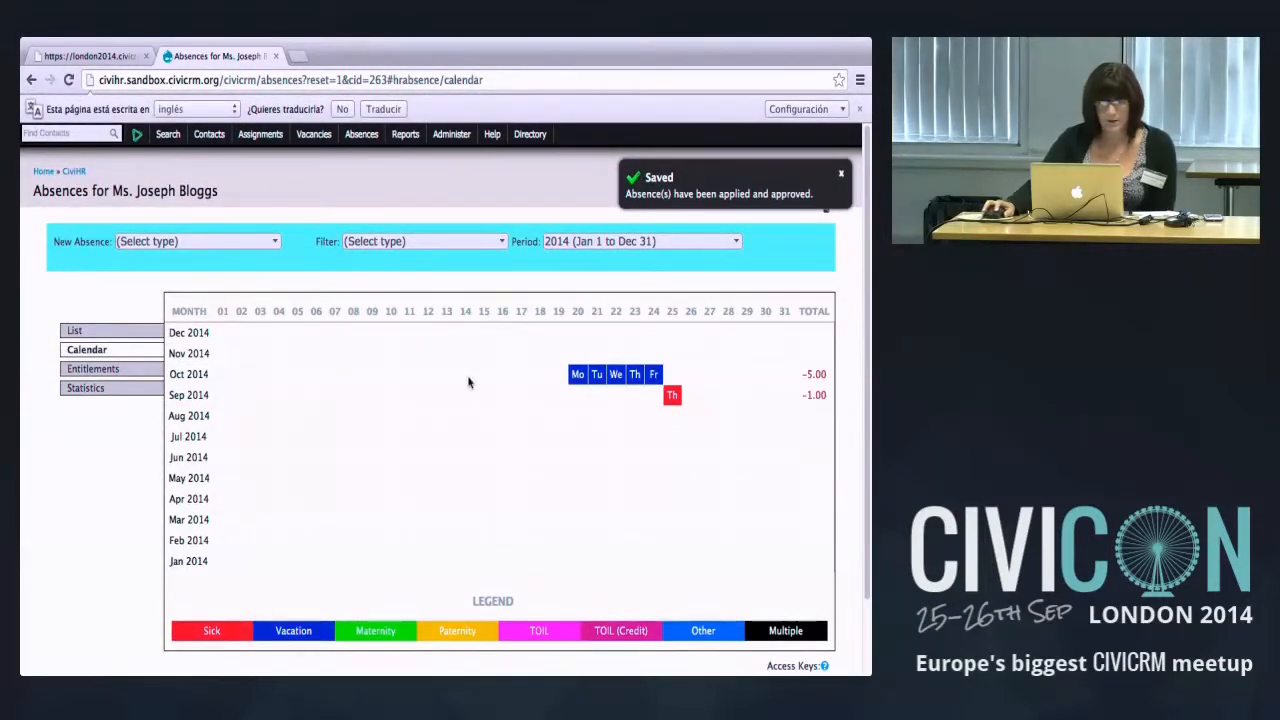
mouse_move(226, 432)
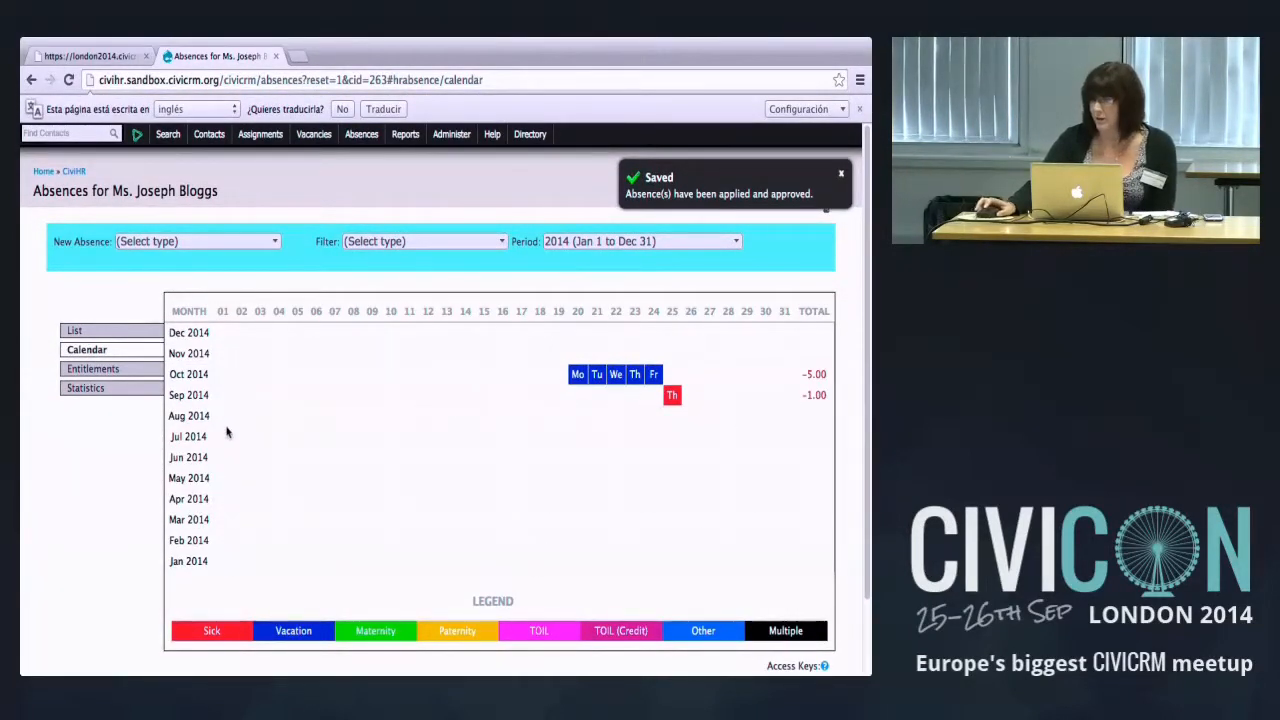
left_click(92, 368)
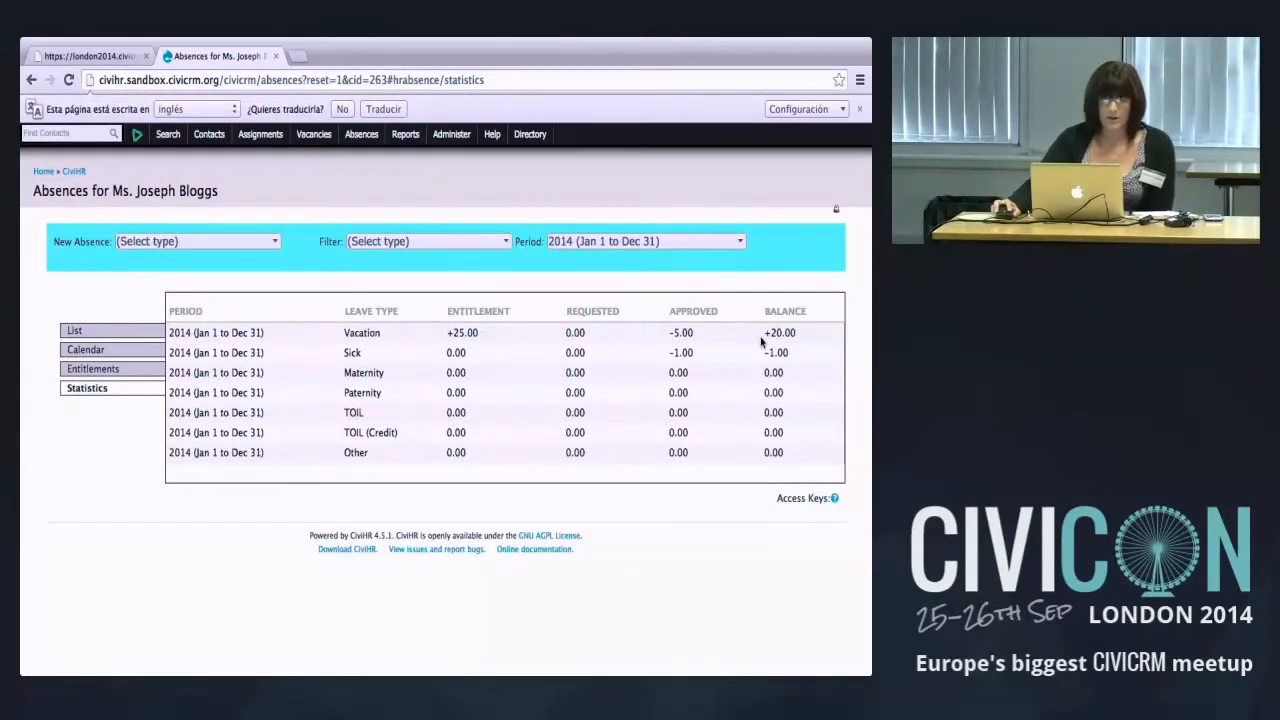
mouse_move(648, 304)
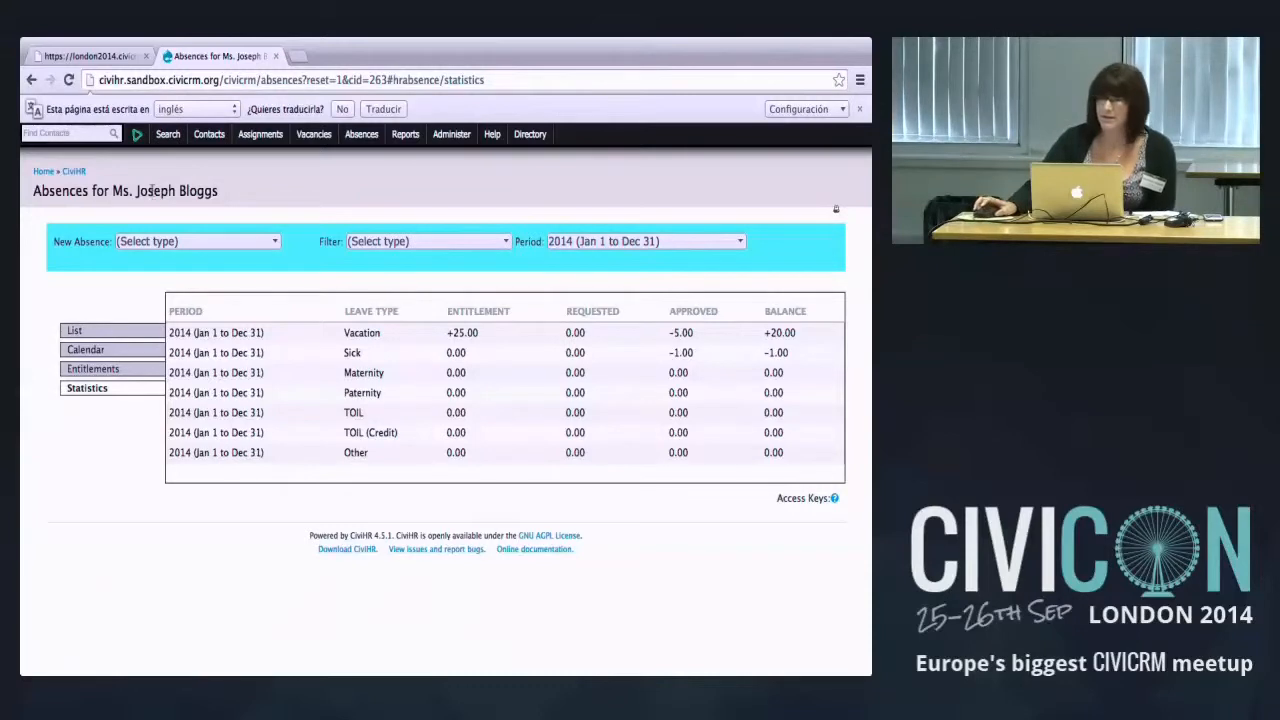
left_click(64, 132)
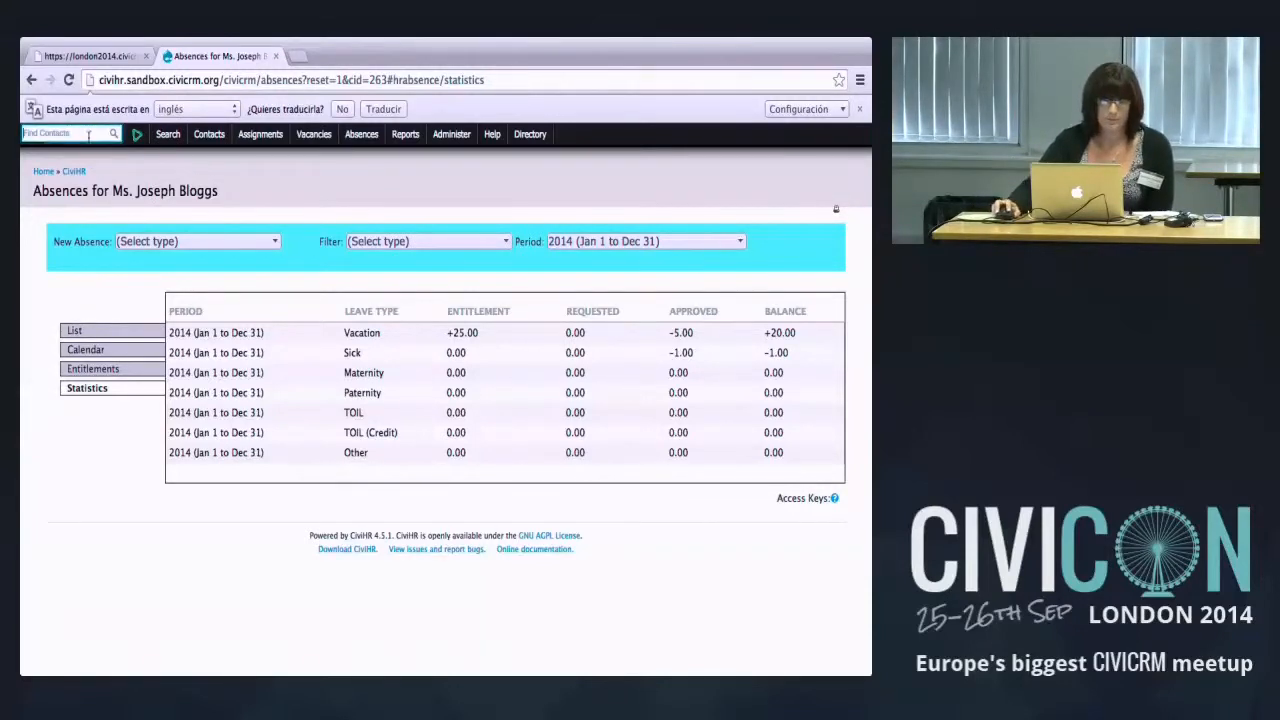
type("bl")
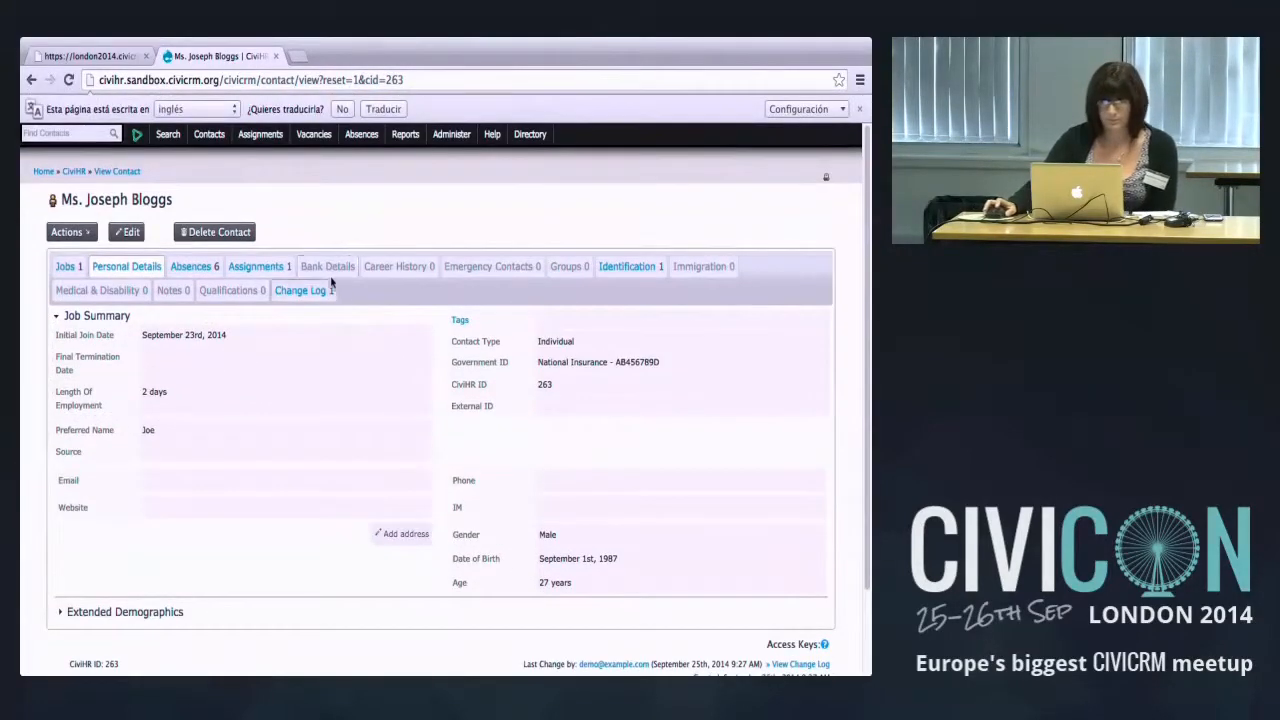
Step: Review the empty Bank Details, Career History and Emergency Contacts tabs
left_click(328, 266)
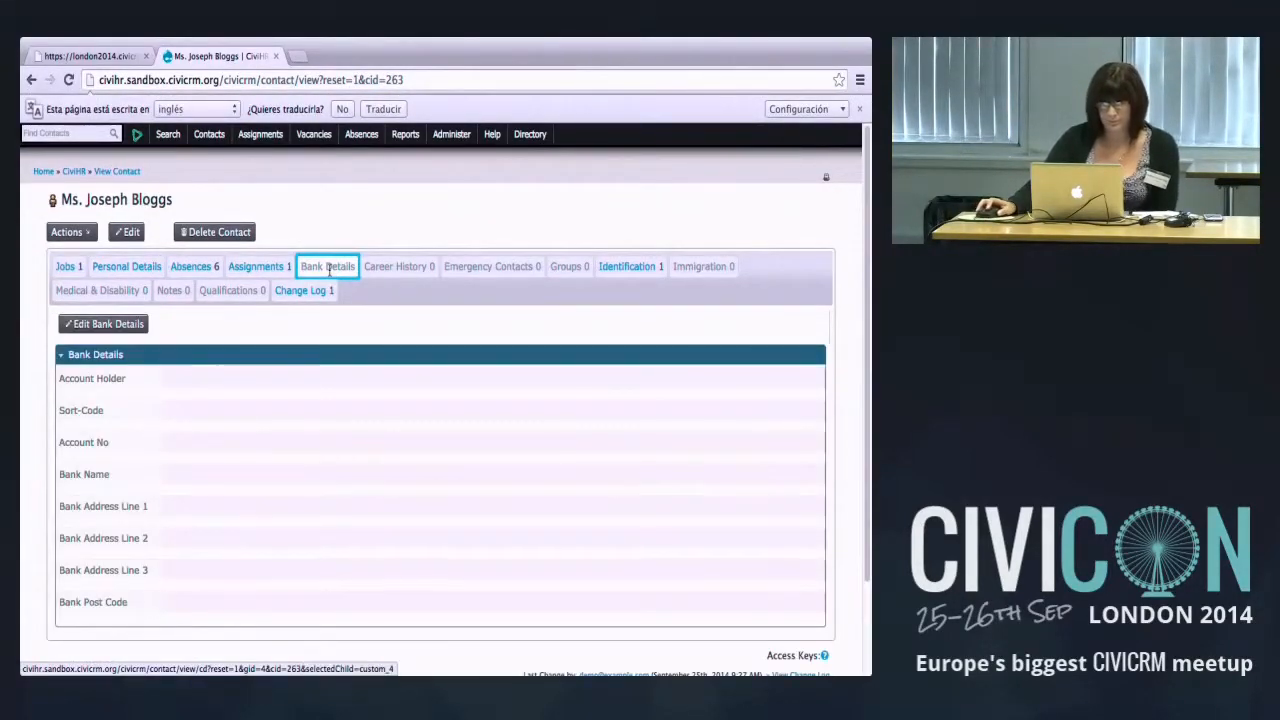
mouse_move(356, 336)
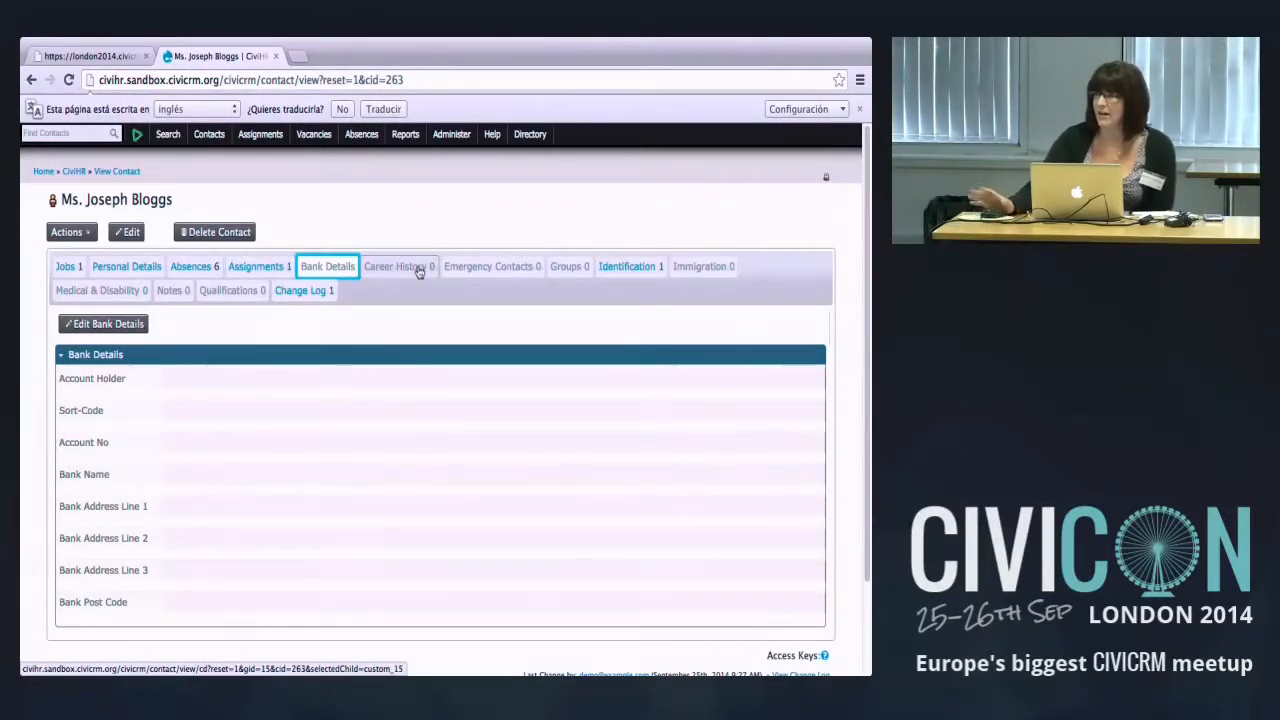
mouse_move(392, 266)
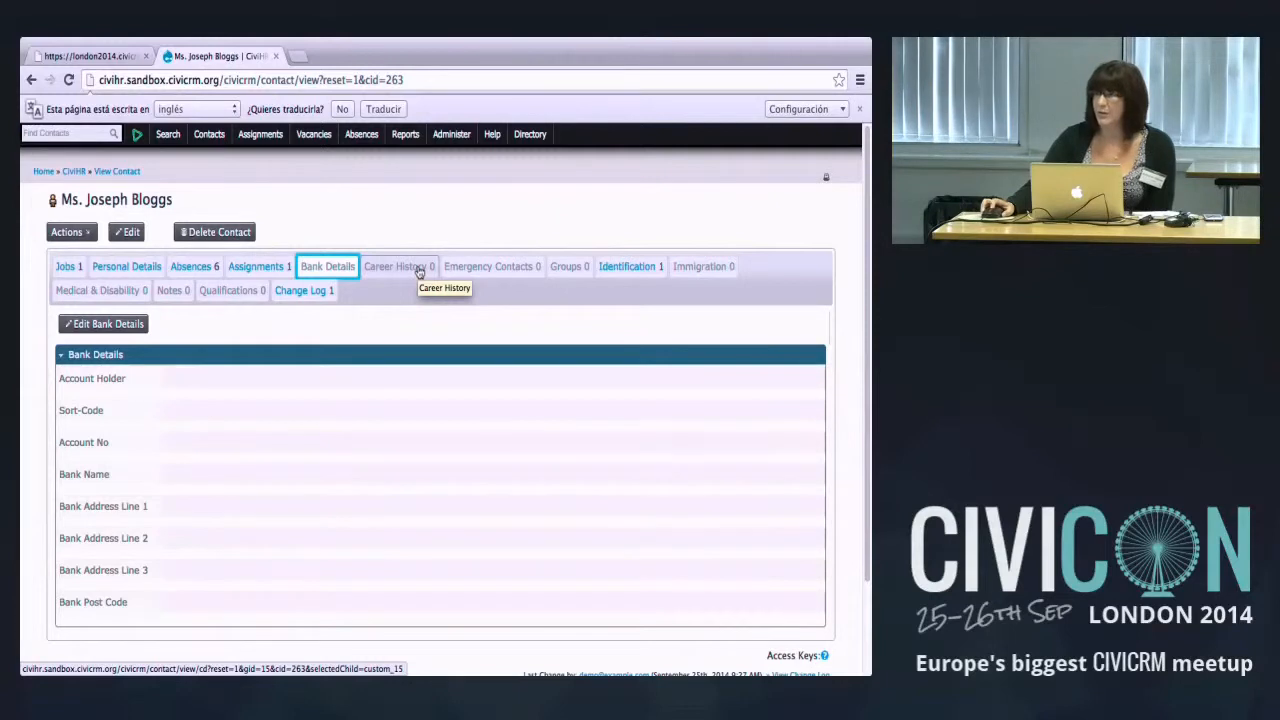
left_click(392, 266)
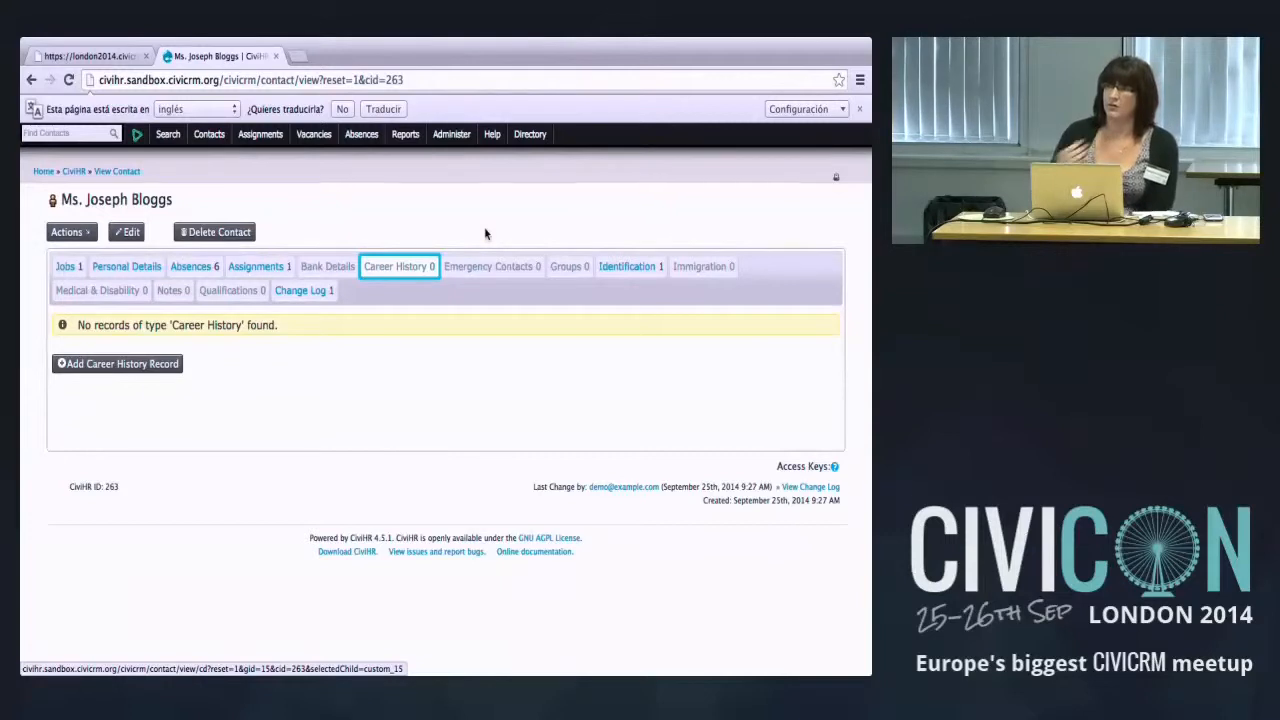
left_click(492, 266)
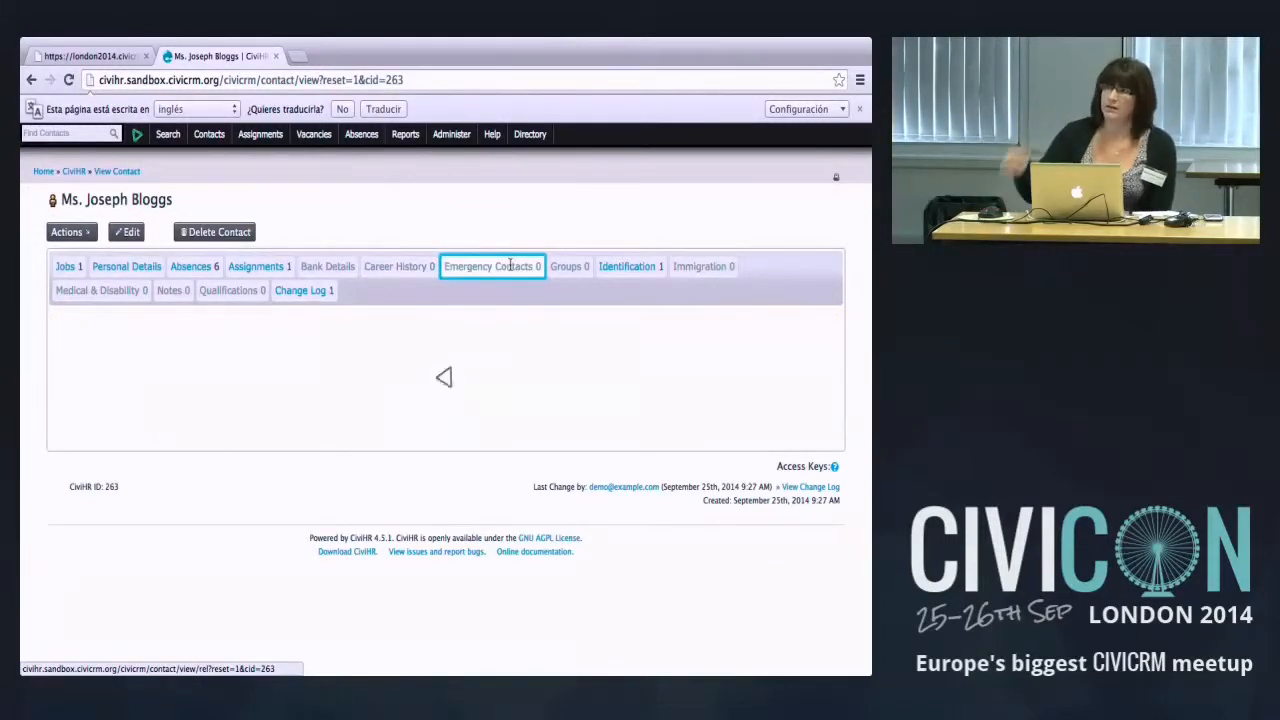
Step: Start a new emergency contact for Joseph Bloggs as a New Individual
left_click(492, 266)
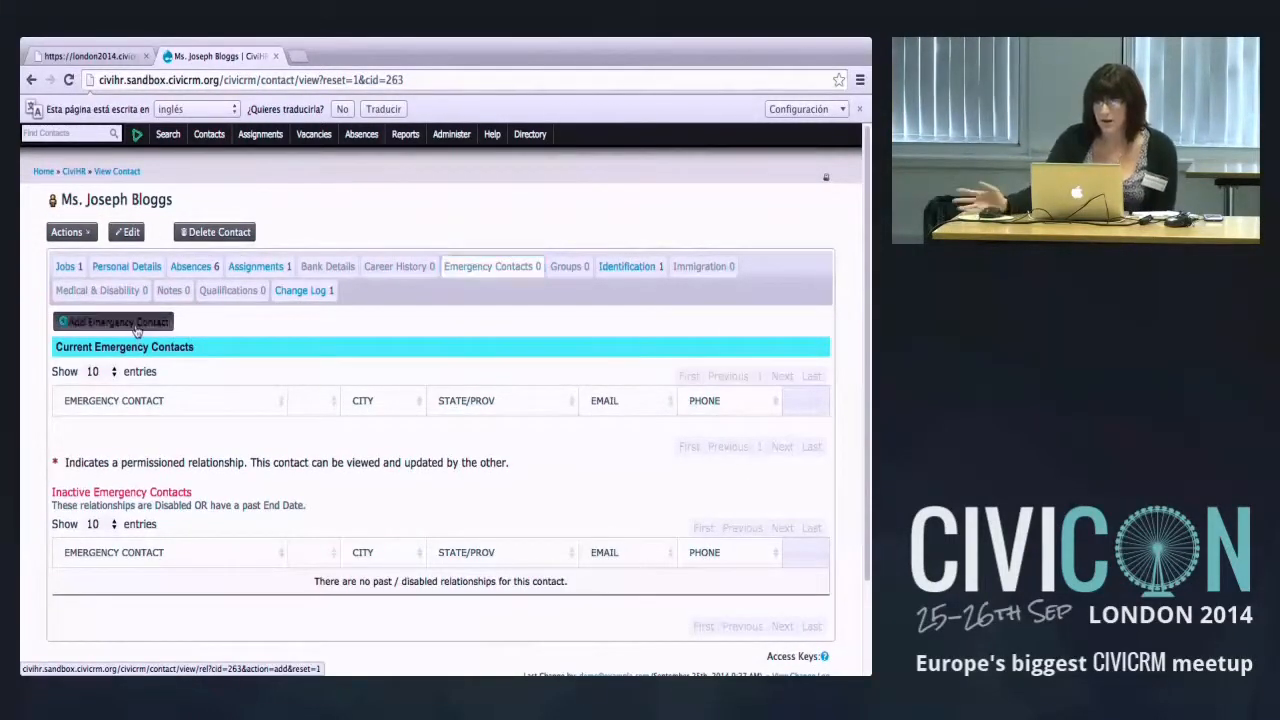
left_click(112, 320)
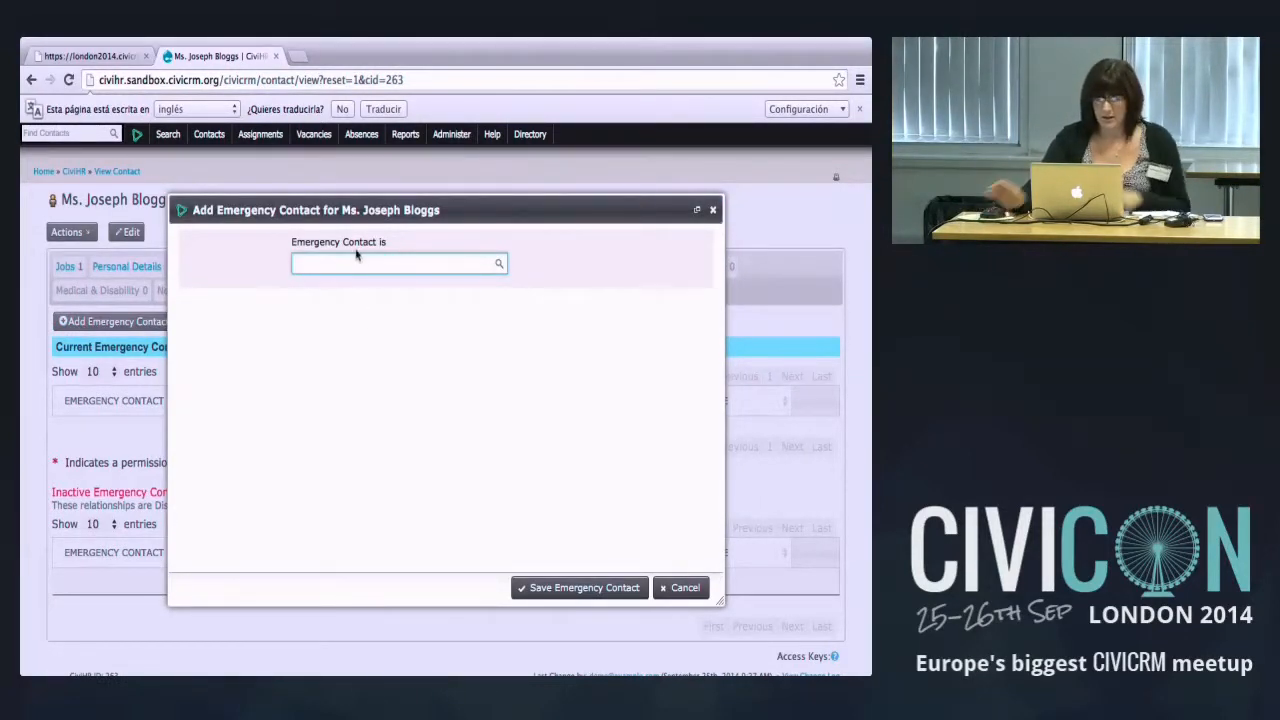
left_click(396, 262)
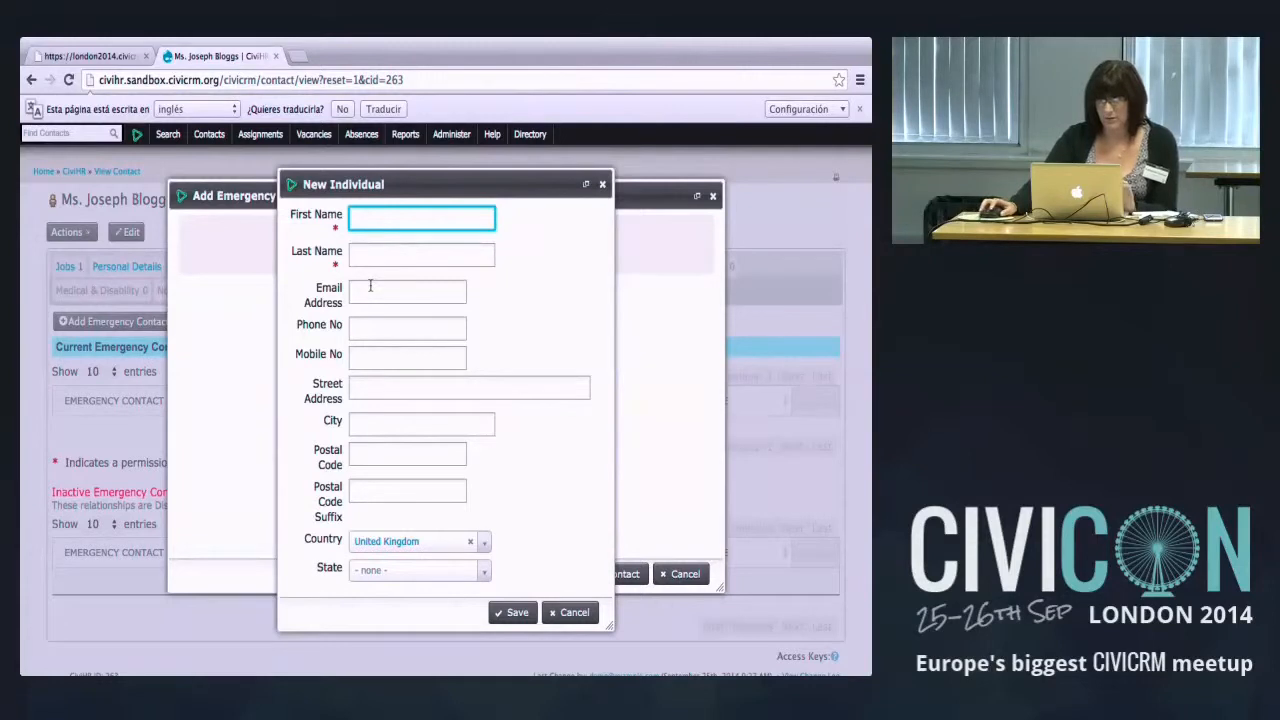
Step: Enter the name Mum Bloggs, accepting the Bloggs suggestion, and save the contact
type("C")
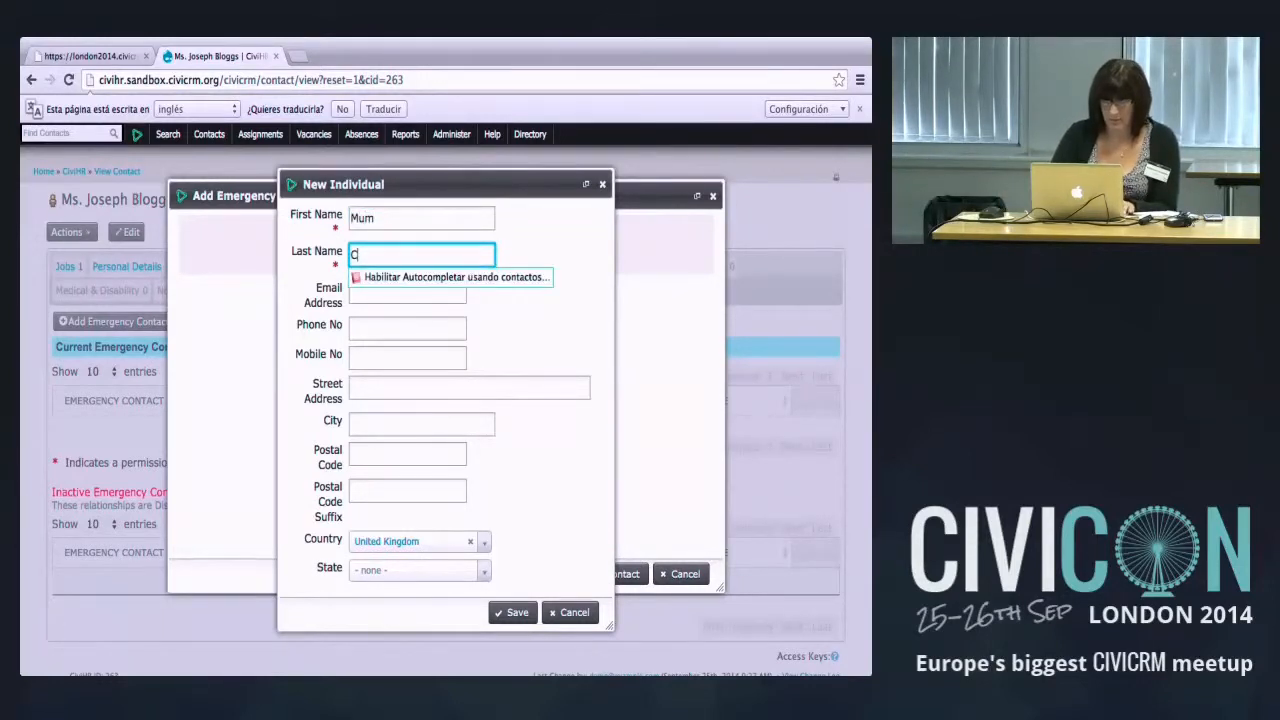
type("Bloof")
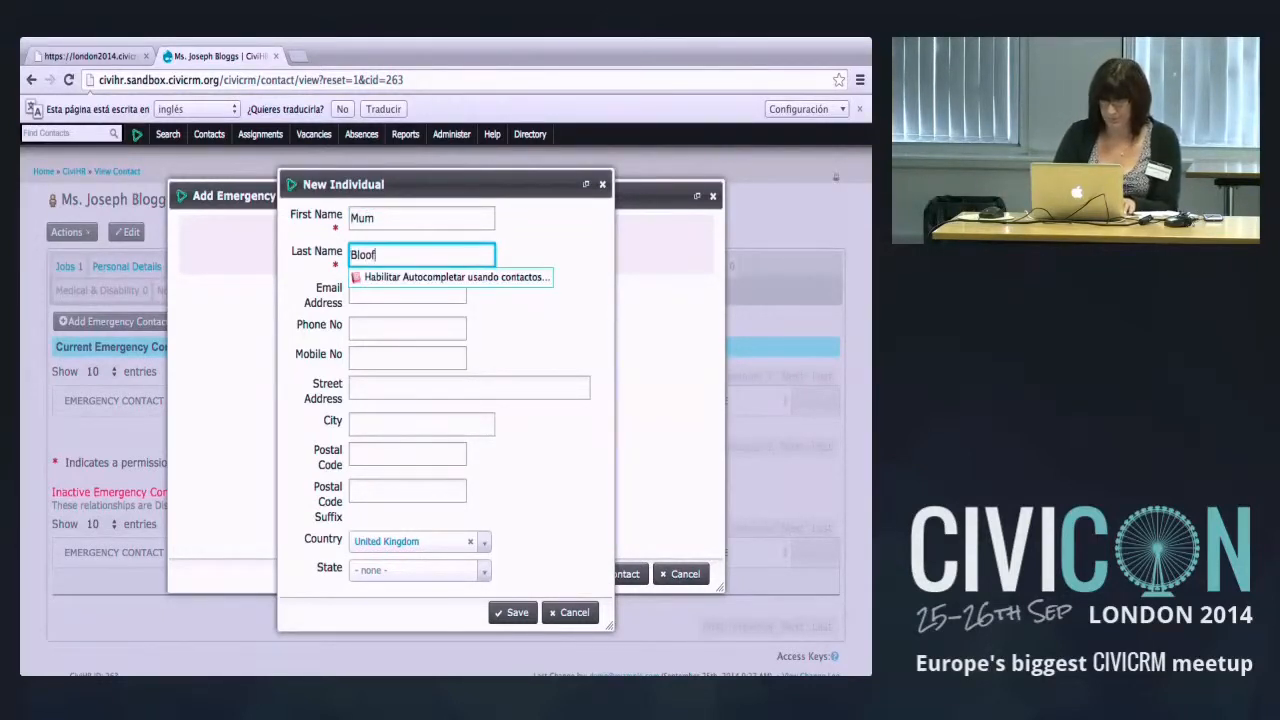
key("Backspace")
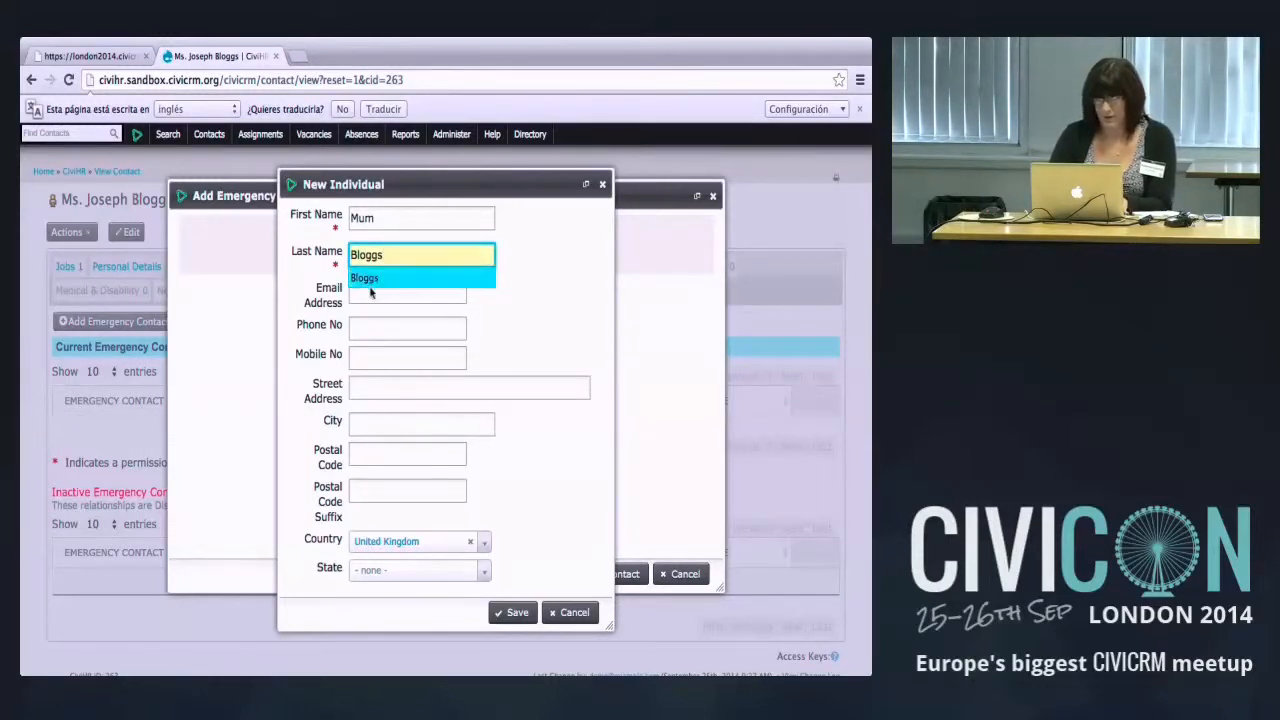
left_click(364, 276)
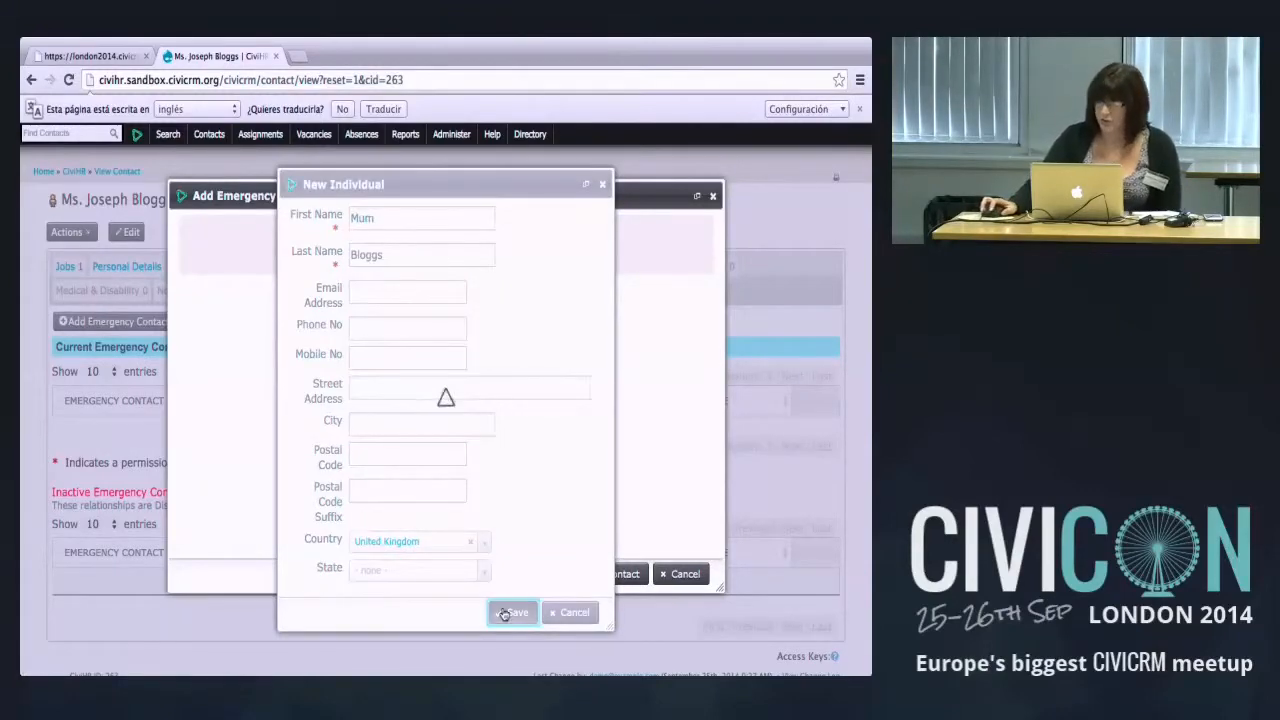
left_click(512, 612)
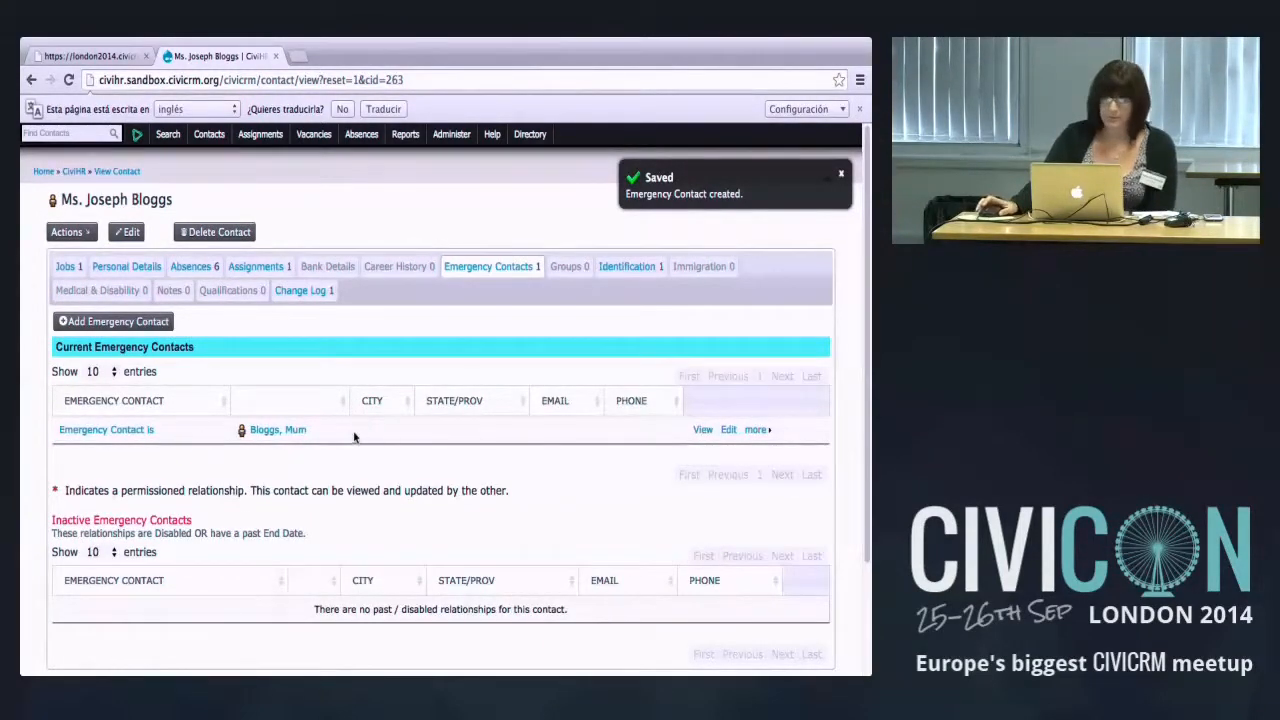
Step: View the contact's Groups, which list no memberships
left_click(568, 266)
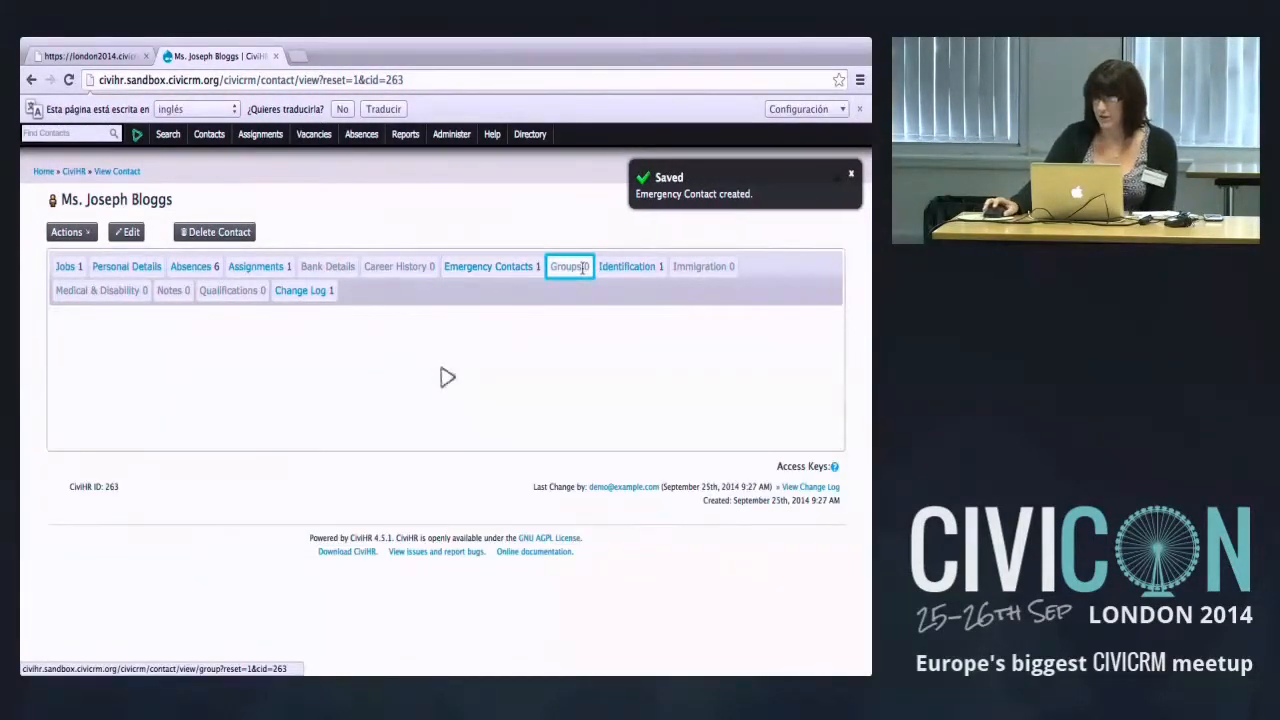
left_click(568, 266)
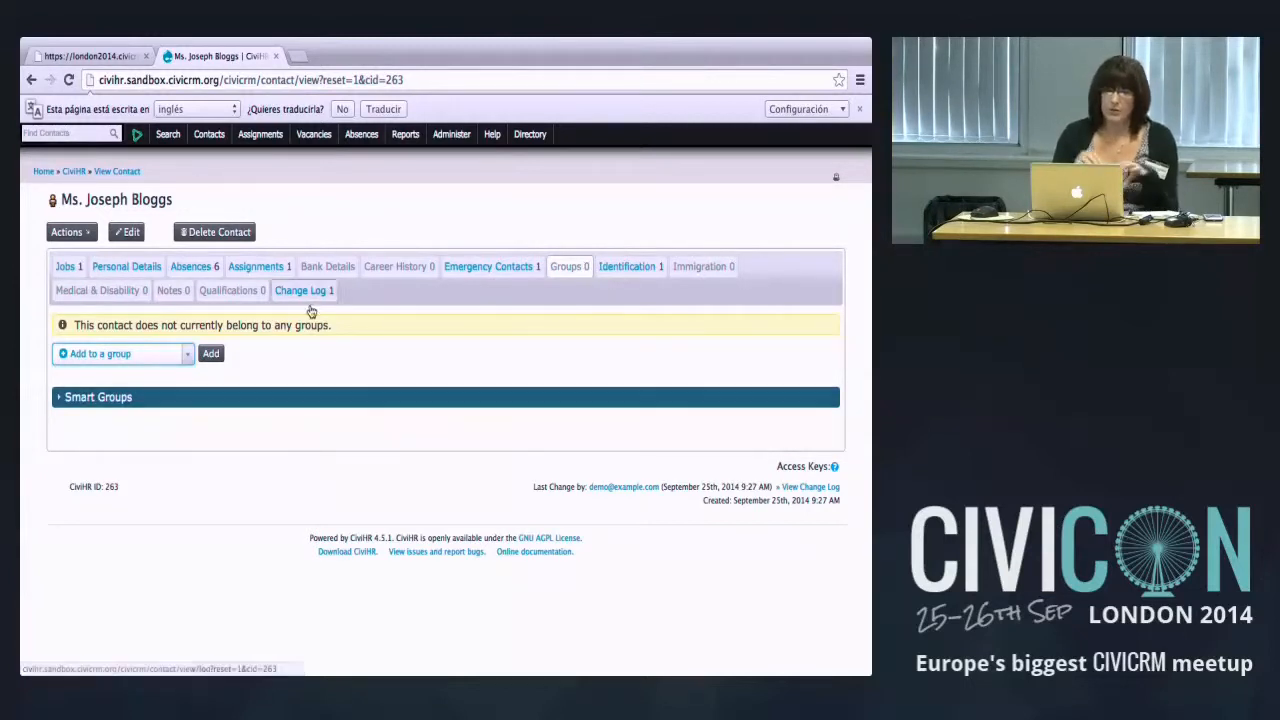
mouse_move(408, 368)
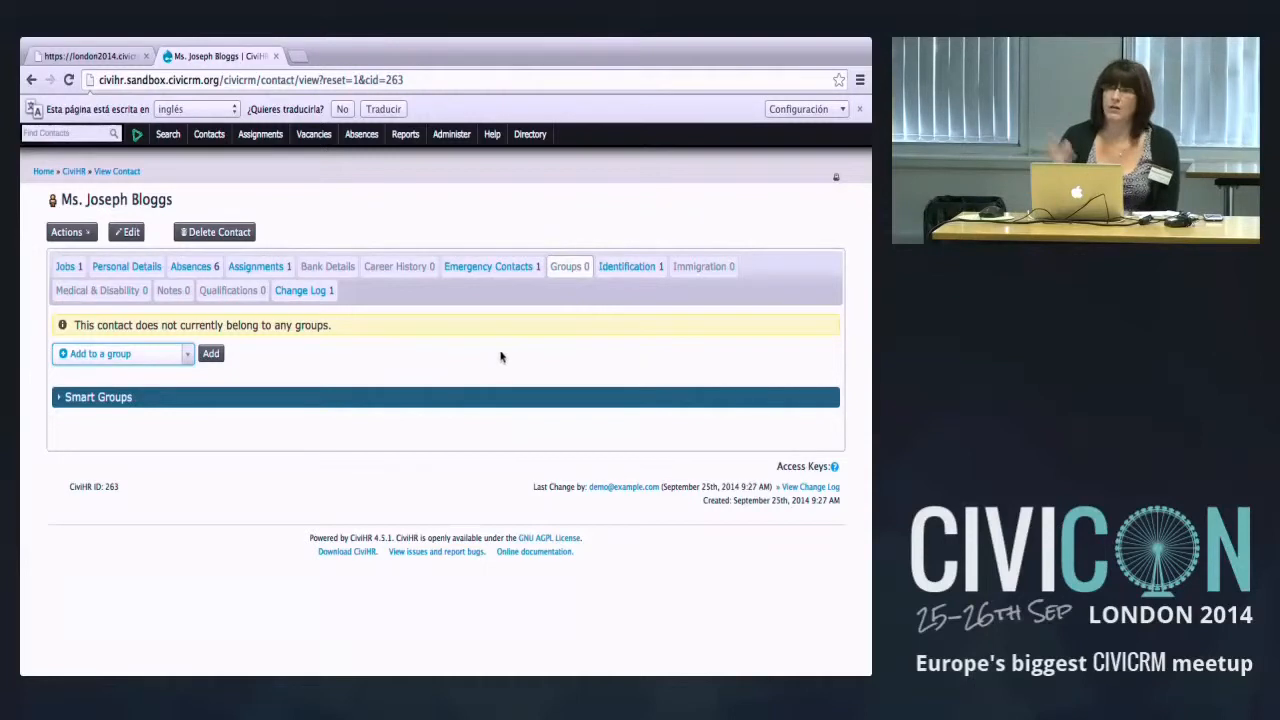
Step: View the Identification records, start a new record and cancel it
left_click(628, 266)
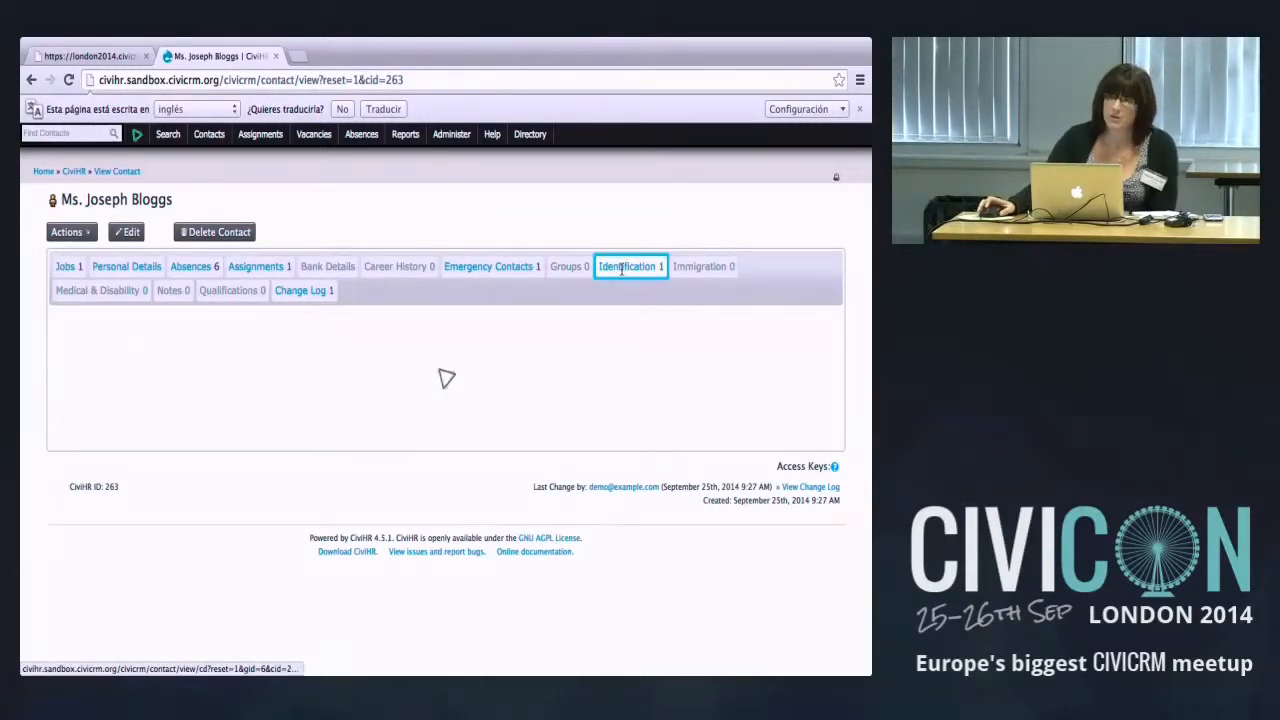
left_click(628, 266)
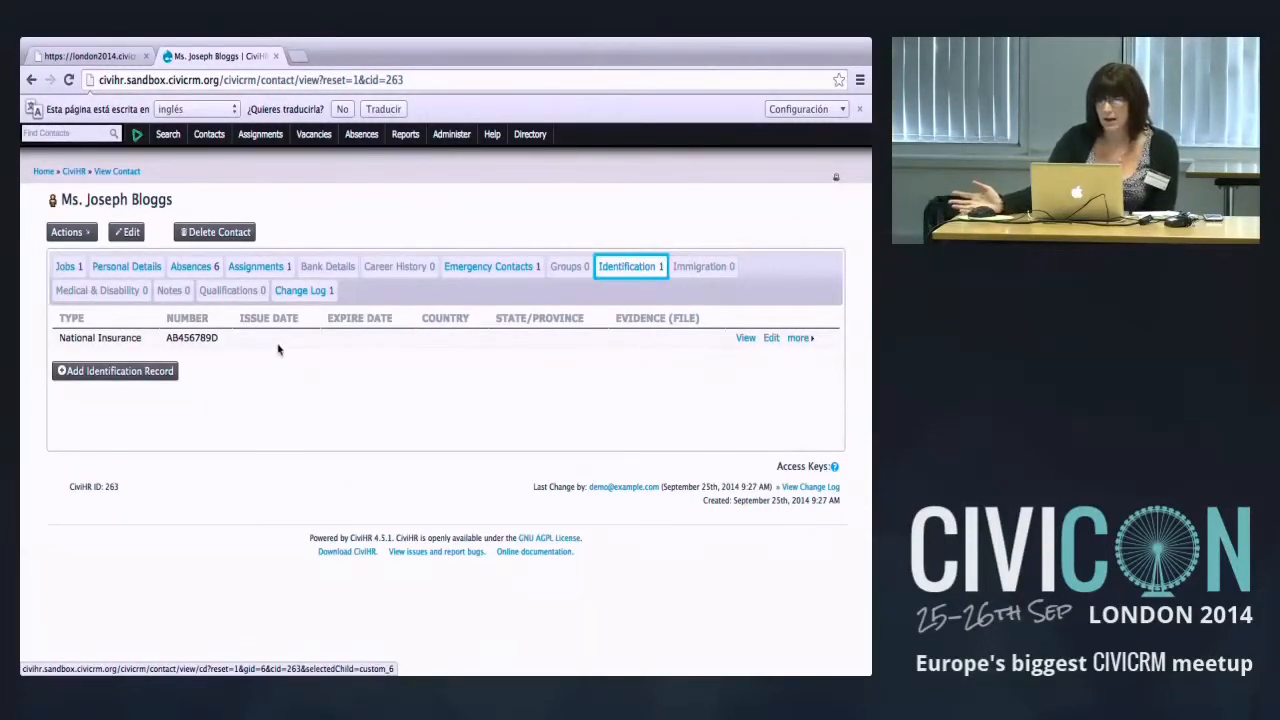
left_click(114, 370)
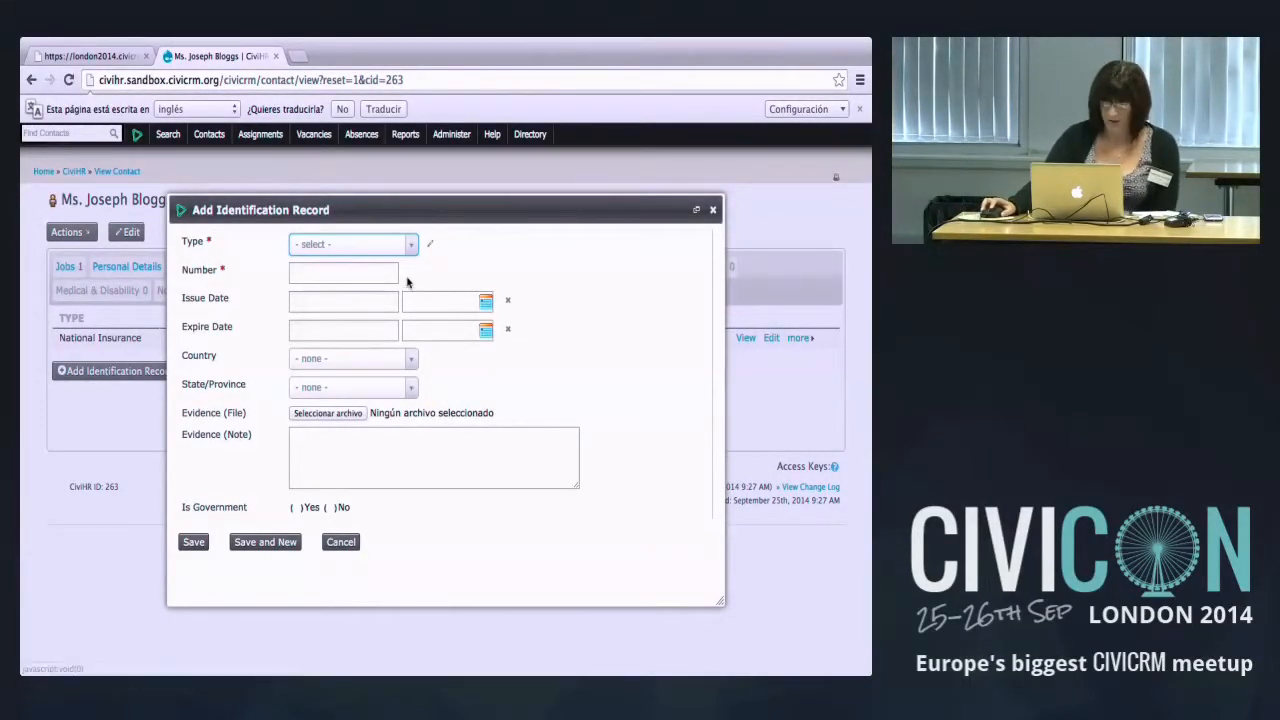
left_click(192, 540)
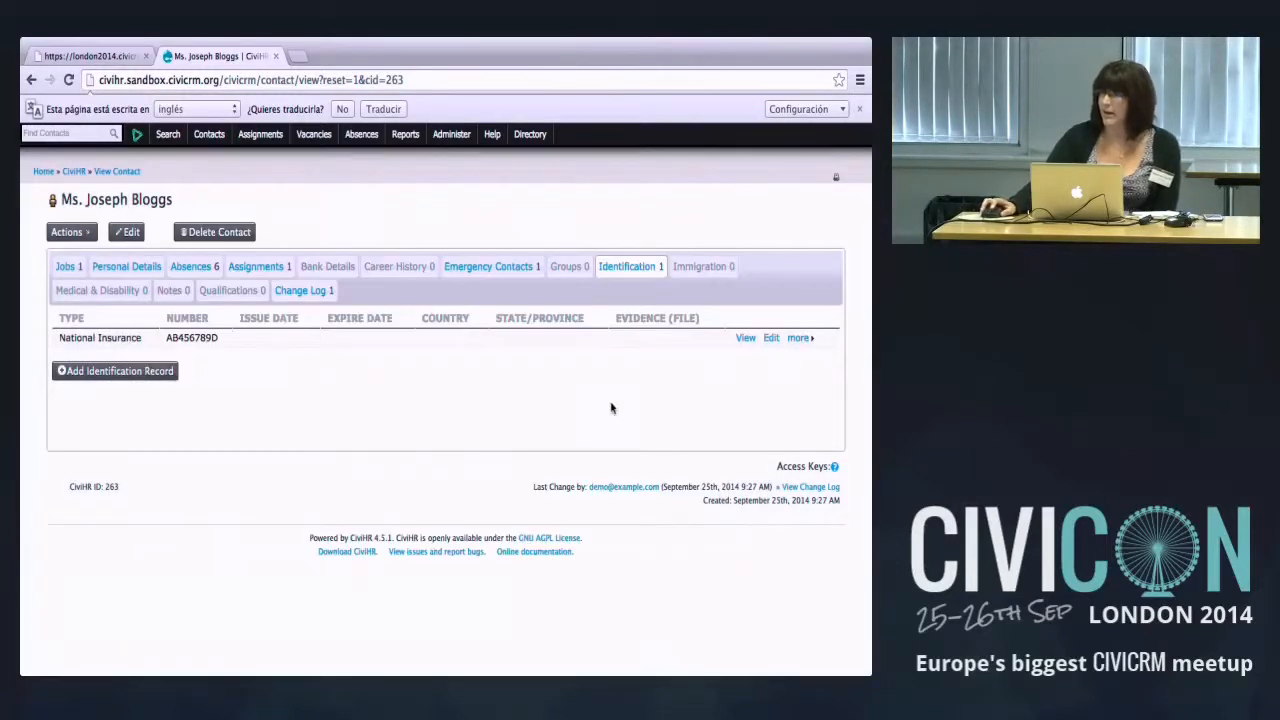
Step: View the Immigration records, then the Medical & Disability section, both empty
left_click(700, 266)
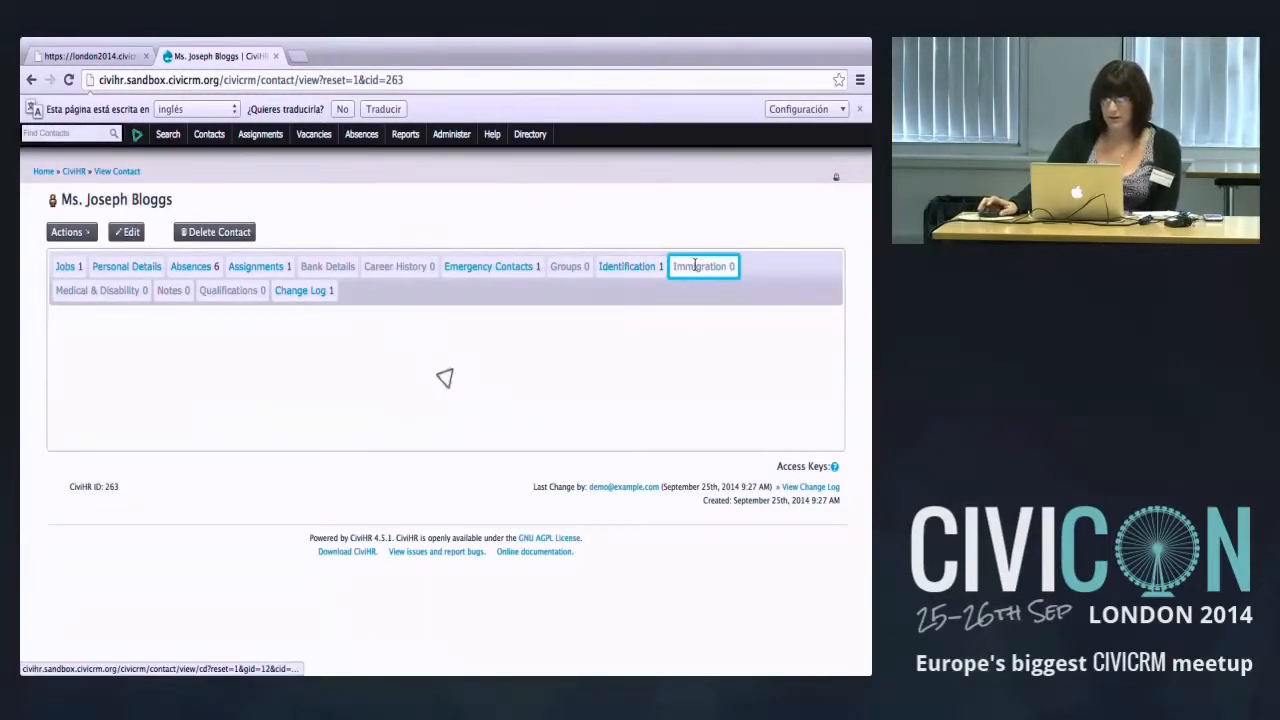
left_click(704, 266)
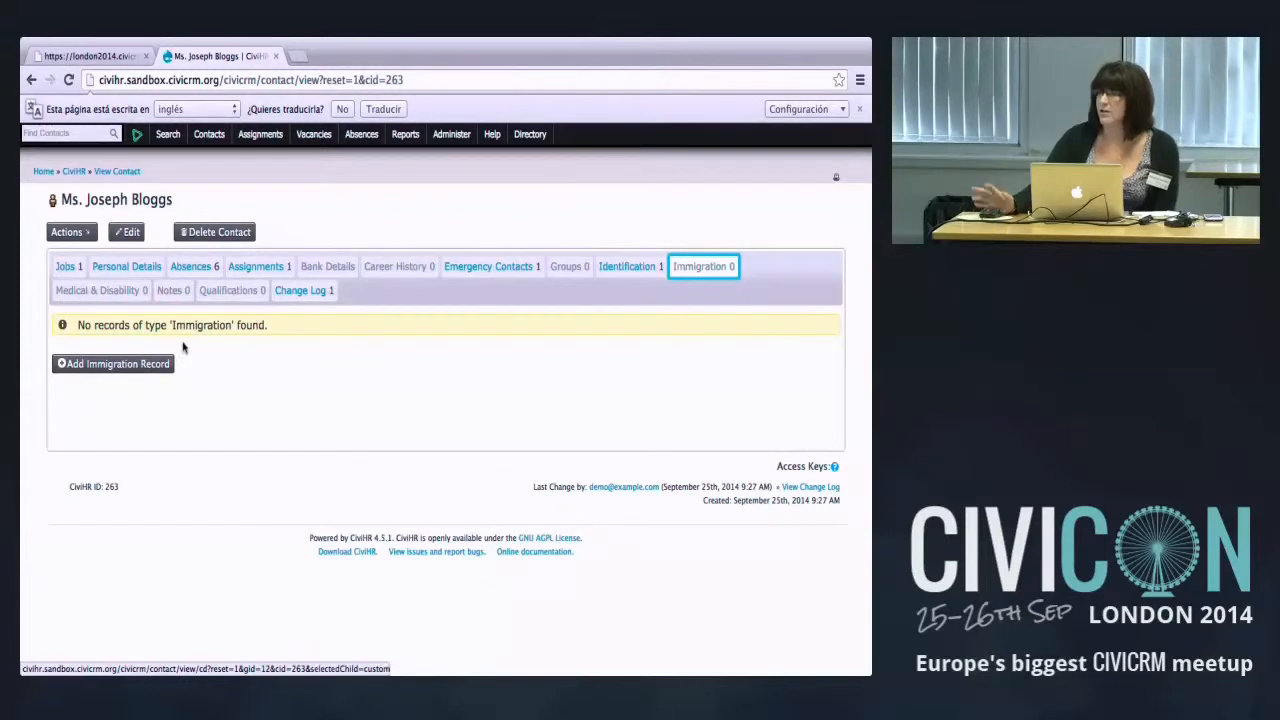
left_click(112, 364)
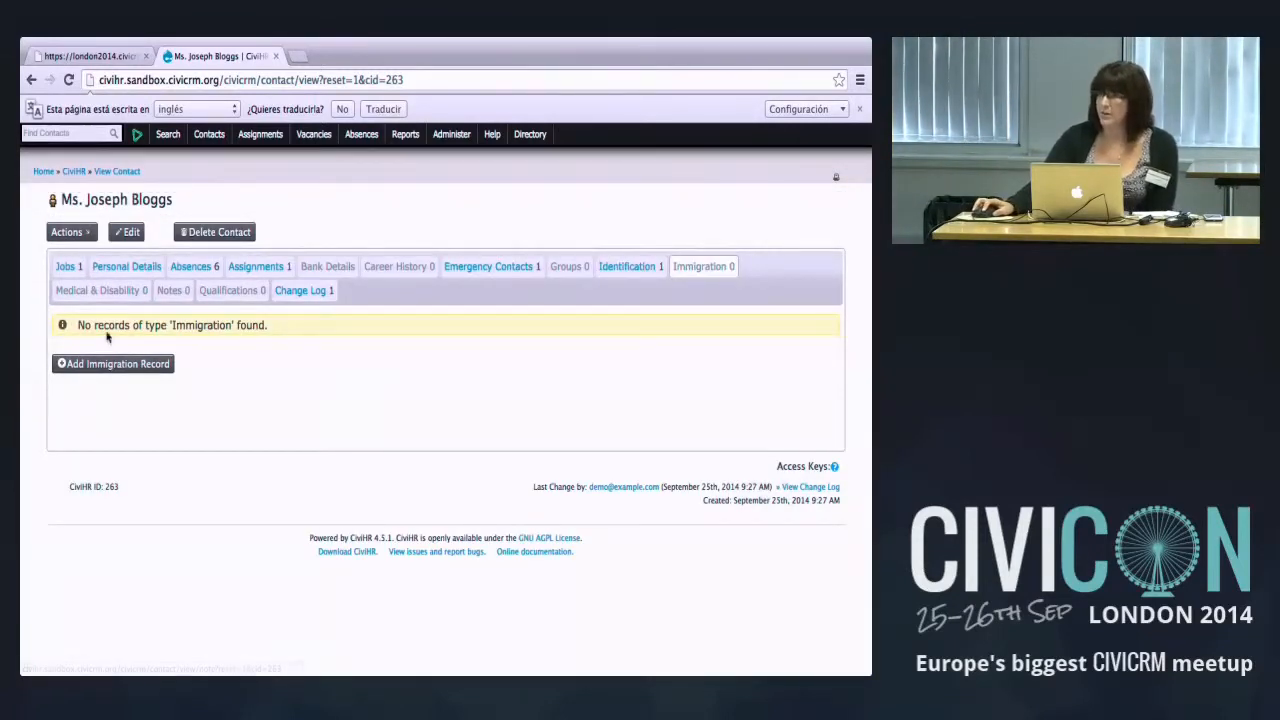
left_click(98, 290)
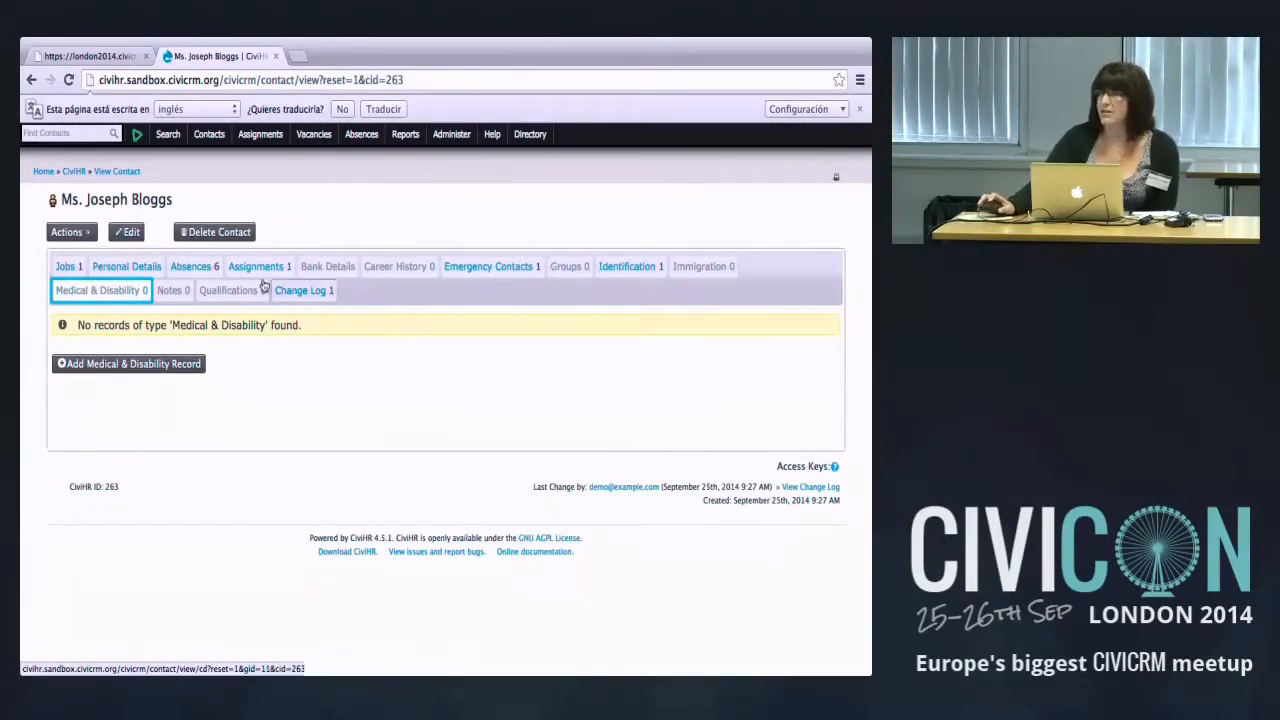
Step: View the contact's Notes, start a new note and cancel it without saving
left_click(172, 290)
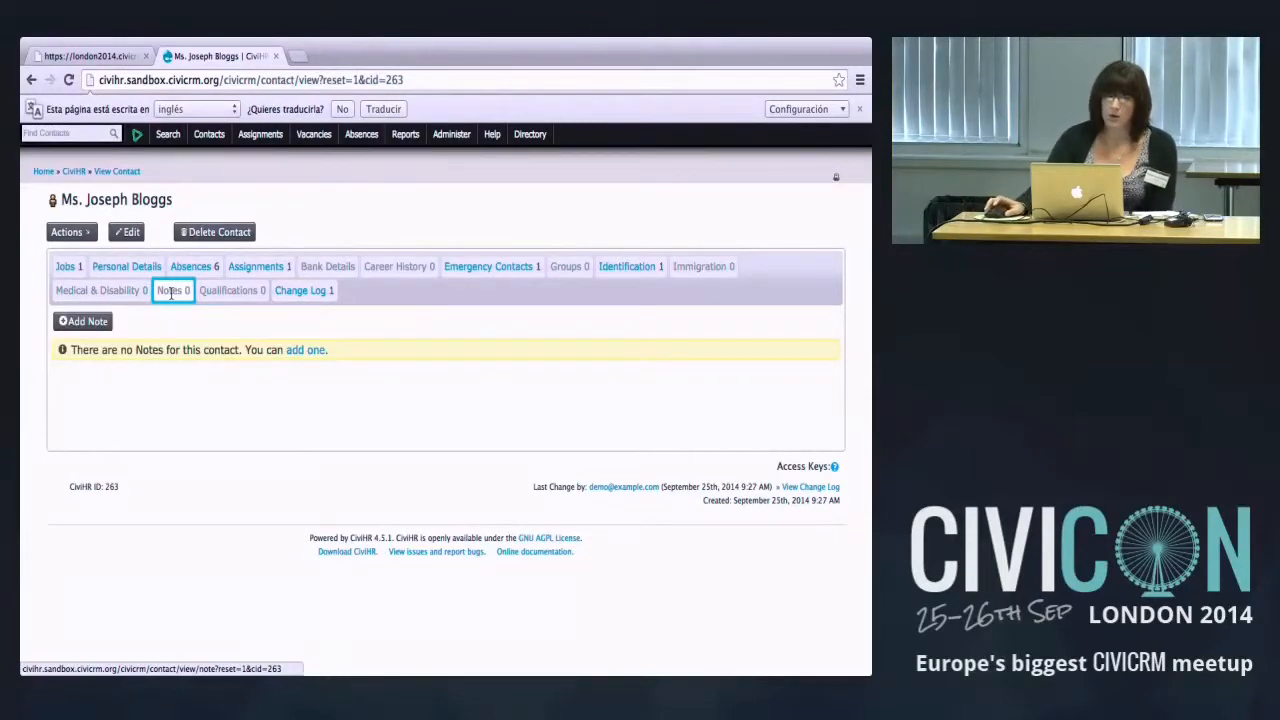
left_click(82, 320)
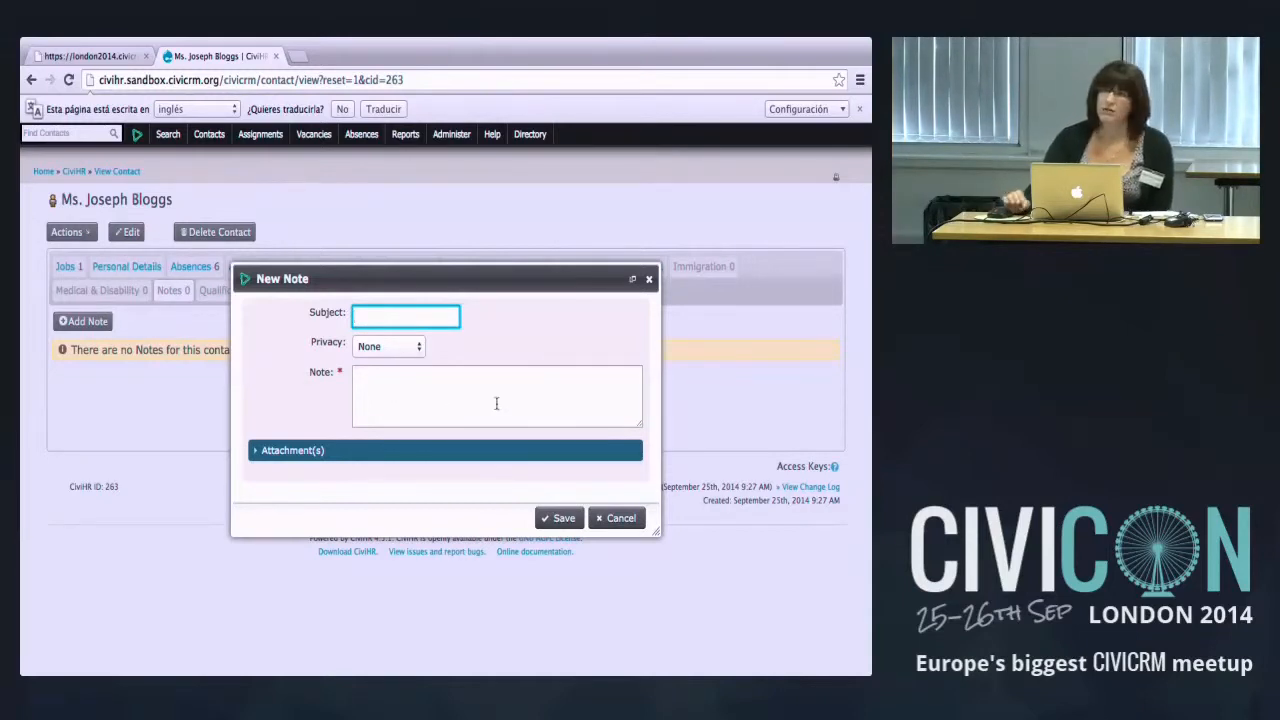
mouse_move(616, 498)
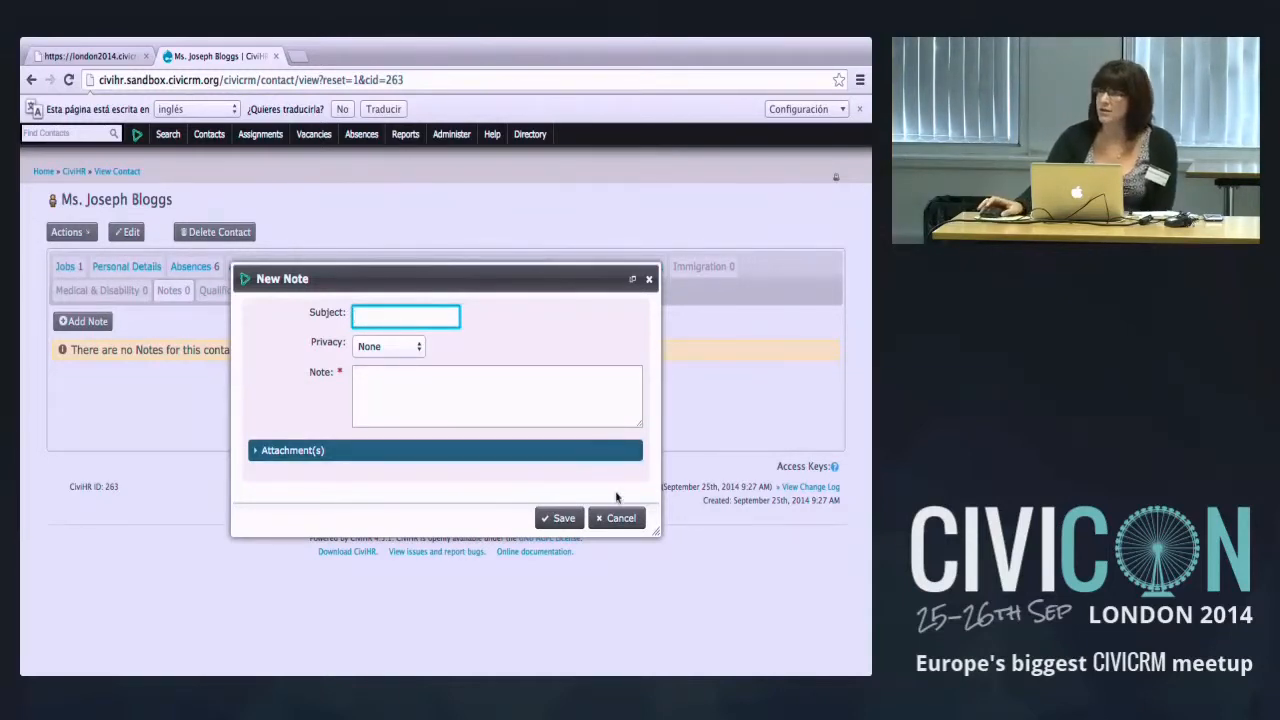
left_click(616, 518)
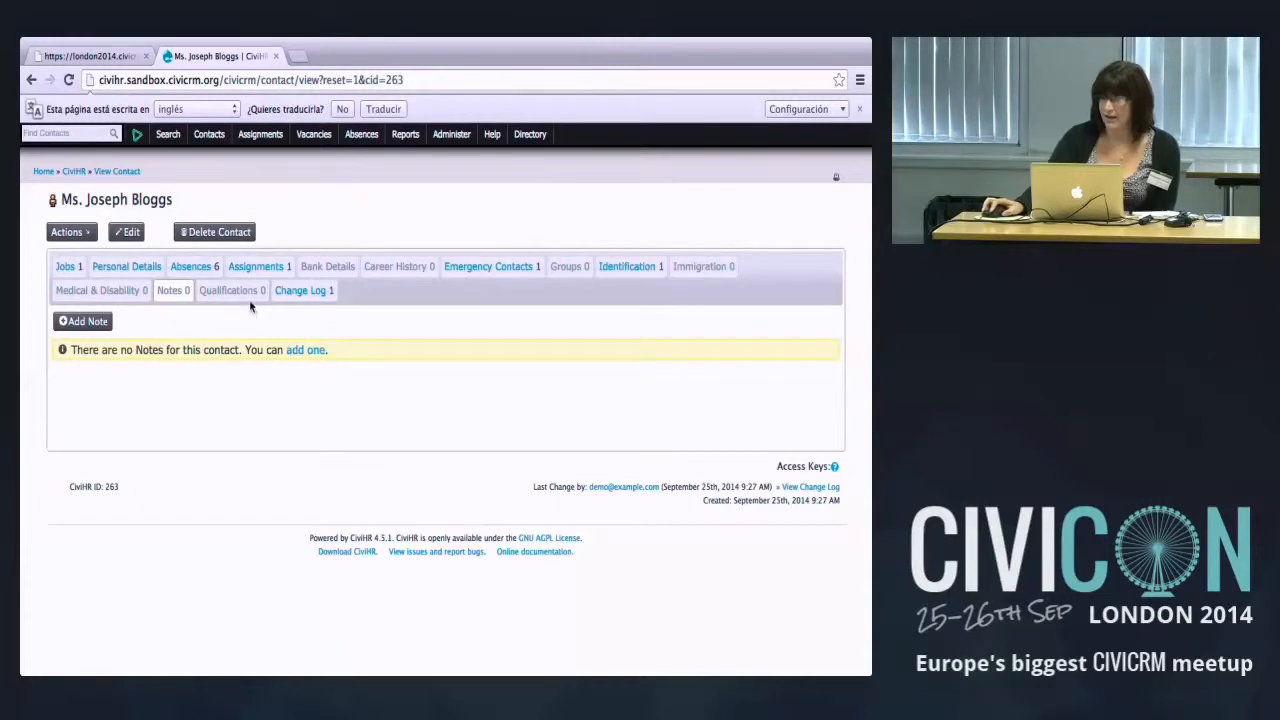
Step: View Qualifications, cancel a new qualifications record, then head to the staff Directory
left_click(228, 290)
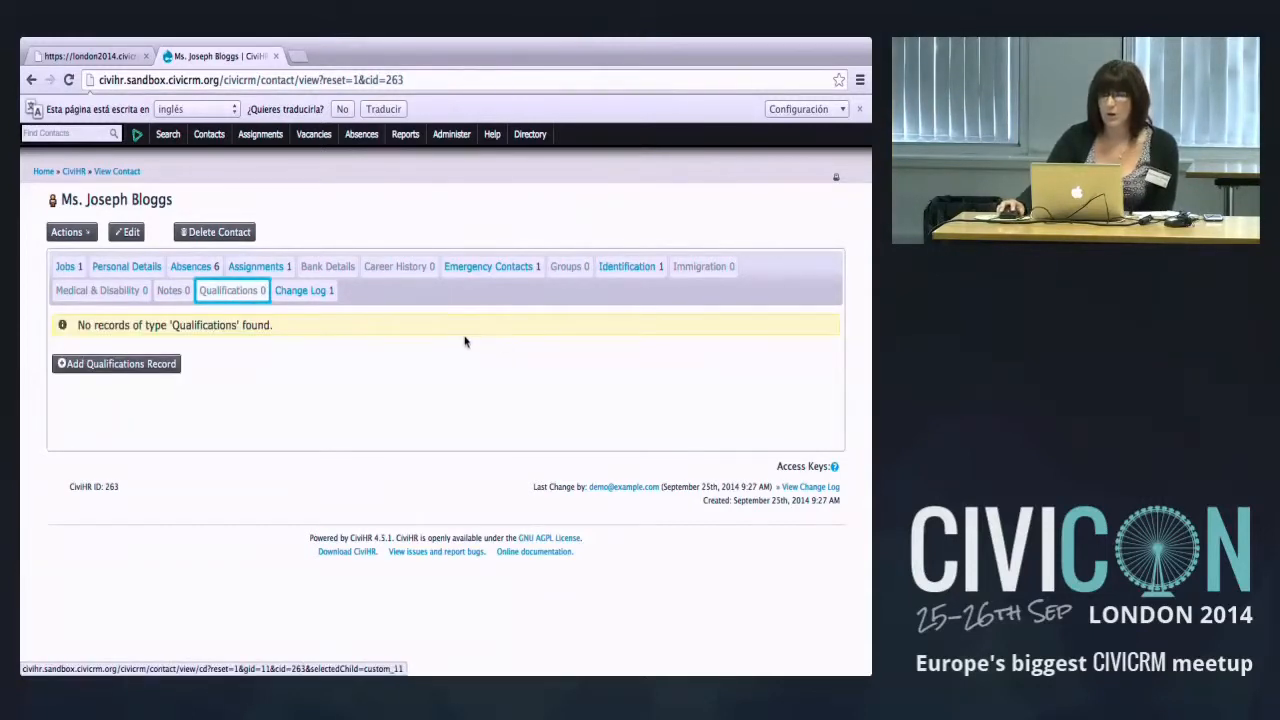
mouse_move(432, 348)
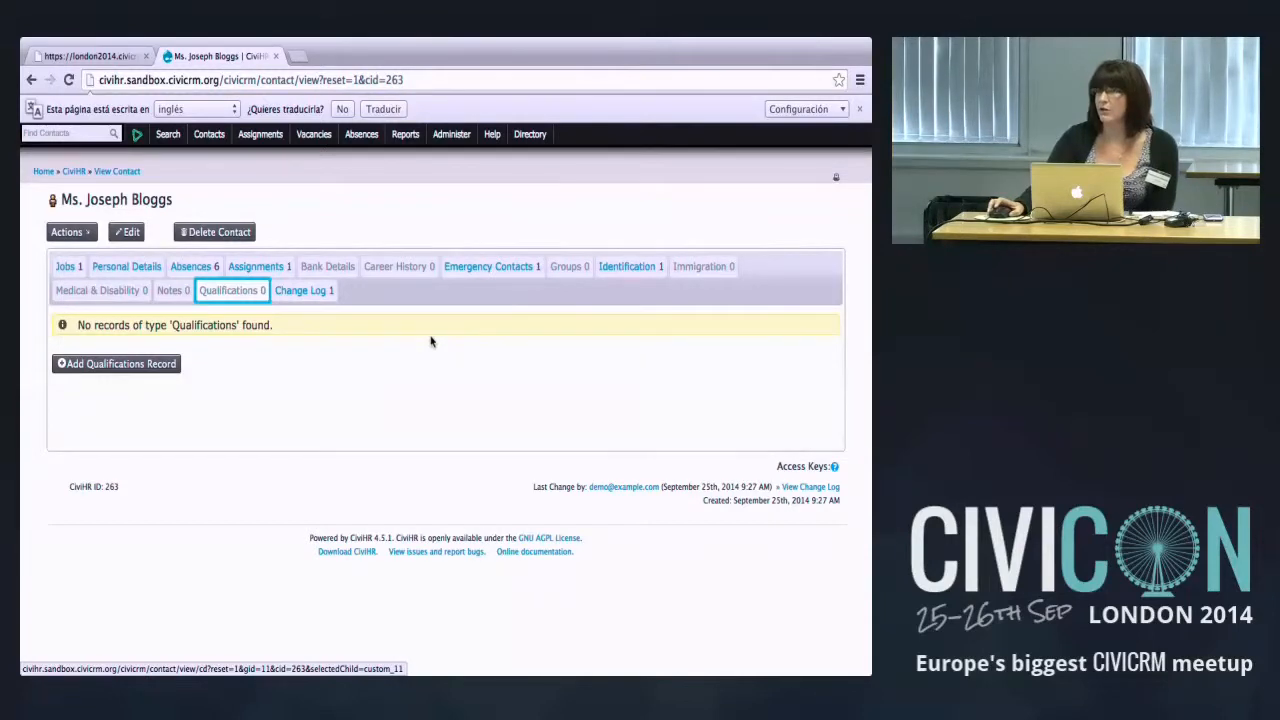
mouse_move(168, 342)
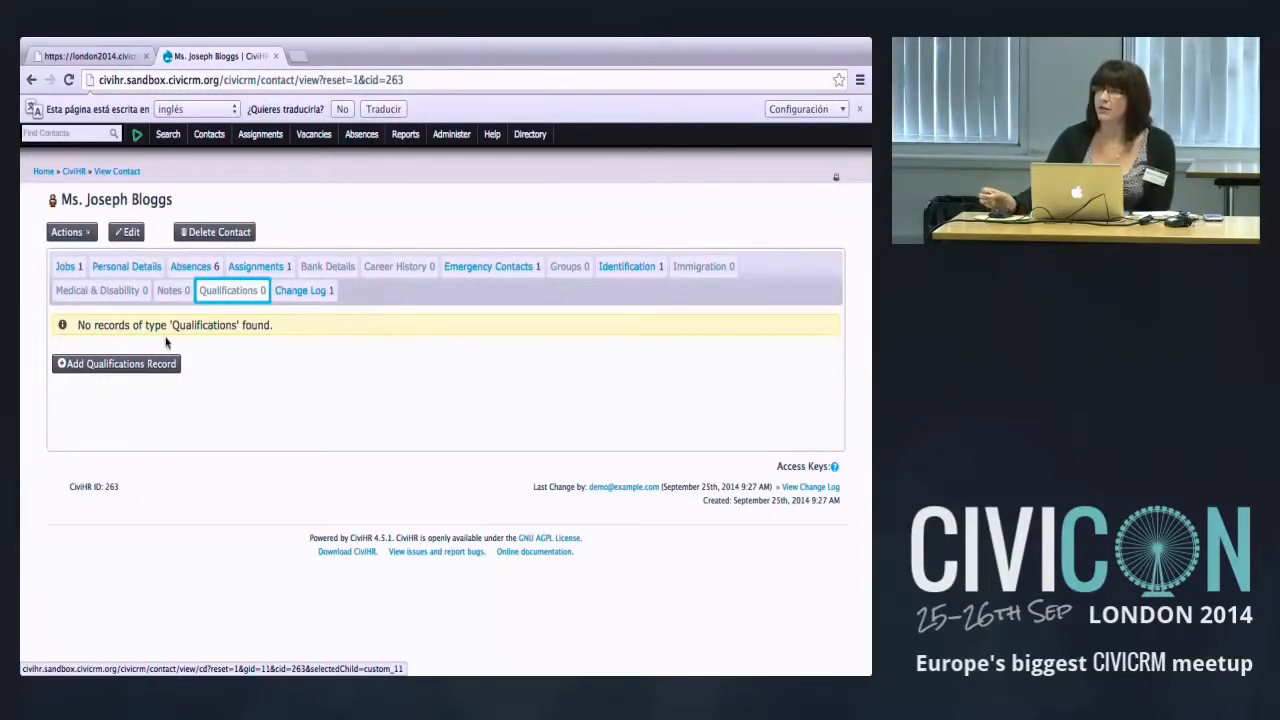
left_click(116, 364)
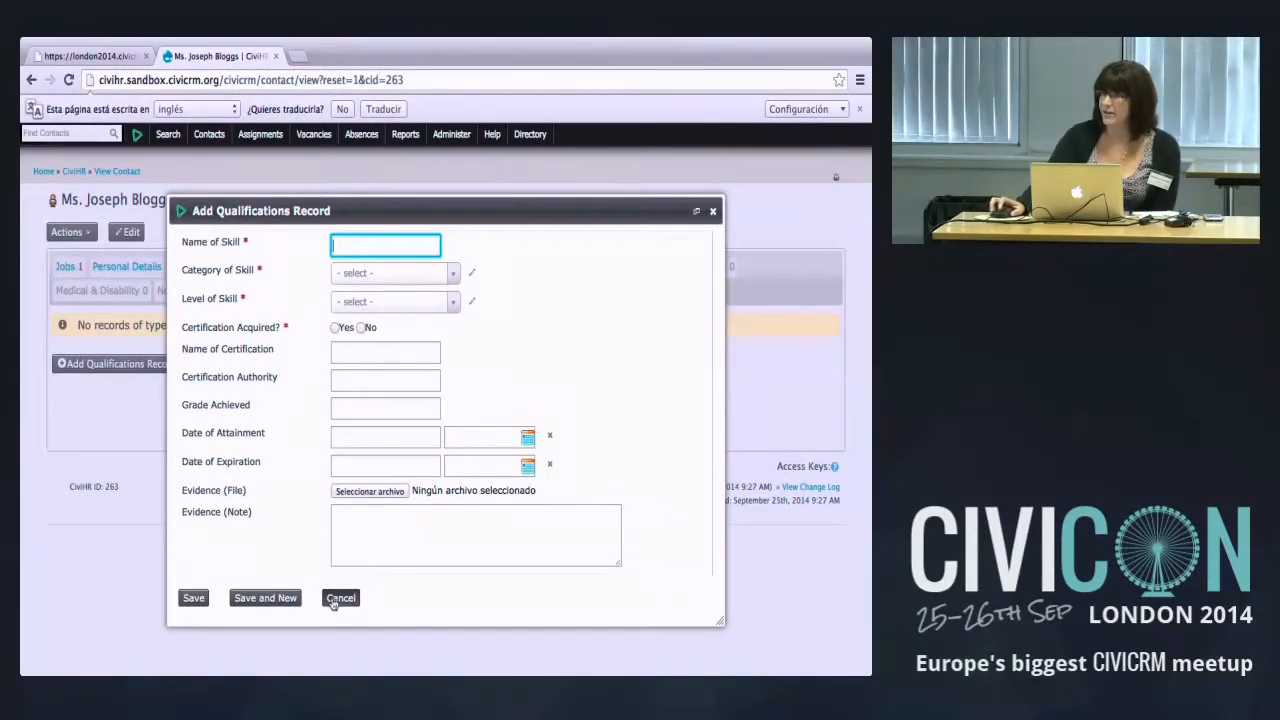
left_click(340, 596)
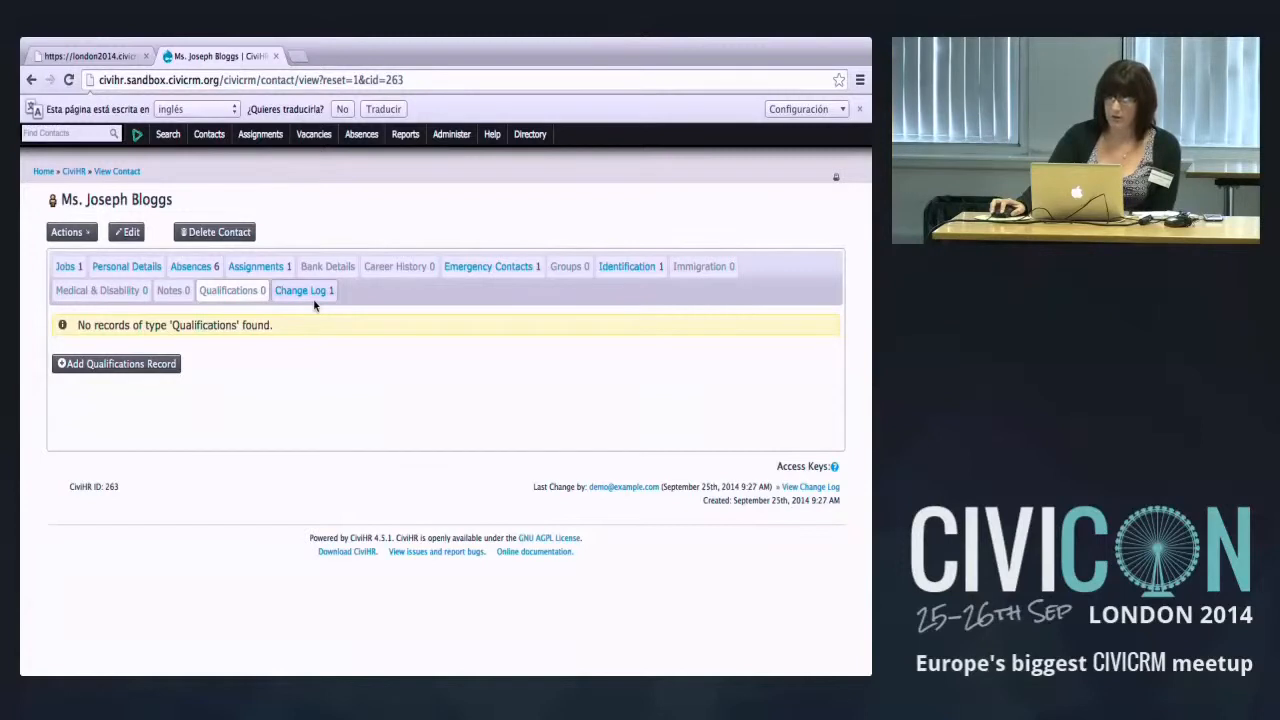
mouse_move(360, 418)
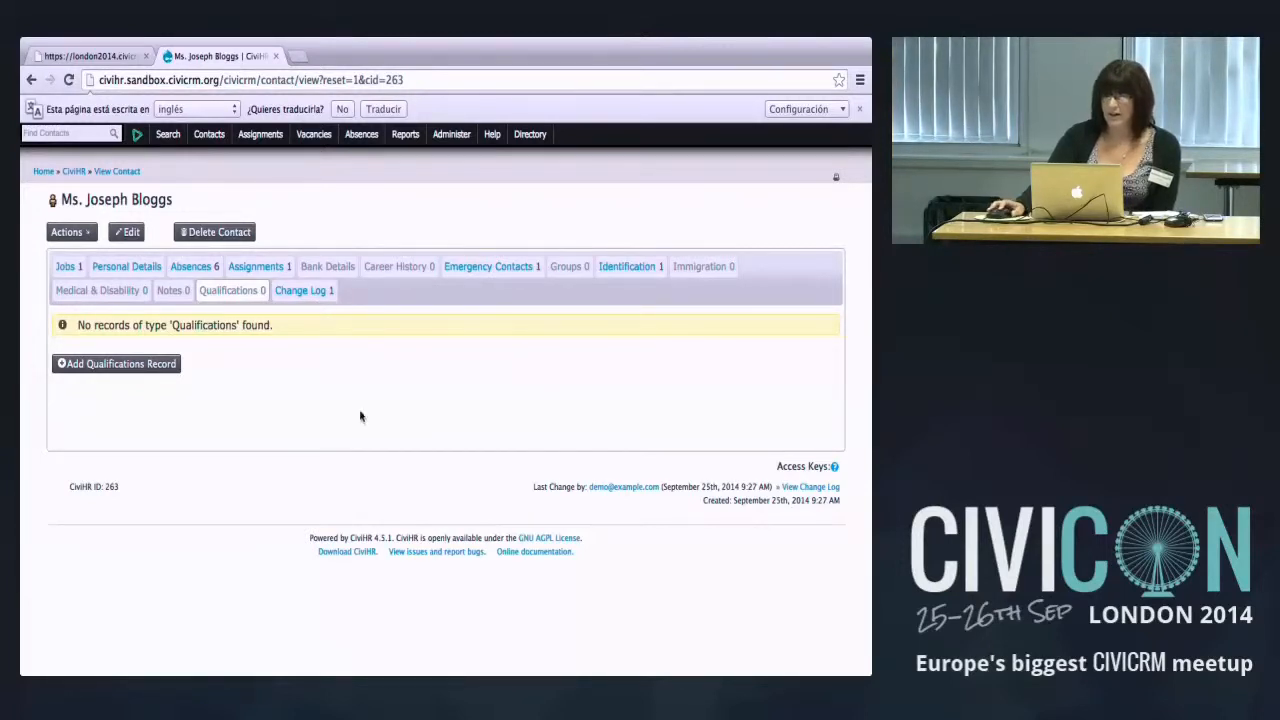
mouse_move(38, 232)
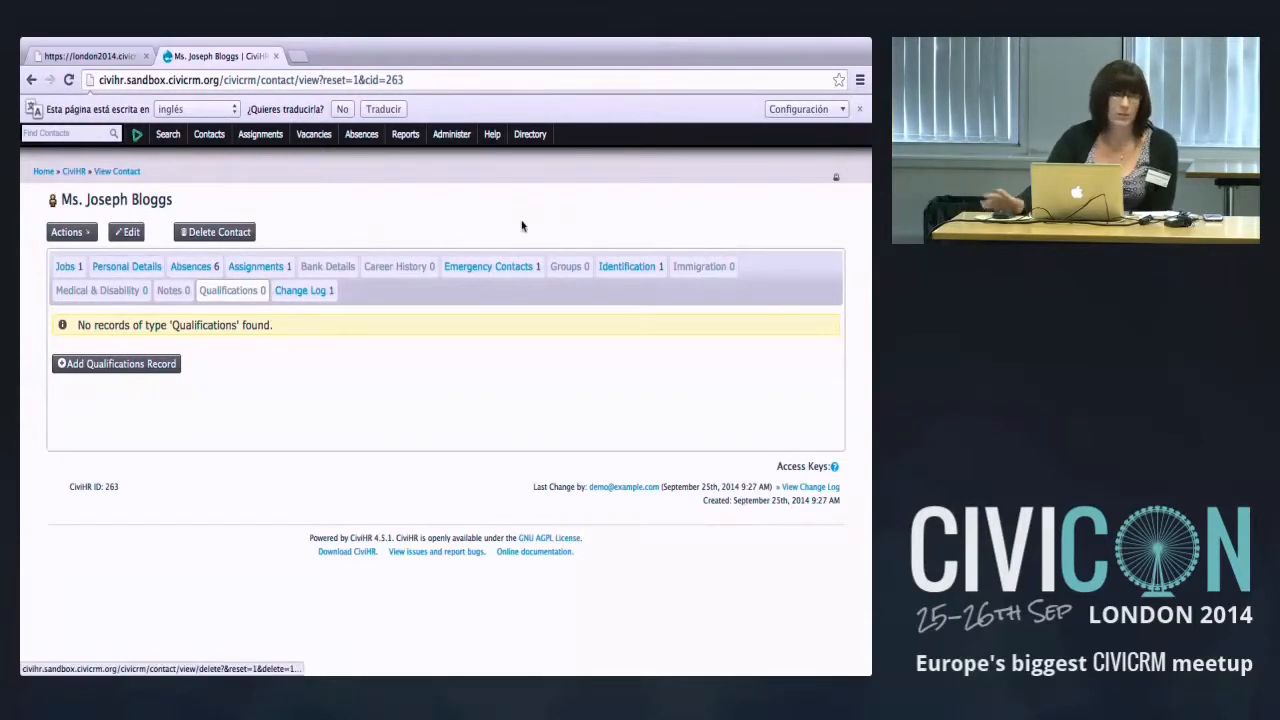
left_click(530, 134)
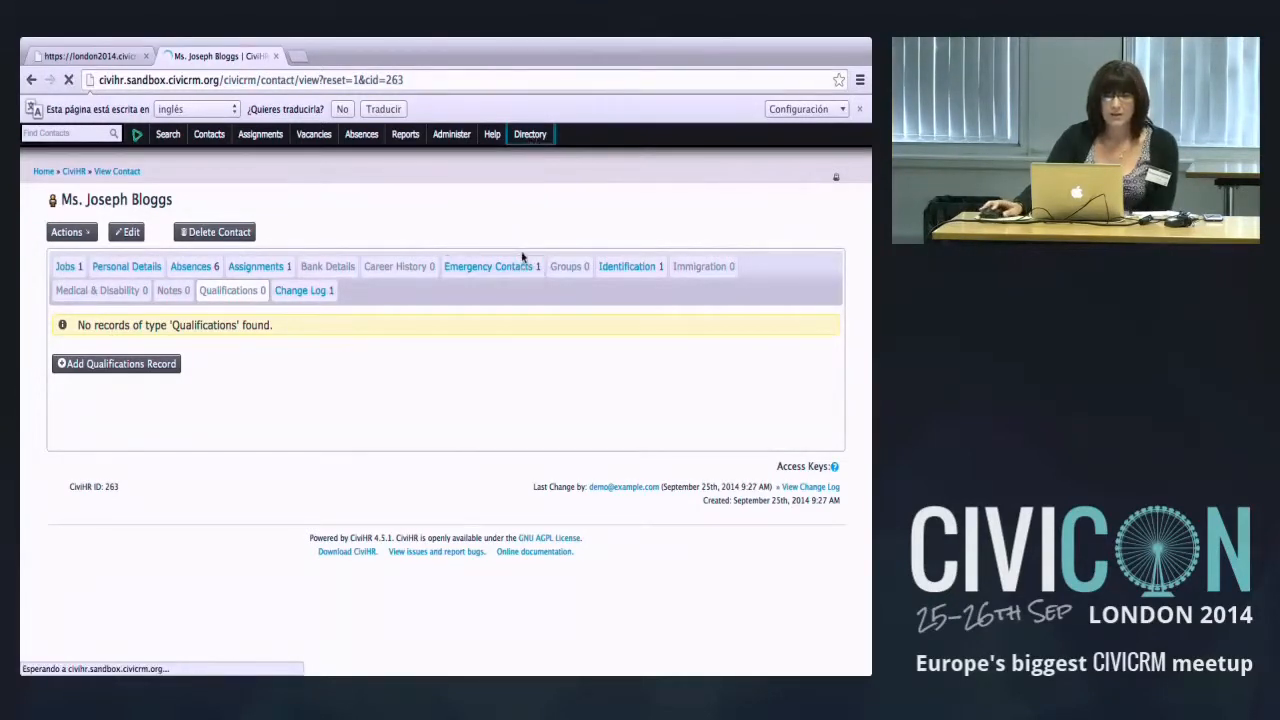
Step: Load the staff Directory listing and bring up the Reports menu
left_click(530, 132)
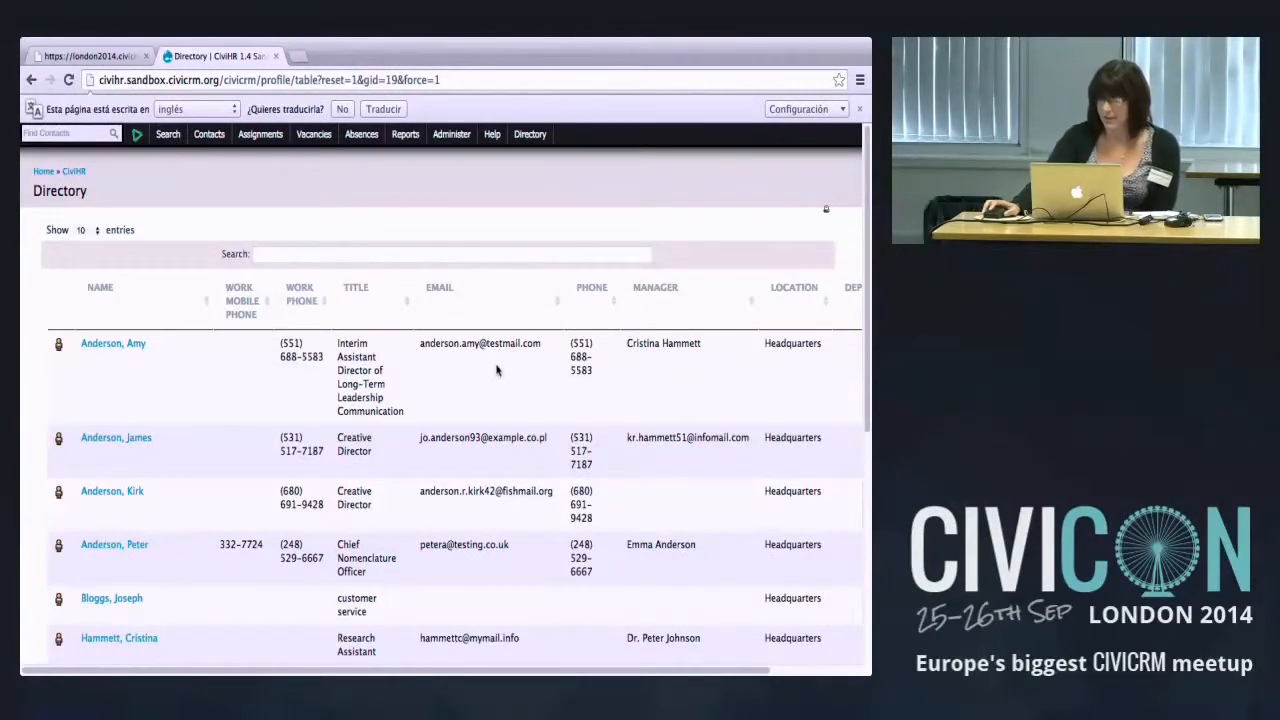
mouse_move(560, 380)
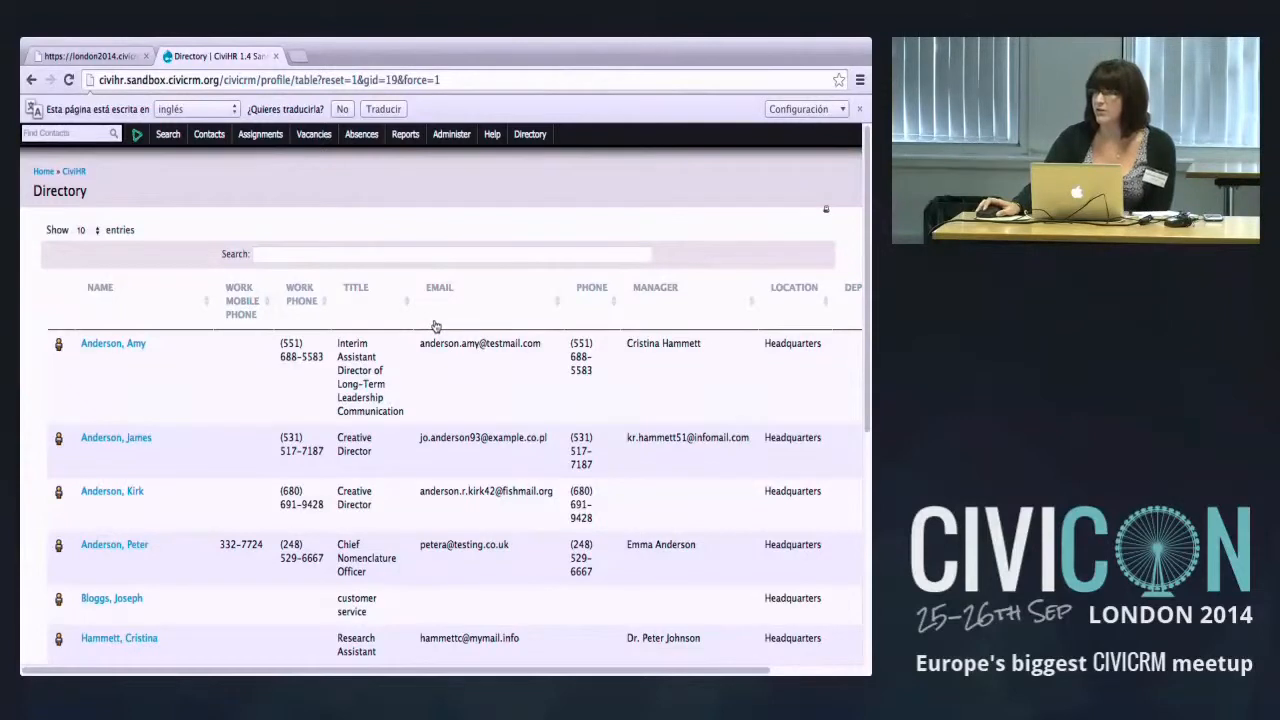
mouse_move(264, 292)
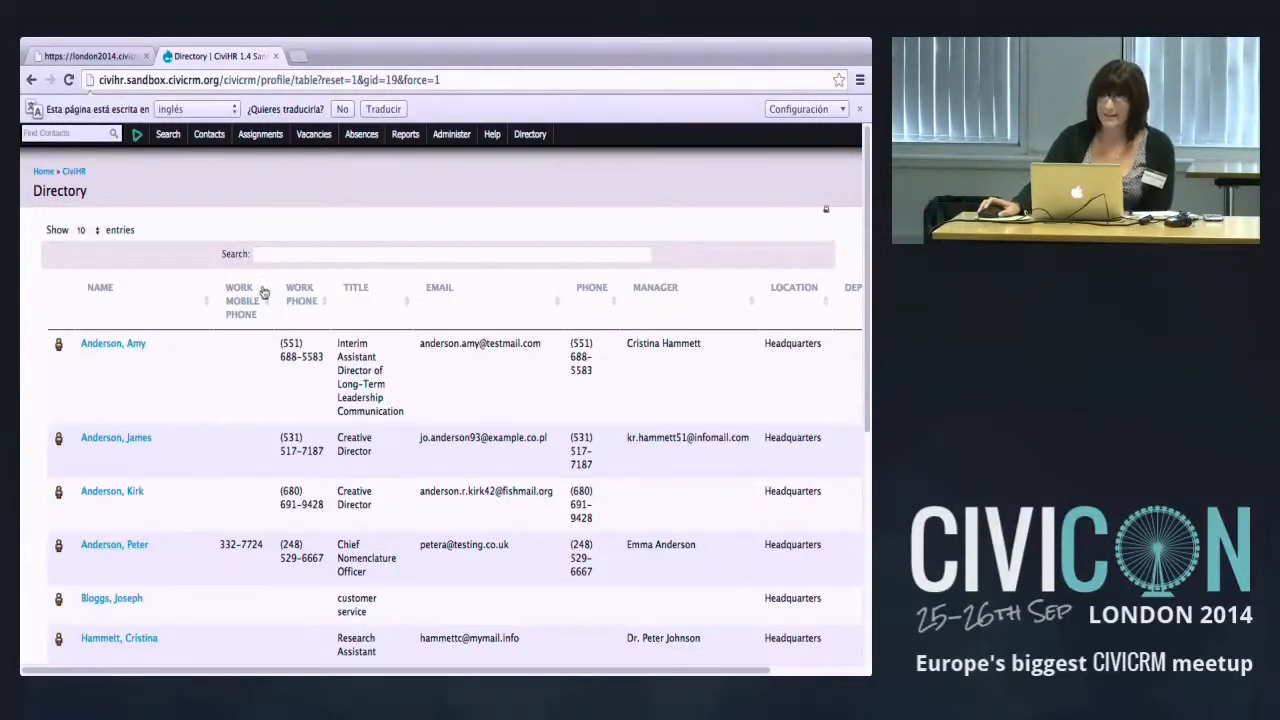
mouse_move(360, 332)
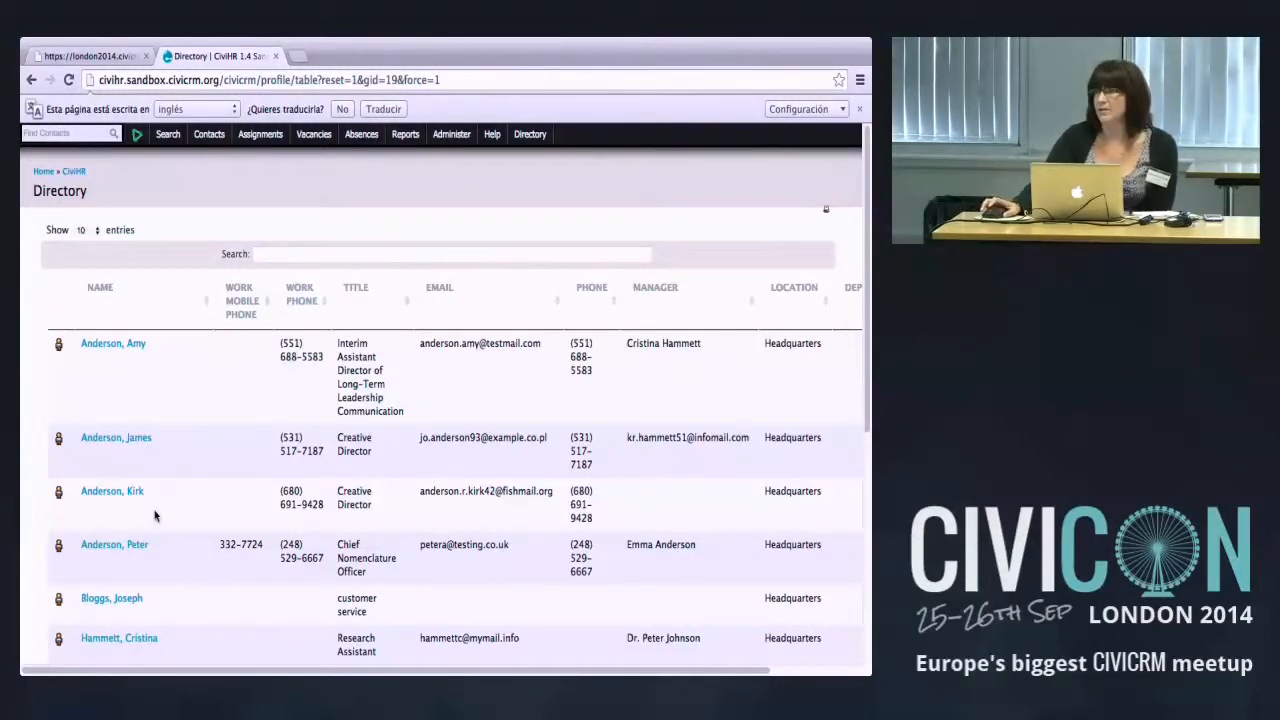
mouse_move(410, 388)
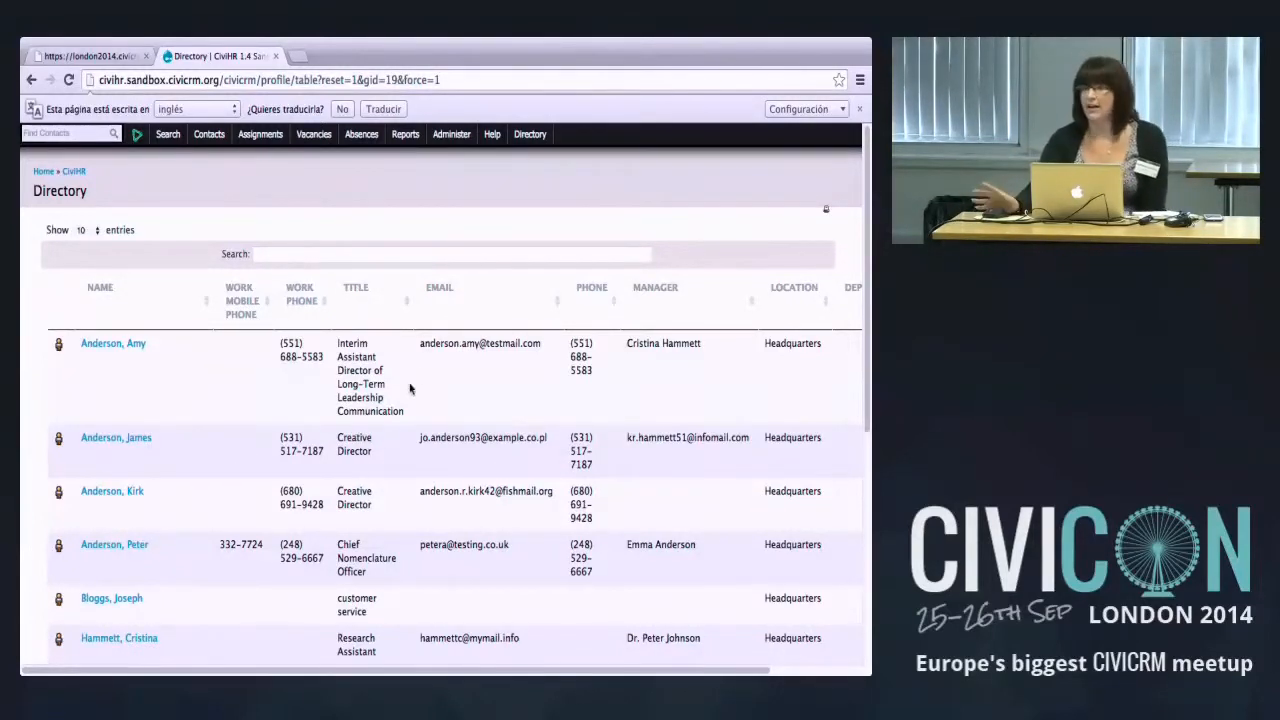
mouse_move(548, 476)
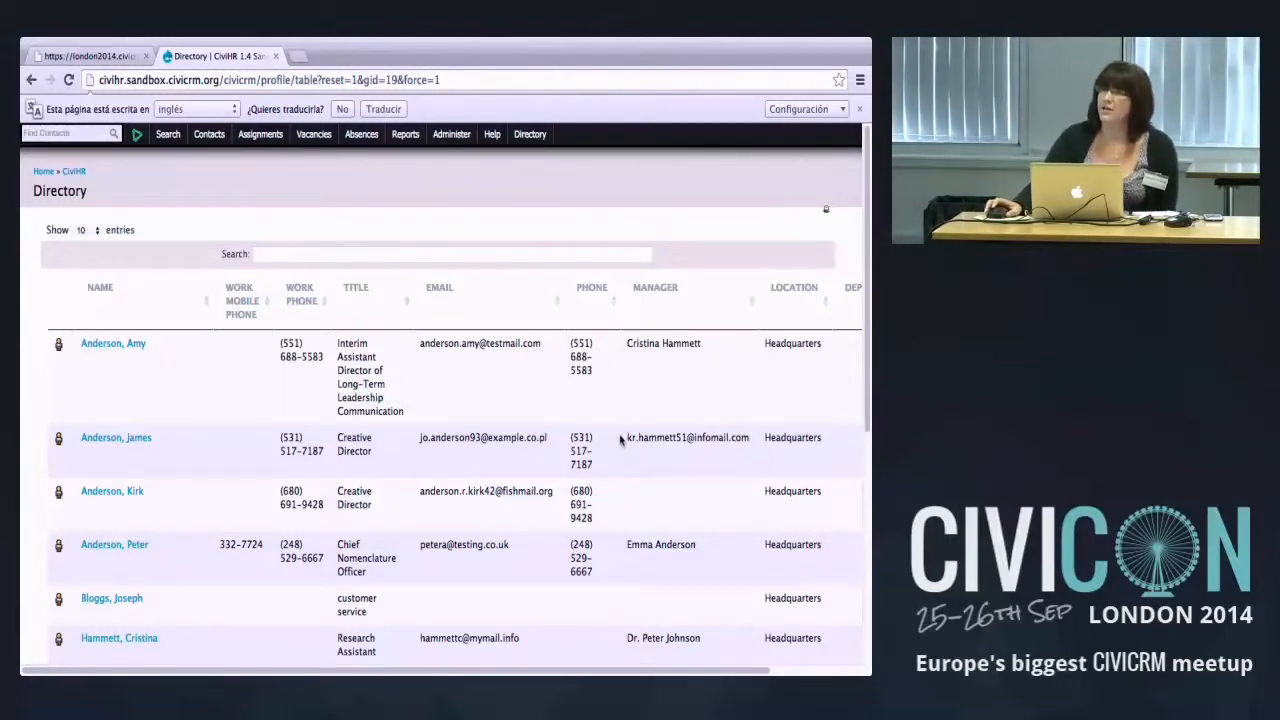
mouse_move(652, 480)
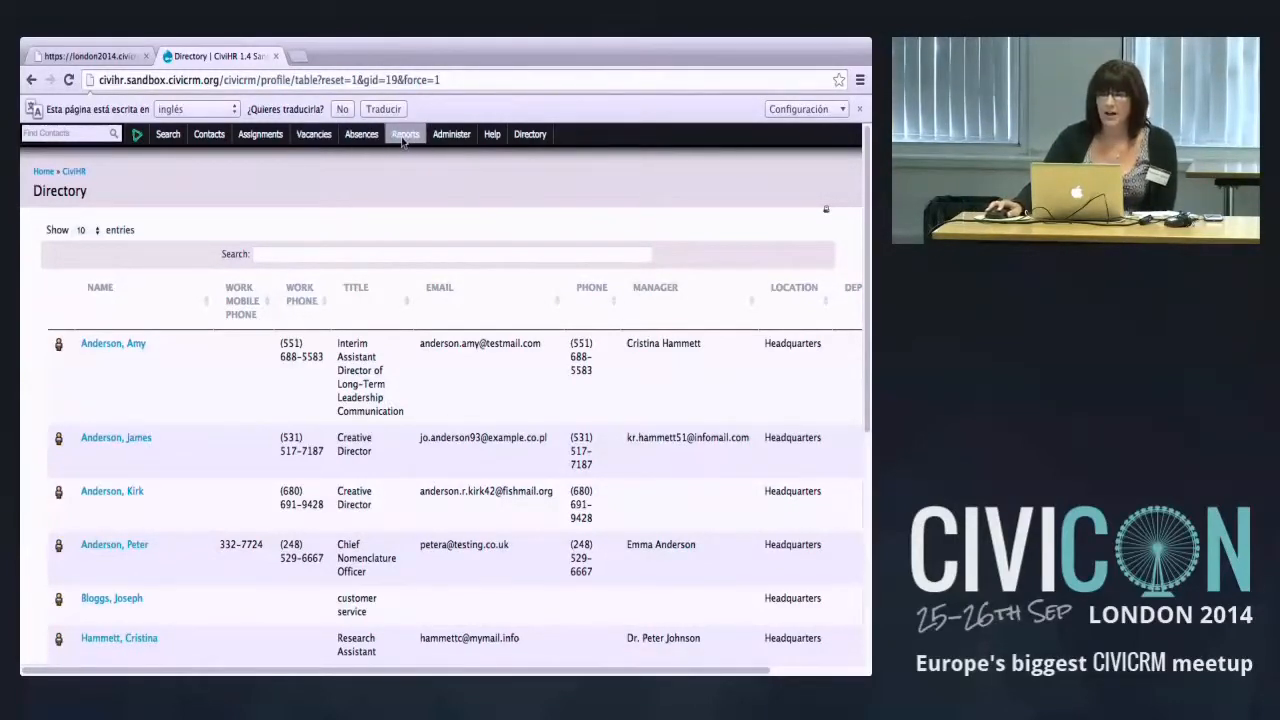
left_click(404, 134)
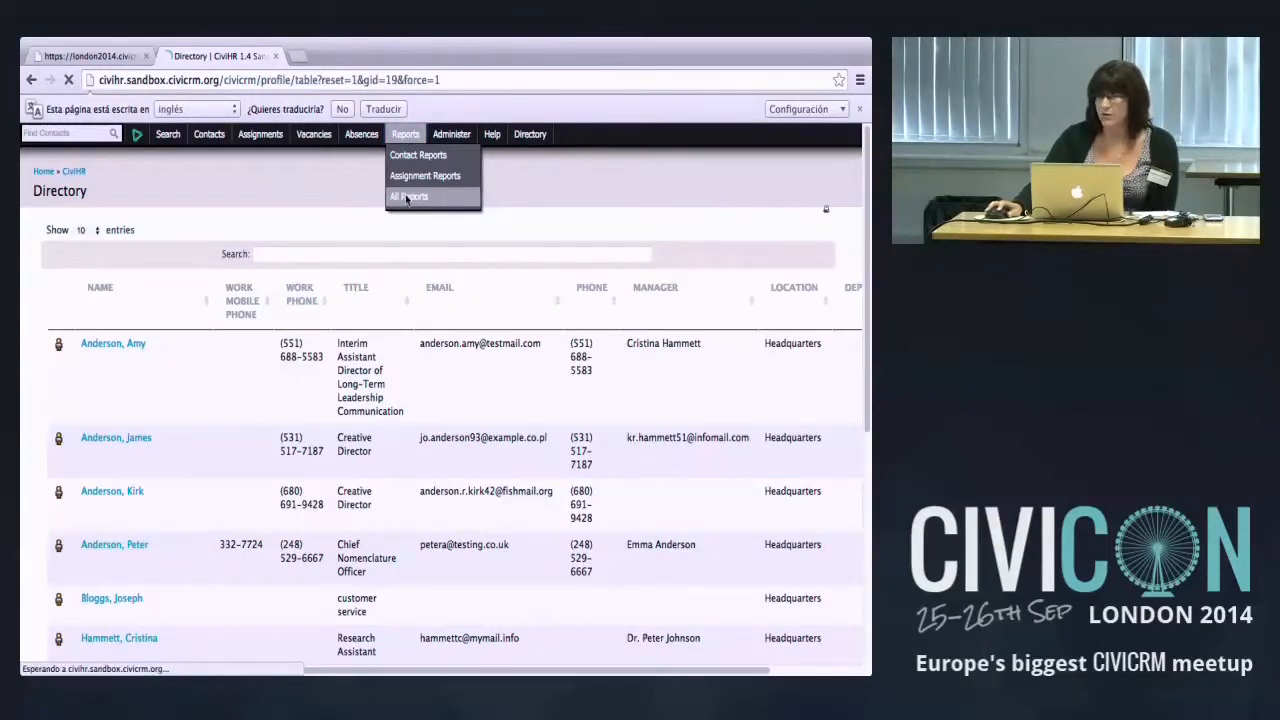
Step: Go to All Reports and display the CiviHR Absence Report
left_click(408, 196)
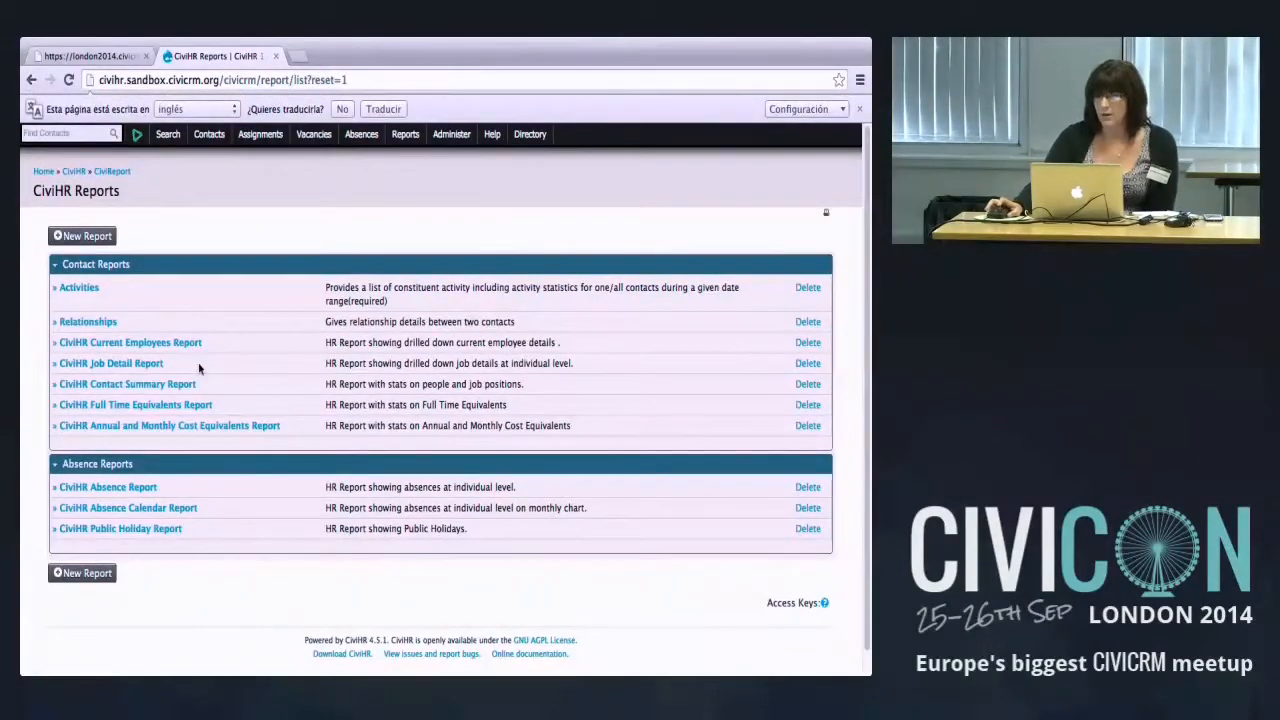
left_click(108, 488)
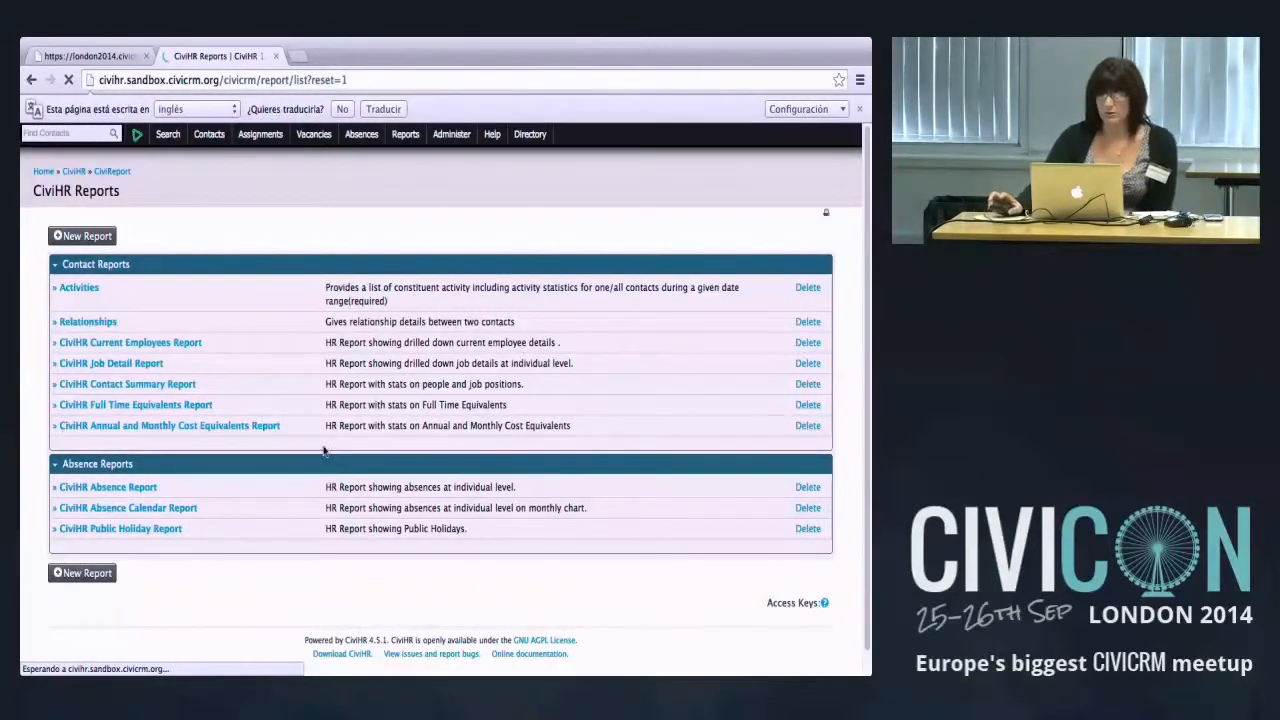
left_click(108, 488)
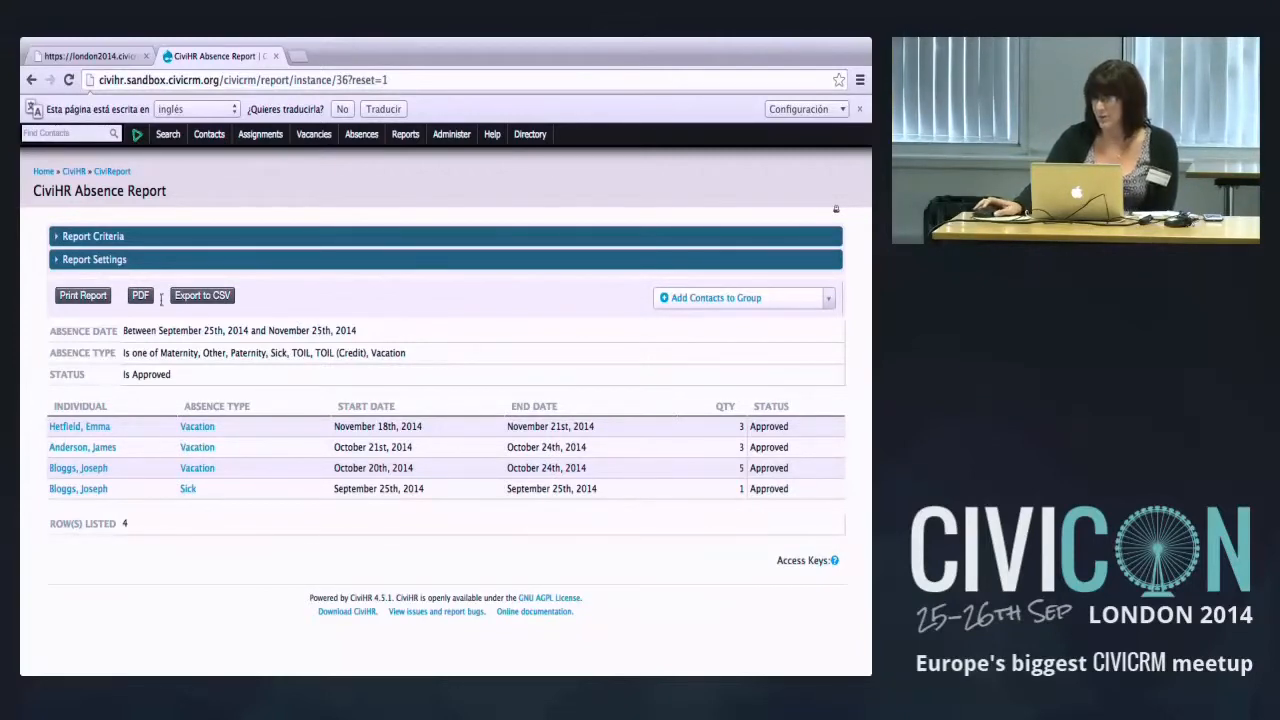
left_click(92, 236)
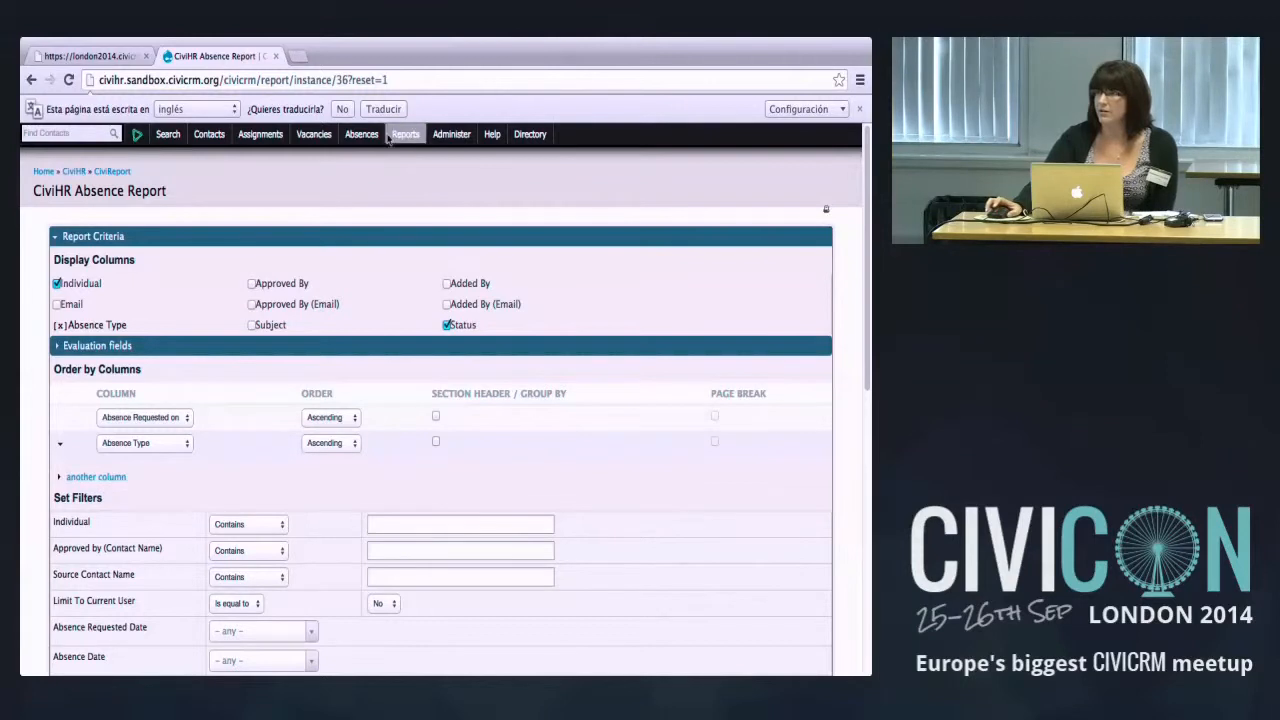
mouse_move(348, 192)
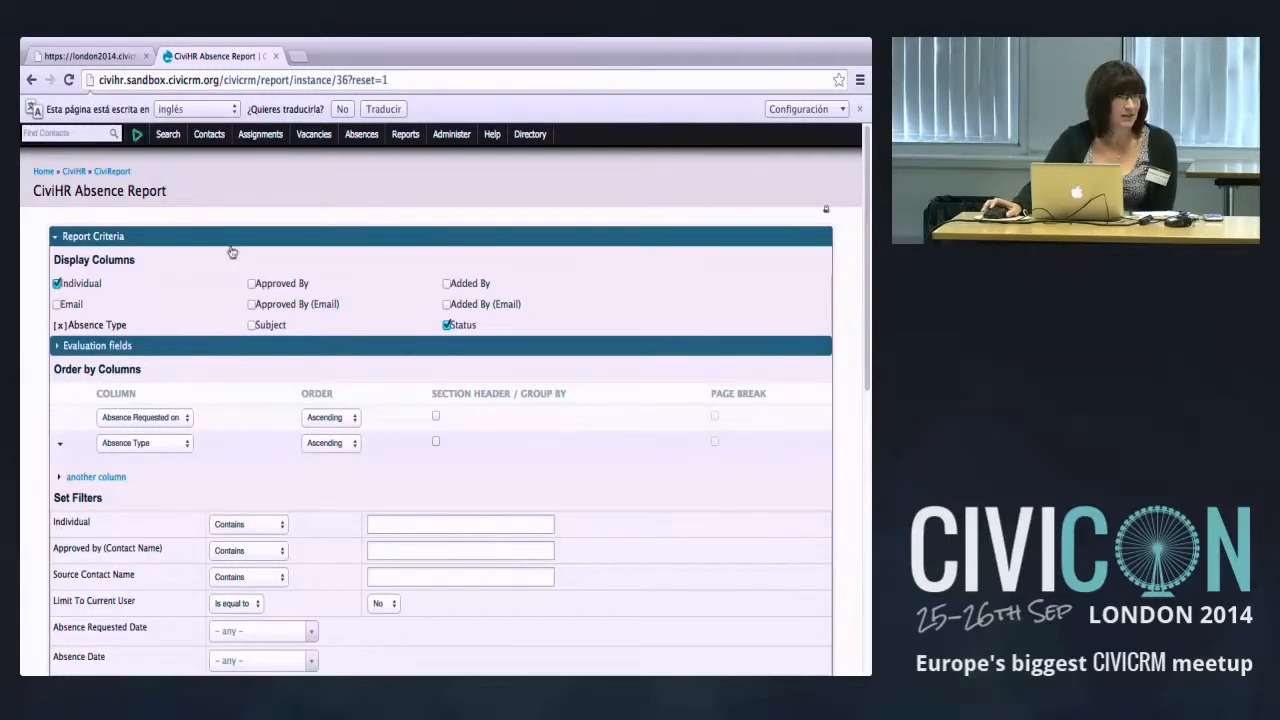
mouse_move(214, 178)
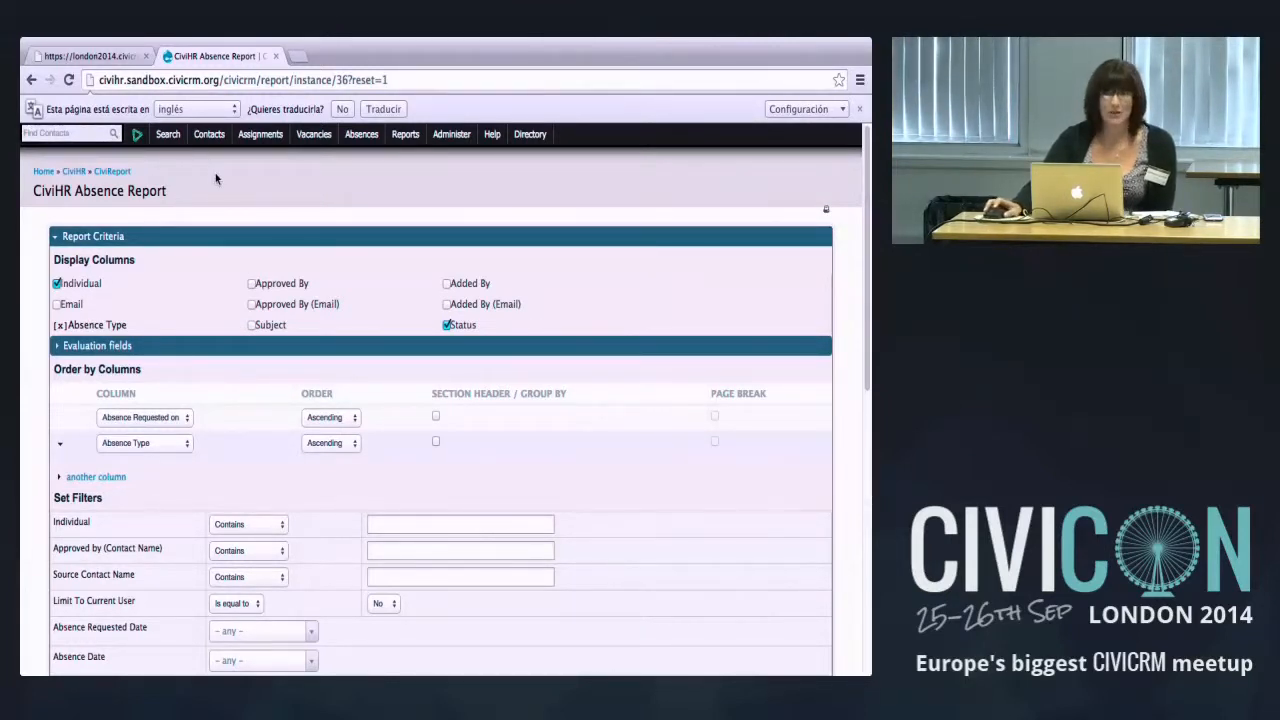
mouse_move(188, 220)
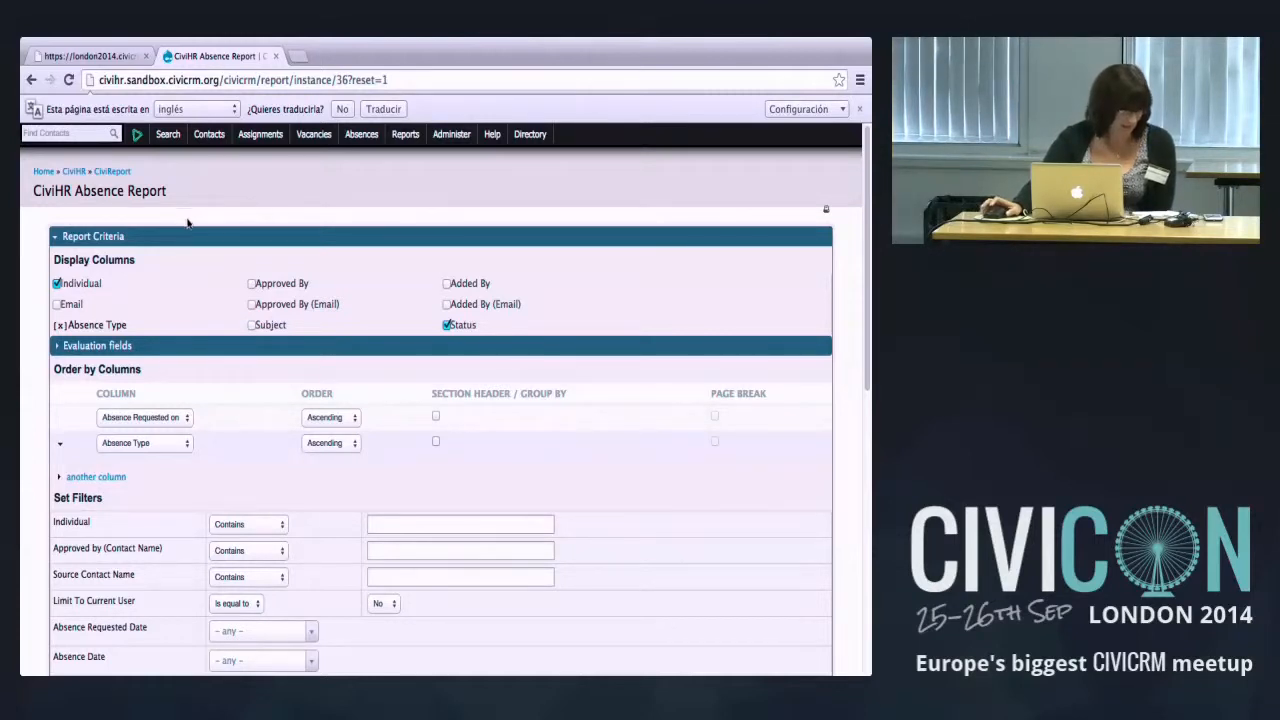
mouse_move(324, 174)
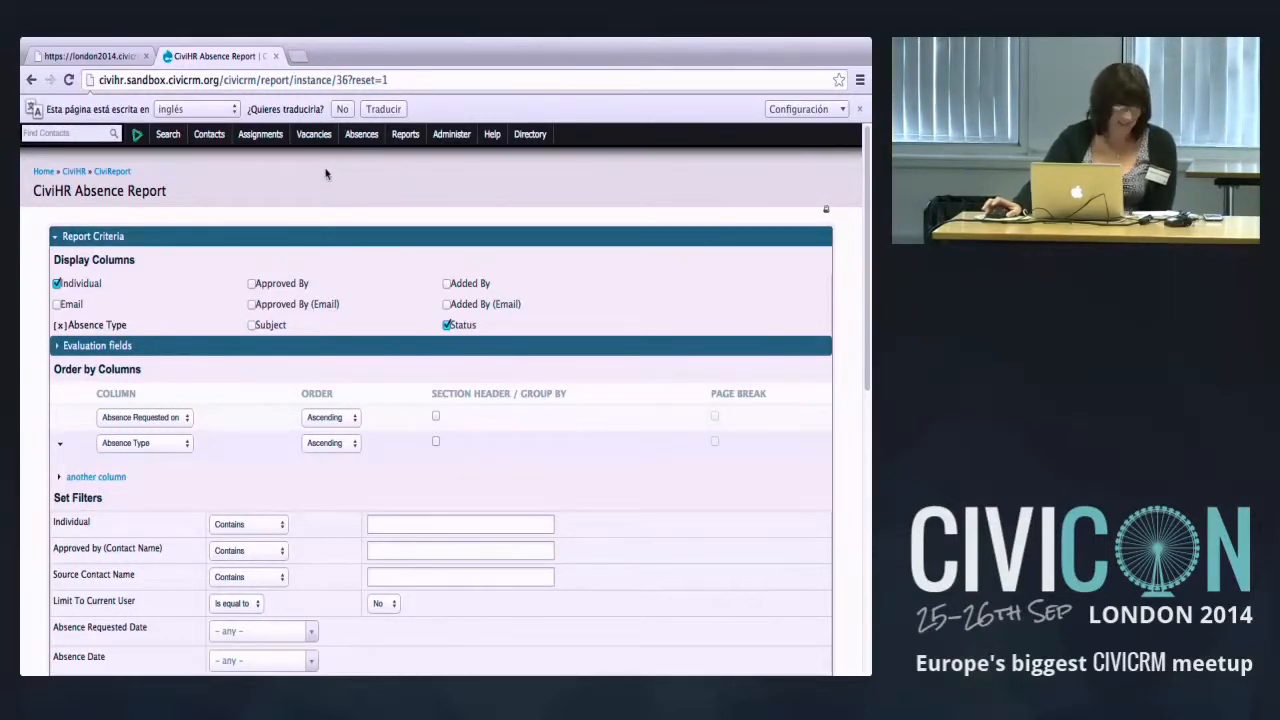
mouse_move(210, 244)
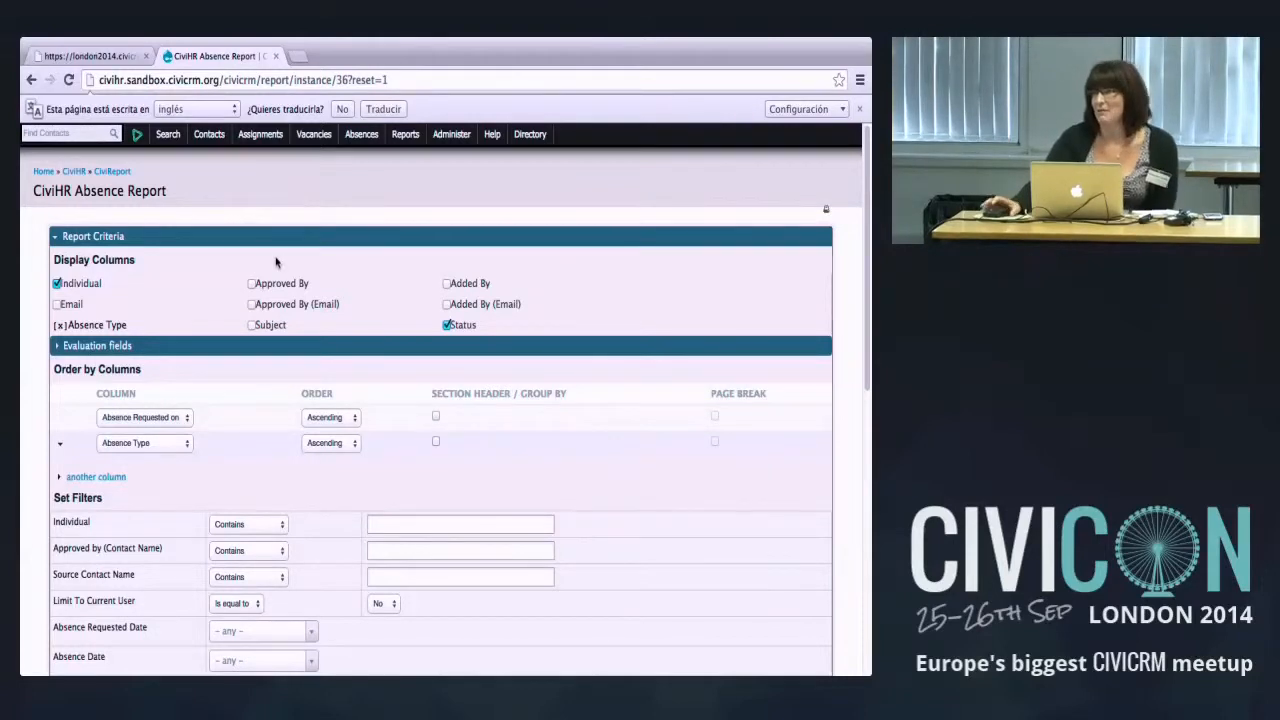
mouse_move(346, 212)
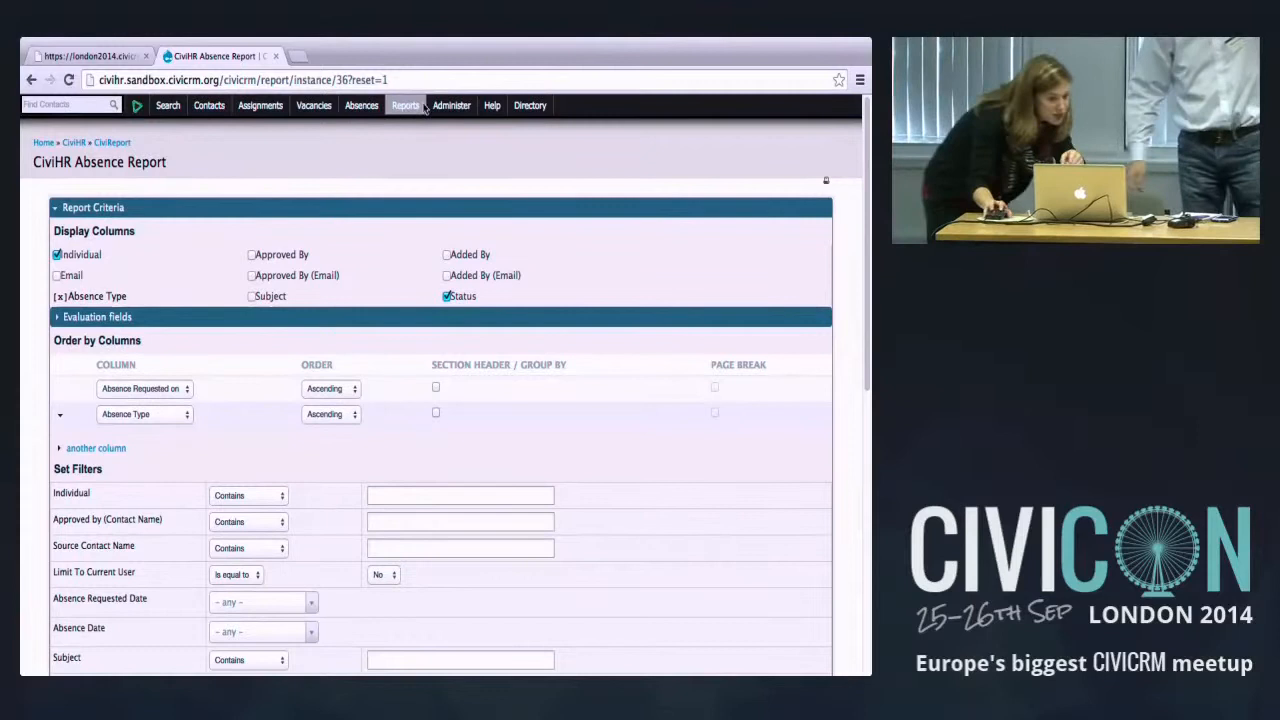
mouse_move(500, 140)
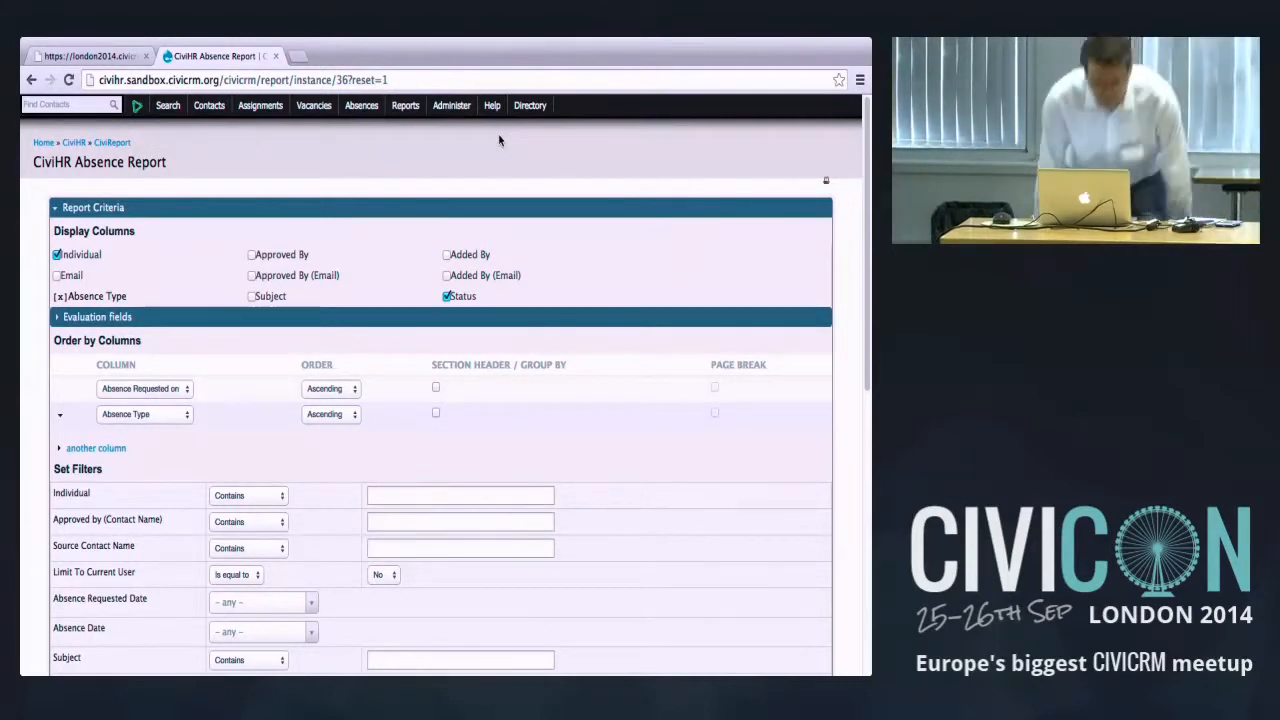
Step: Navigate via the Vacancies menu to the Vacancy Dashboard
left_click(314, 104)
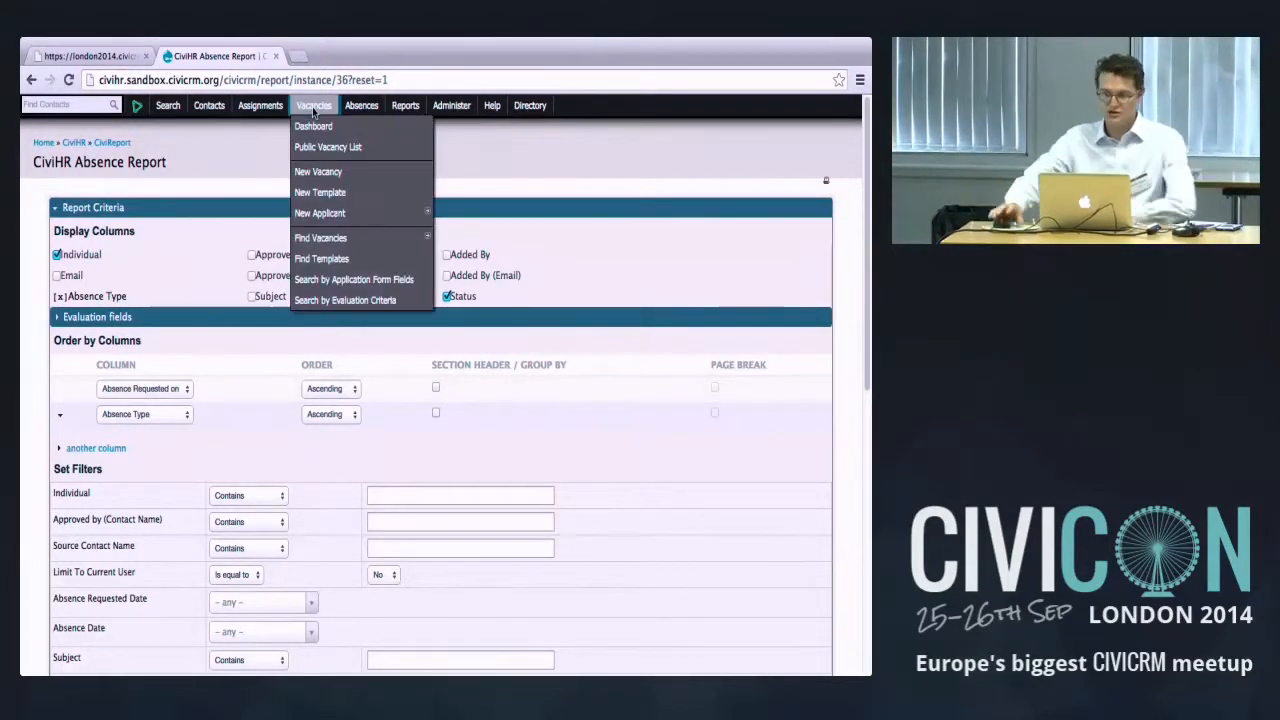
left_click(312, 126)
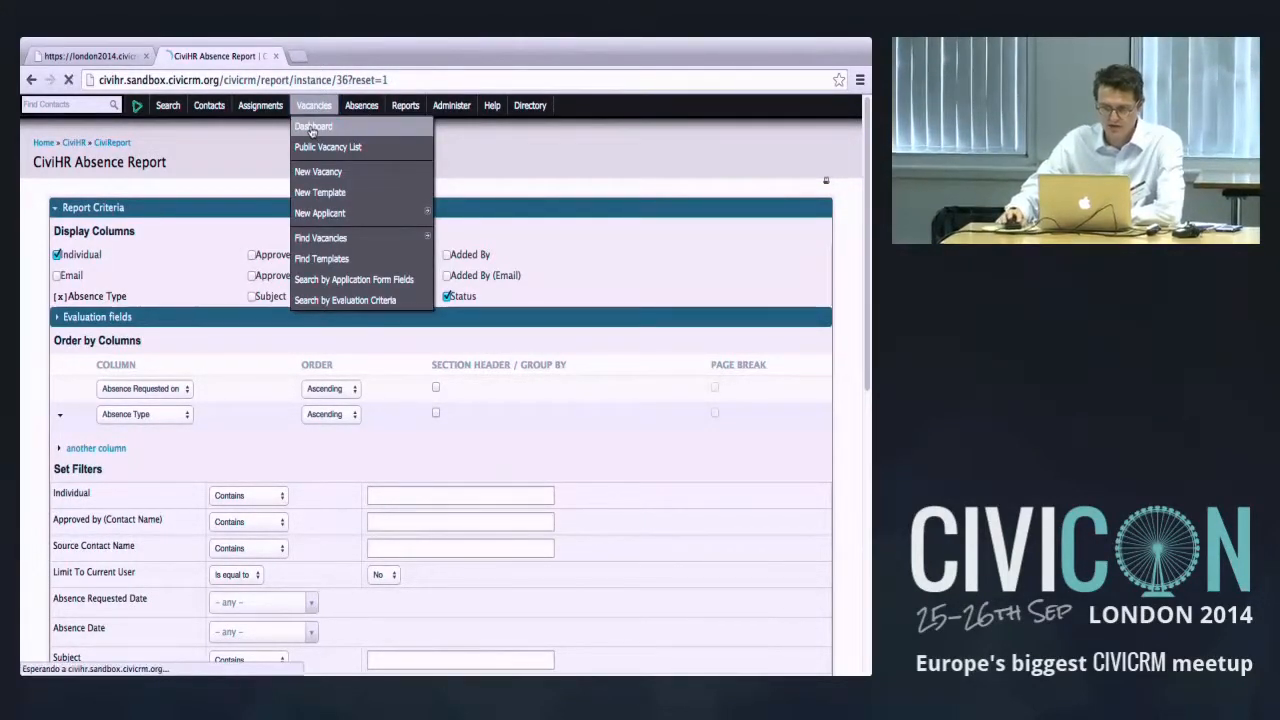
left_click(312, 126)
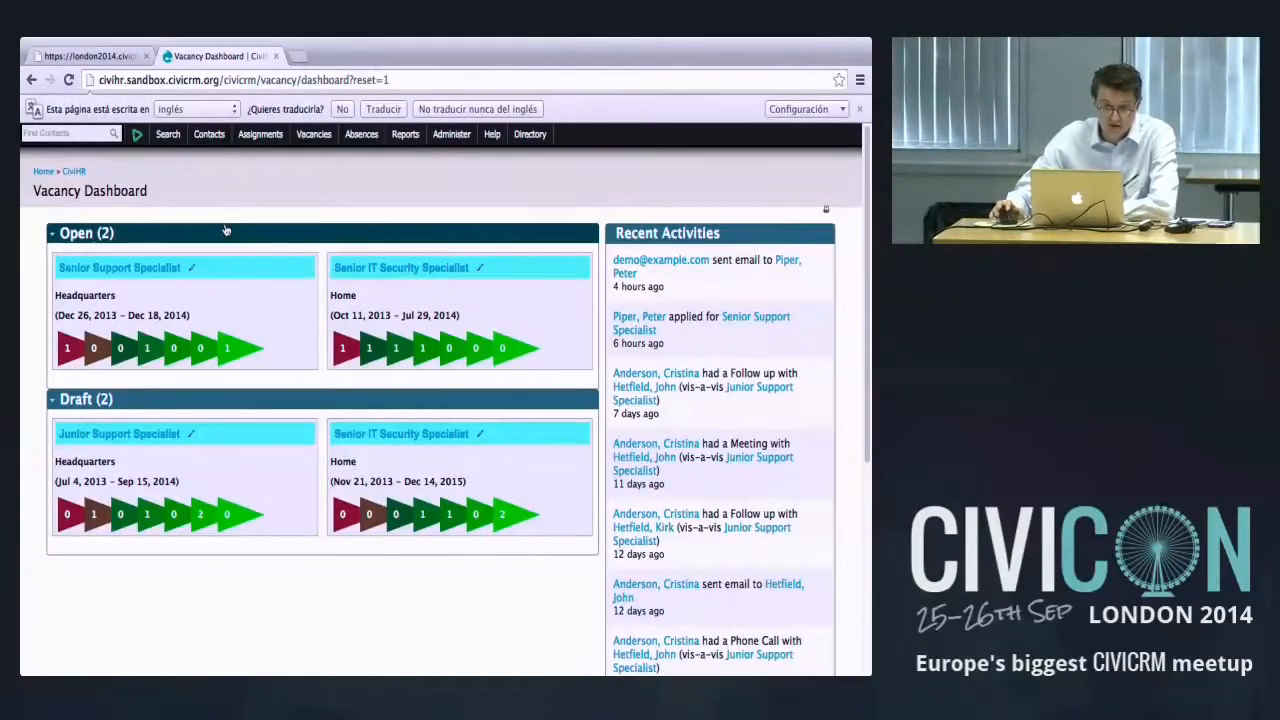
mouse_move(264, 284)
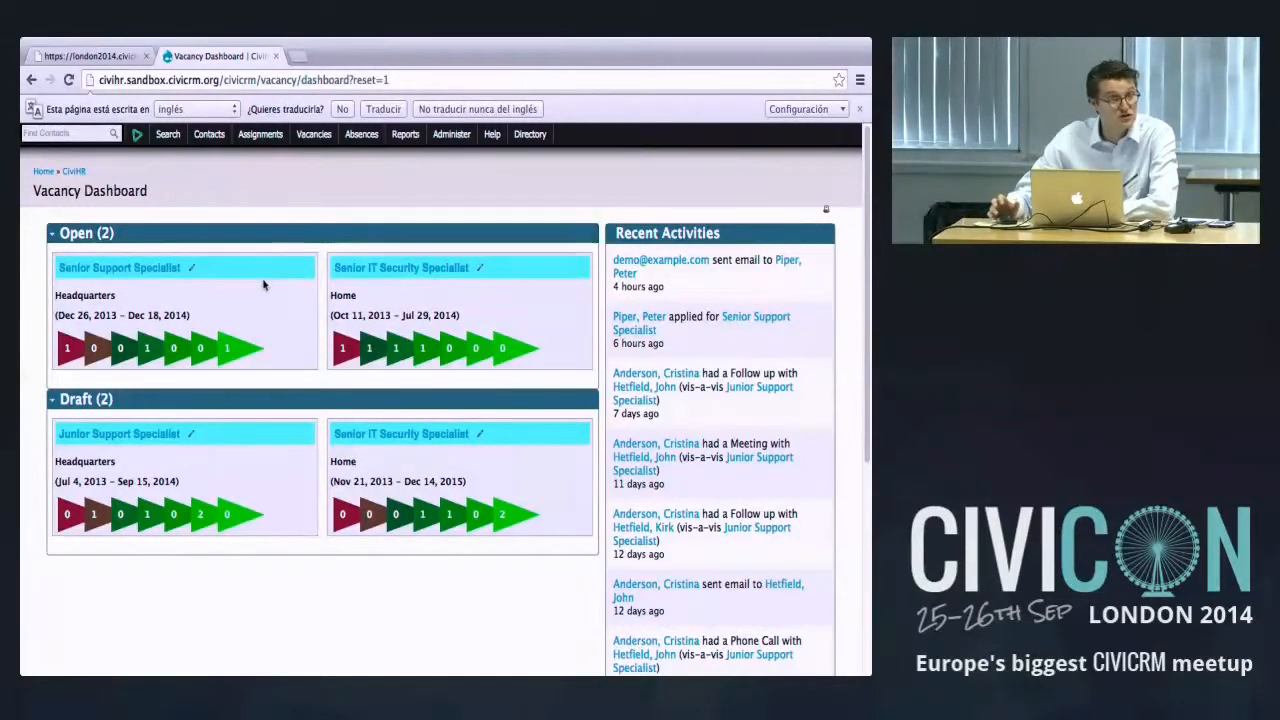
mouse_move(292, 312)
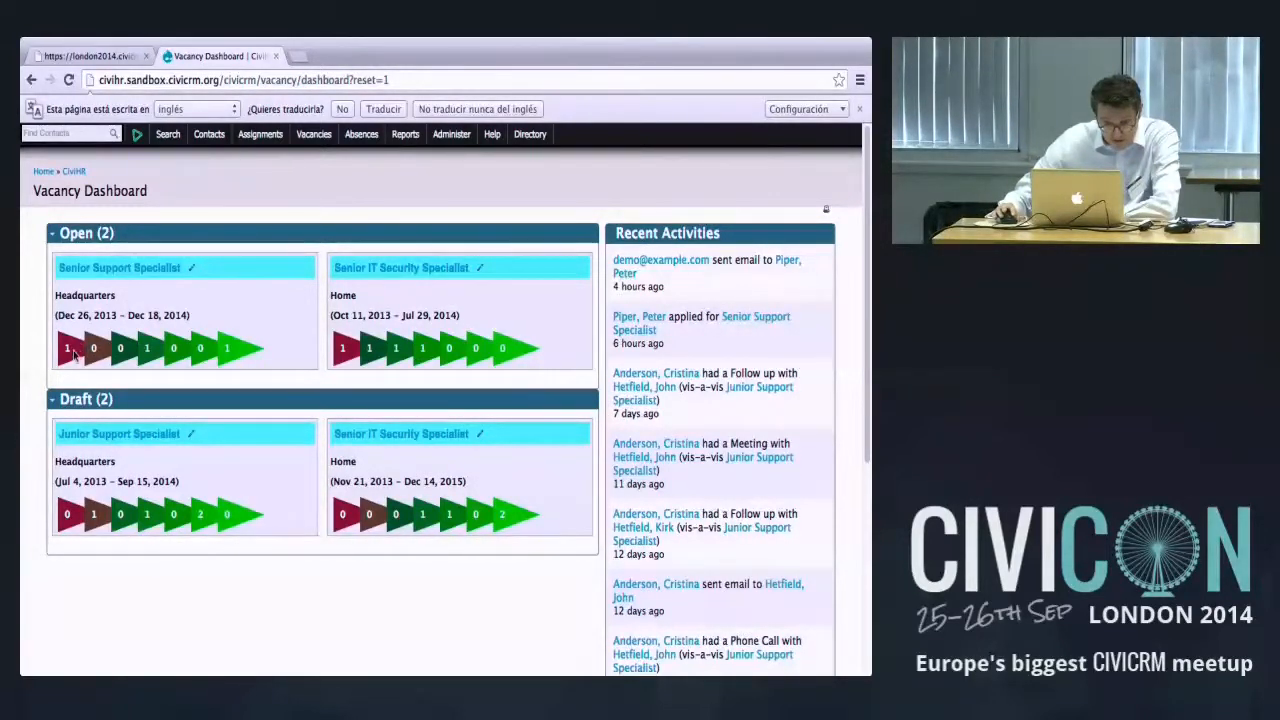
mouse_move(66, 348)
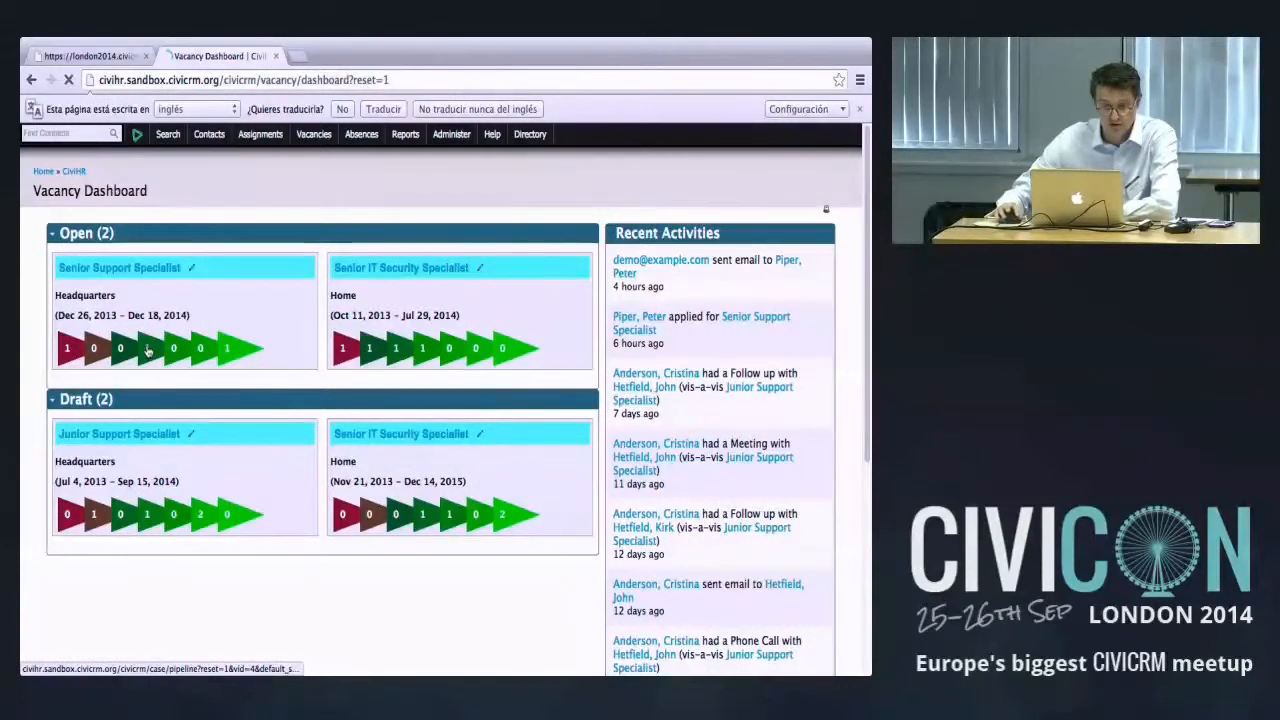
left_click(118, 268)
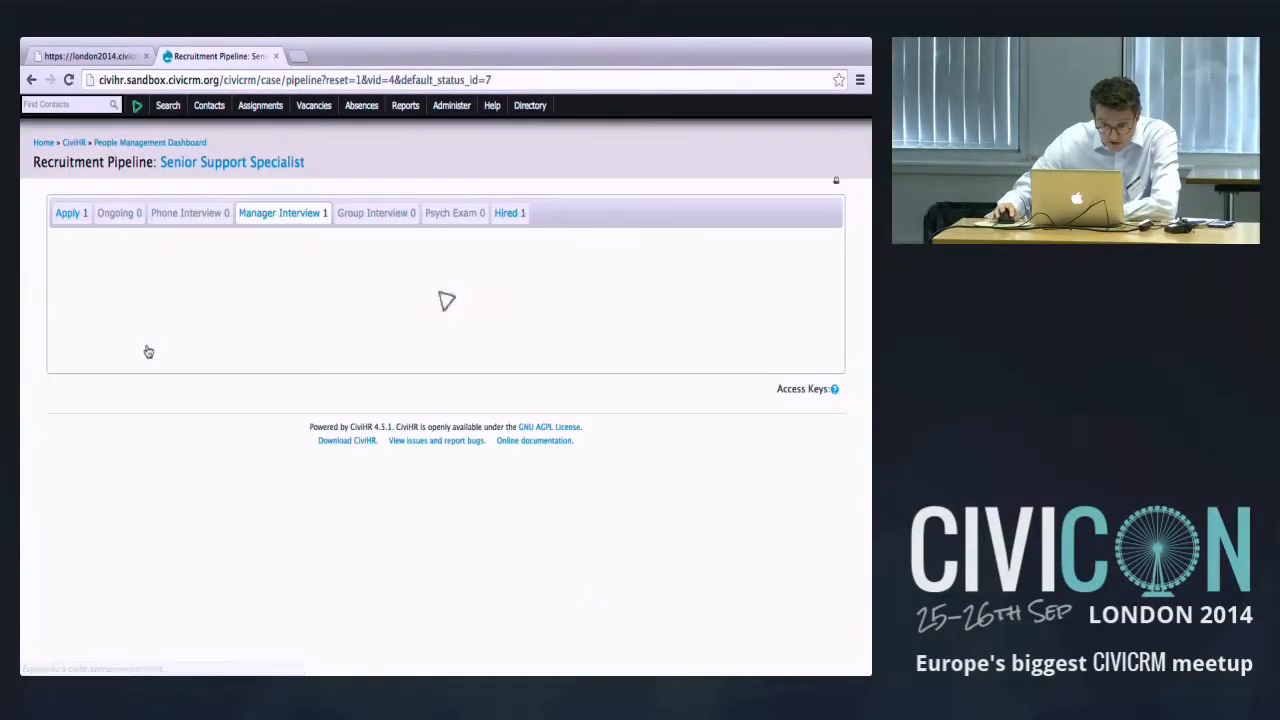
left_click(280, 212)
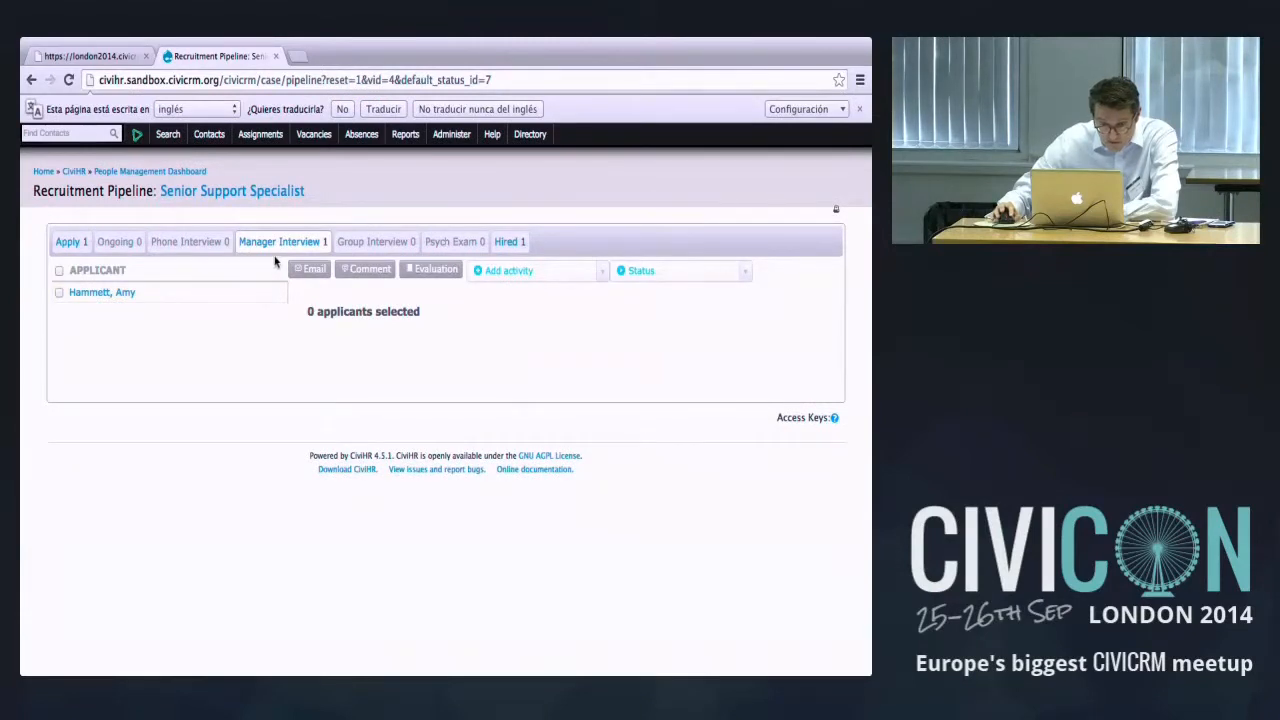
mouse_move(432, 270)
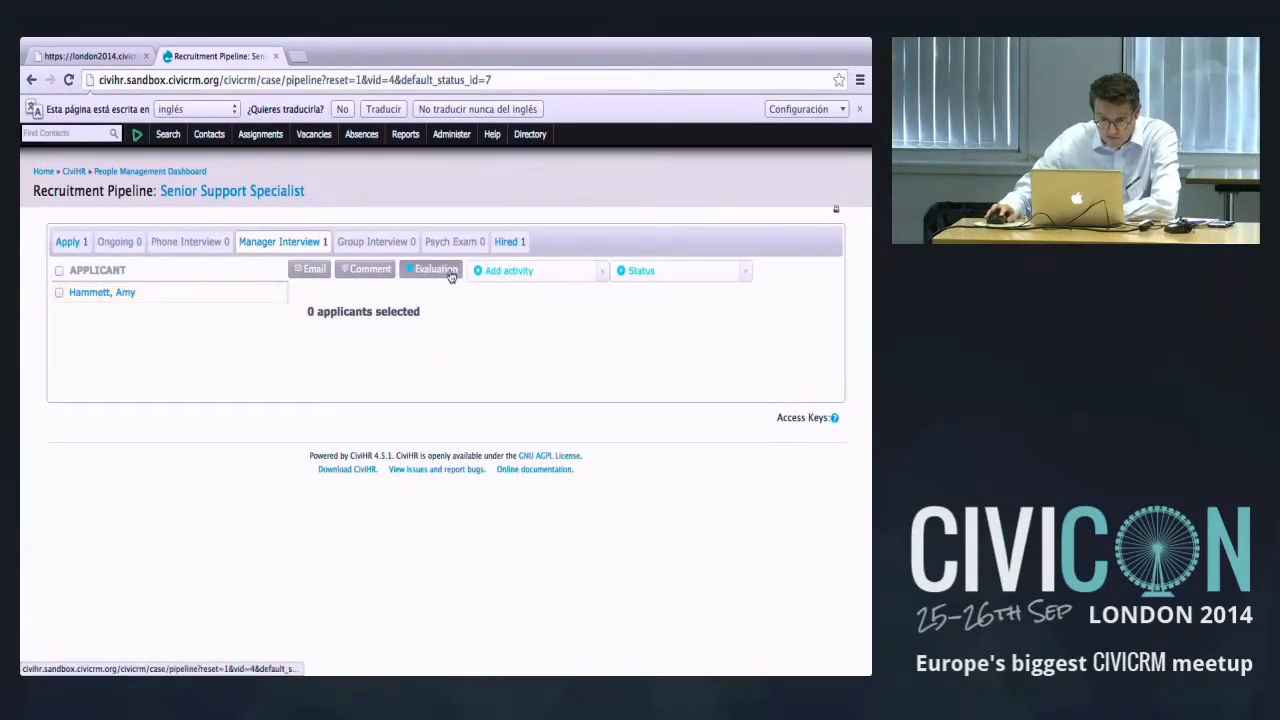
left_click(508, 240)
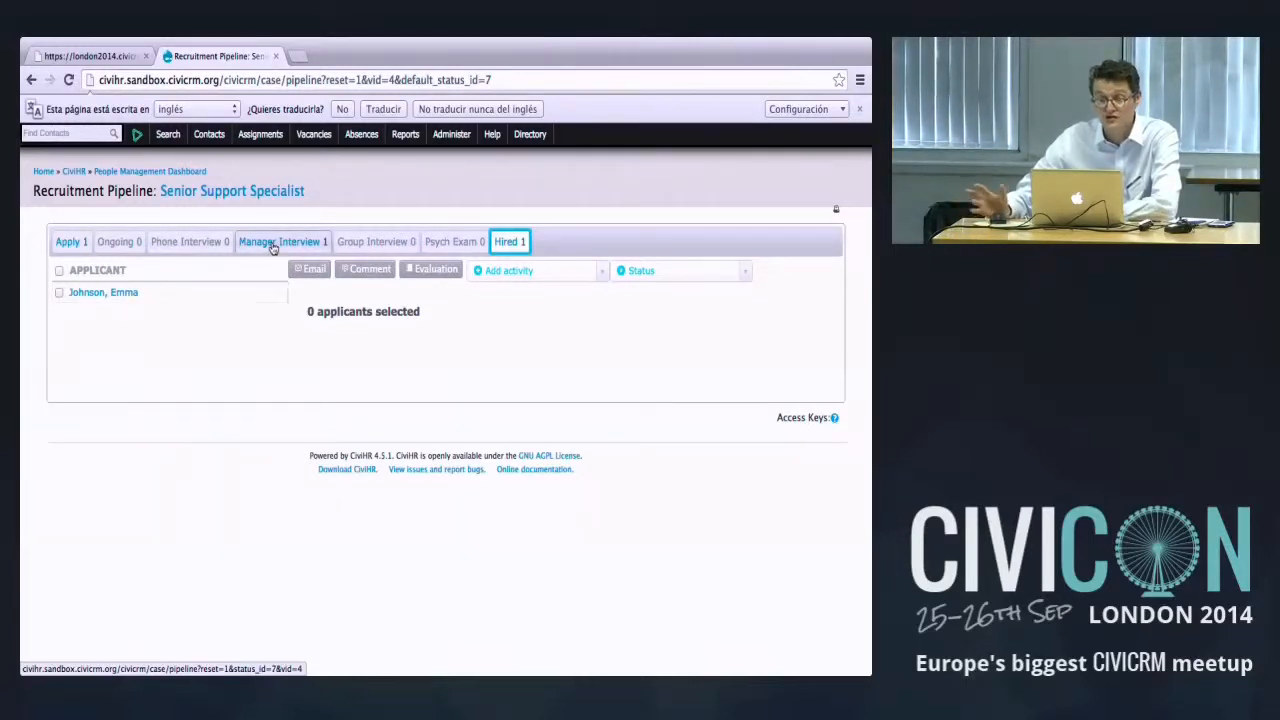
left_click(284, 240)
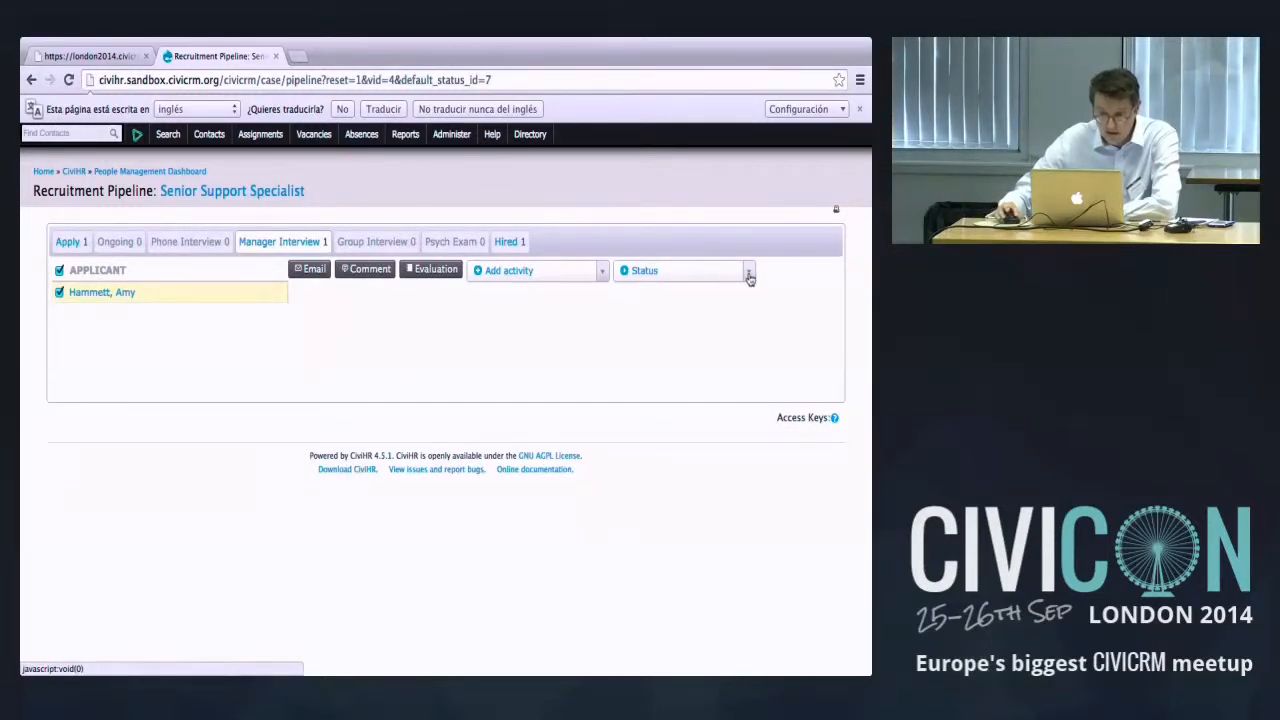
left_click(744, 270)
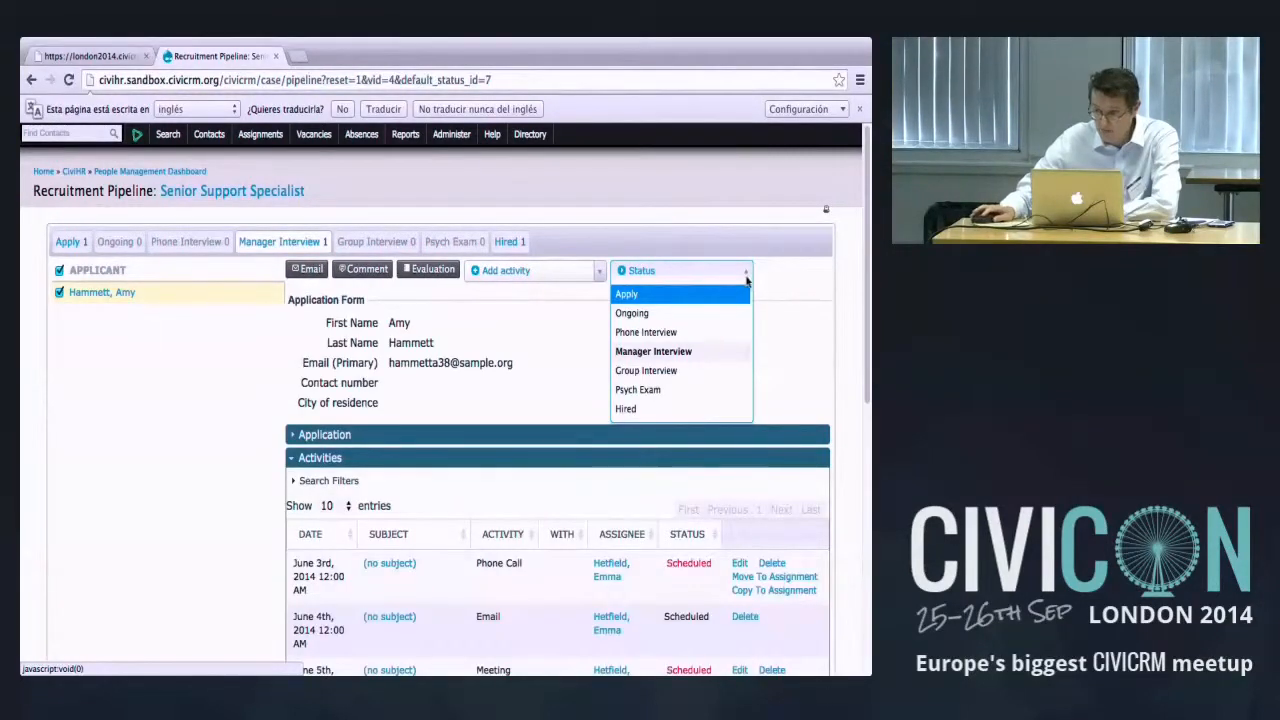
mouse_move(646, 370)
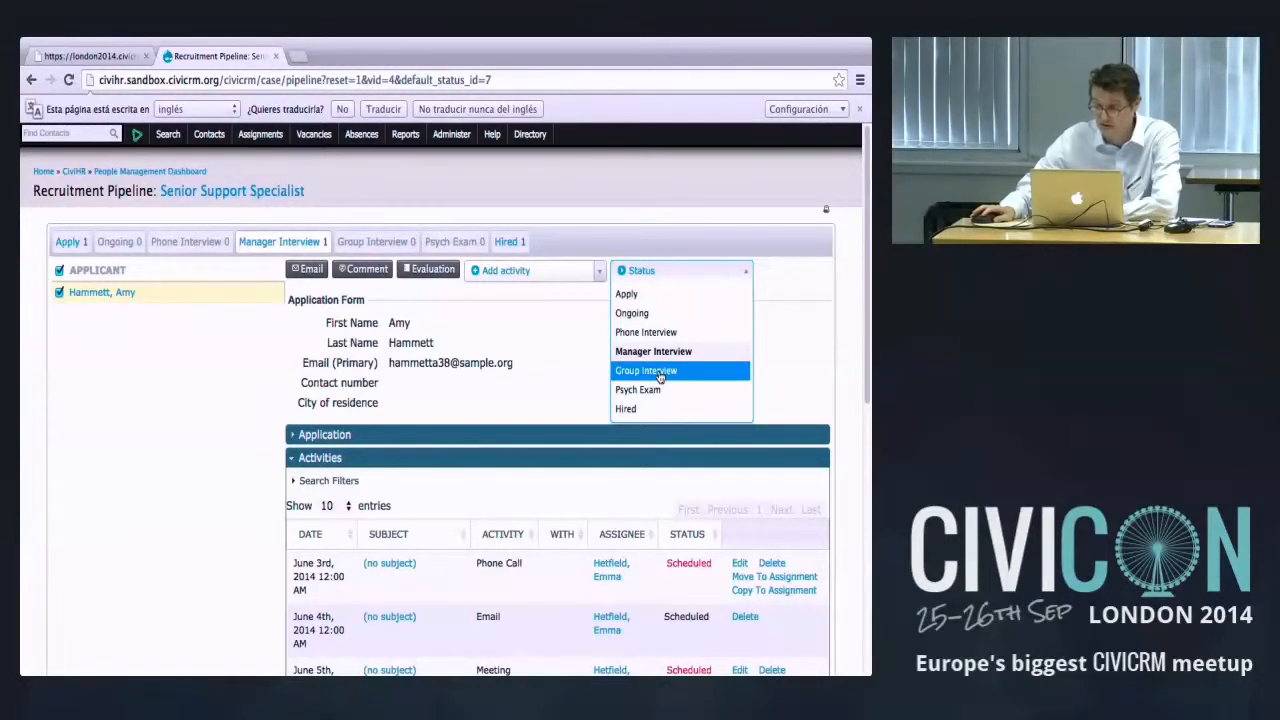
left_click(646, 370)
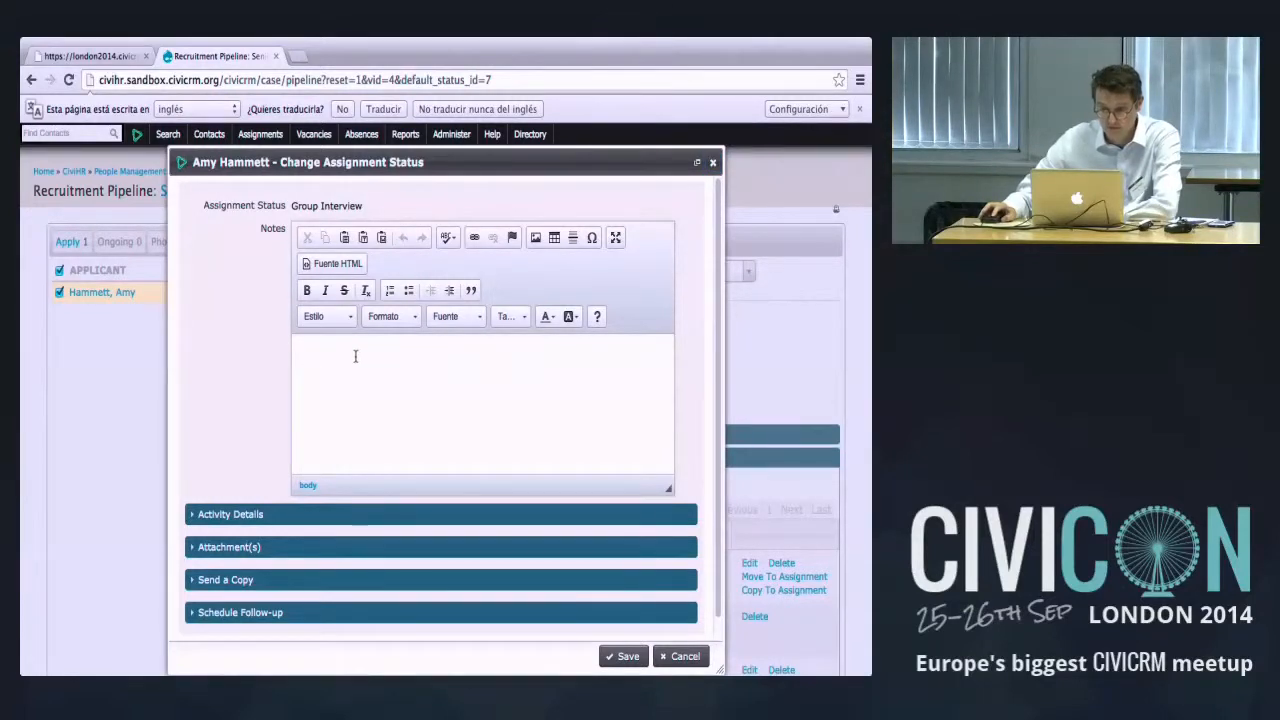
type("th")
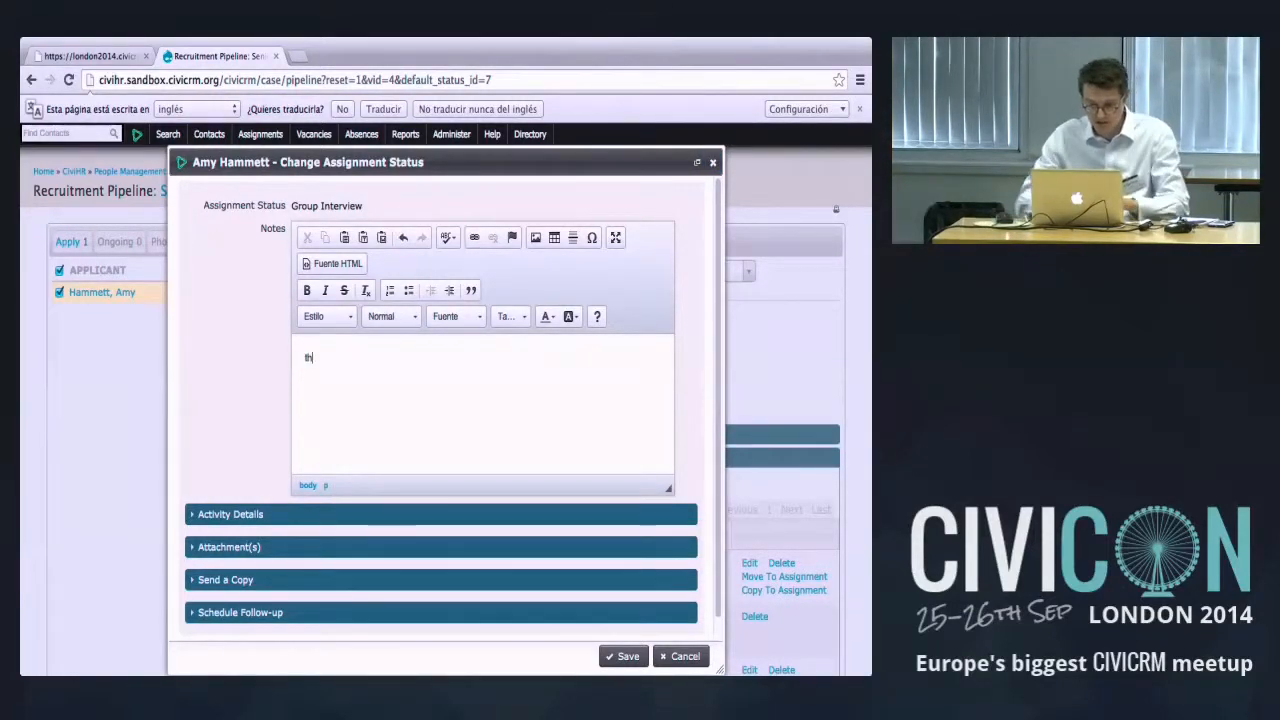
type("this is nexyt")
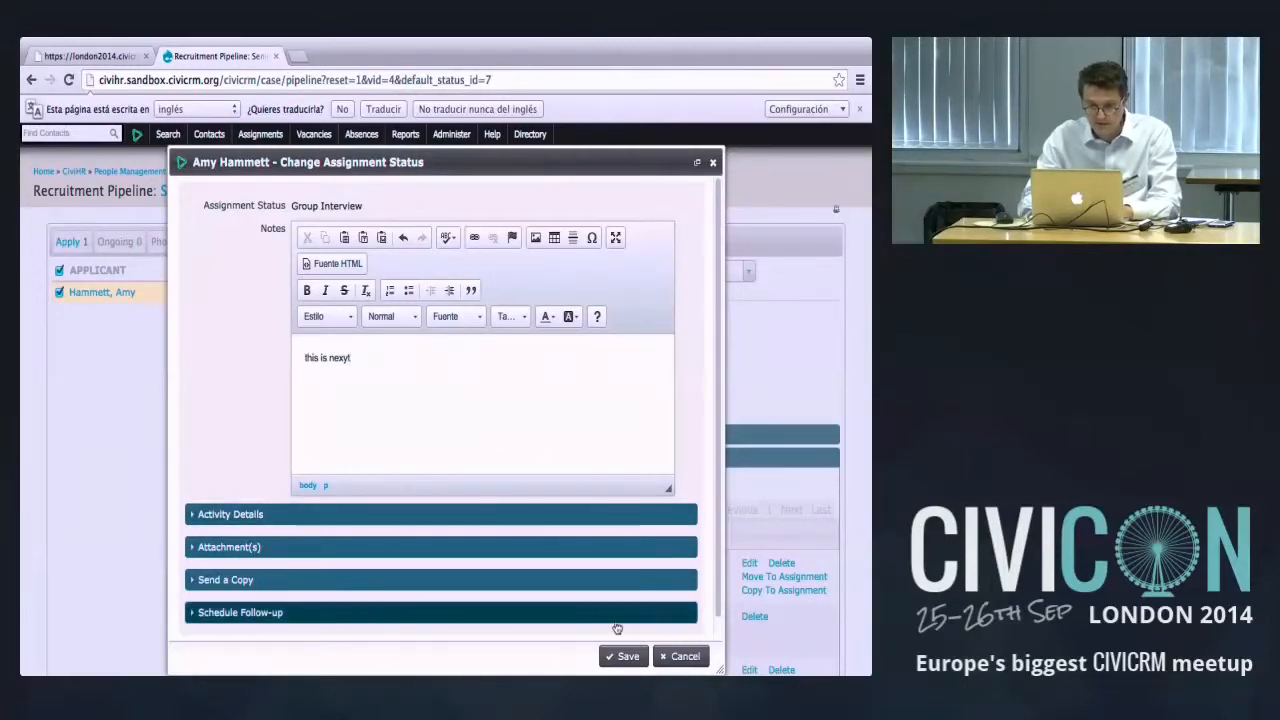
left_click(624, 656)
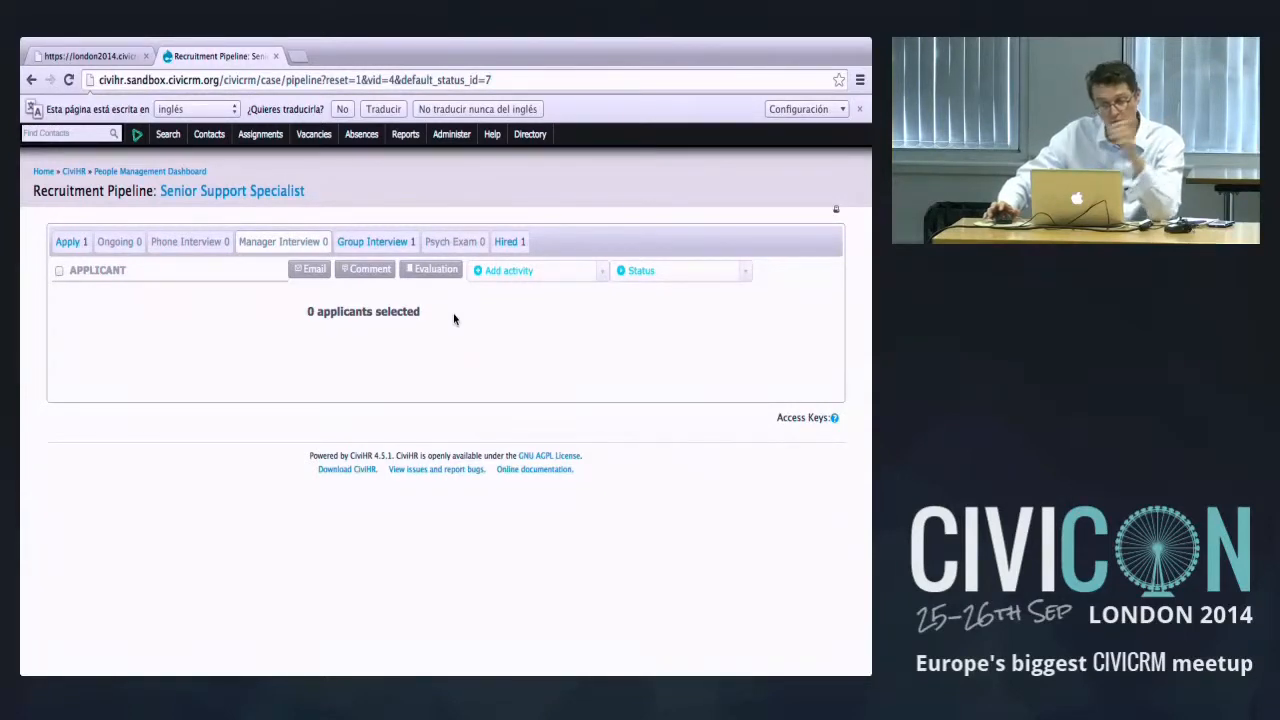
mouse_move(312, 134)
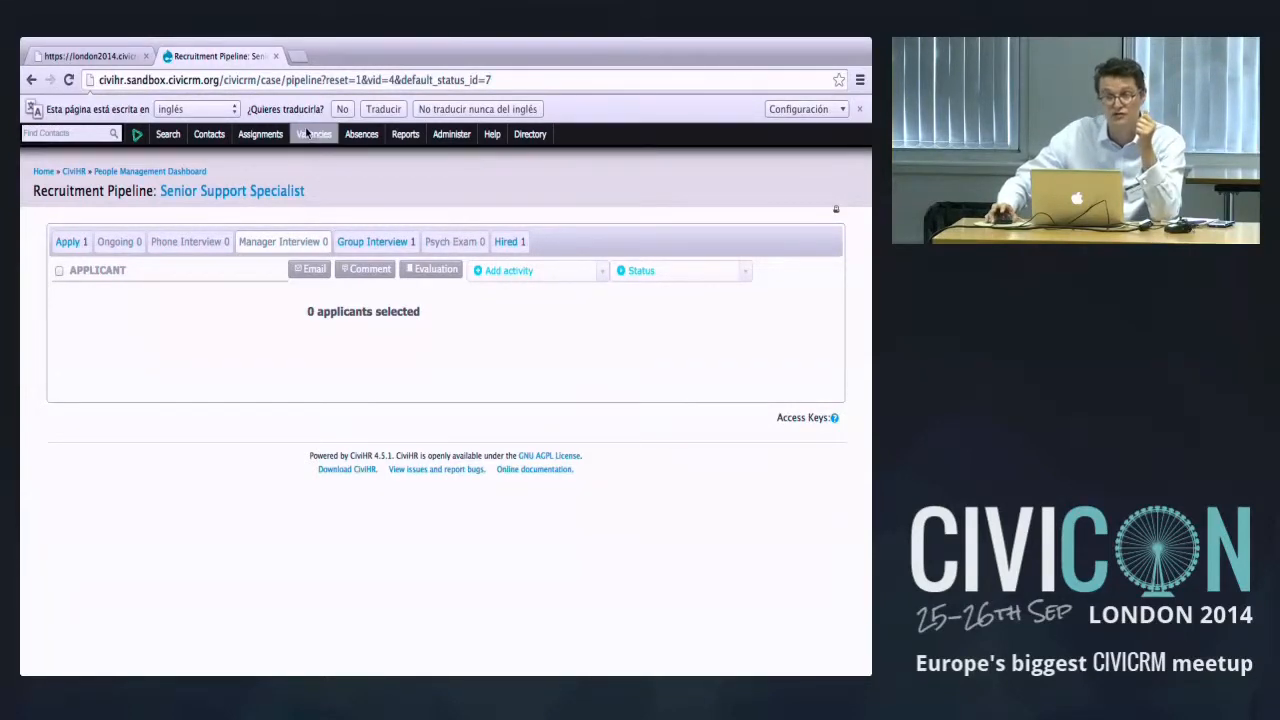
Step: Return to the vacancy dashboard, then start a new Senior Support Specialist applicant
left_click(314, 132)
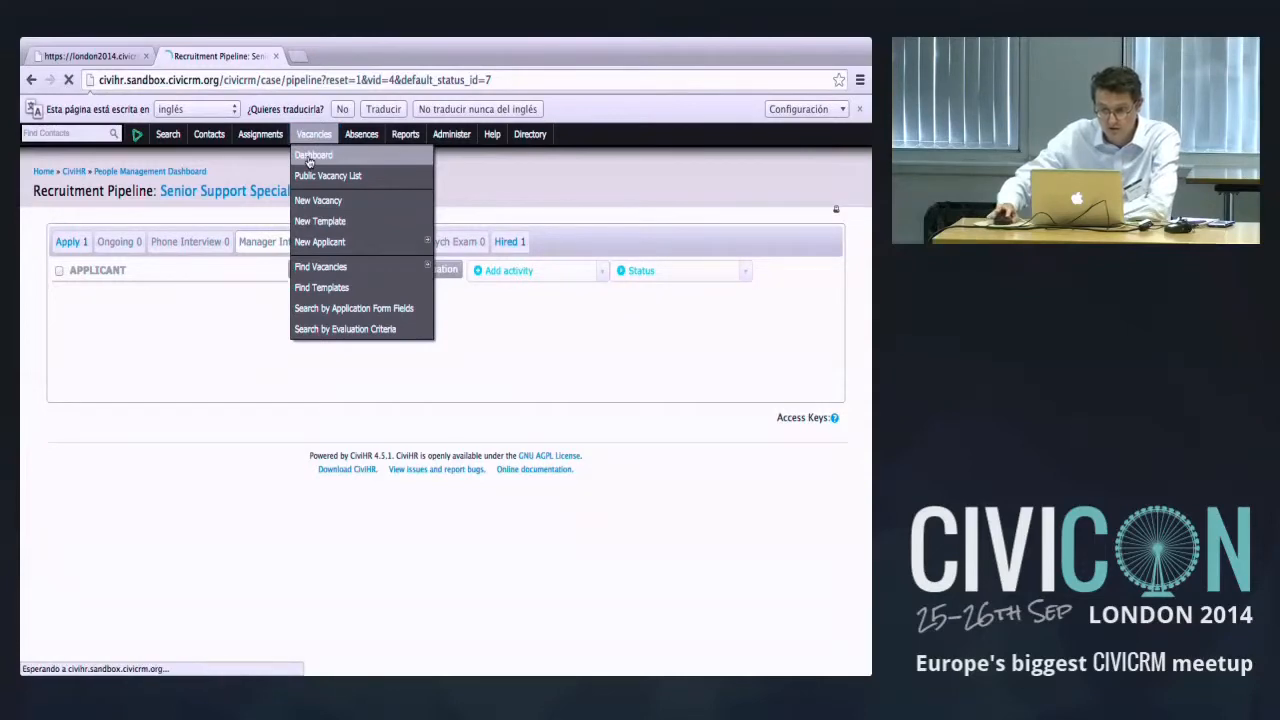
left_click(312, 156)
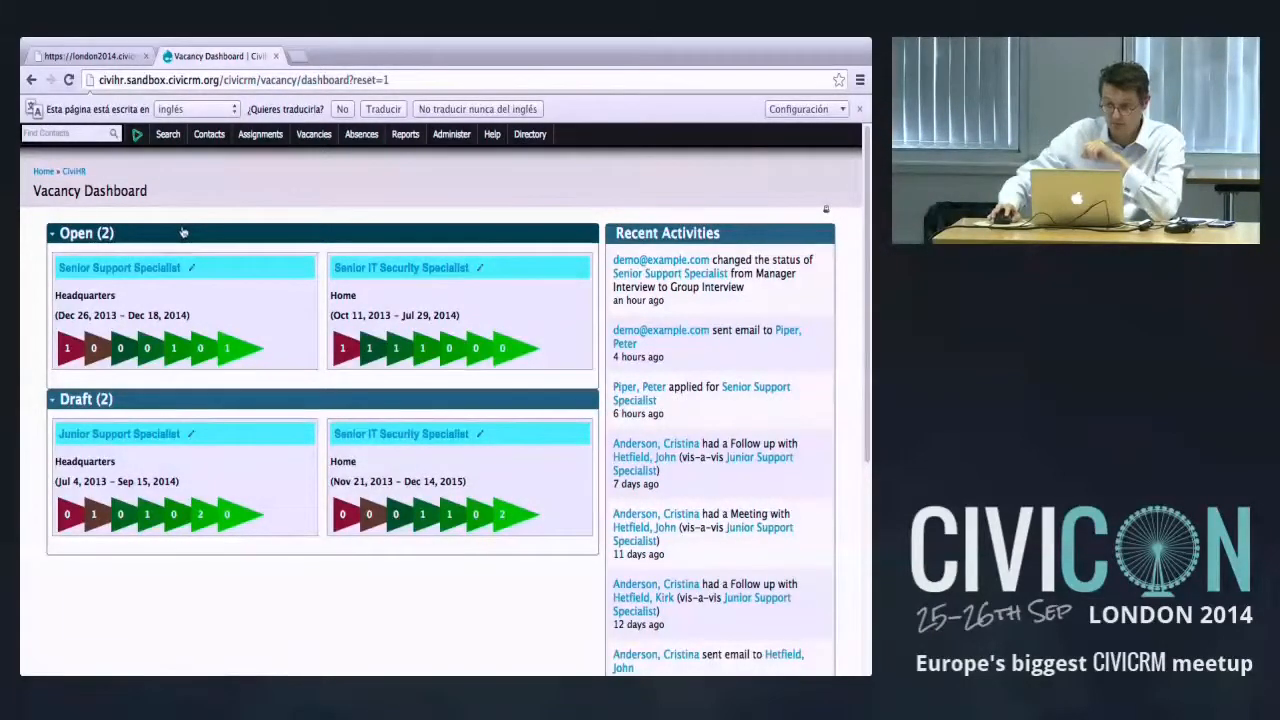
left_click(312, 134)
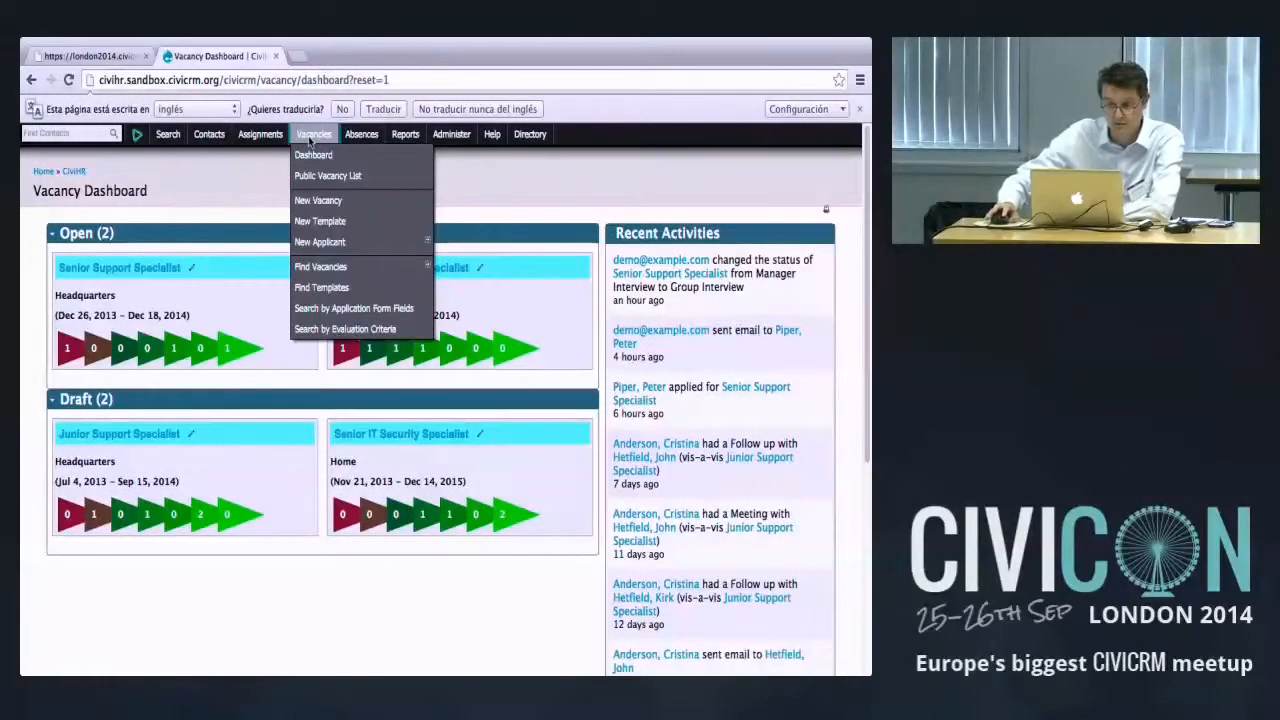
mouse_move(320, 242)
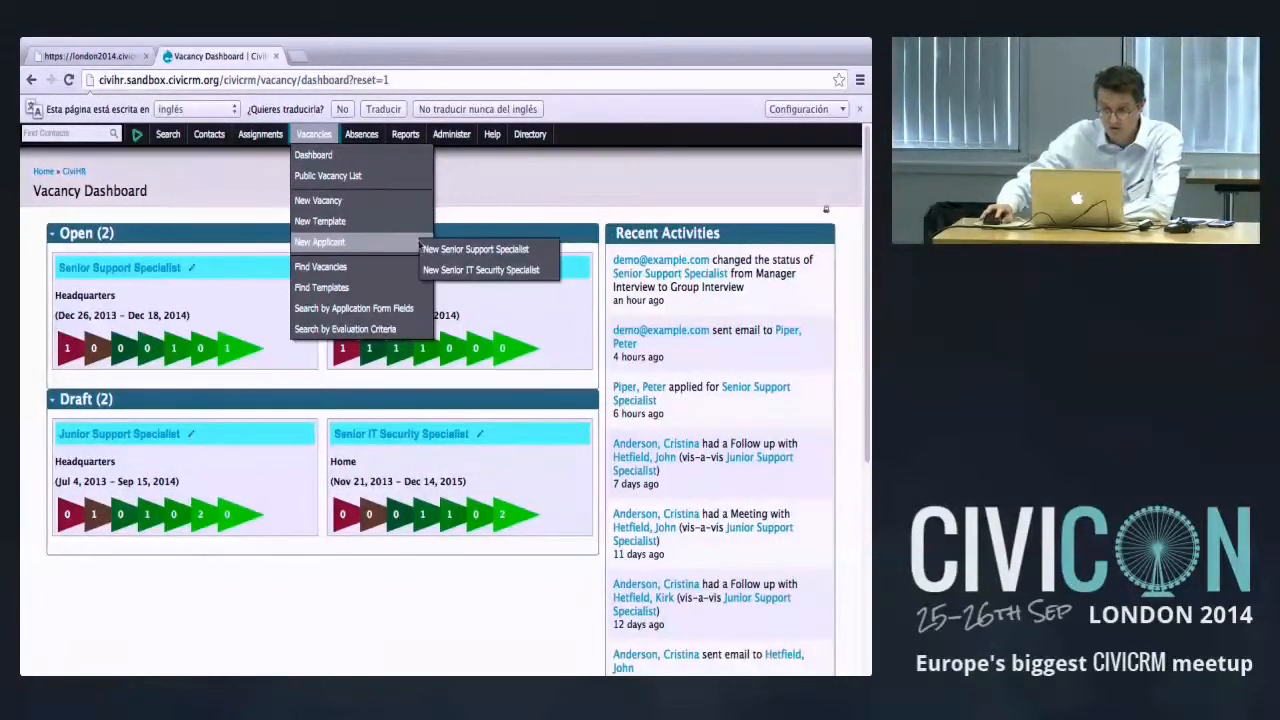
left_click(476, 248)
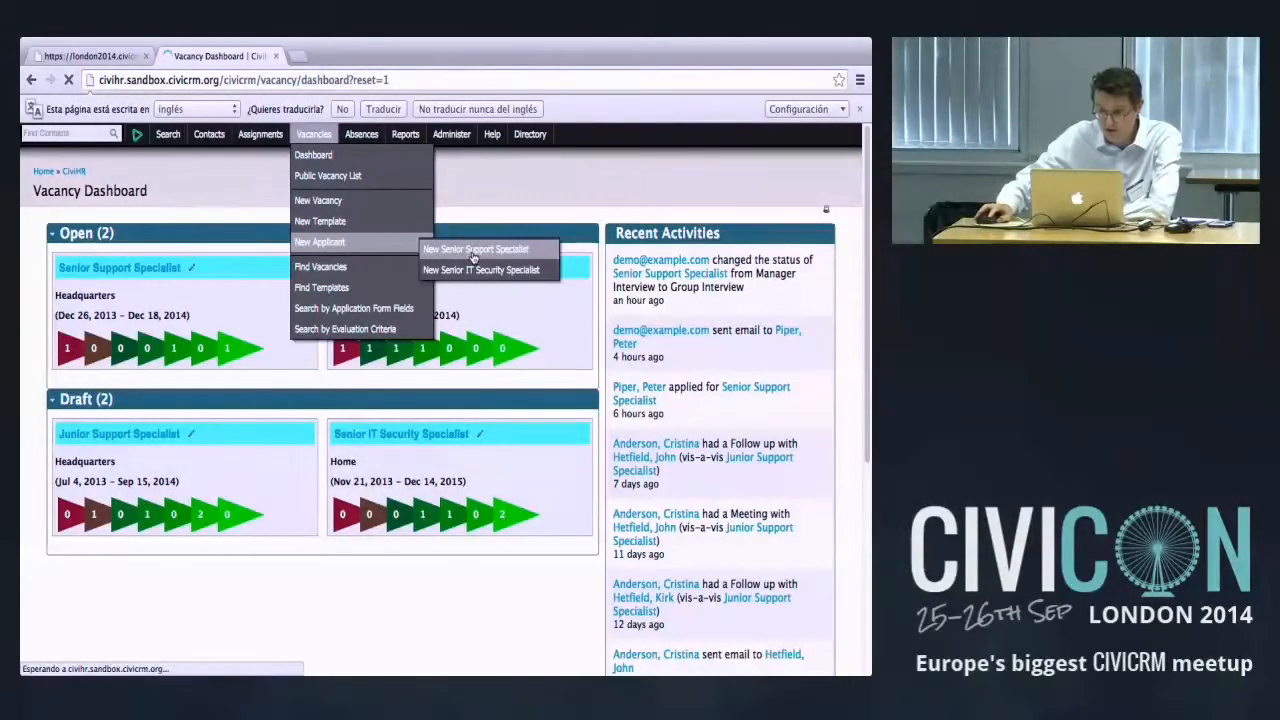
left_click(476, 248)
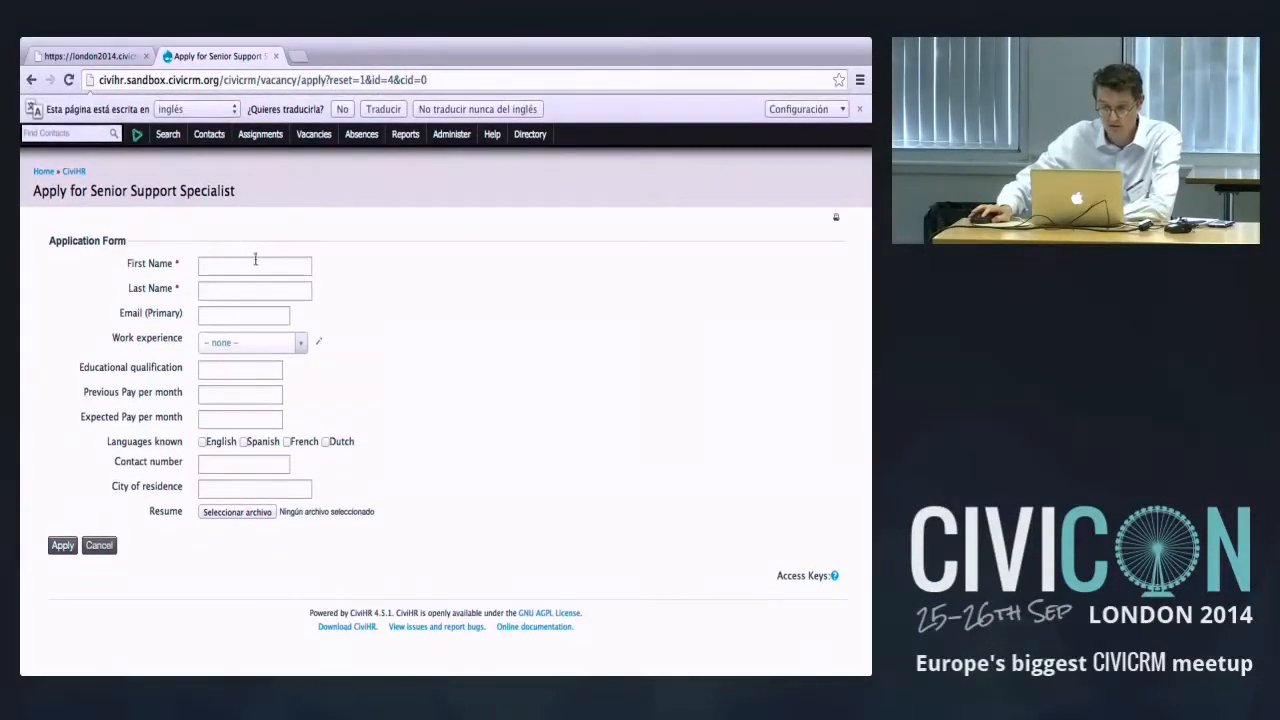
Step: Enter applicant Peter Pan with email 'ppan', 1-2 yrs experience and High School qualification
left_click(254, 264)
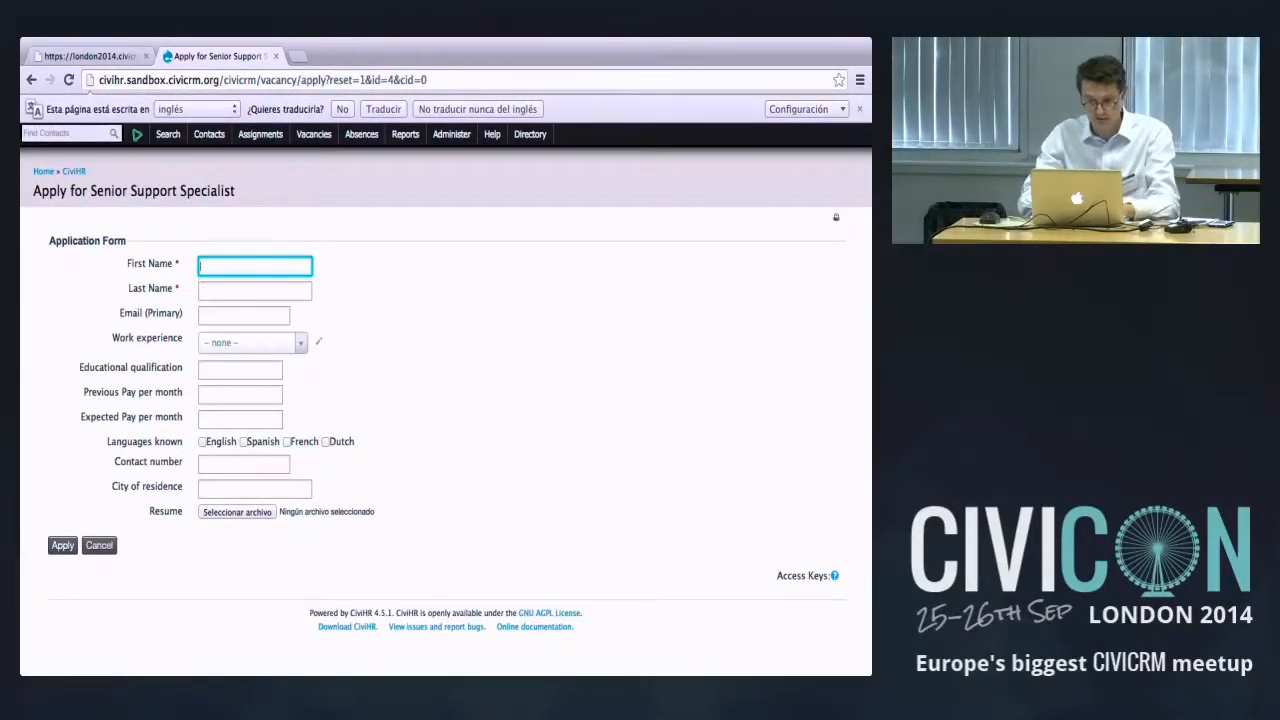
type("Pri")
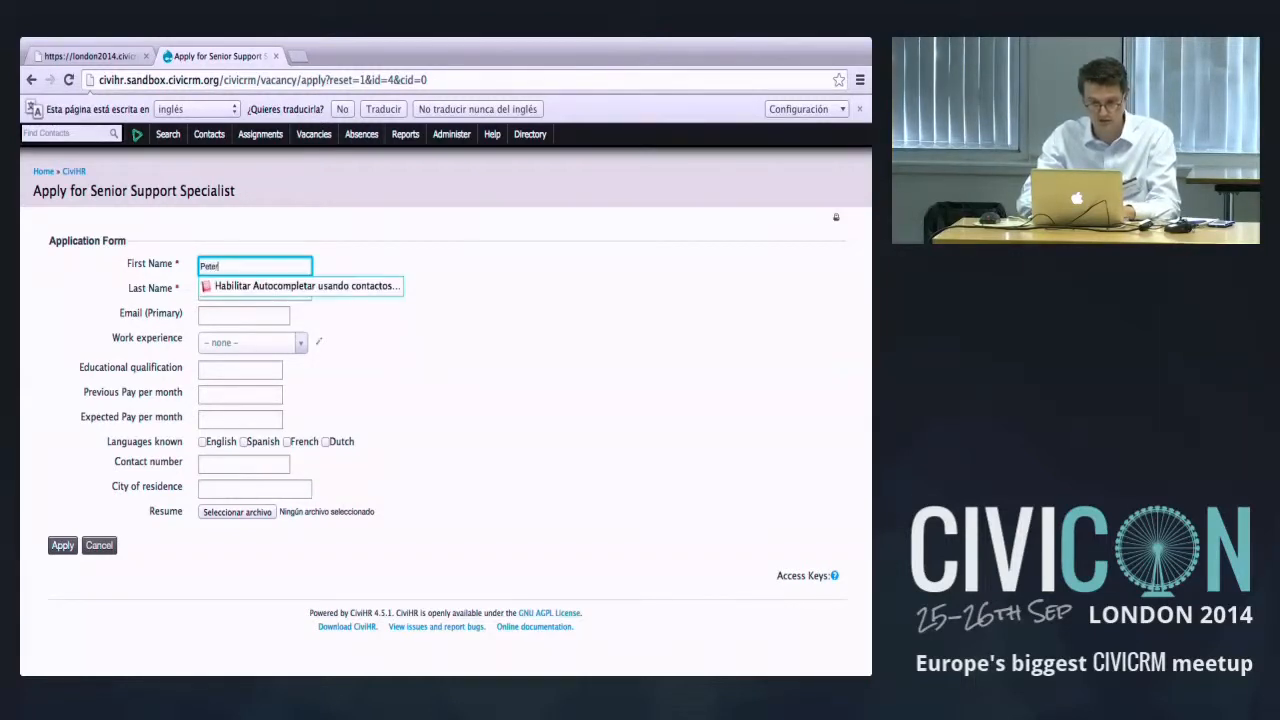
type("Pan")
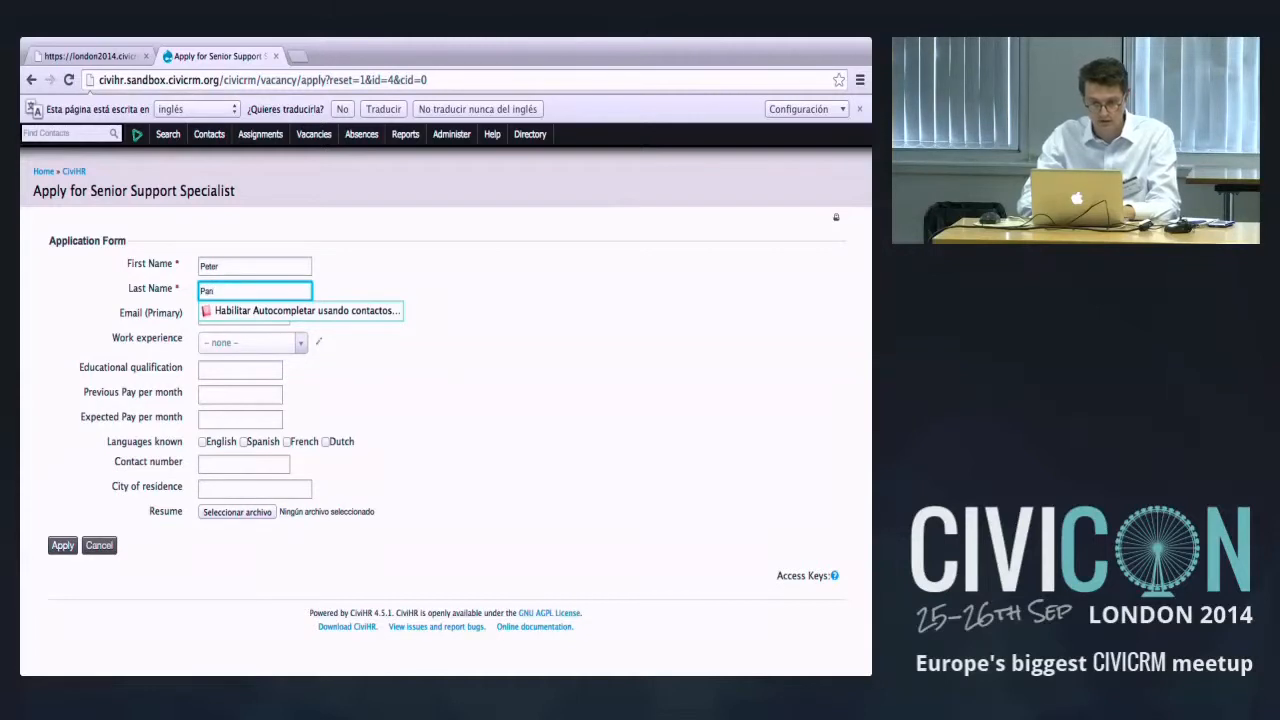
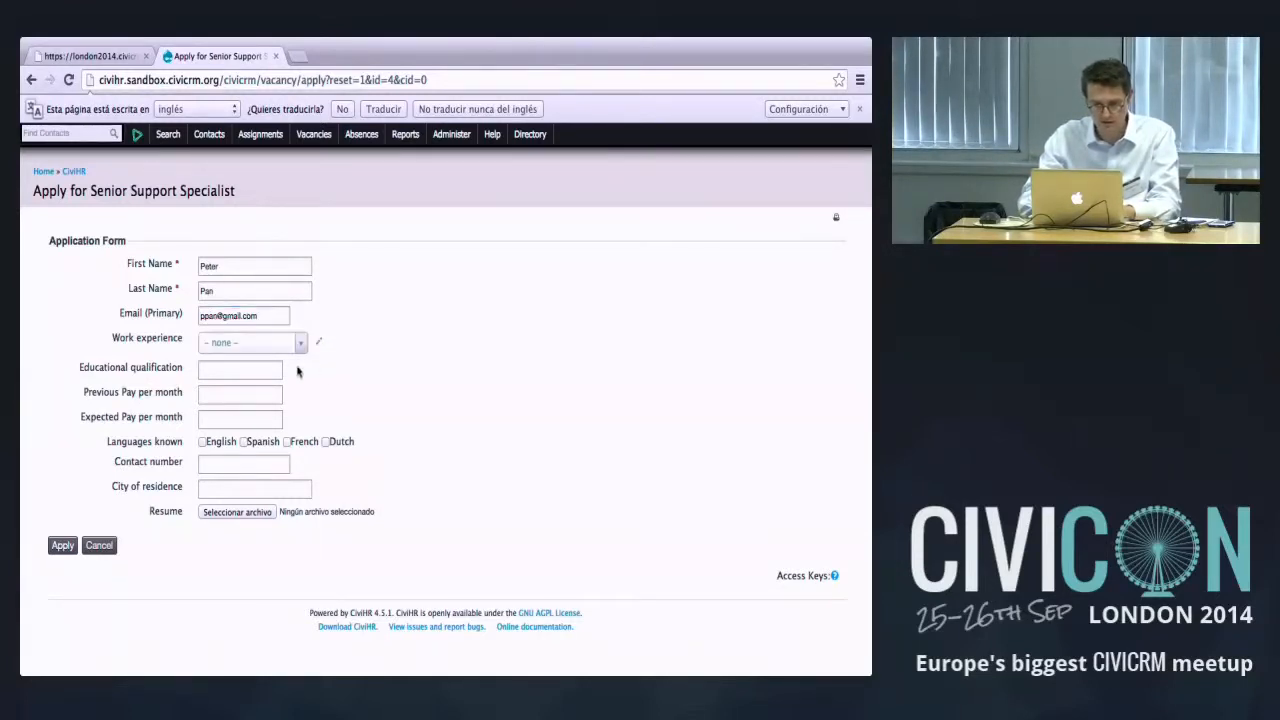
left_click(252, 342)
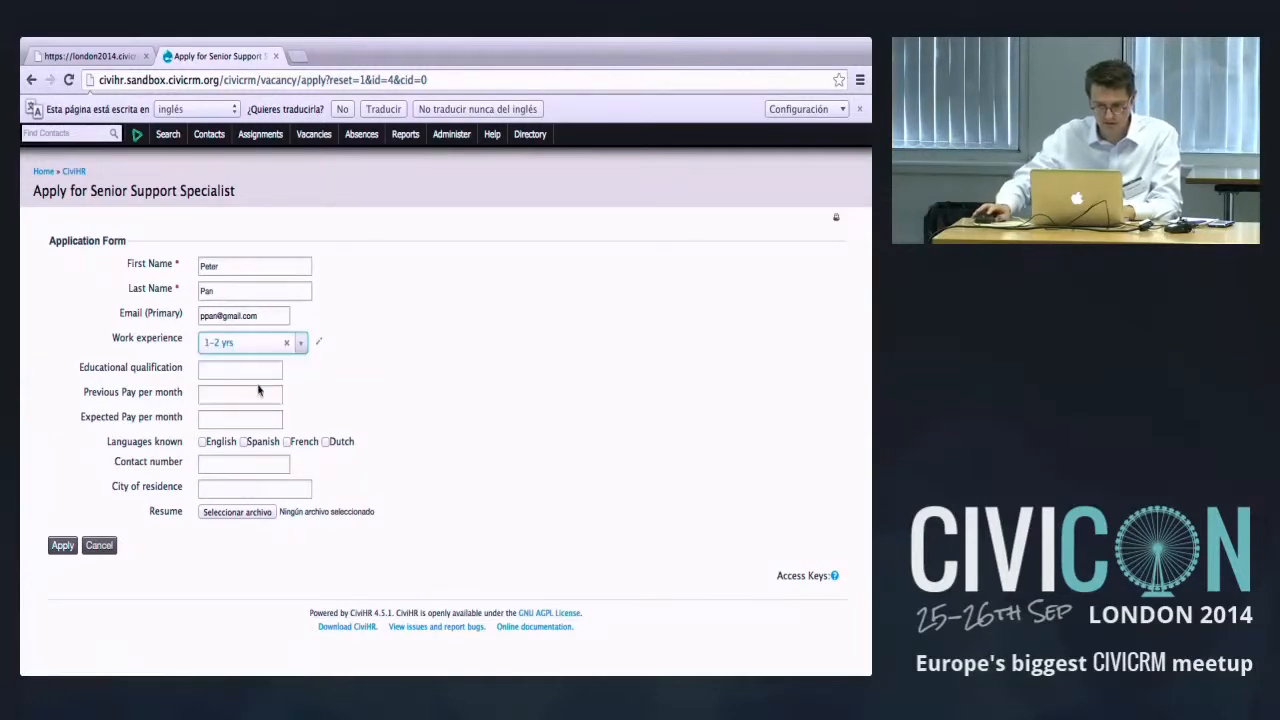
left_click(240, 368)
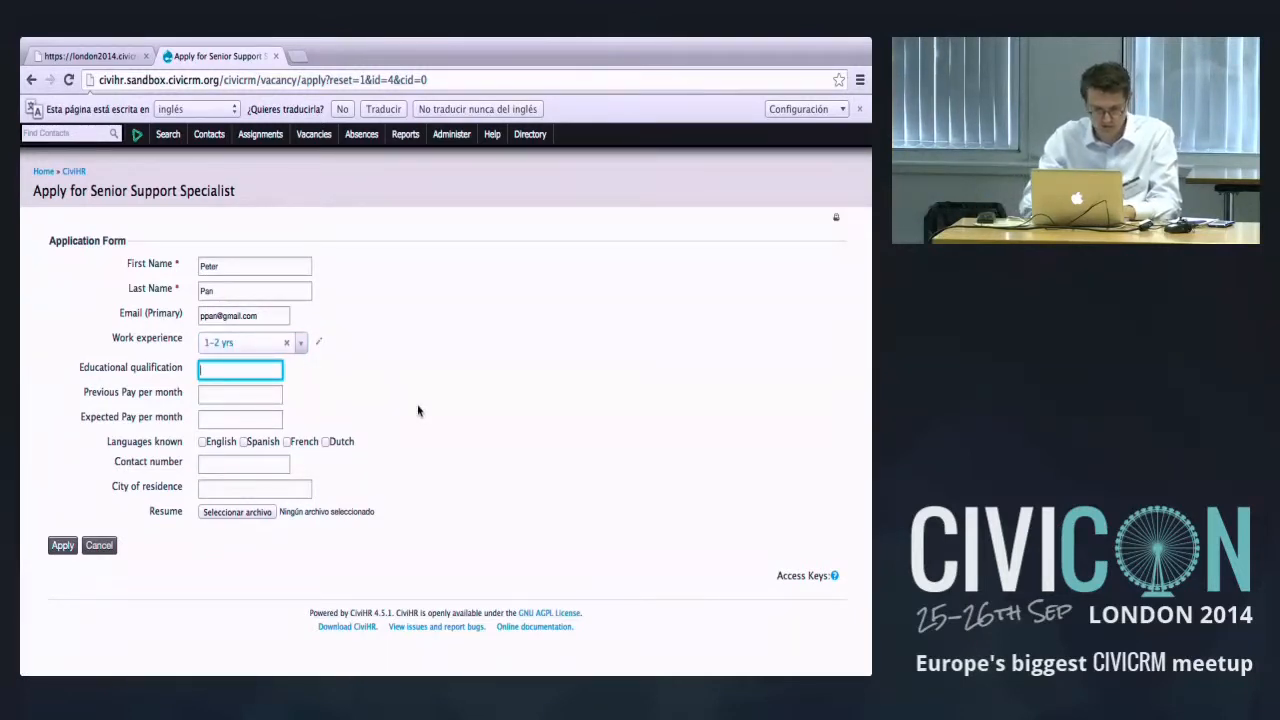
type("High School Diploma")
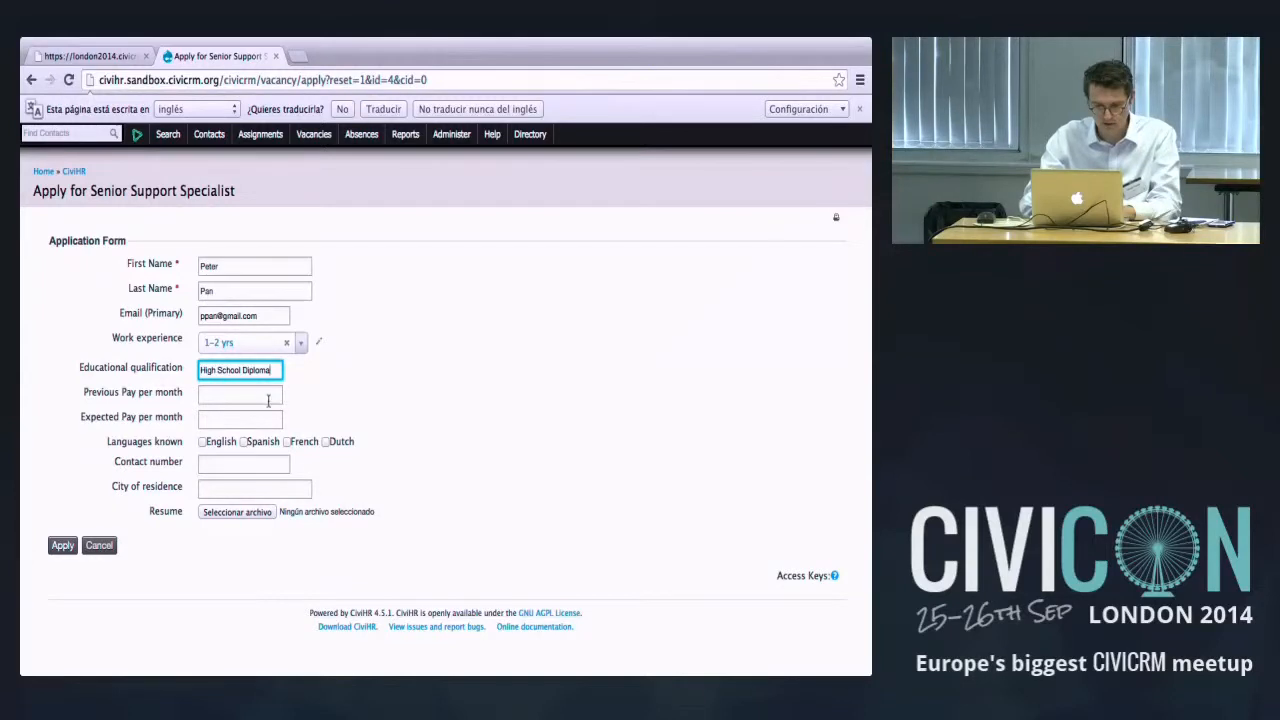
Step: Add pay 2000-4000, English, contact number 98786 and city Manchester, then submit the application
type("2")
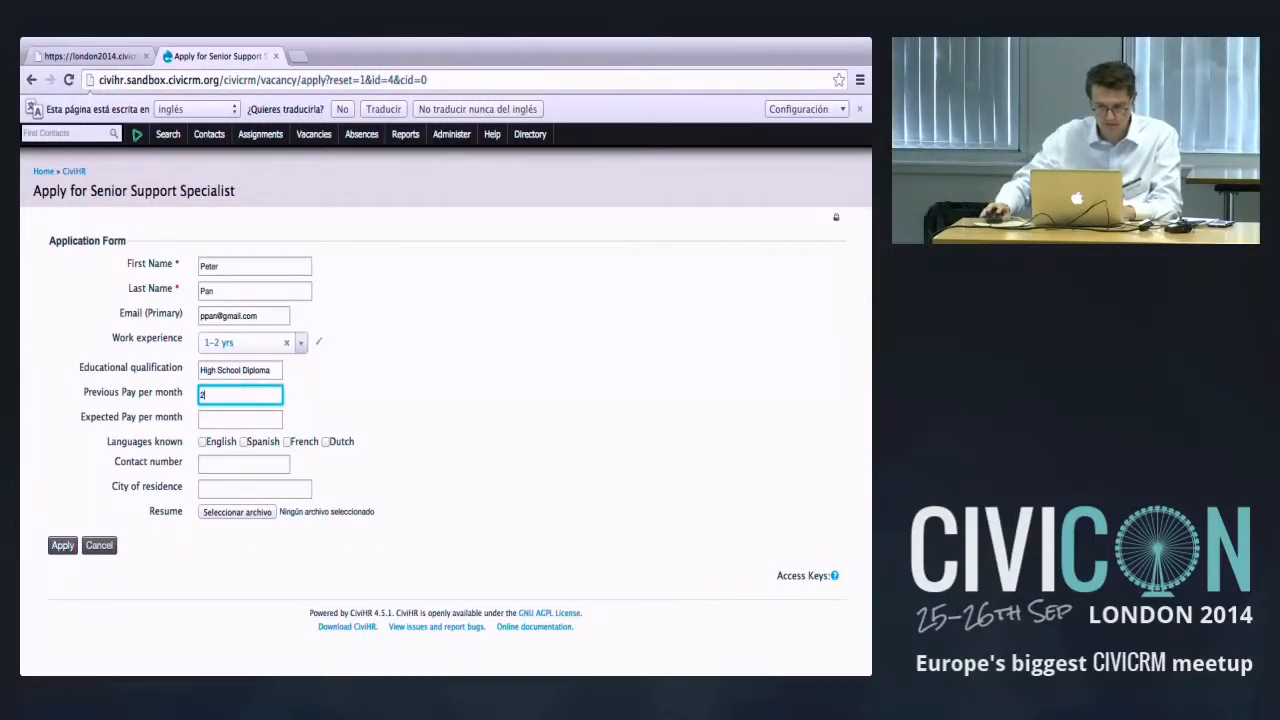
type("000")
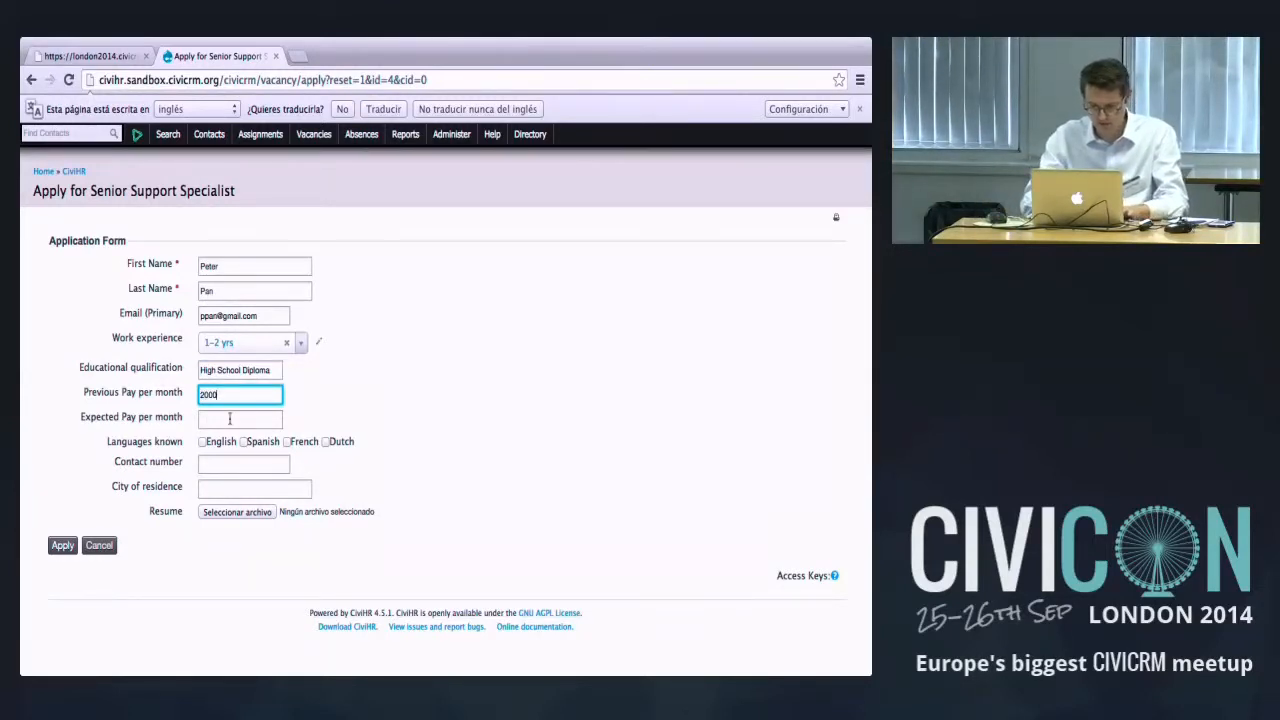
type("4000")
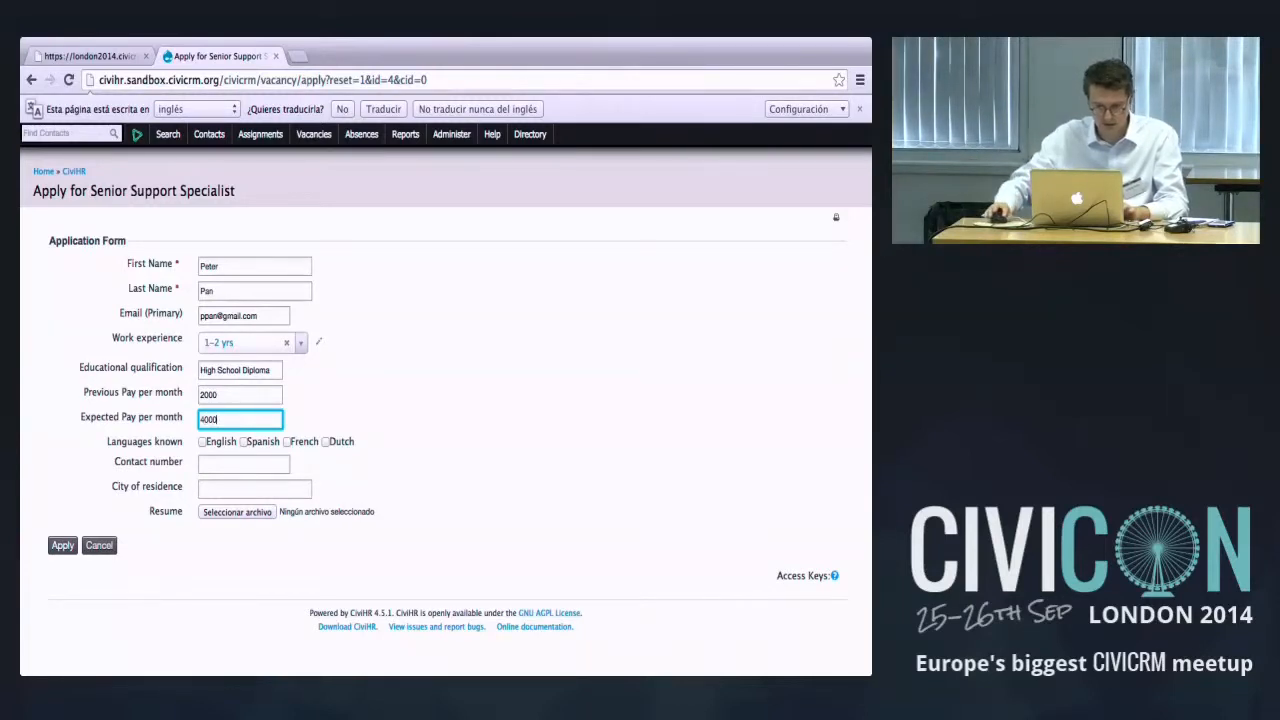
left_click(202, 442)
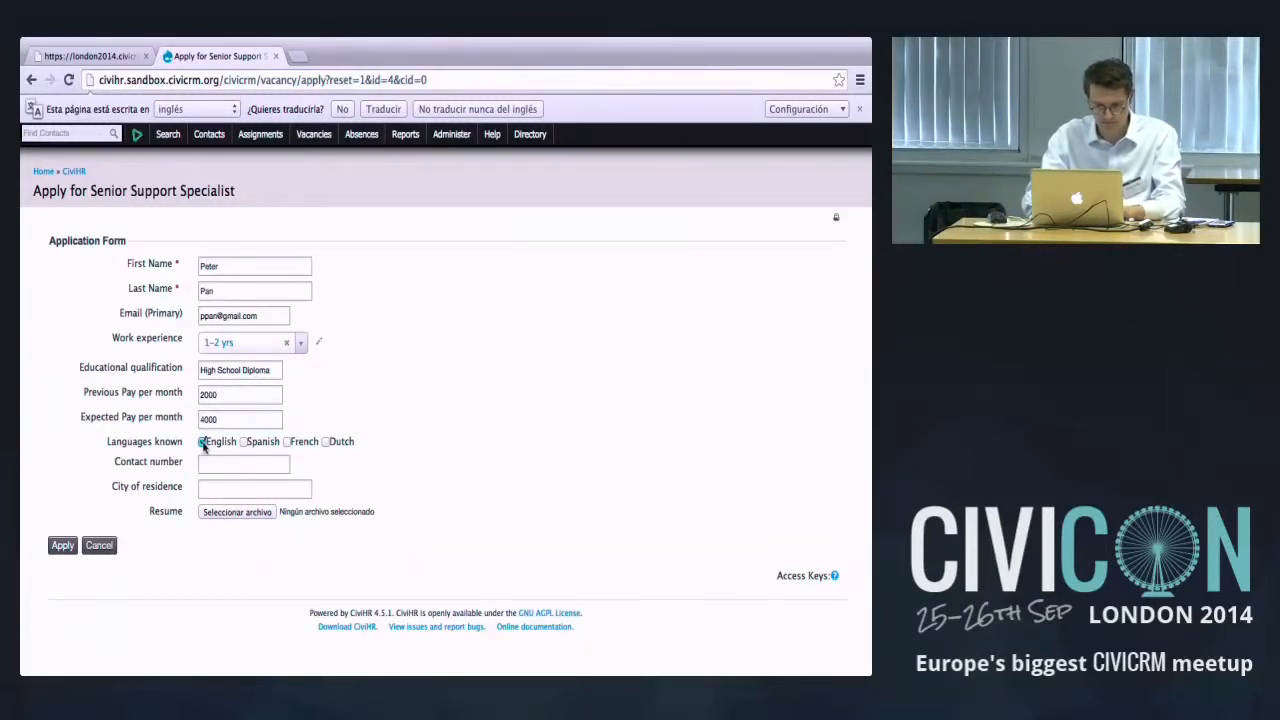
left_click(244, 464)
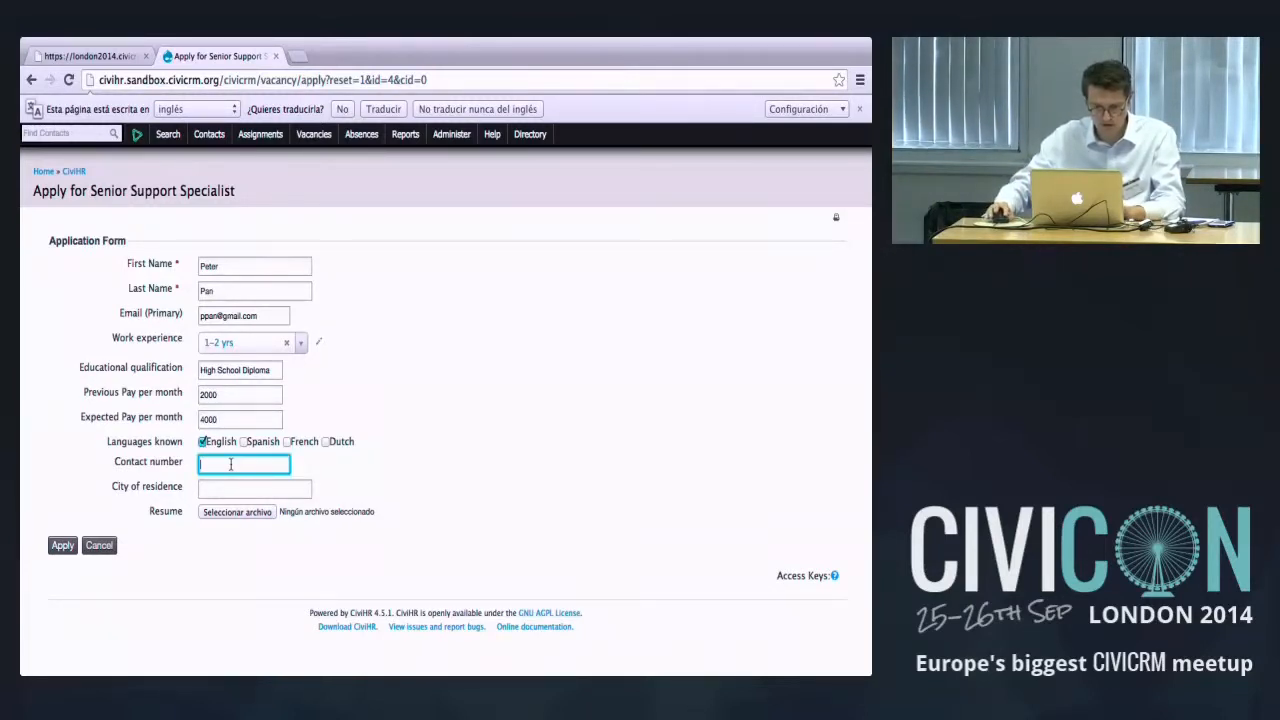
type("98786")
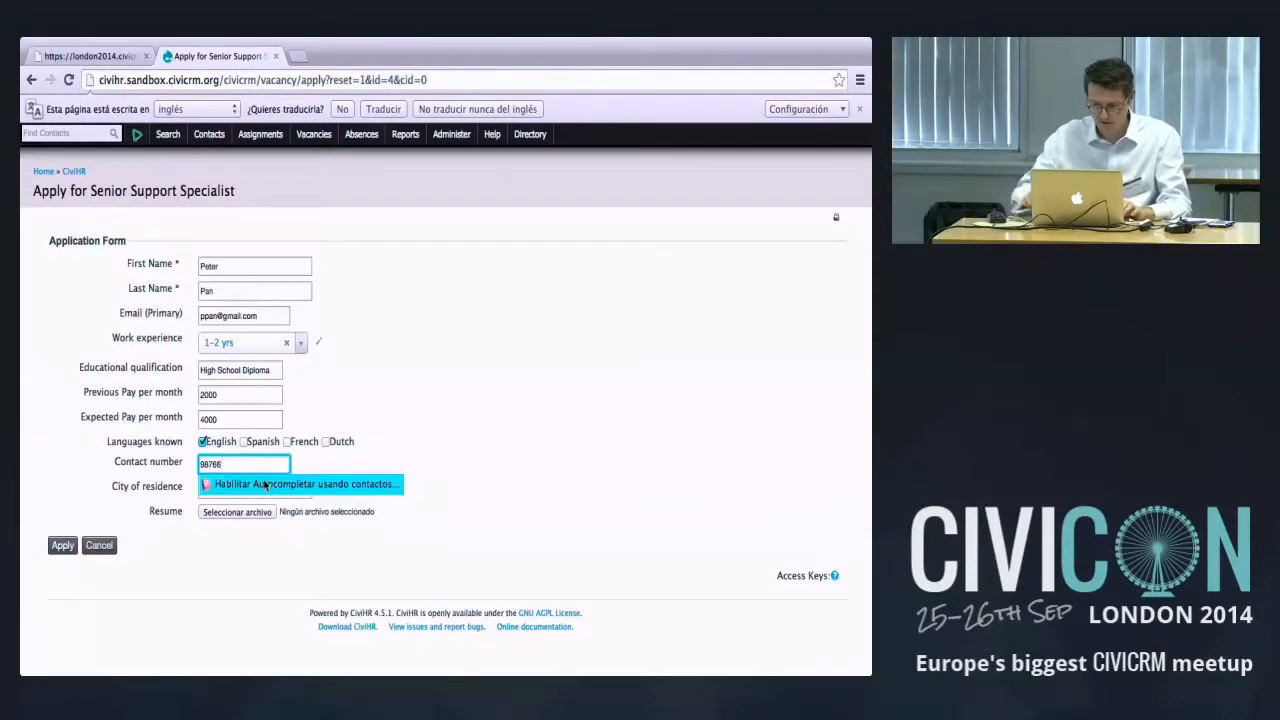
left_click(254, 488)
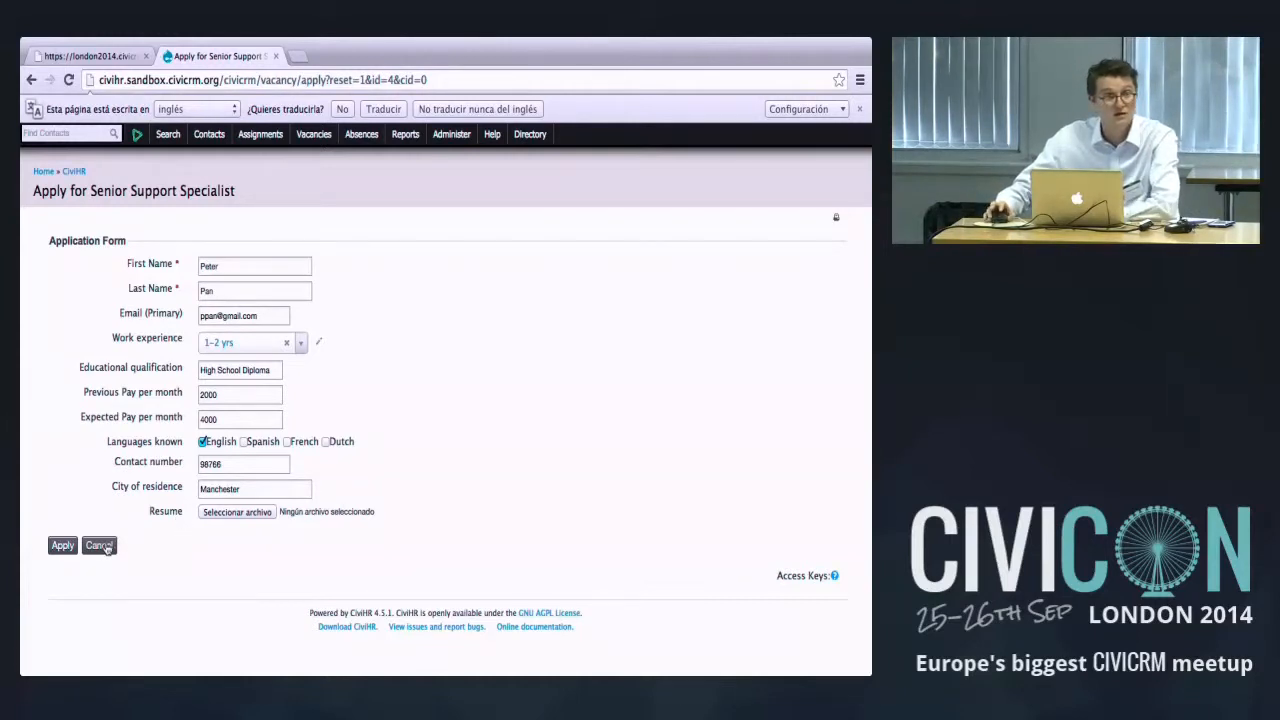
left_click(62, 544)
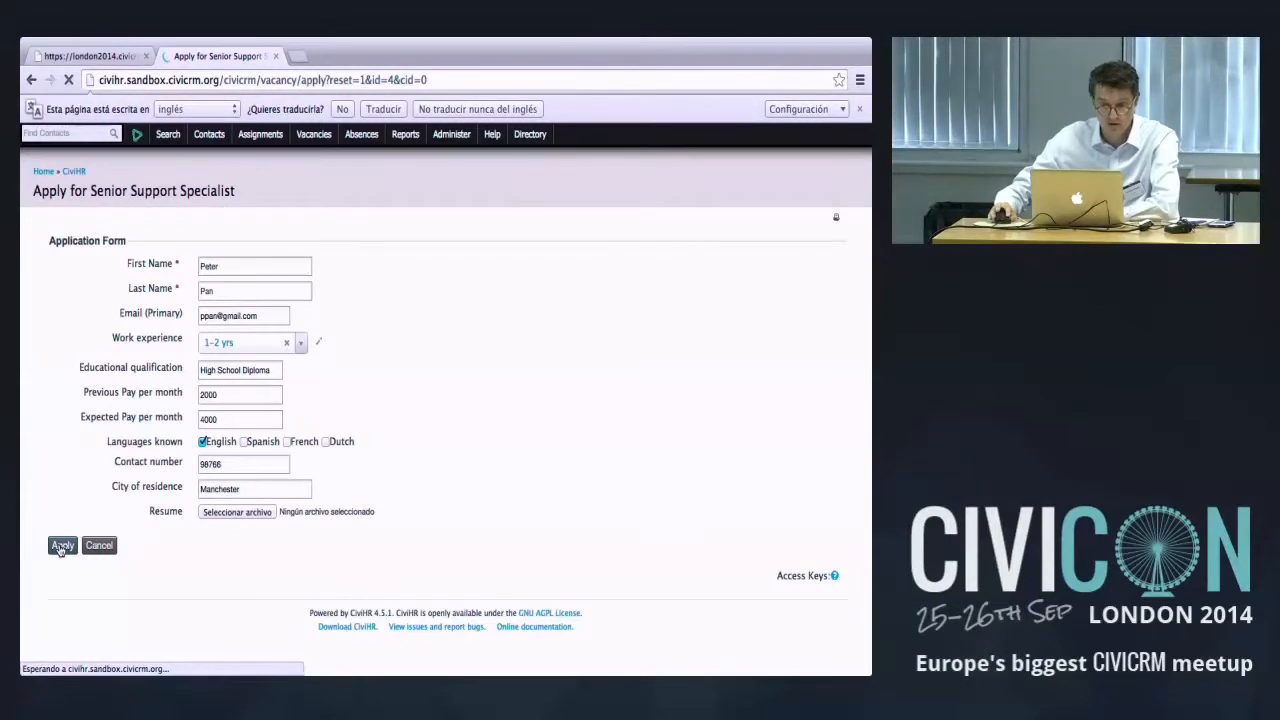
Step: Finish submitting the application and go back to the vacancies dashboard
left_click(62, 544)
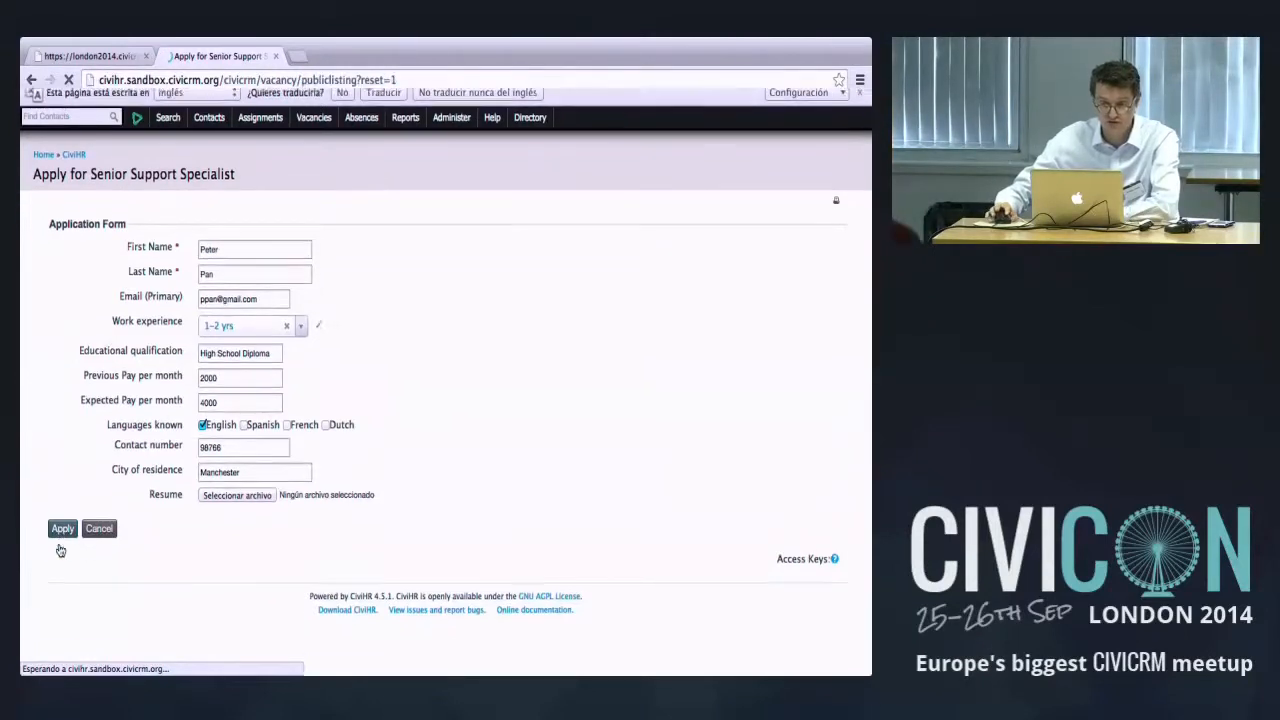
left_click(62, 528)
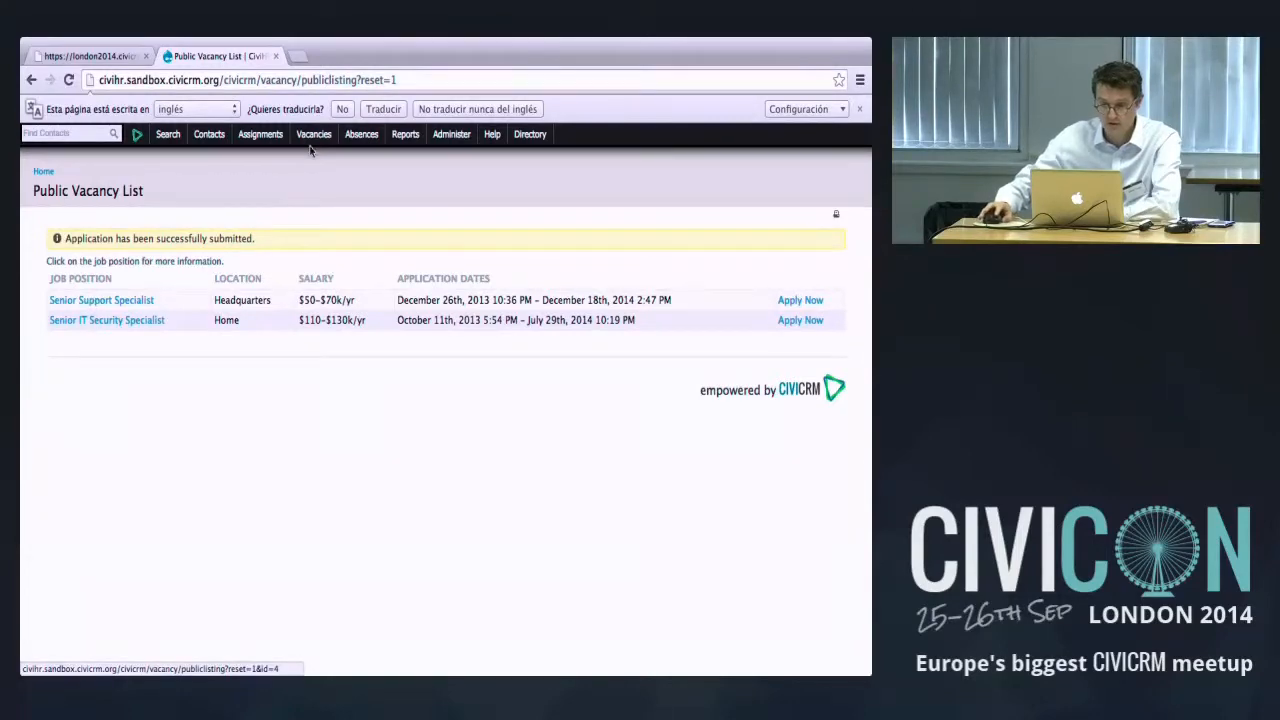
left_click(314, 132)
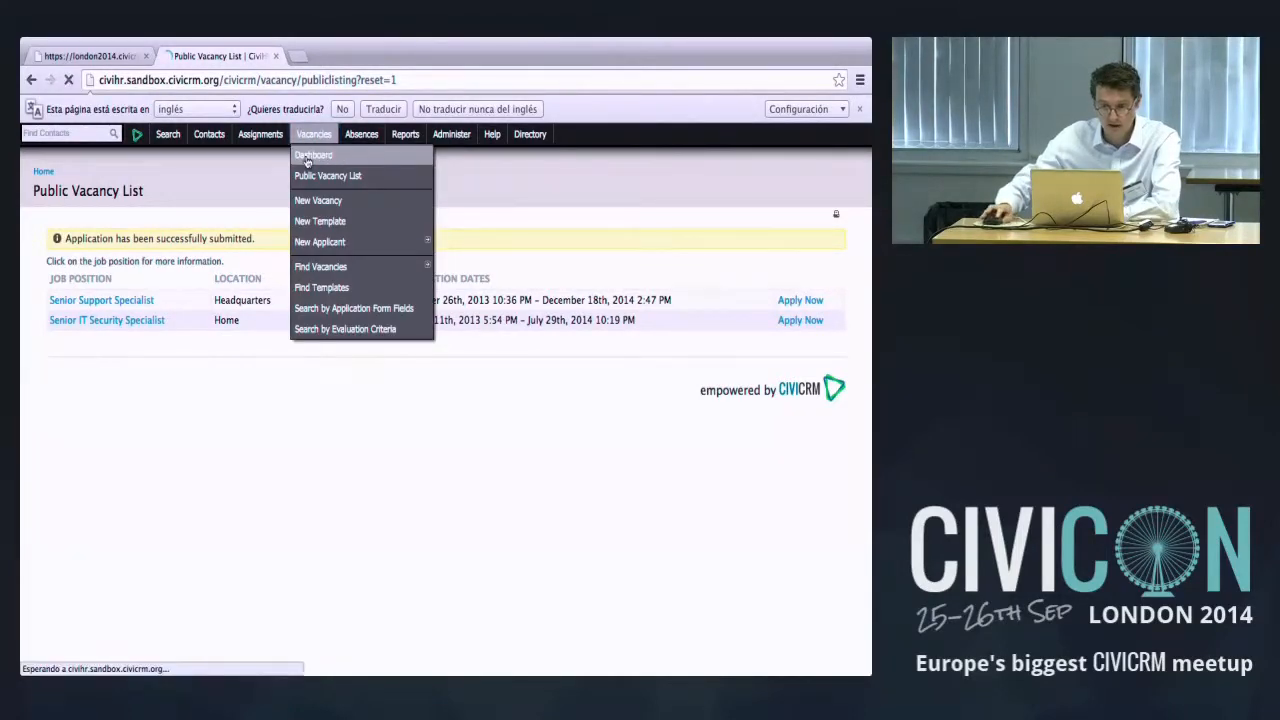
left_click(312, 156)
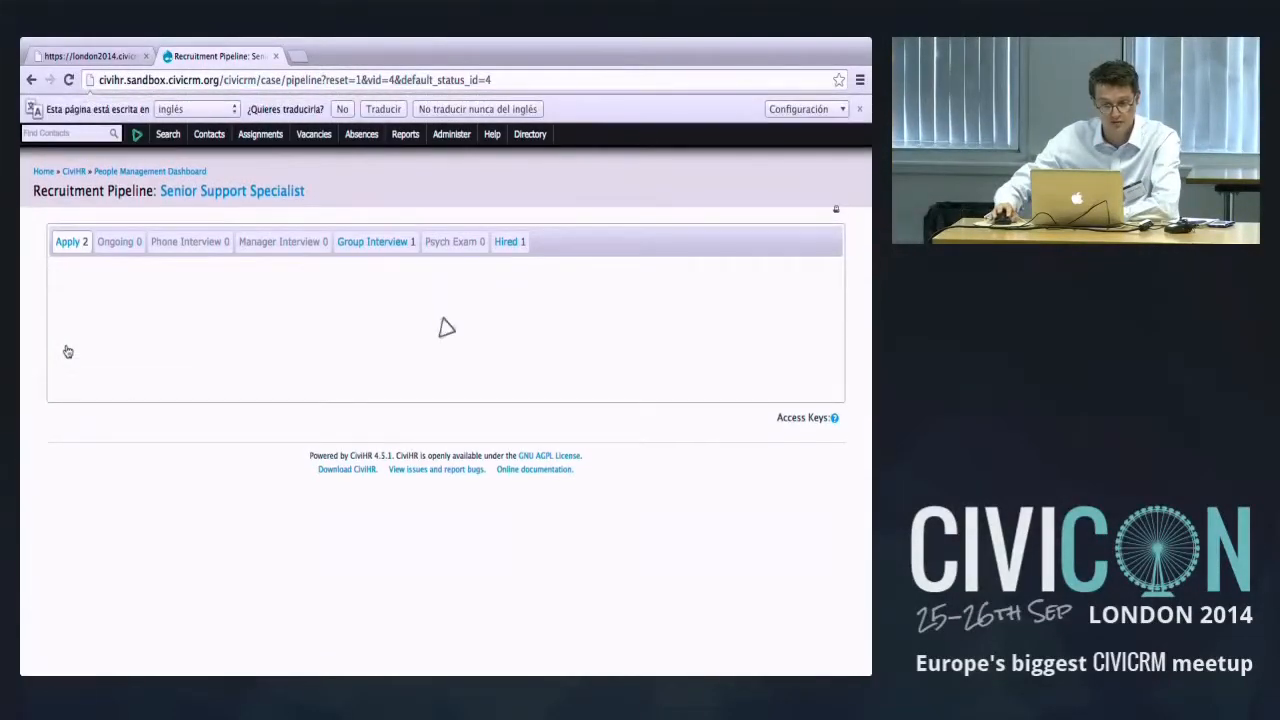
Step: In the Senior Support Specialist pipeline's Apply stage, select Peter Pan and start adding an activity
left_click(70, 240)
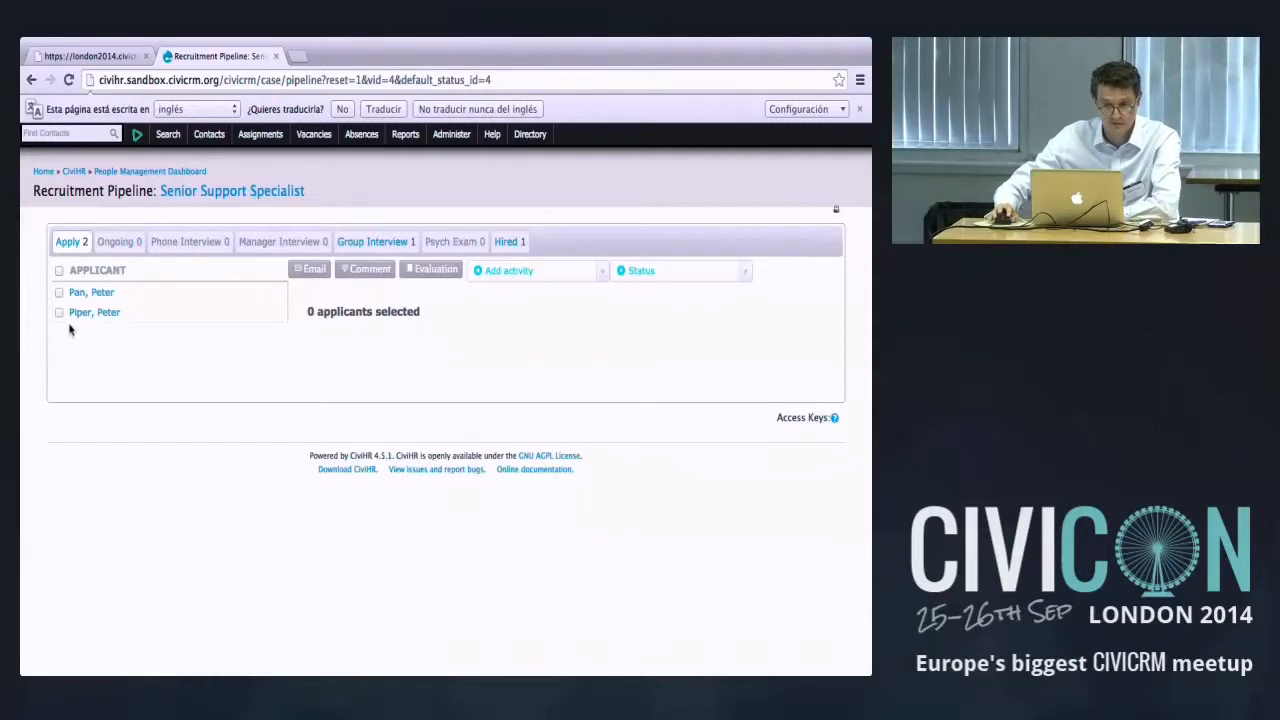
left_click(60, 292)
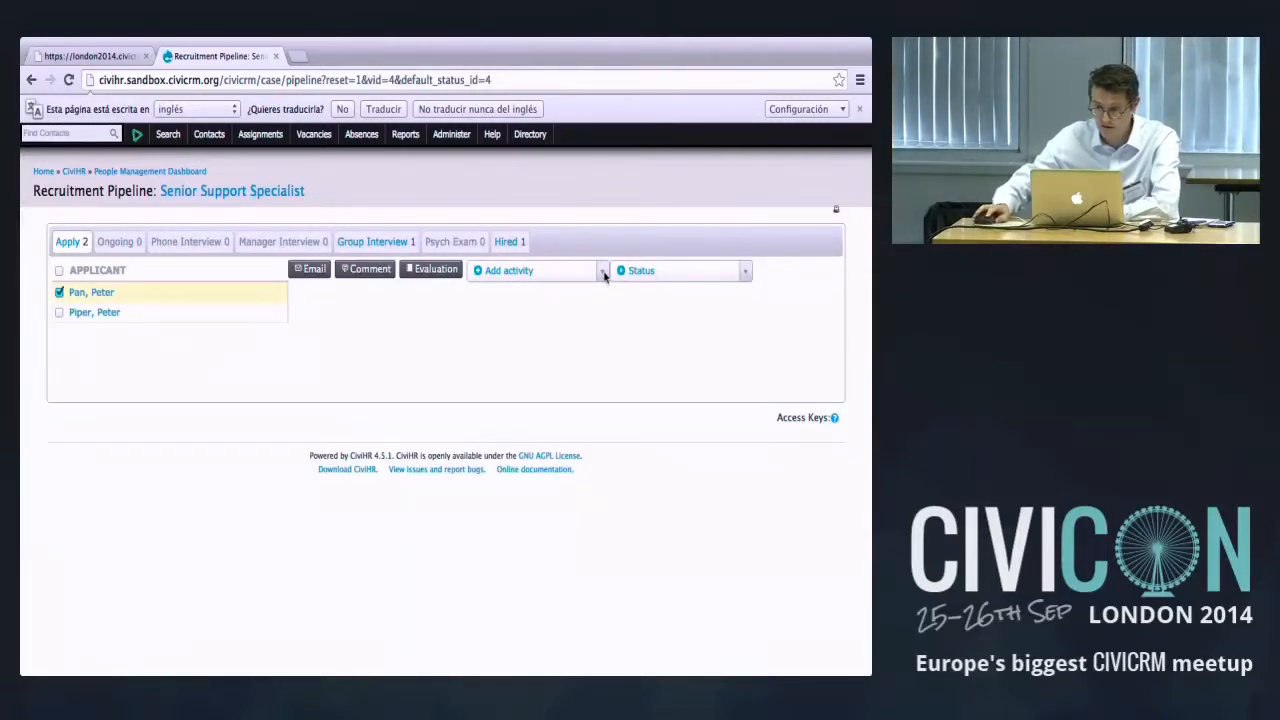
left_click(598, 270)
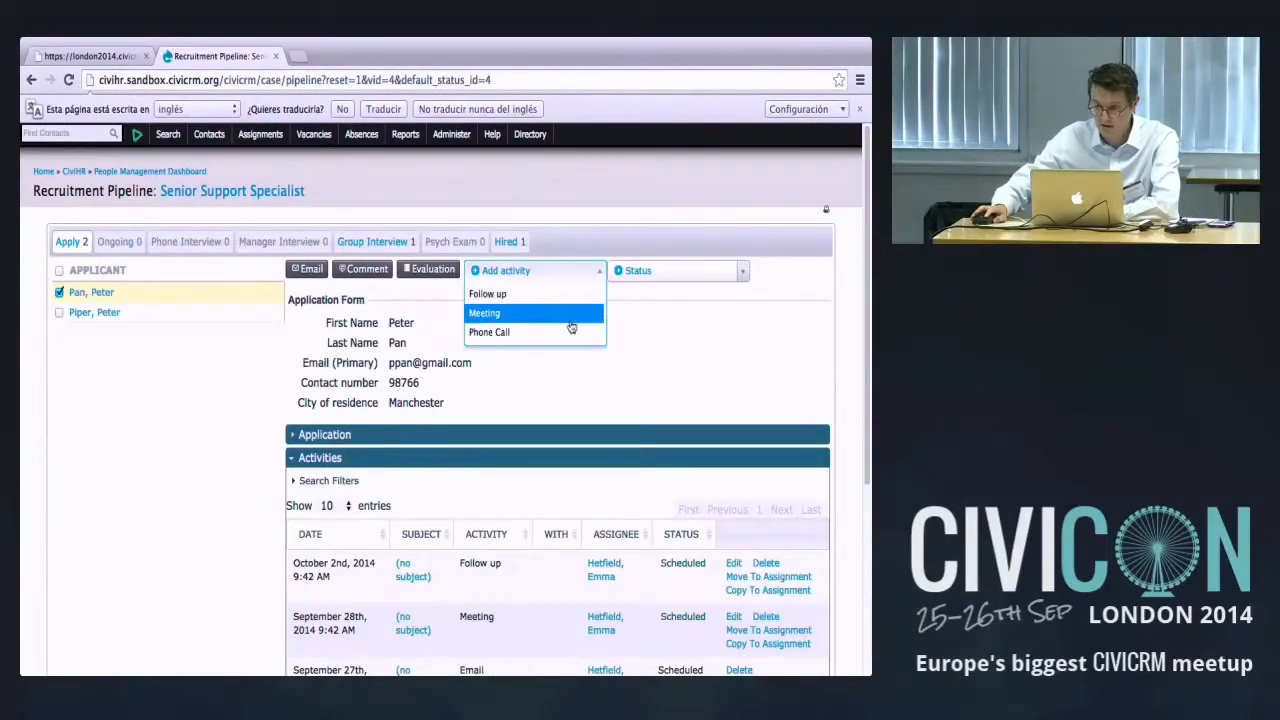
mouse_move(488, 332)
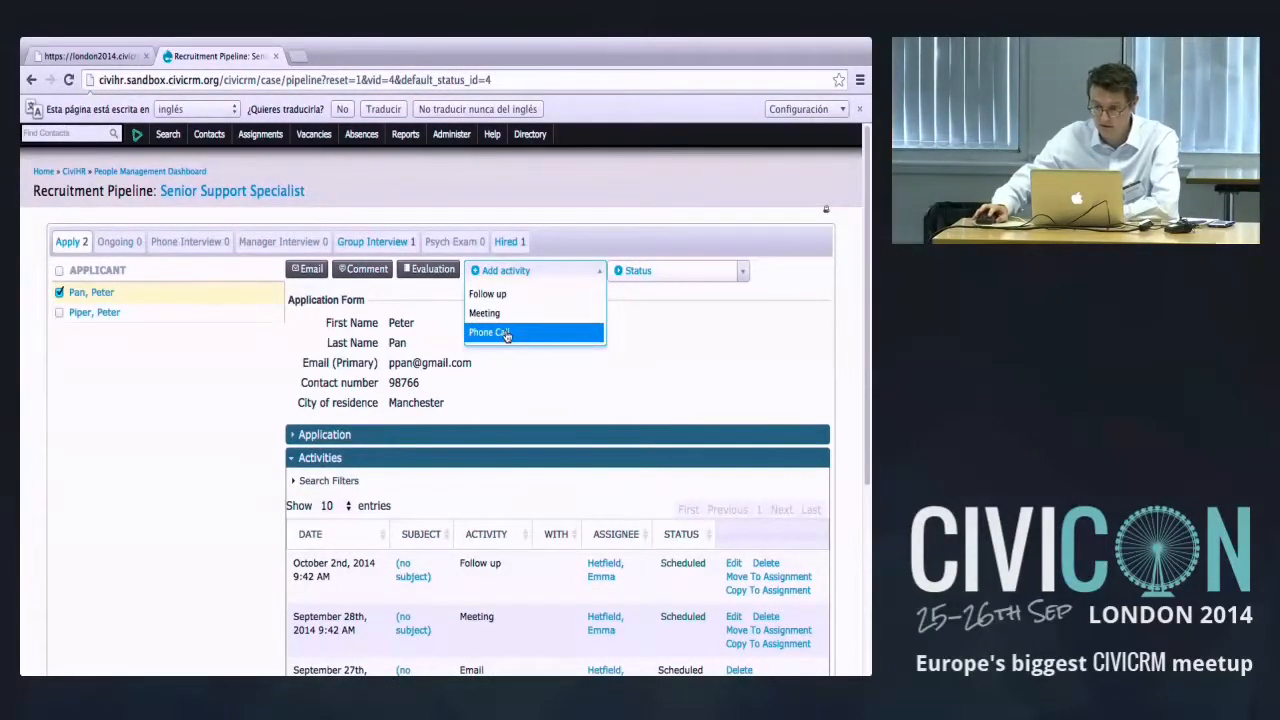
Step: Log a Phone Call assigned to 'demo' with subject 'First phone call'
left_click(488, 332)
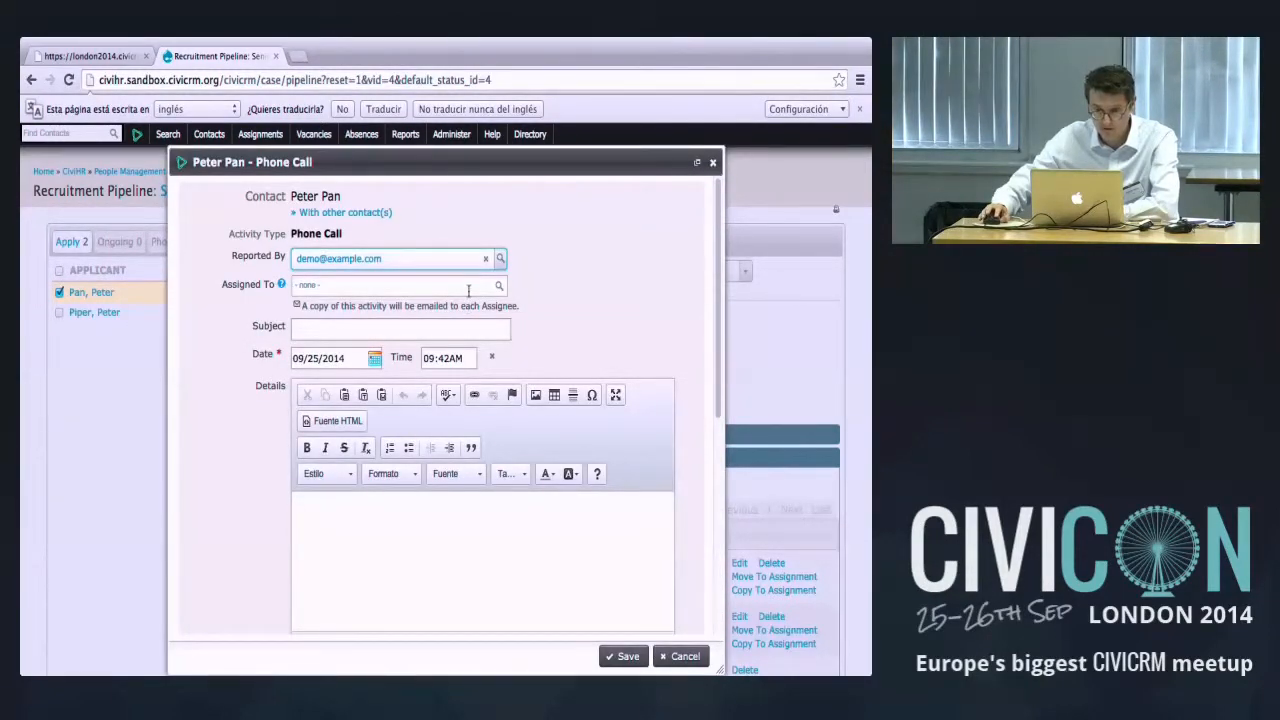
left_click(390, 284)
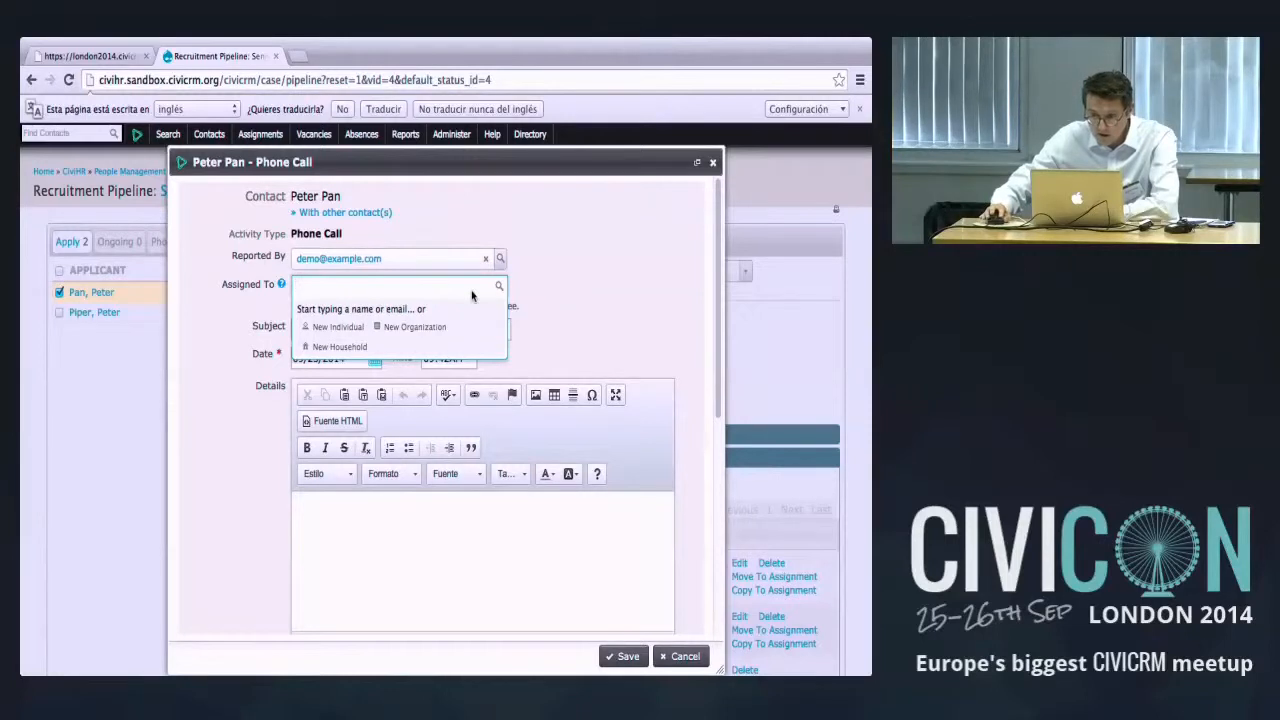
type("demo@example.com")
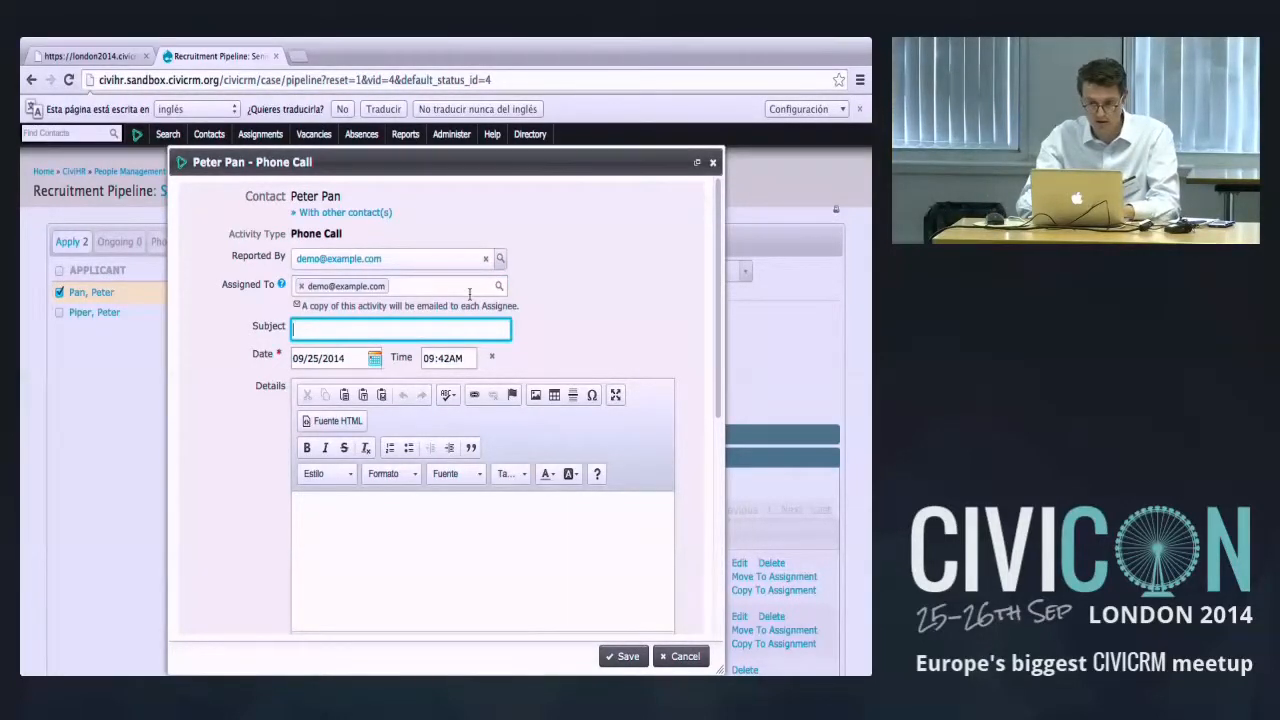
type("P")
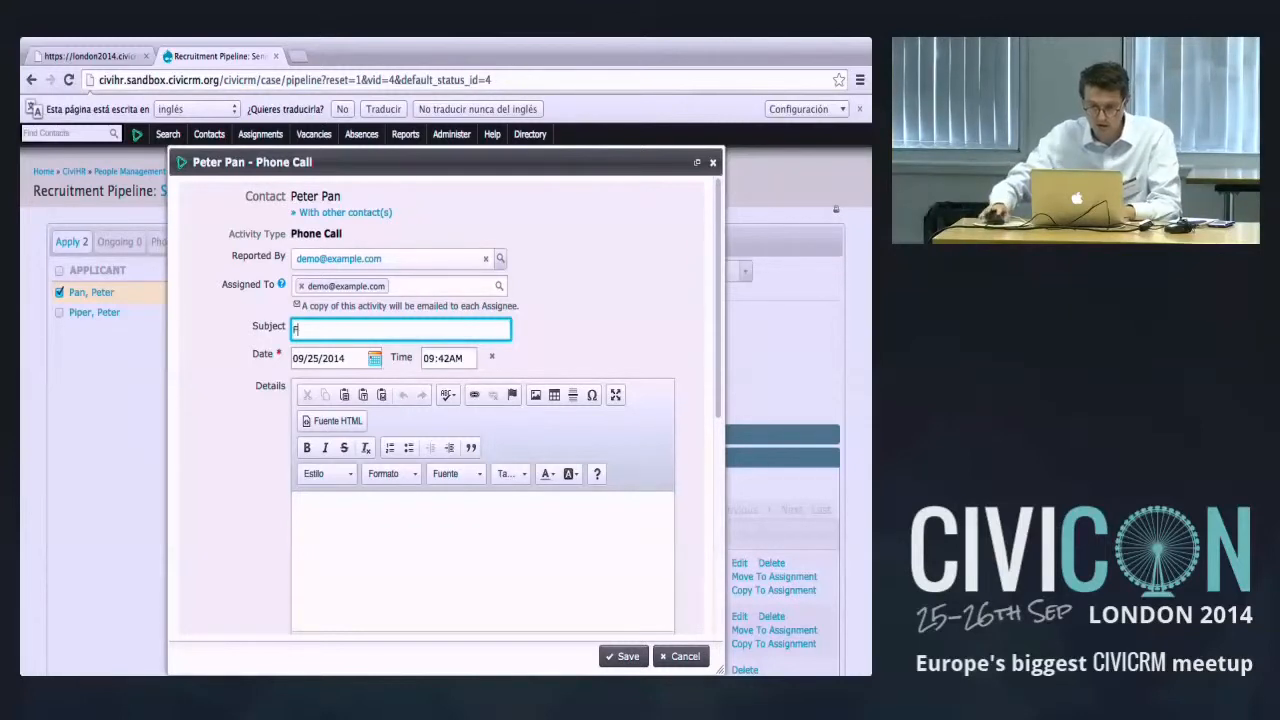
type("First phone")
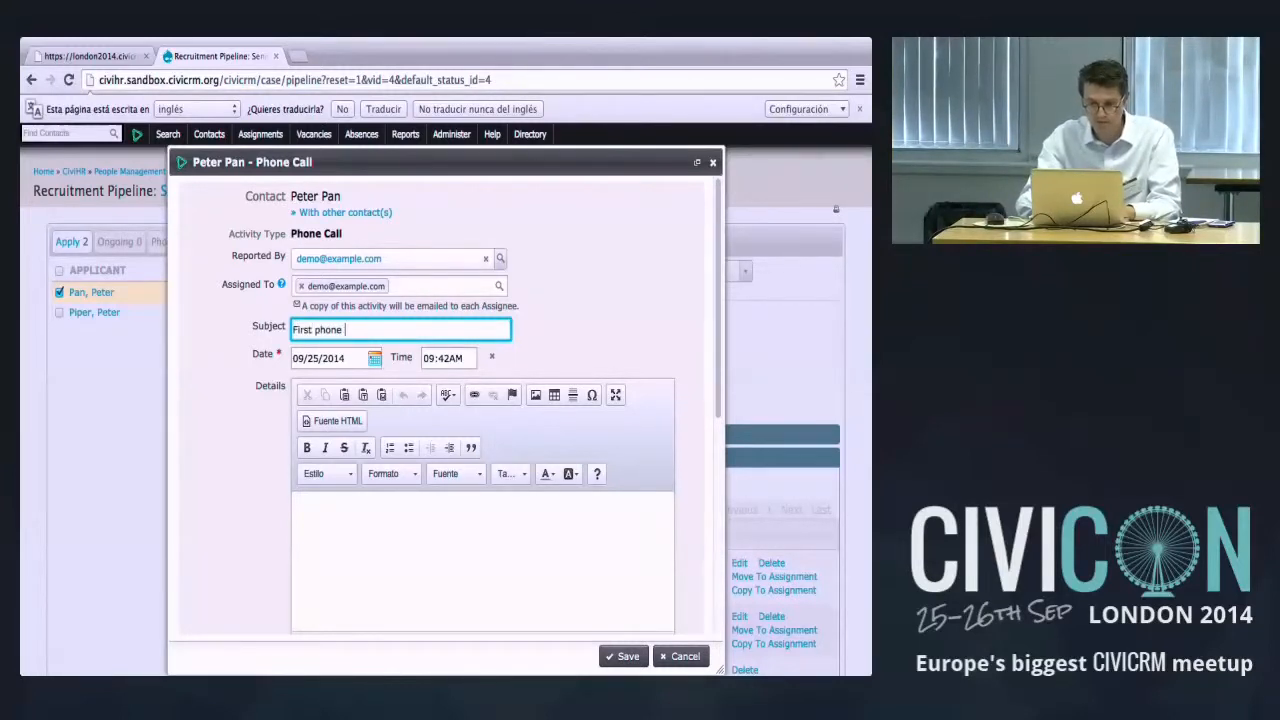
type("call")
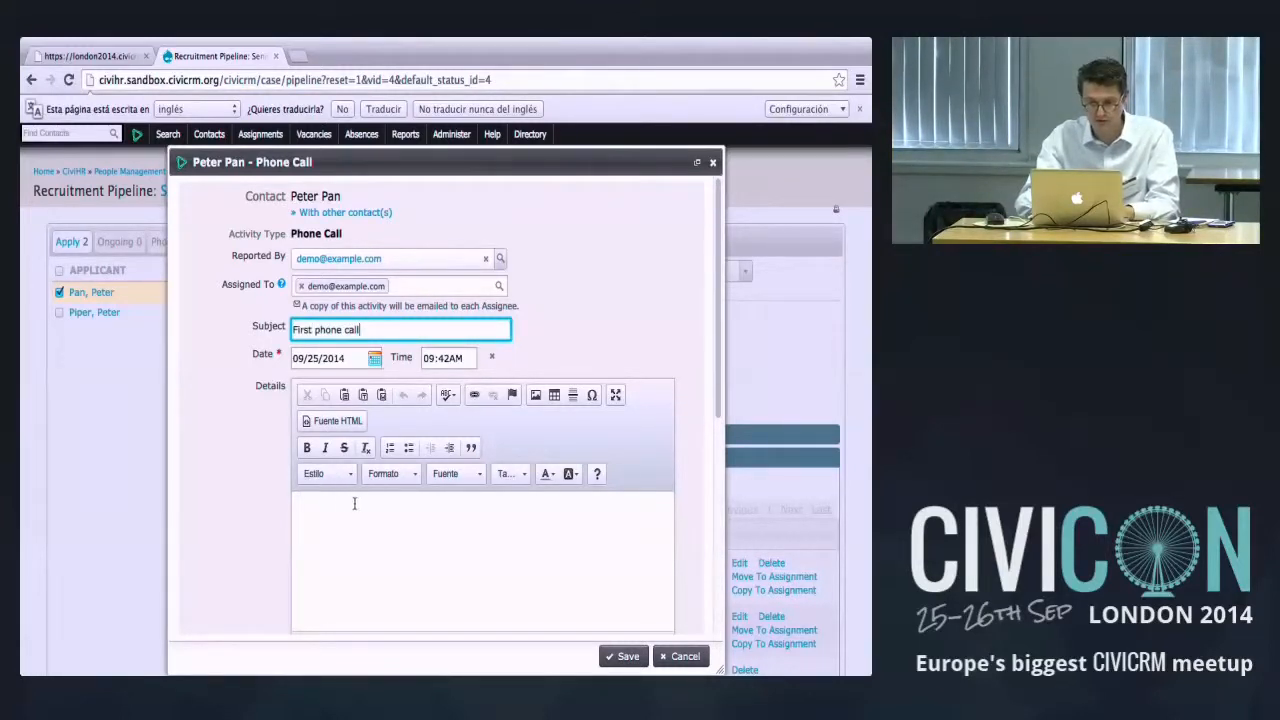
Step: Add details 'Phone him to ask him if he is any good' and save the activity
left_click(360, 512)
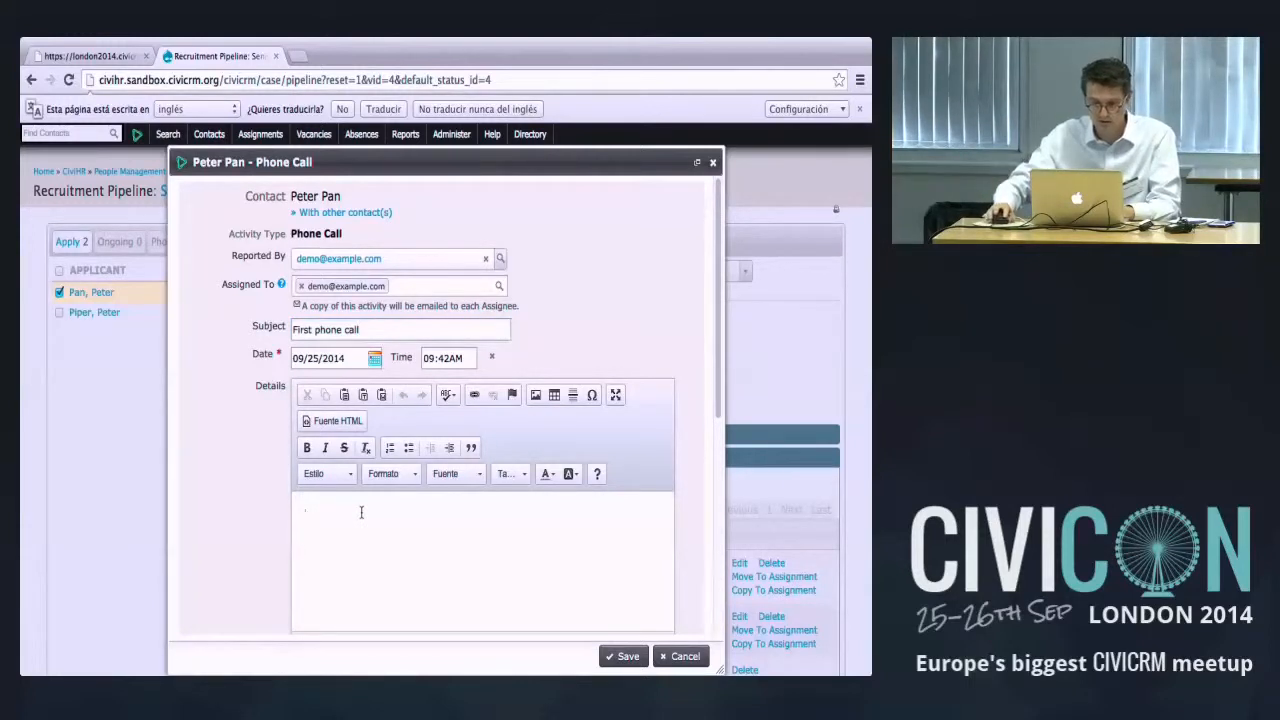
type("Phone him to ask him if he is any good.")
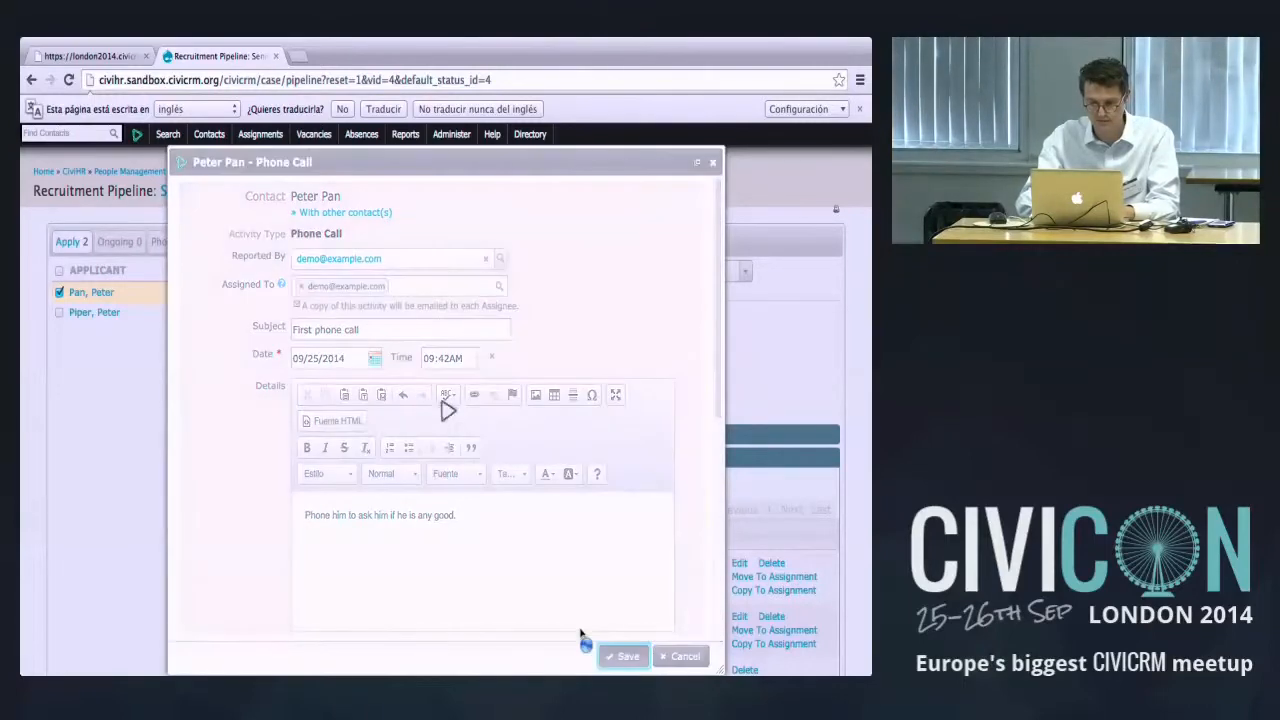
left_click(624, 656)
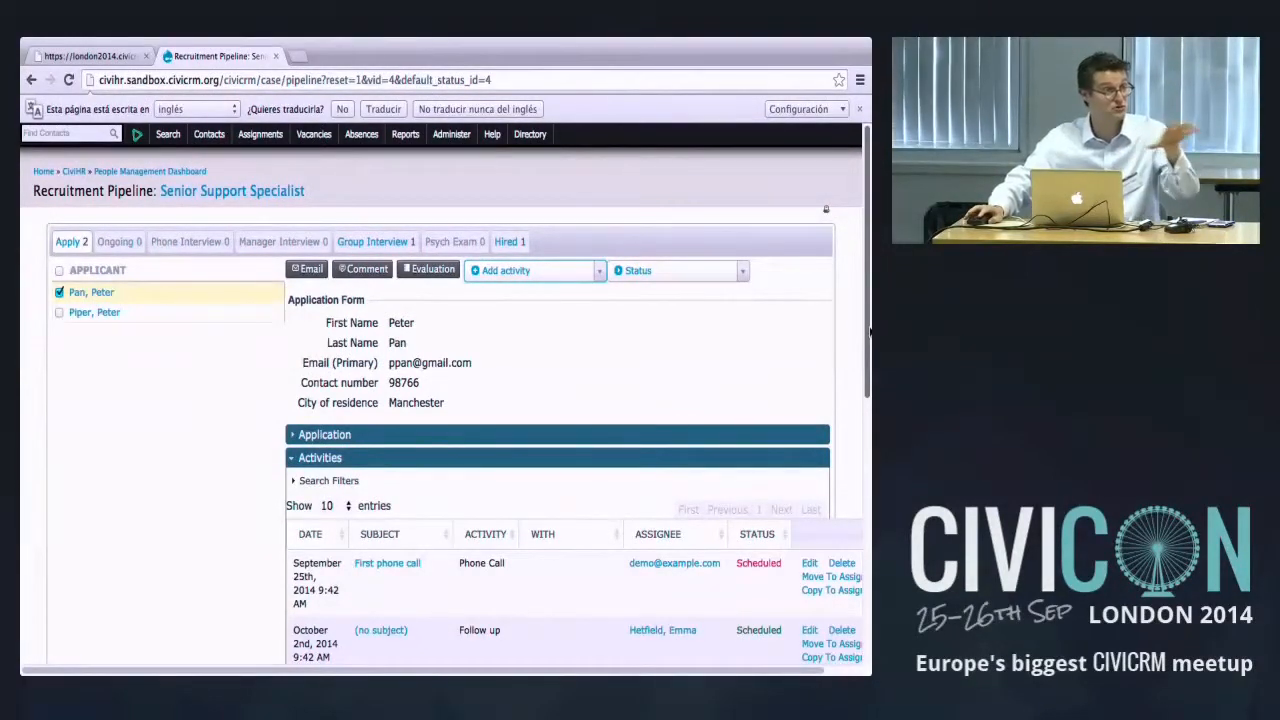
scroll("down", 3)
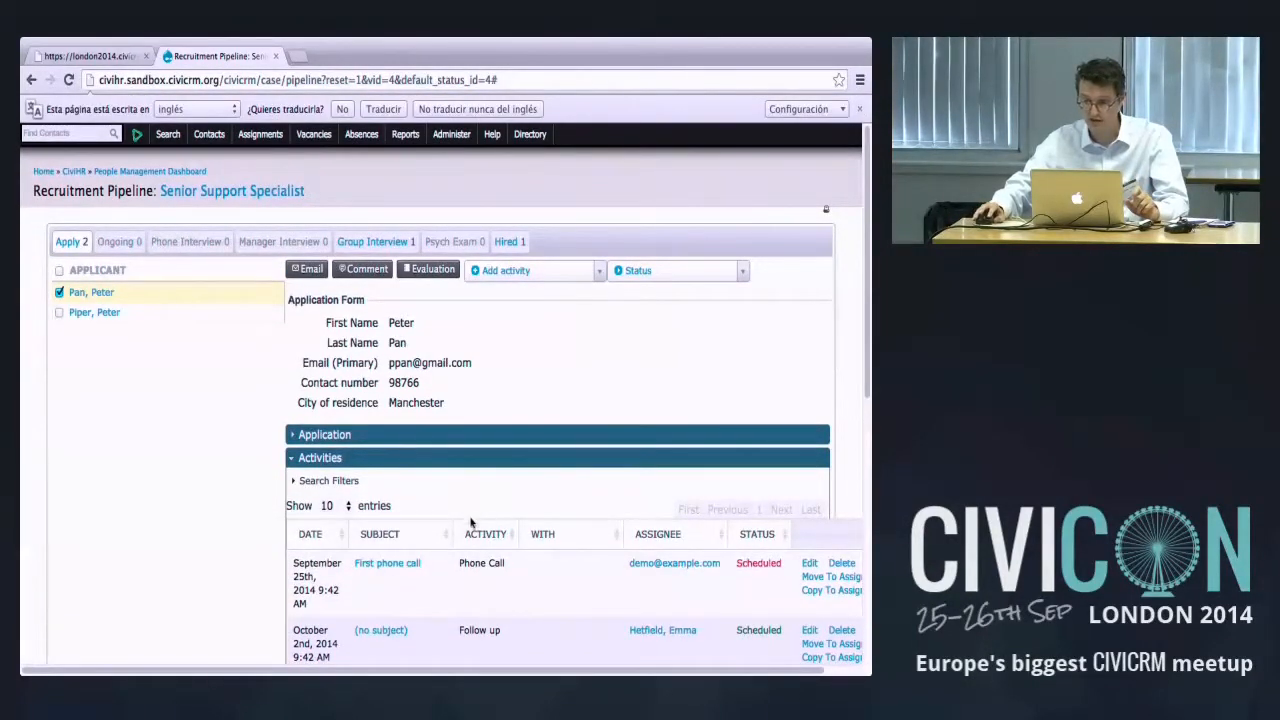
left_click(388, 562)
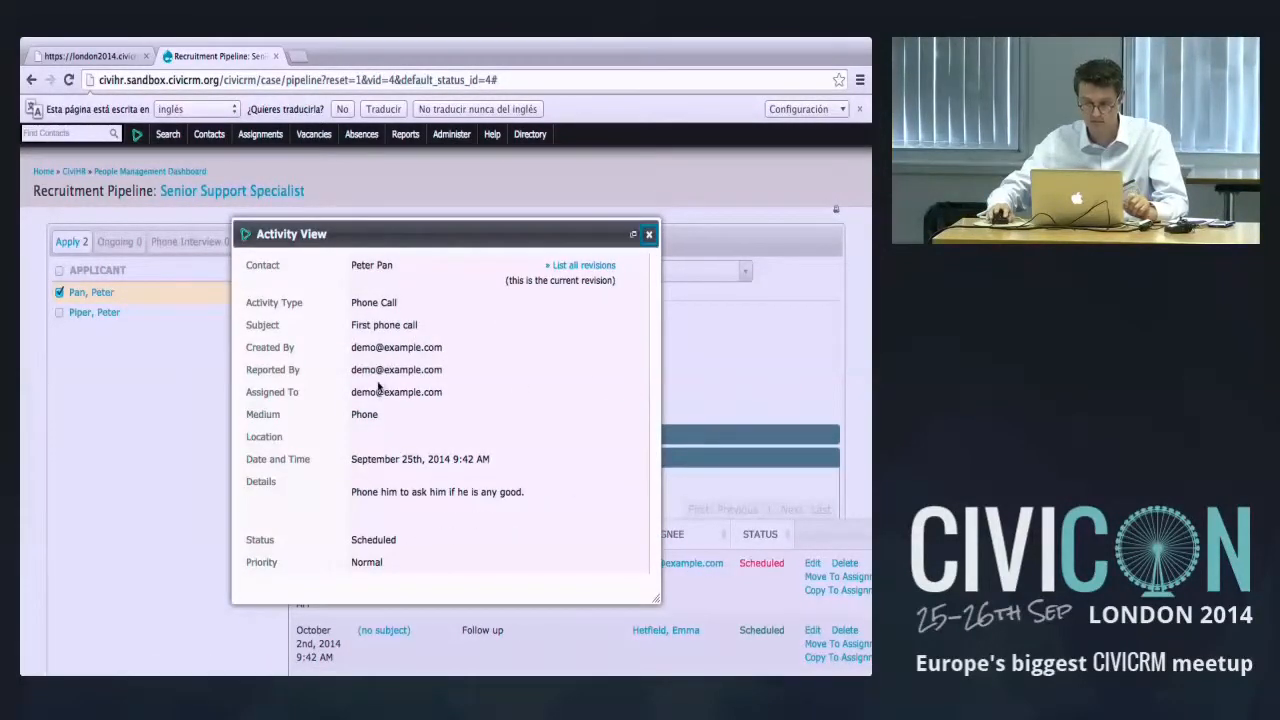
mouse_move(604, 332)
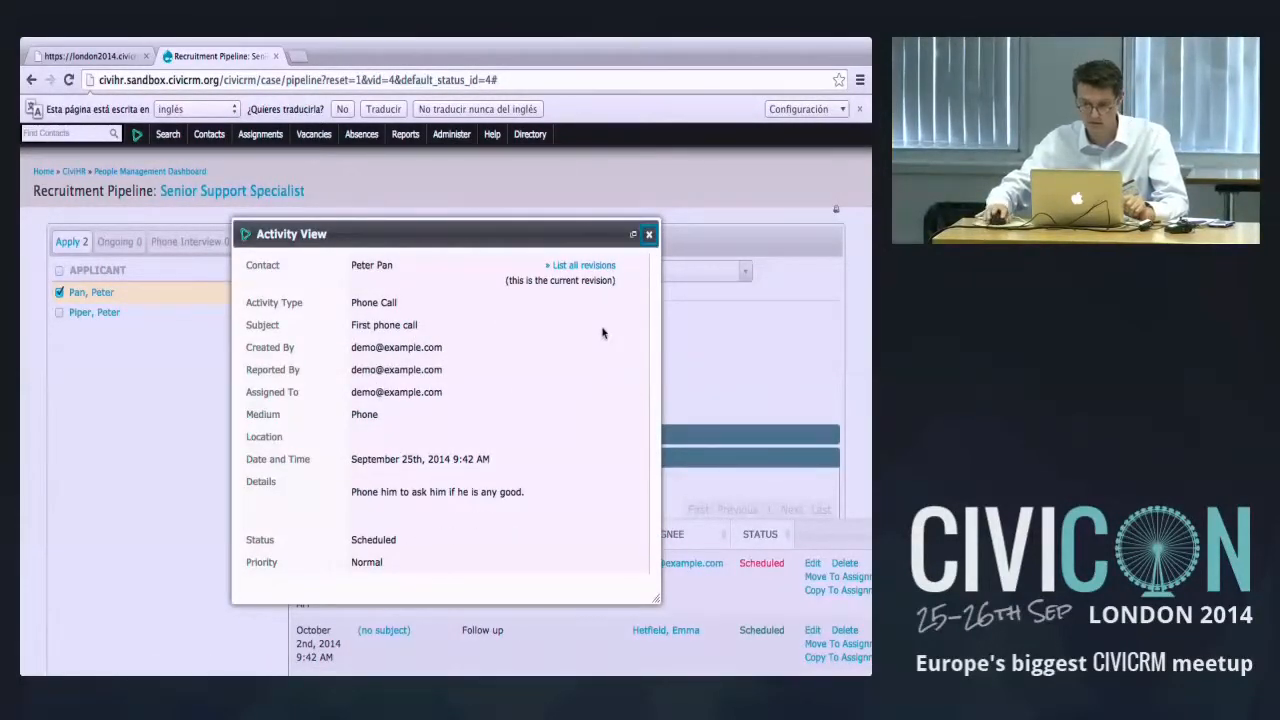
left_click(648, 234)
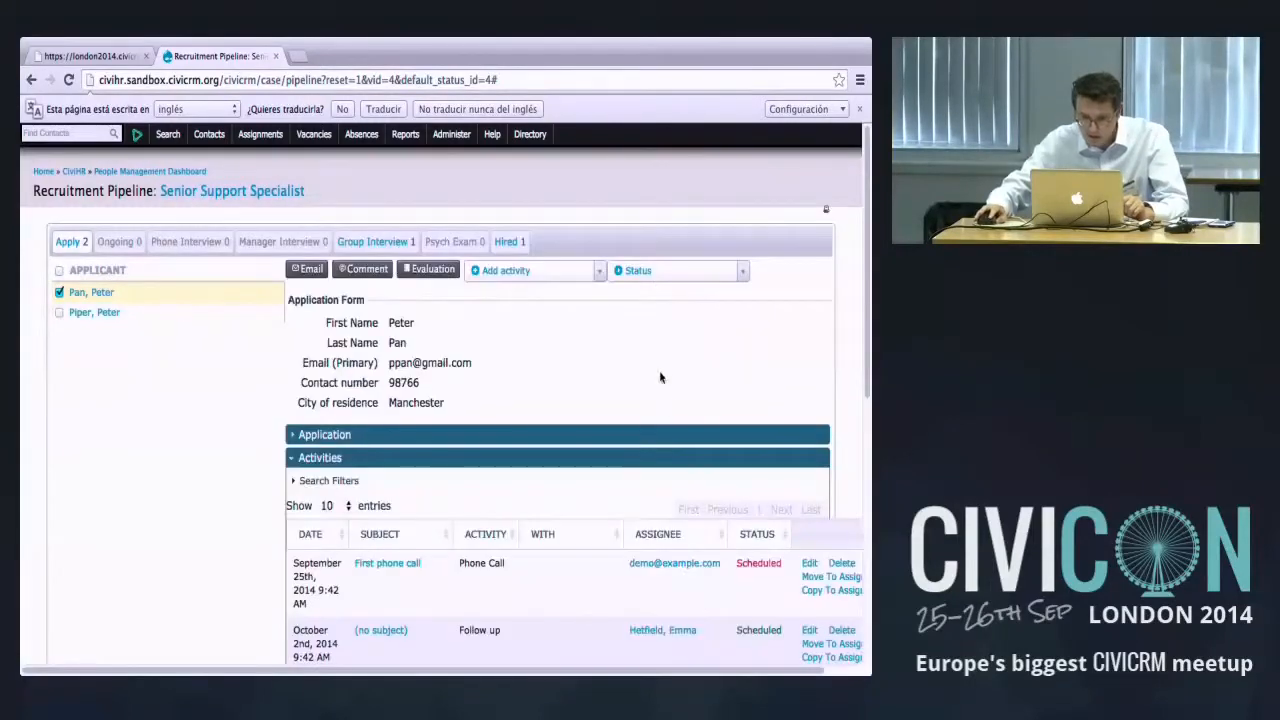
Step: Edit the First phone call and add 'Yes he was.' to its details
left_click(810, 562)
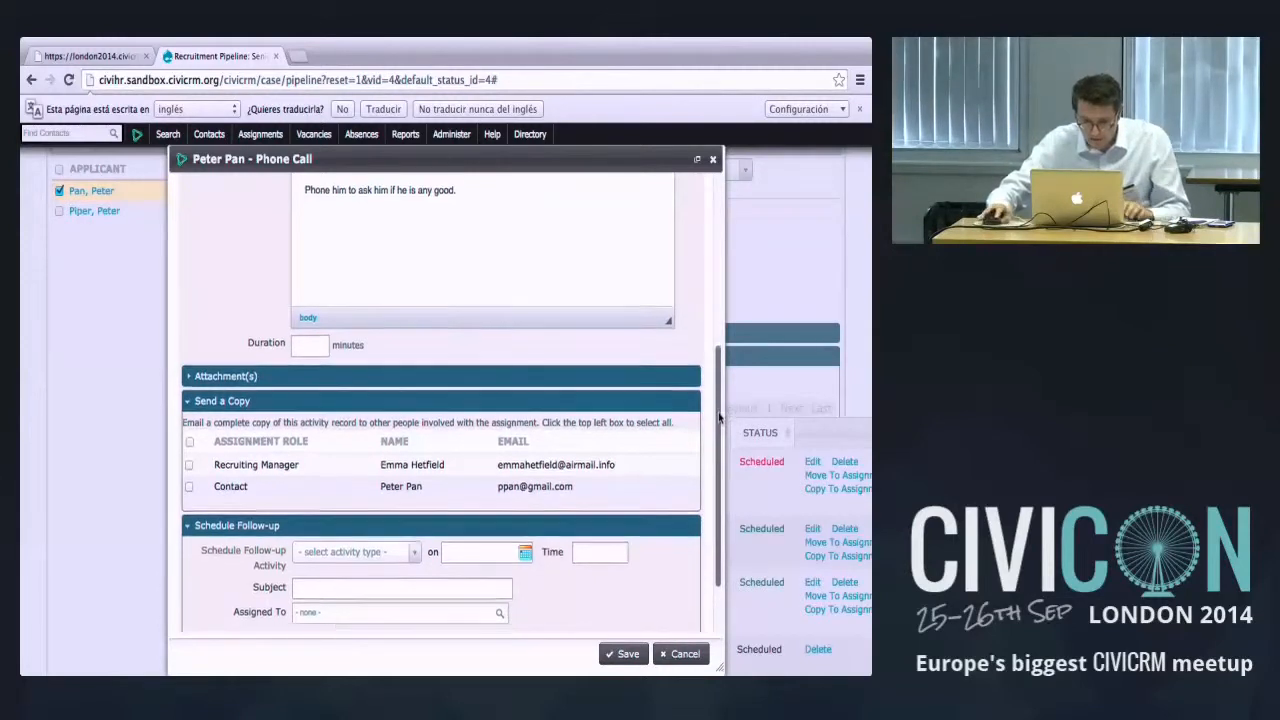
scroll("down", 3)
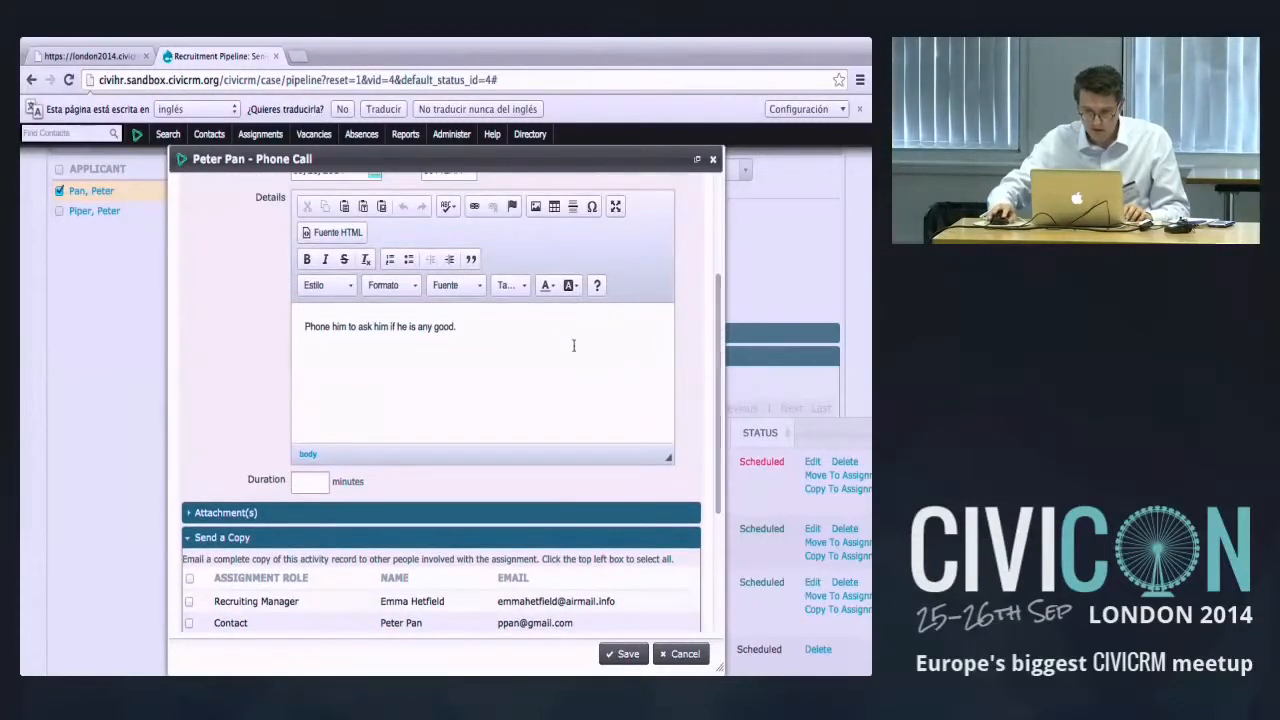
scroll("down", 3)
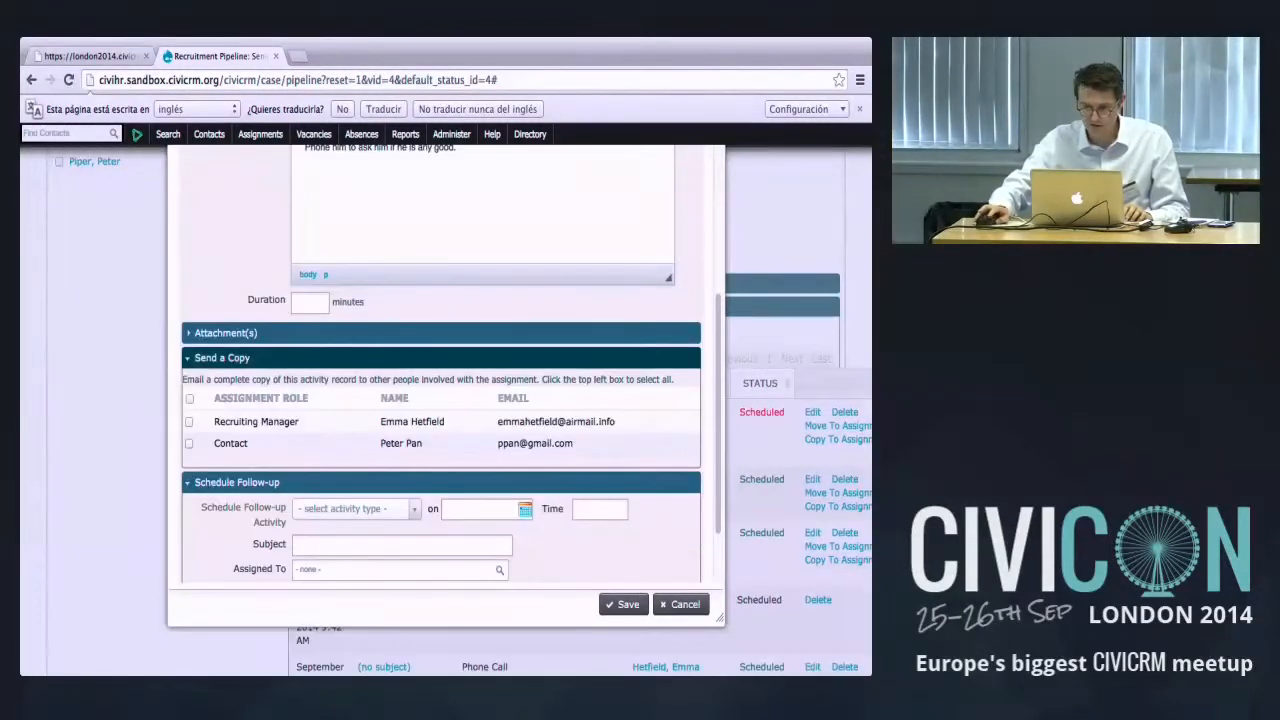
type("Ys")
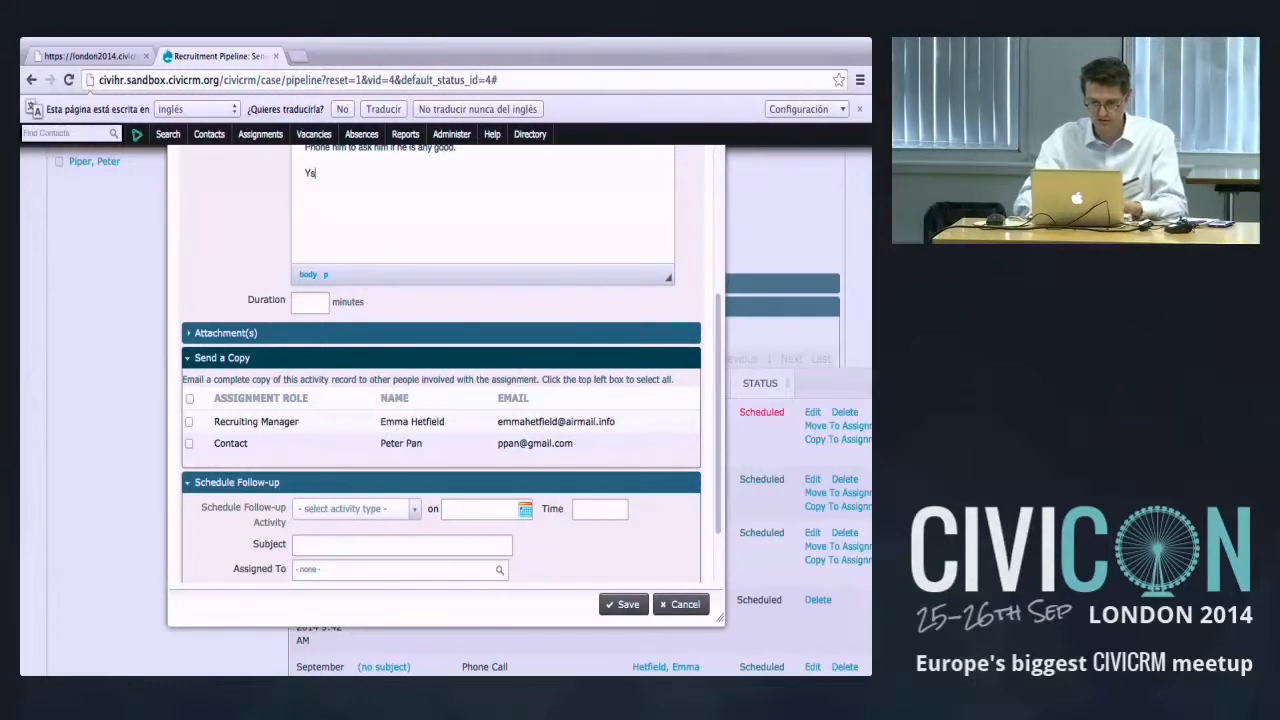
type("es he was.")
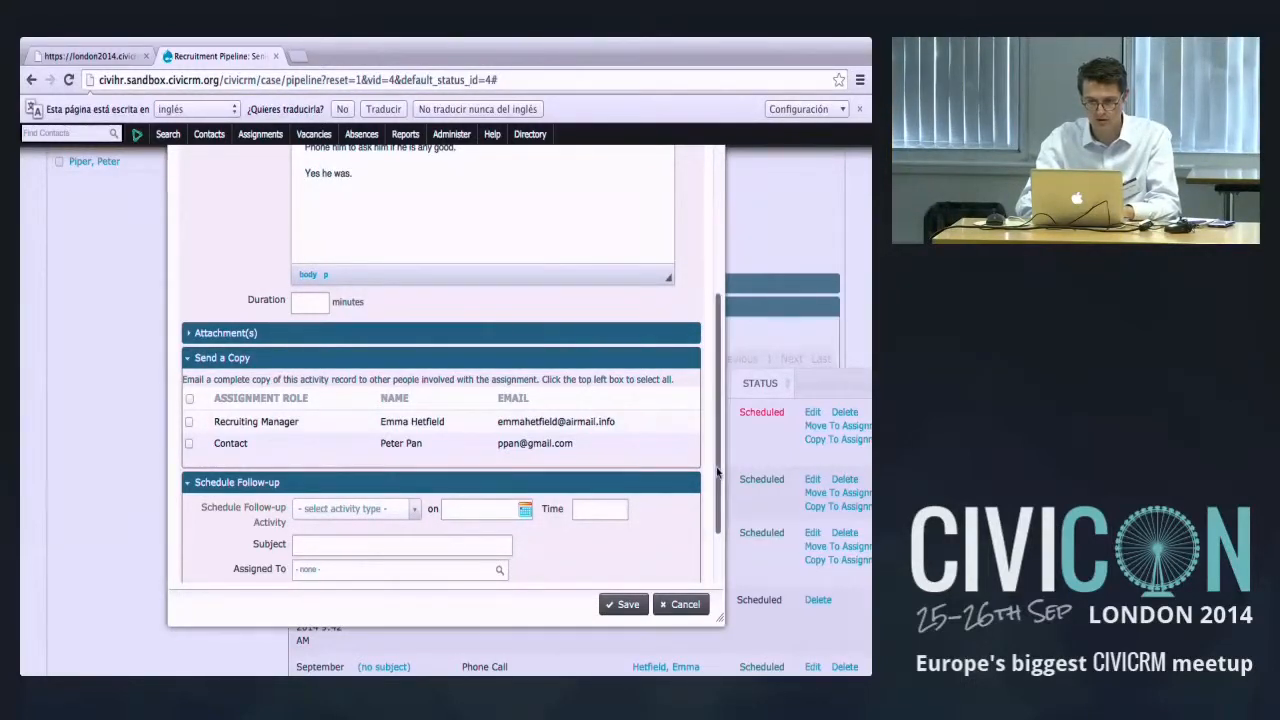
Step: Set the activity status to Completed and save the phone call
left_click(350, 522)
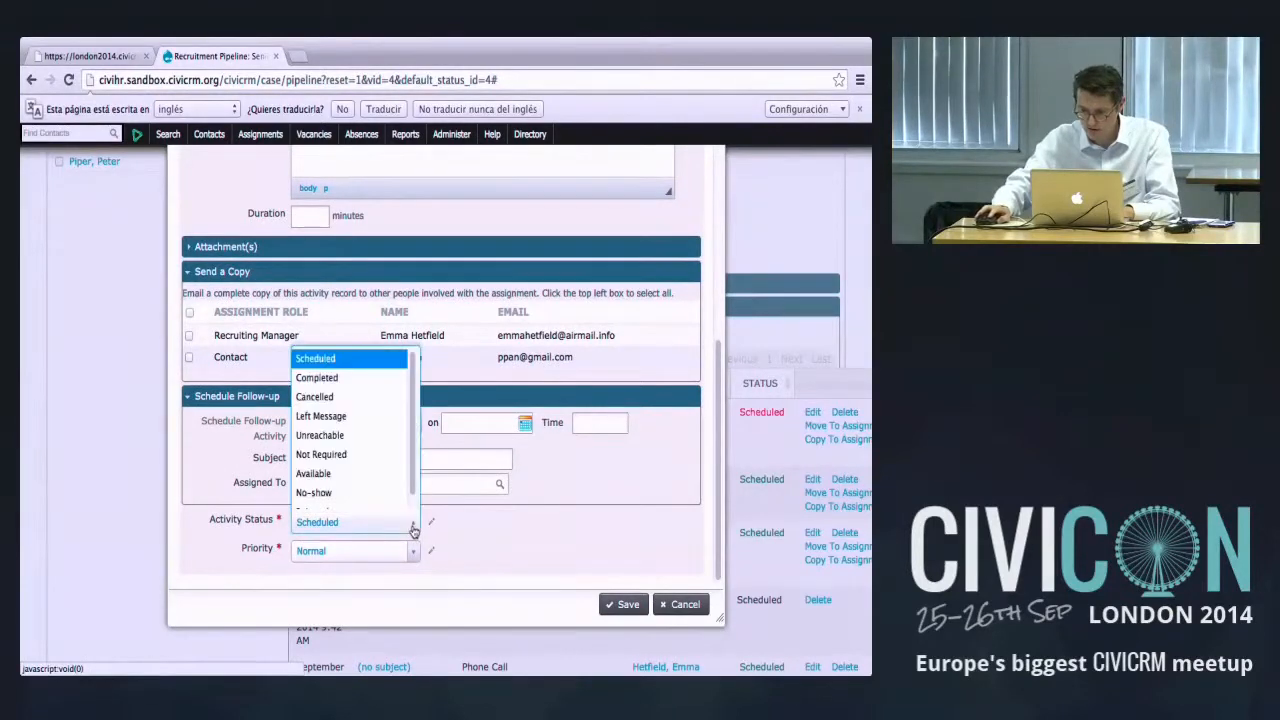
left_click(316, 376)
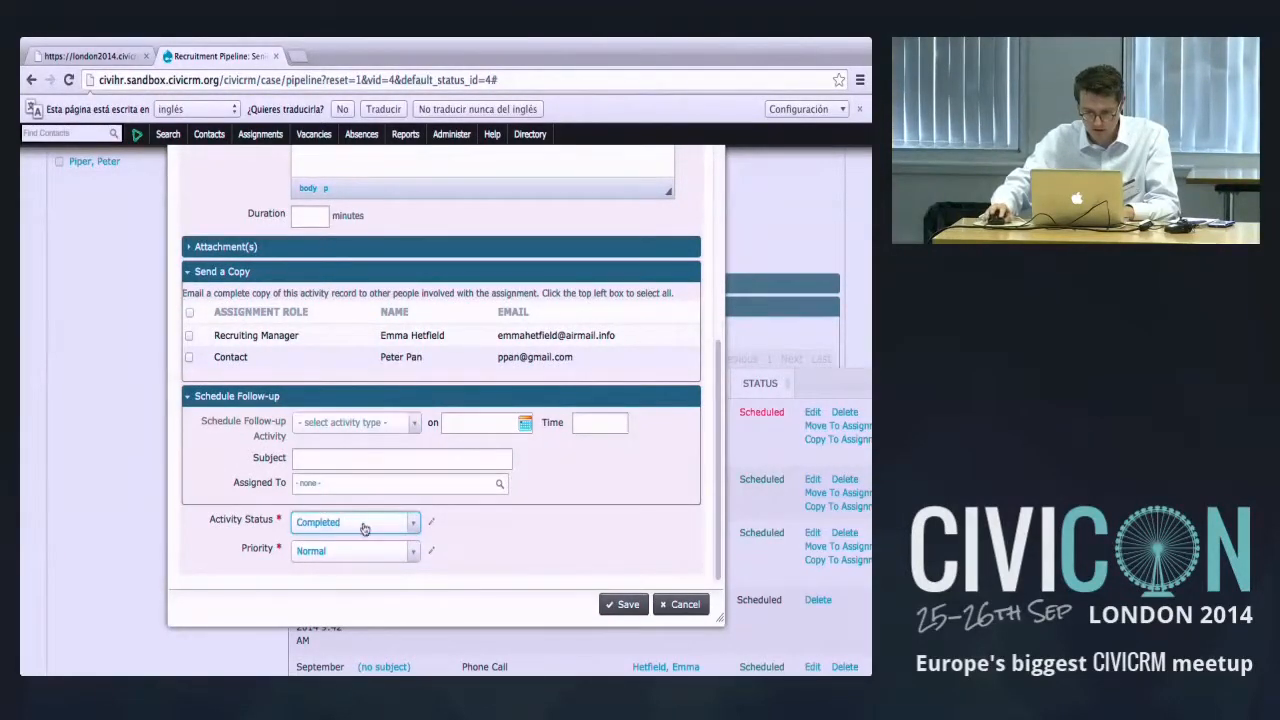
left_click(624, 604)
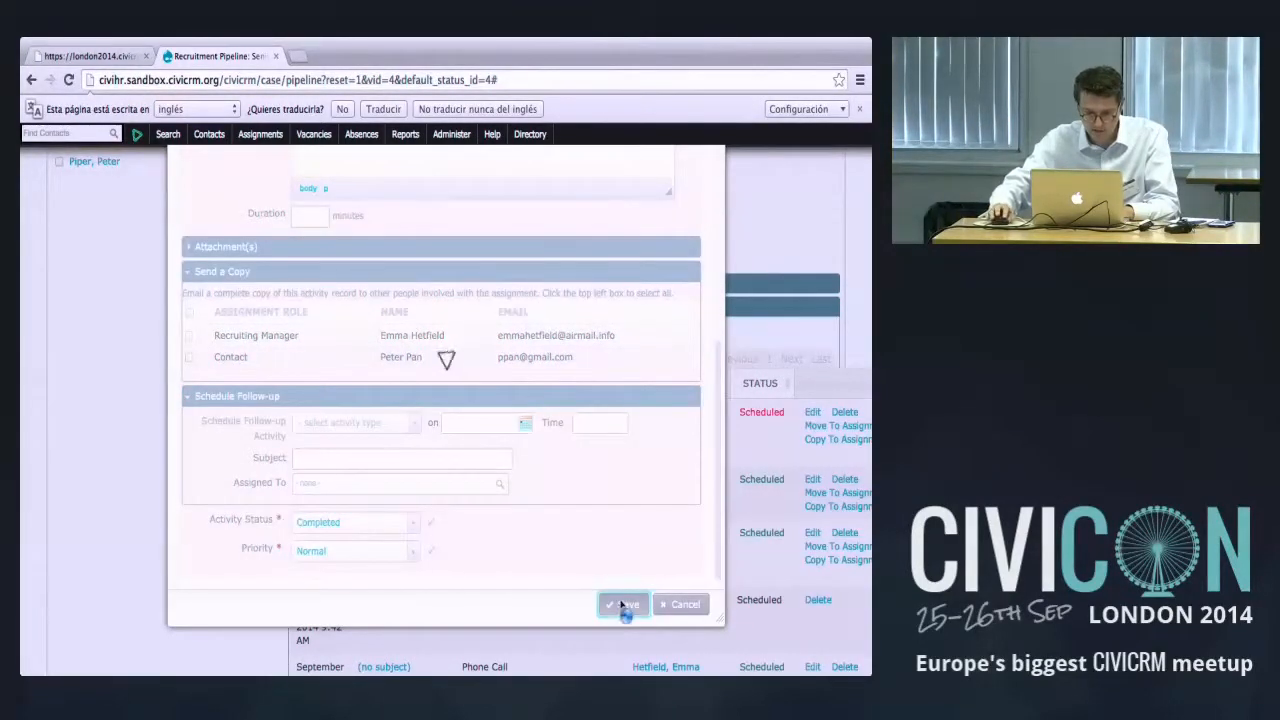
left_click(622, 604)
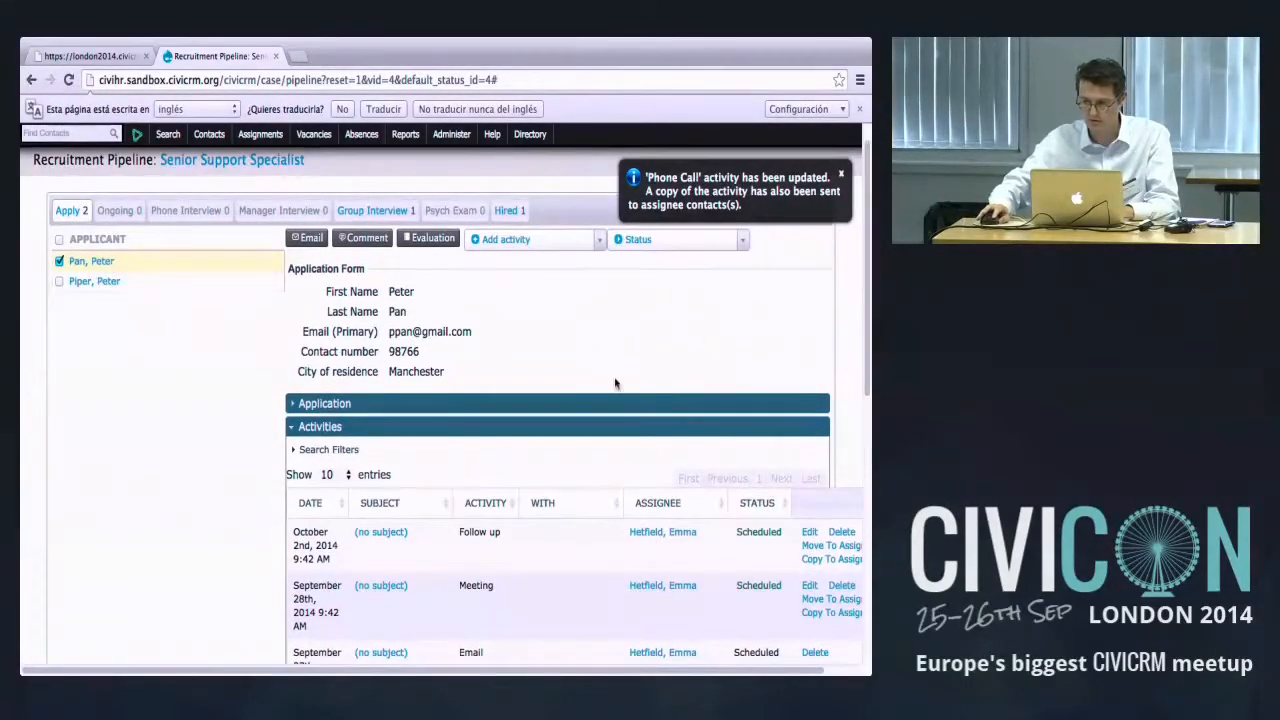
Step: Move Peter Pan from Apply to the Psych Exam stage and confirm the change
left_click(678, 240)
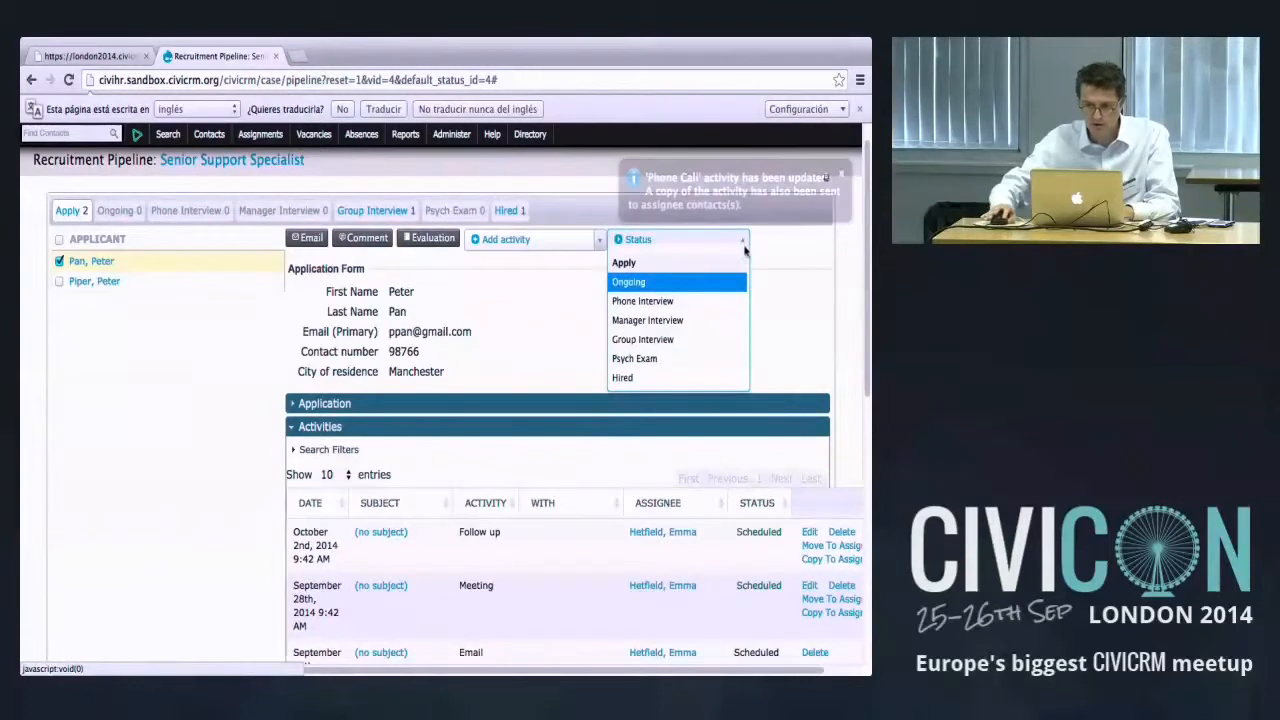
mouse_move(634, 358)
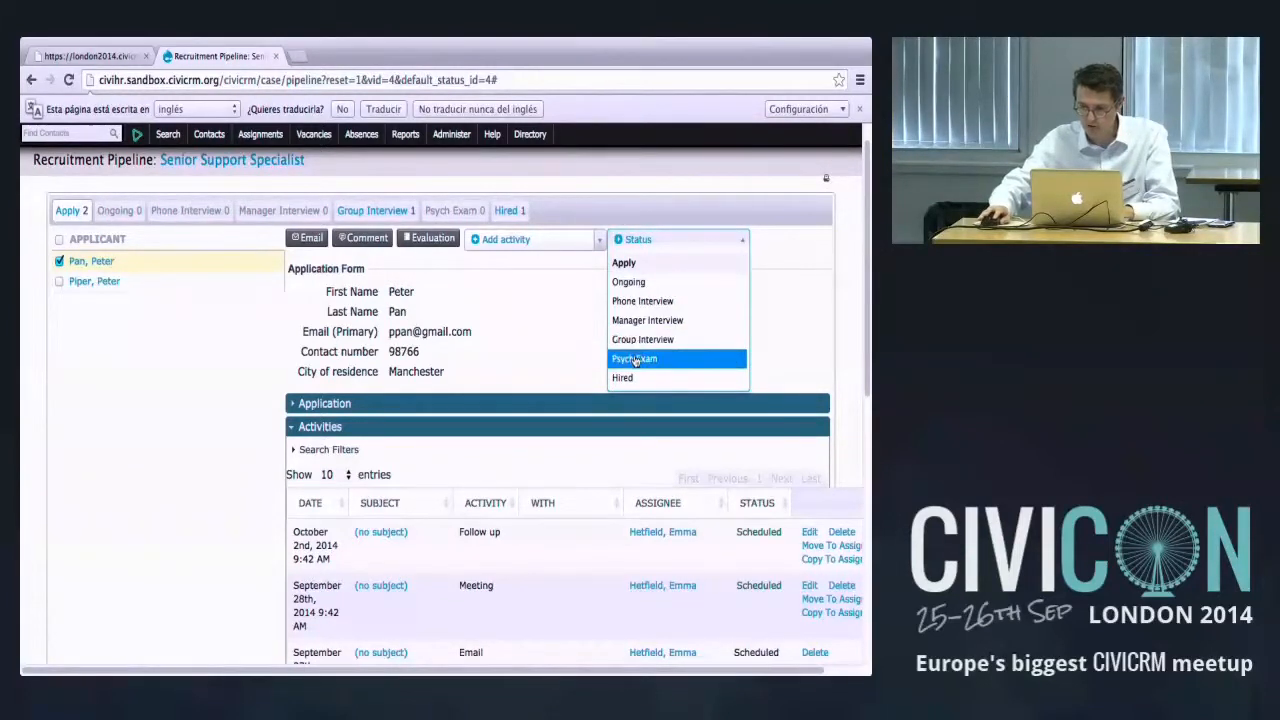
left_click(634, 358)
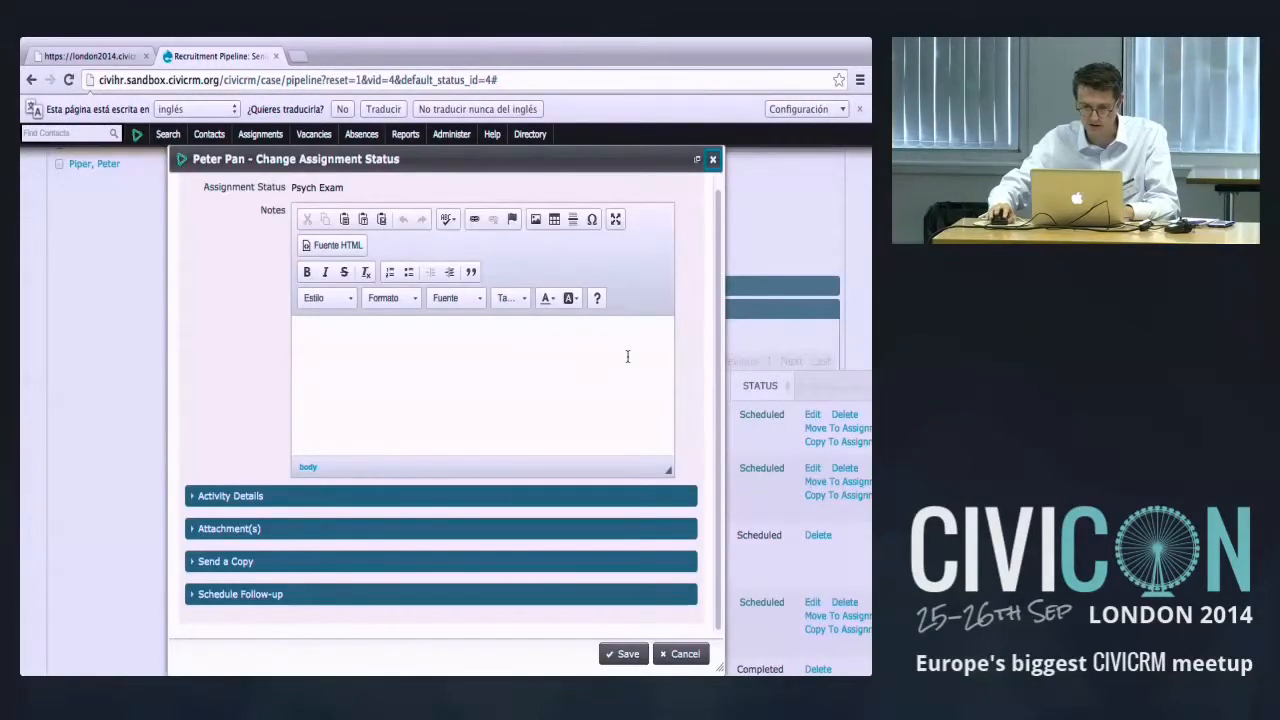
left_click(624, 652)
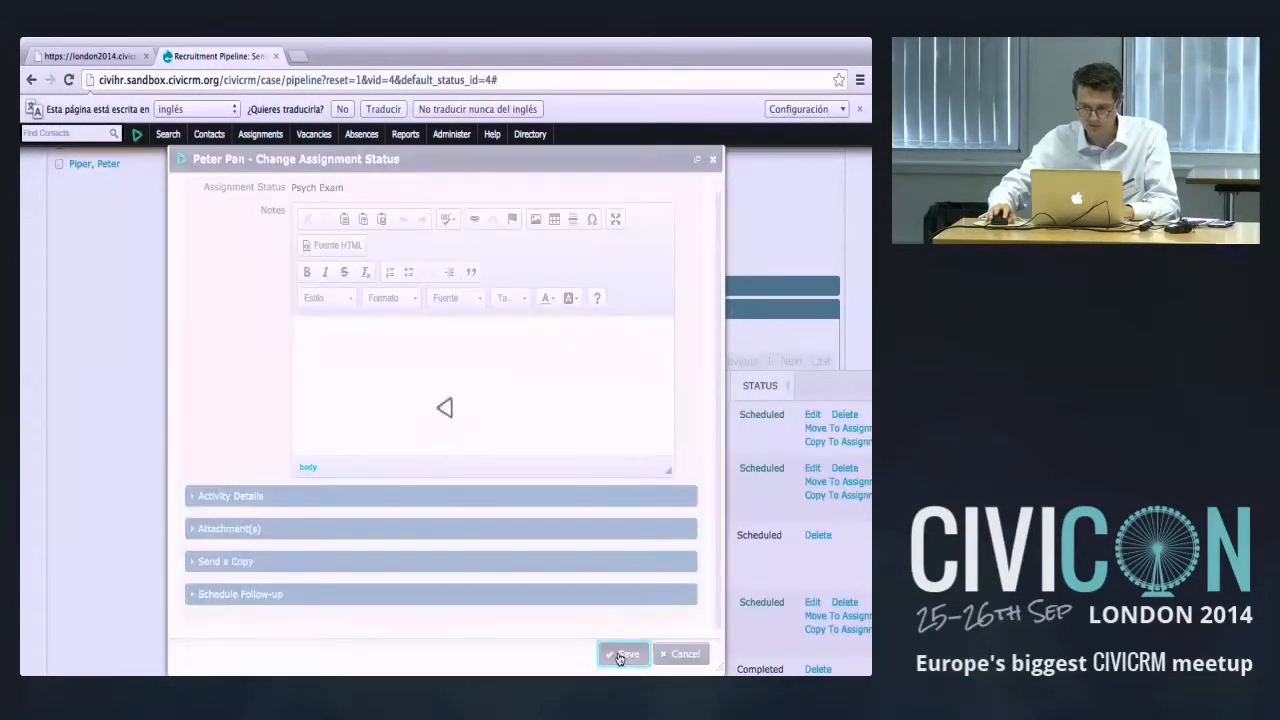
left_click(622, 652)
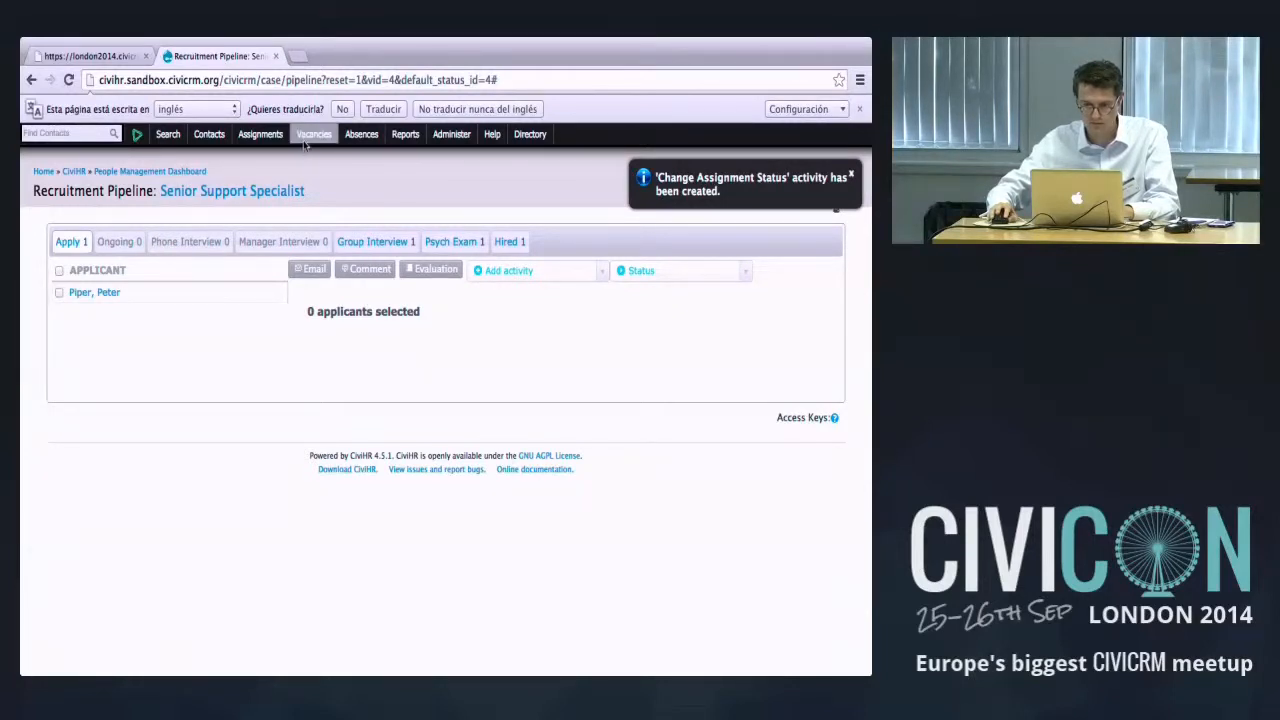
Step: From the dashboard, open the Senior Support Specialist vacancy for editing
left_click(314, 134)
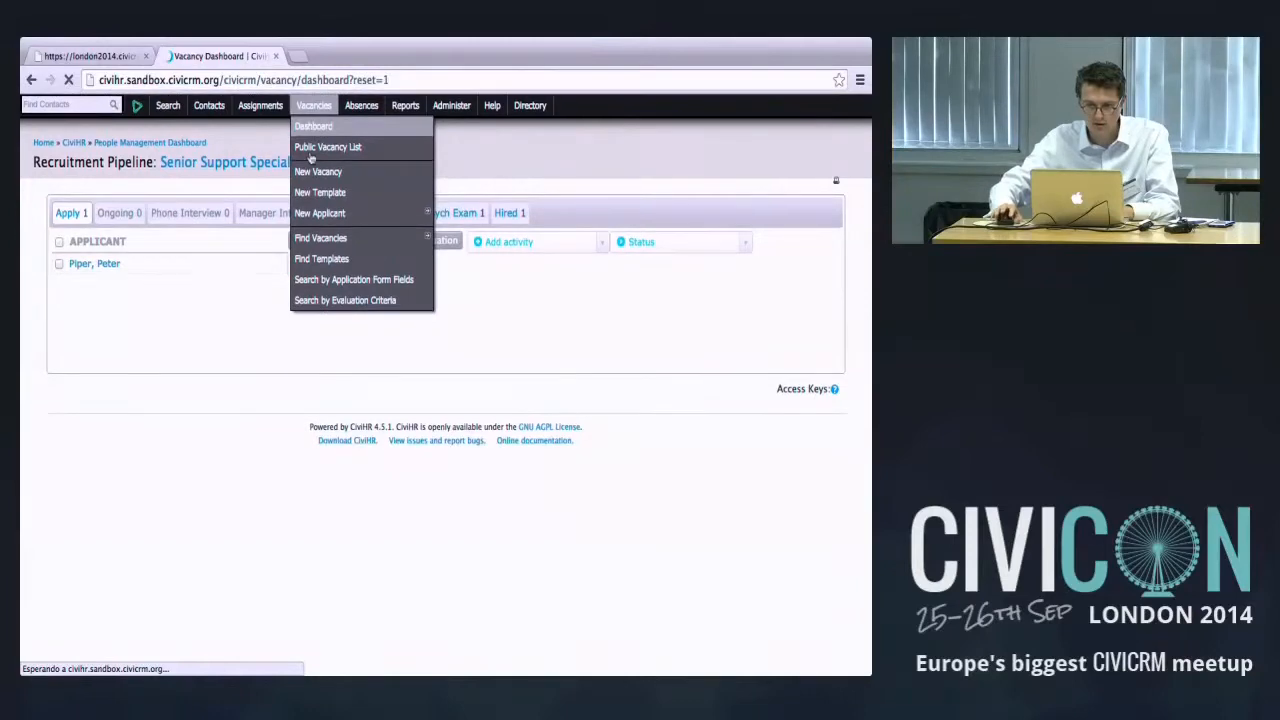
left_click(312, 124)
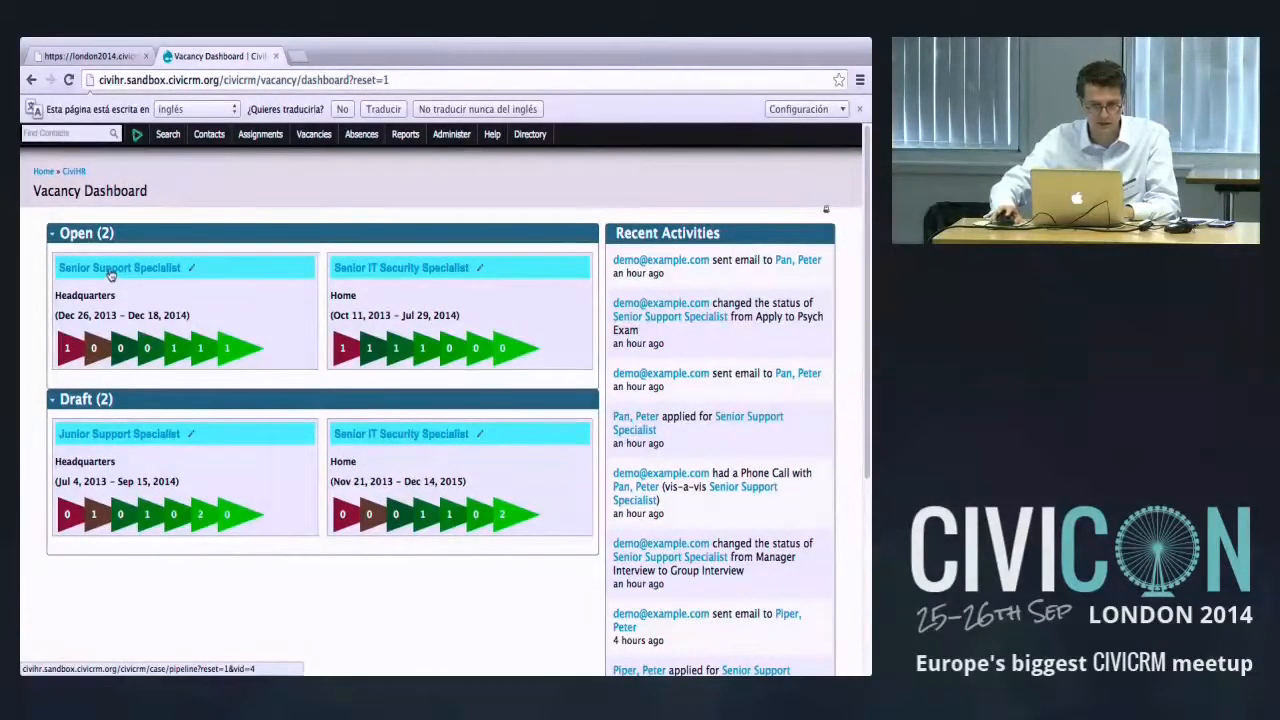
left_click(120, 268)
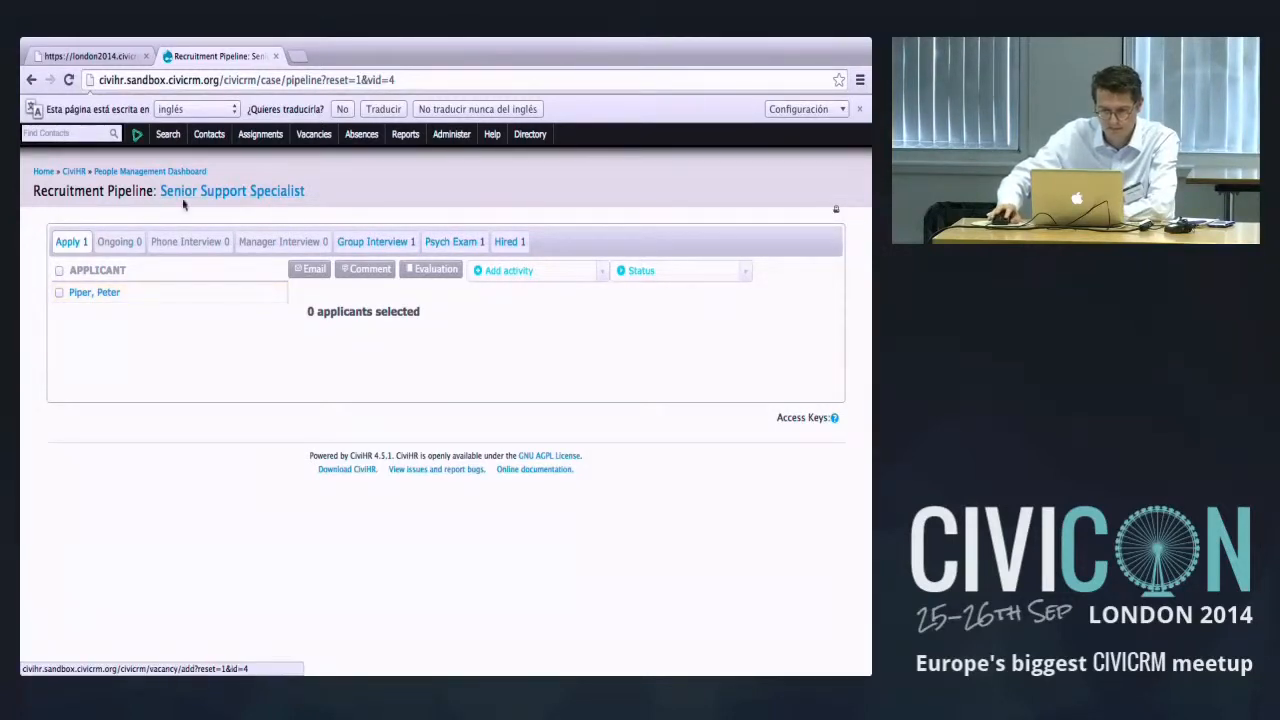
left_click(232, 192)
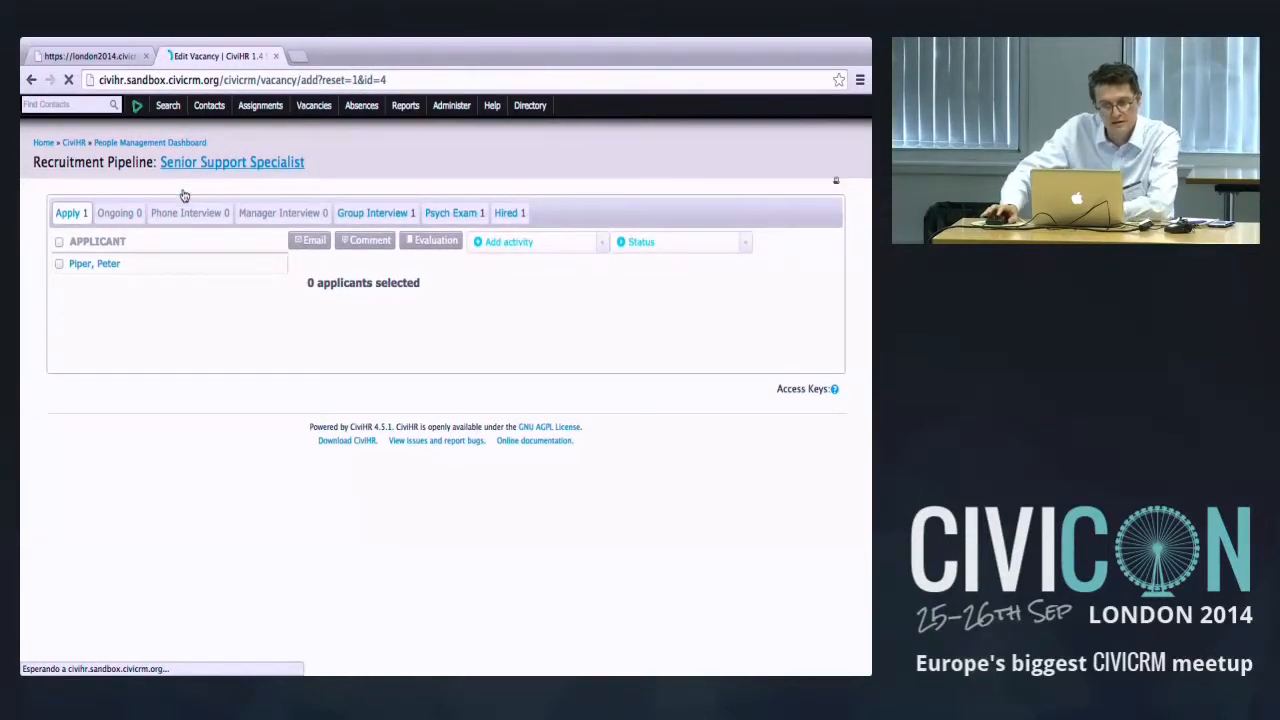
left_click(232, 160)
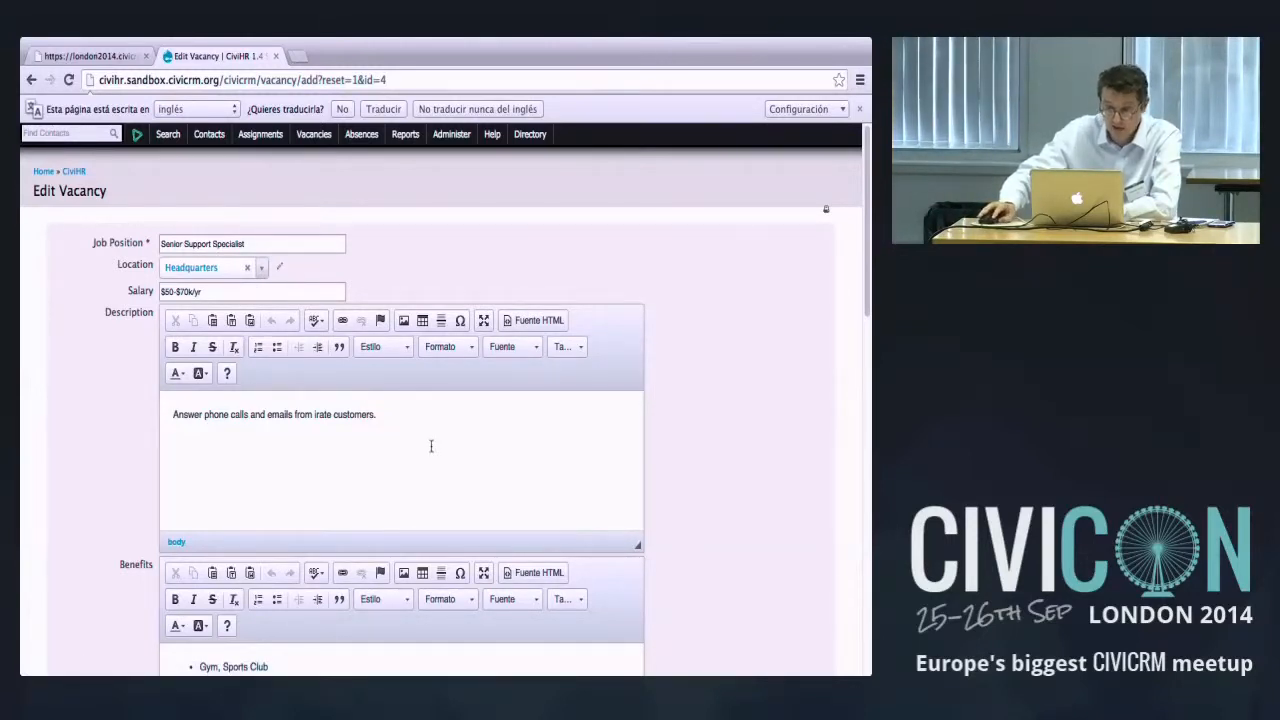
mouse_move(740, 278)
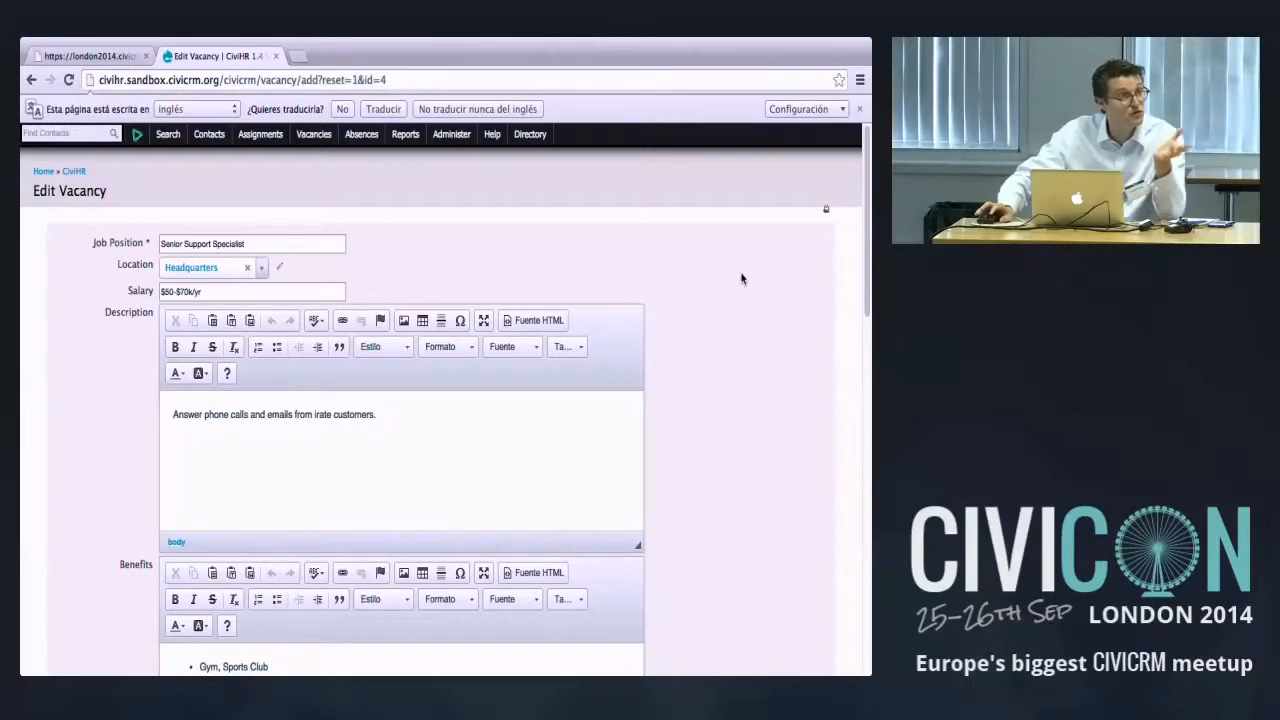
Step: Scroll past Benefits and Requirements to the Stages, forms and Permissions sections
scroll("down", 3)
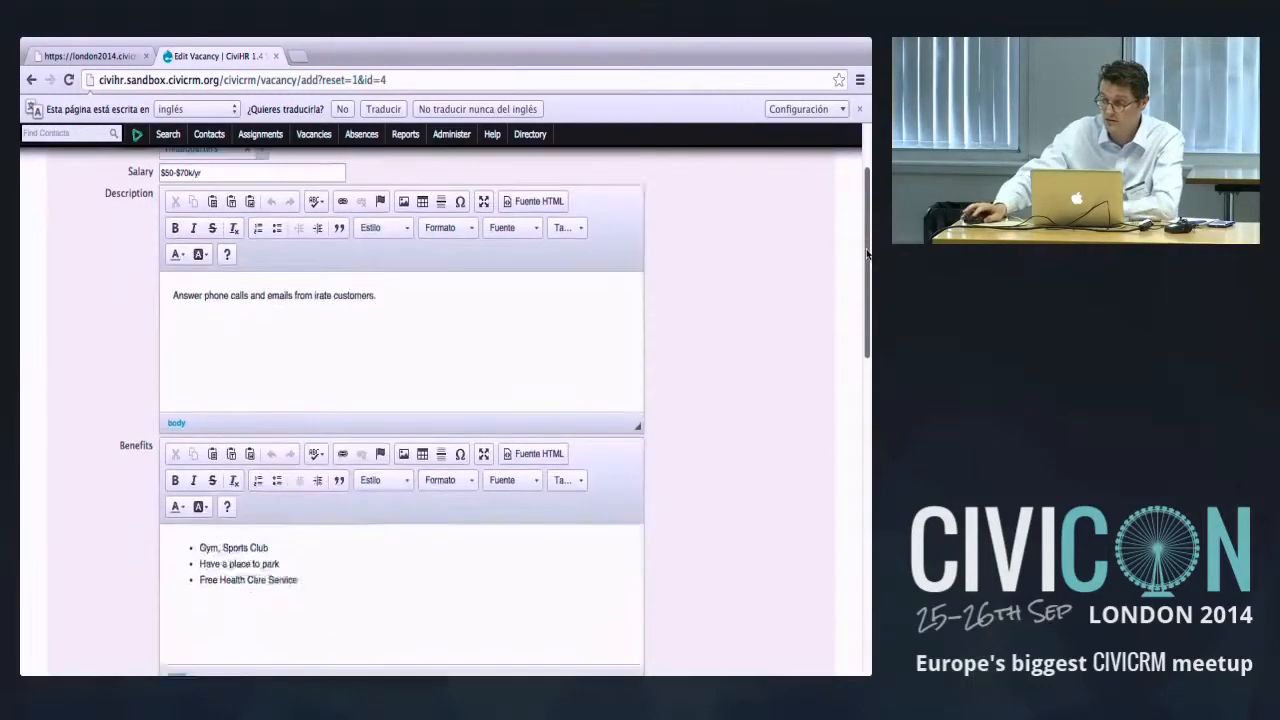
scroll("down", 3)
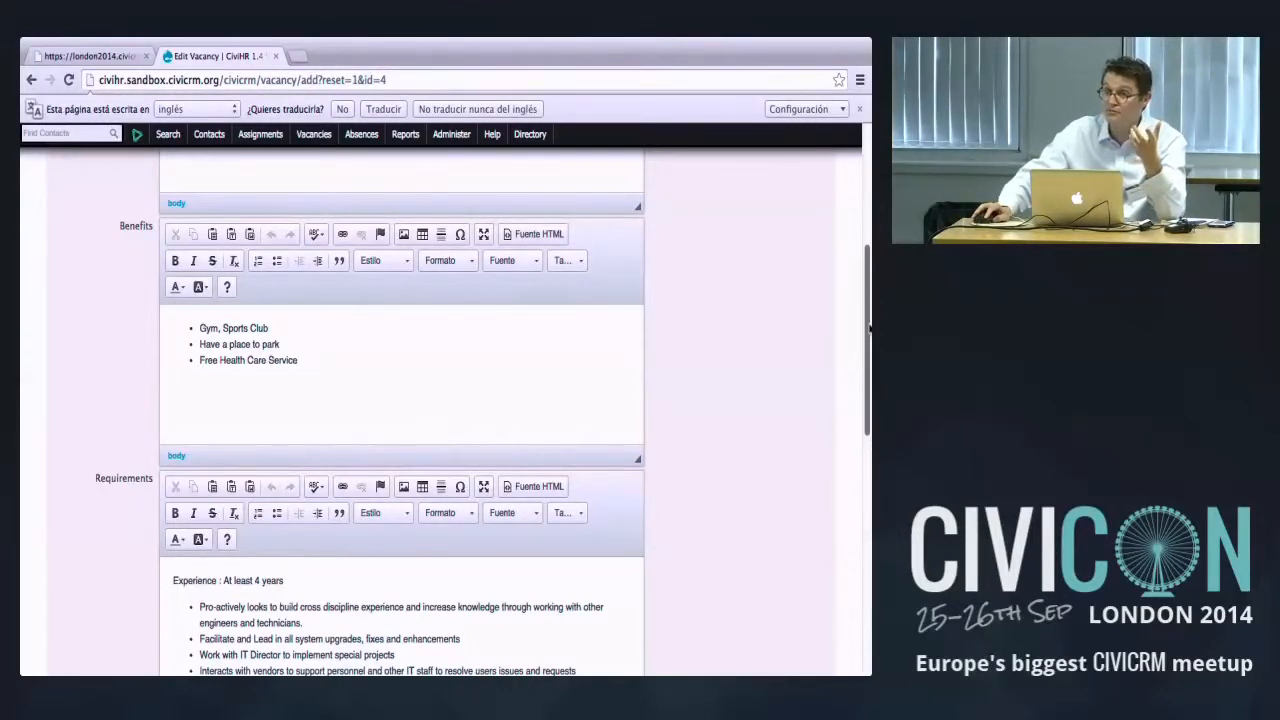
scroll("down", 3)
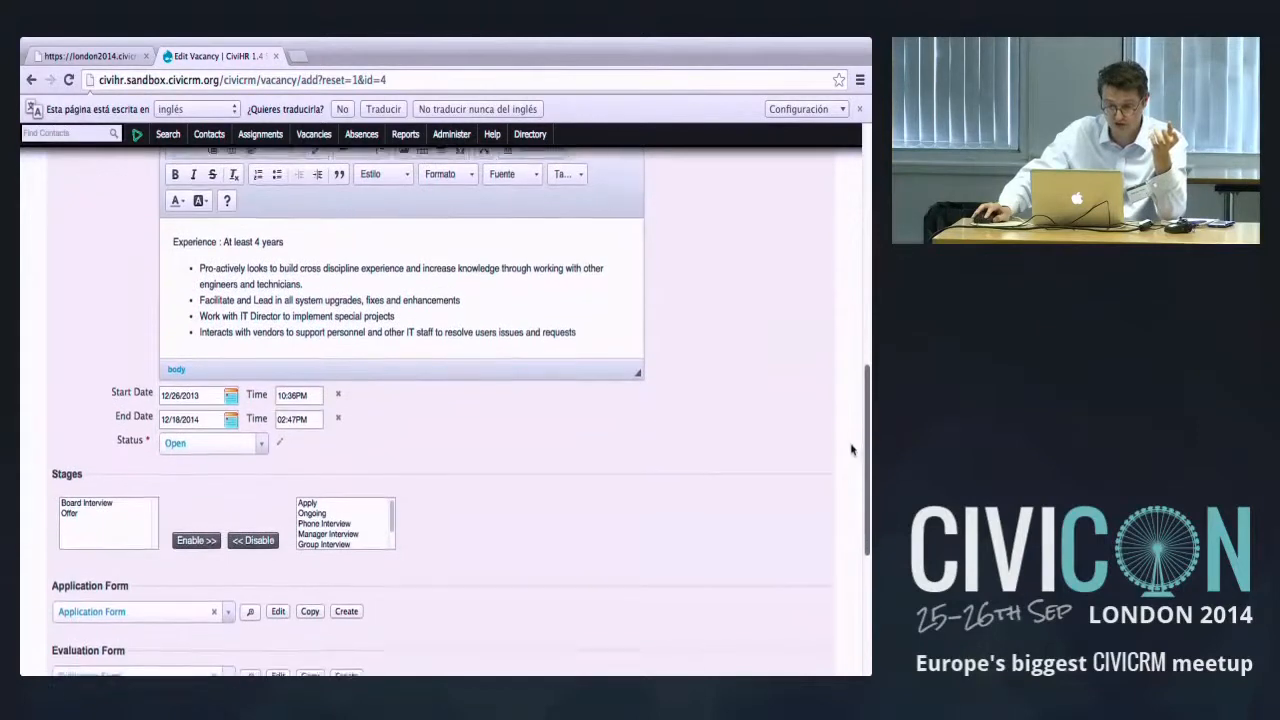
scroll("down", 3)
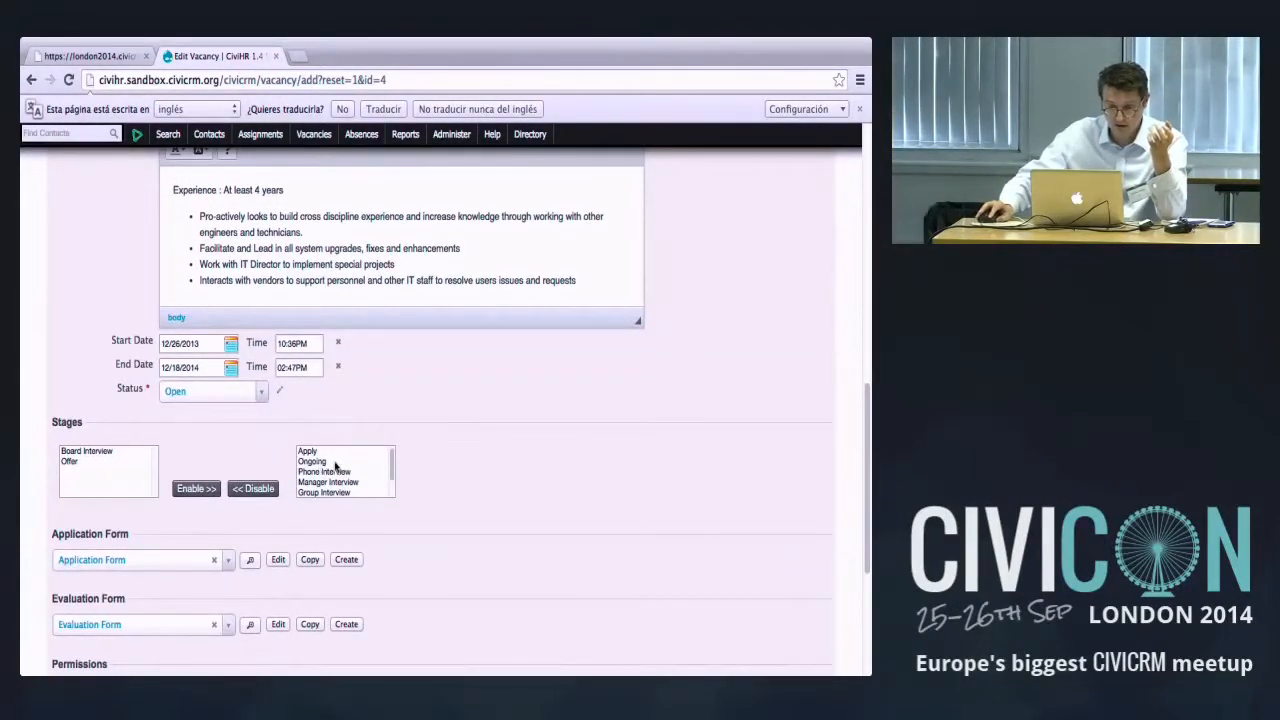
mouse_move(340, 468)
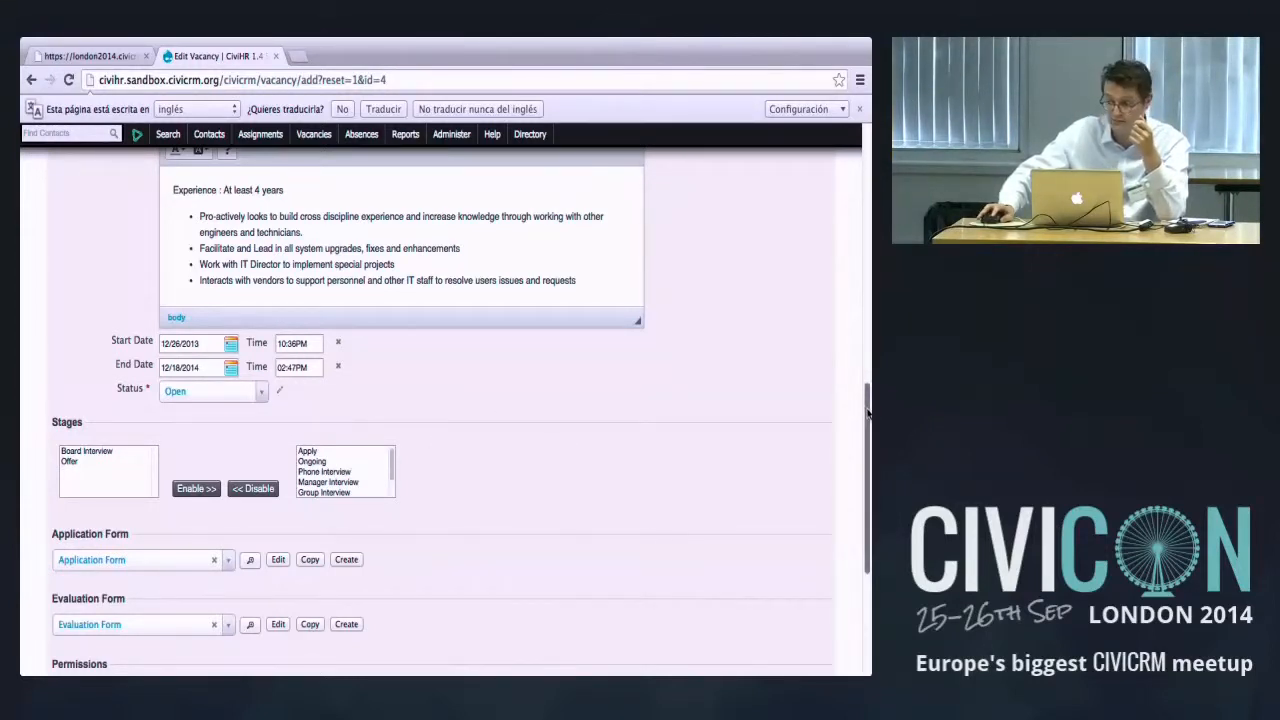
scroll("down", 3)
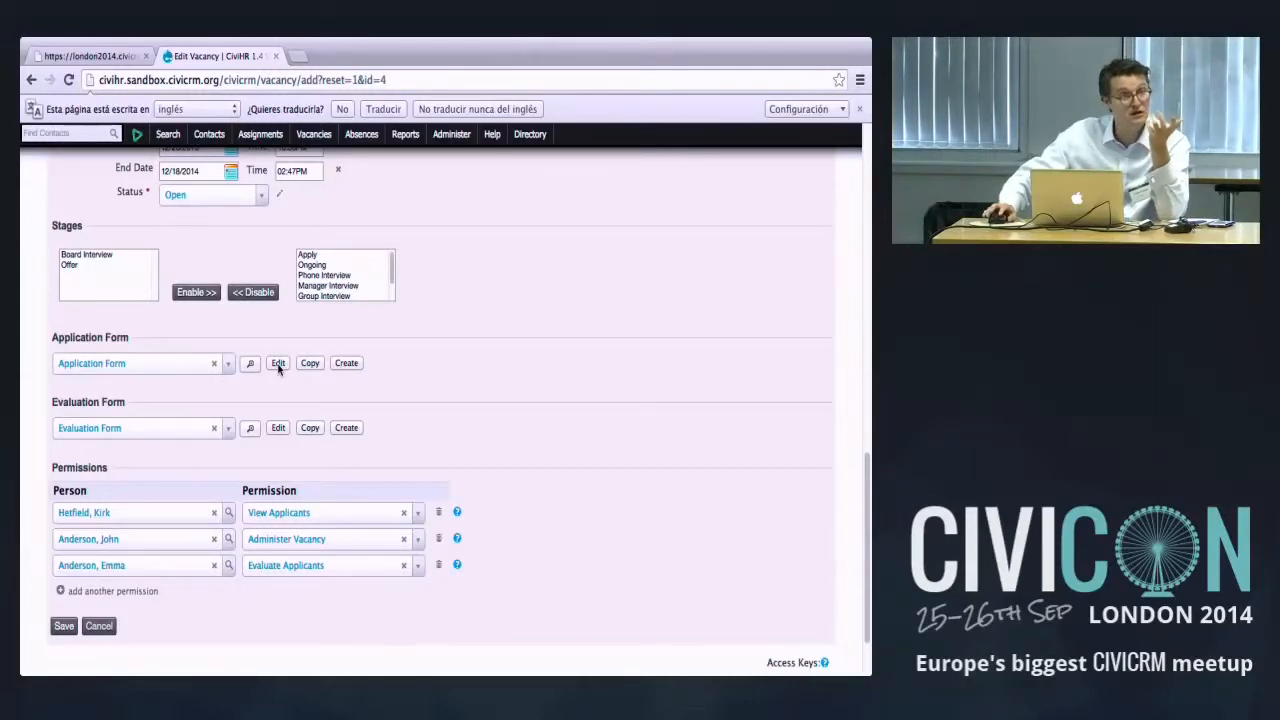
left_click(278, 364)
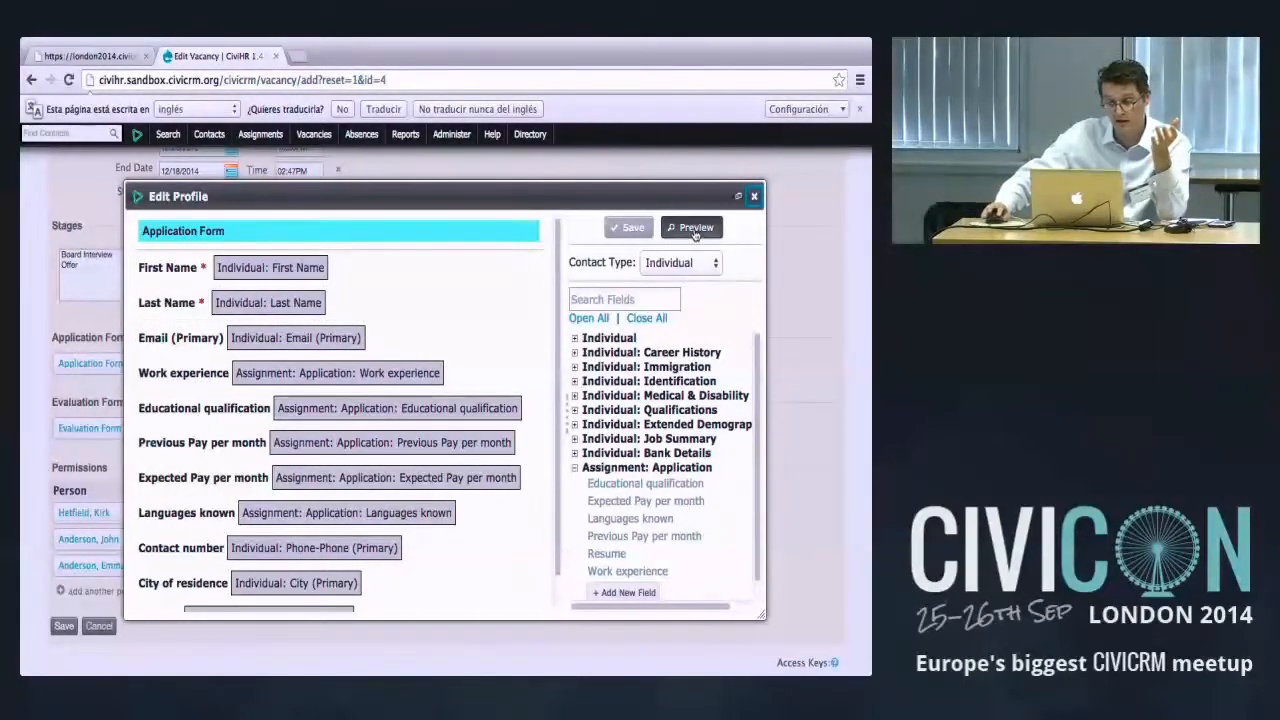
left_click(692, 228)
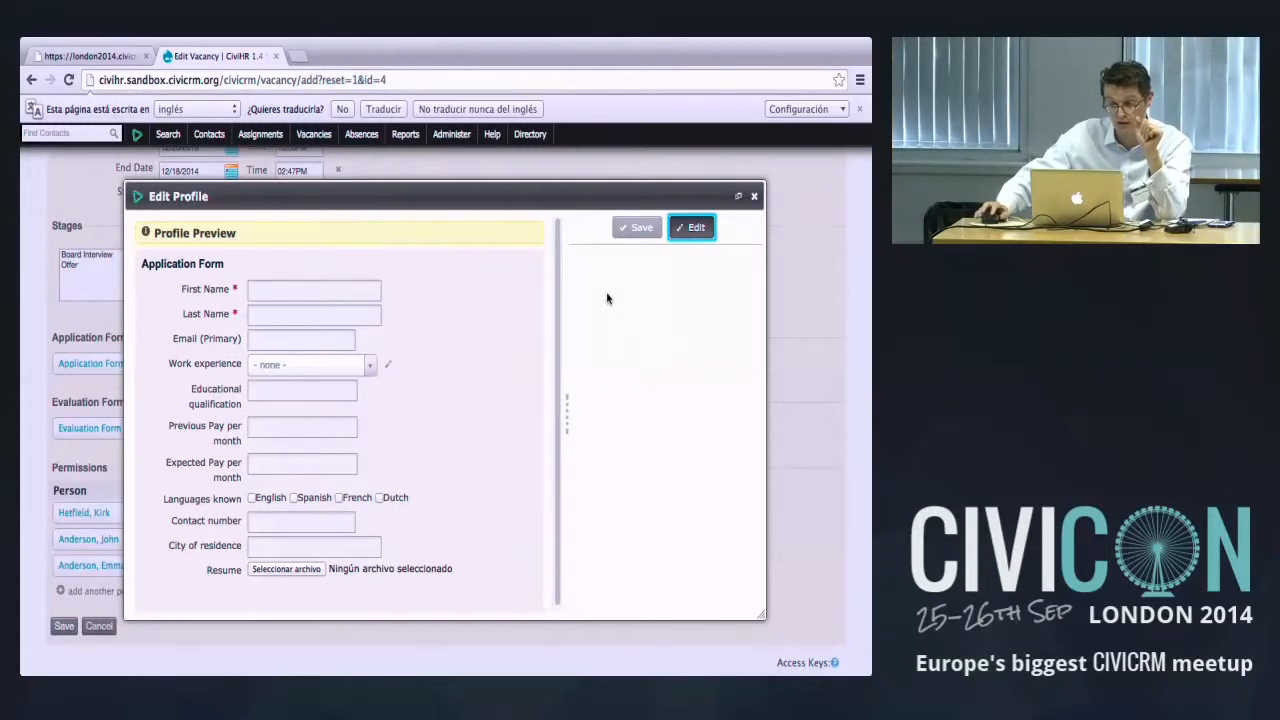
mouse_move(752, 196)
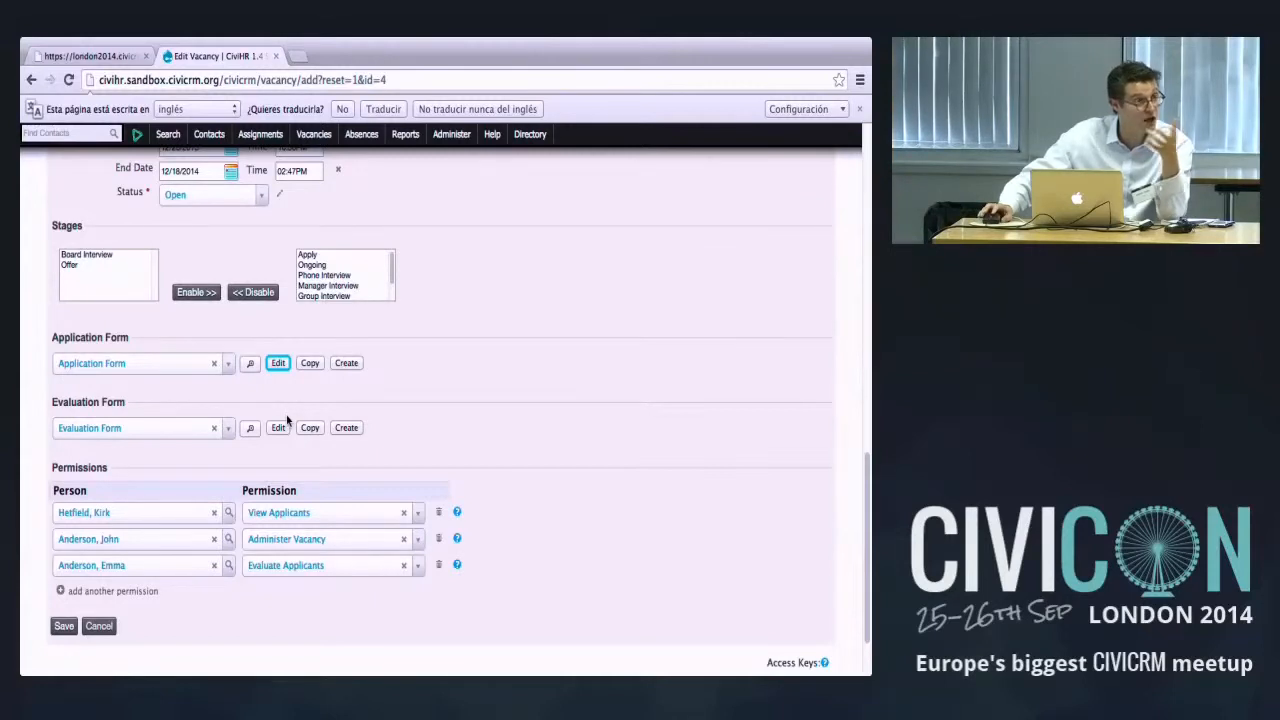
left_click(278, 362)
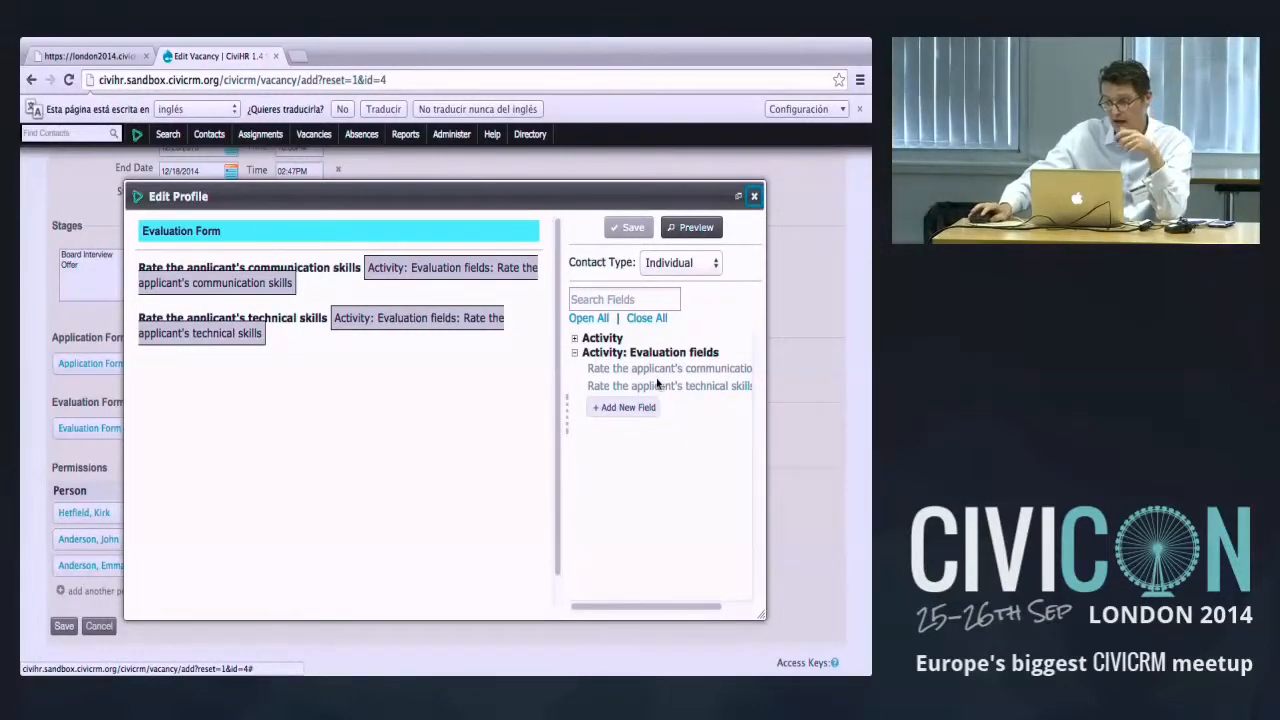
left_click(692, 228)
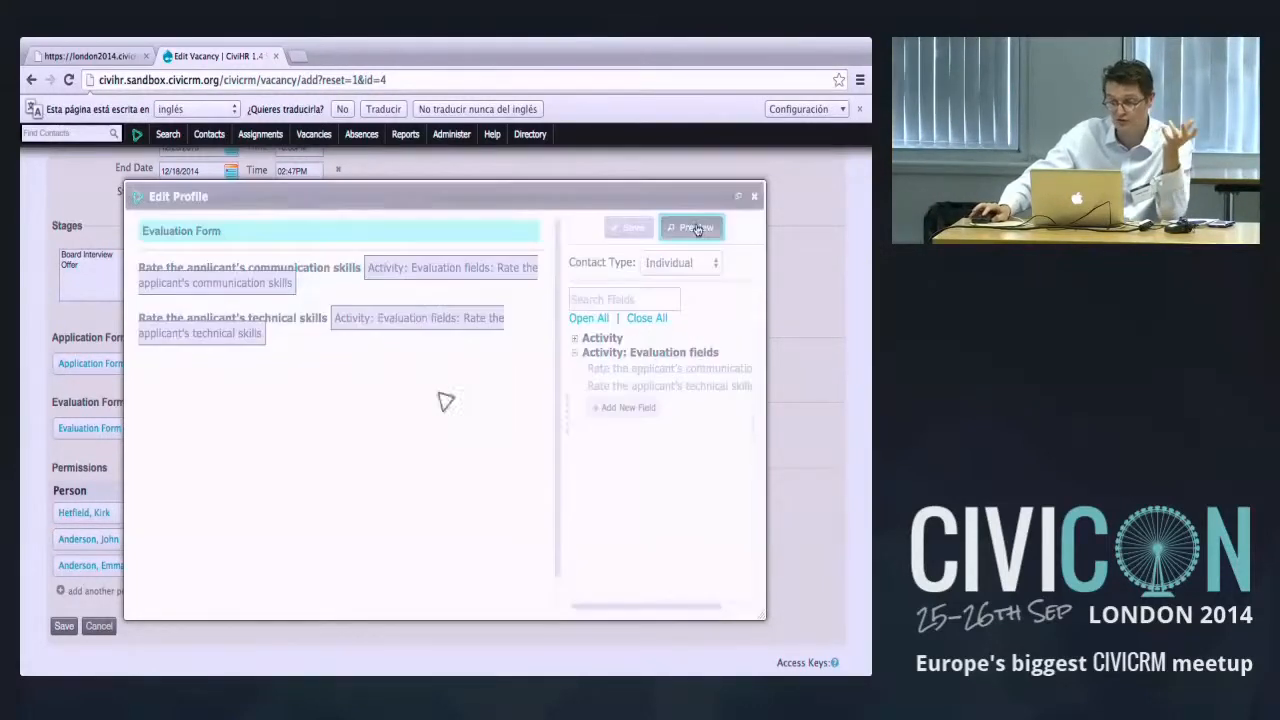
left_click(690, 228)
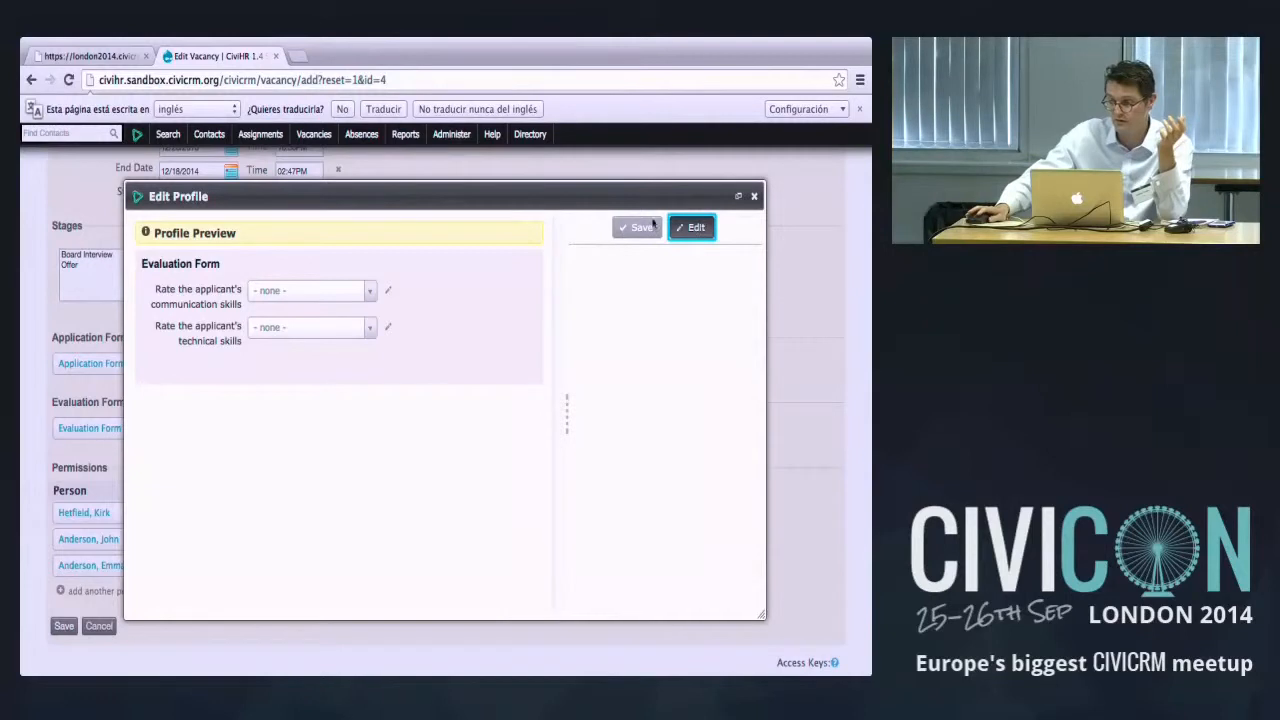
left_click(310, 290)
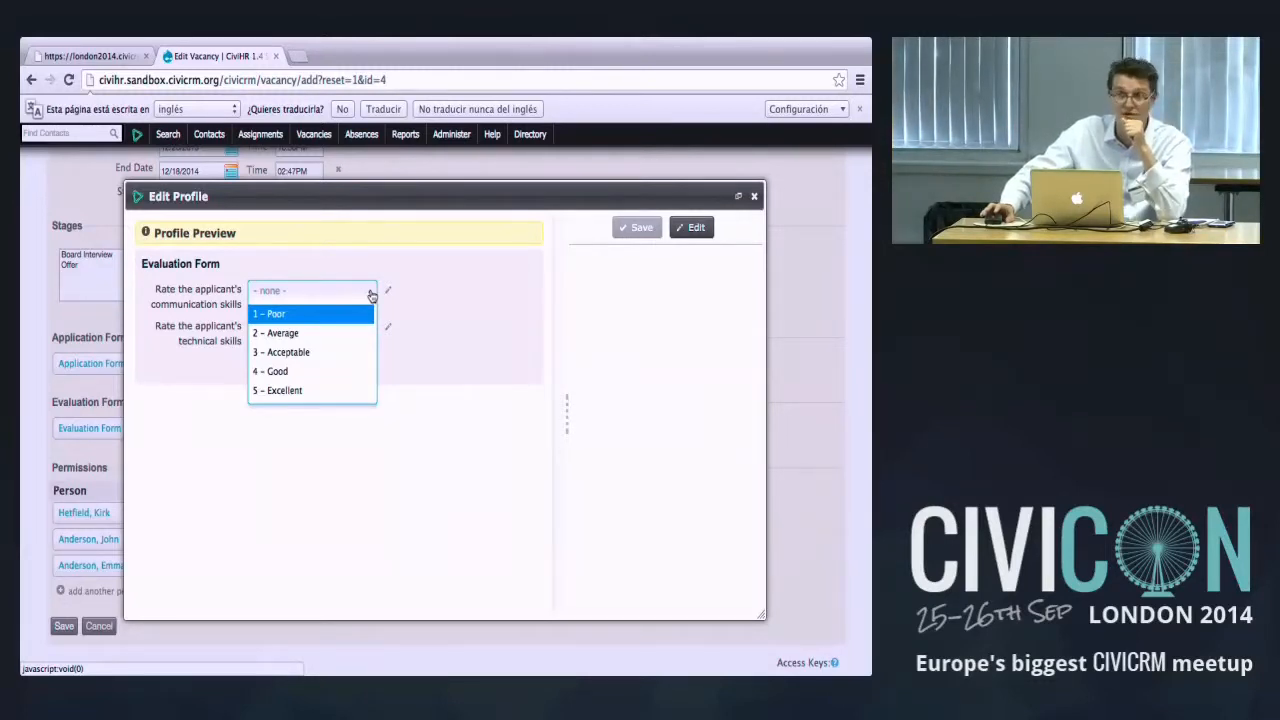
mouse_move(420, 424)
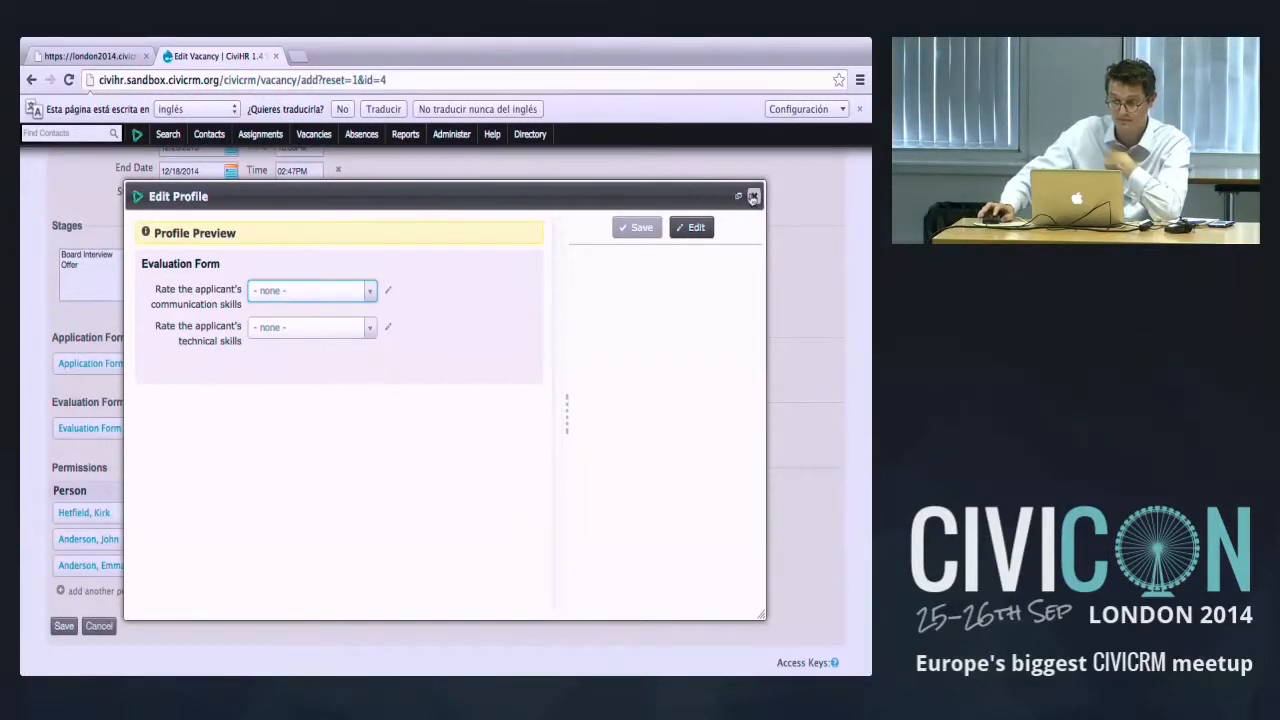
left_click(754, 196)
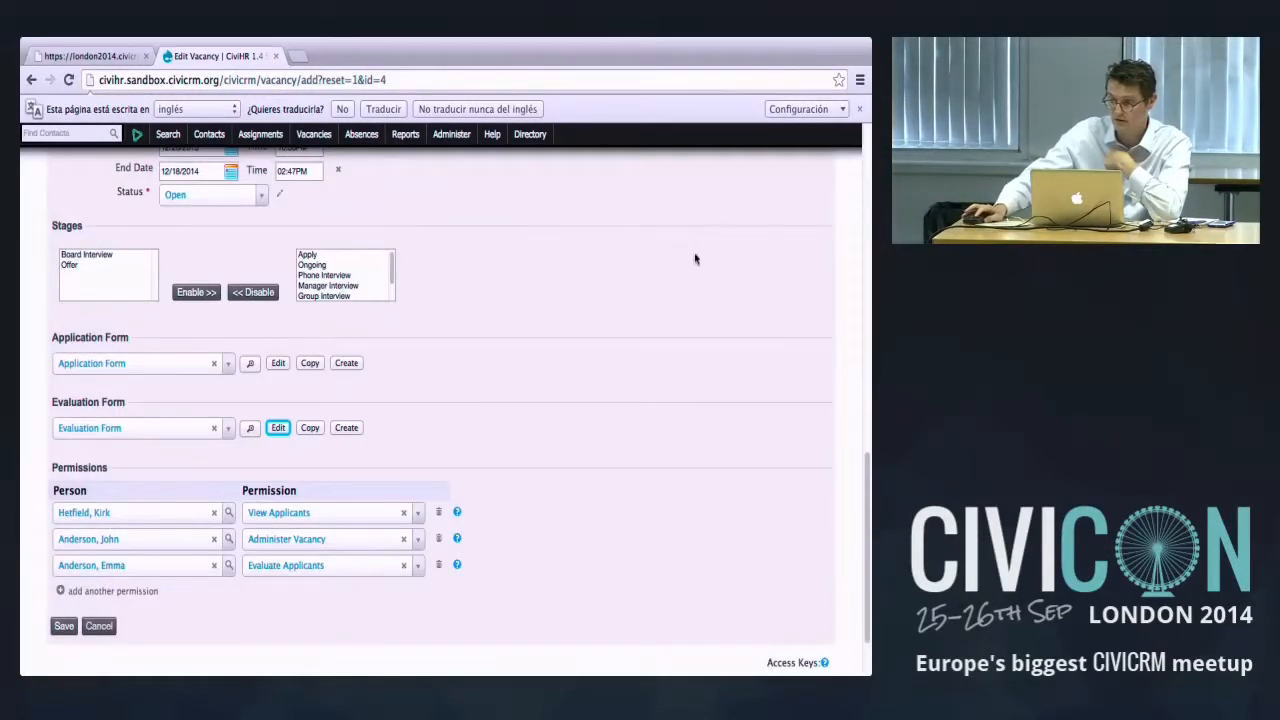
Step: Go to the Public Vacancy List showing the two open positions
left_click(312, 132)
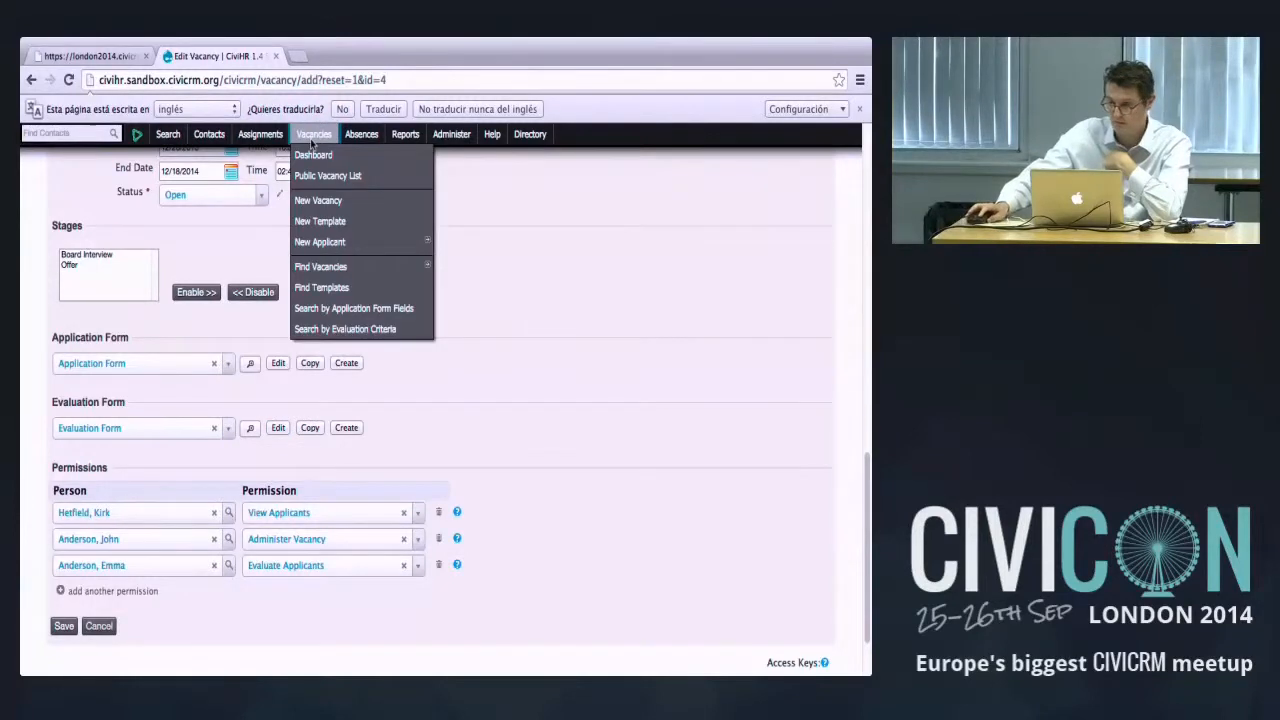
left_click(328, 176)
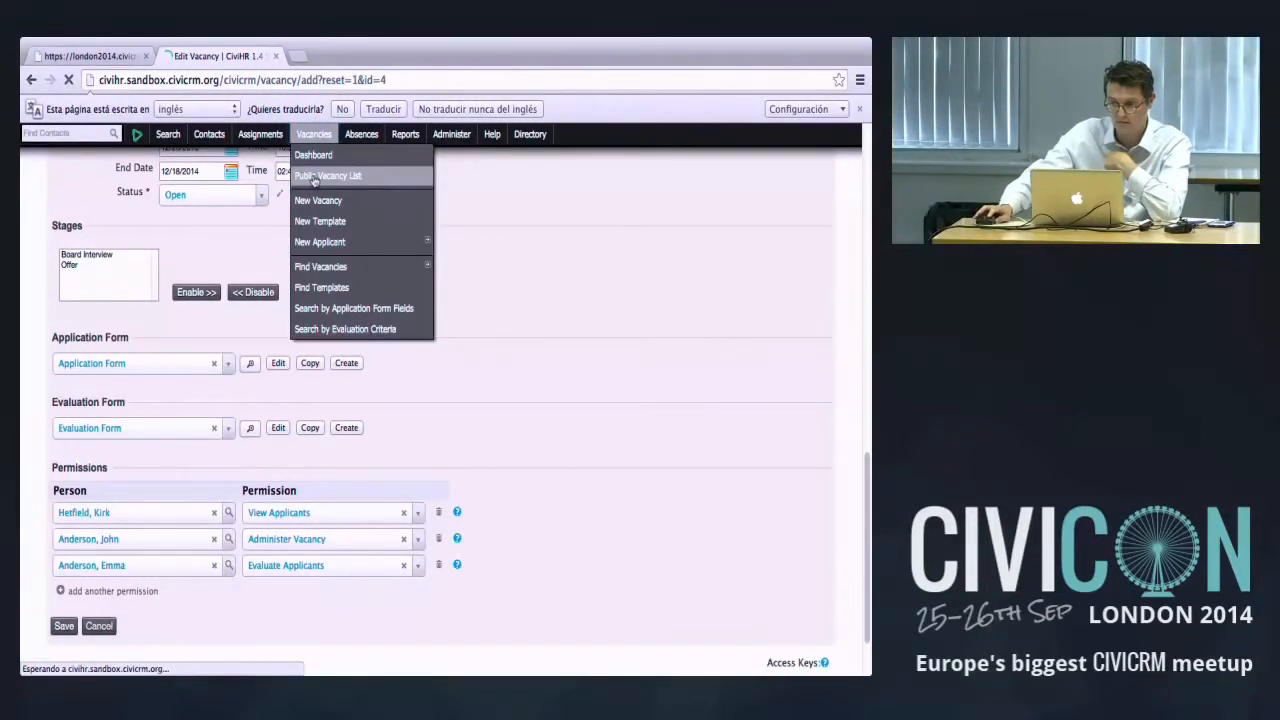
left_click(328, 176)
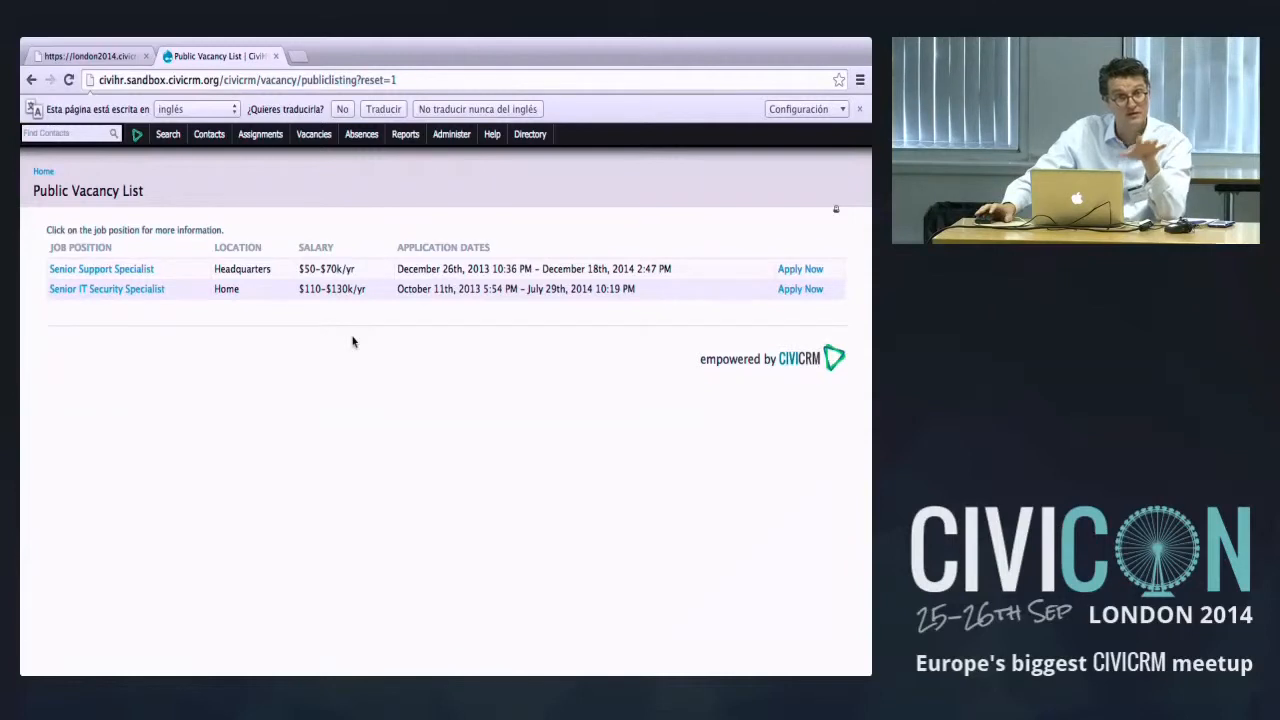
Step: View the Senior Support Specialist job details, then close the popup
left_click(100, 268)
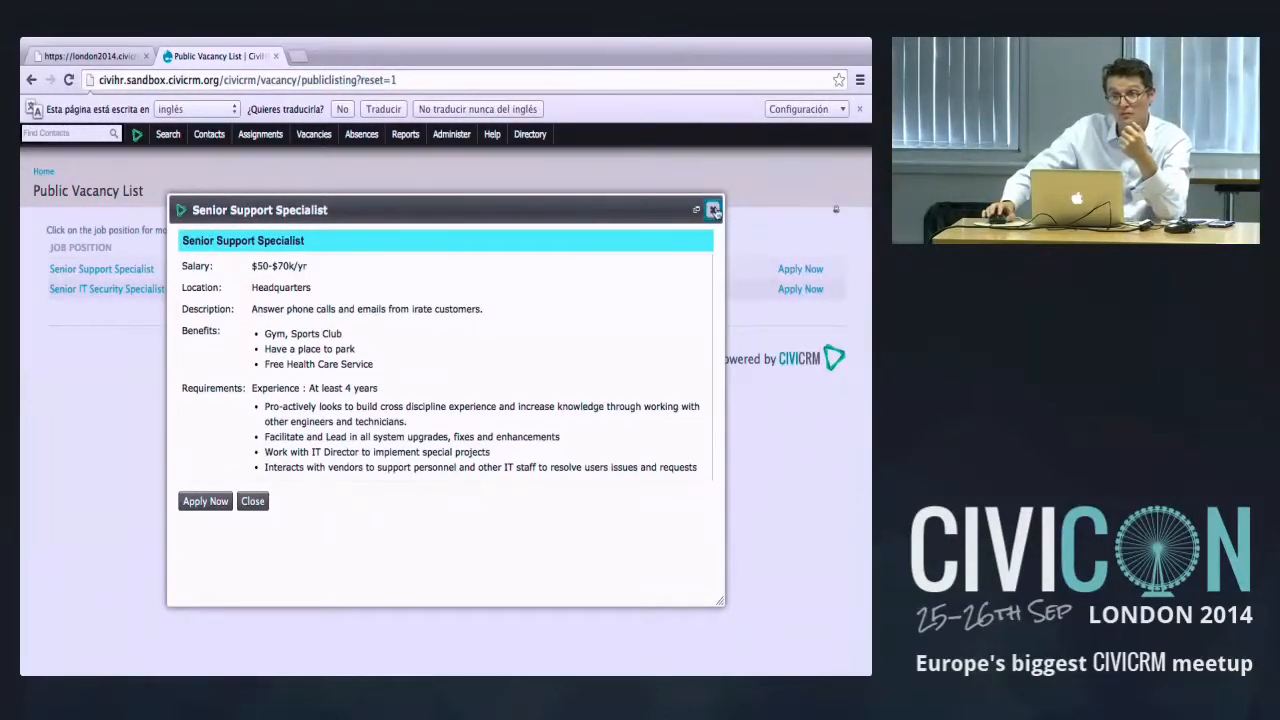
left_click(312, 132)
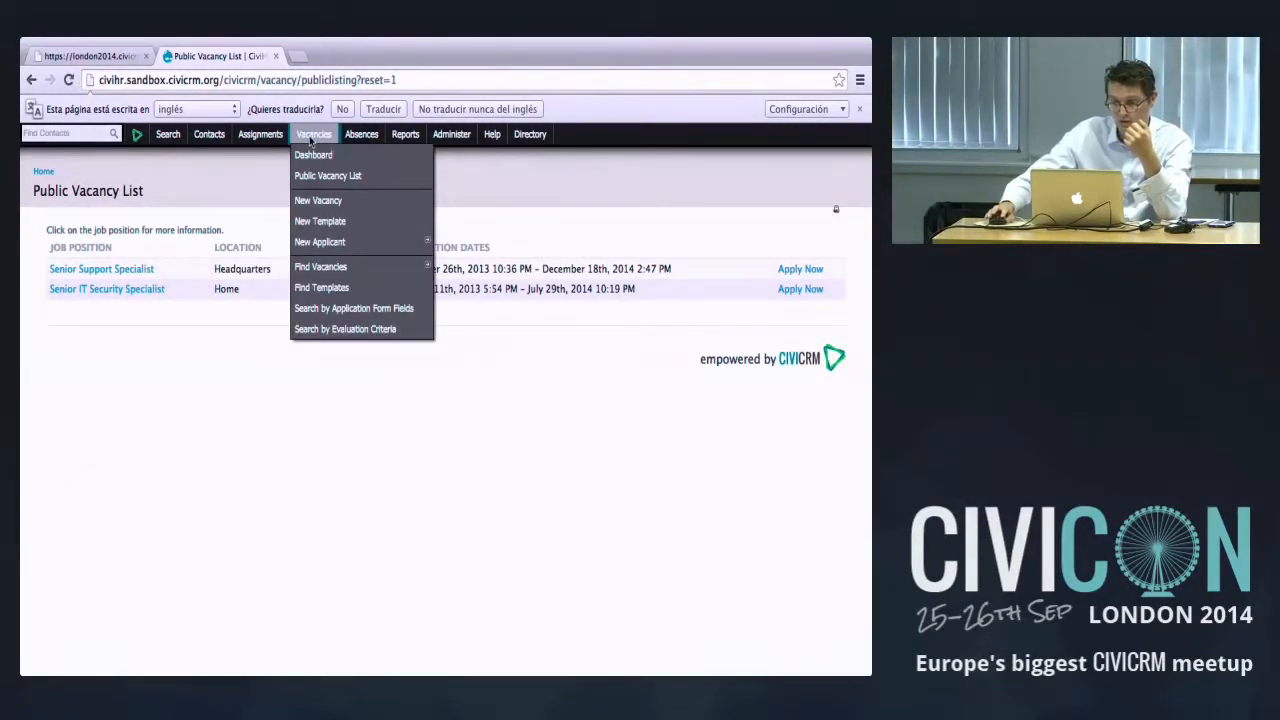
left_click(360, 134)
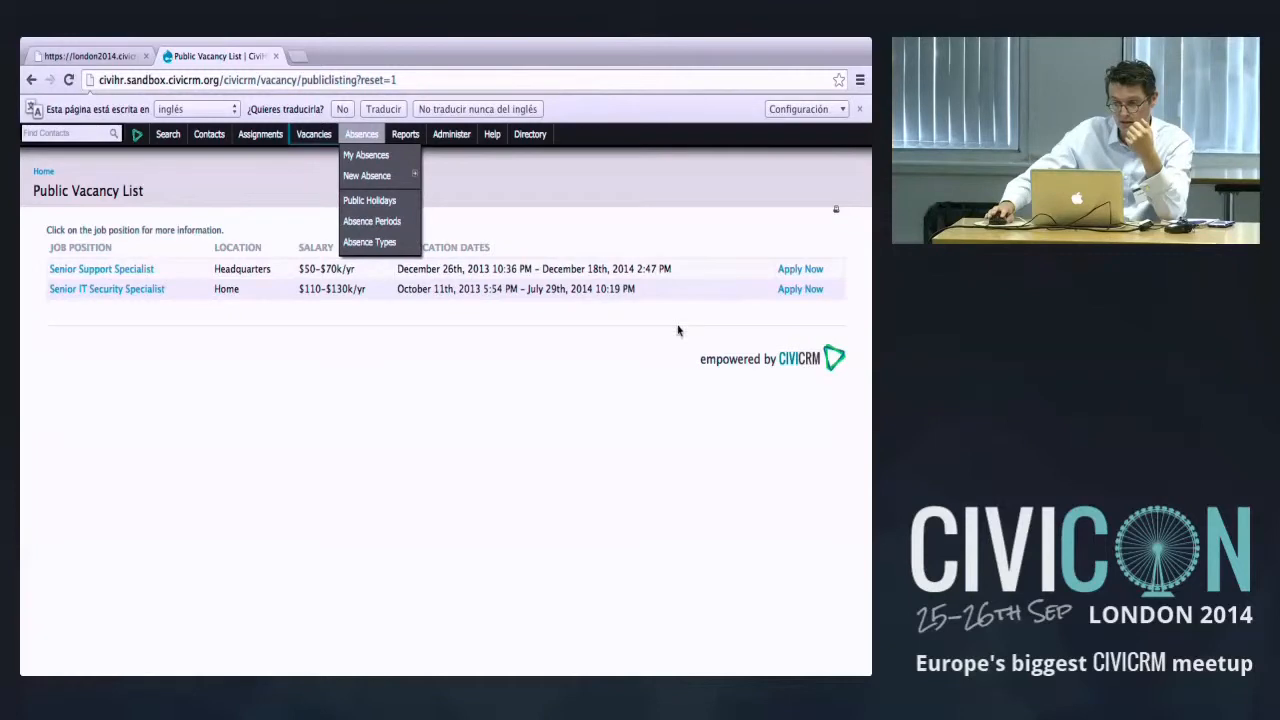
Step: Switch back to the PDF deck and advance to the closing Thank You slide
left_click(88, 56)
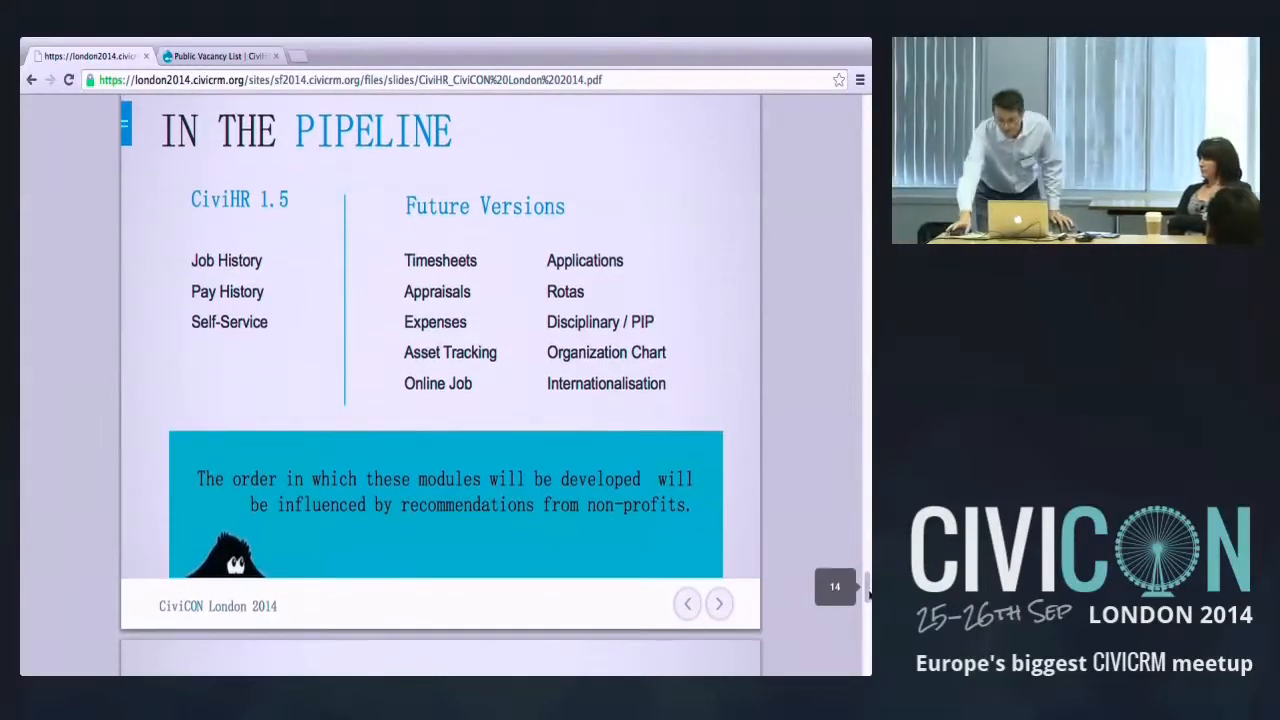
left_click(720, 604)
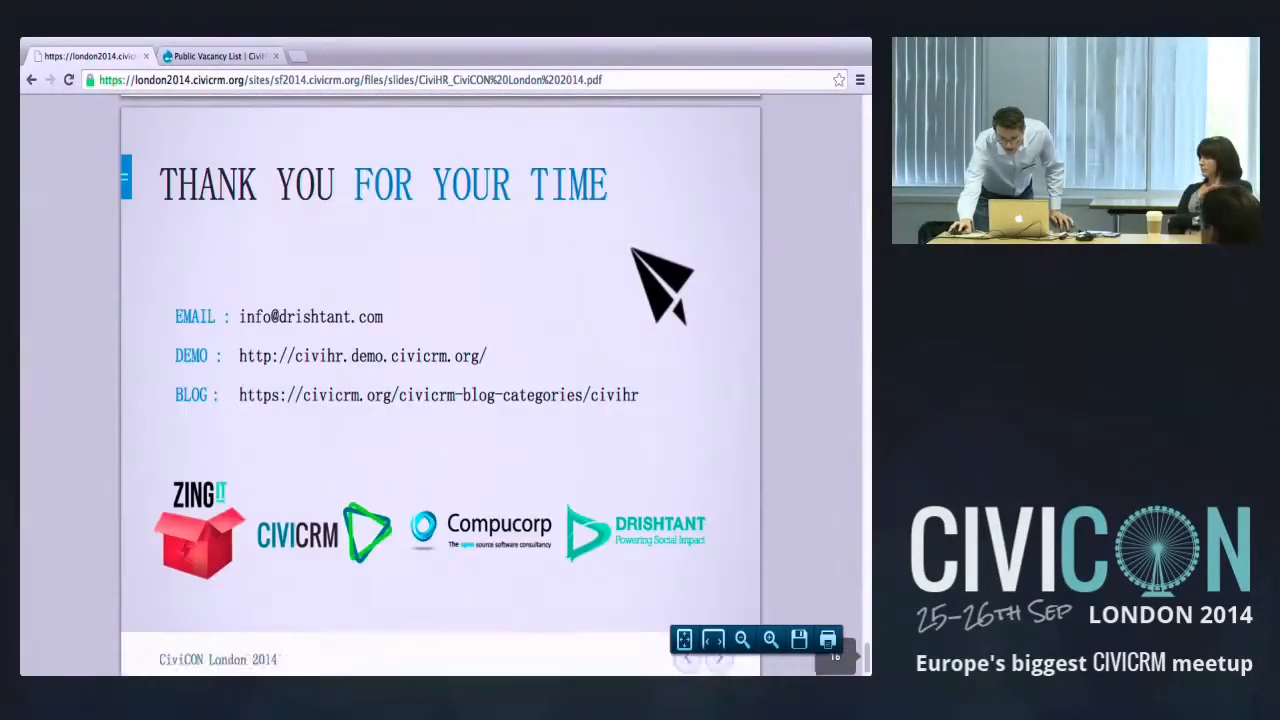